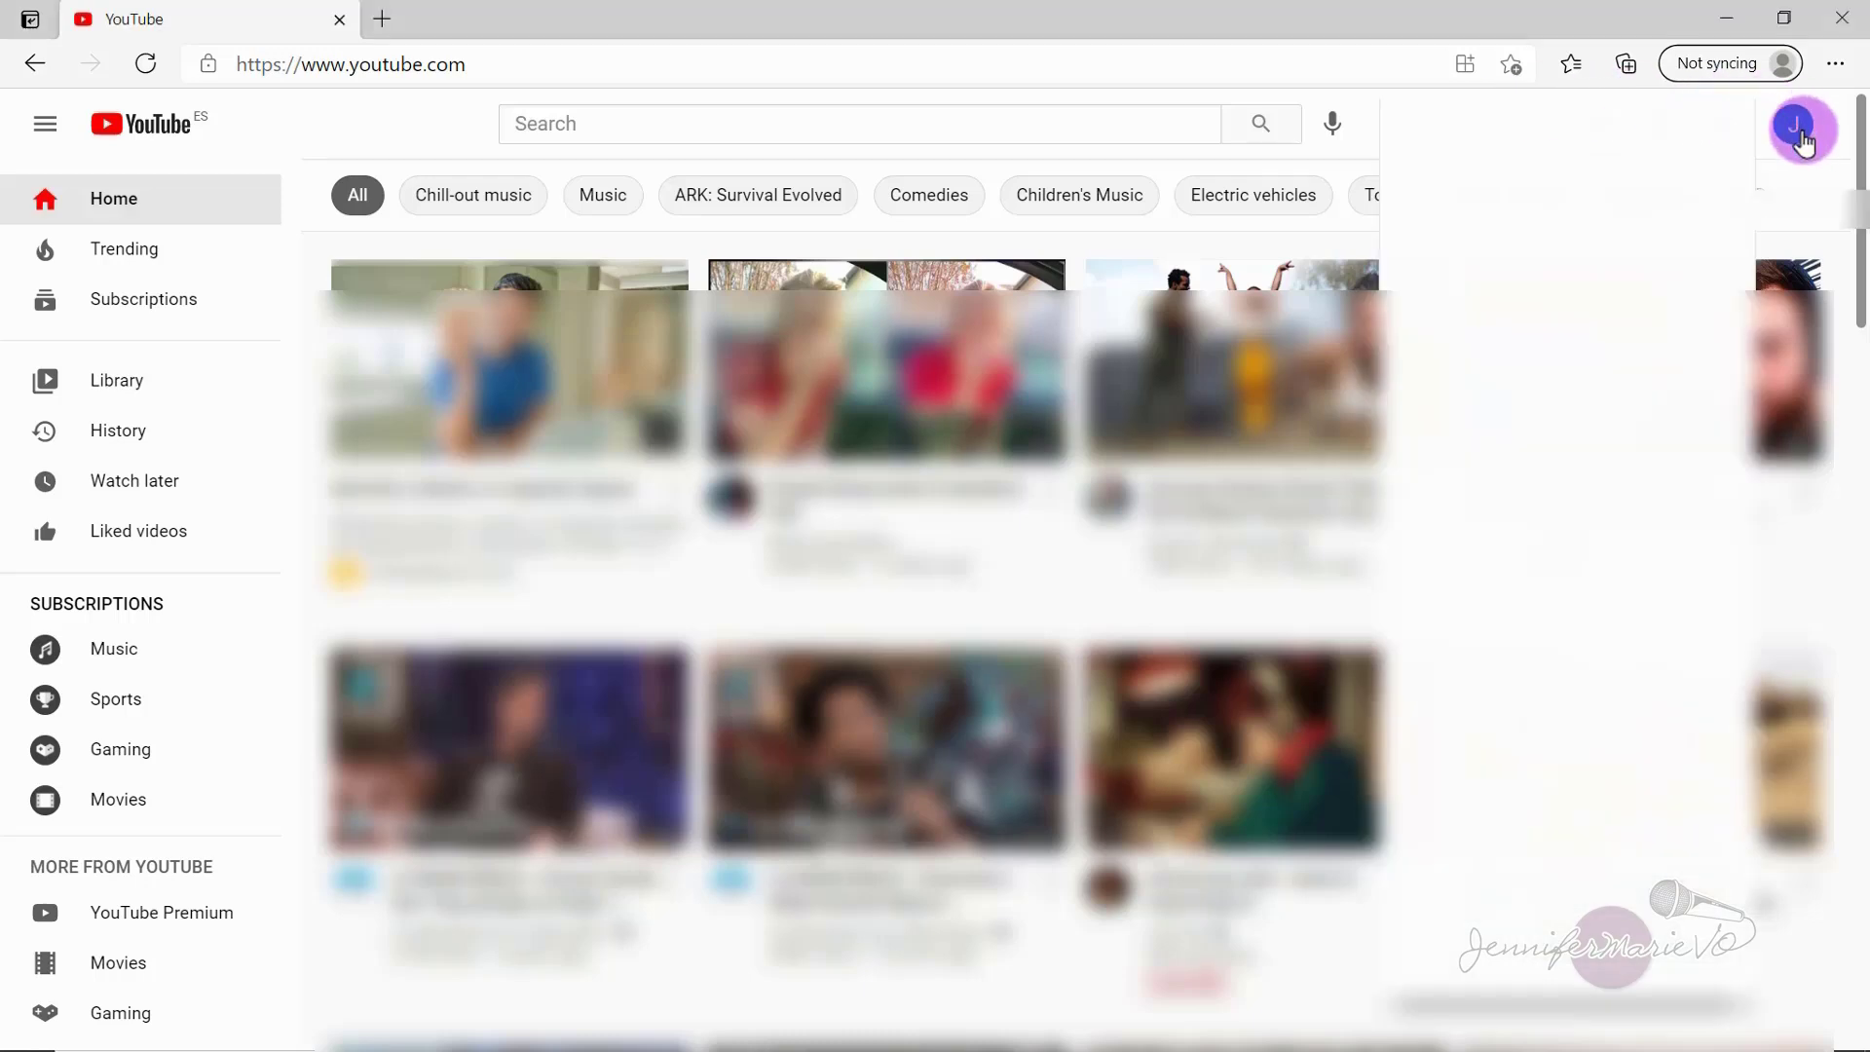
Start a new channel from the profile avatar's account menu.
left_click(1804, 128)
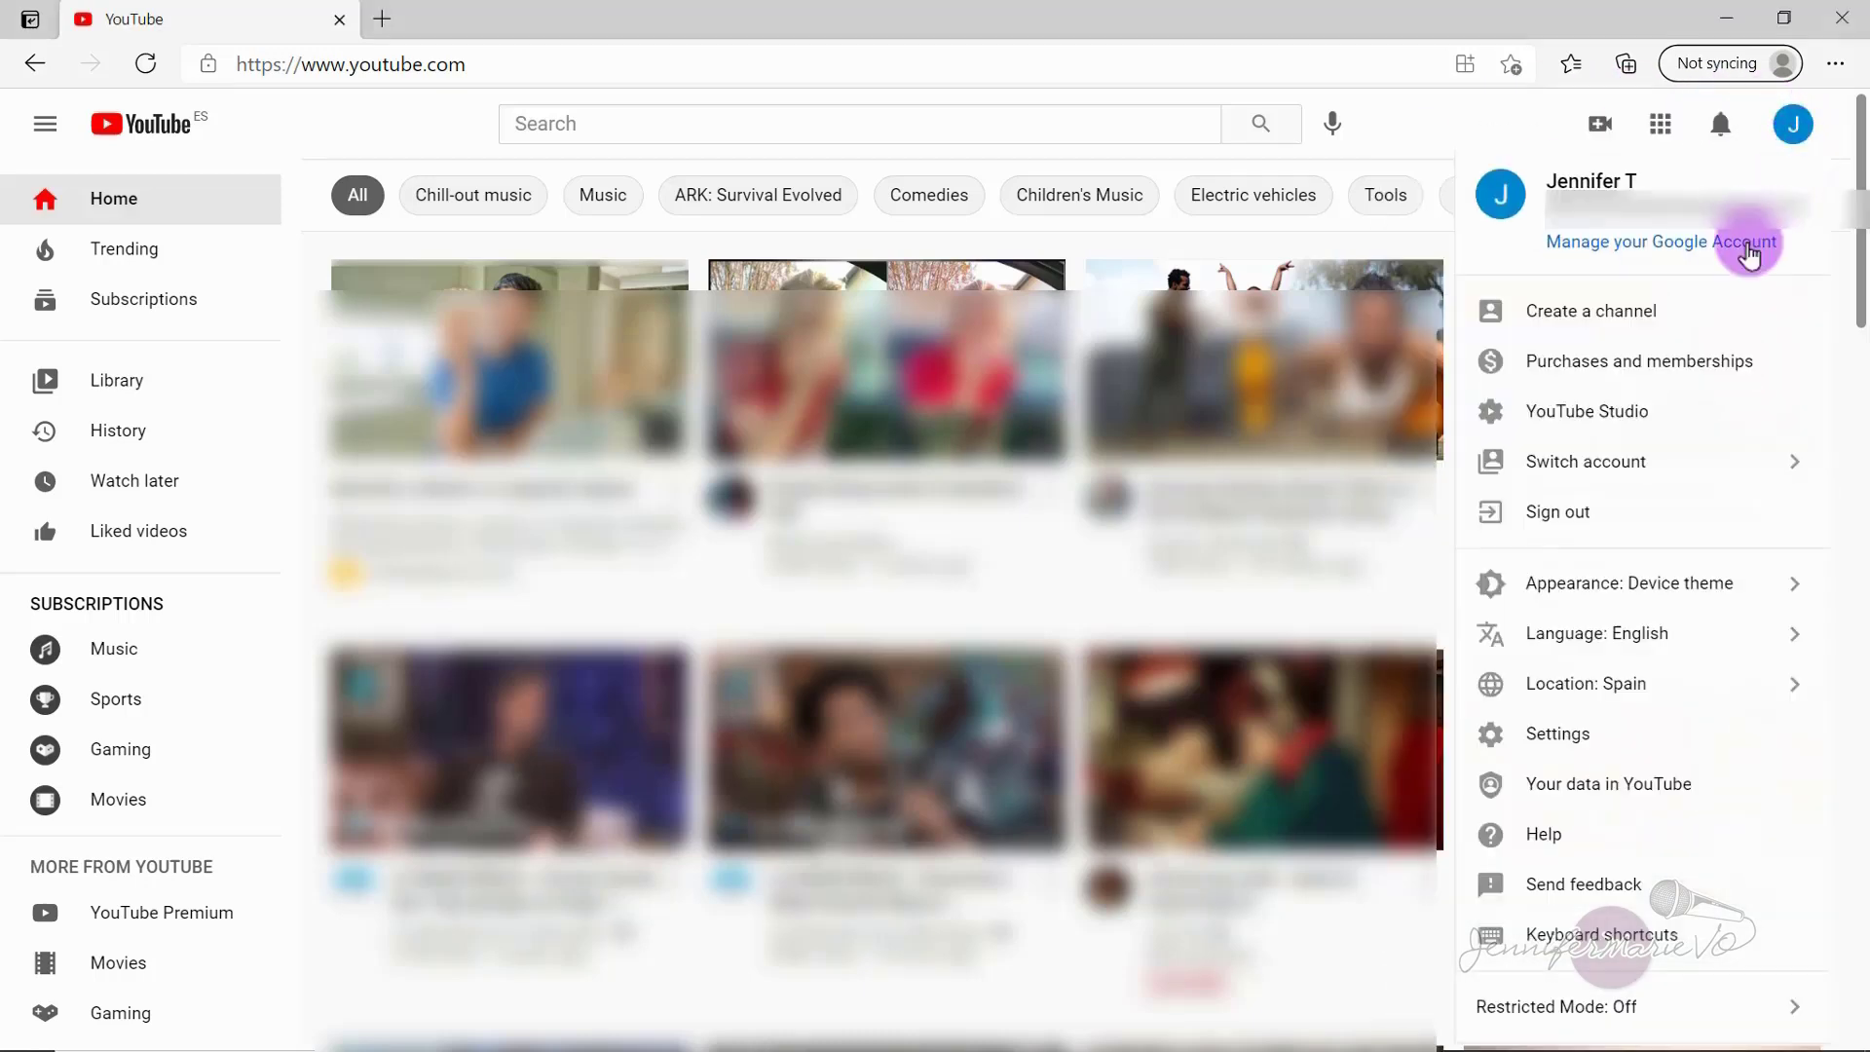
mouse_move(1714, 310)
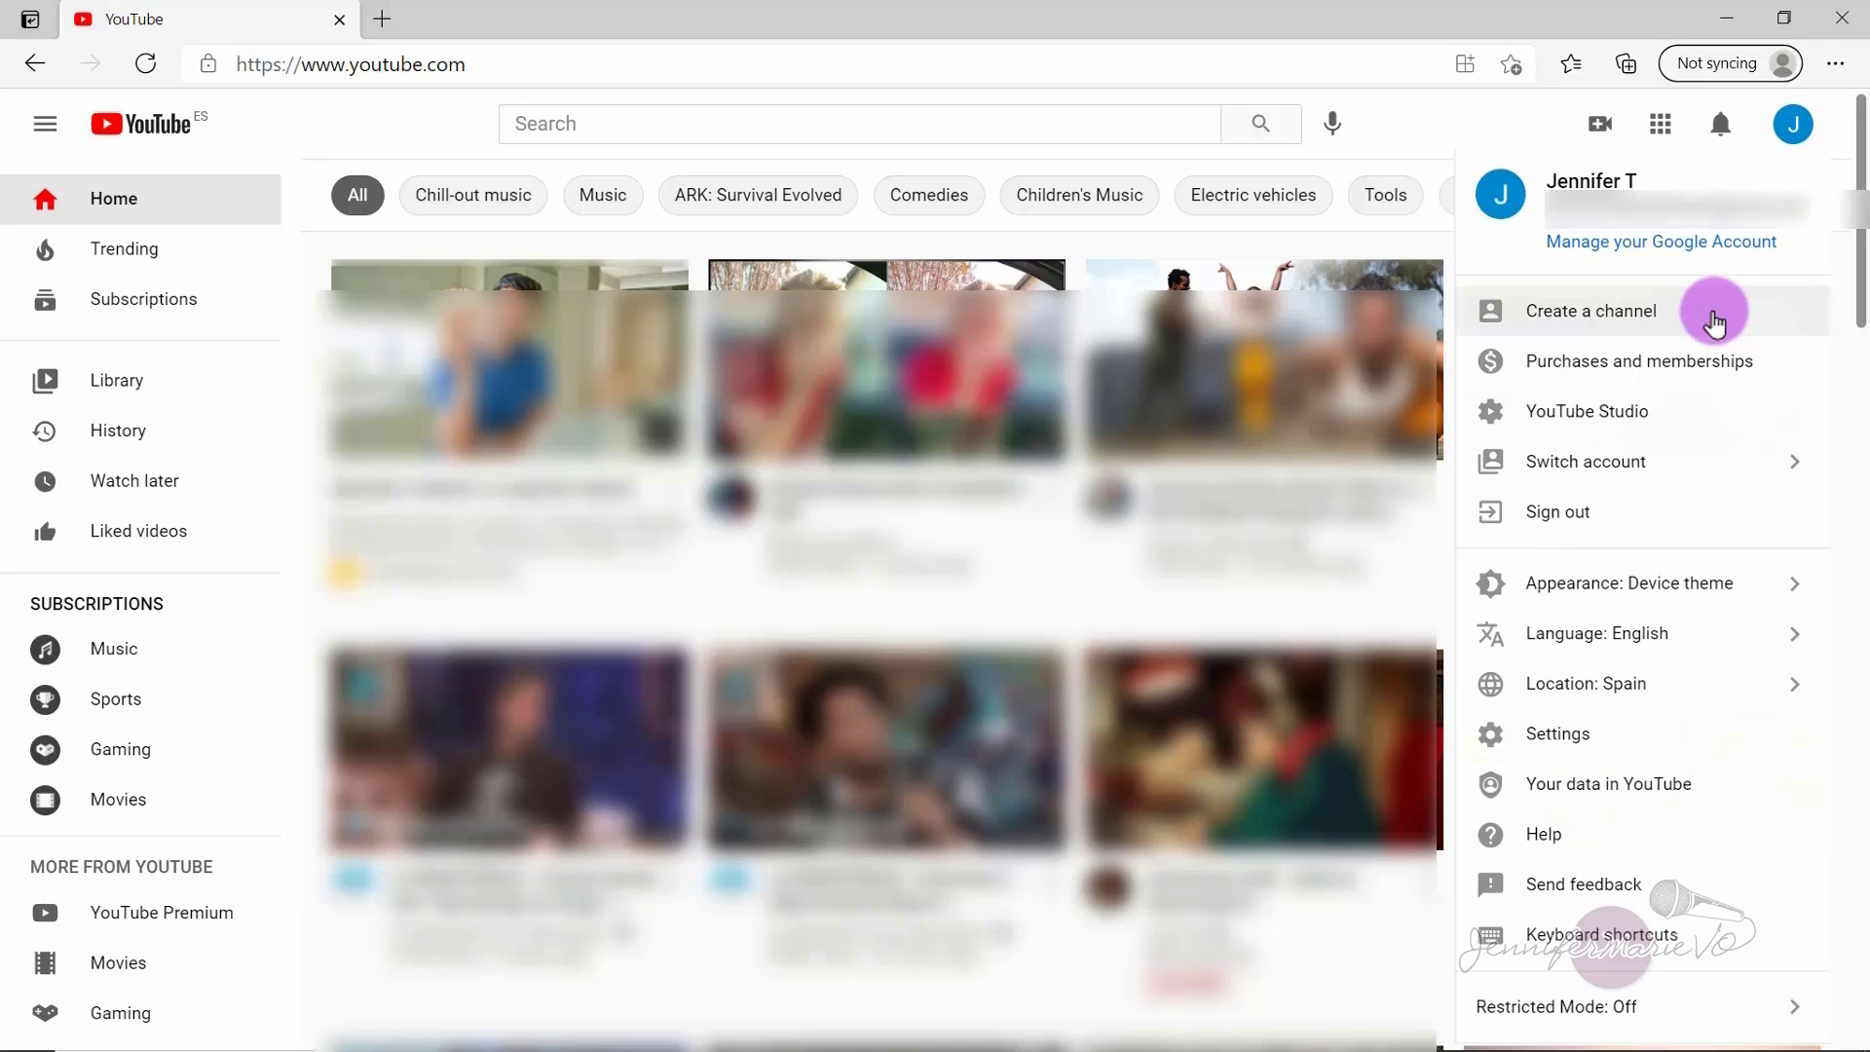
left_click(1589, 310)
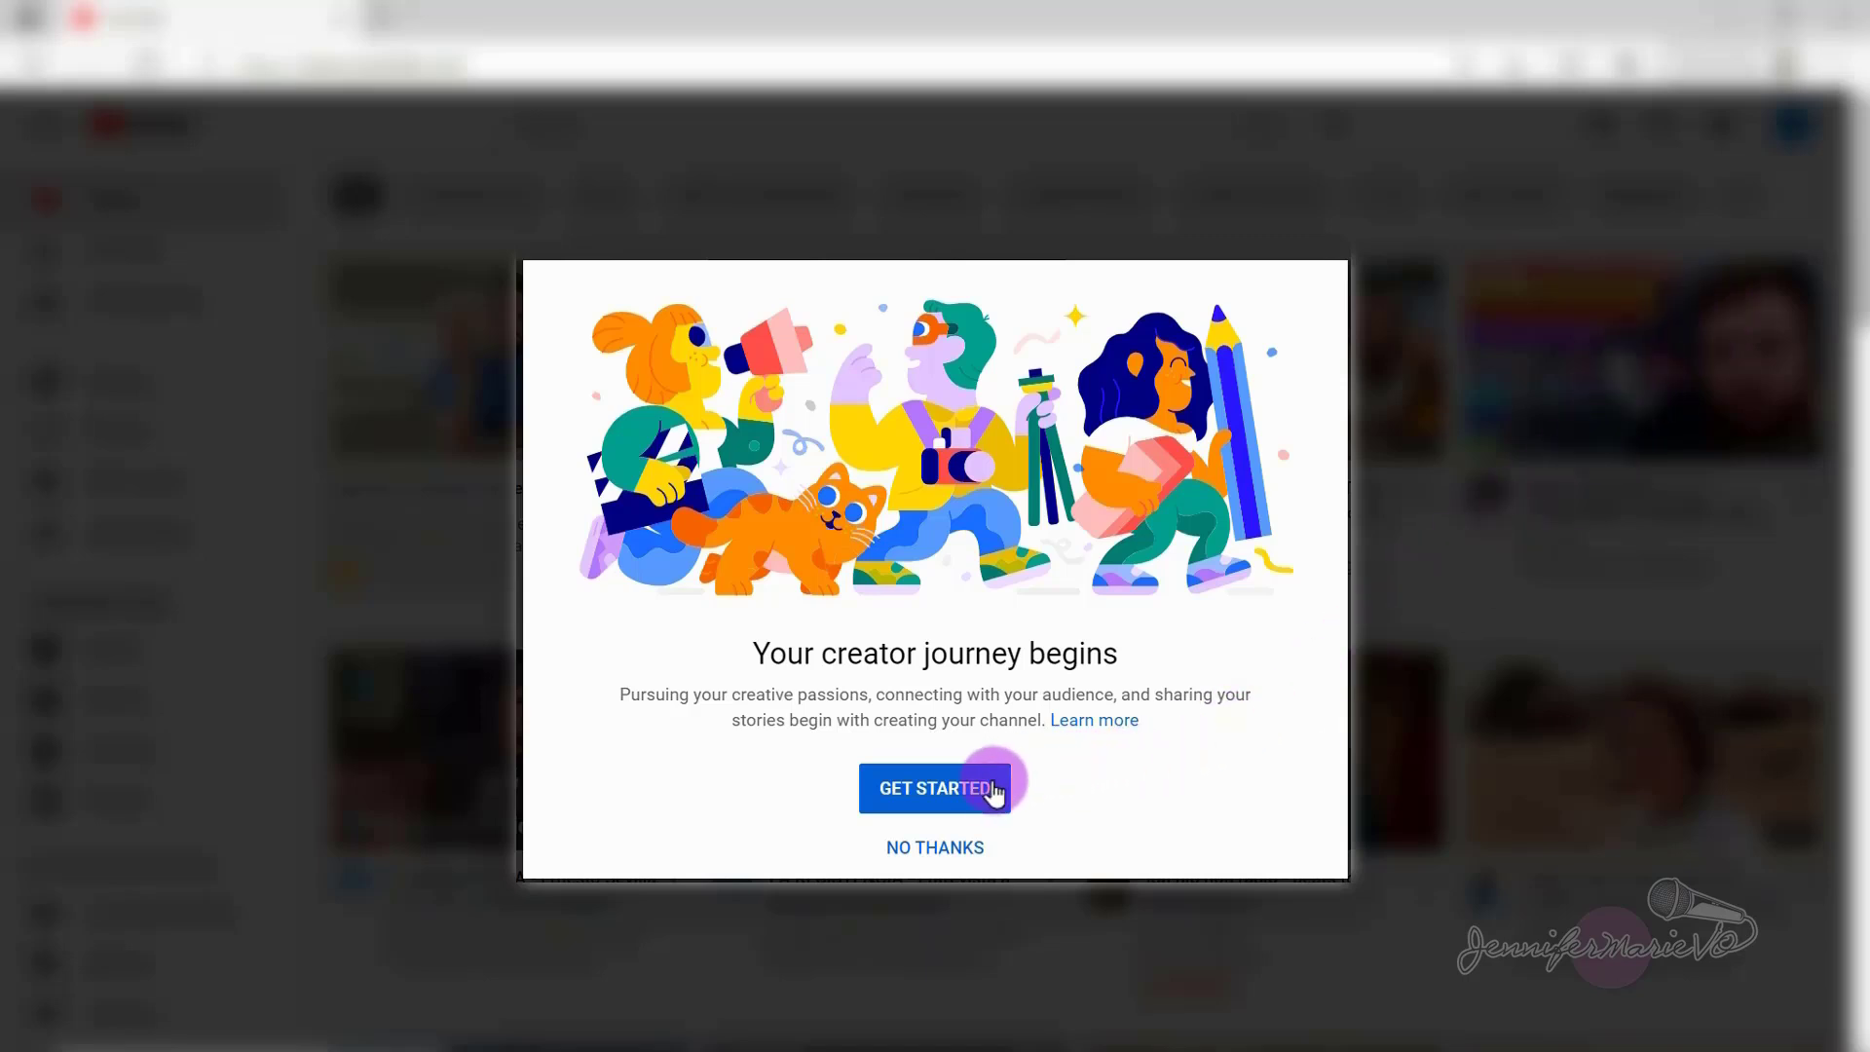
Get started and choose to create the channel under a custom brand name.
left_click(935, 787)
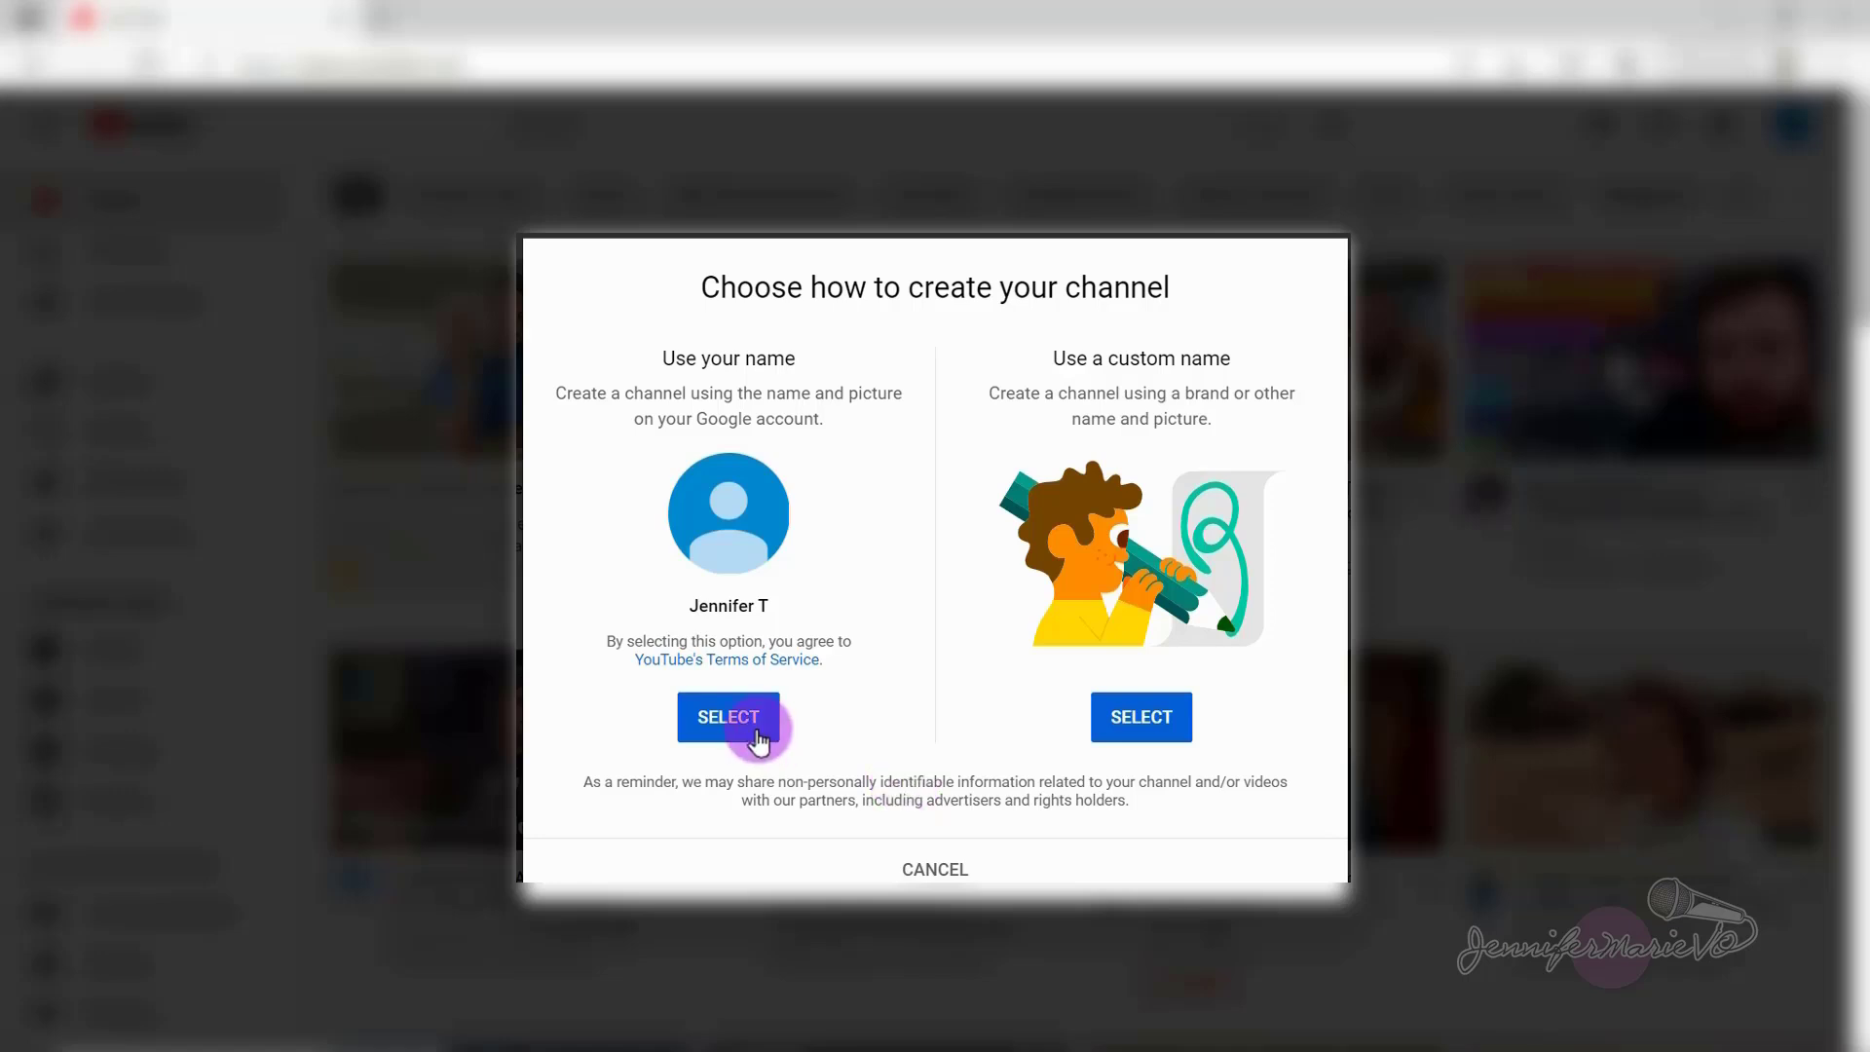
mouse_move(1047, 729)
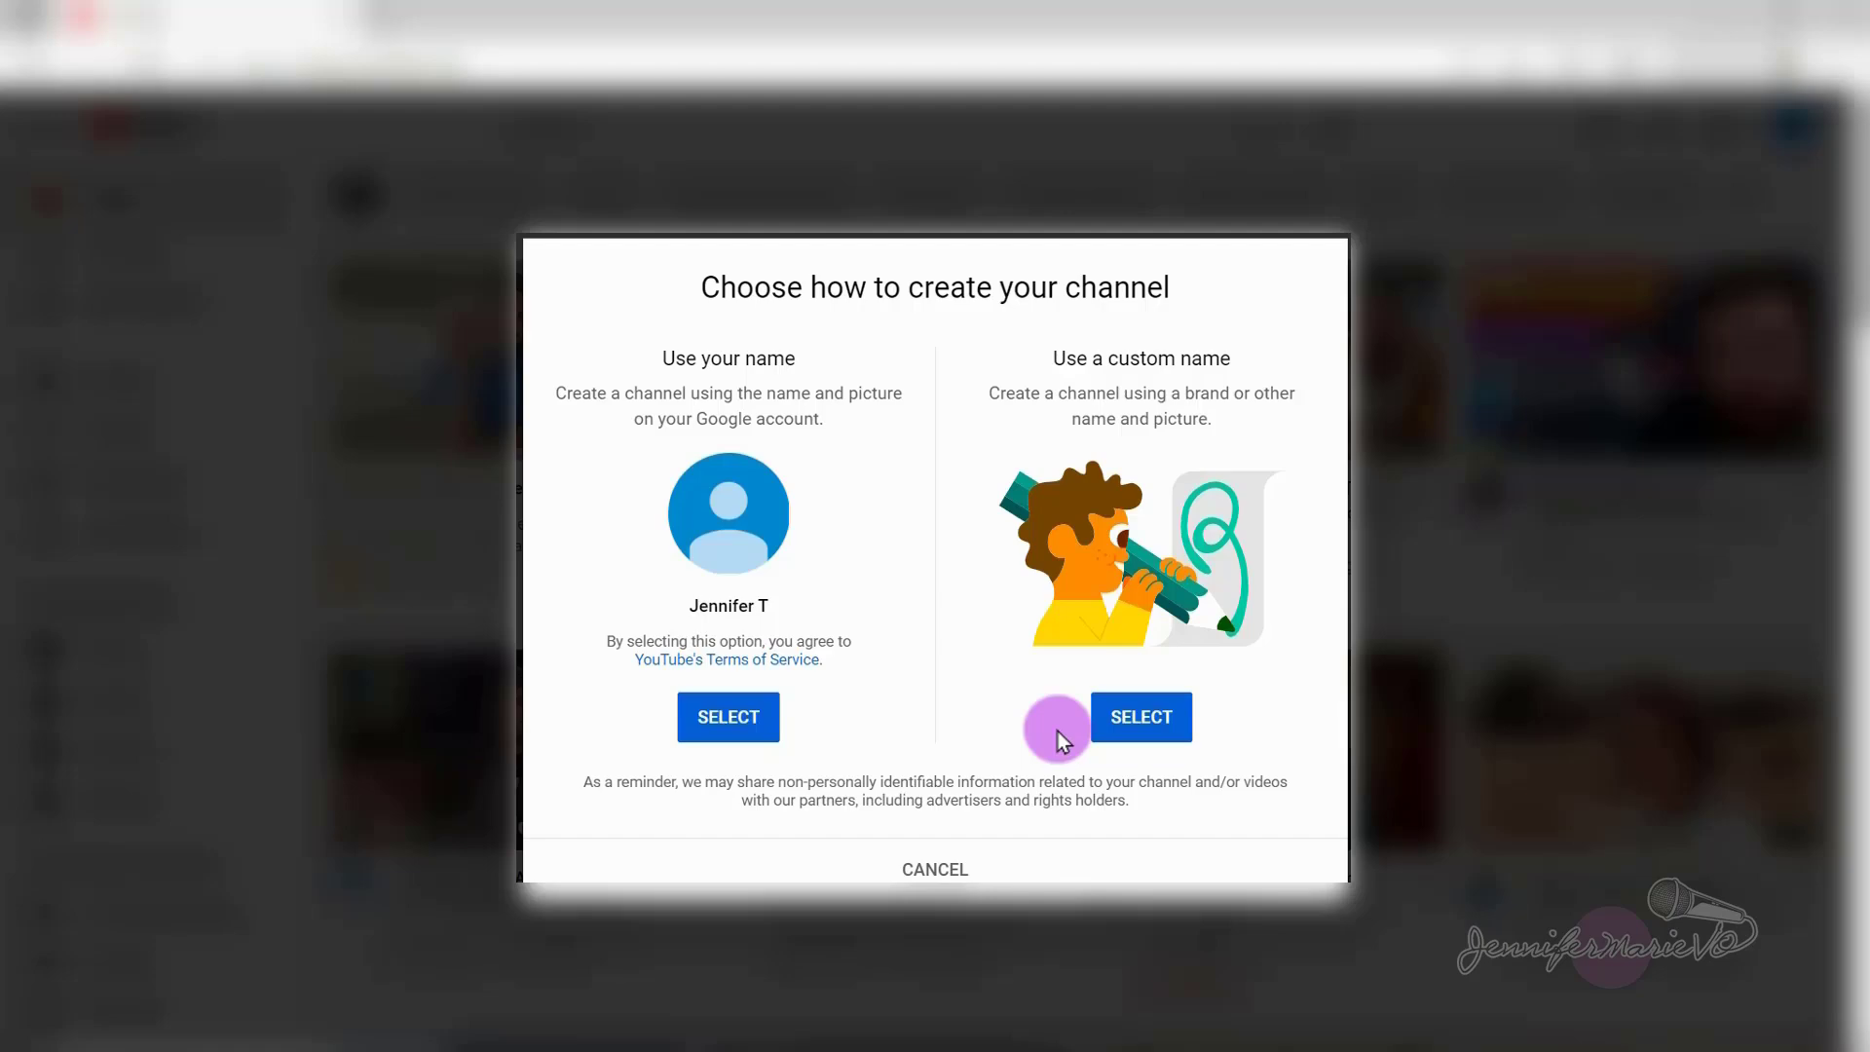
left_click(1139, 716)
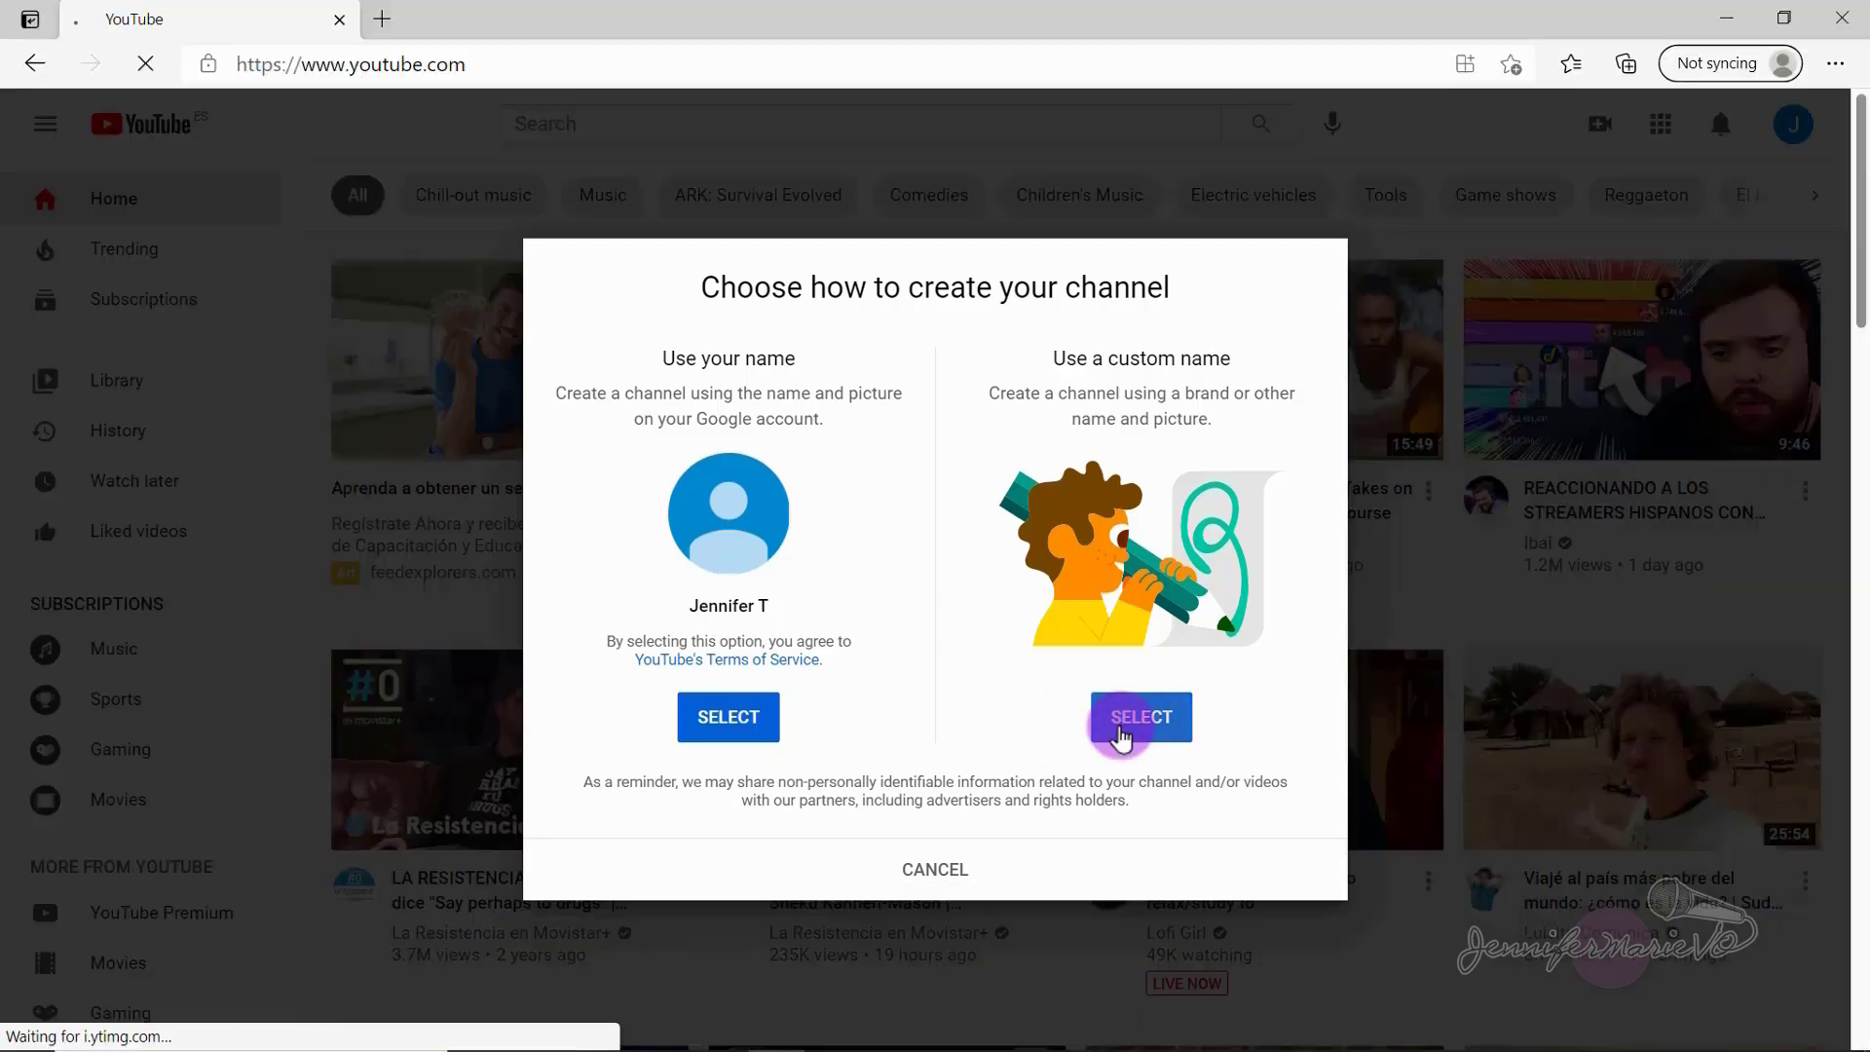
Name the channel 'Get Fit with Jeanie', acknowledge the separate account, and create it.
left_click(1137, 717)
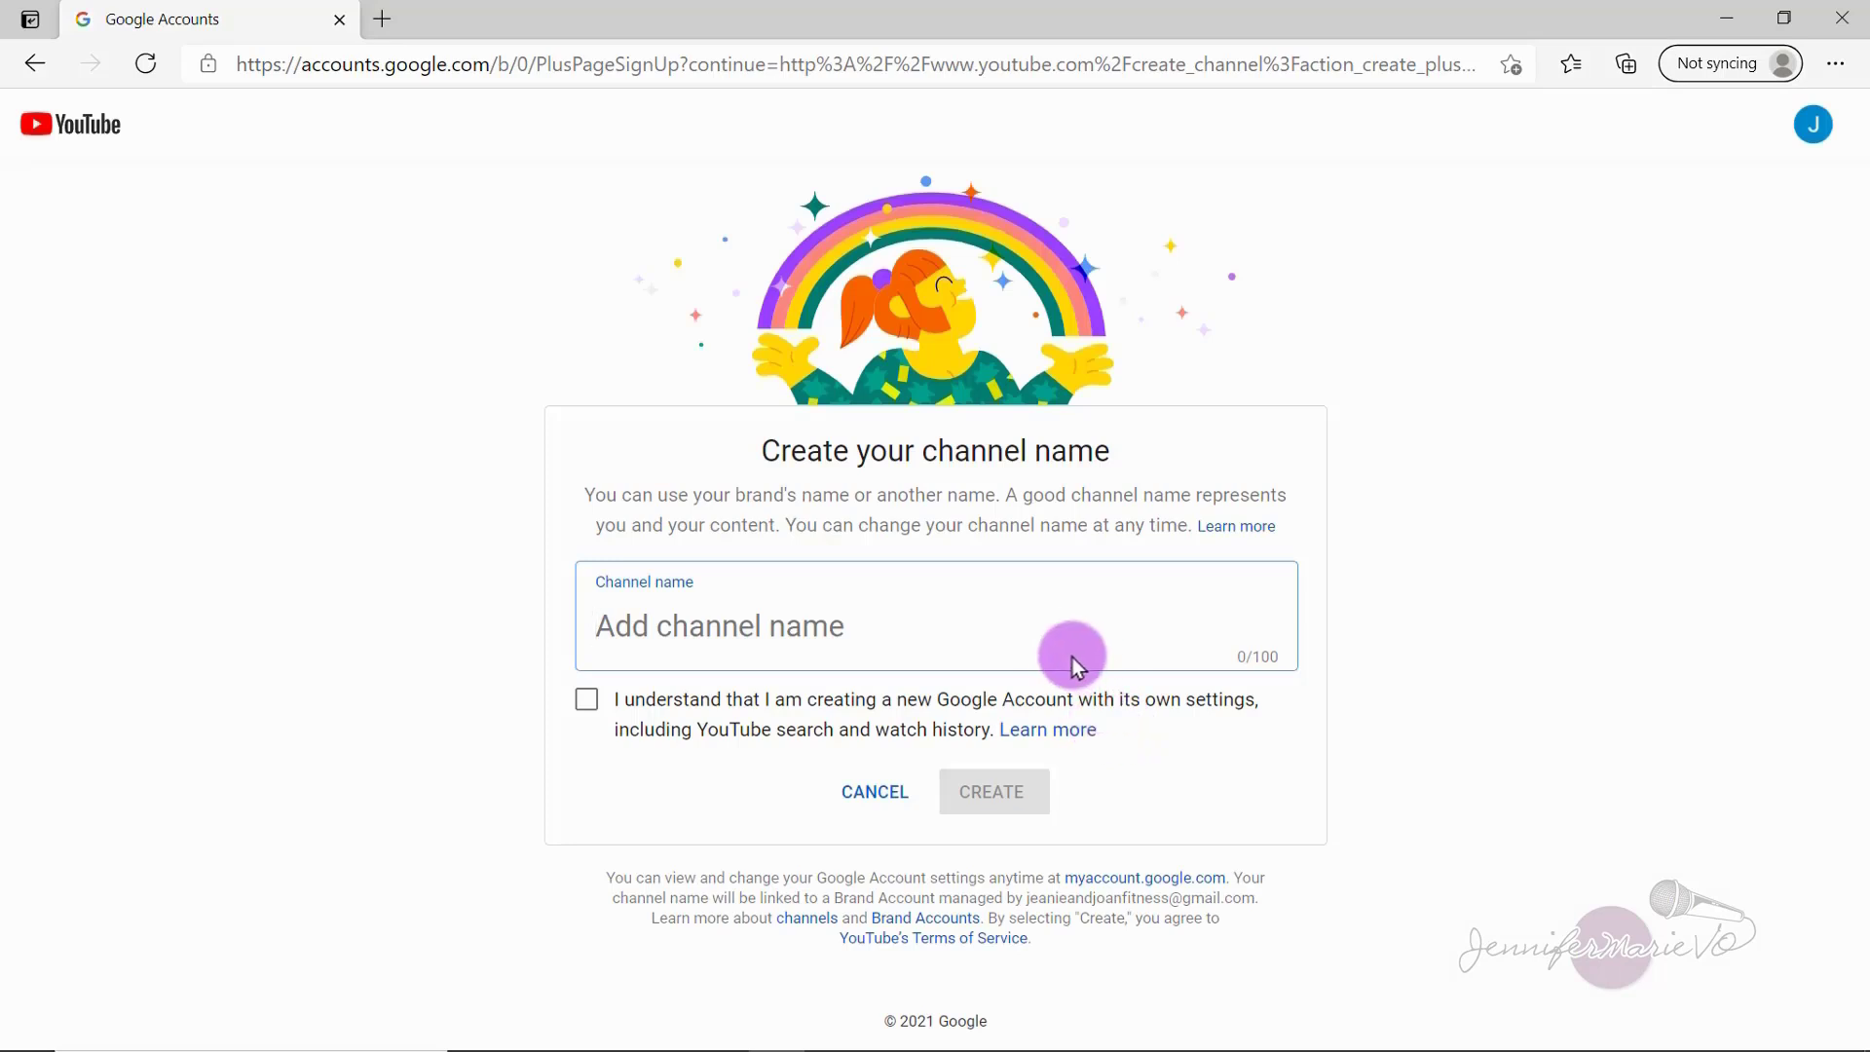
left_click(835, 625)
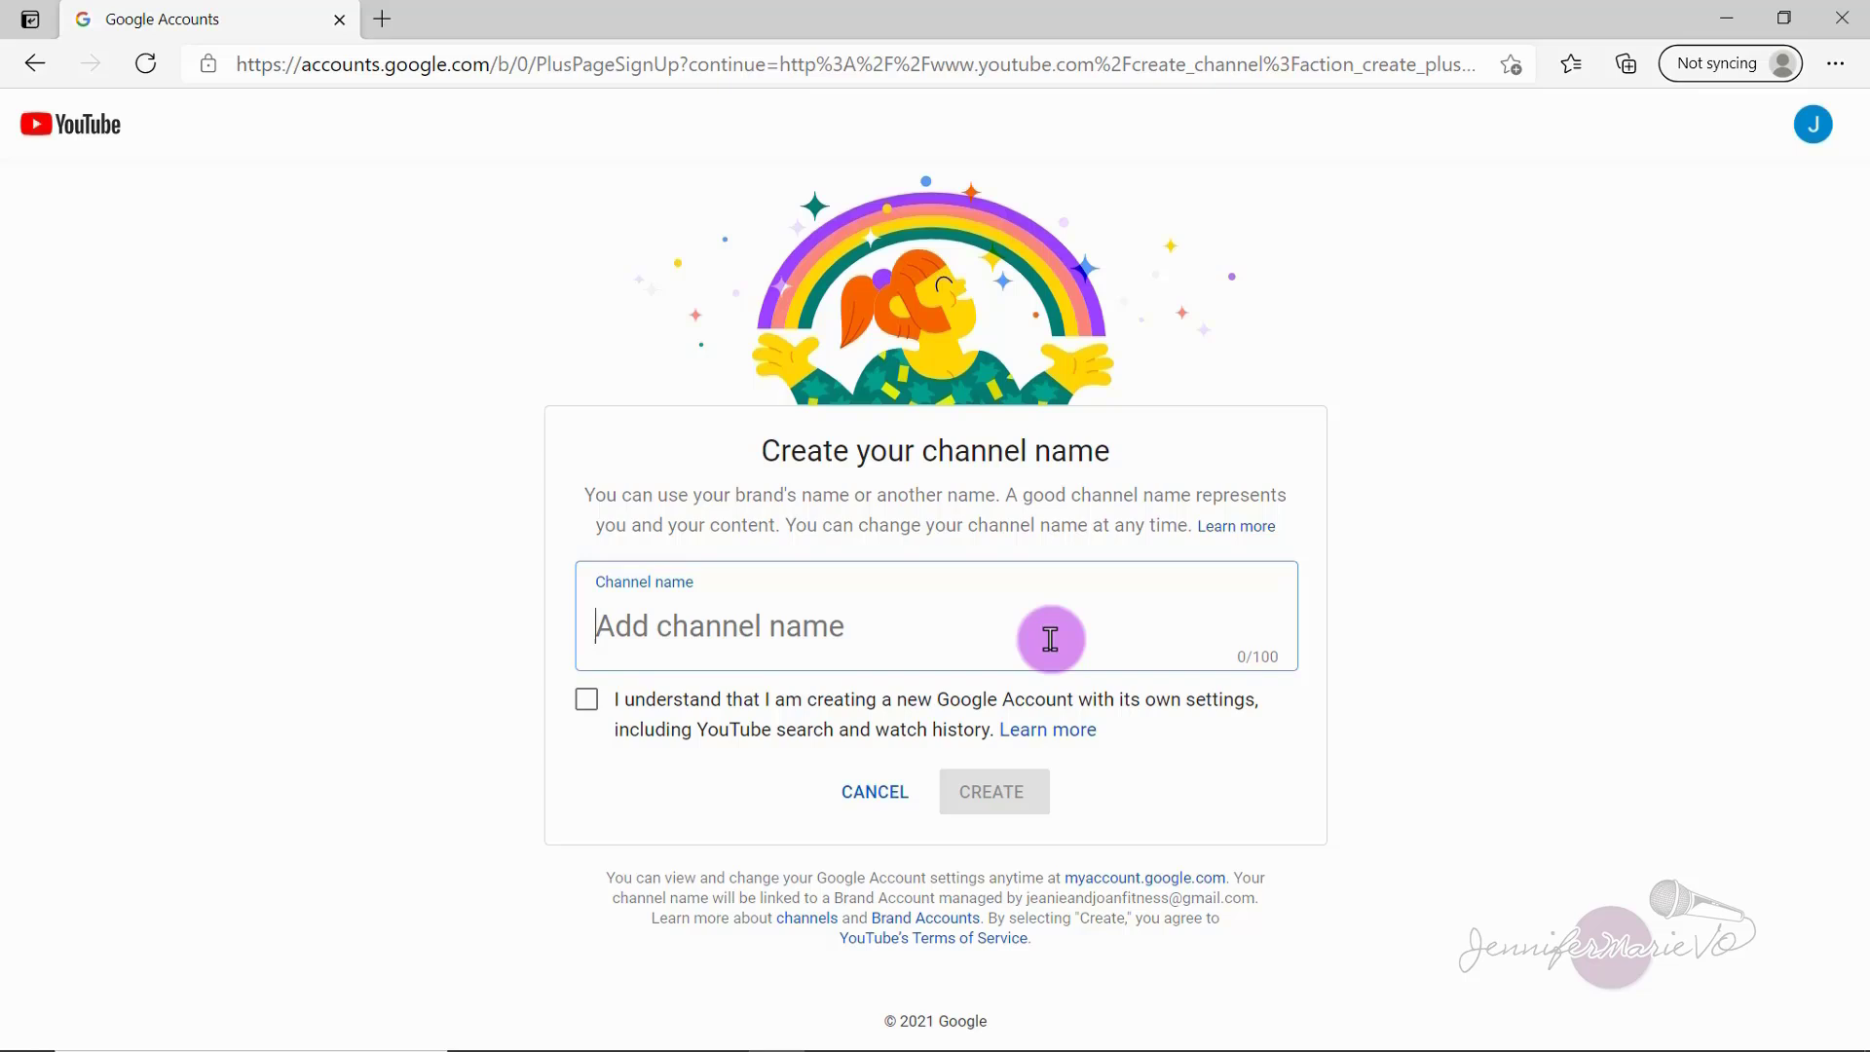
type("Get Fit wi")
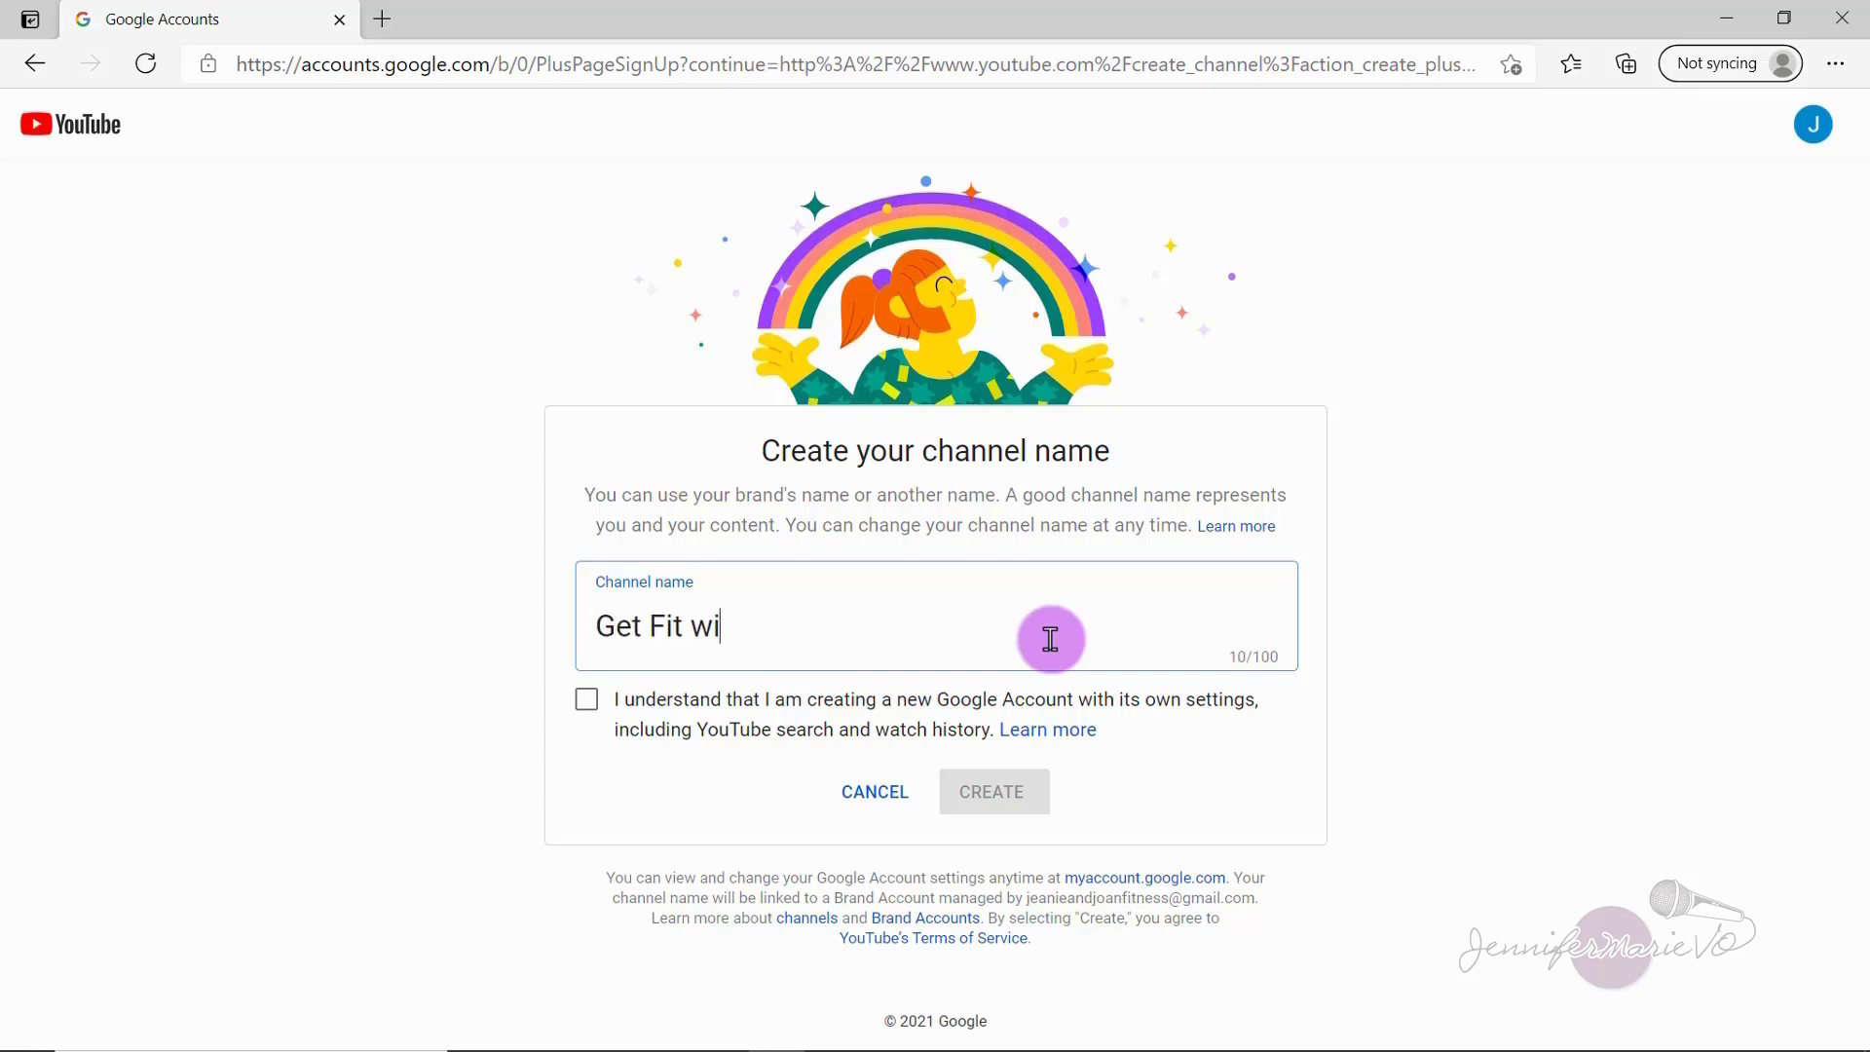
type("th Jeanie")
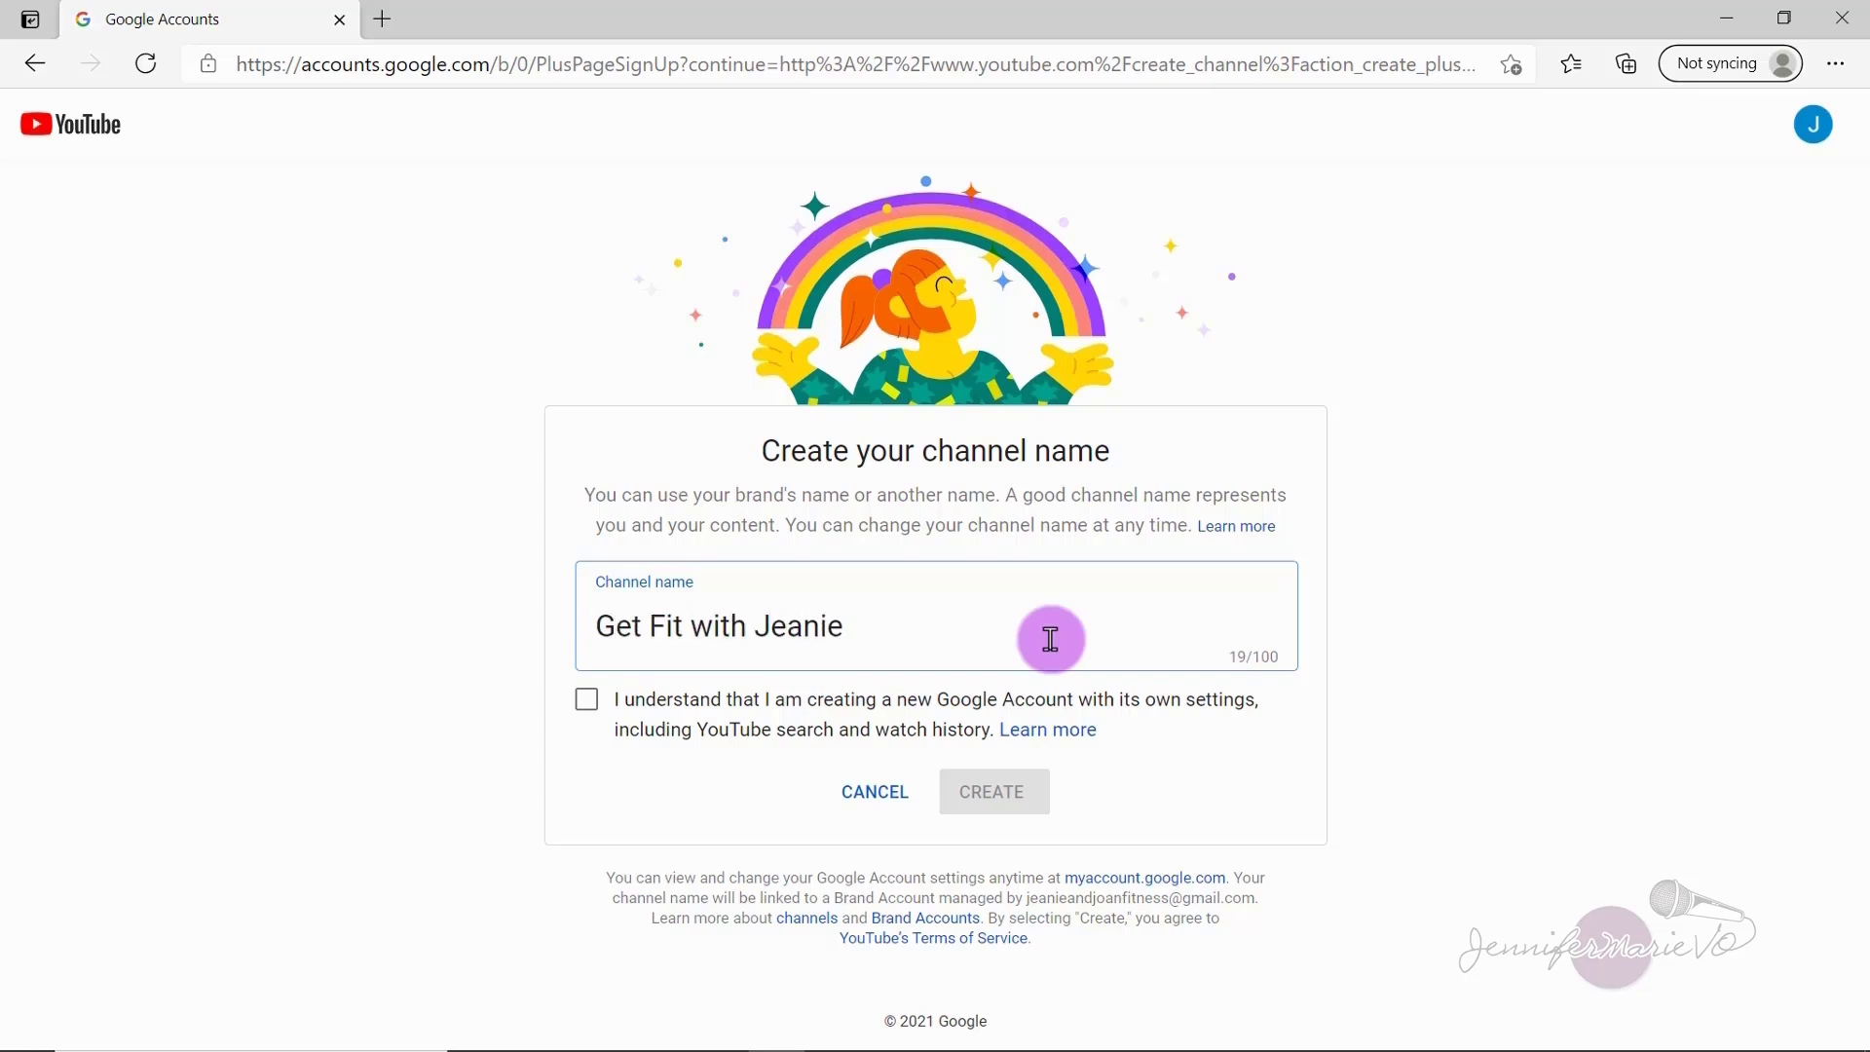
mouse_move(804, 721)
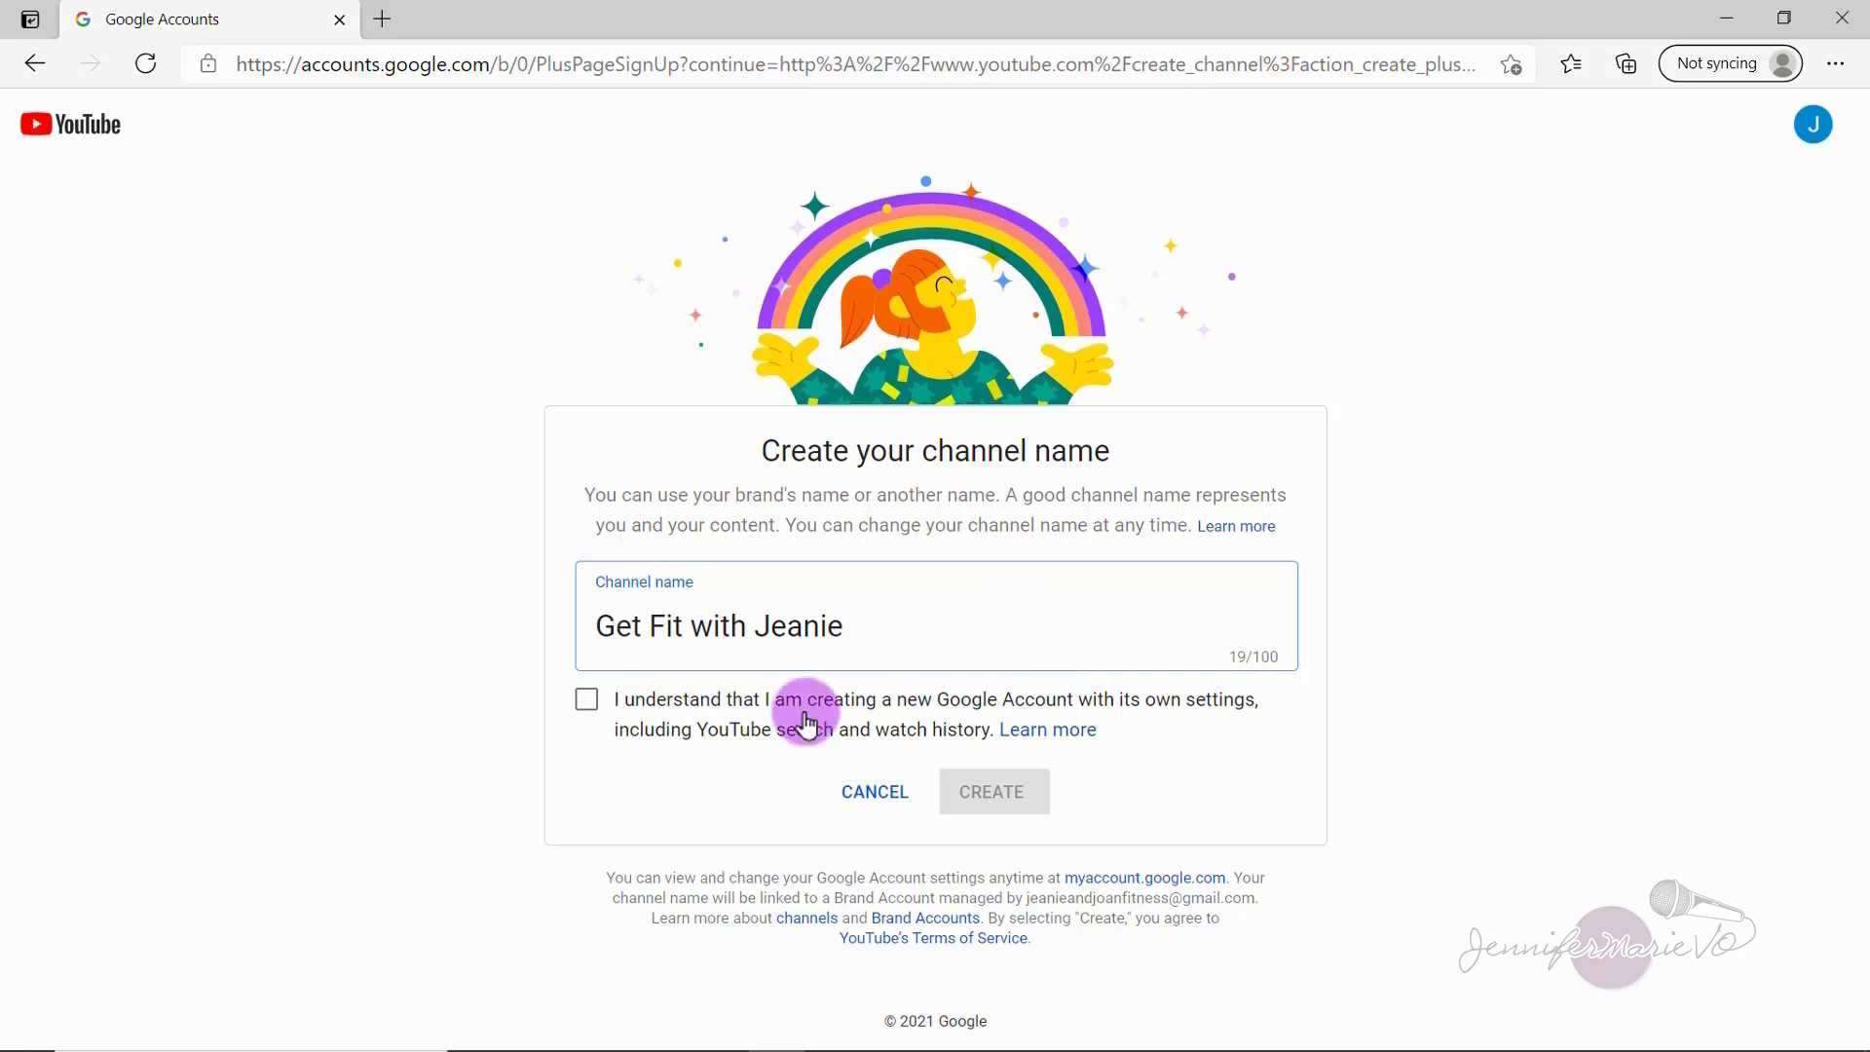
left_click(586, 699)
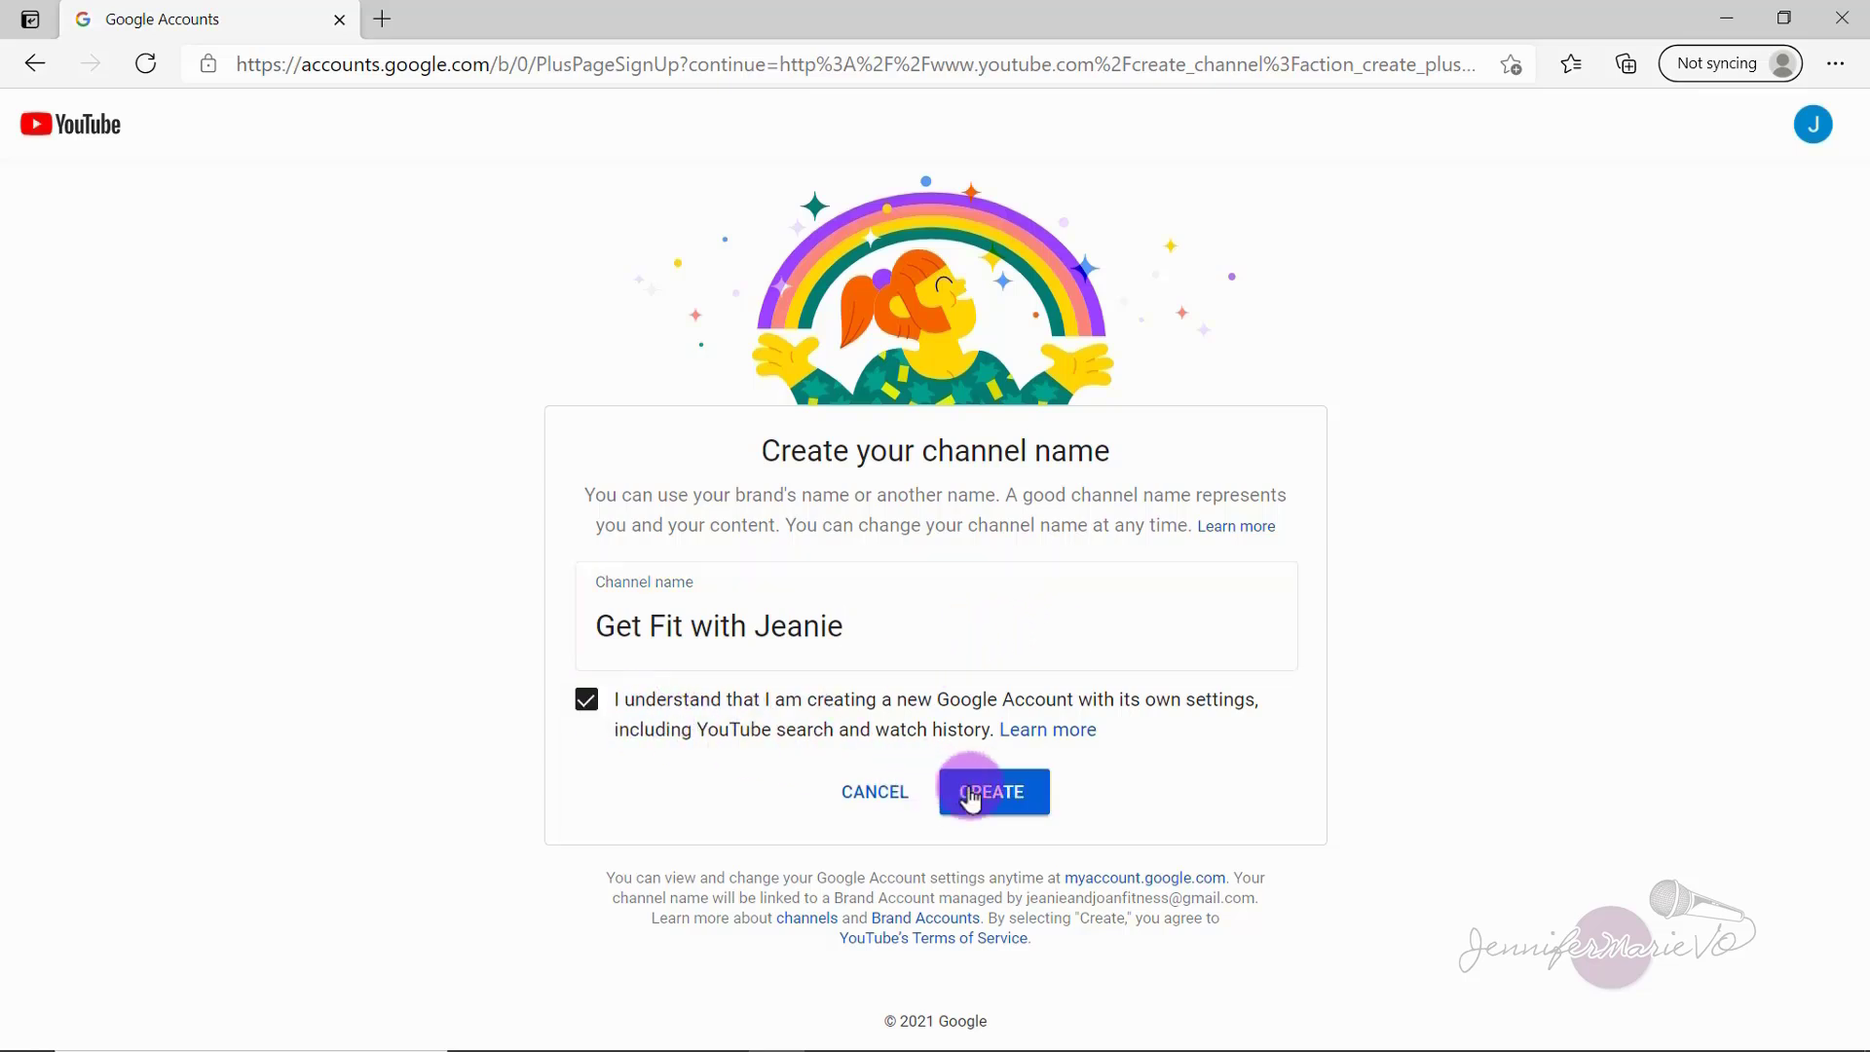
left_click(992, 793)
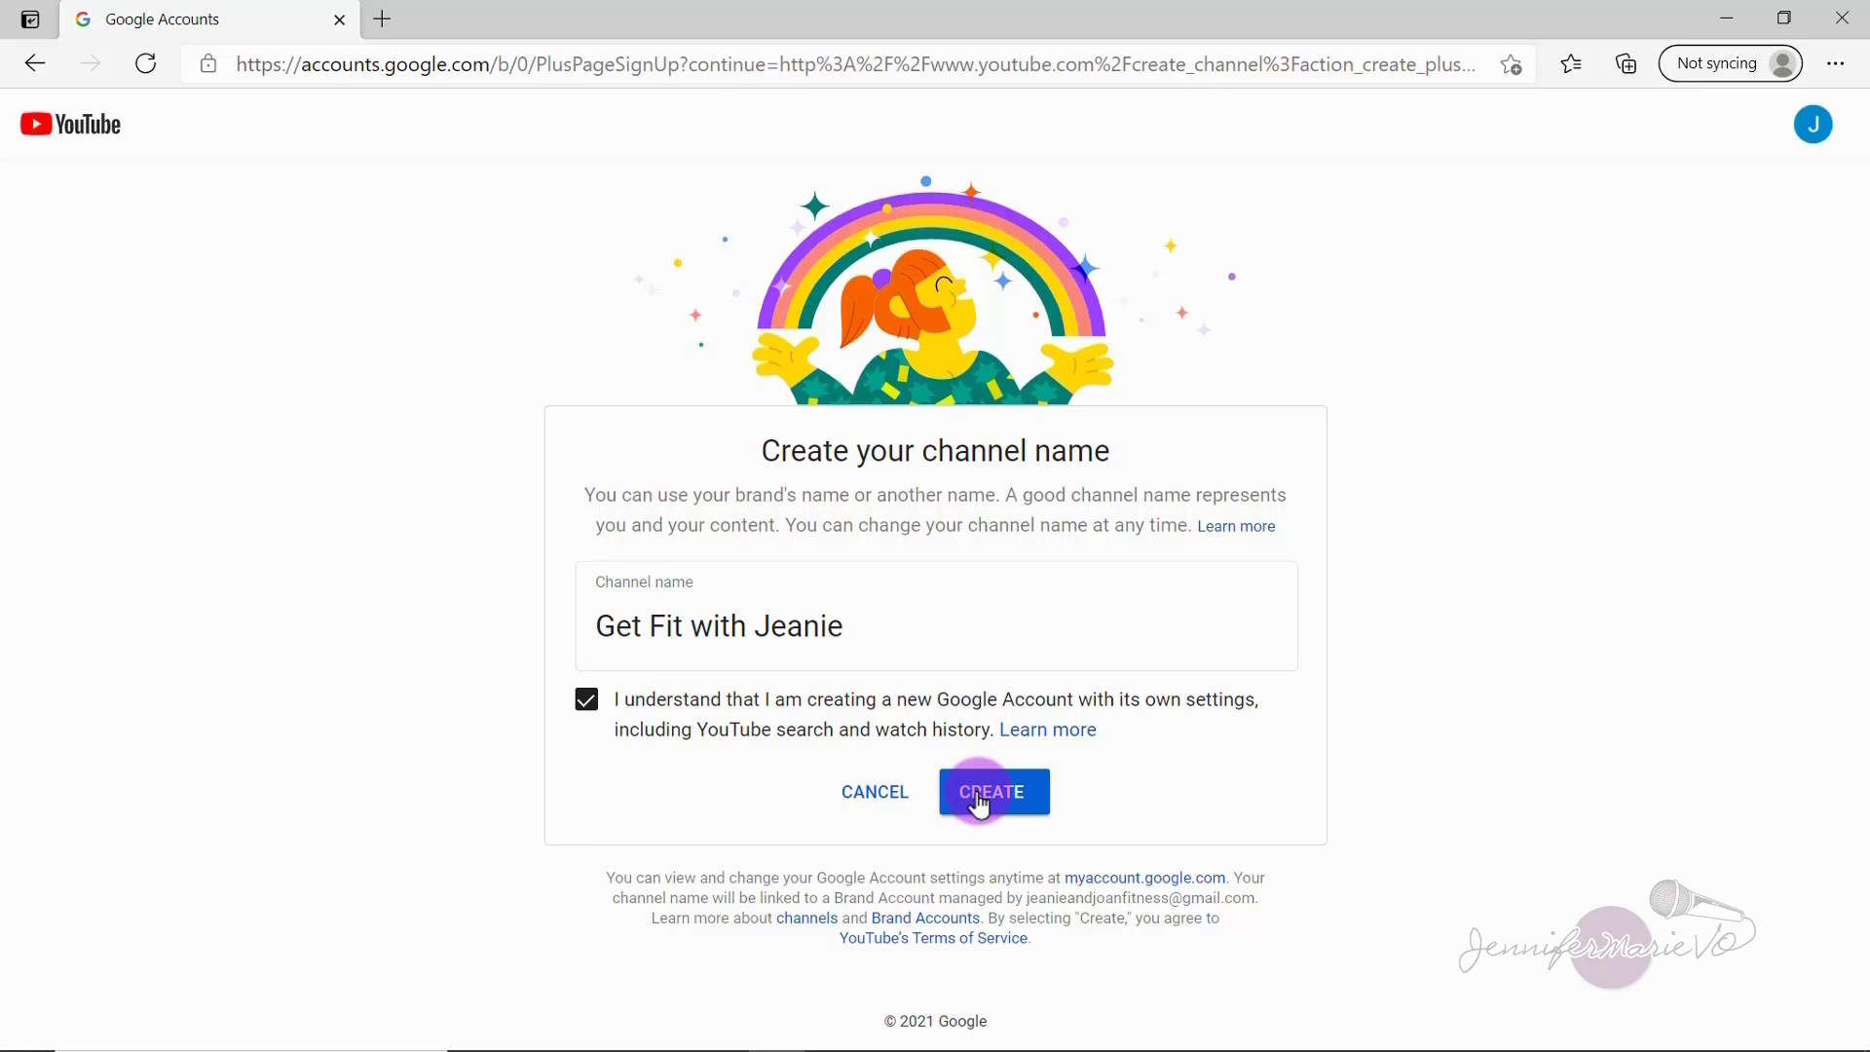
left_click(991, 791)
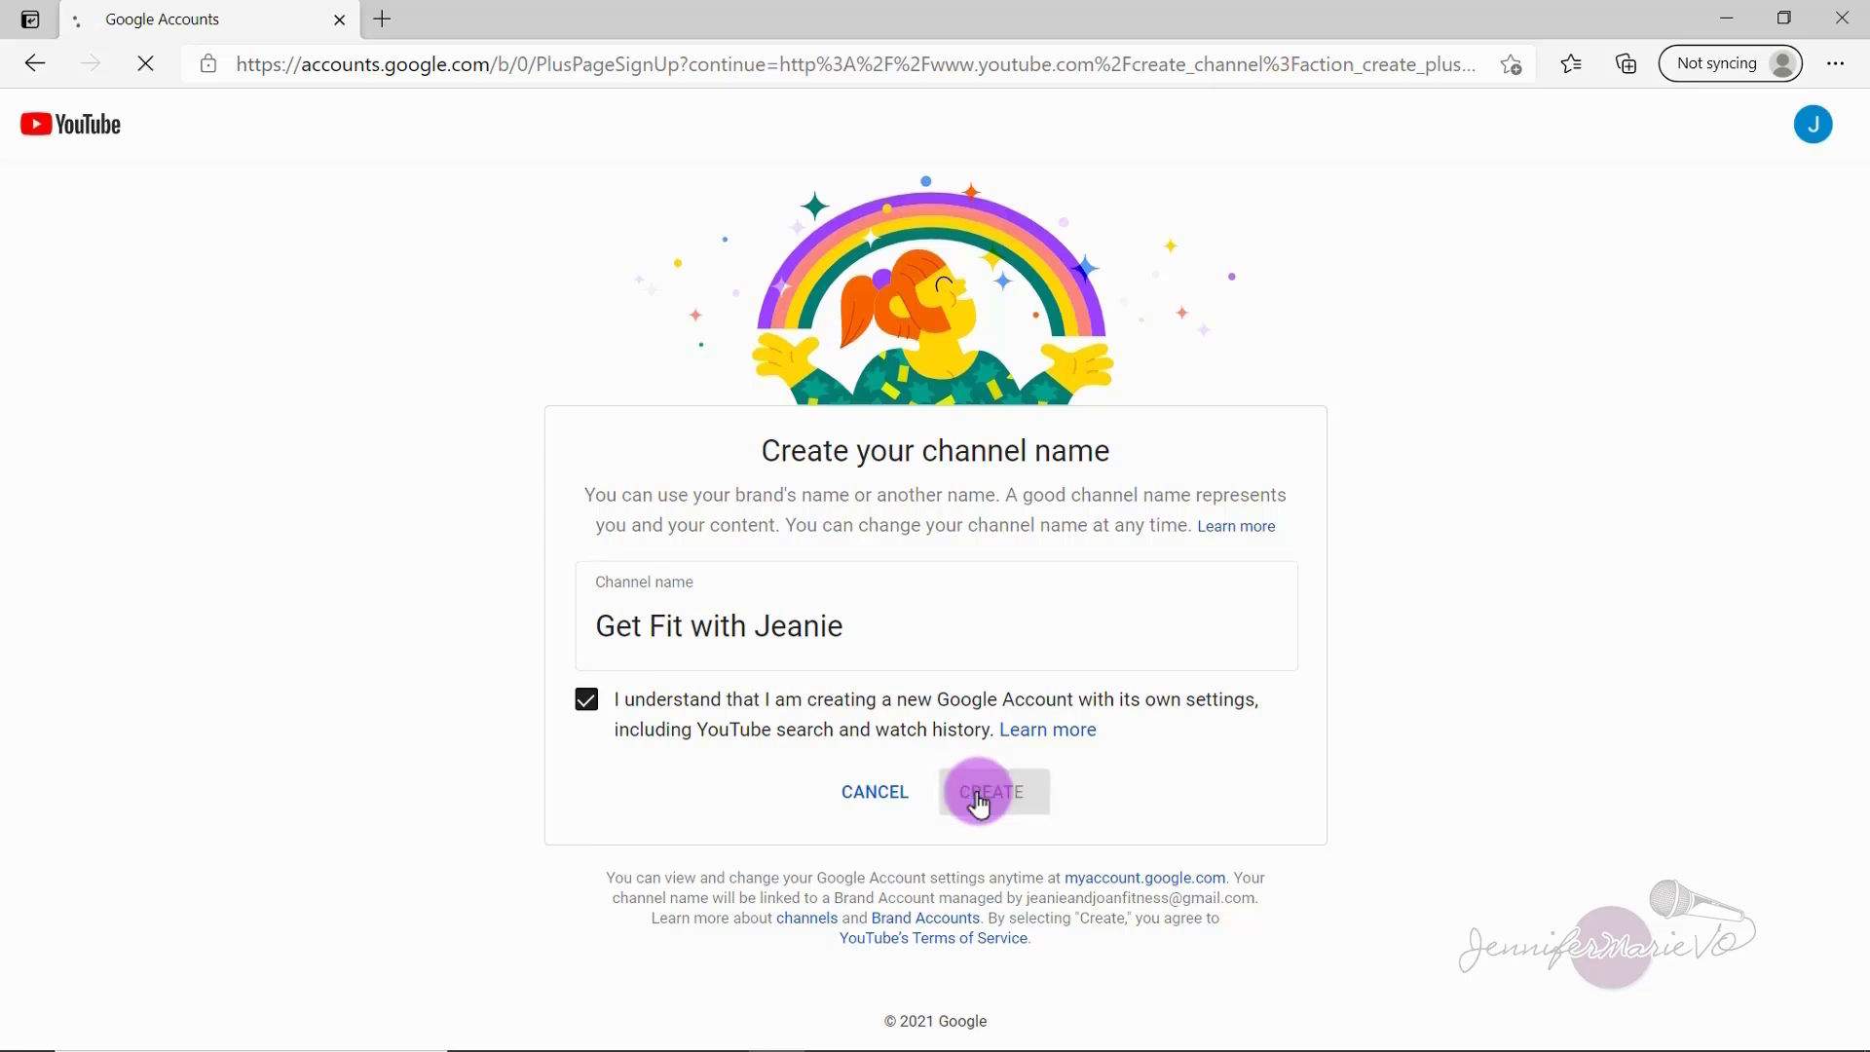
left_click(991, 790)
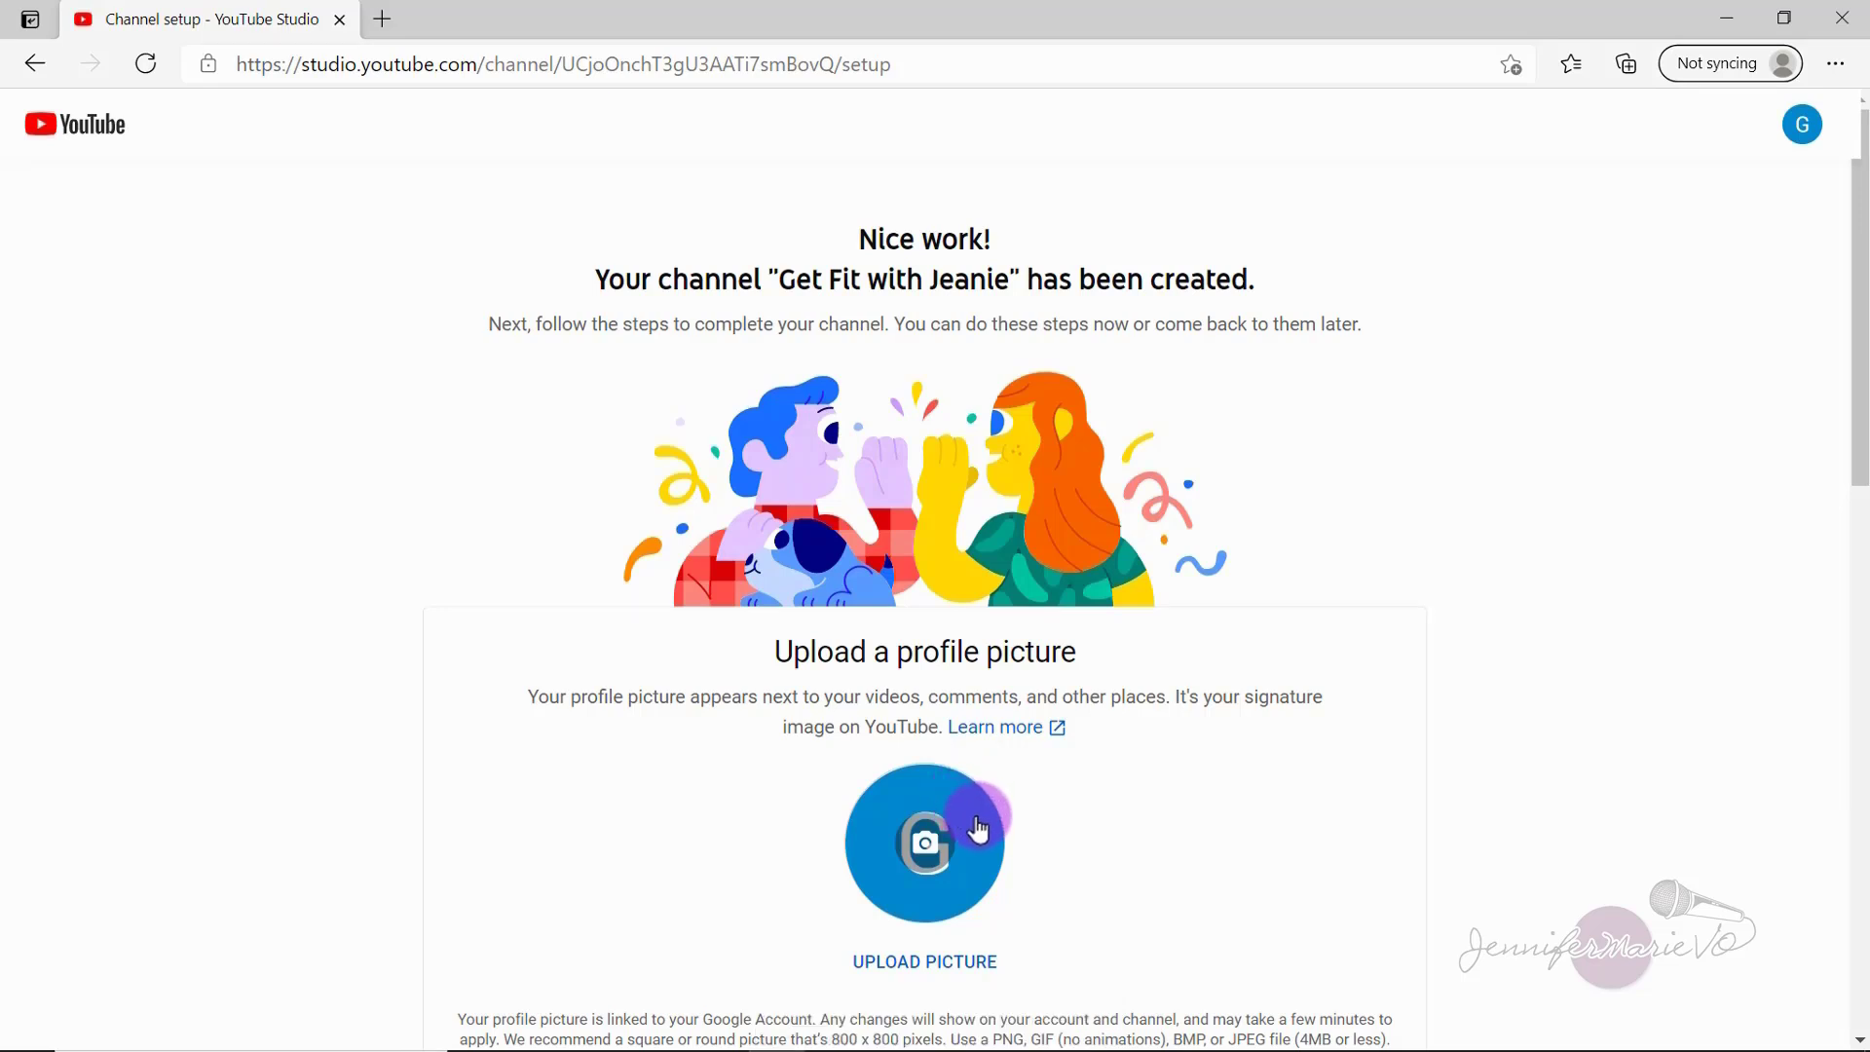
Scroll the Channel setup page down to the profile picture section.
scroll("down", 3)
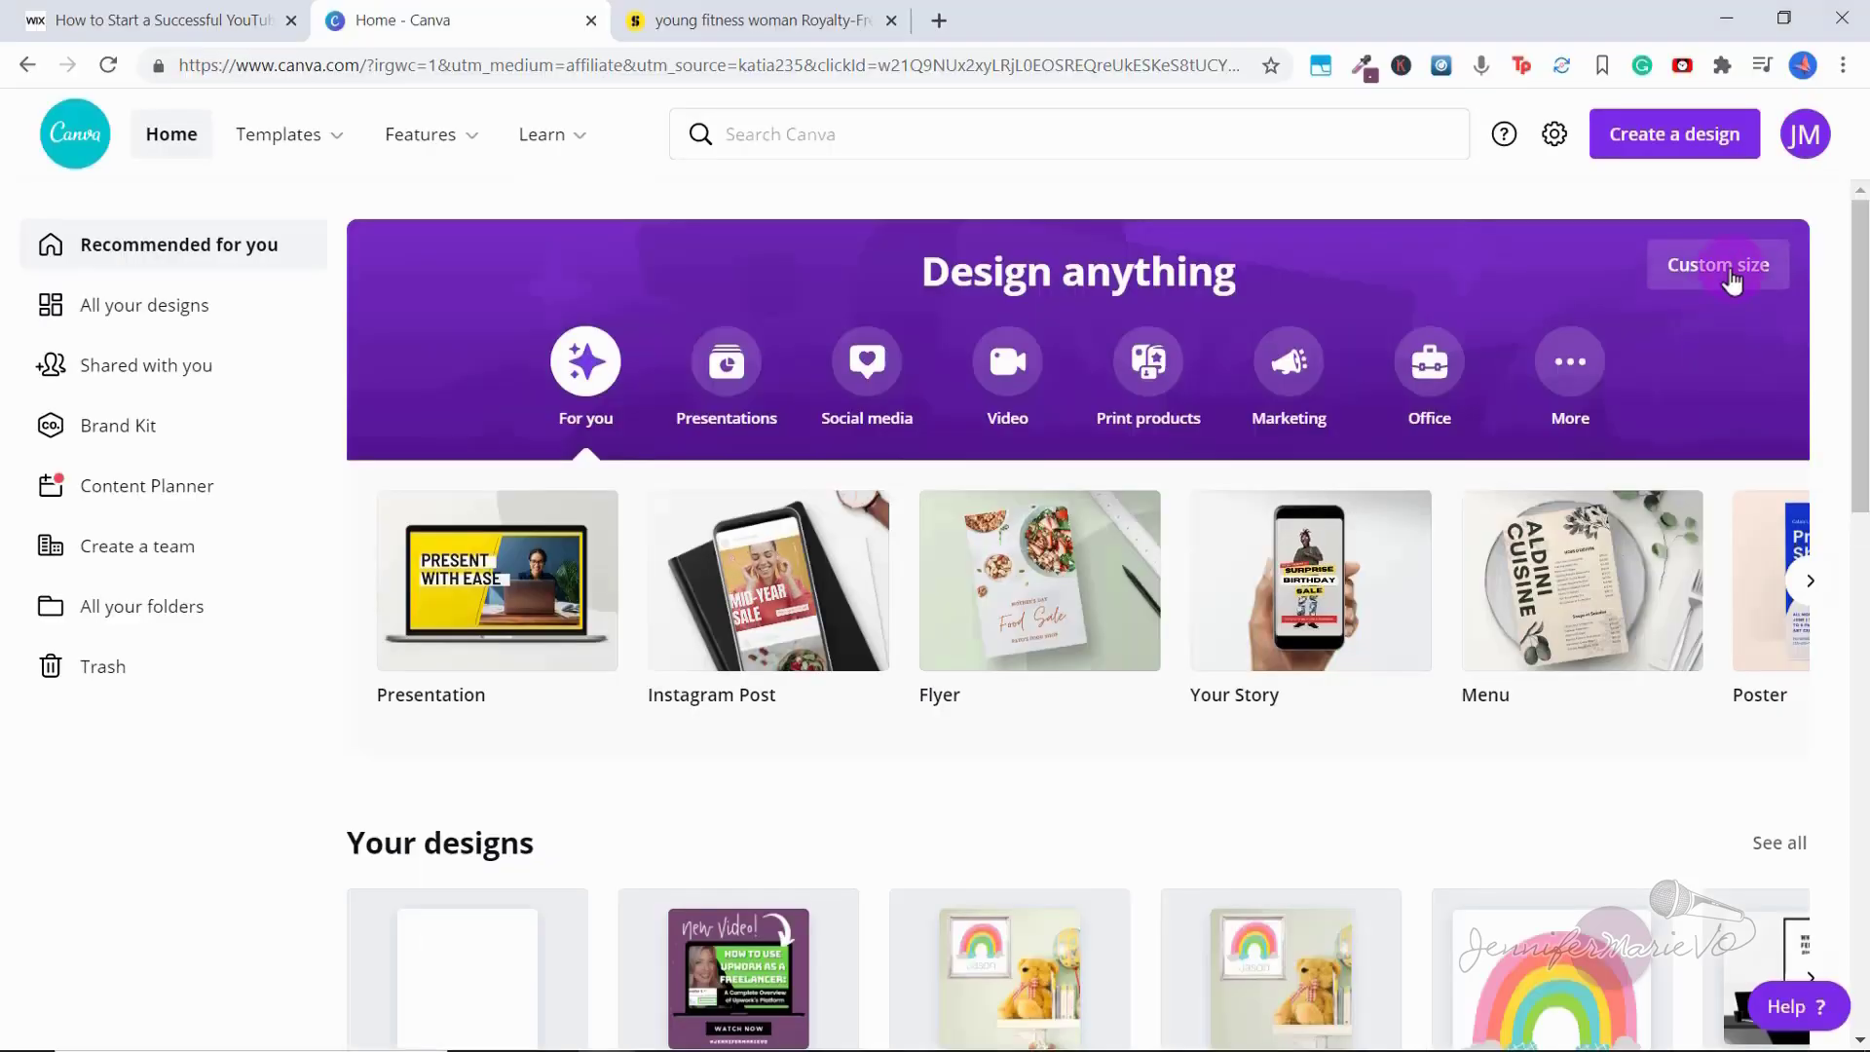
Create a custom-size blank Canva design of 800 × 800 px.
left_click(1673, 134)
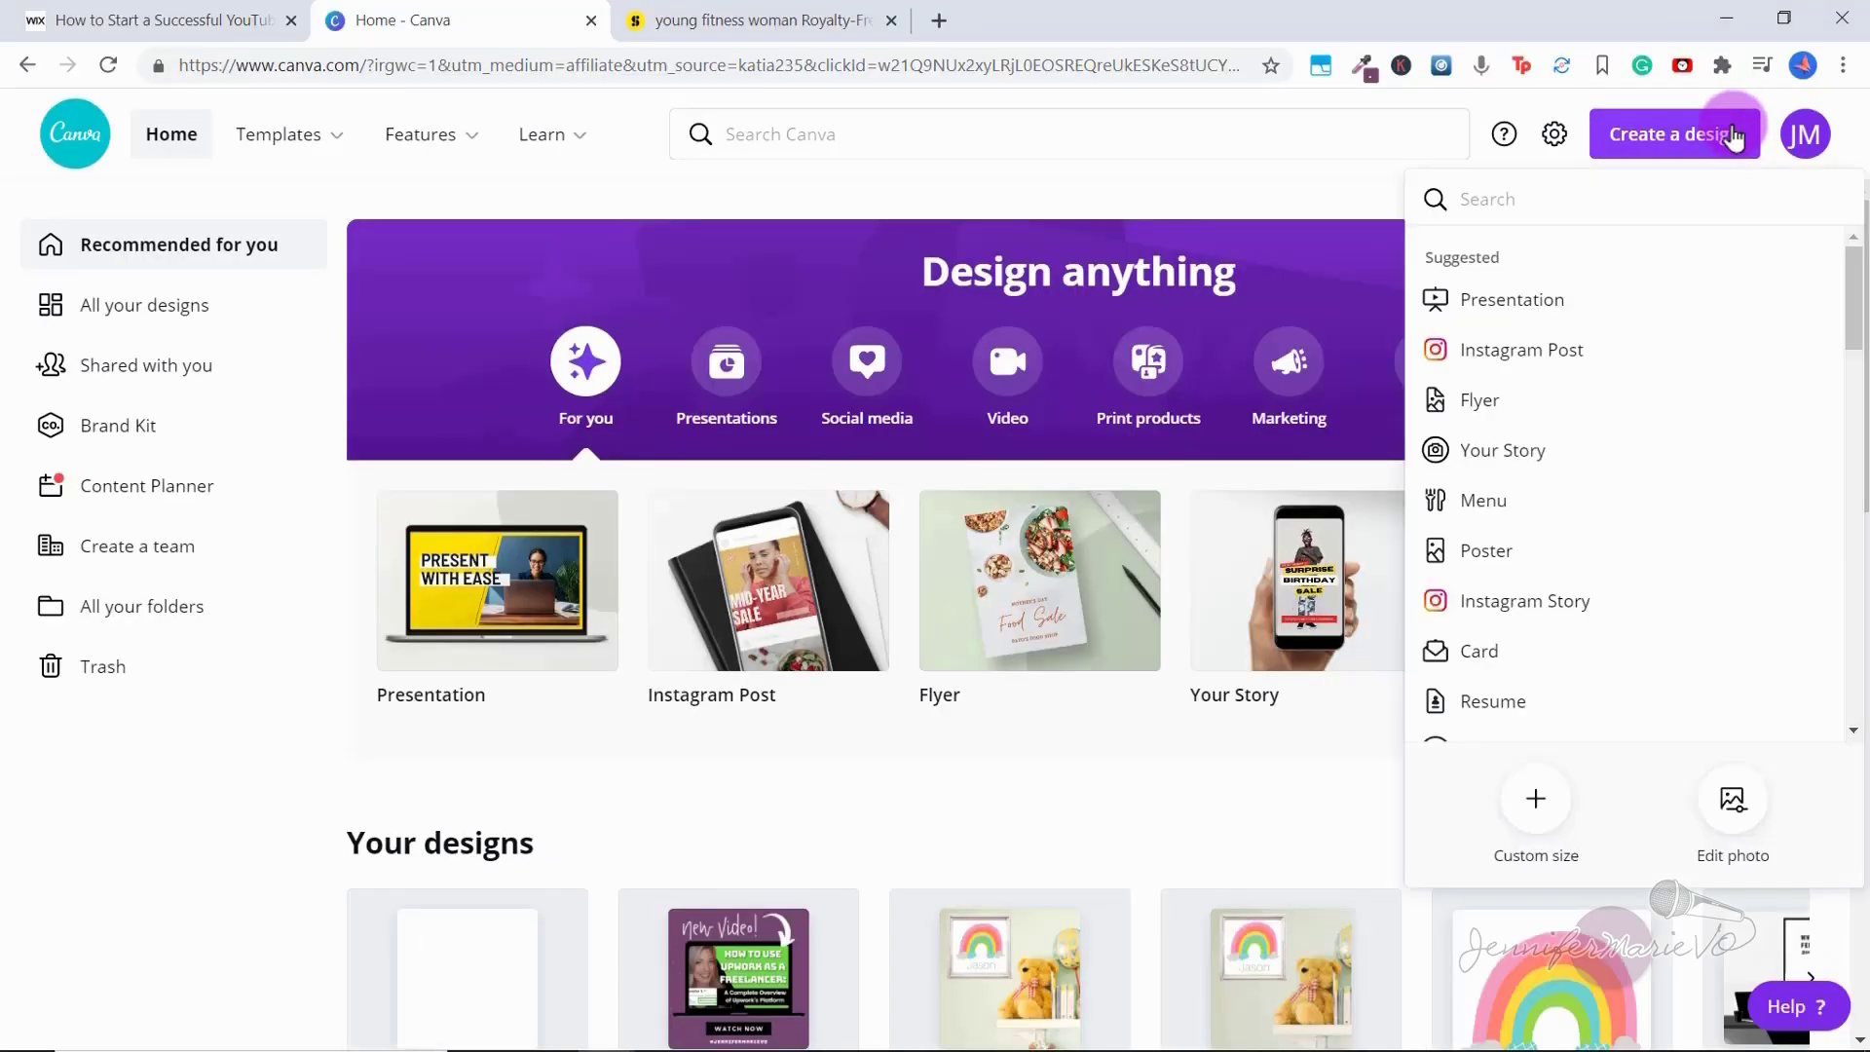
left_click(1534, 810)
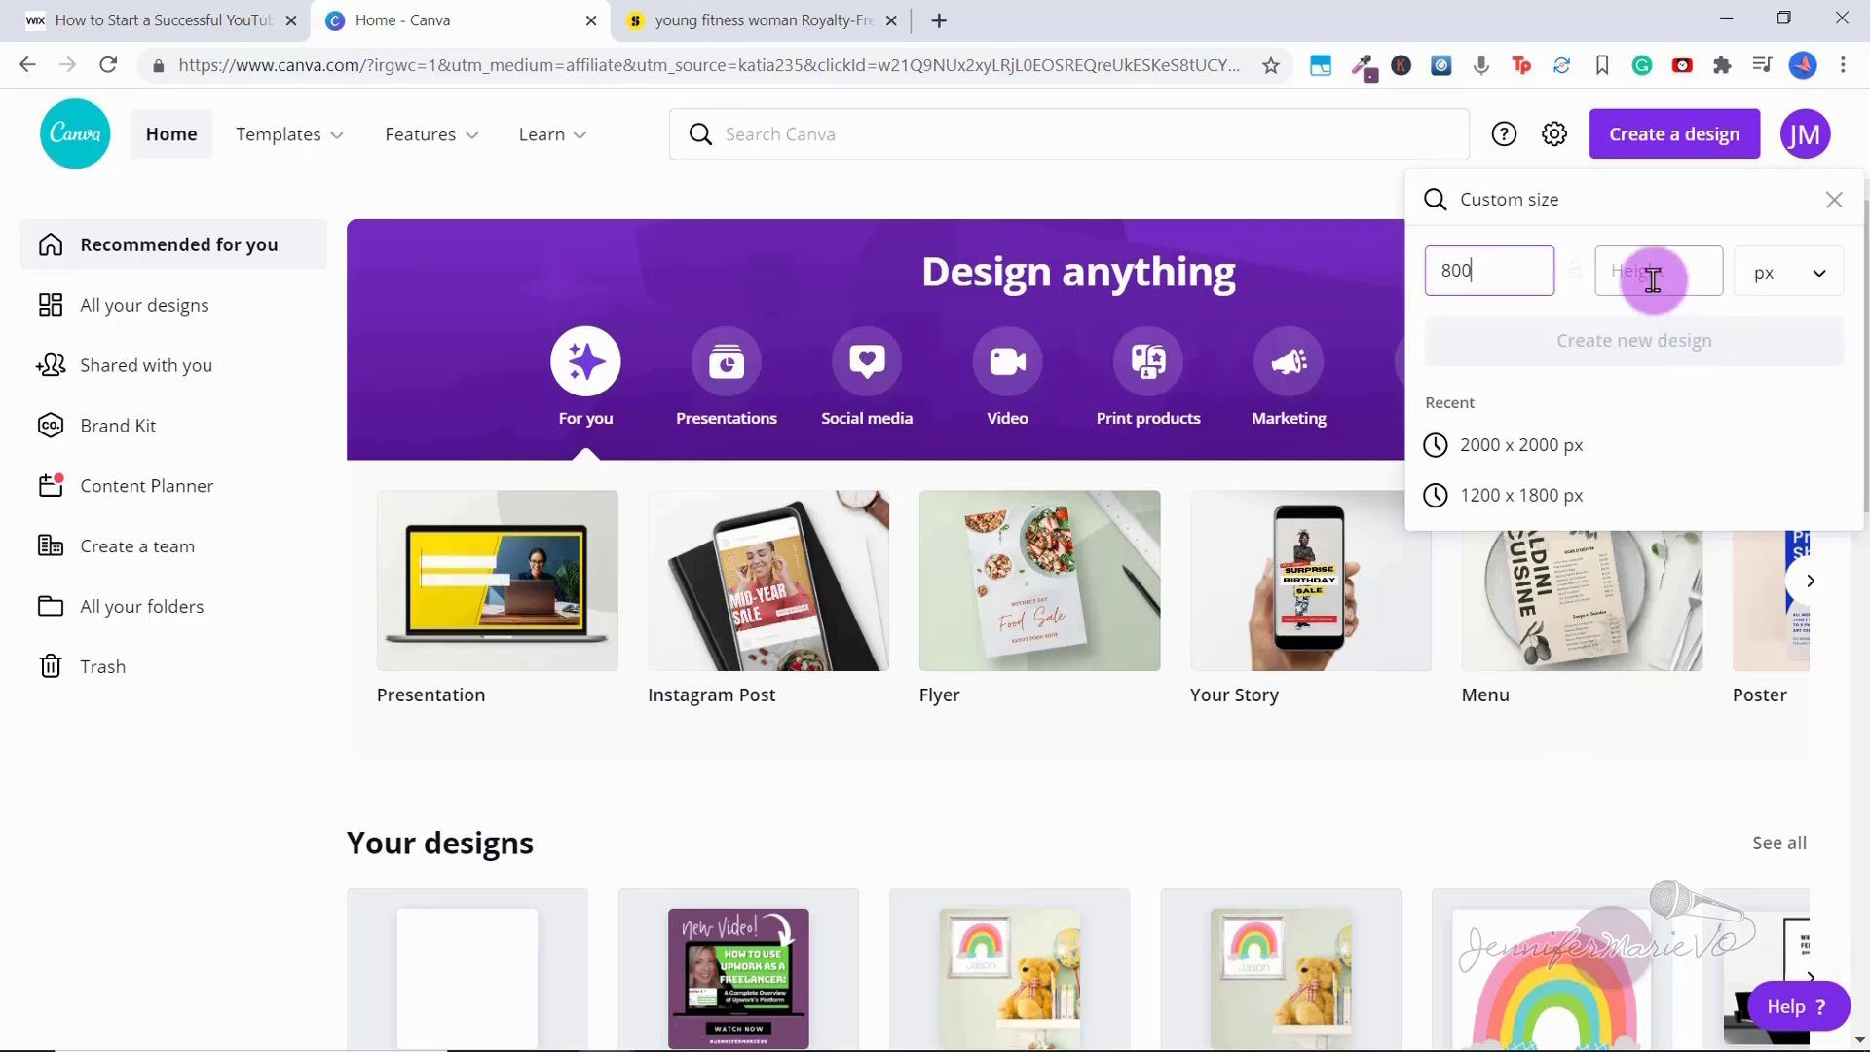
left_click(1634, 339)
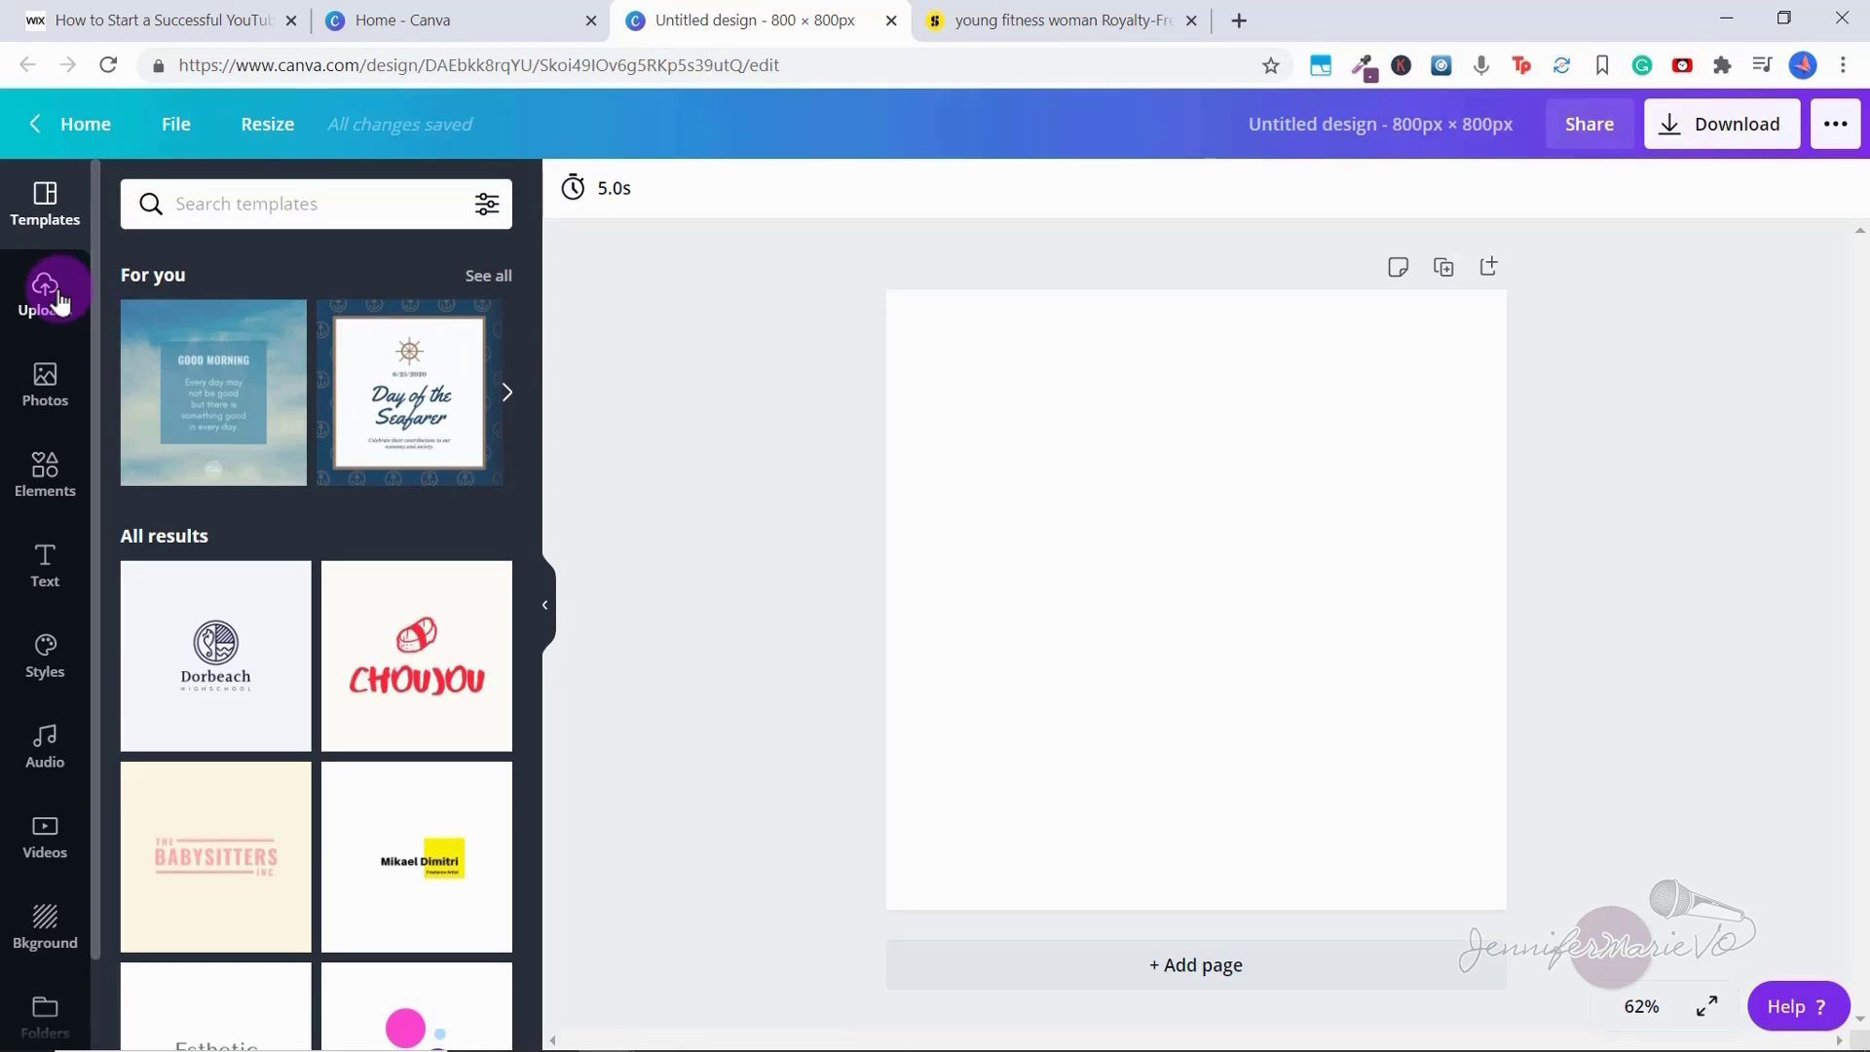
Add the uploaded boxing-glove photo and enlarge it to fill the square page.
left_click(45, 293)
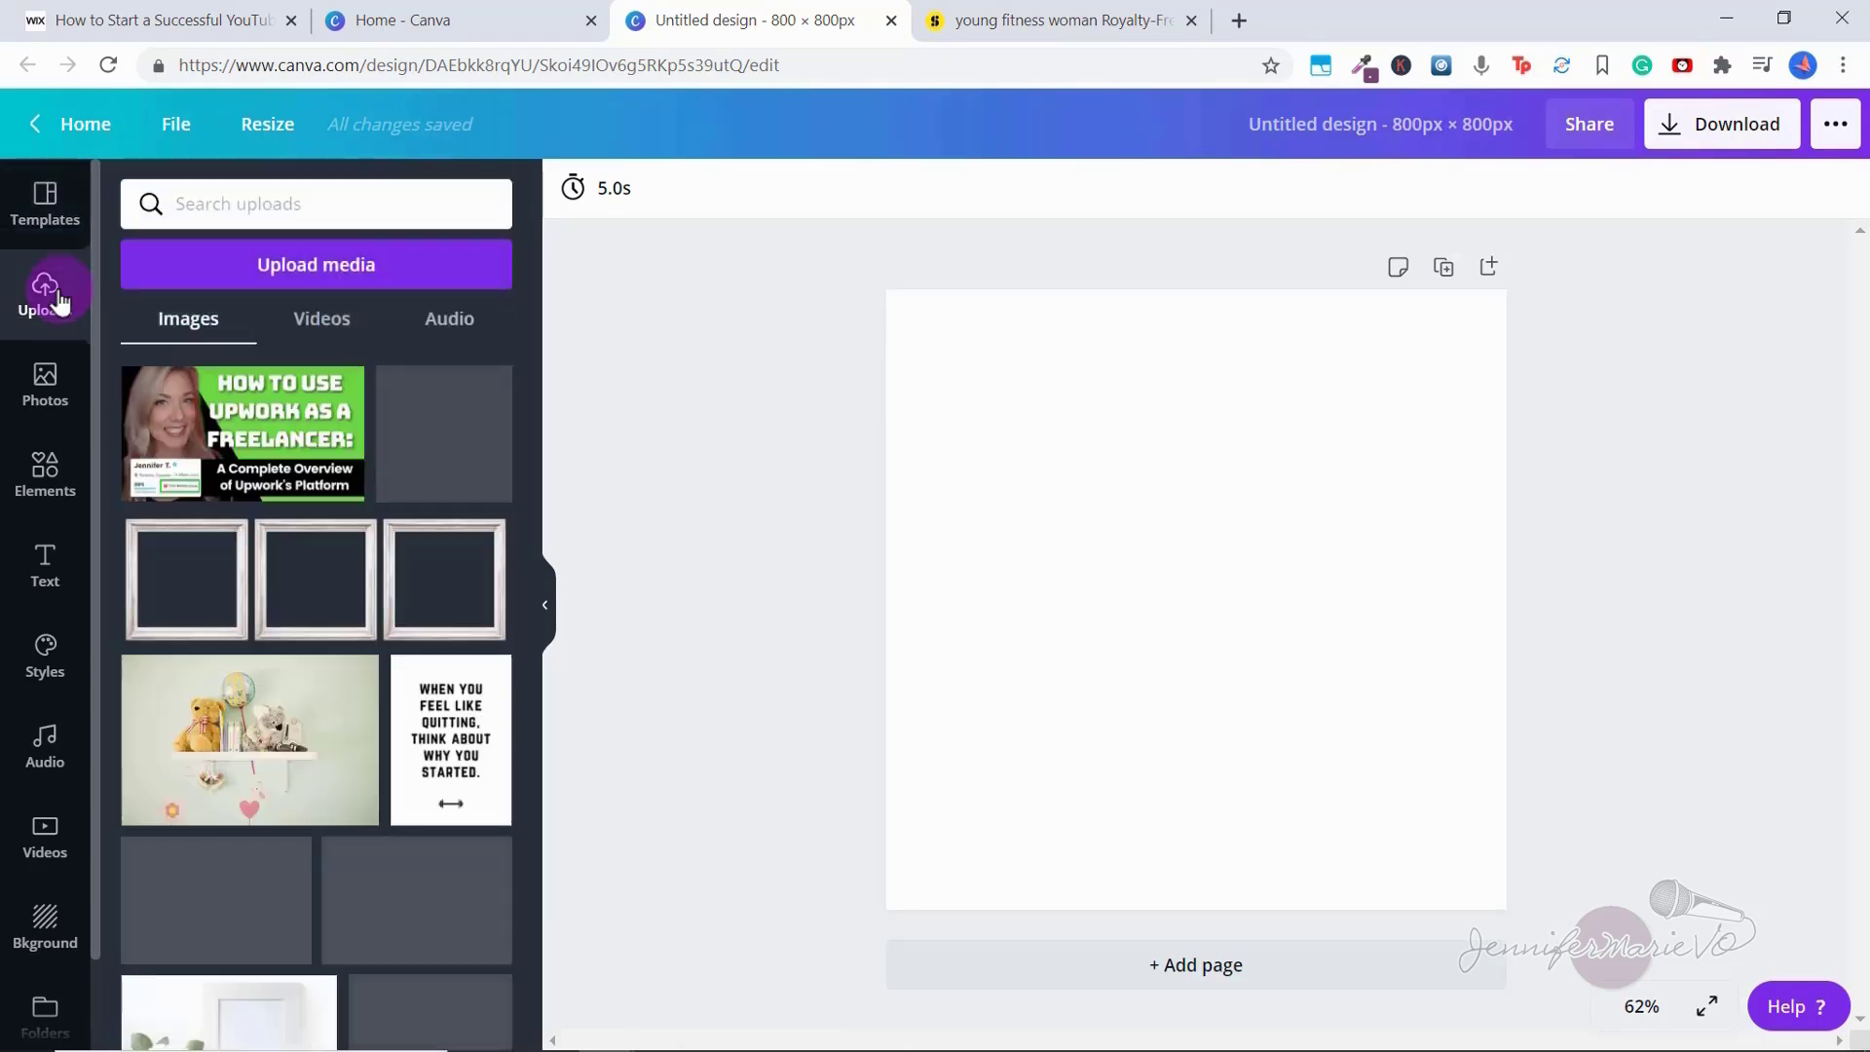
left_click(315, 263)
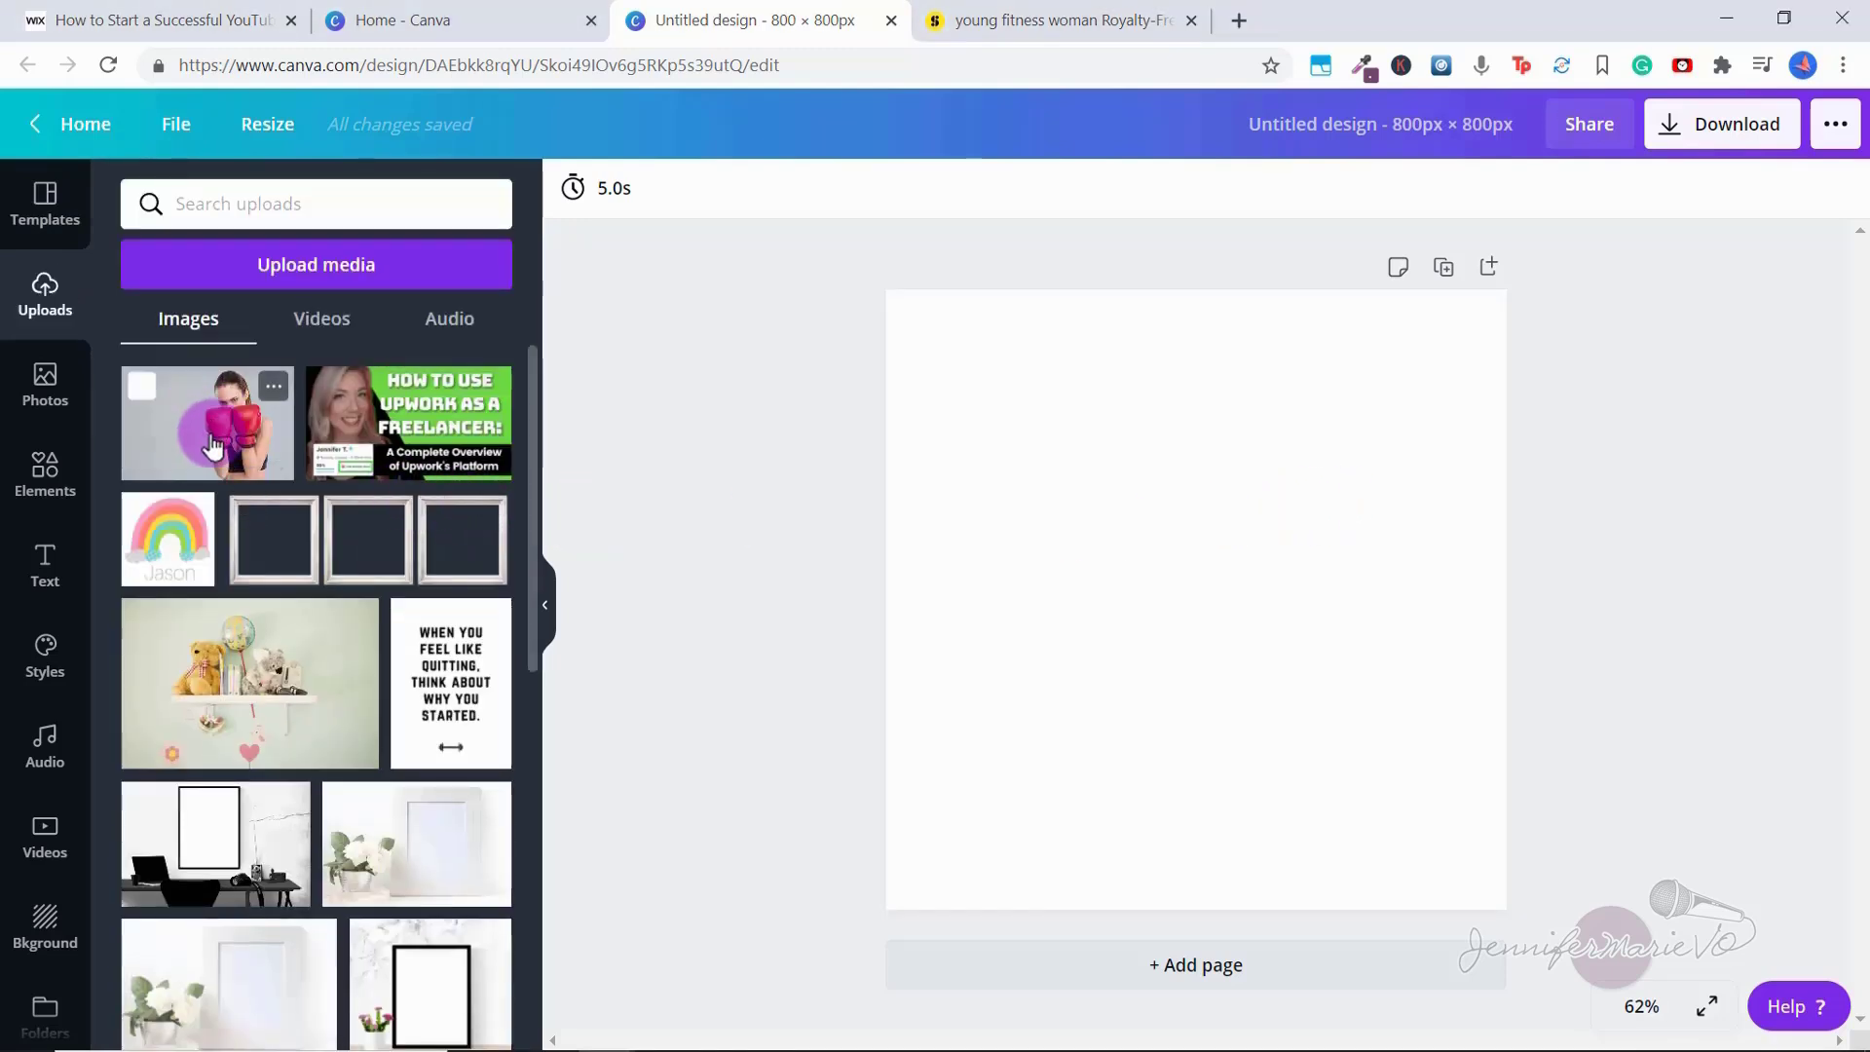
left_click(204, 423)
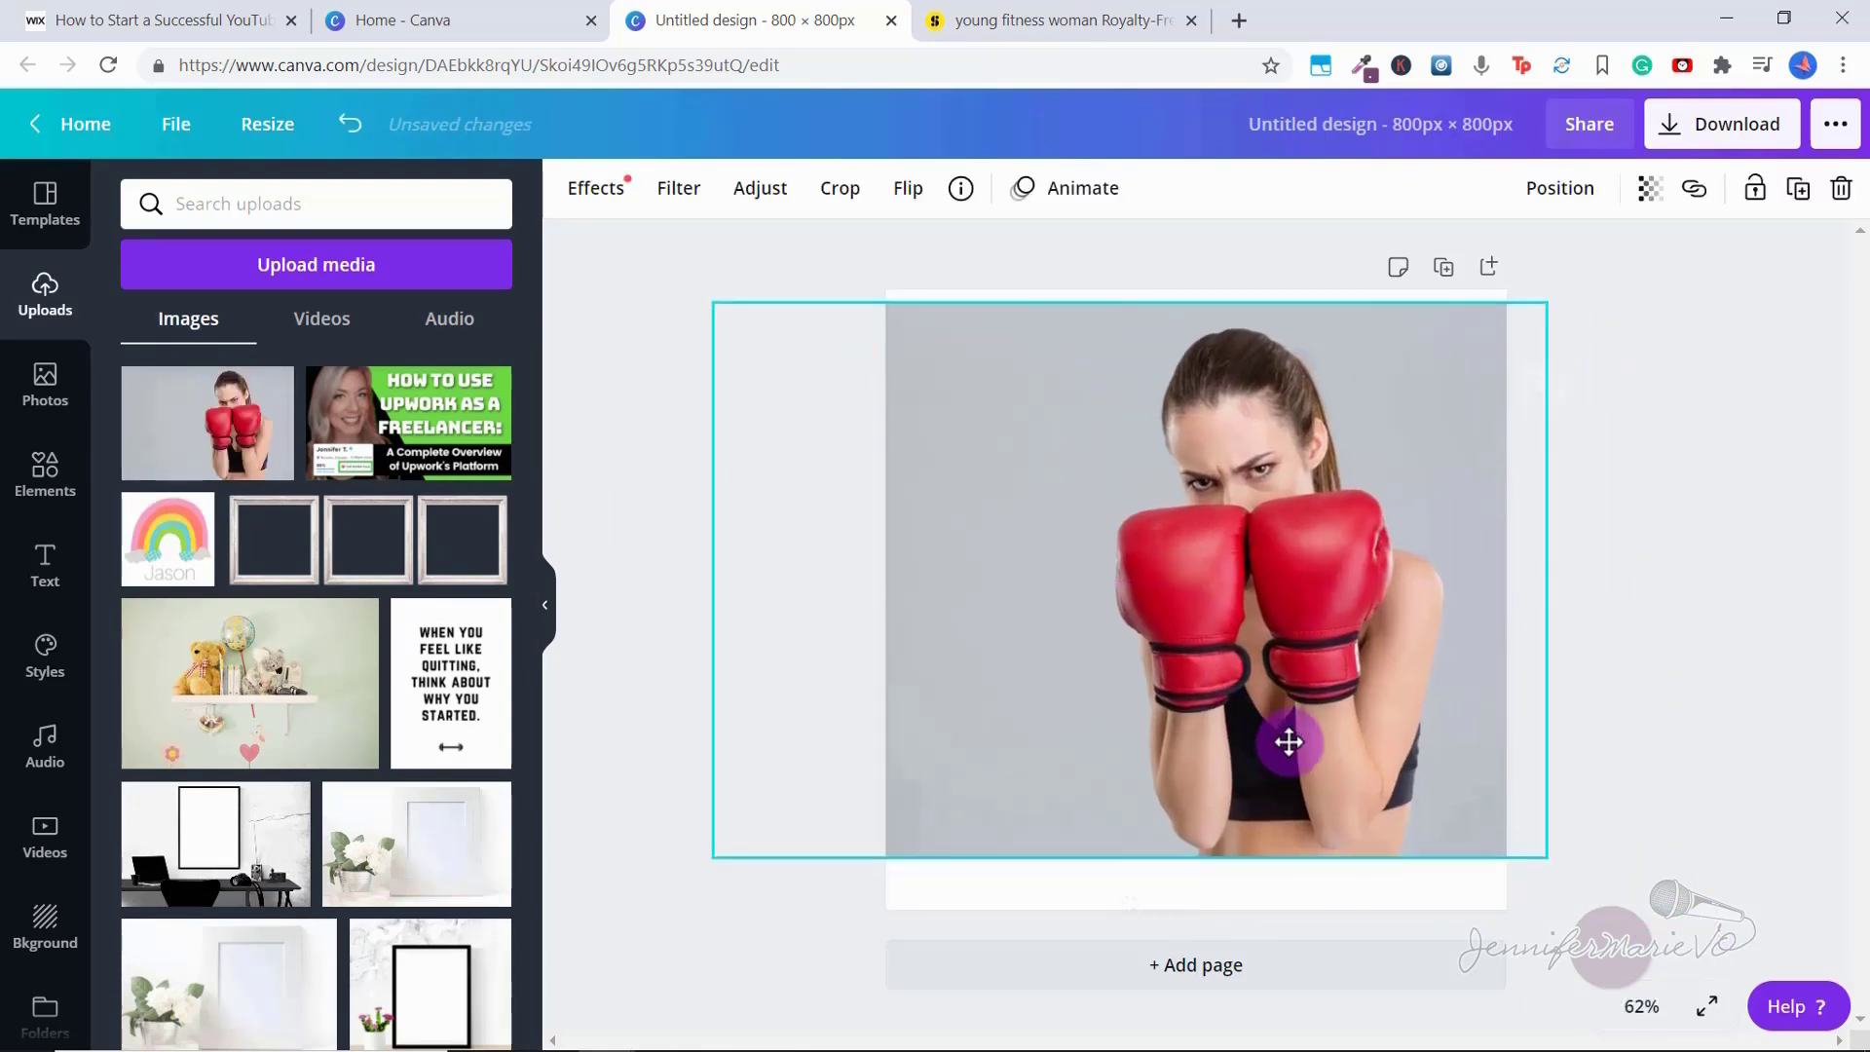
left_click_drag(1546, 857, 1655, 954)
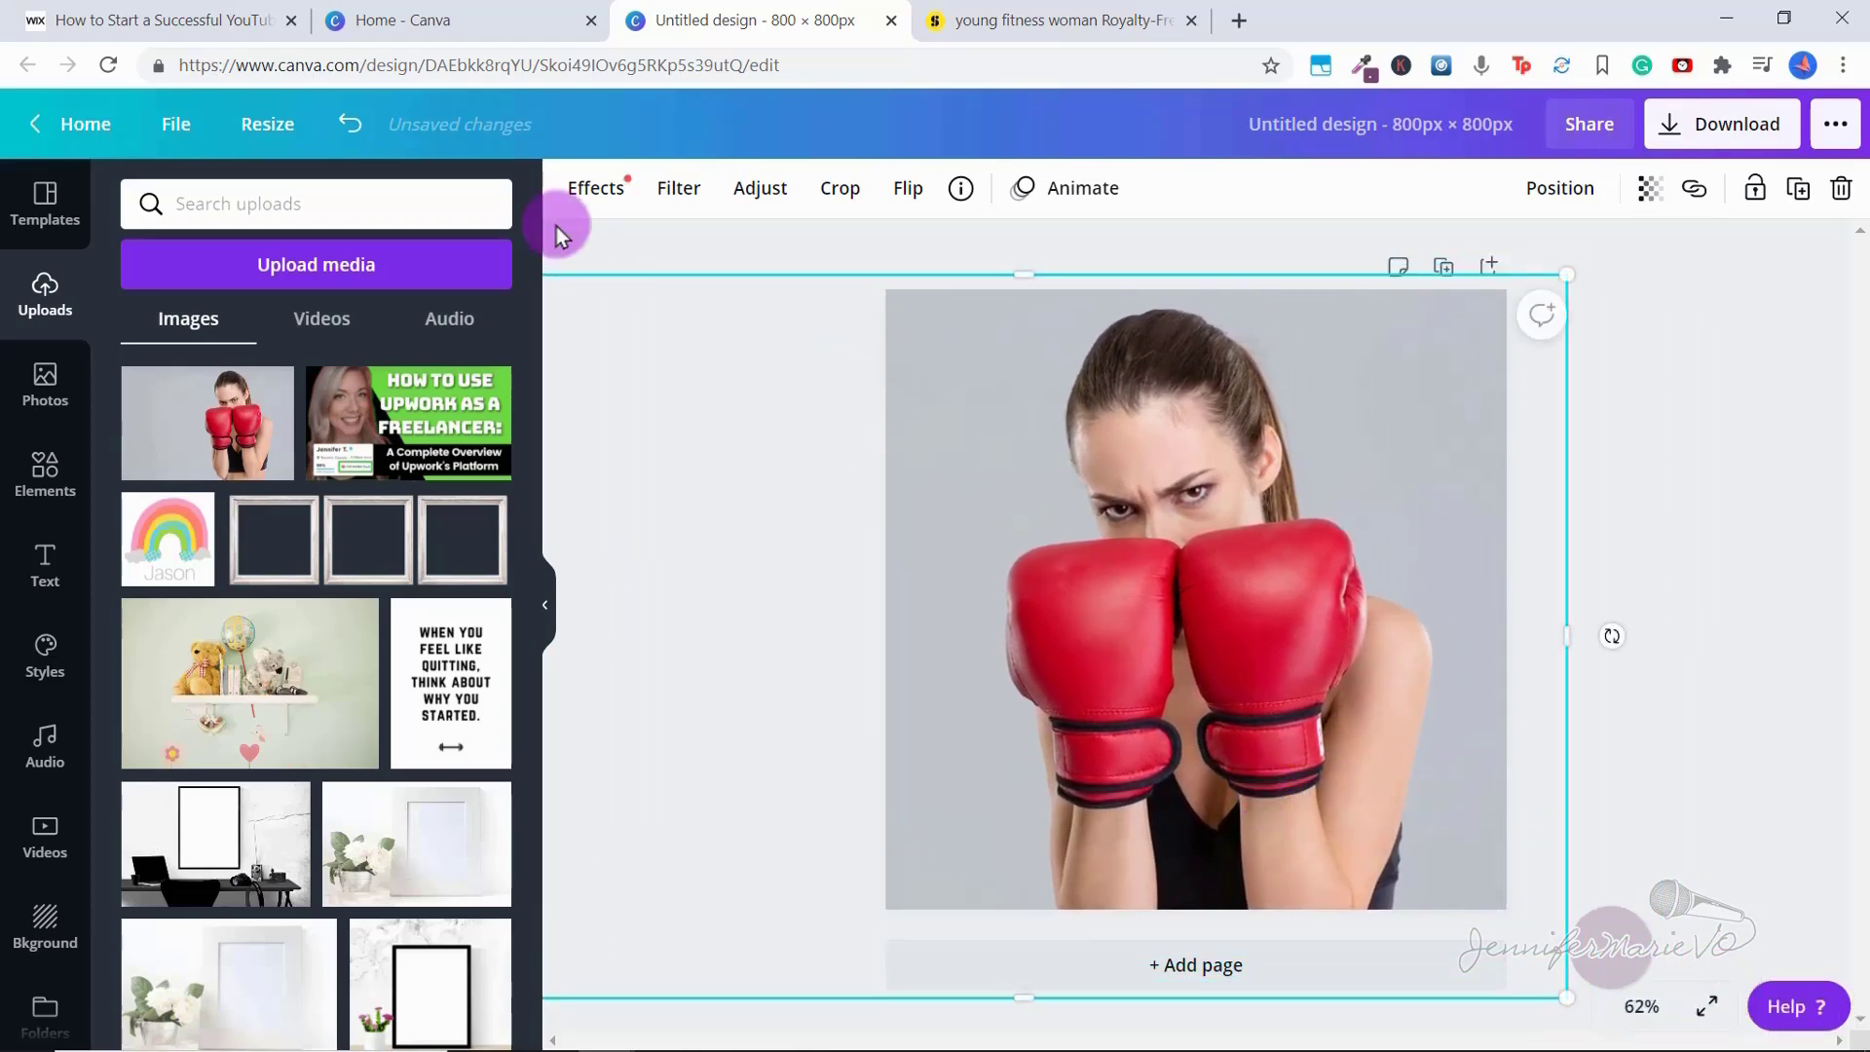
left_click(594, 187)
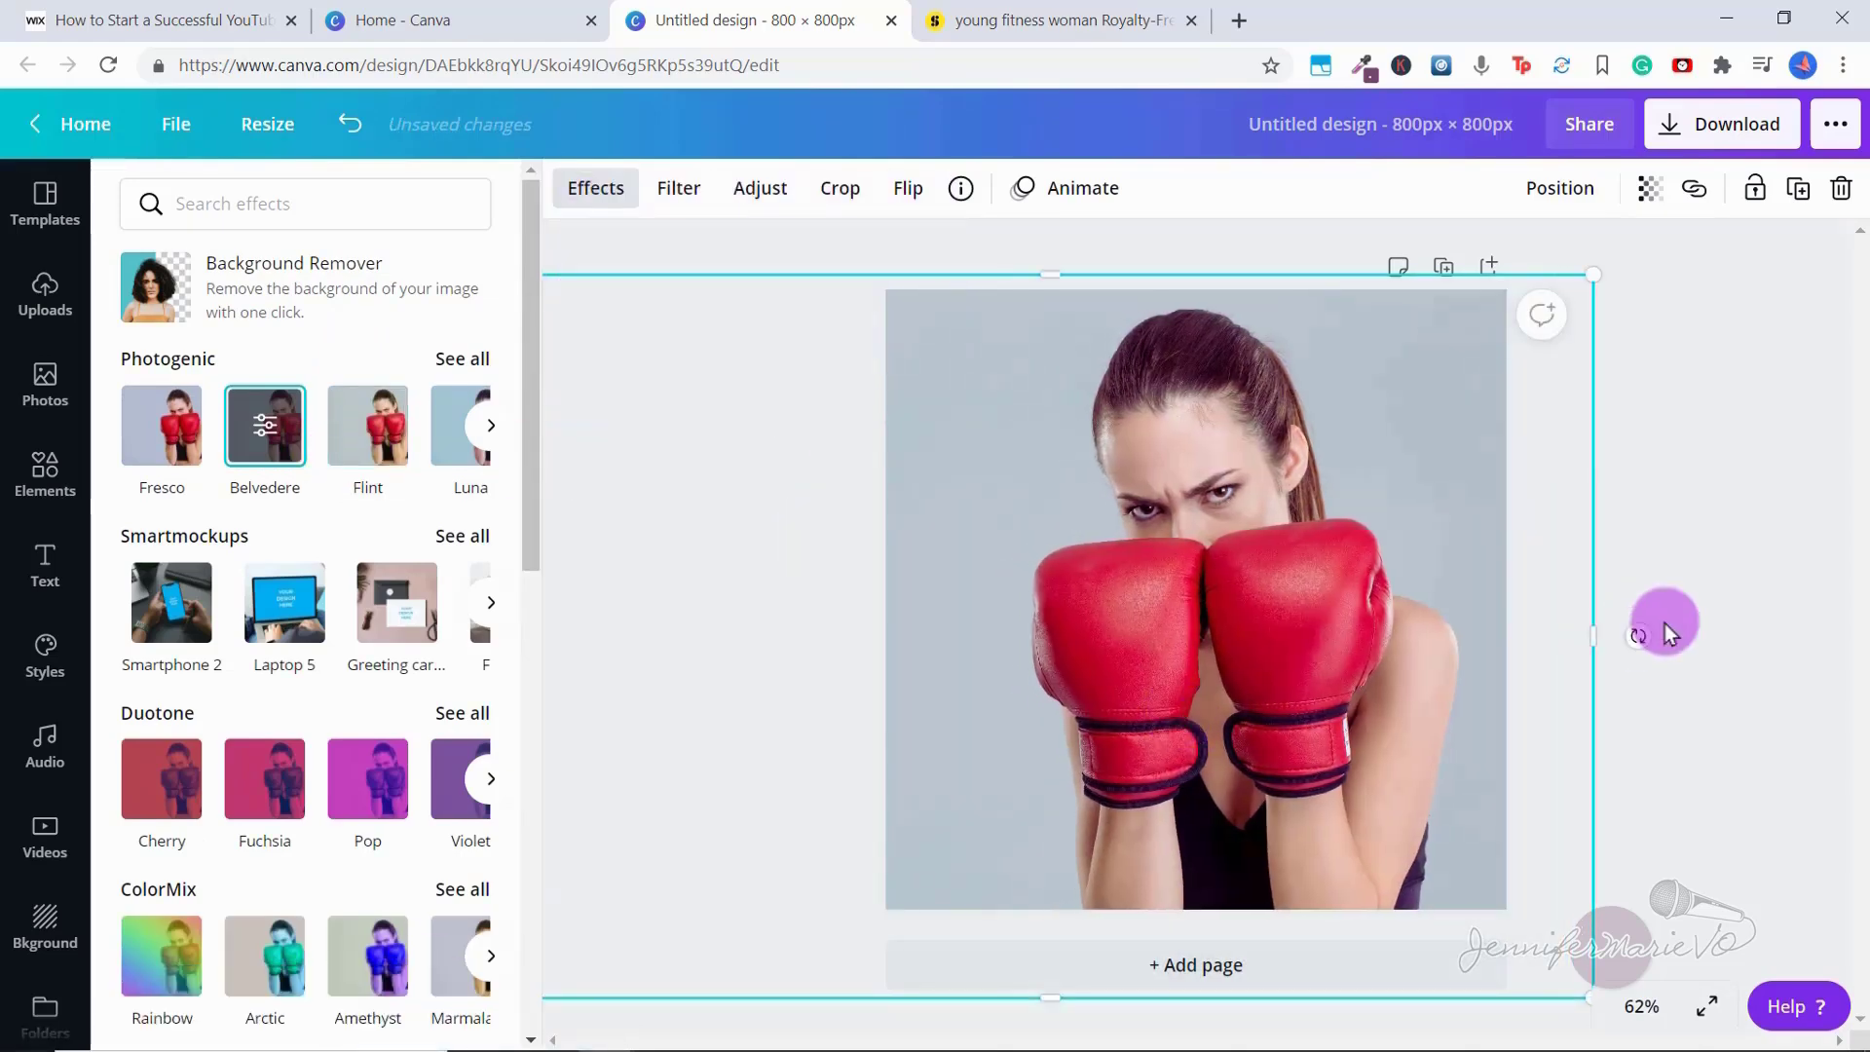
left_click(1719, 123)
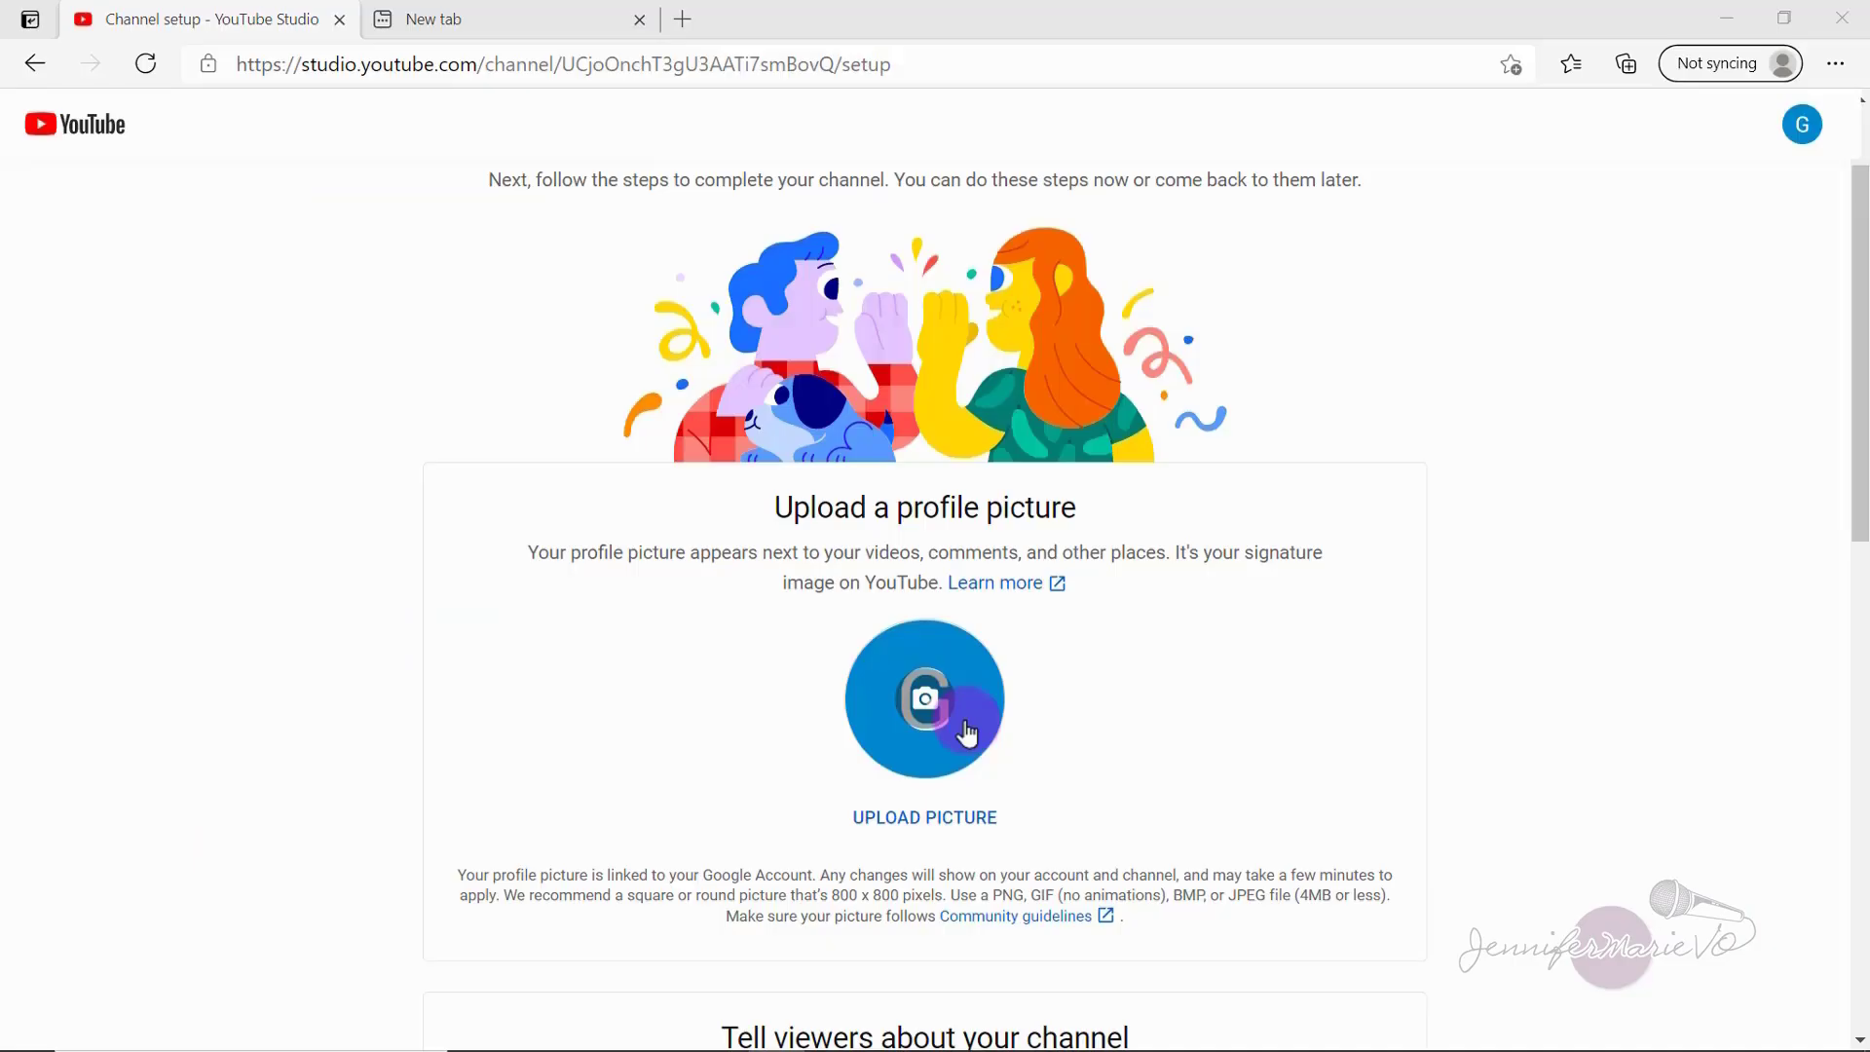
Upload the boxing-glove image as the channel's profile picture.
left_click(923, 697)
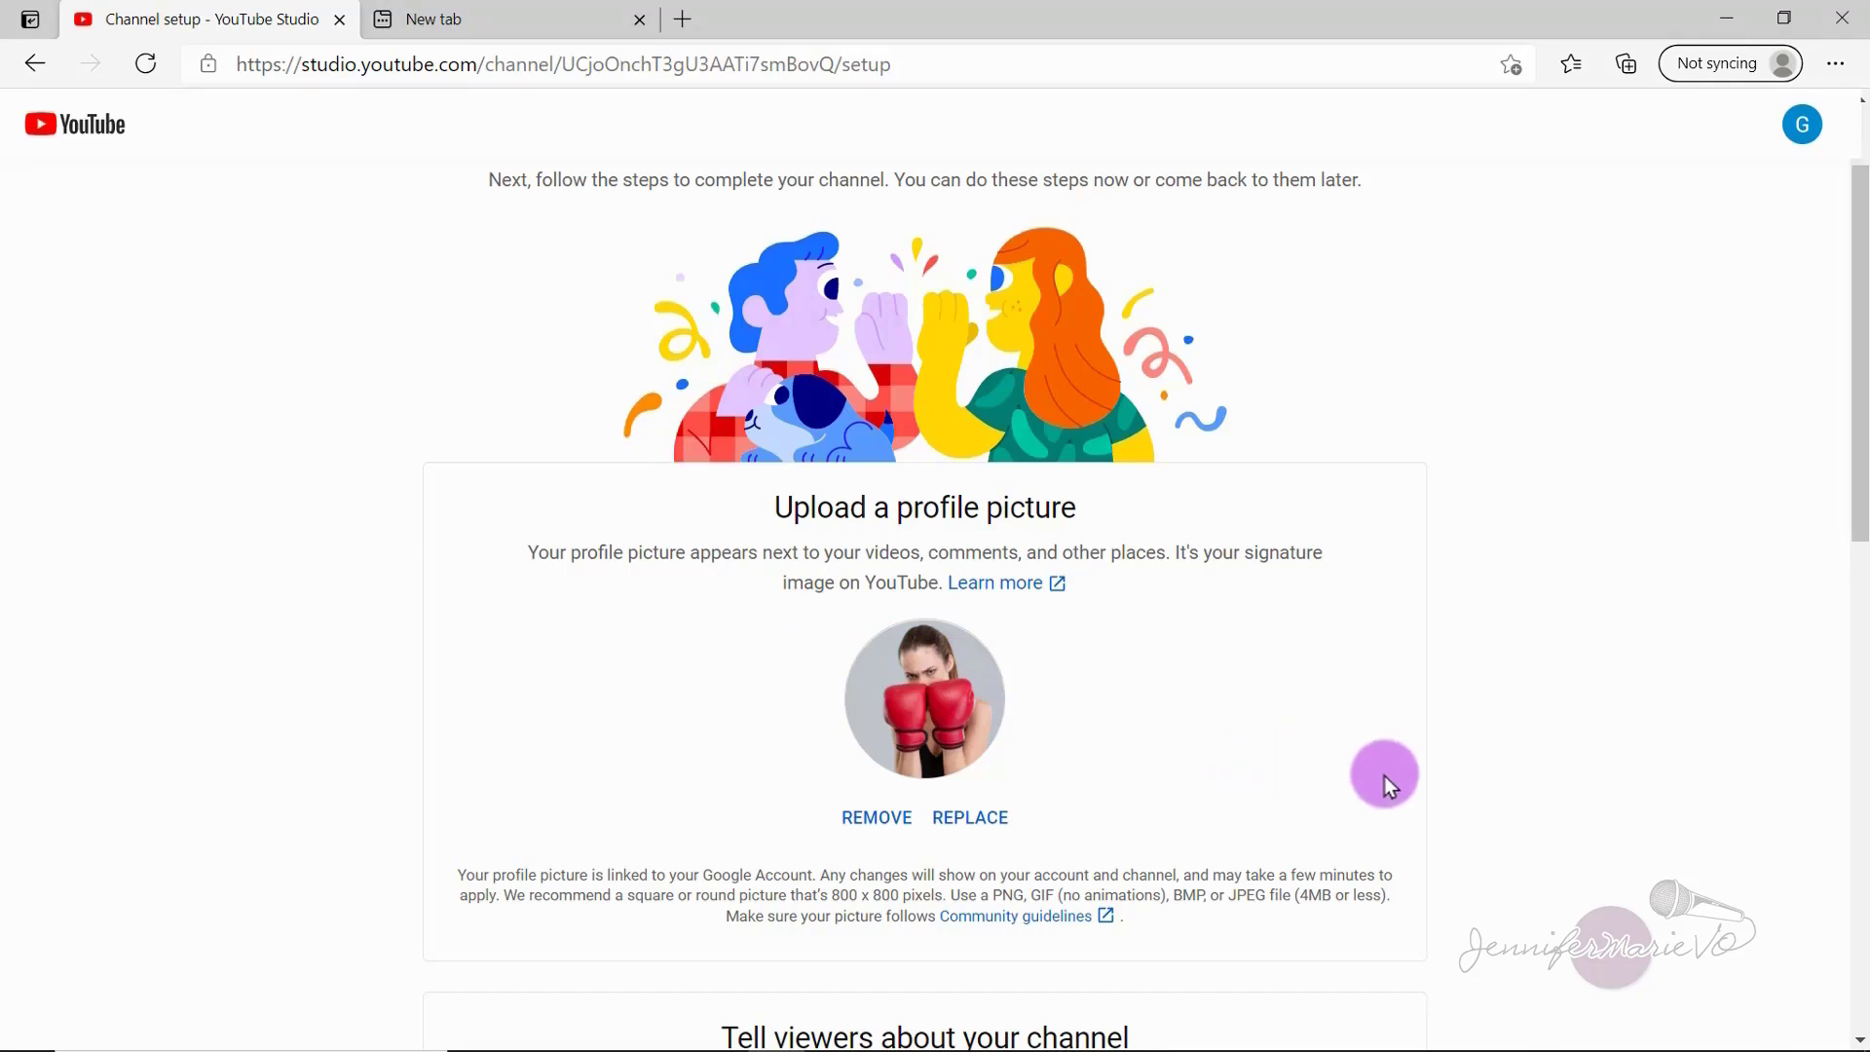
scroll("down", 3)
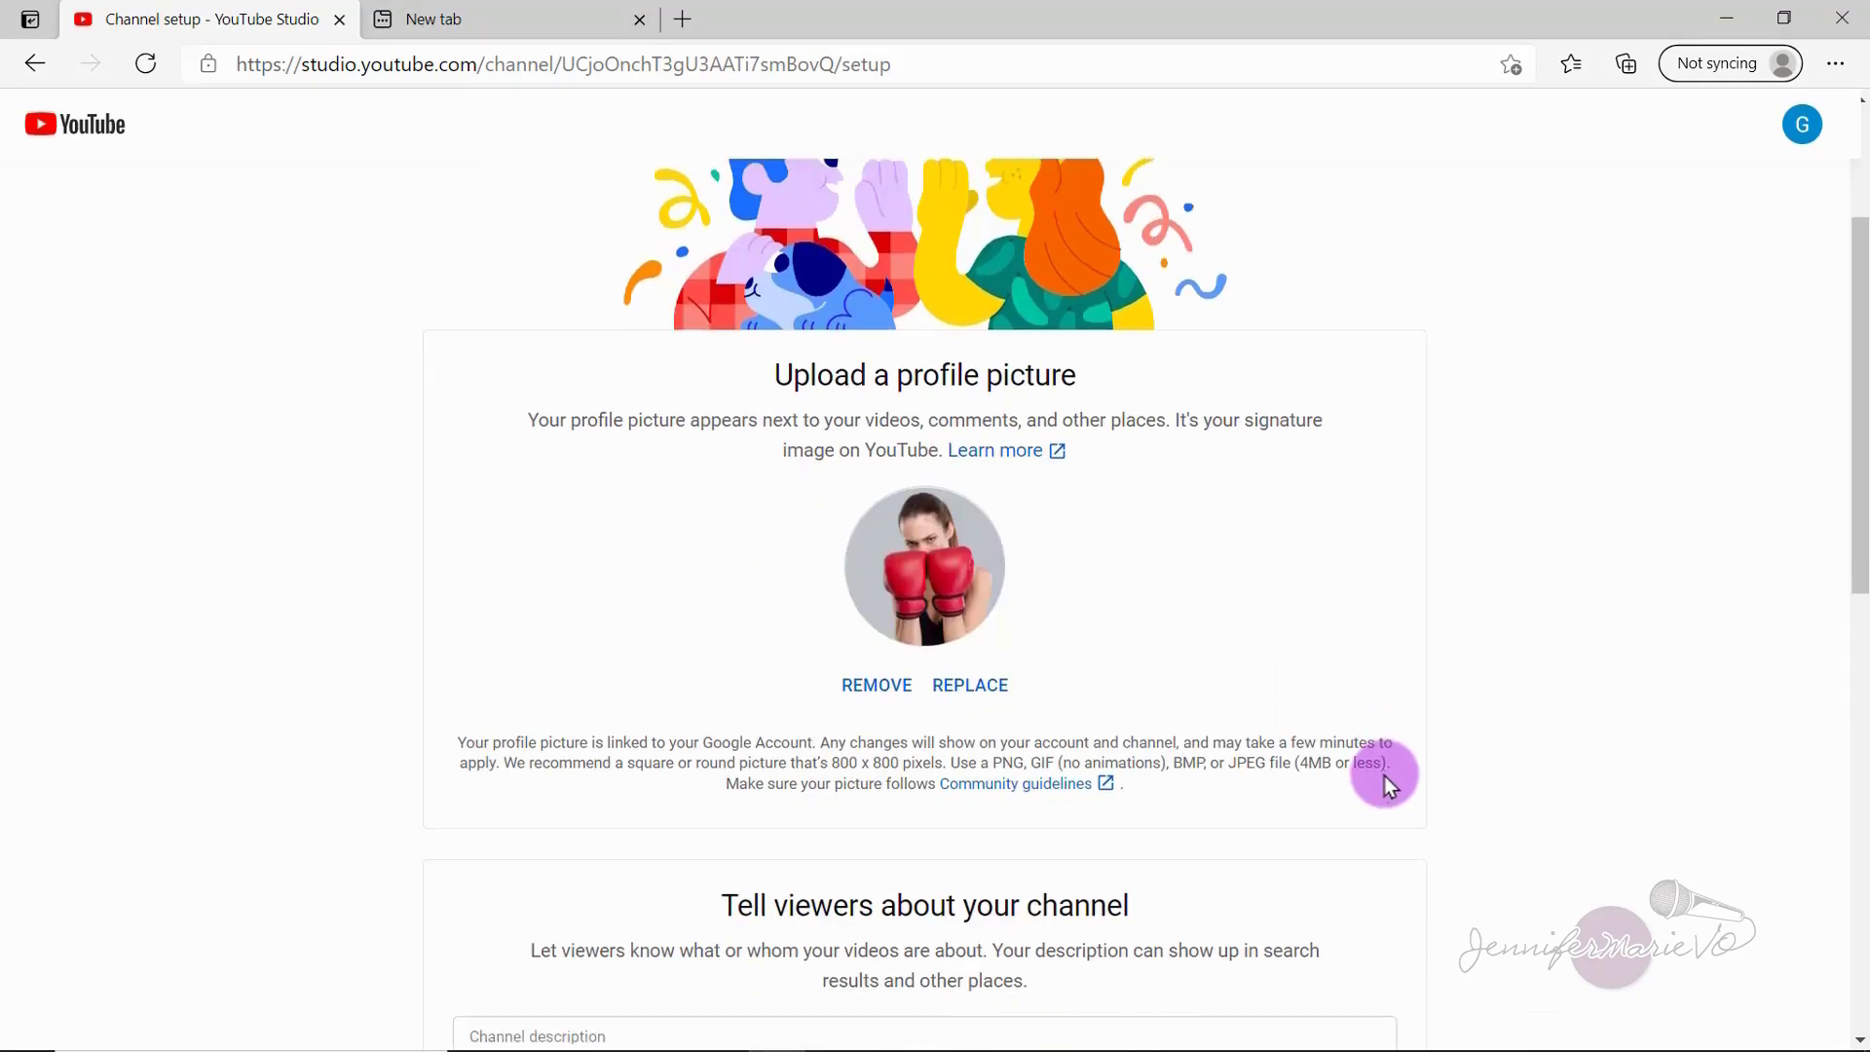
scroll("down", 3)
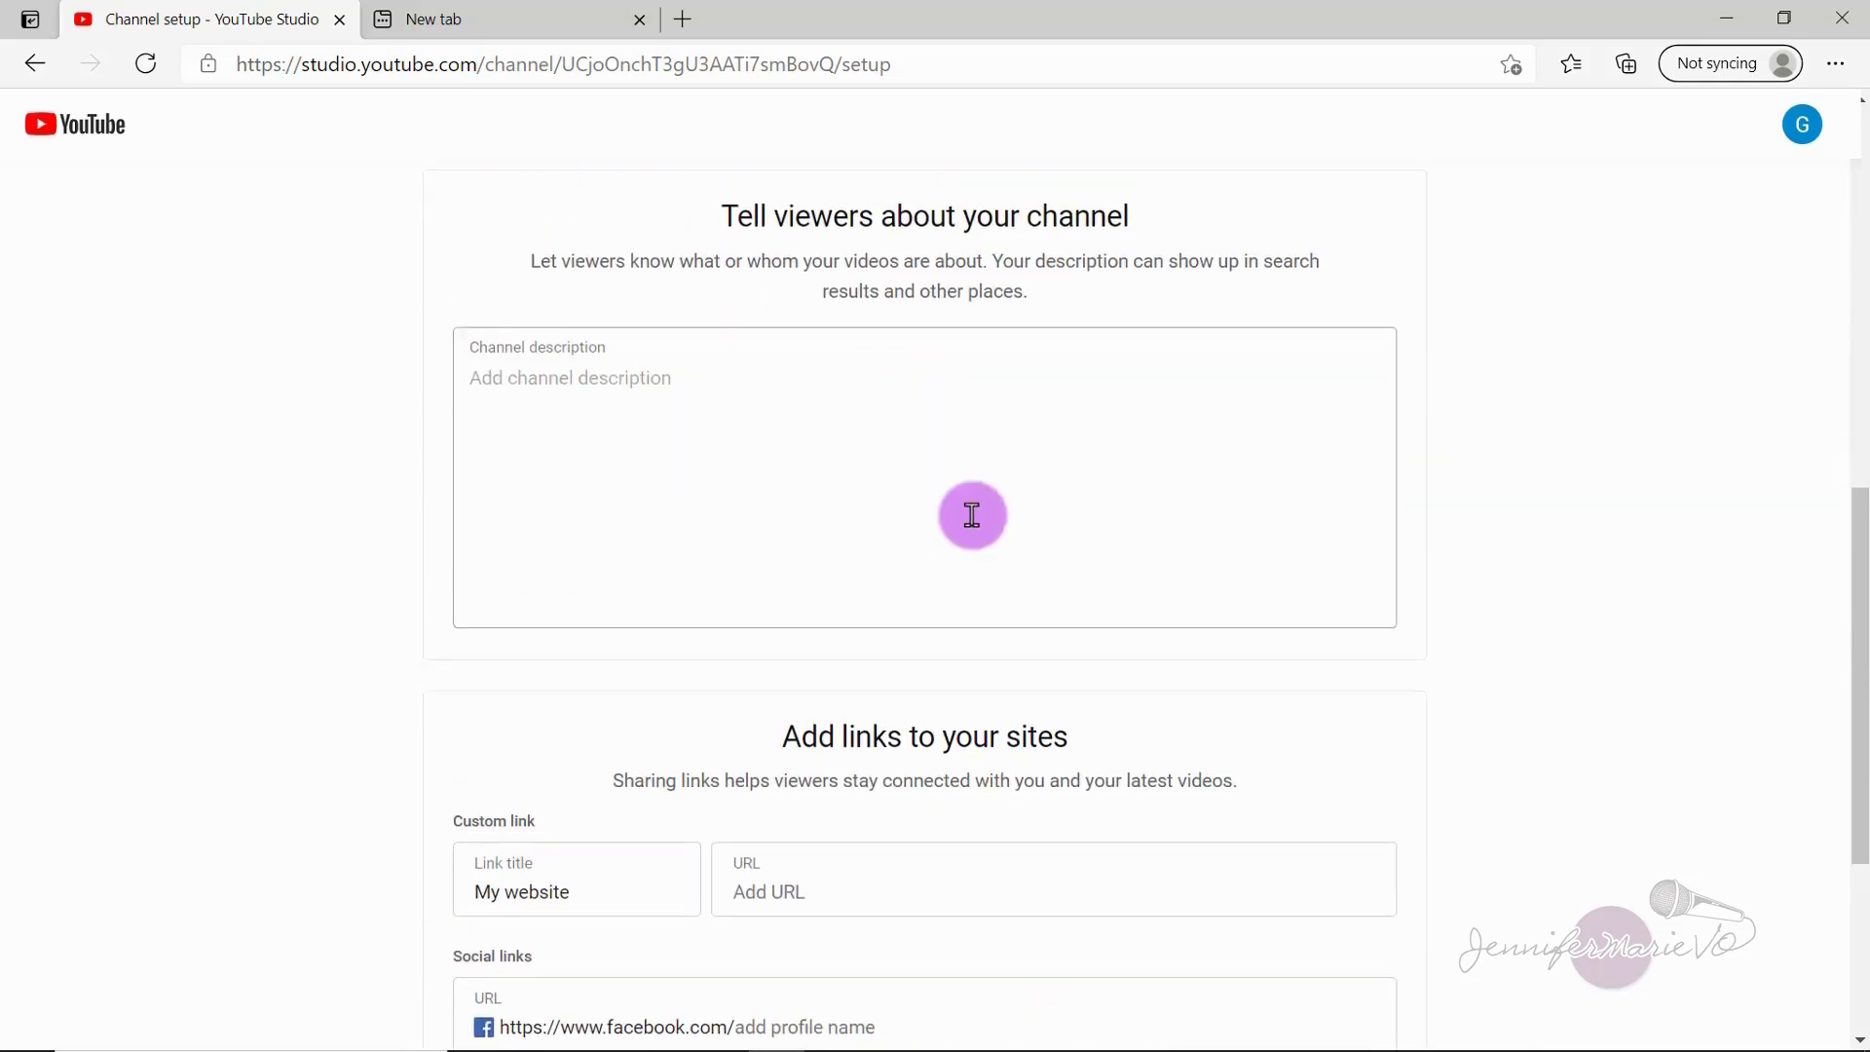
Write the description's opening: a channel with tips and tricks to get in the best shape of your life.
left_click(970, 514)
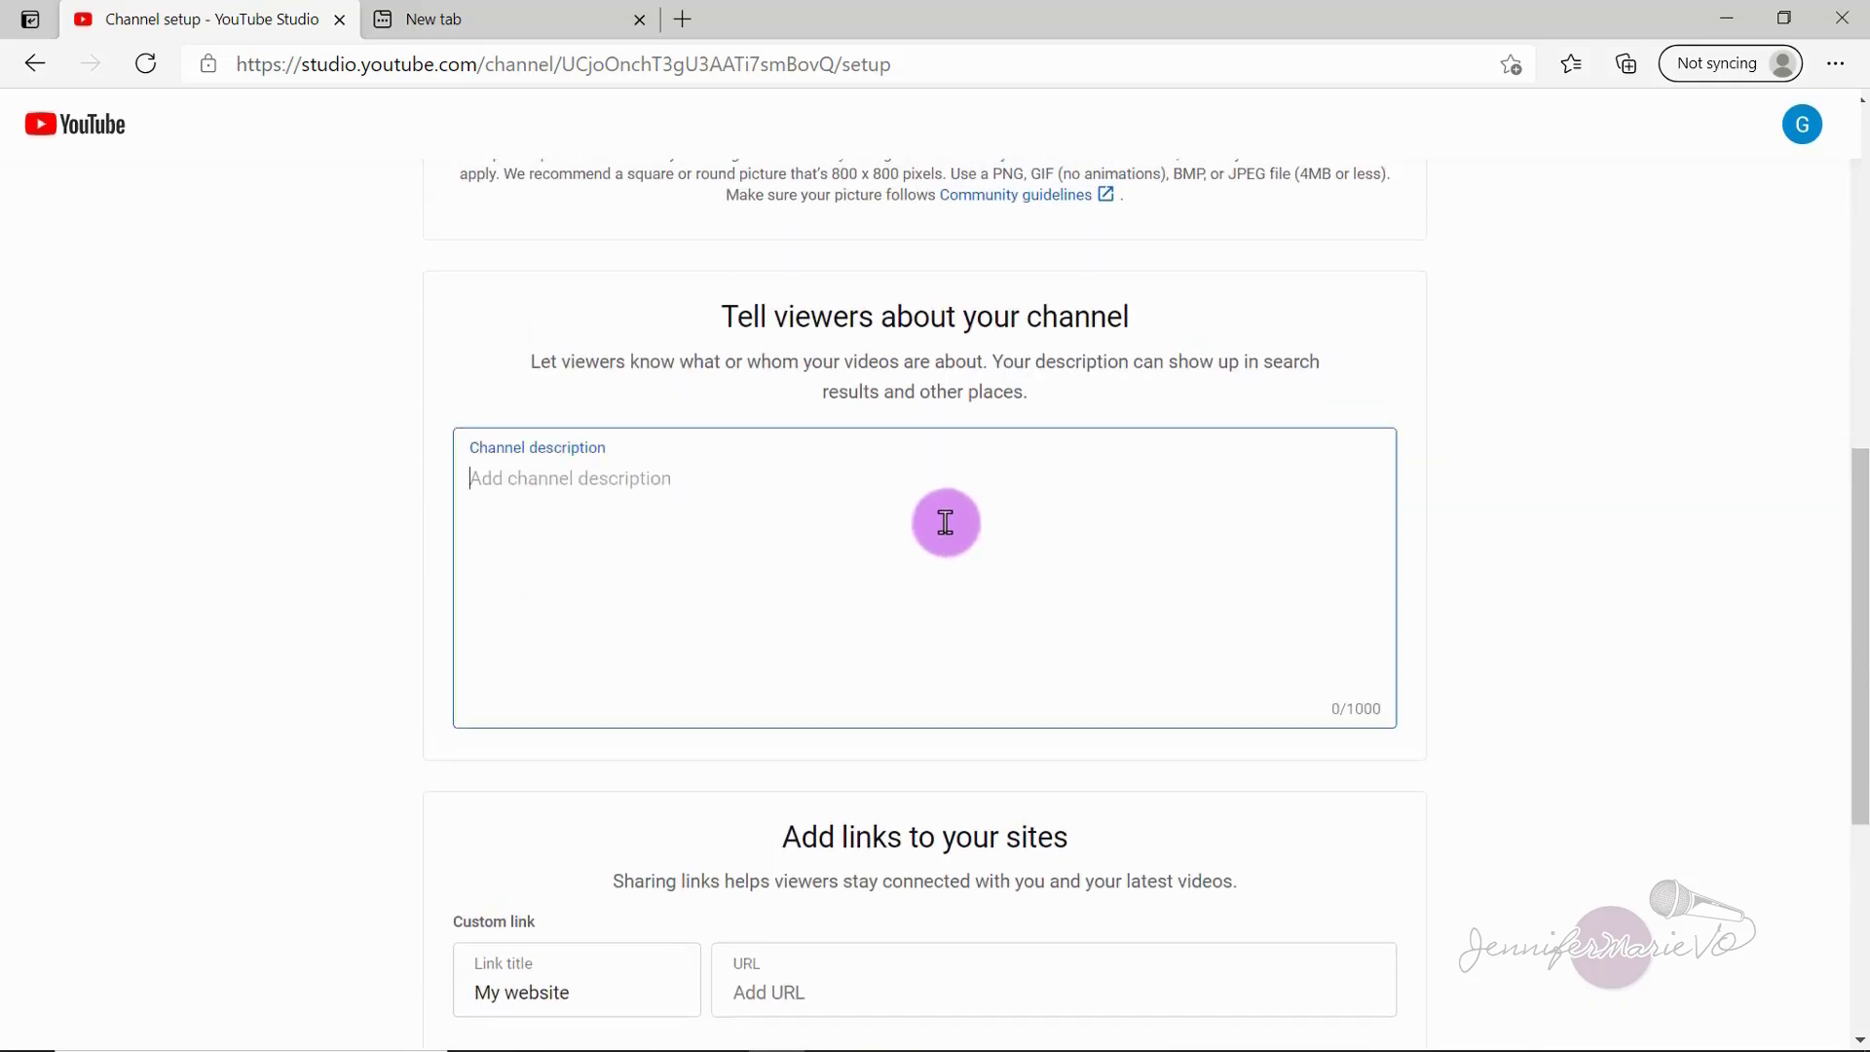
type("Get Fit With Jeanie is a")
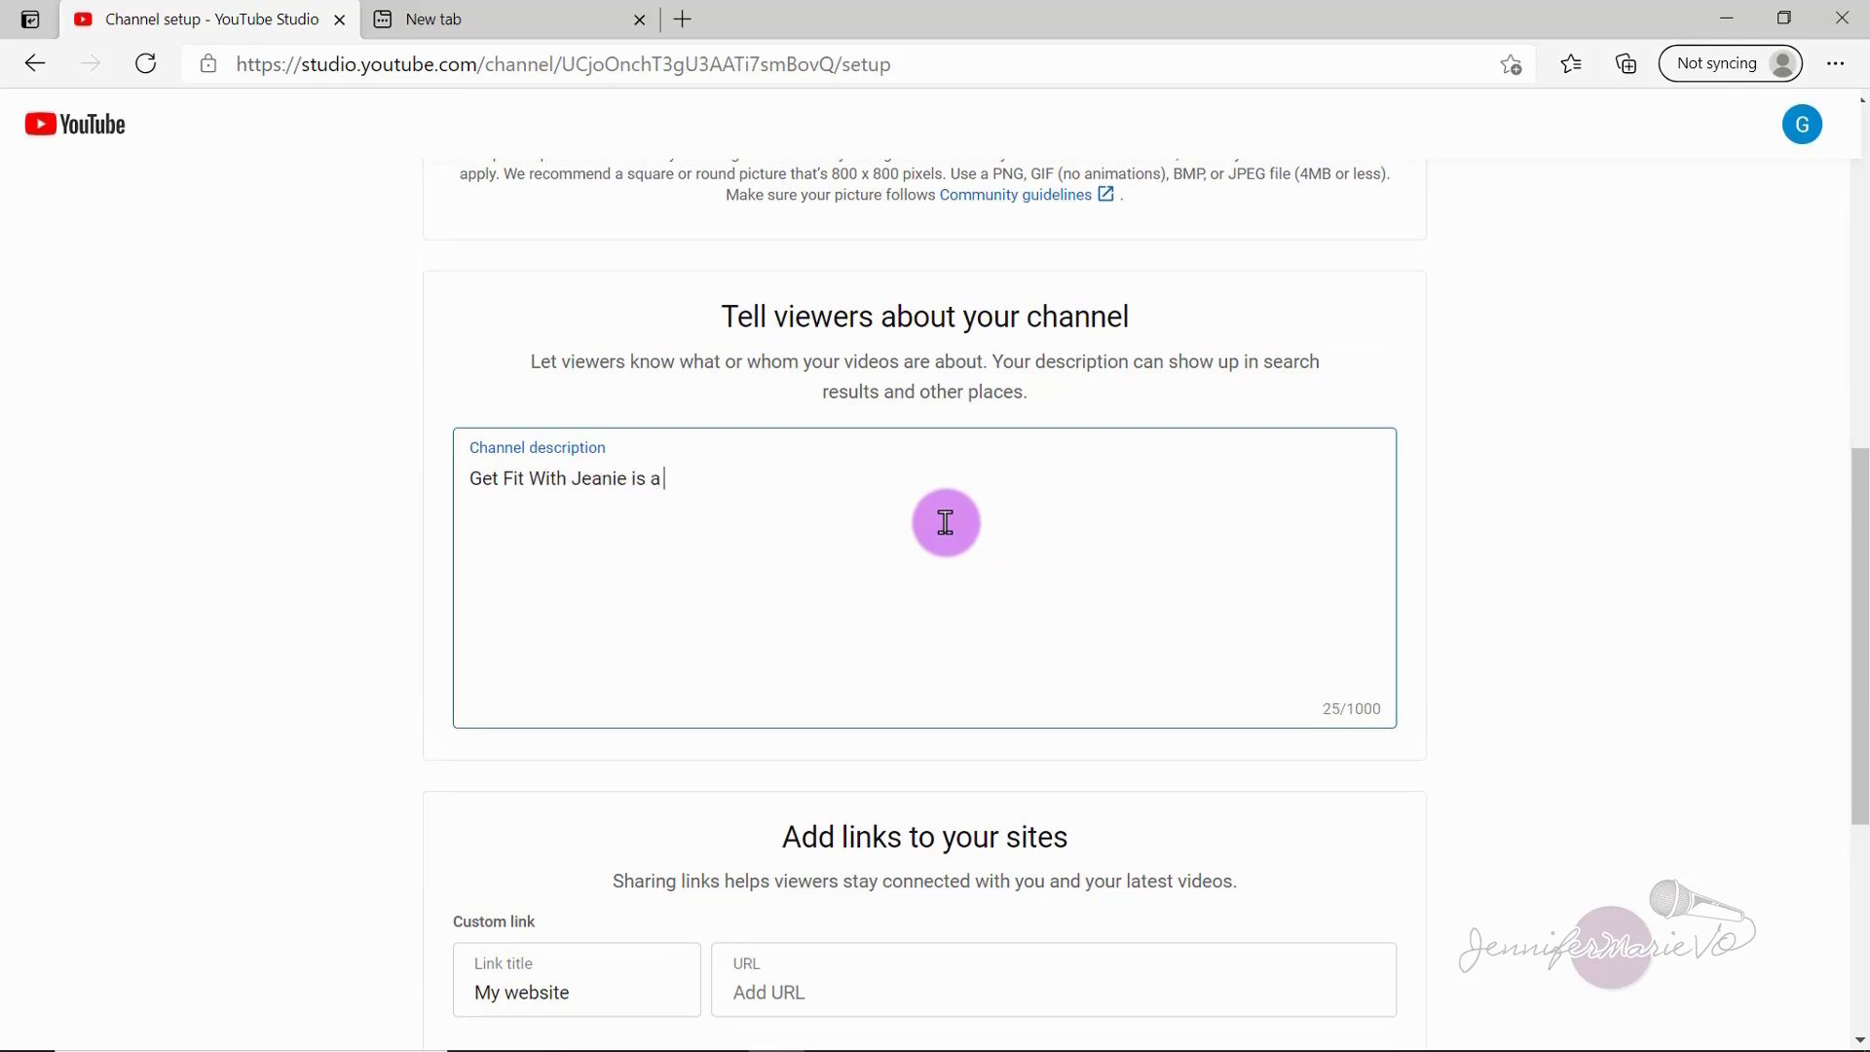
type("You")
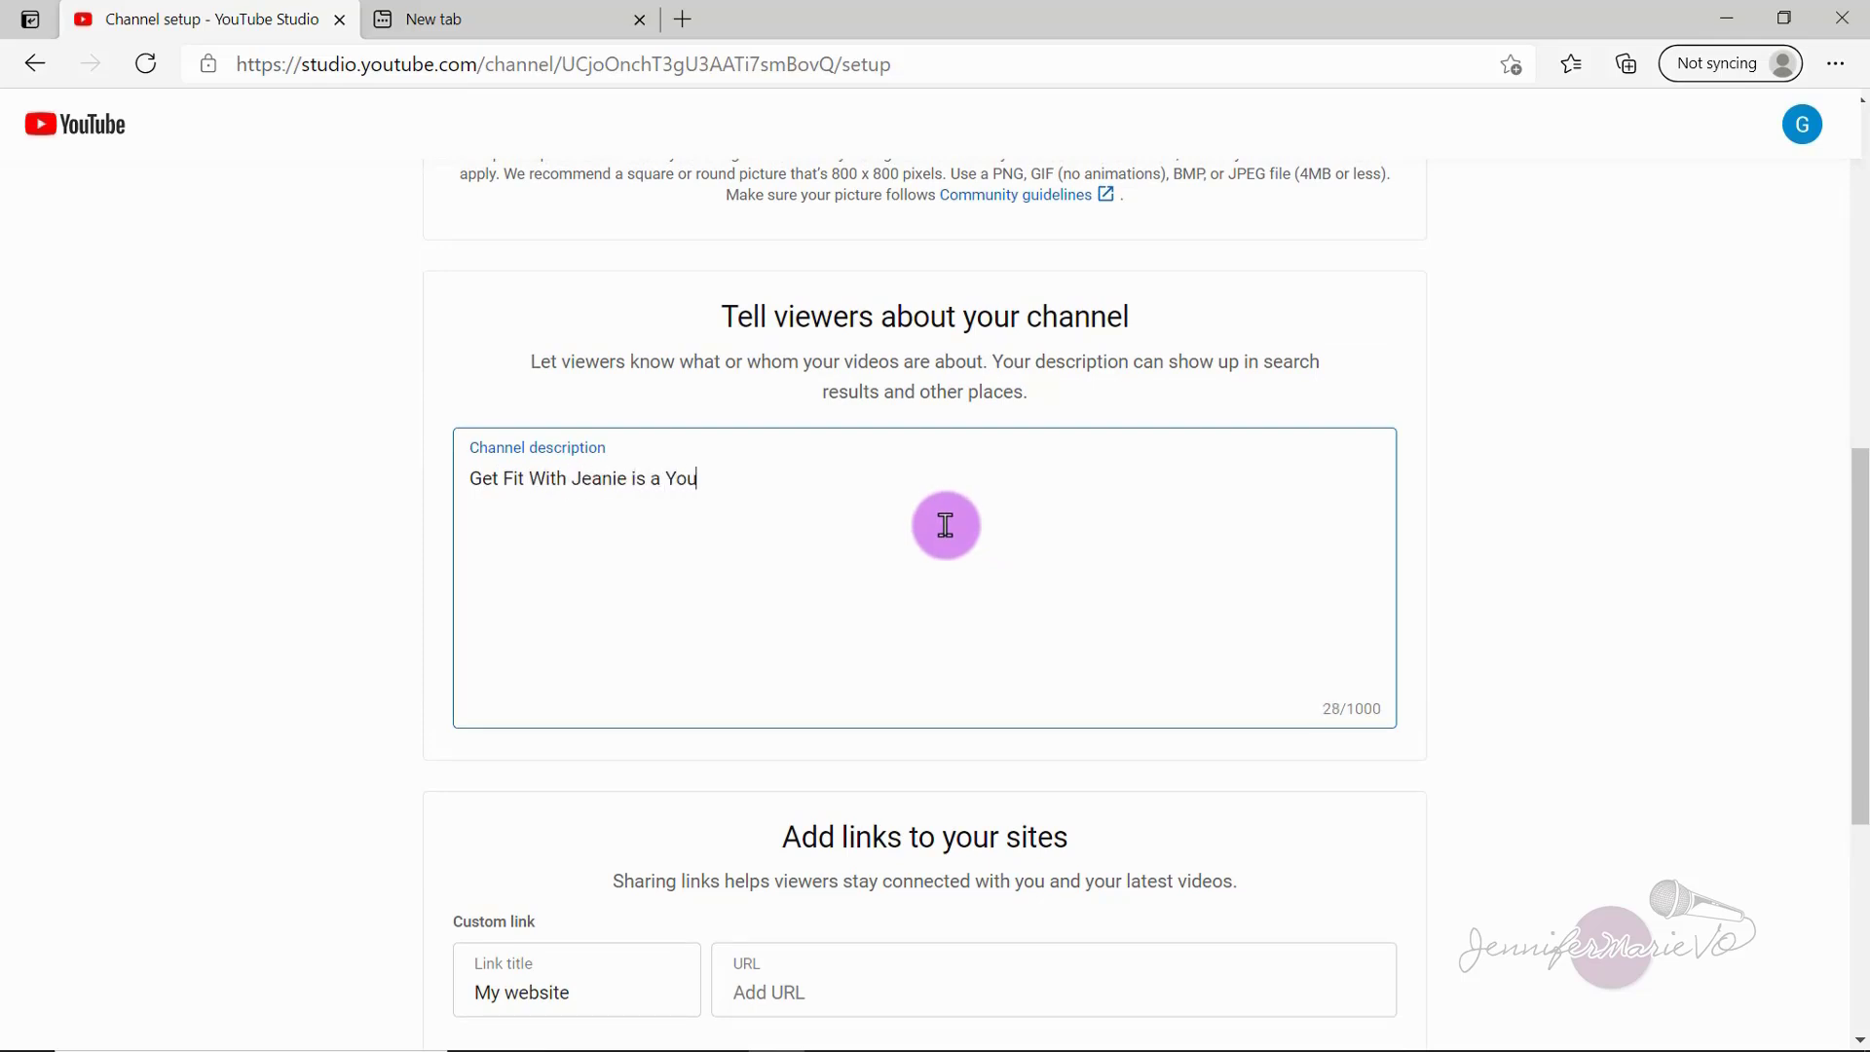
type("Tube channel where you")
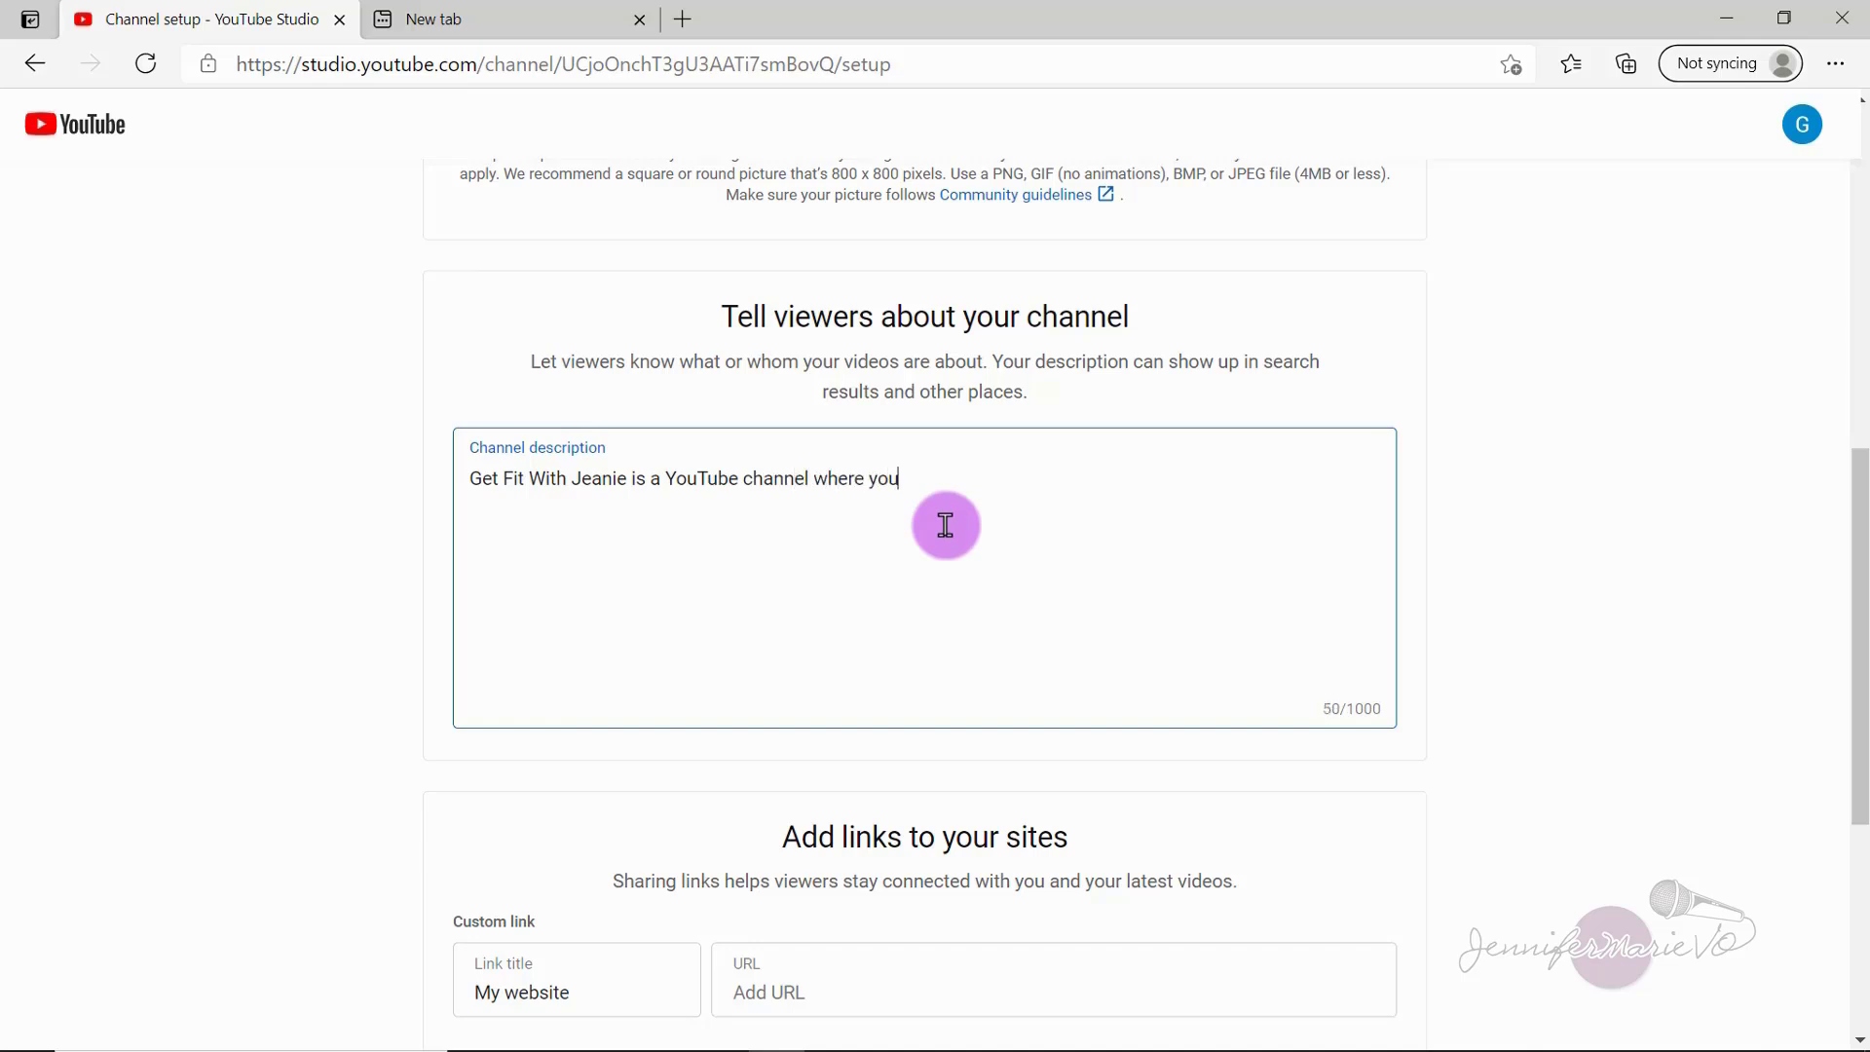
type("will learn")
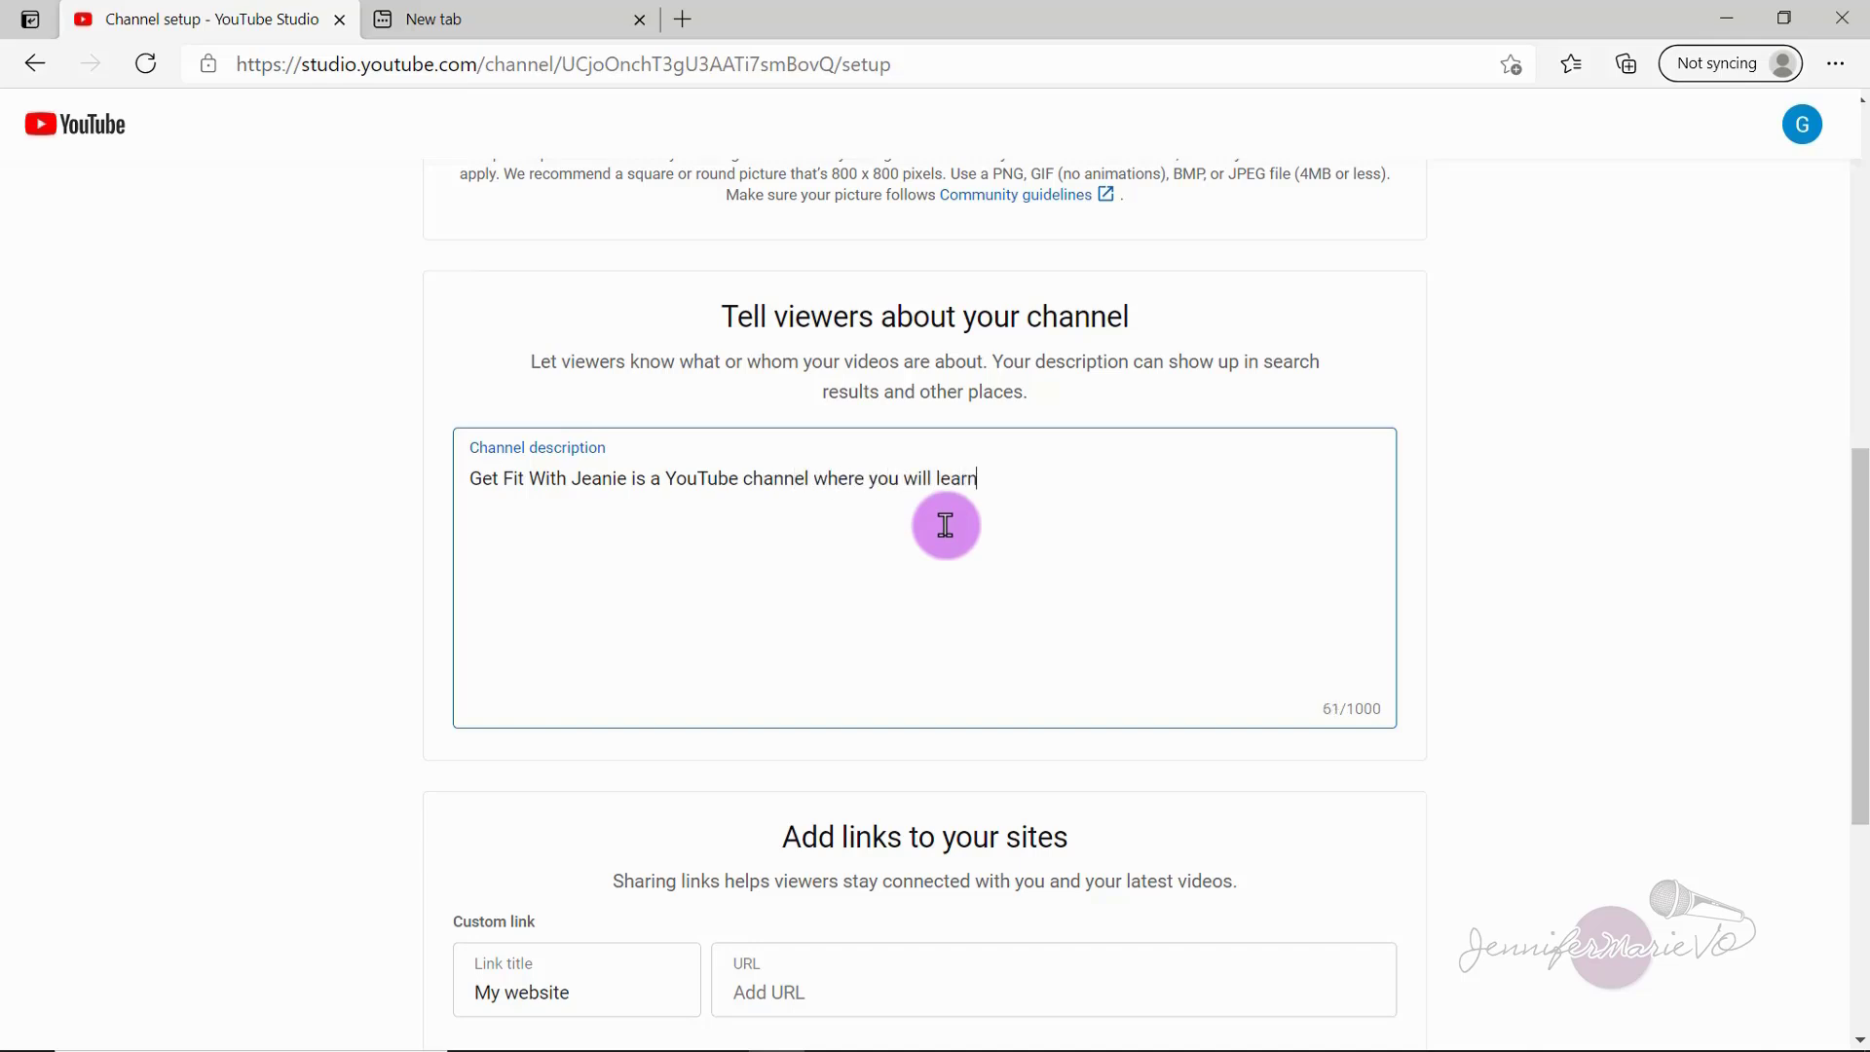
type("tips and tricks on h")
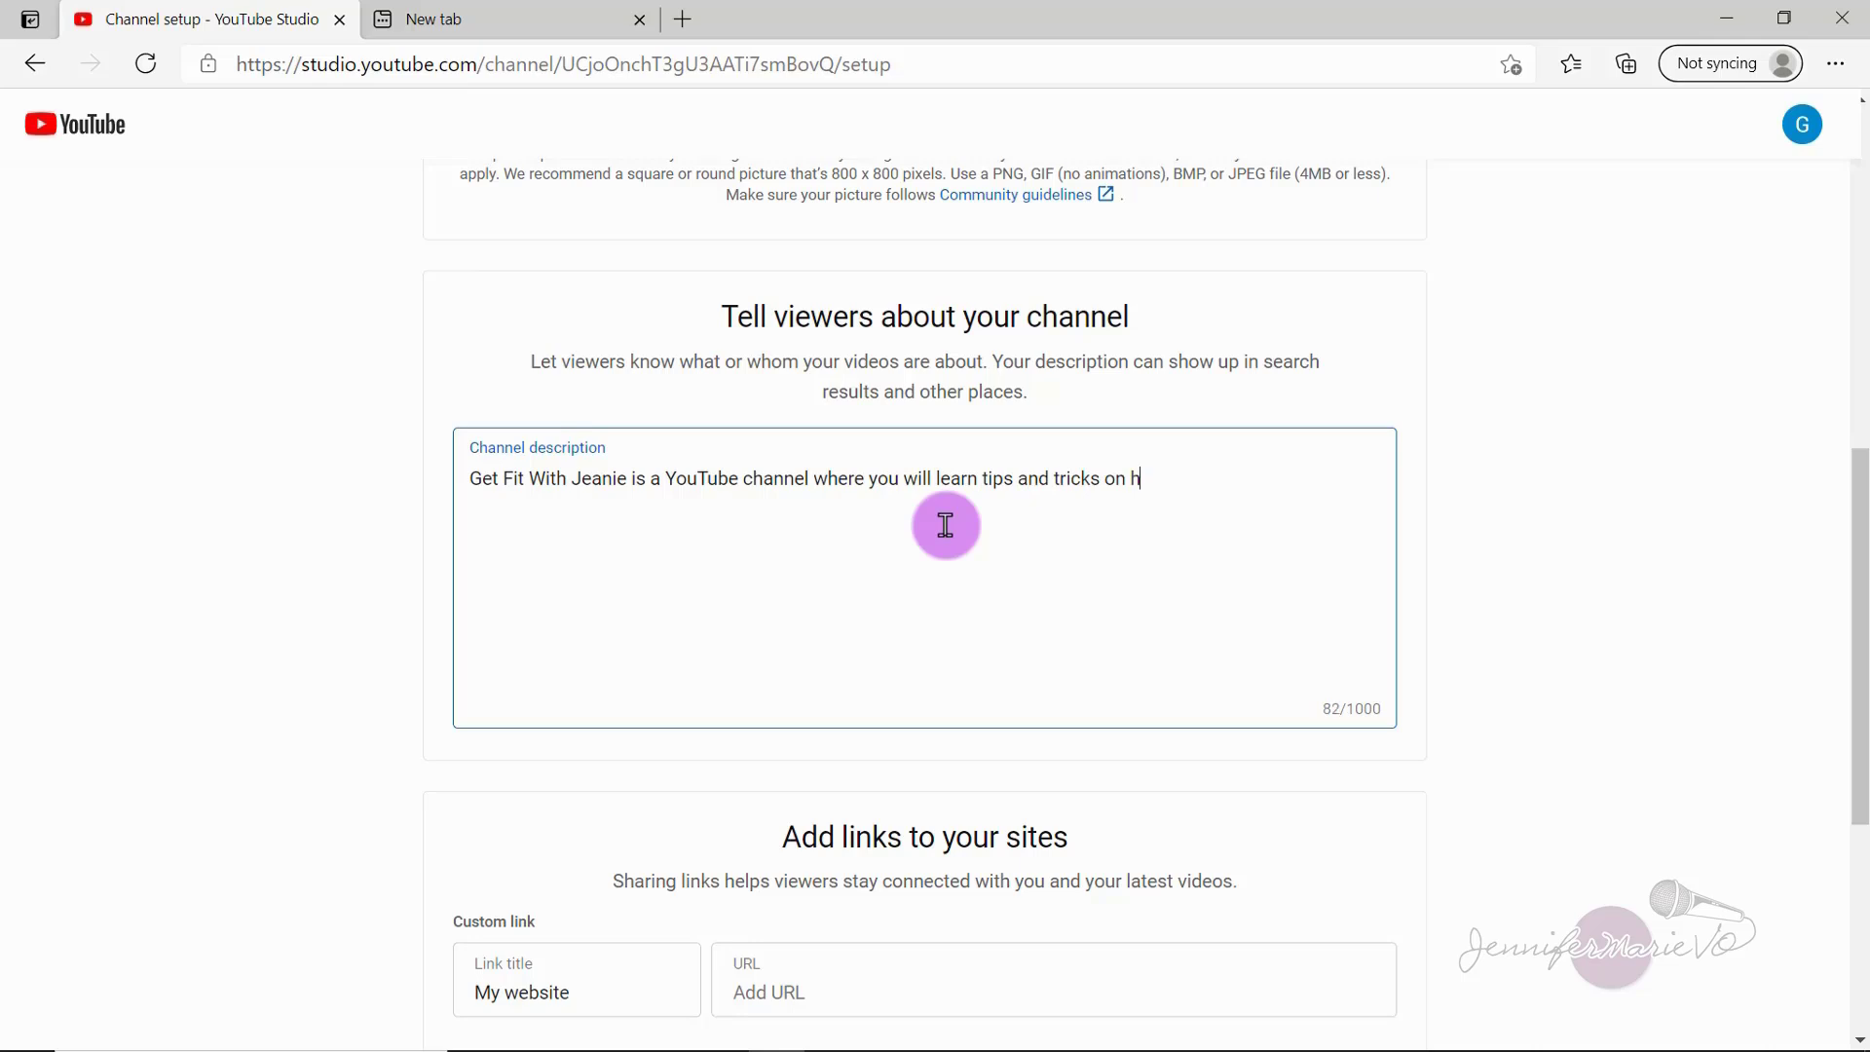
type("ow to get in th")
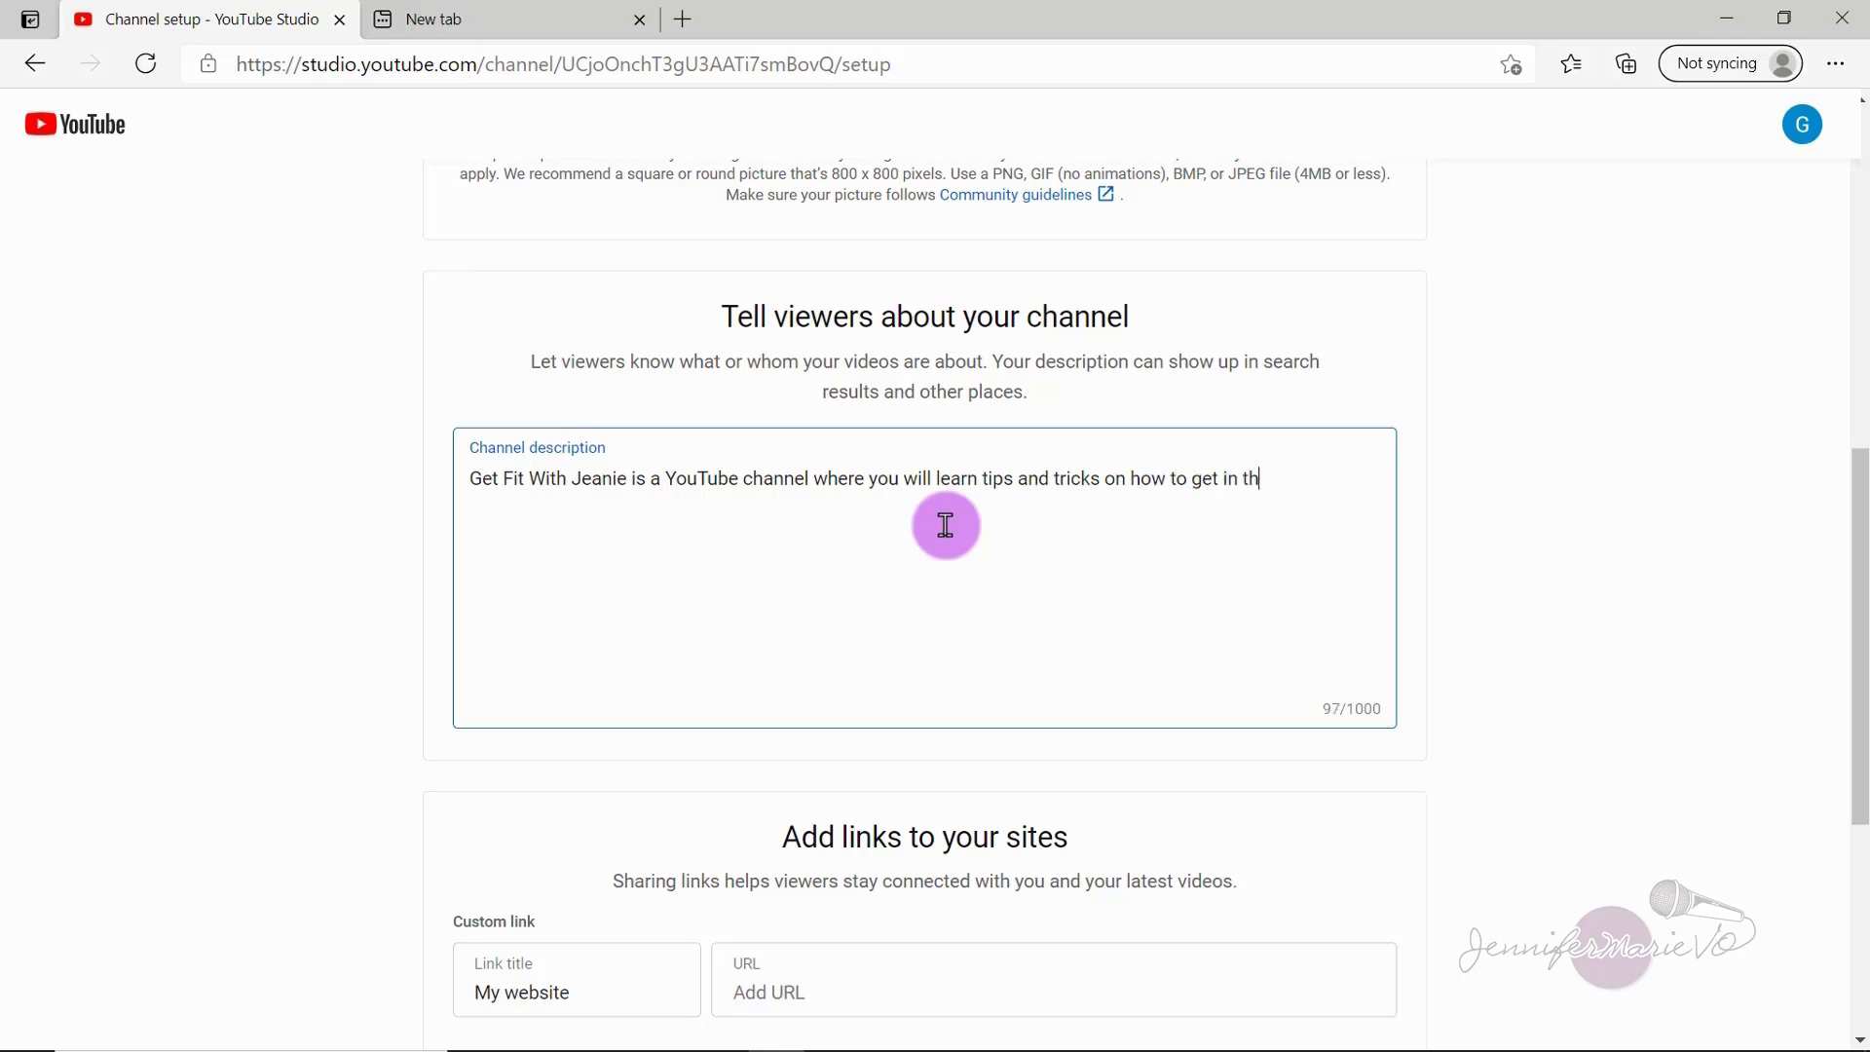
type("e best shape of your li")
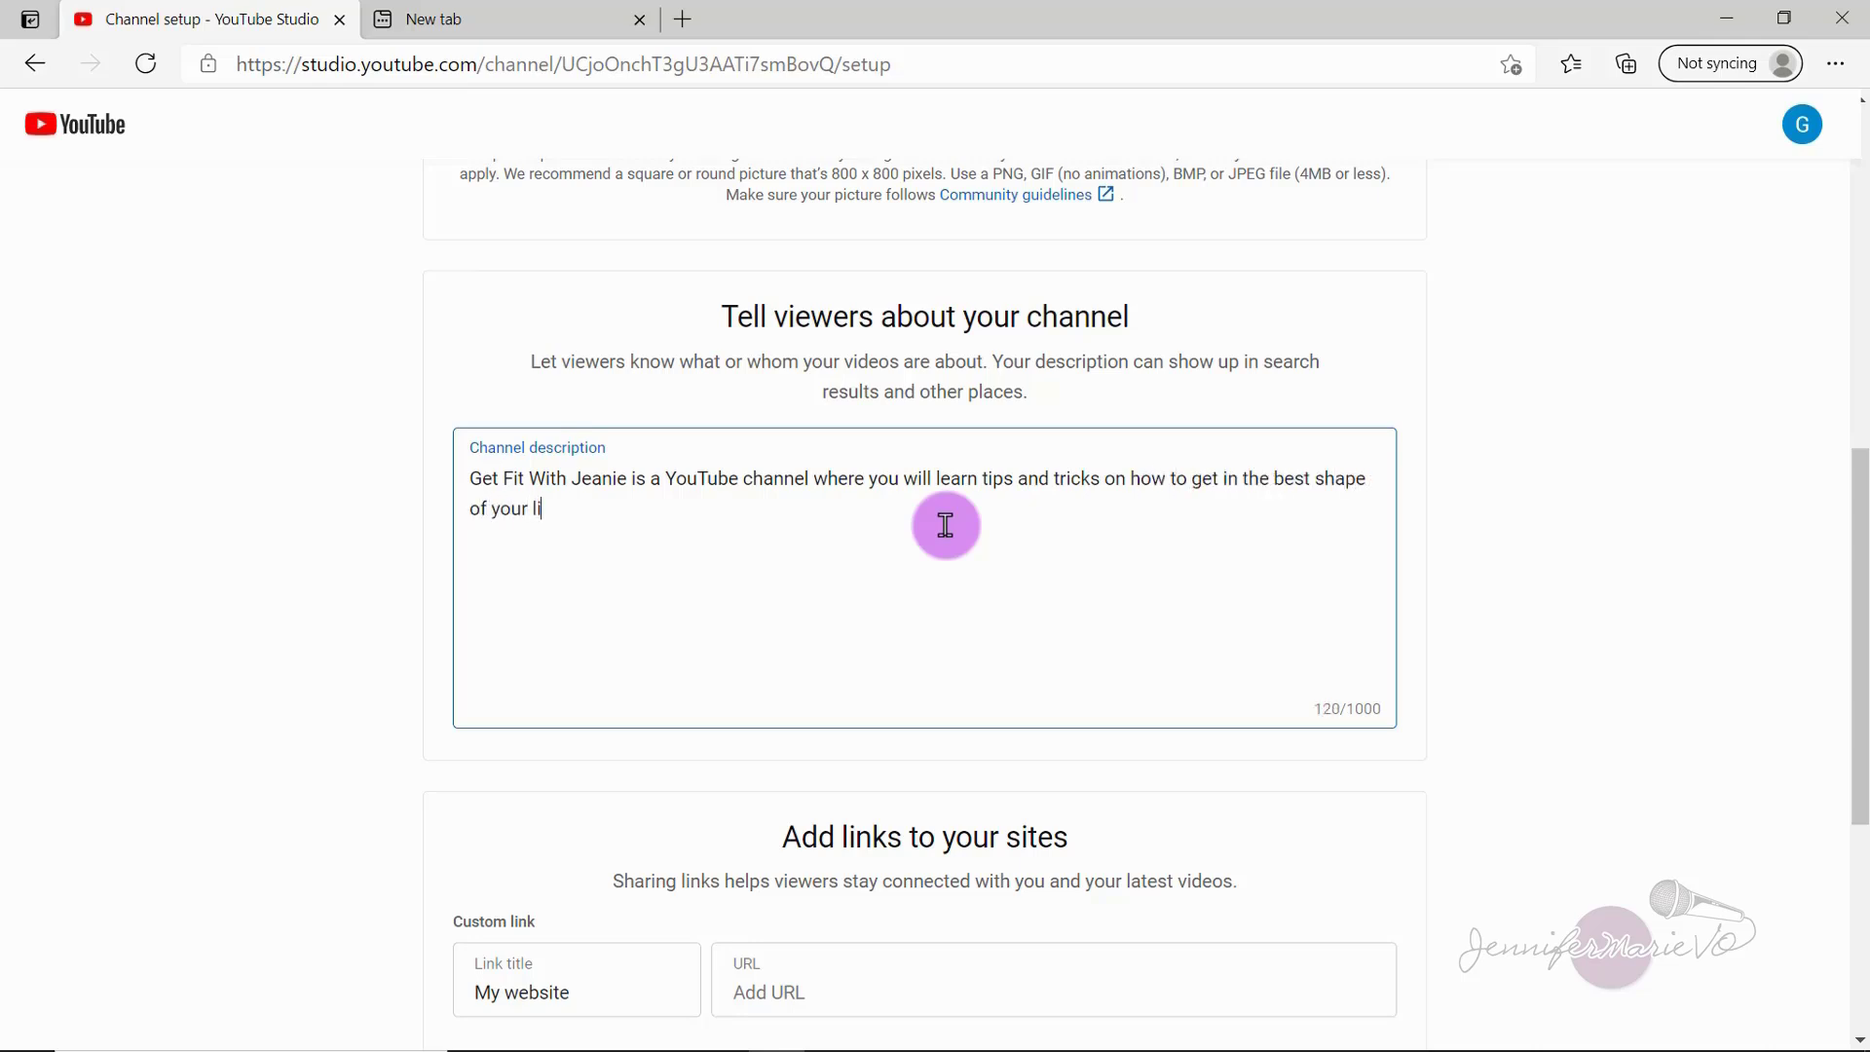
type("fe! This")
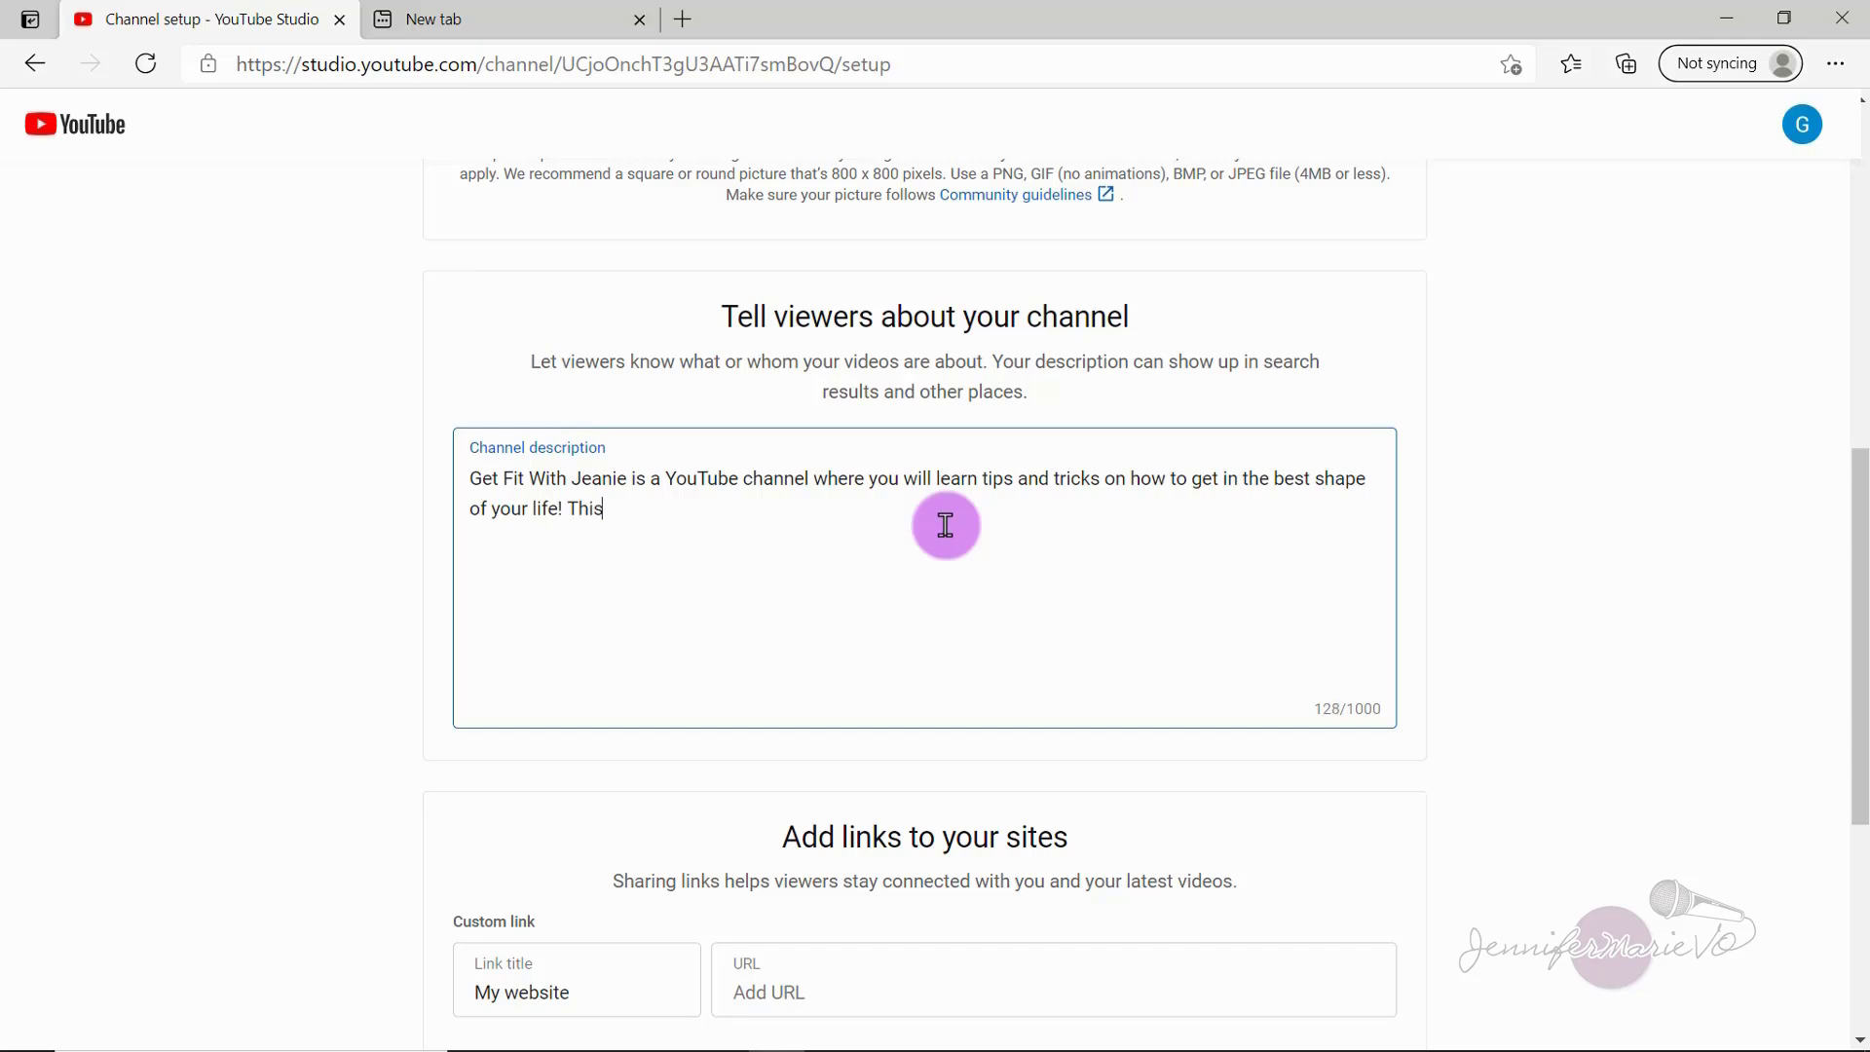
type("channel features healthy recipes")
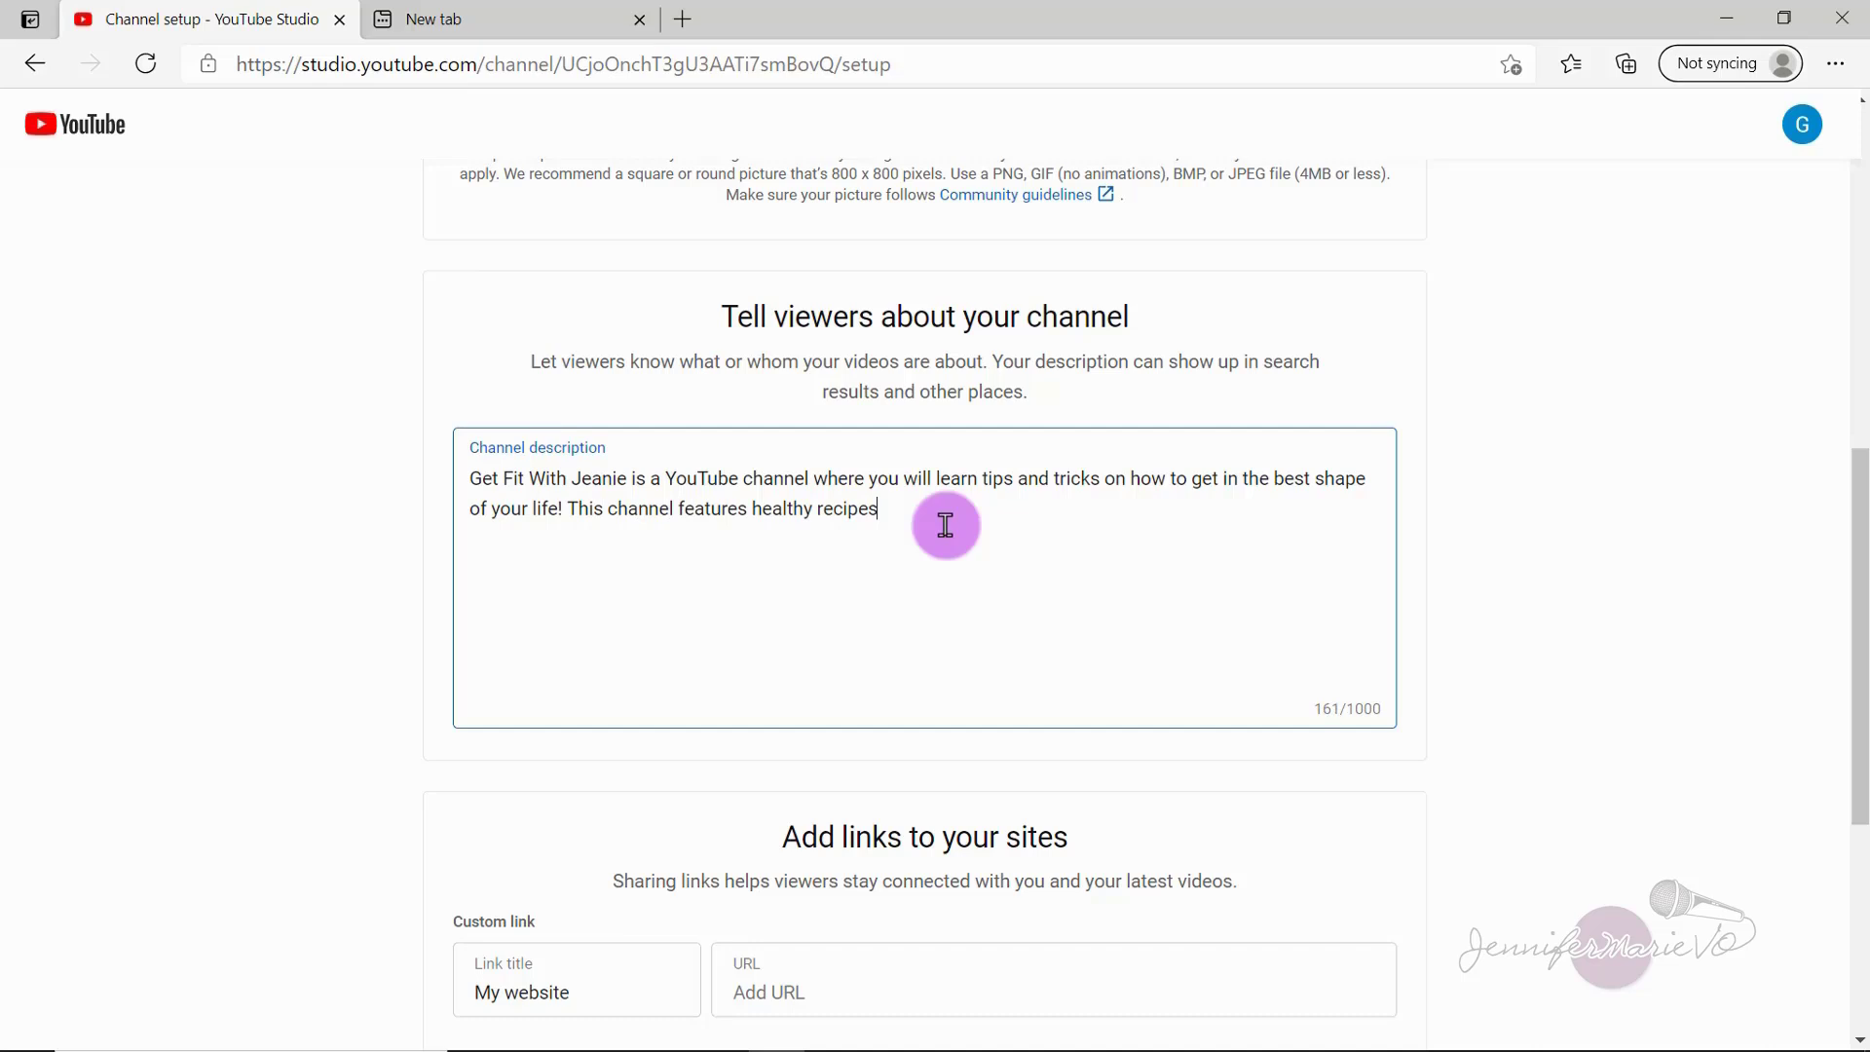
Finish with healthy recipes, fitness demonstrations, and a call to subscribe to Get Fit With Jeanie in 2021.
key("Backspace")
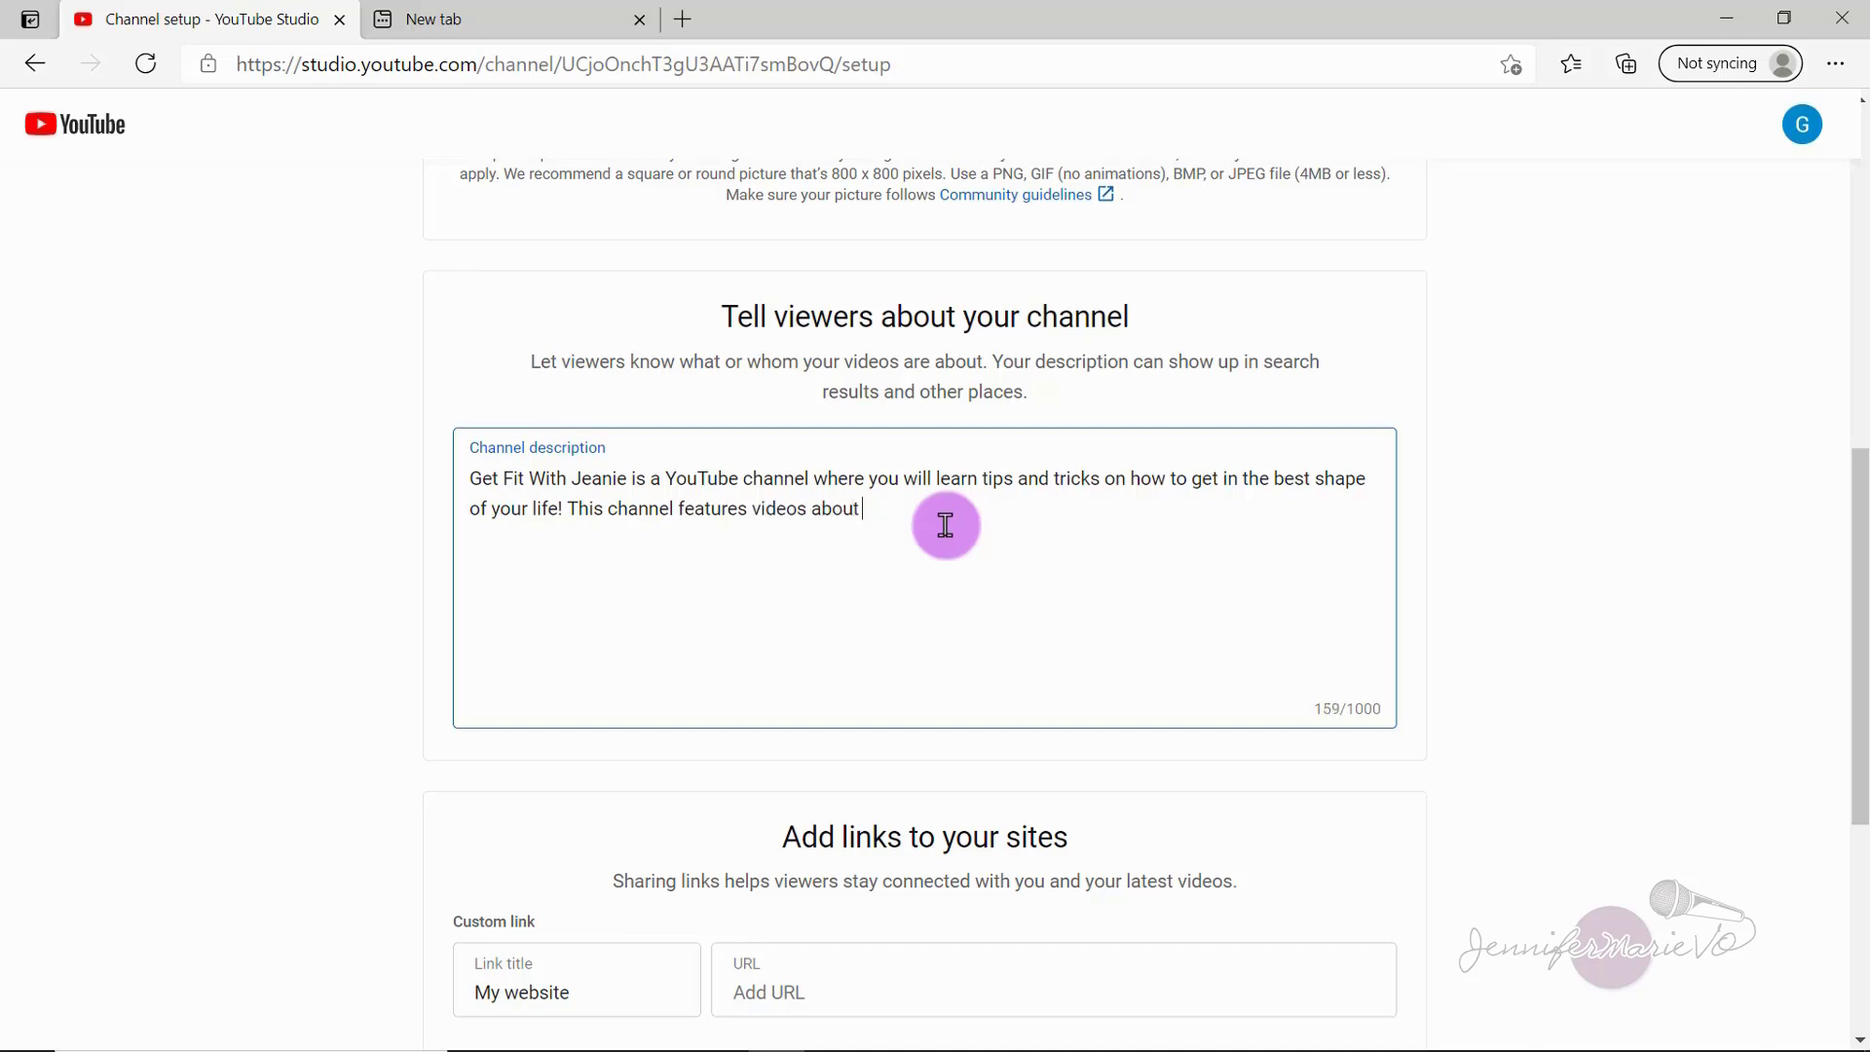
type("how to make healthy recipes and")
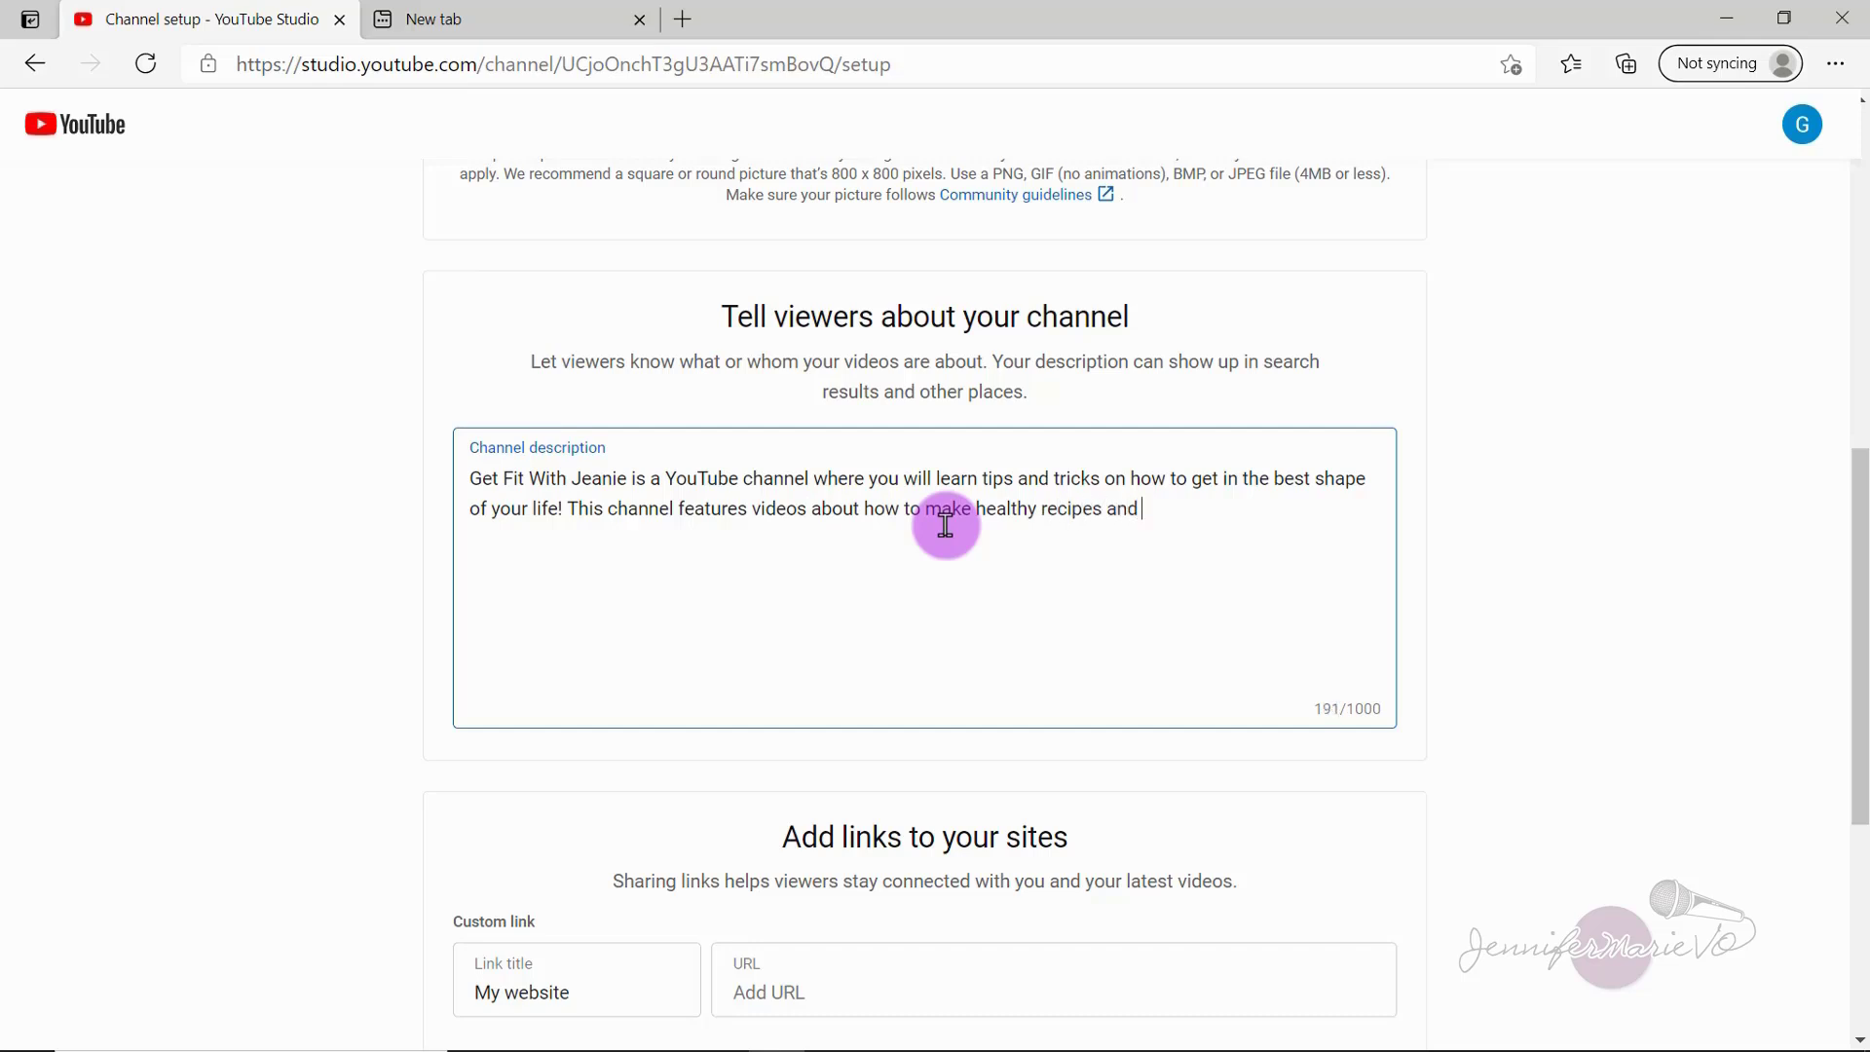
type("food, fitness tips, exercise")
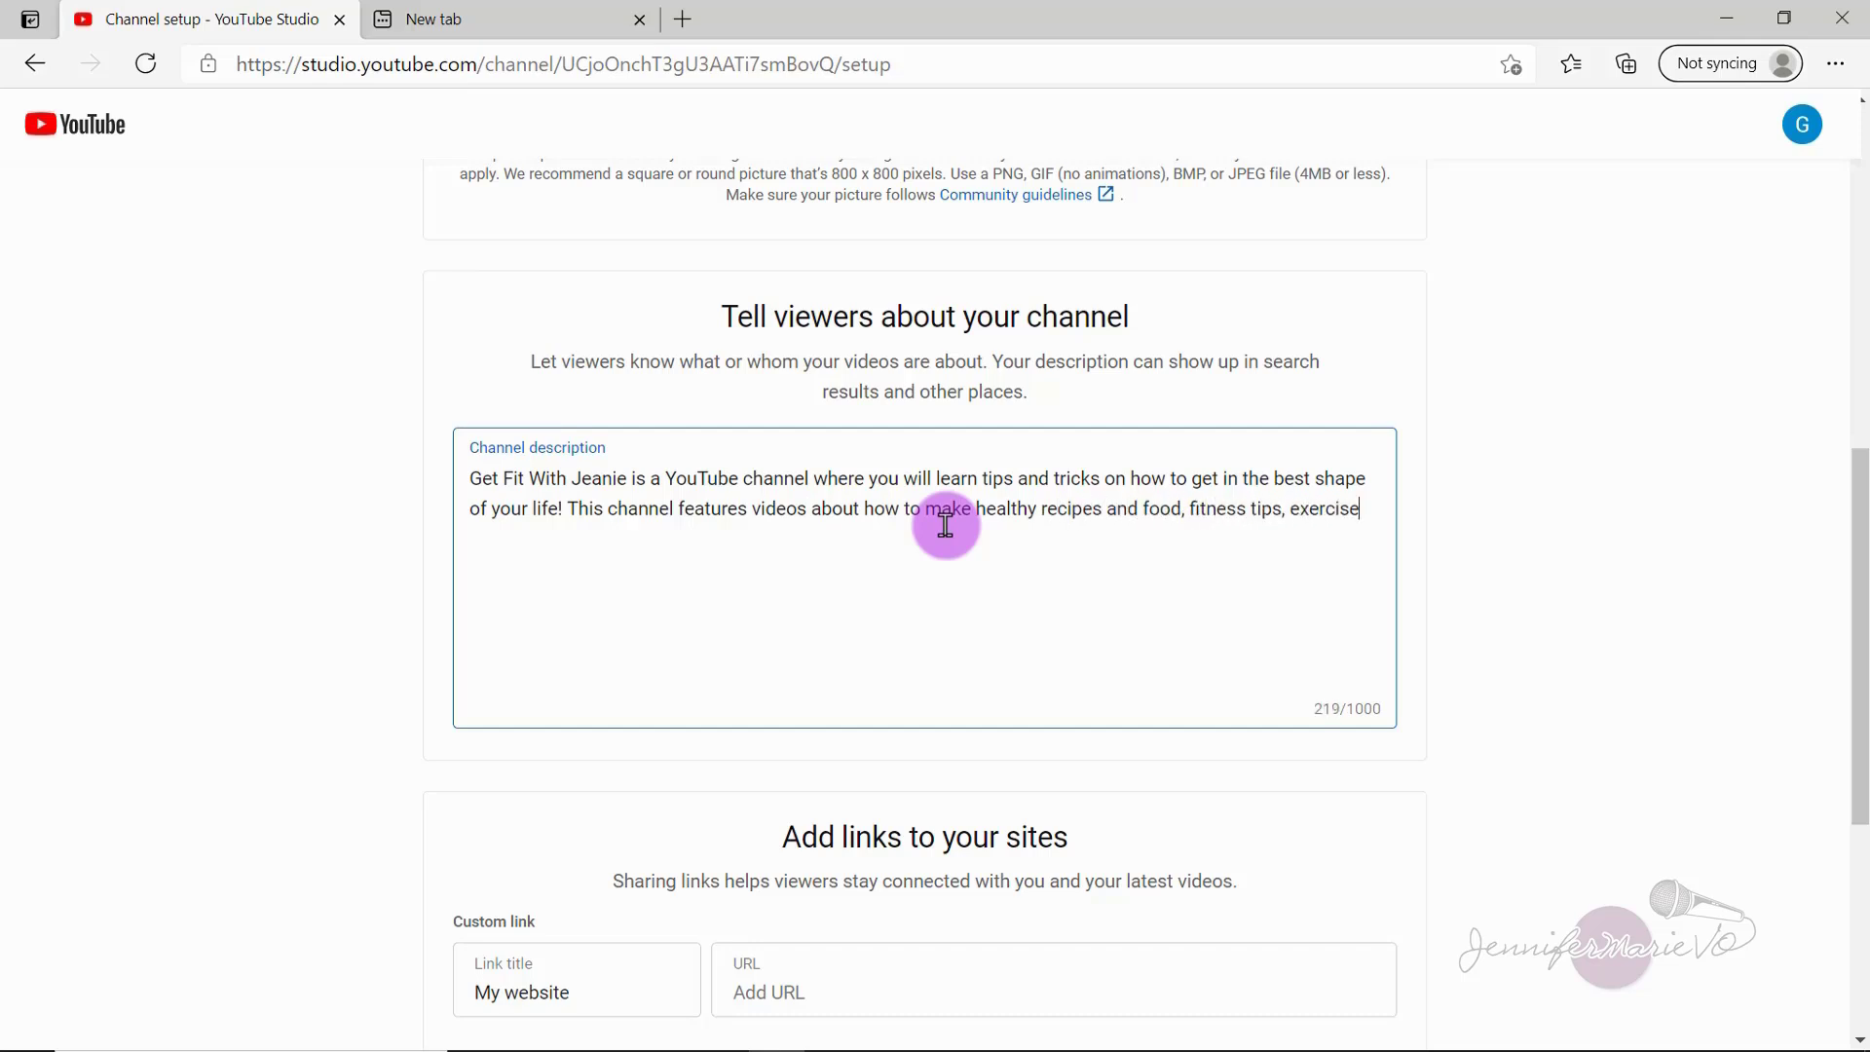
type("demonstrations and more!")
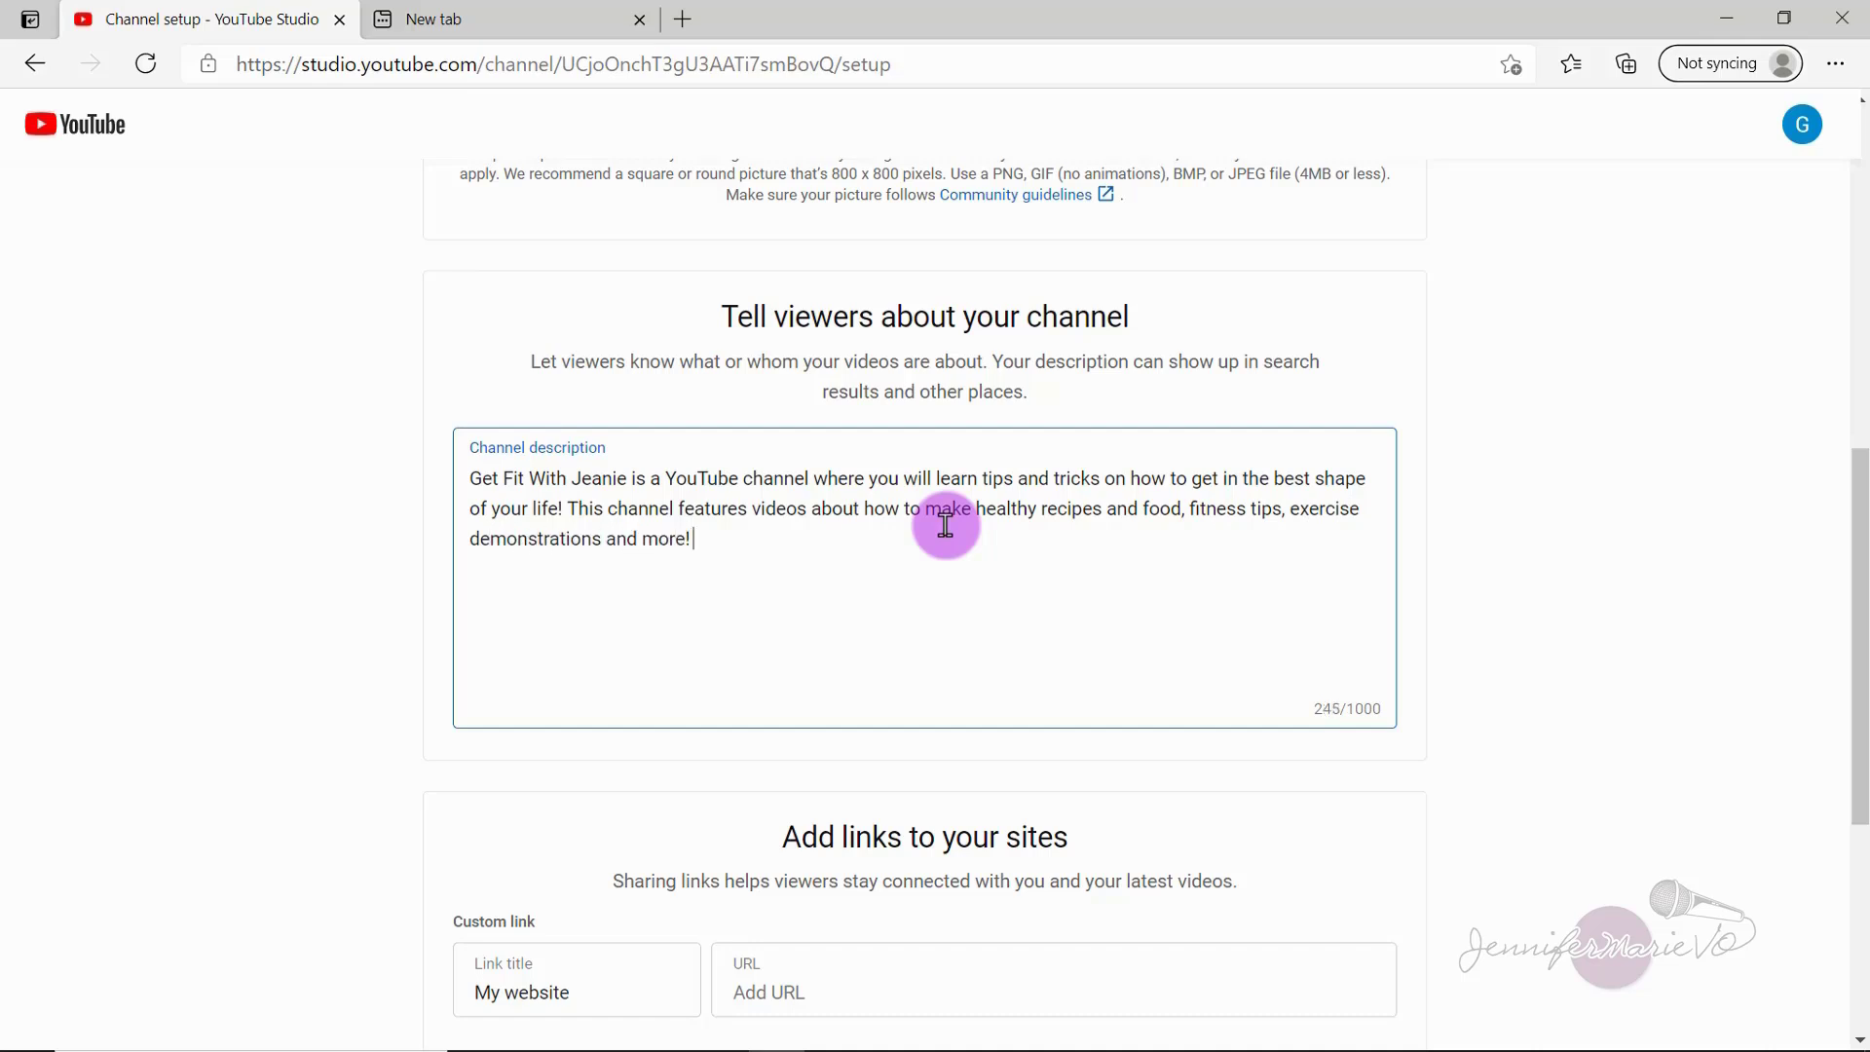
type("Subscribe to Get Fit")
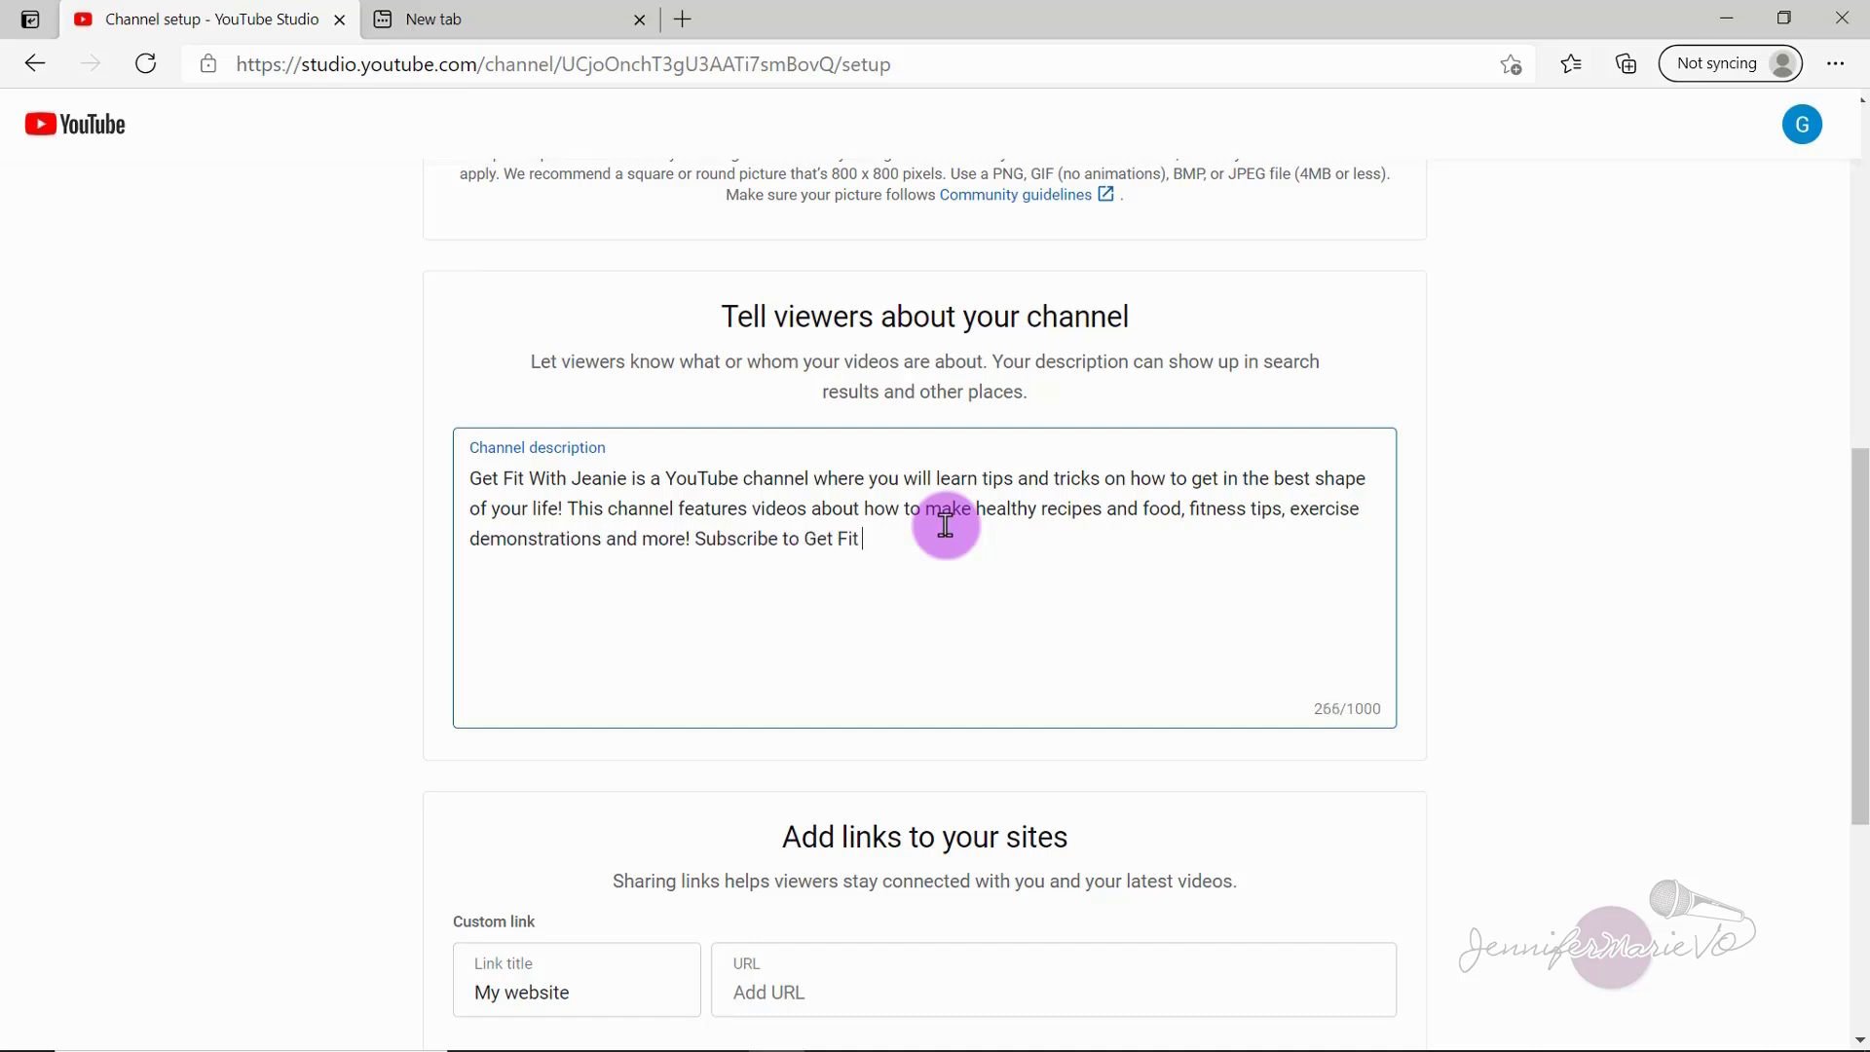
type("With Jeanie to get in the best")
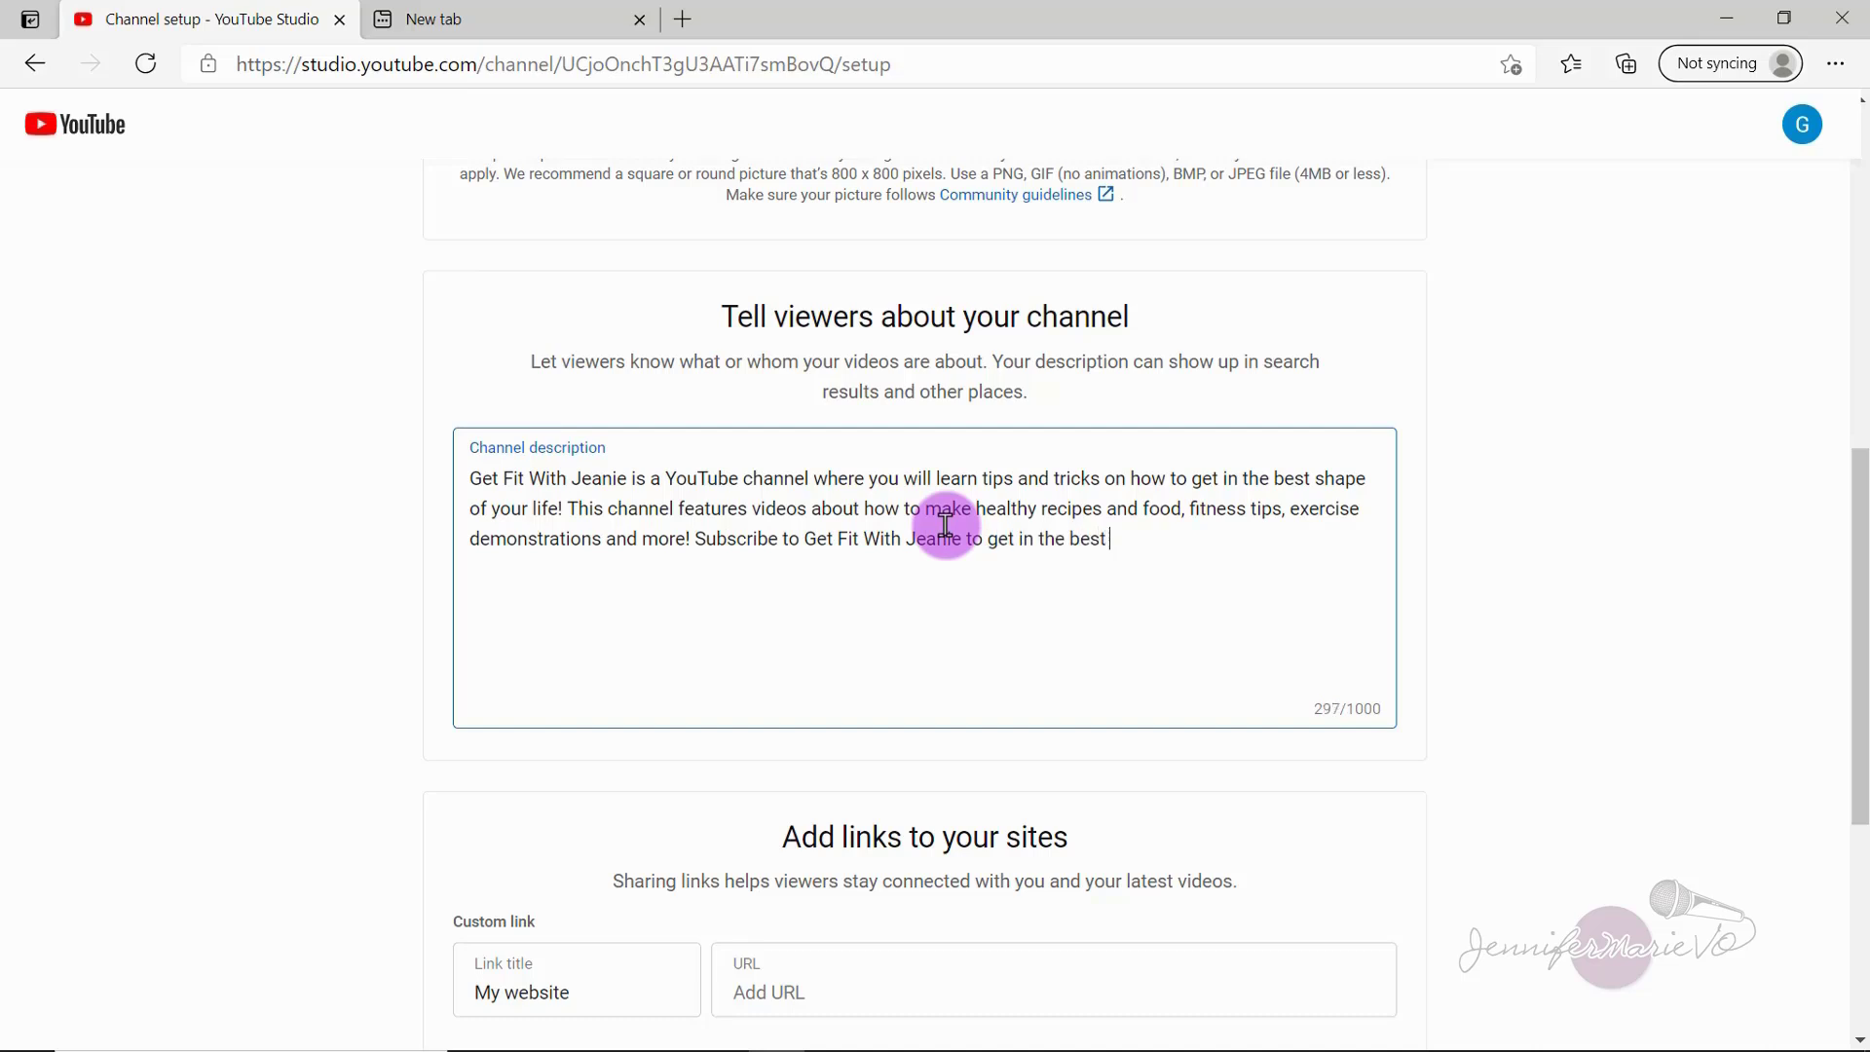
type("shape of your life in 2021.")
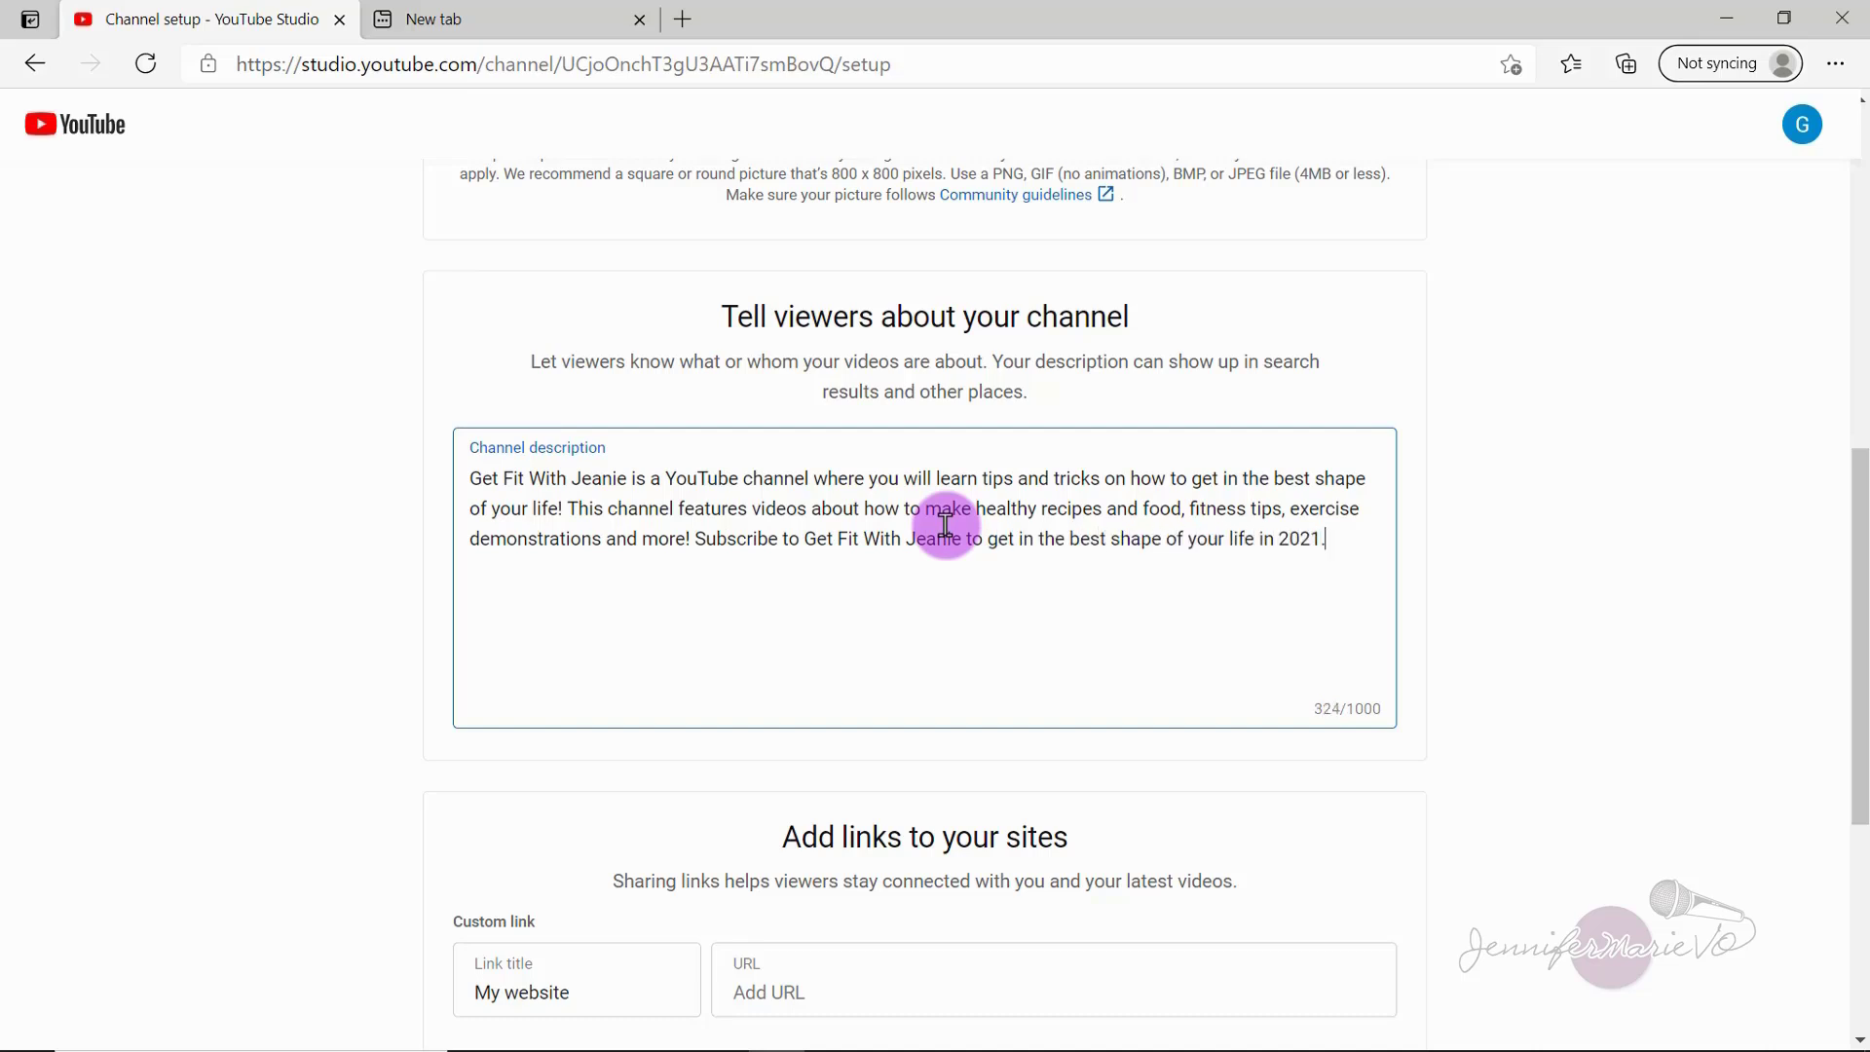
mouse_move(1488, 742)
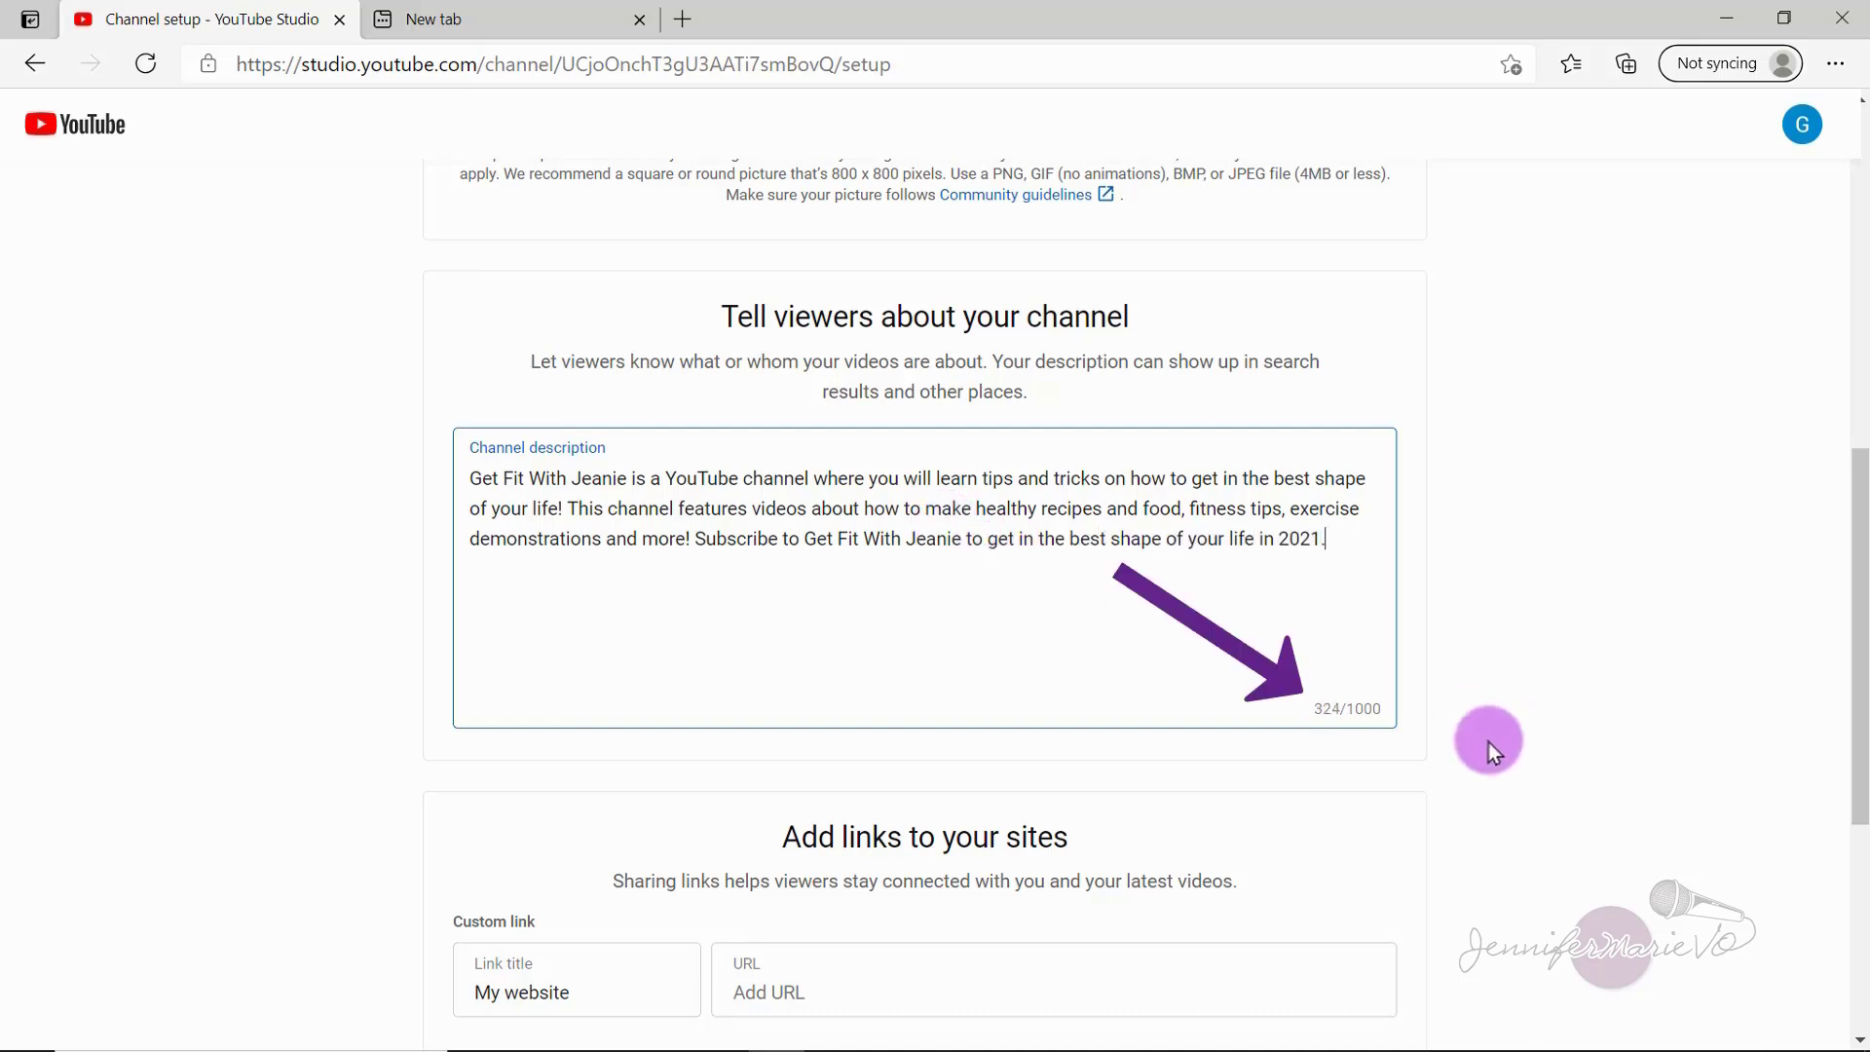
mouse_move(1447, 757)
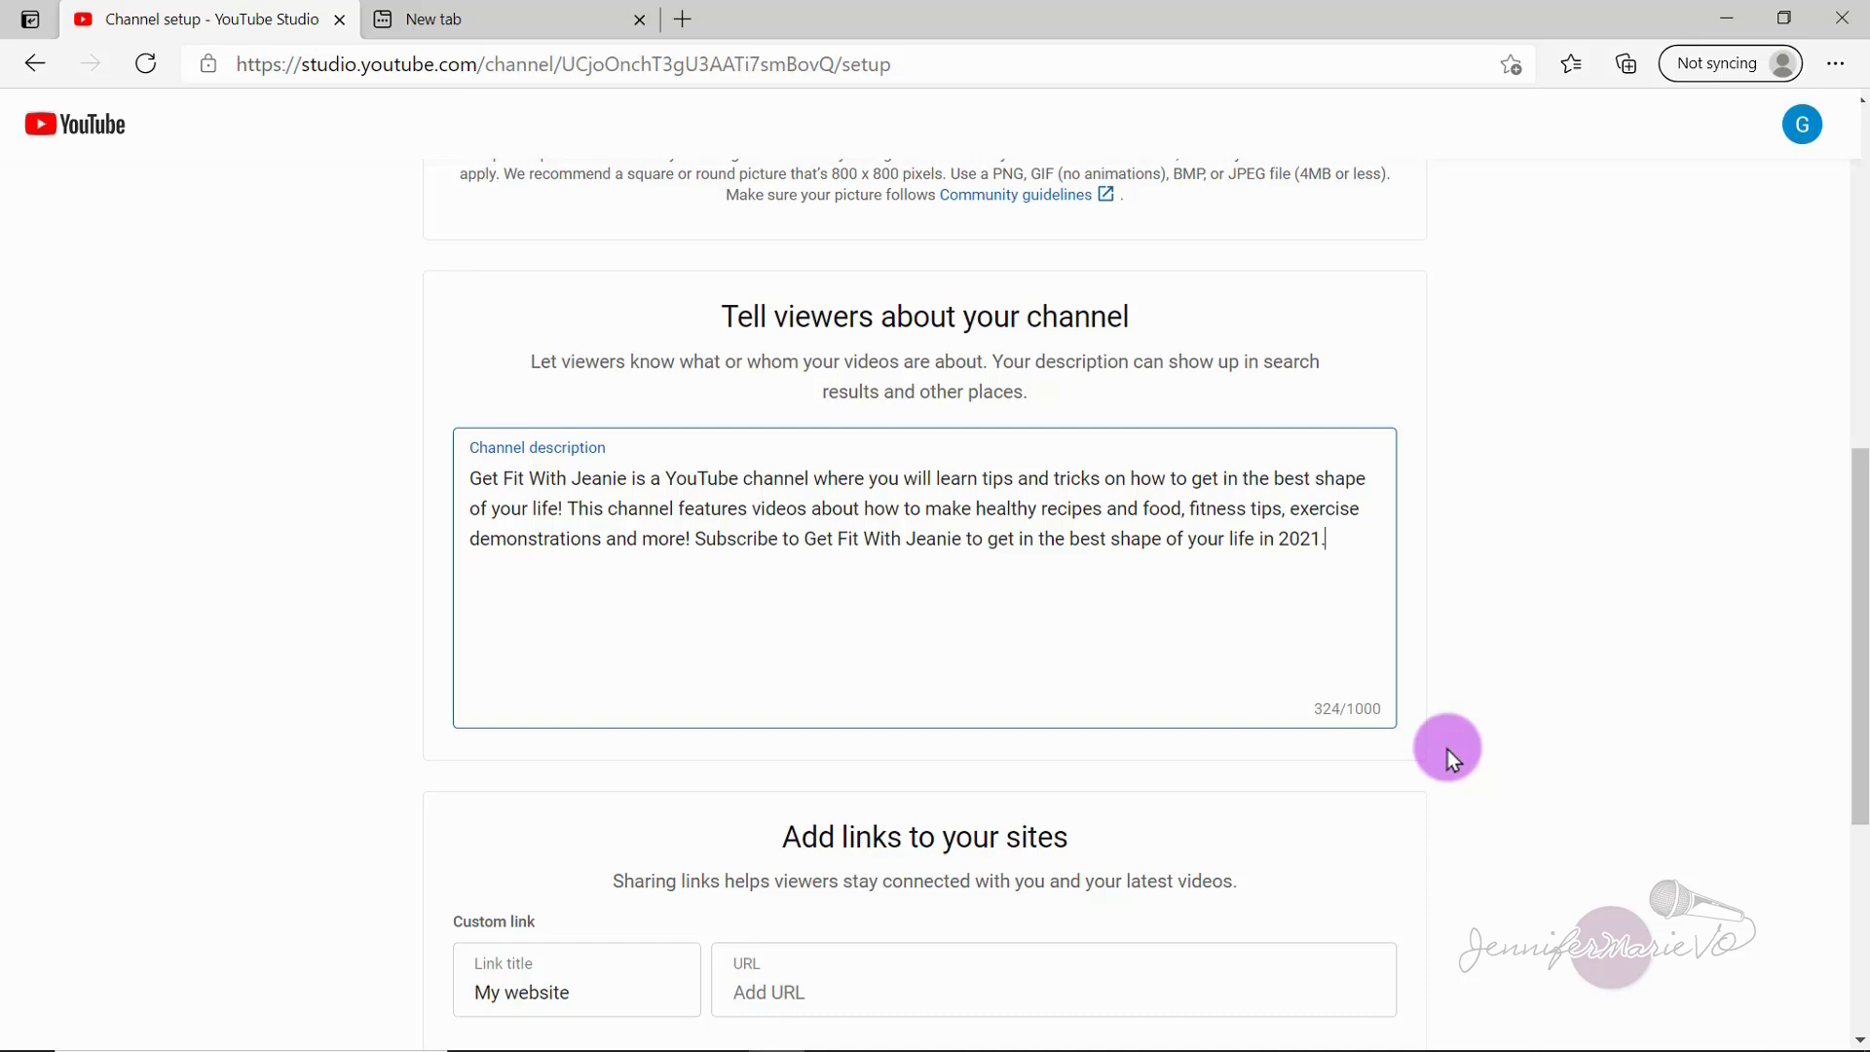
scroll("down", 3)
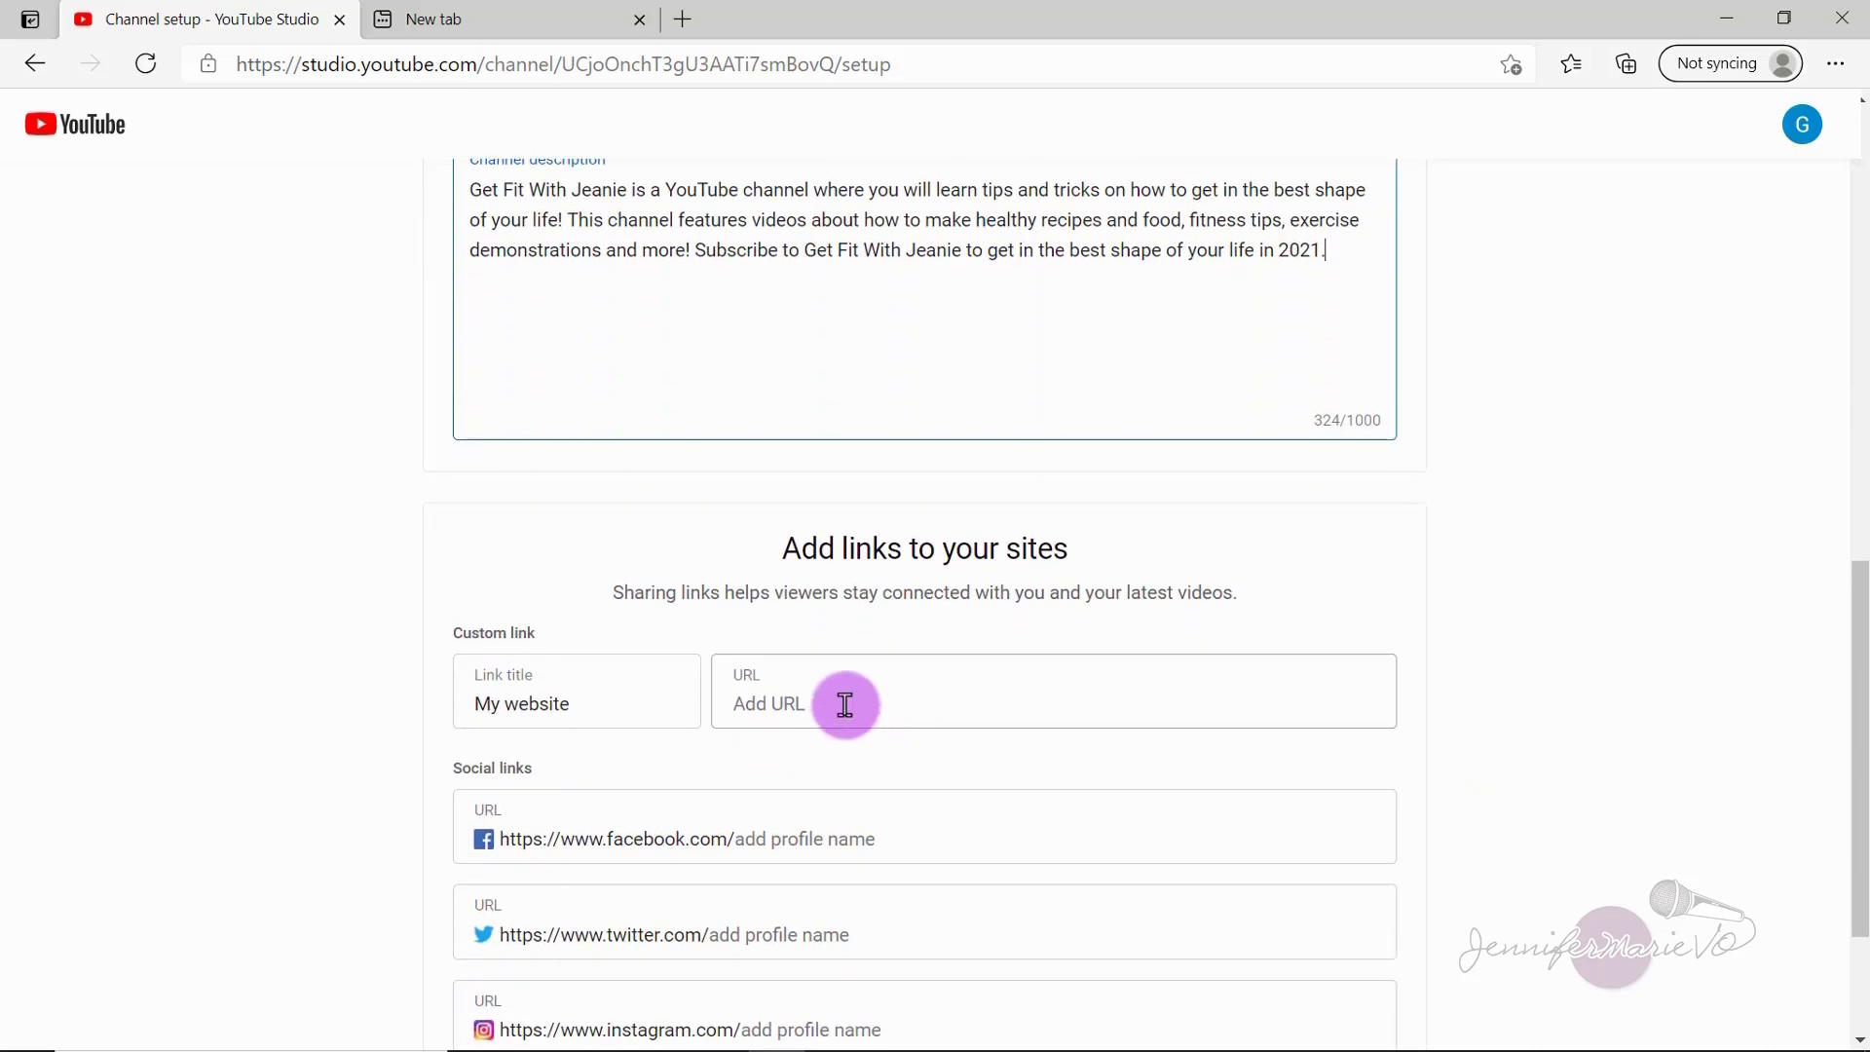
scroll("down", 3)
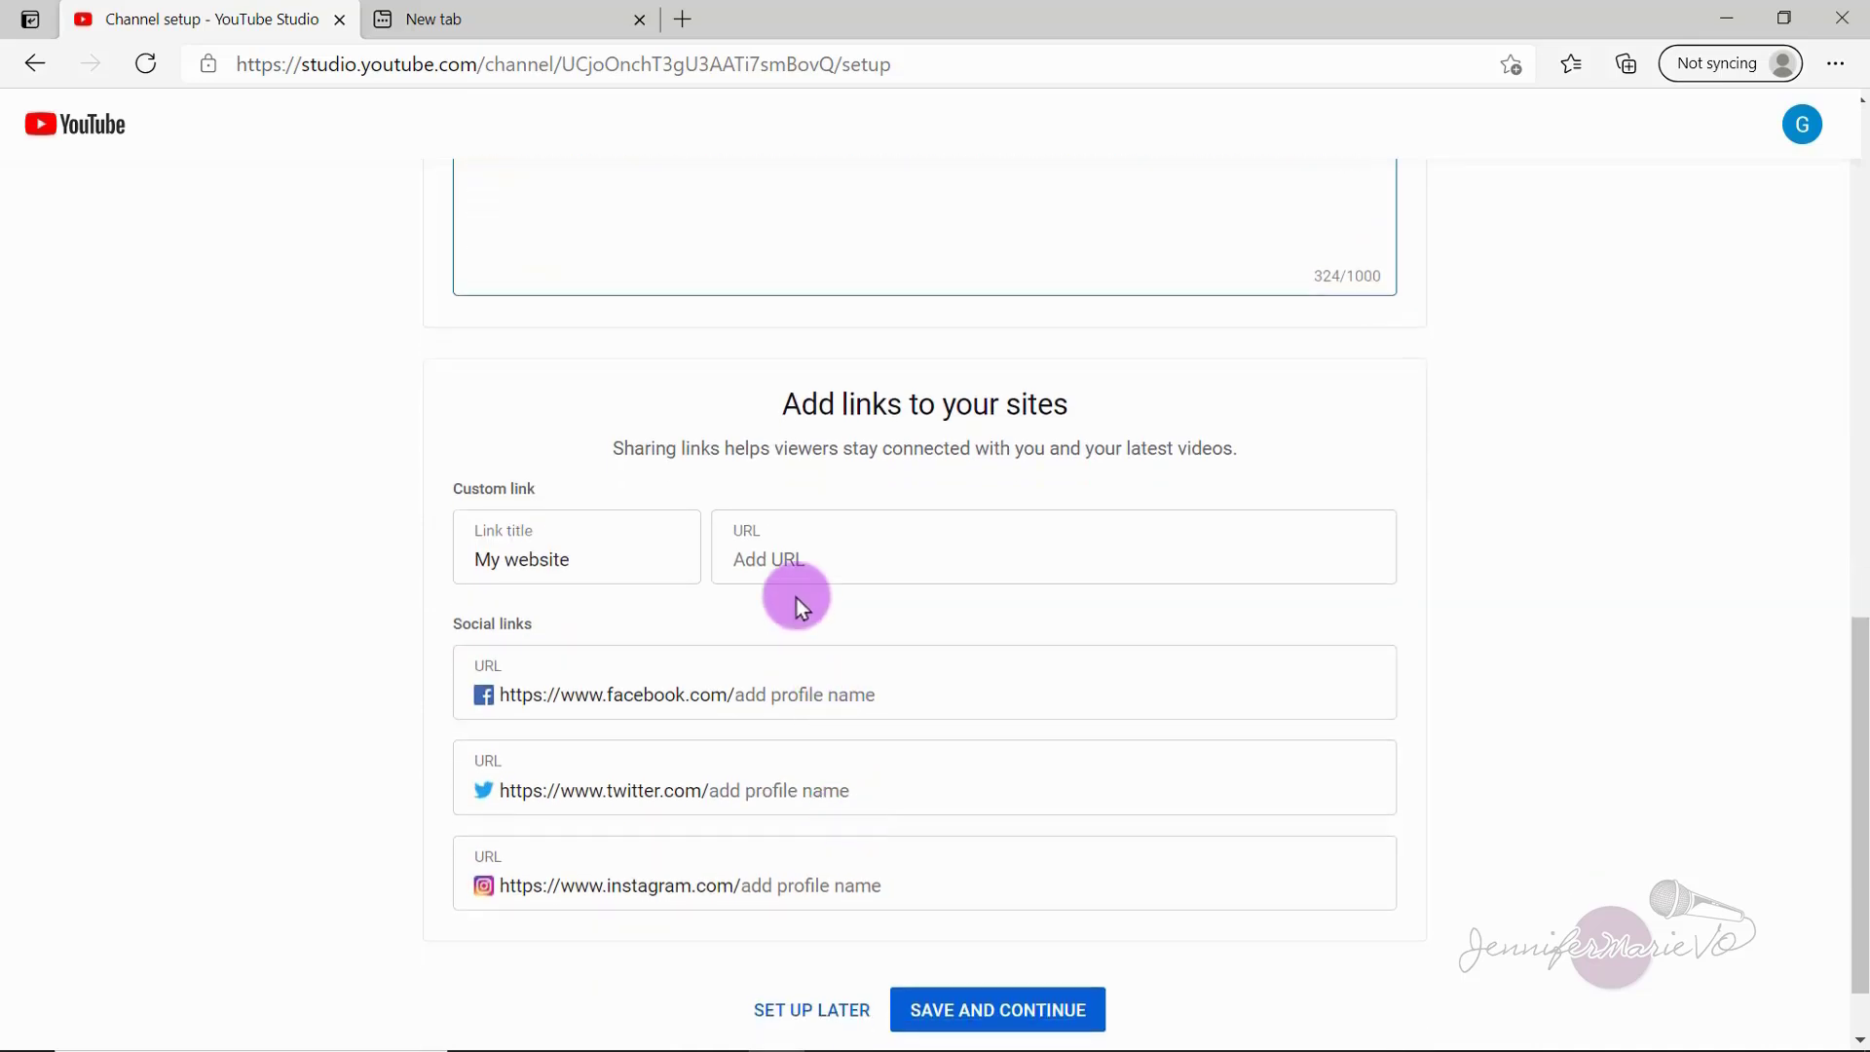
left_click(787, 559)
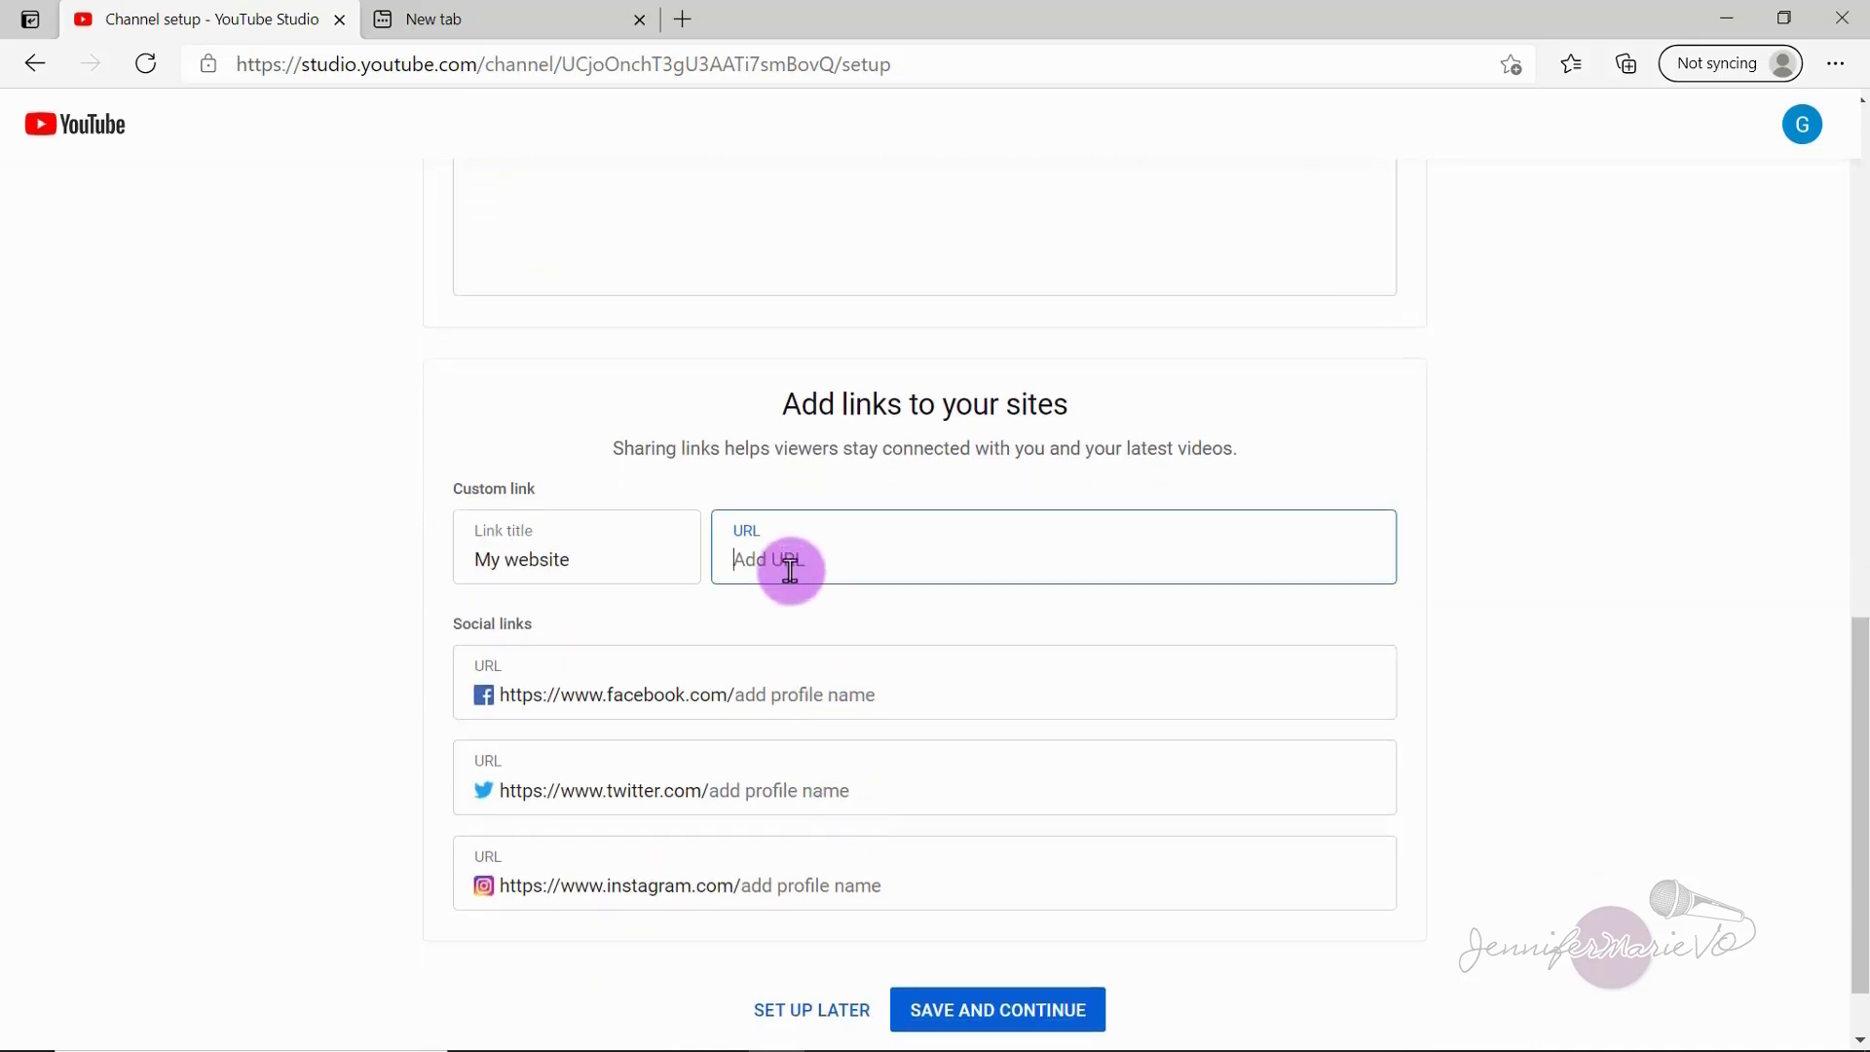
scroll("down", 3)
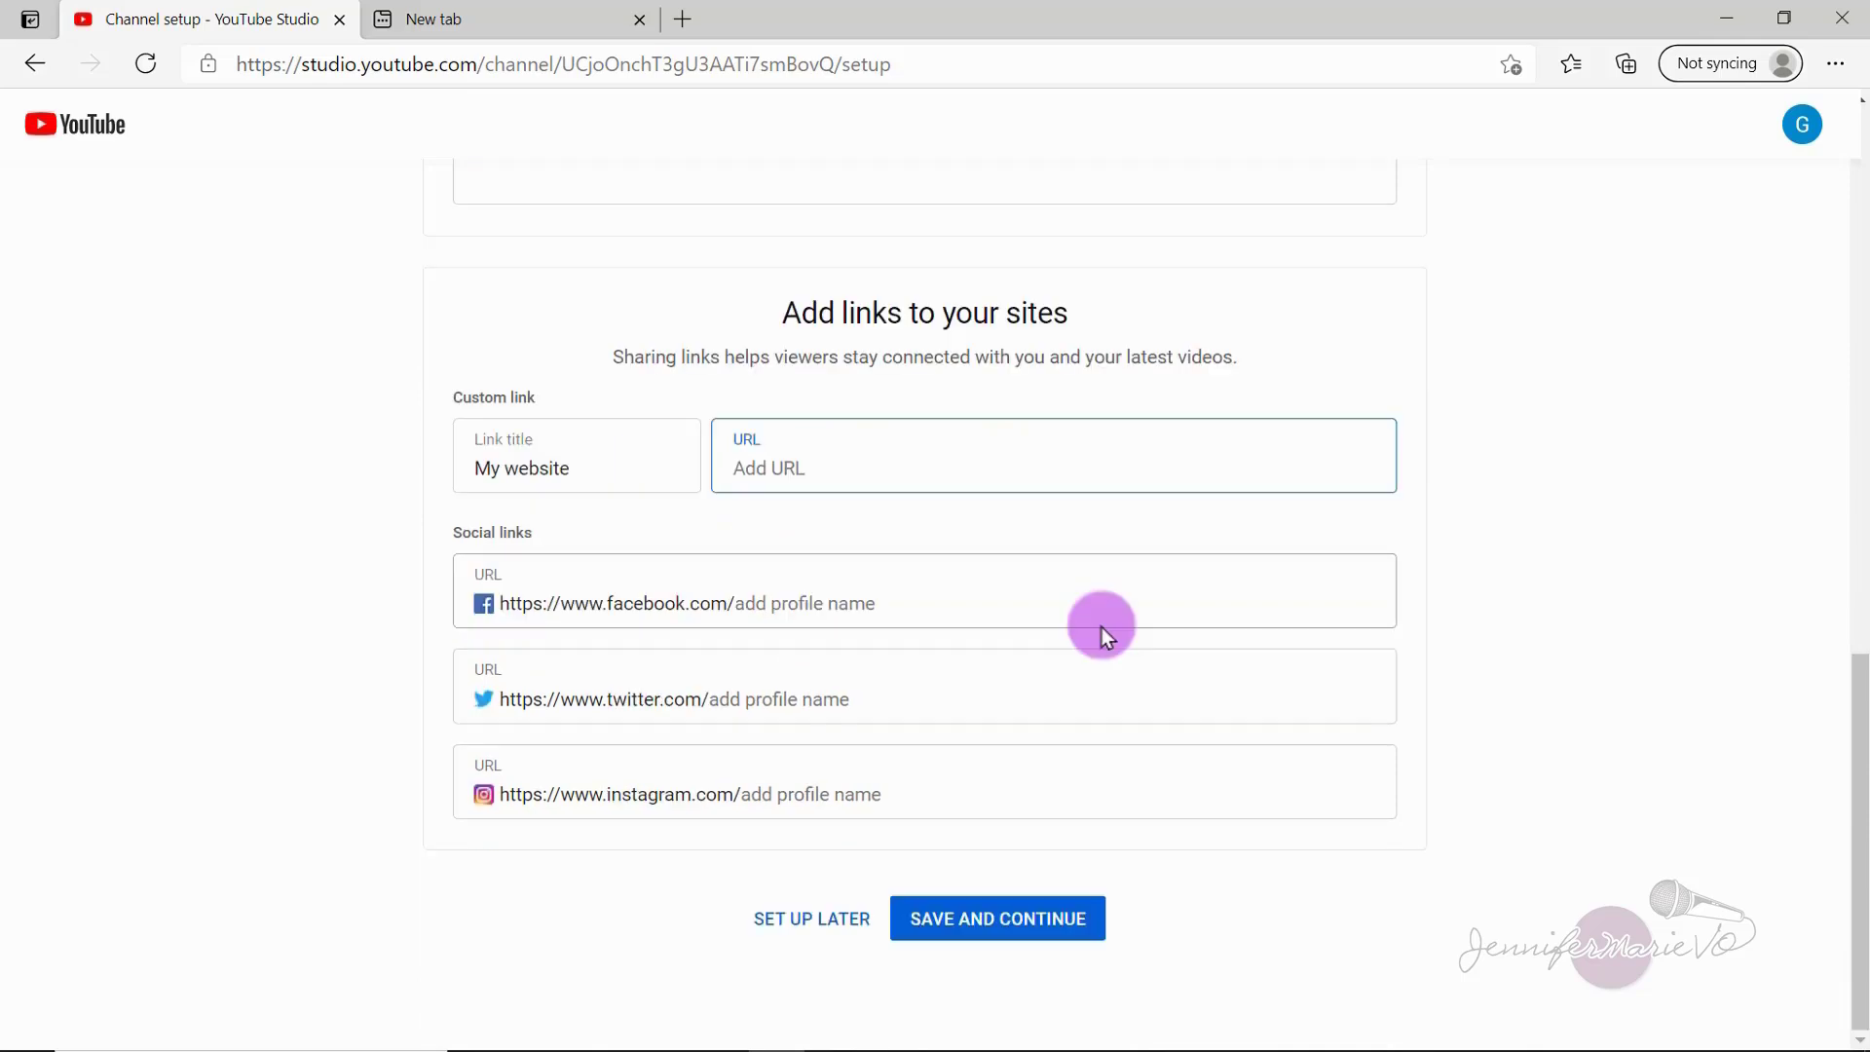
type("getfitwithjeanie")
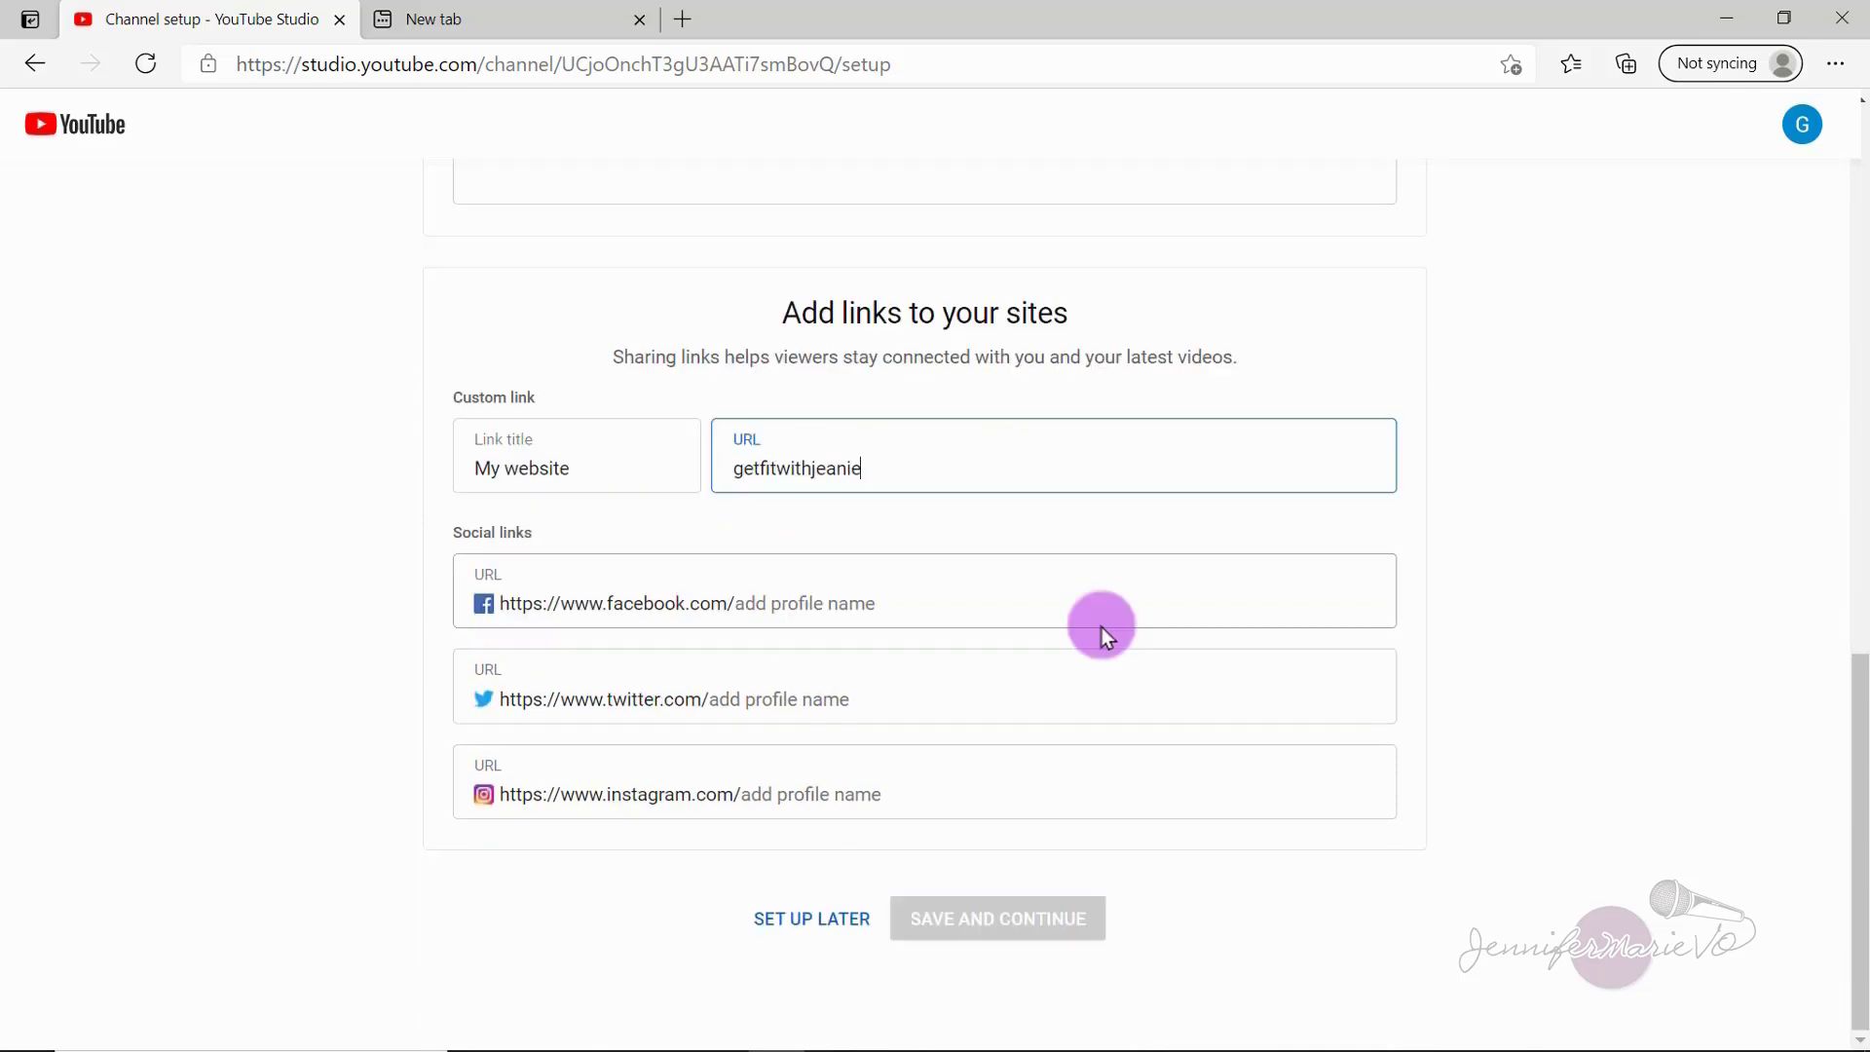
left_click(1069, 602)
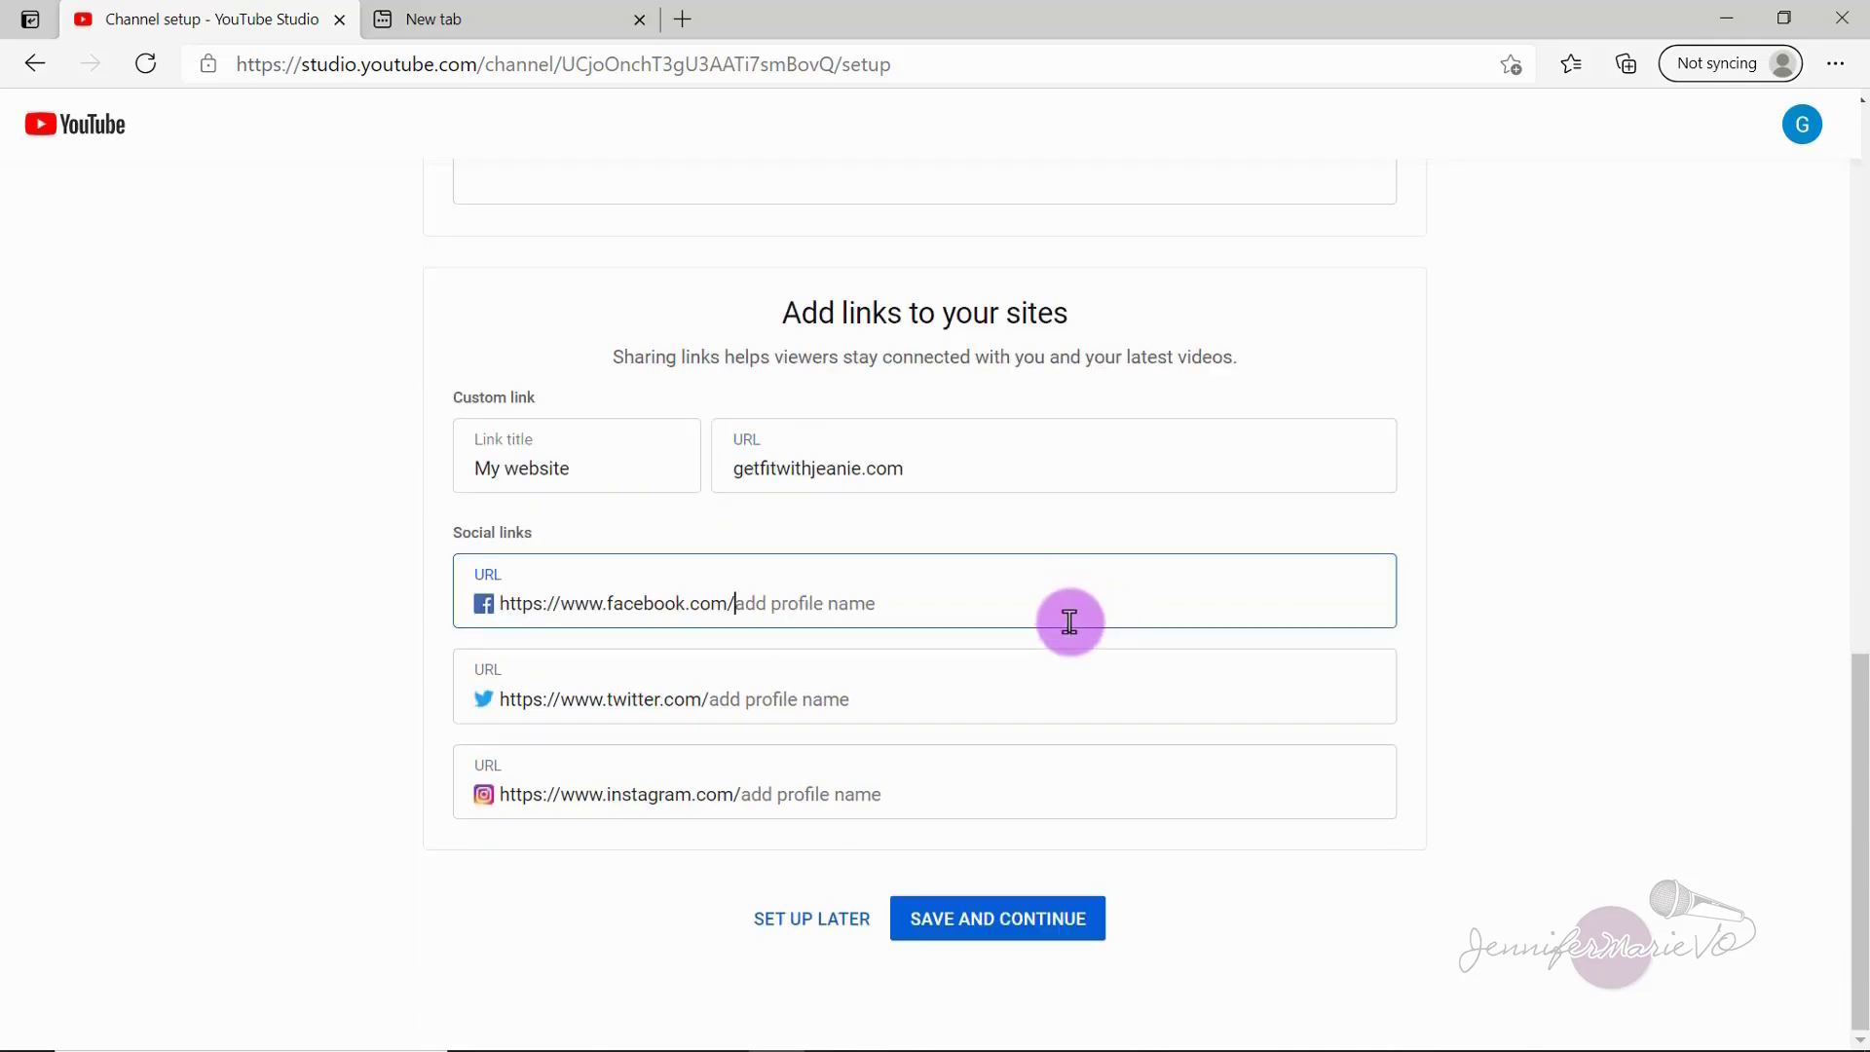
mouse_move(1011, 679)
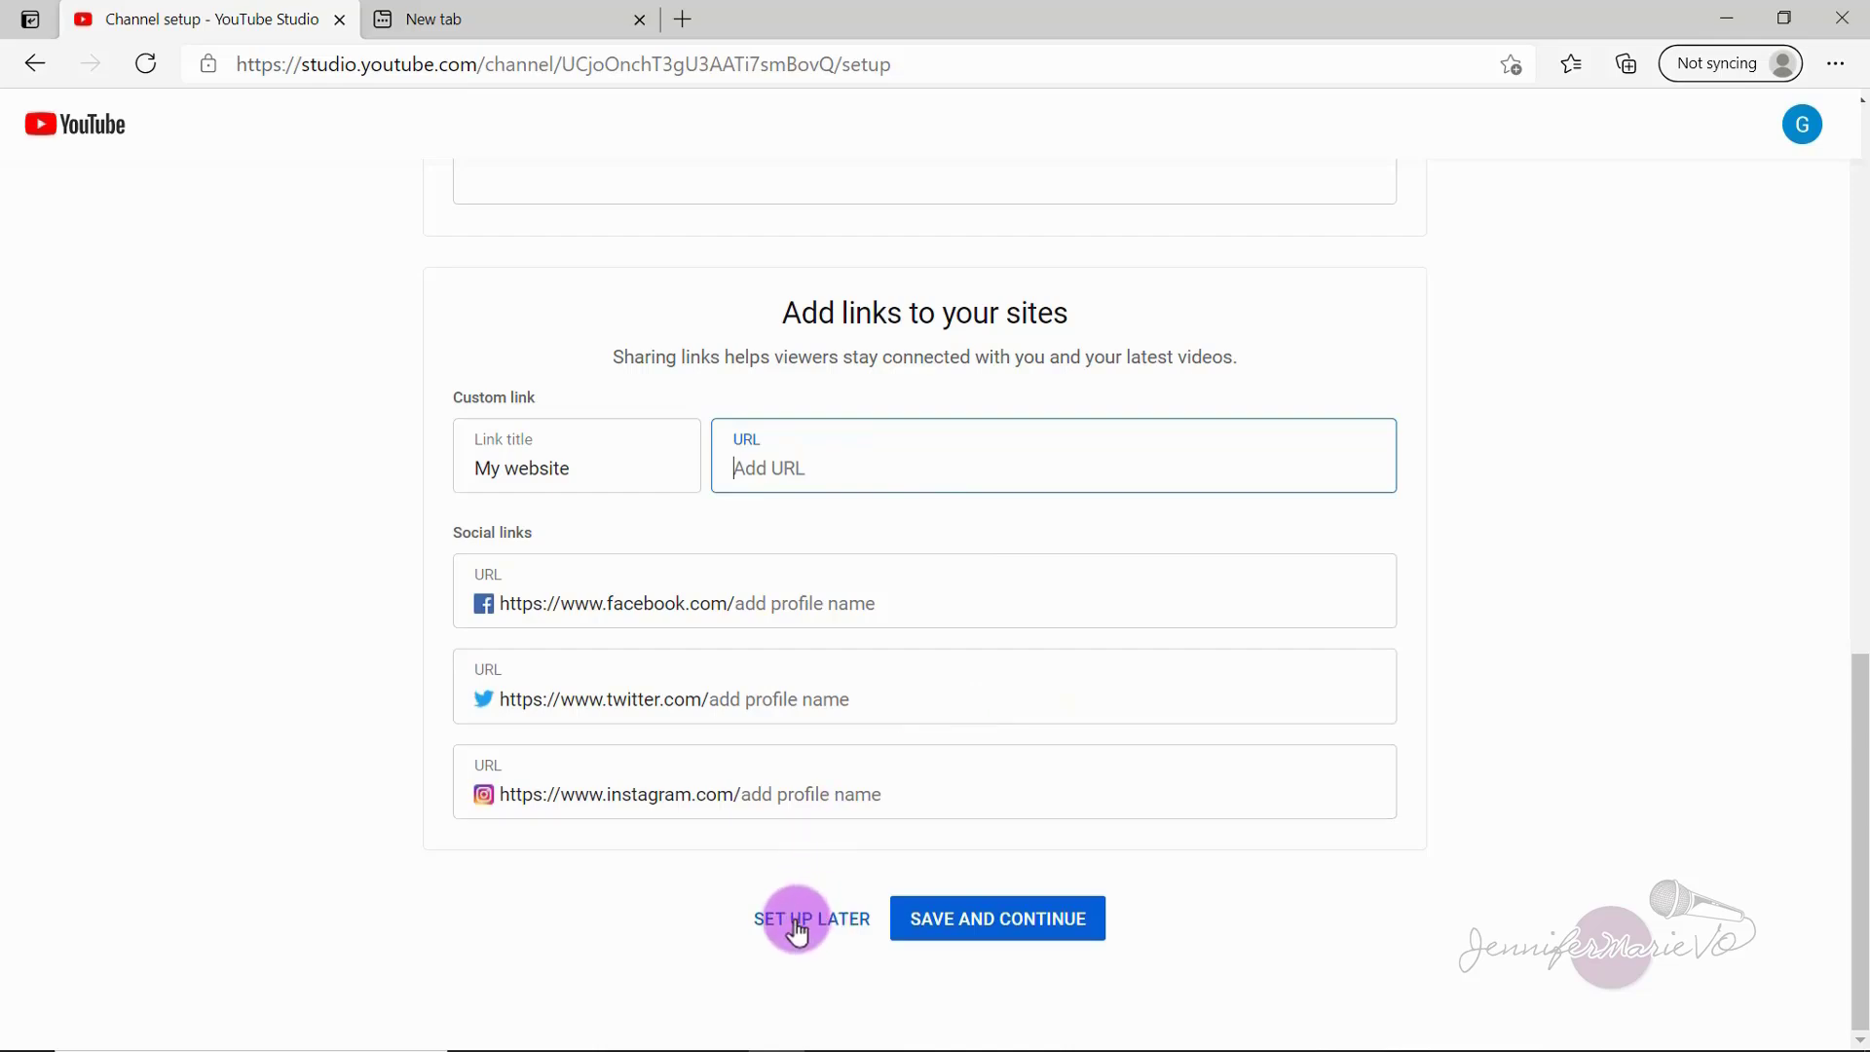
Leave channel setup with Set Up Later to reach the channel home page.
left_click(812, 917)
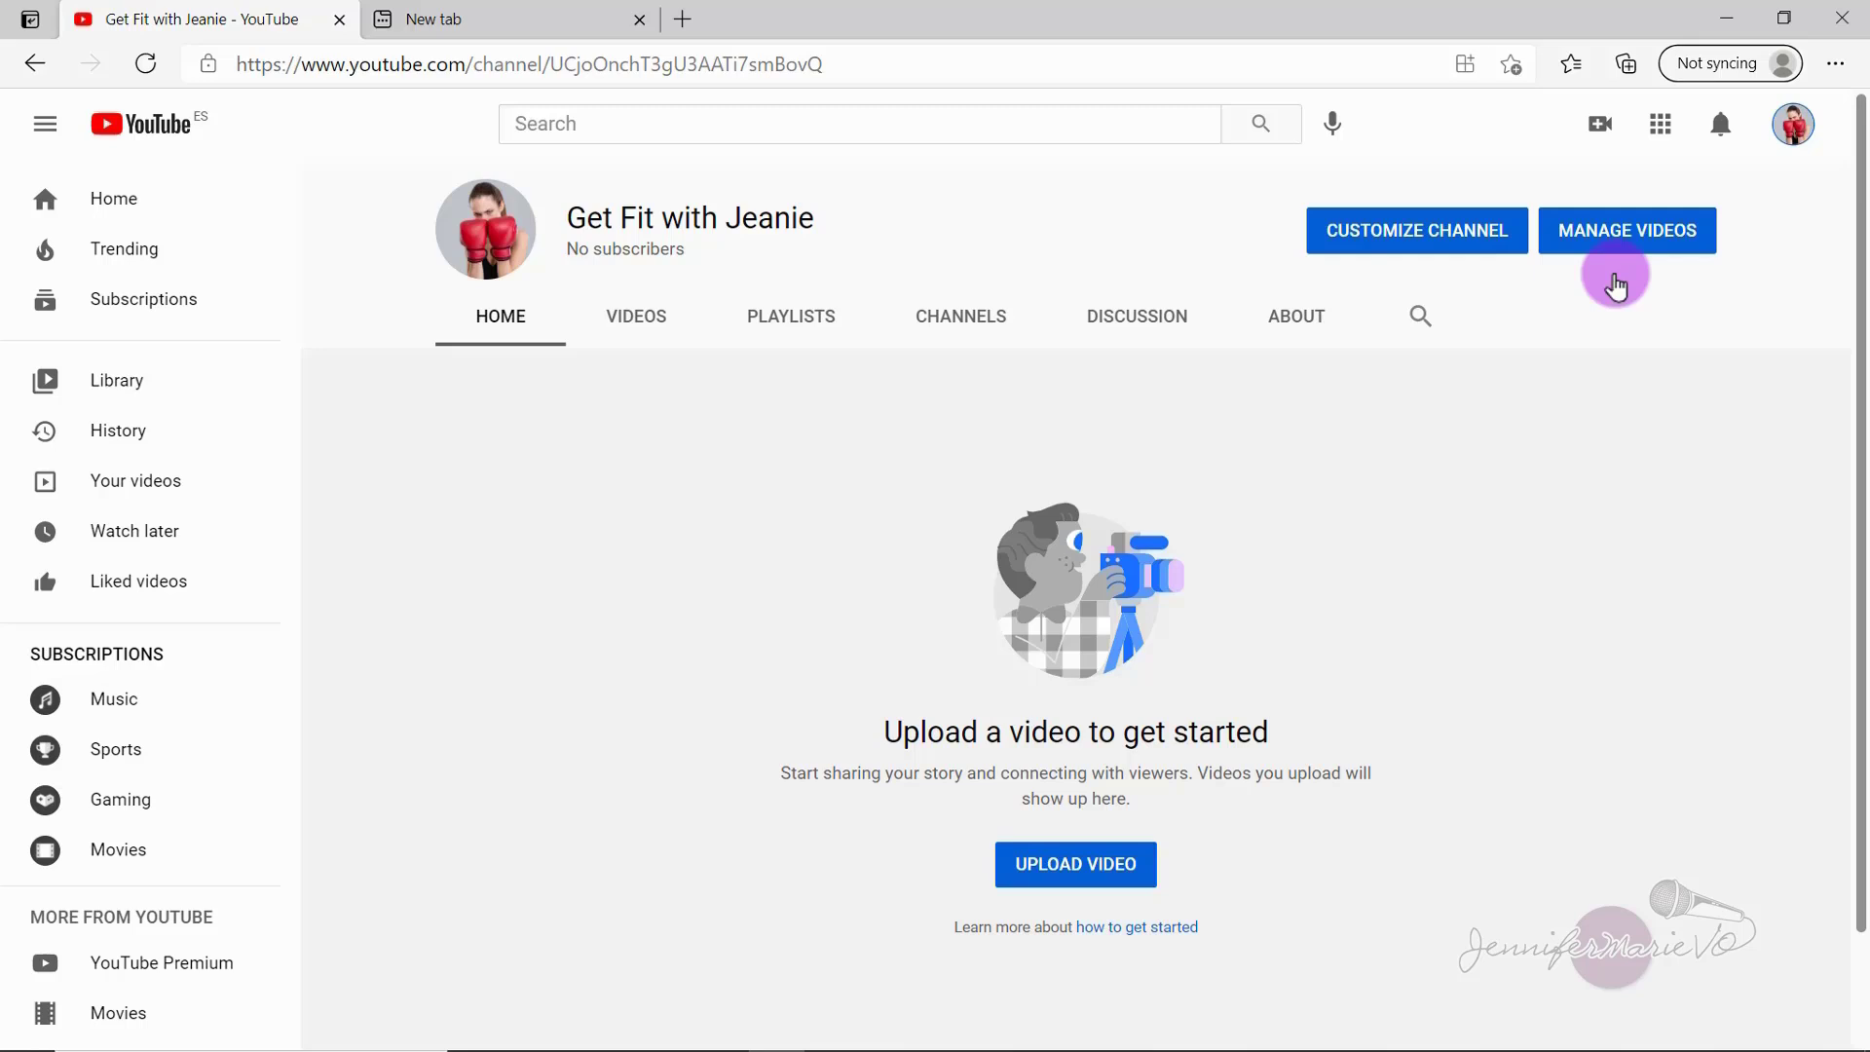
mouse_move(1467, 251)
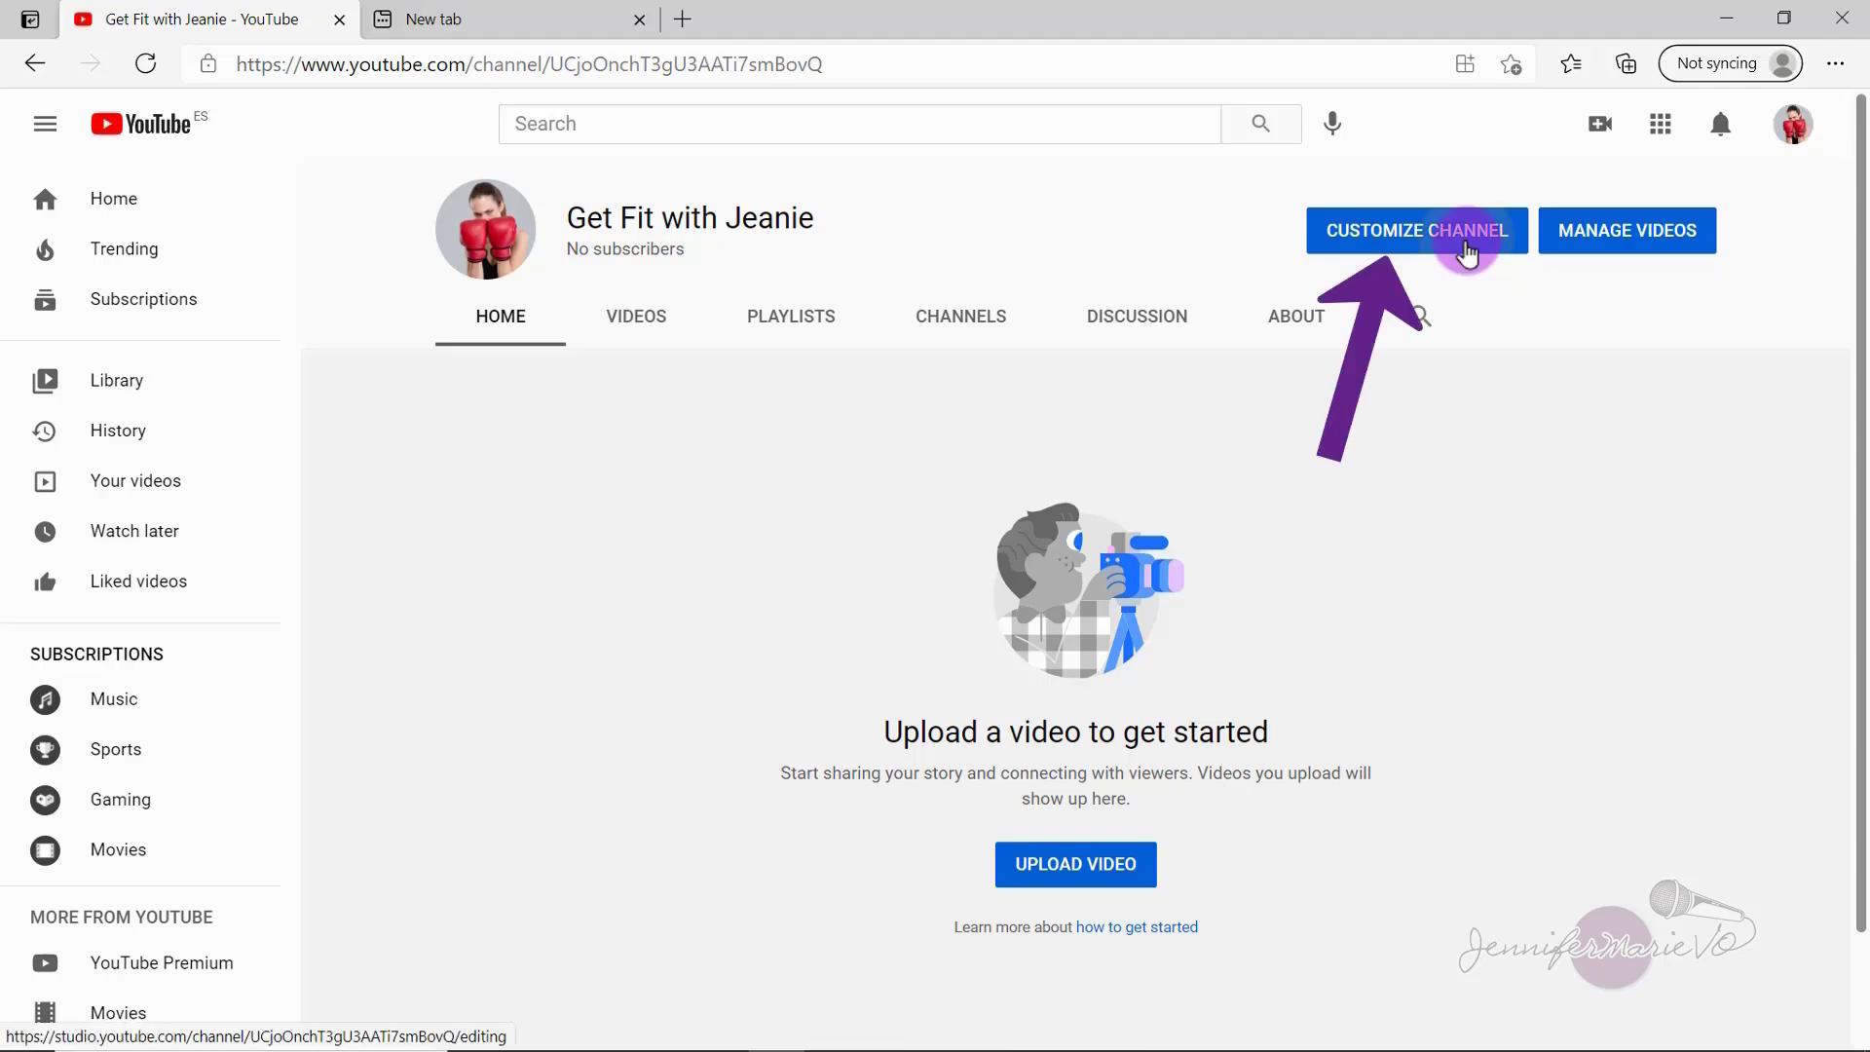
In Customization's Basic info, copy the channel URL to the clipboard.
left_click(1414, 230)
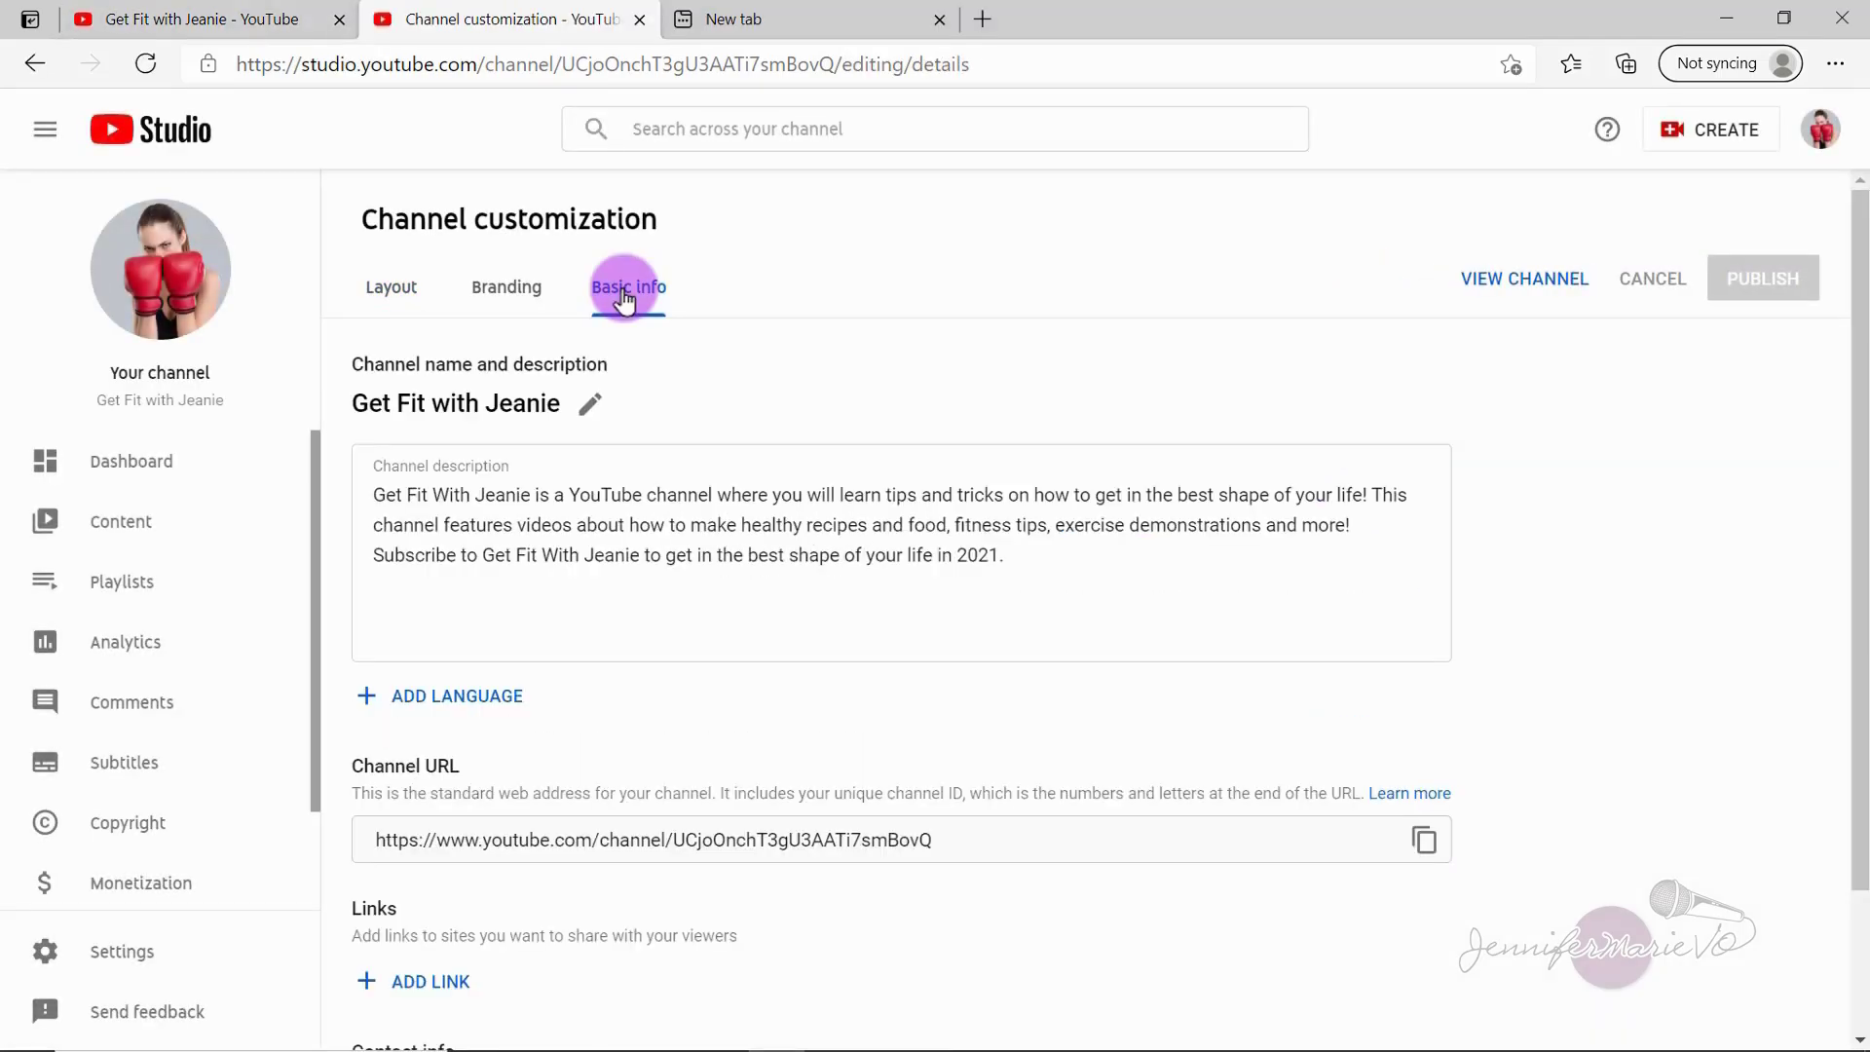
left_click(629, 287)
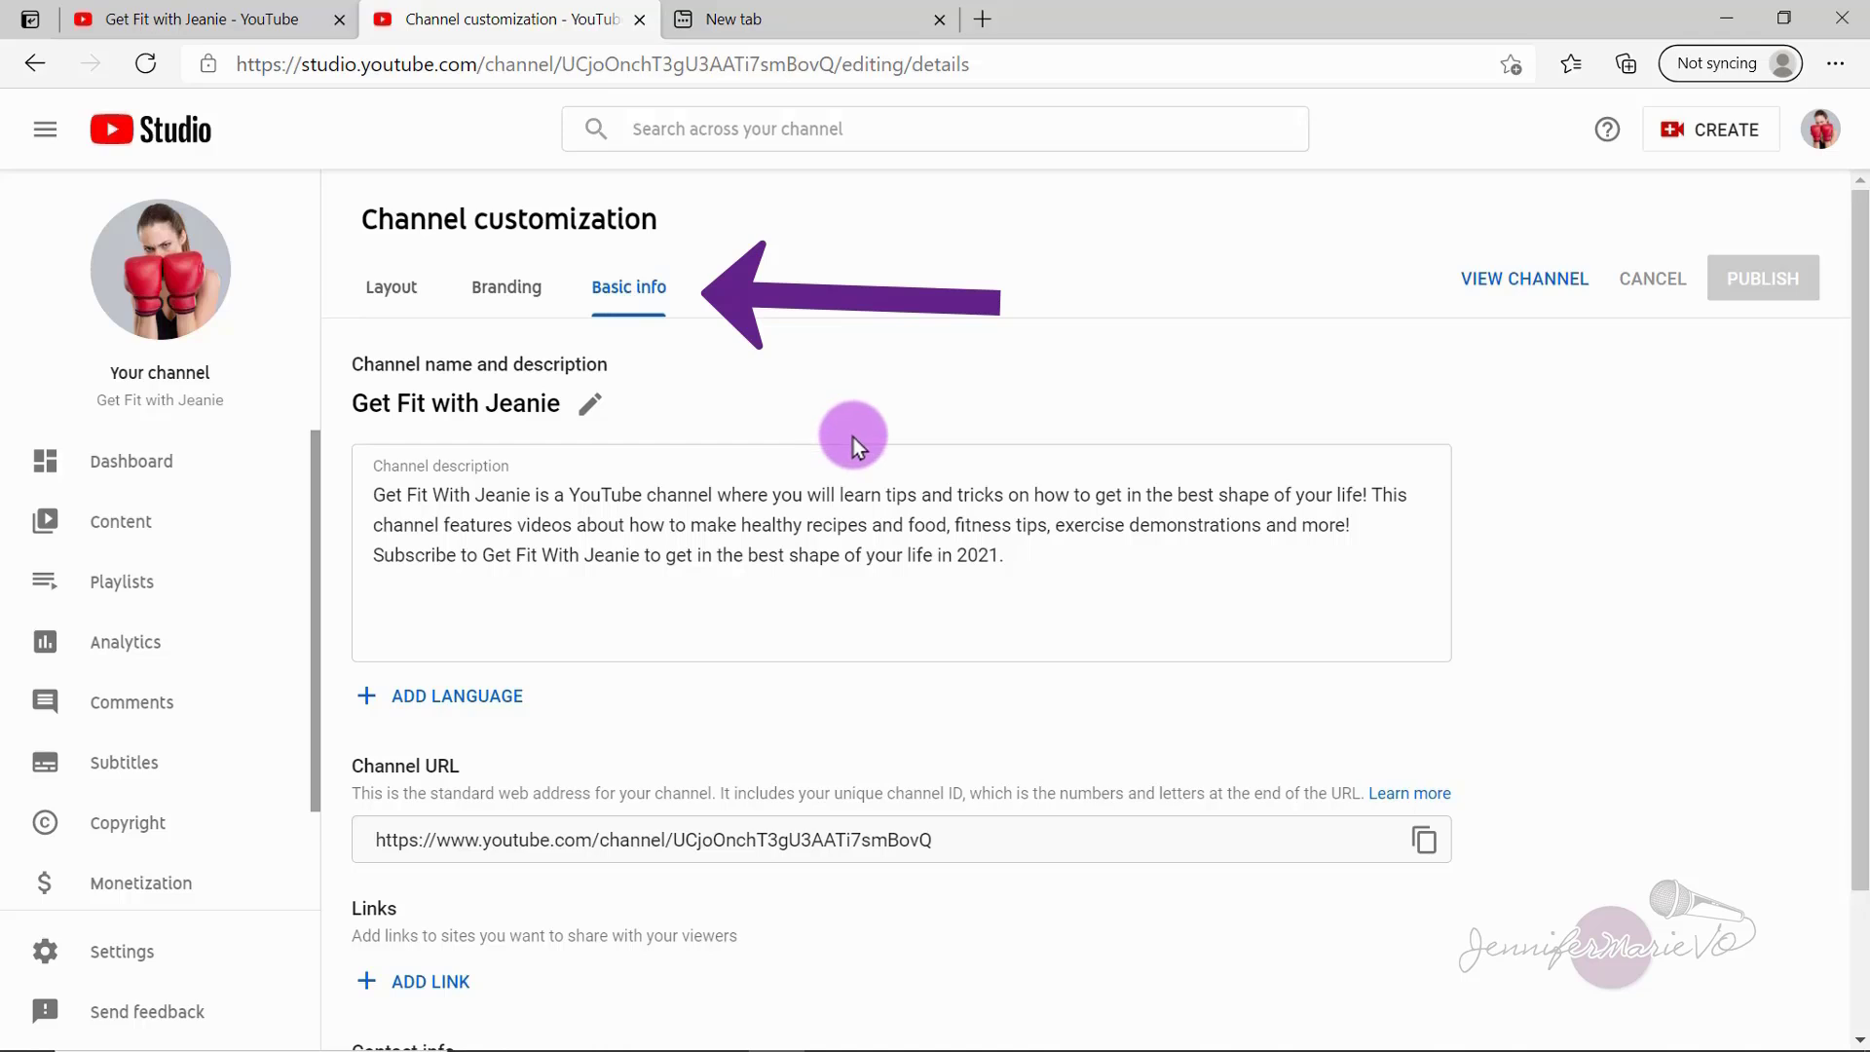
scroll("down", 3)
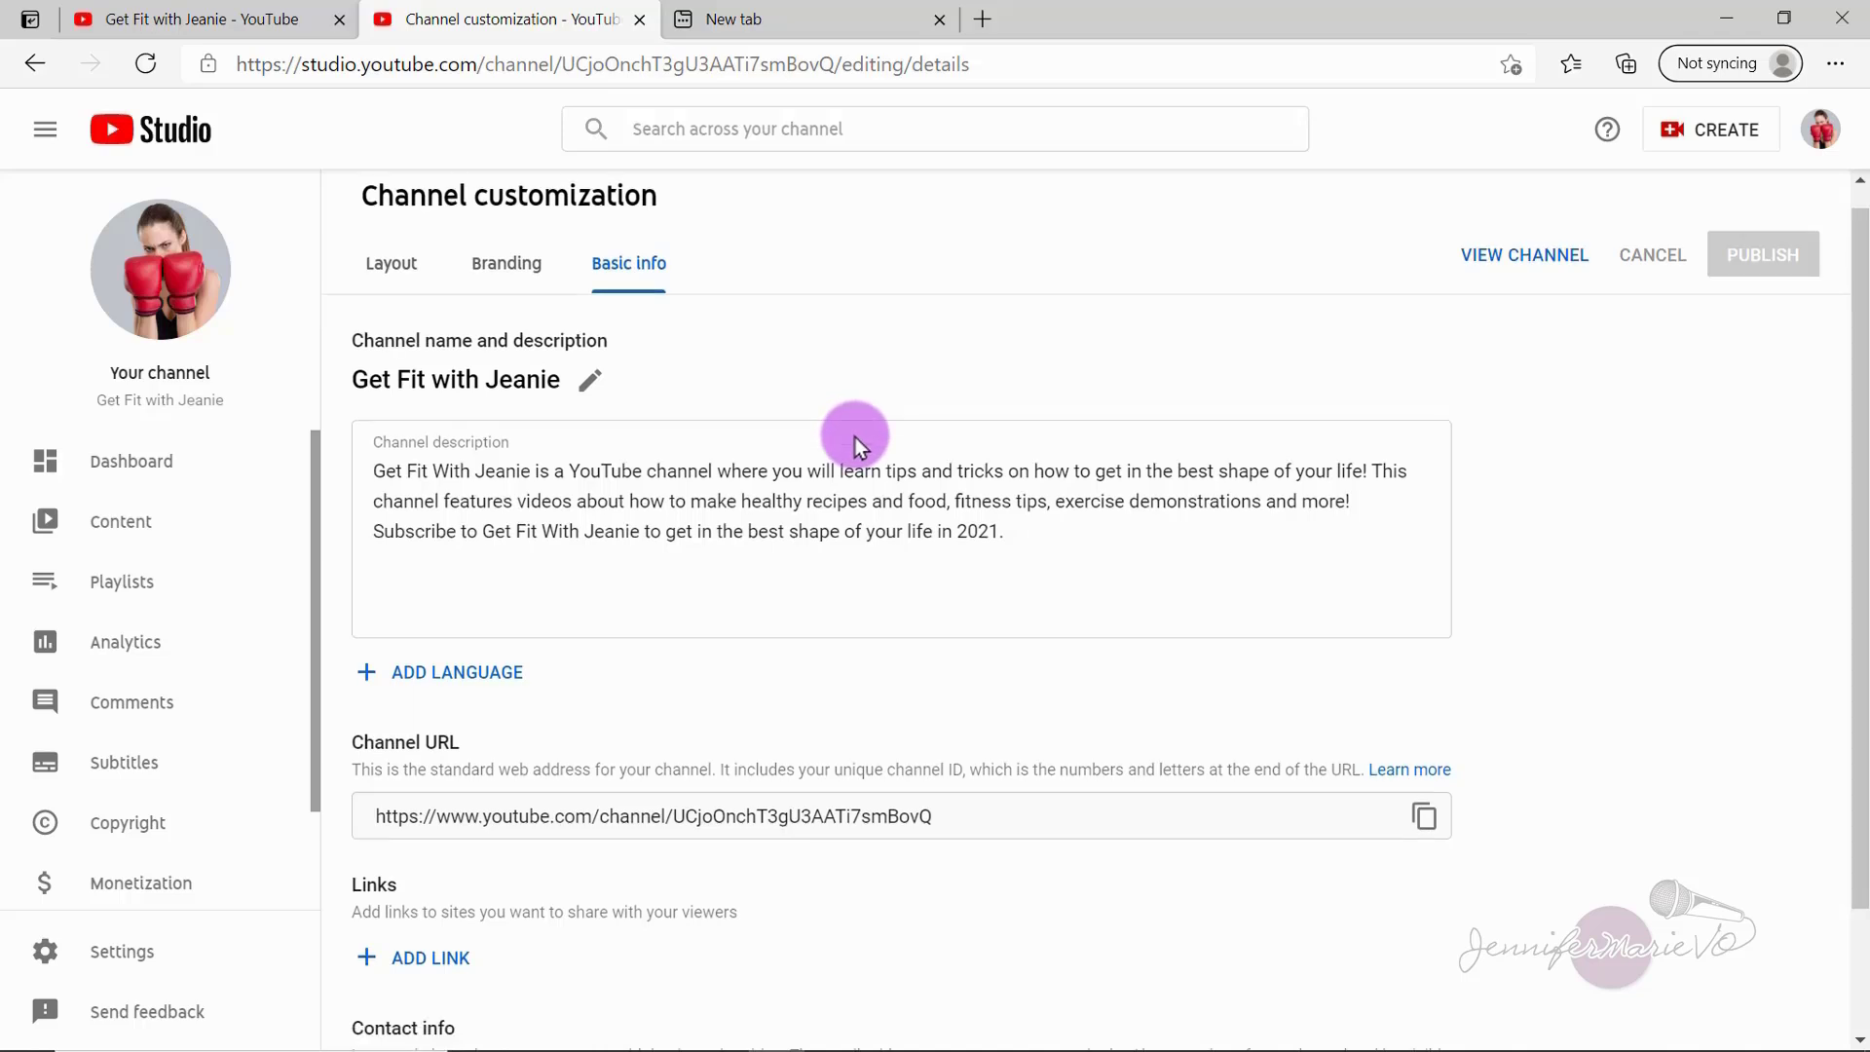
scroll("down", 3)
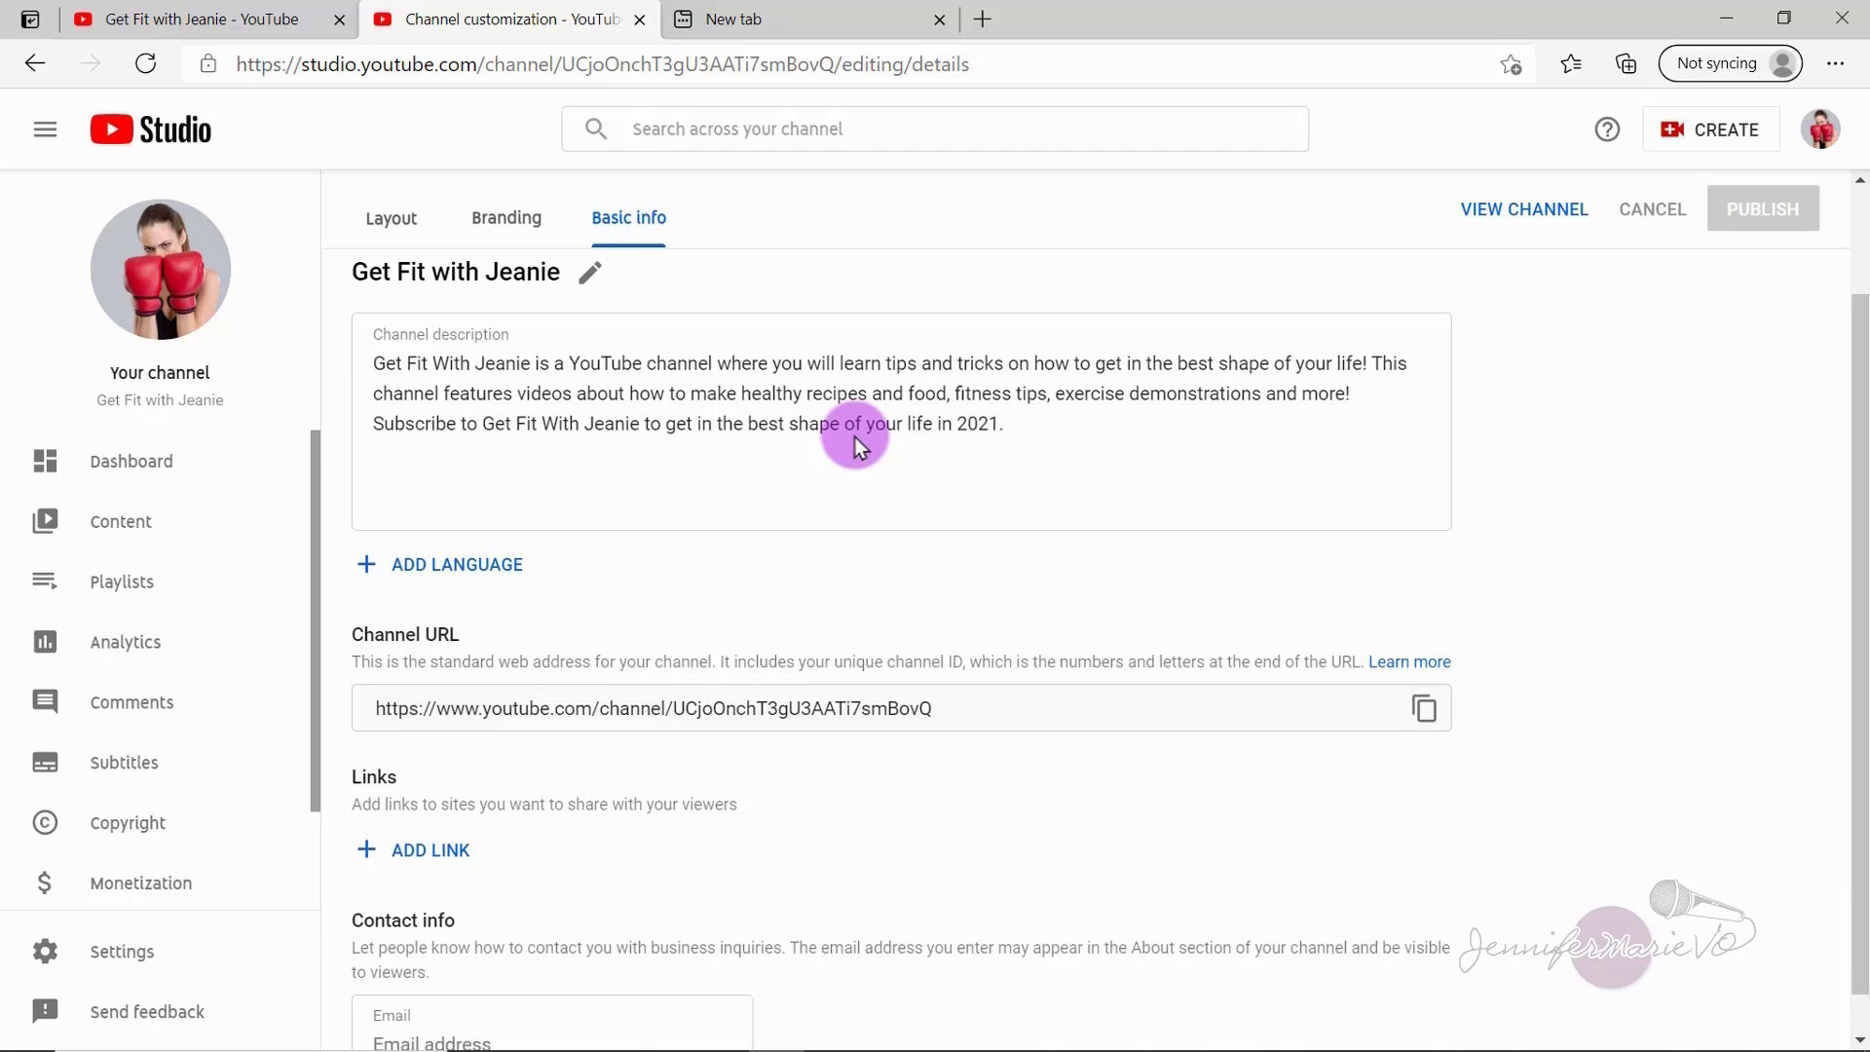
scroll("down", 3)
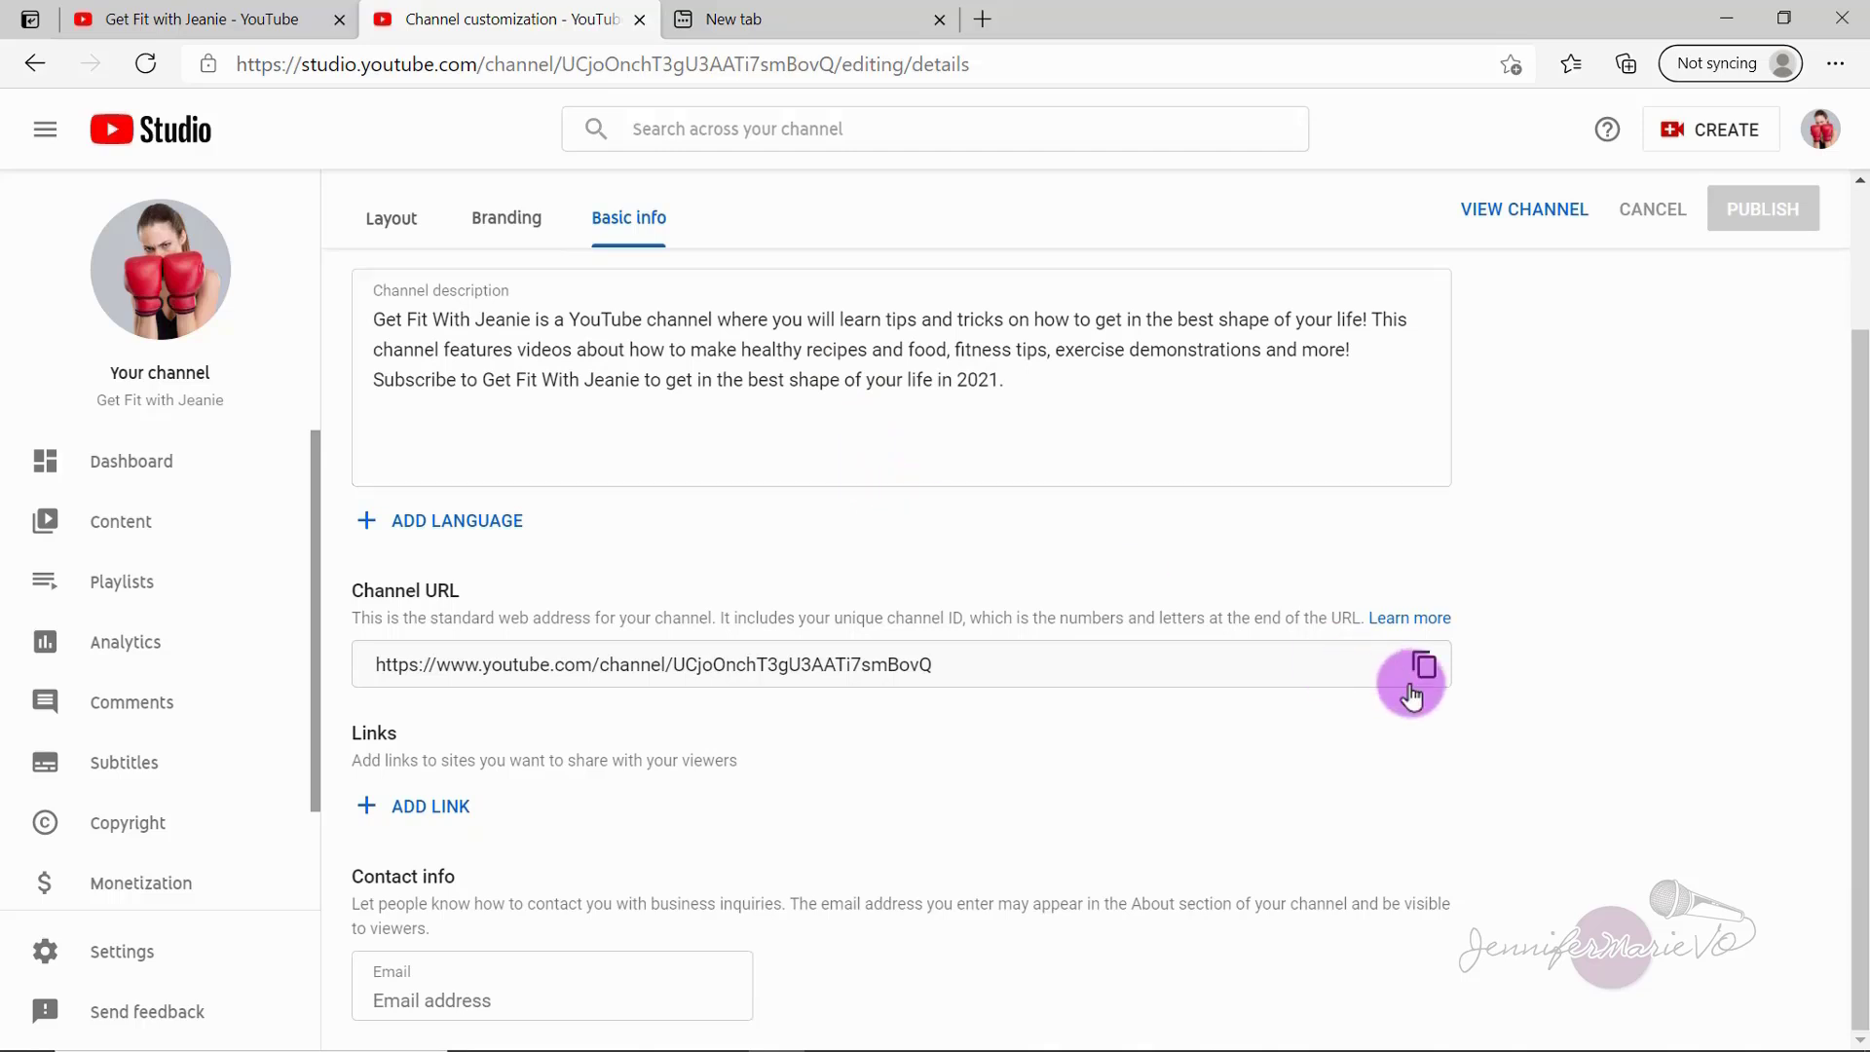
left_click(1420, 668)
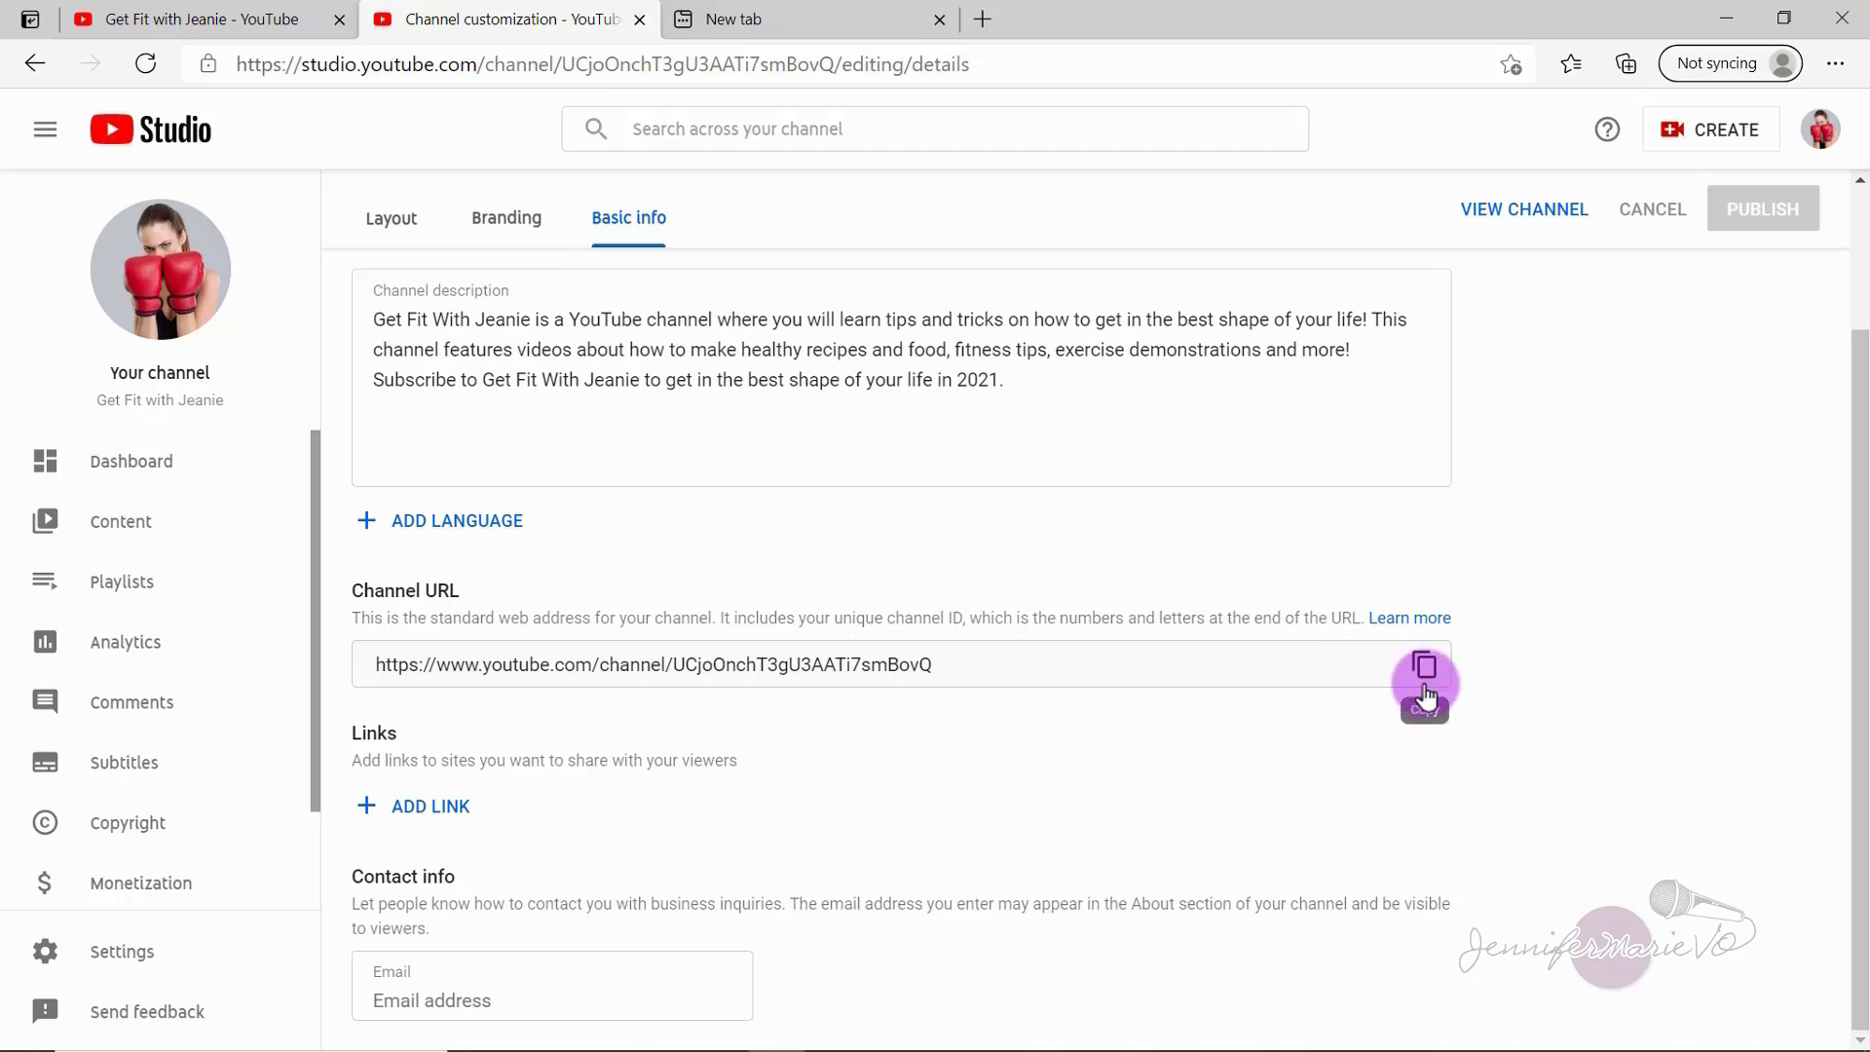
left_click(1423, 666)
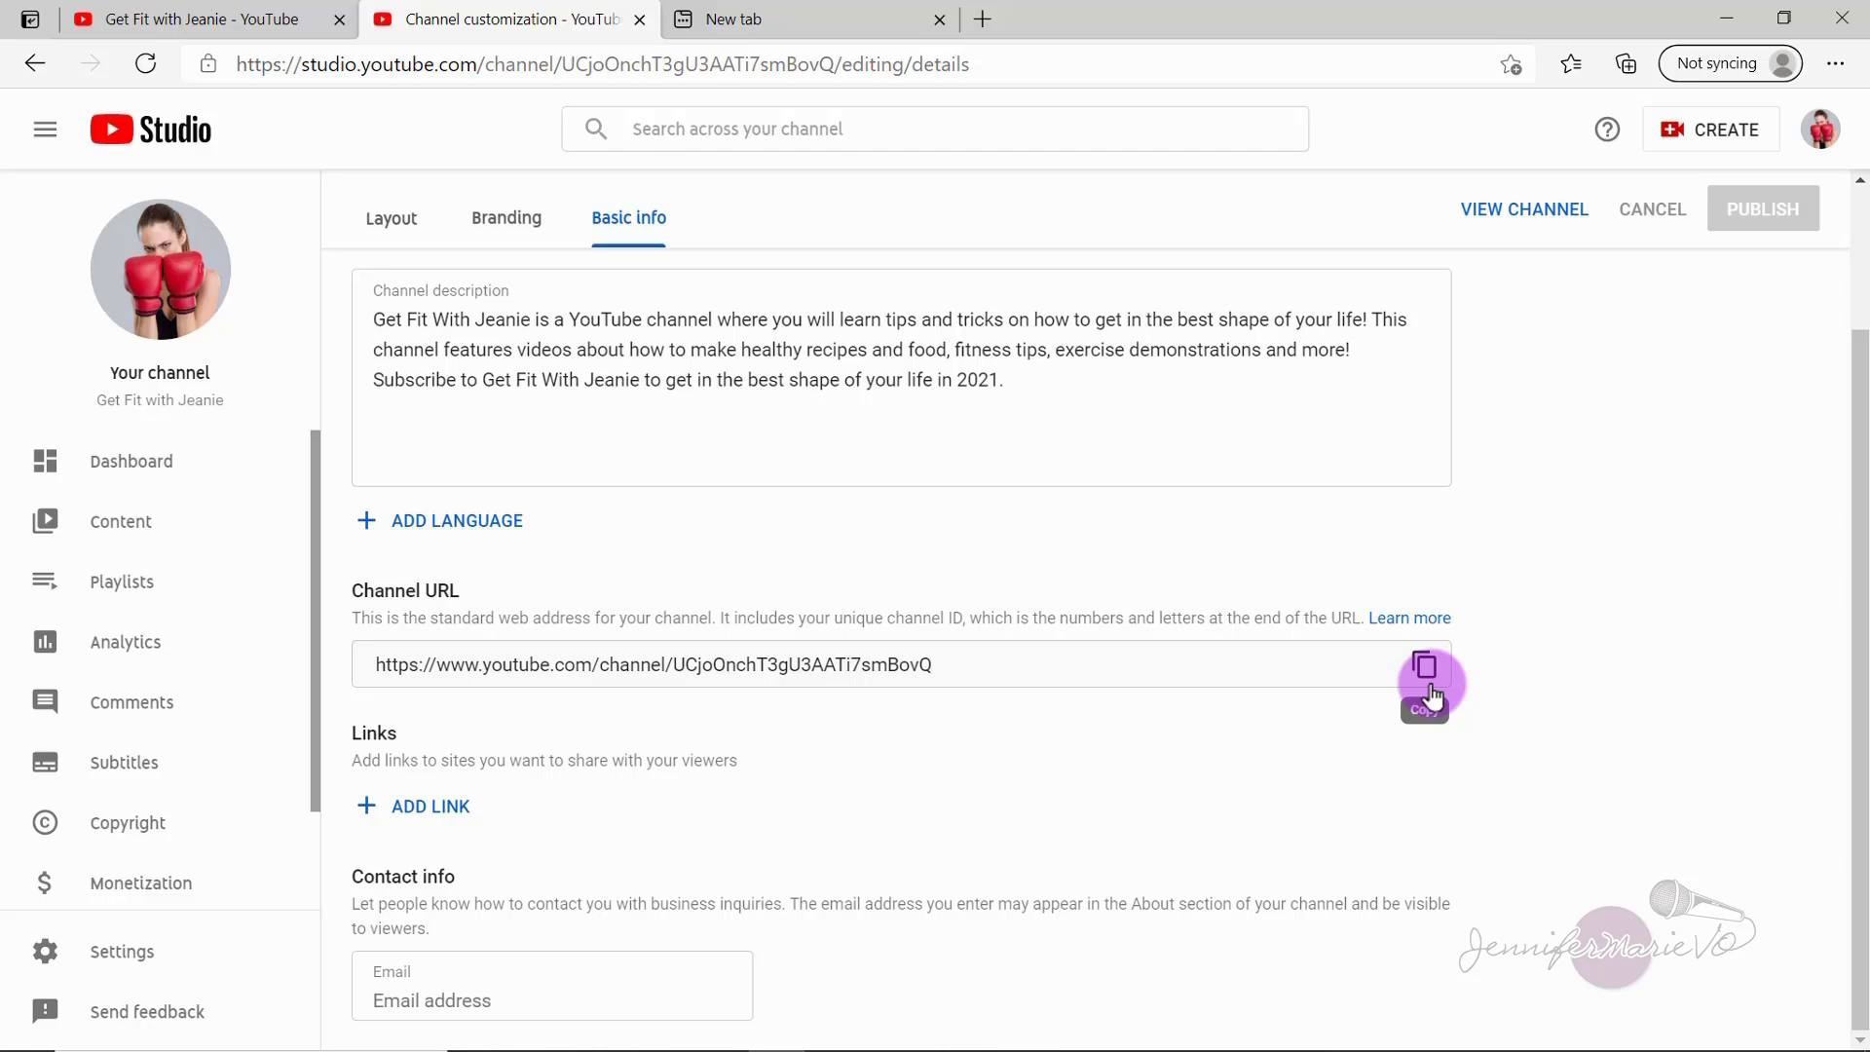
scroll("up", 3)
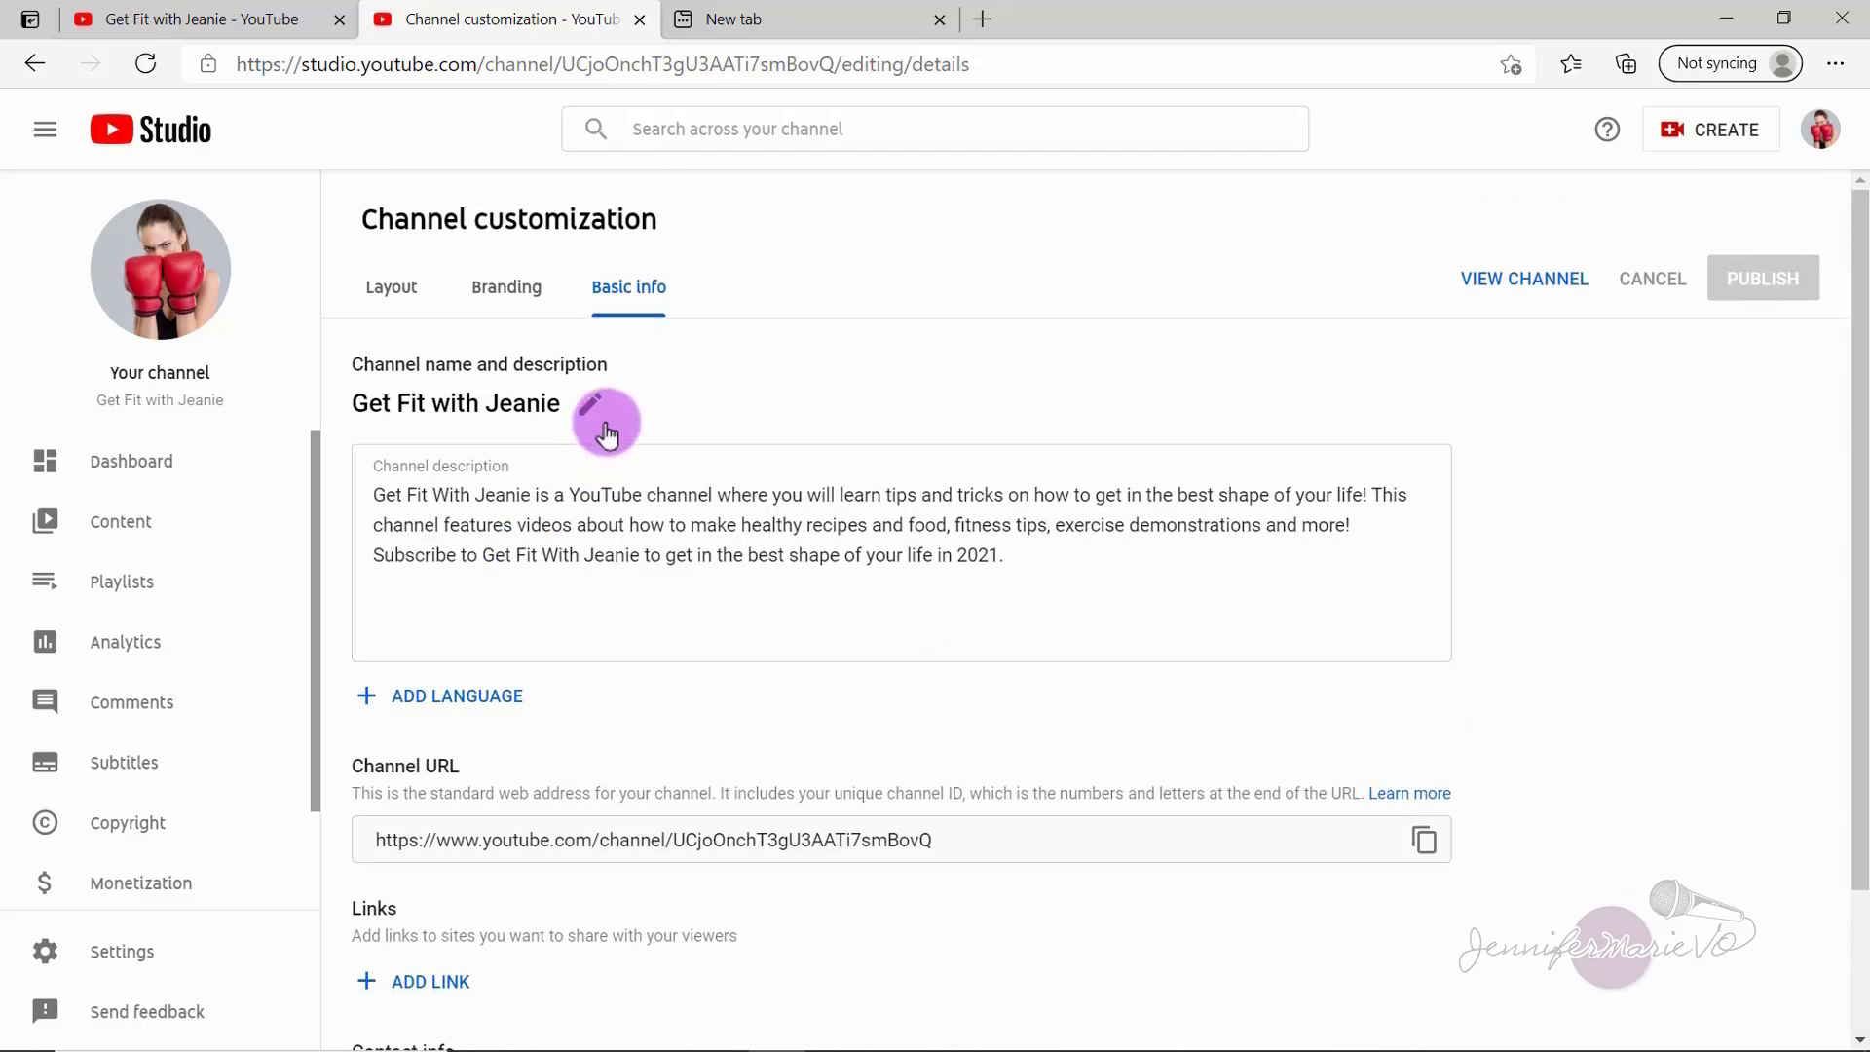
Capitalize 'With' so the channel name reads 'Get Fit With Jeanie' and publish it.
left_click(605, 421)
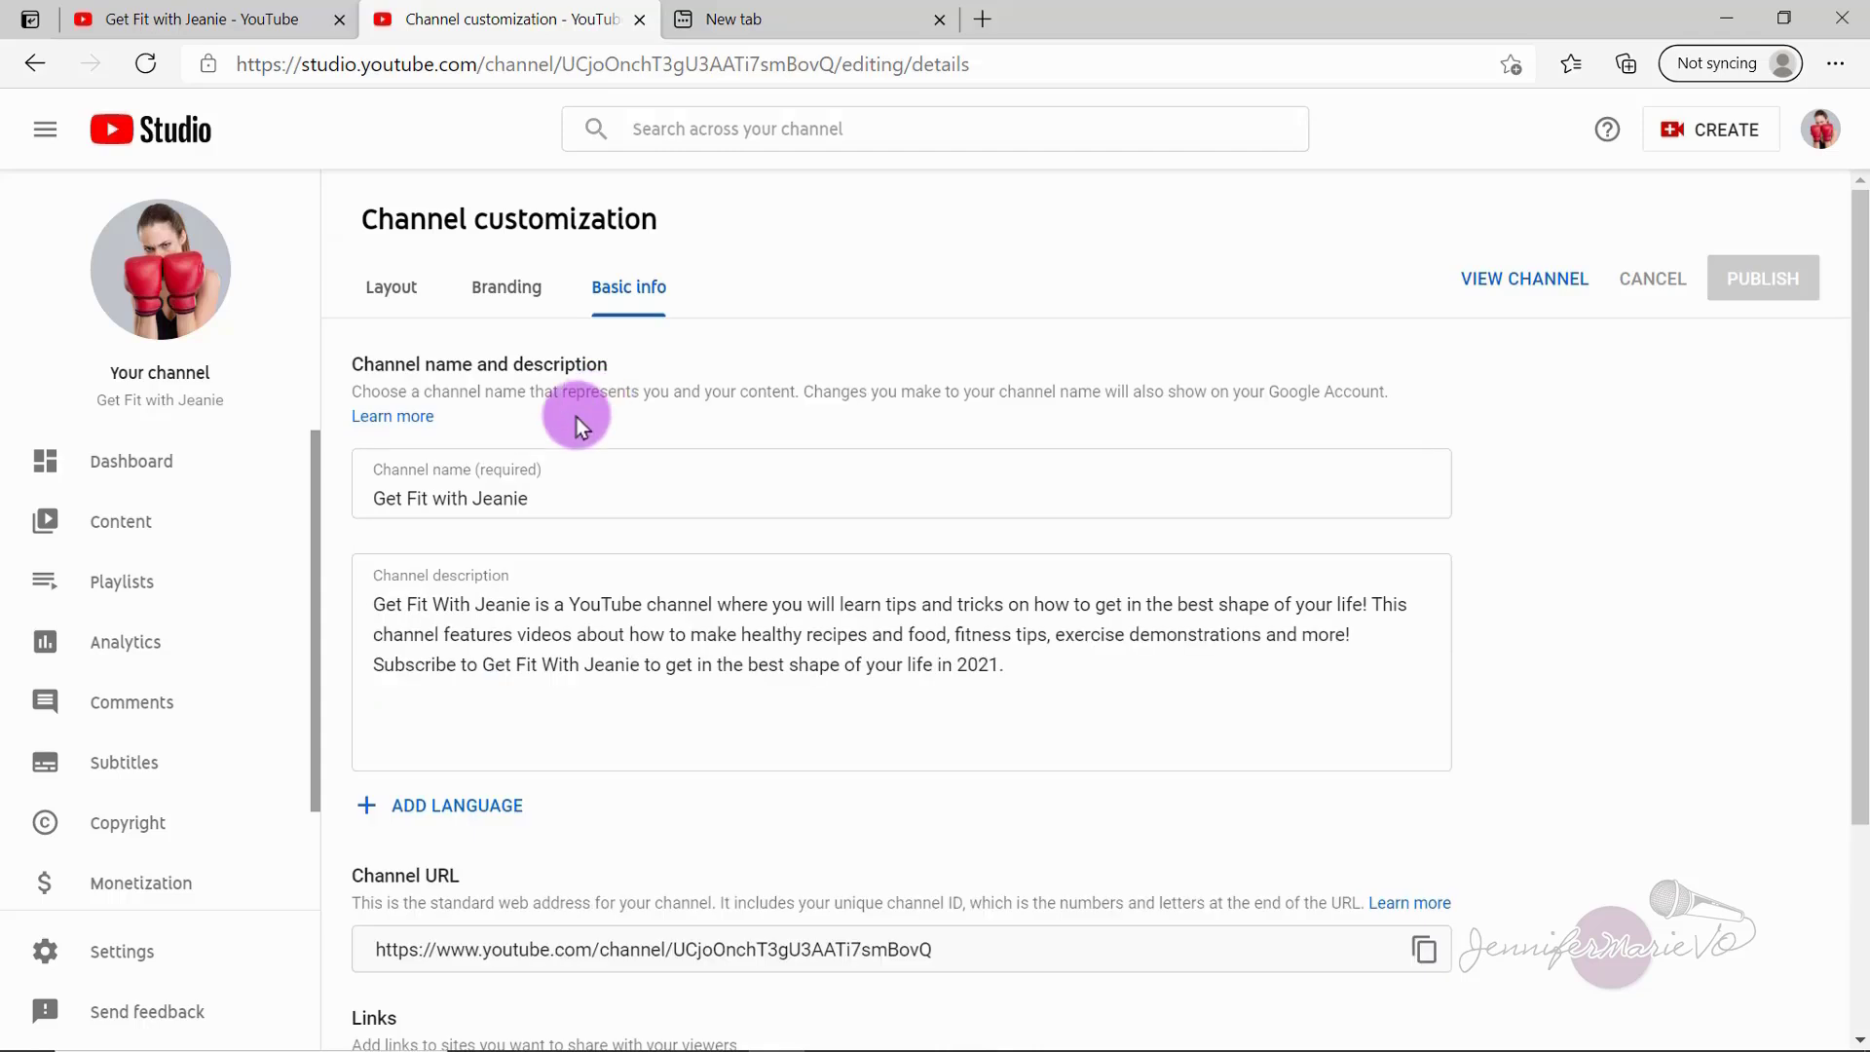
double_click(450, 498)
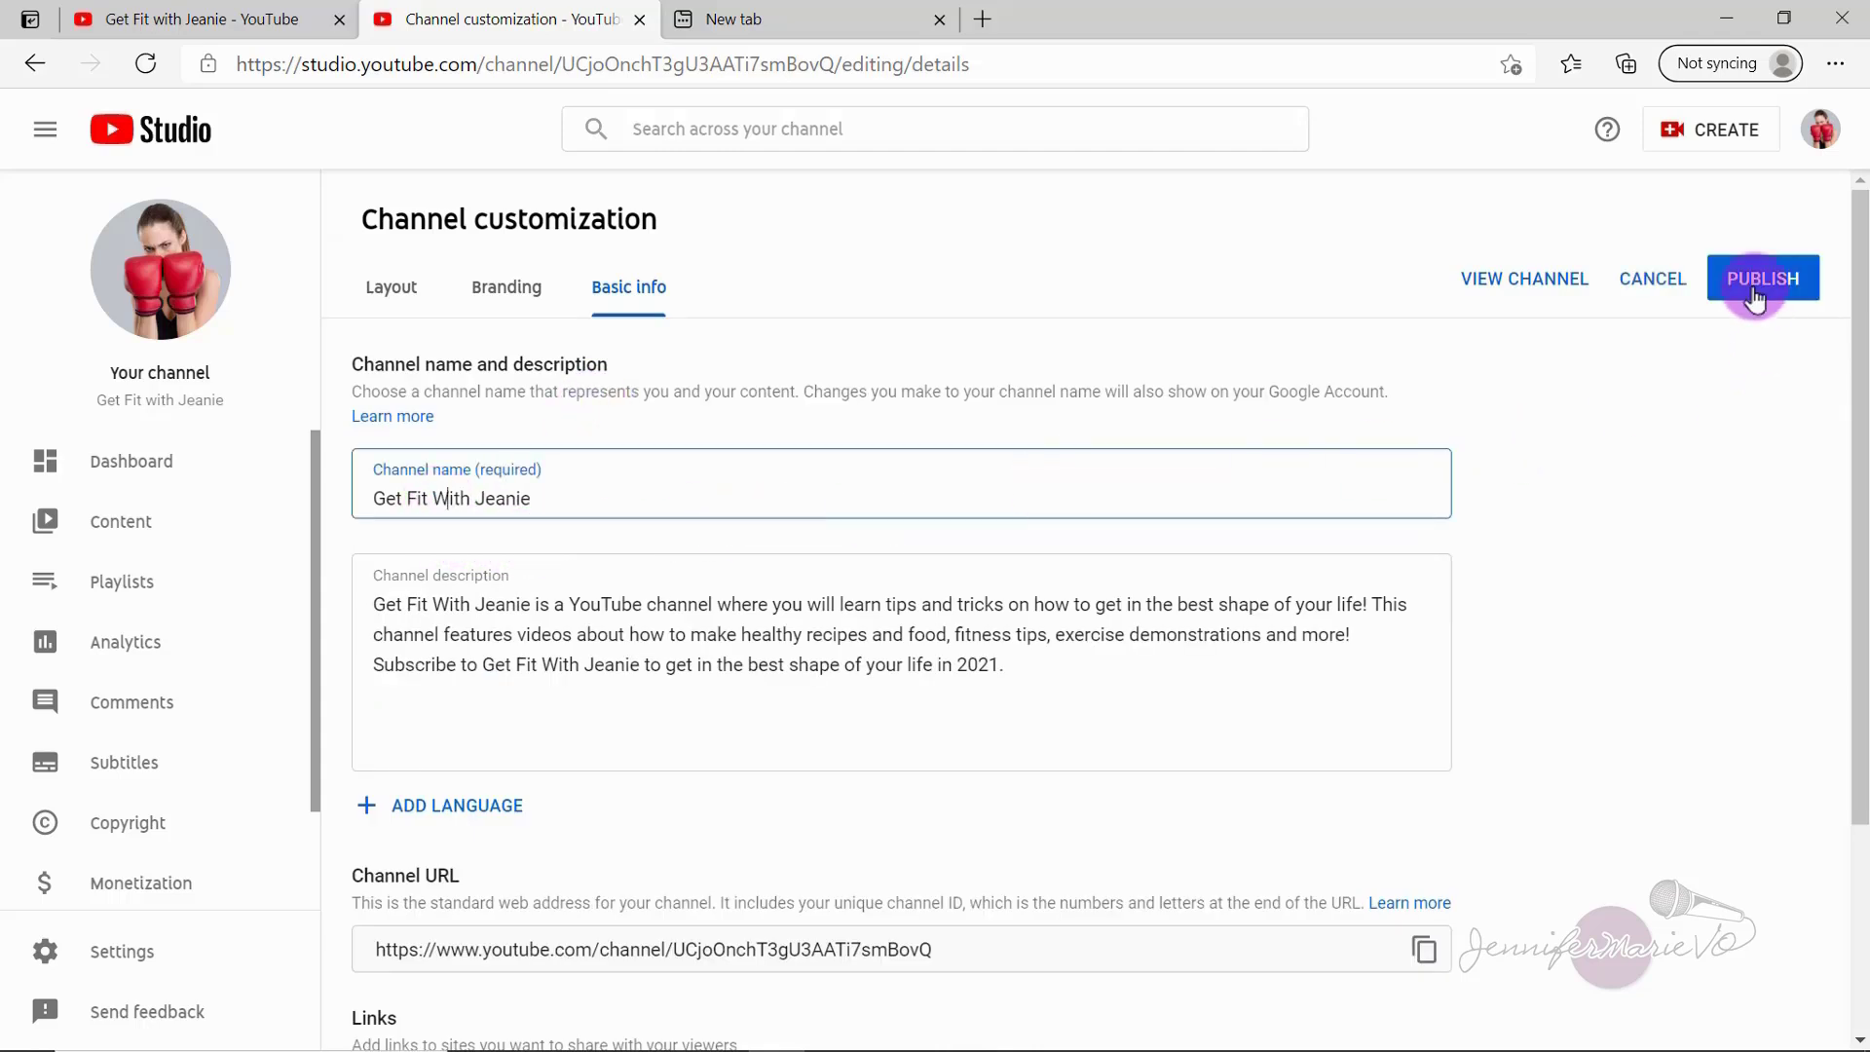
left_click(1763, 278)
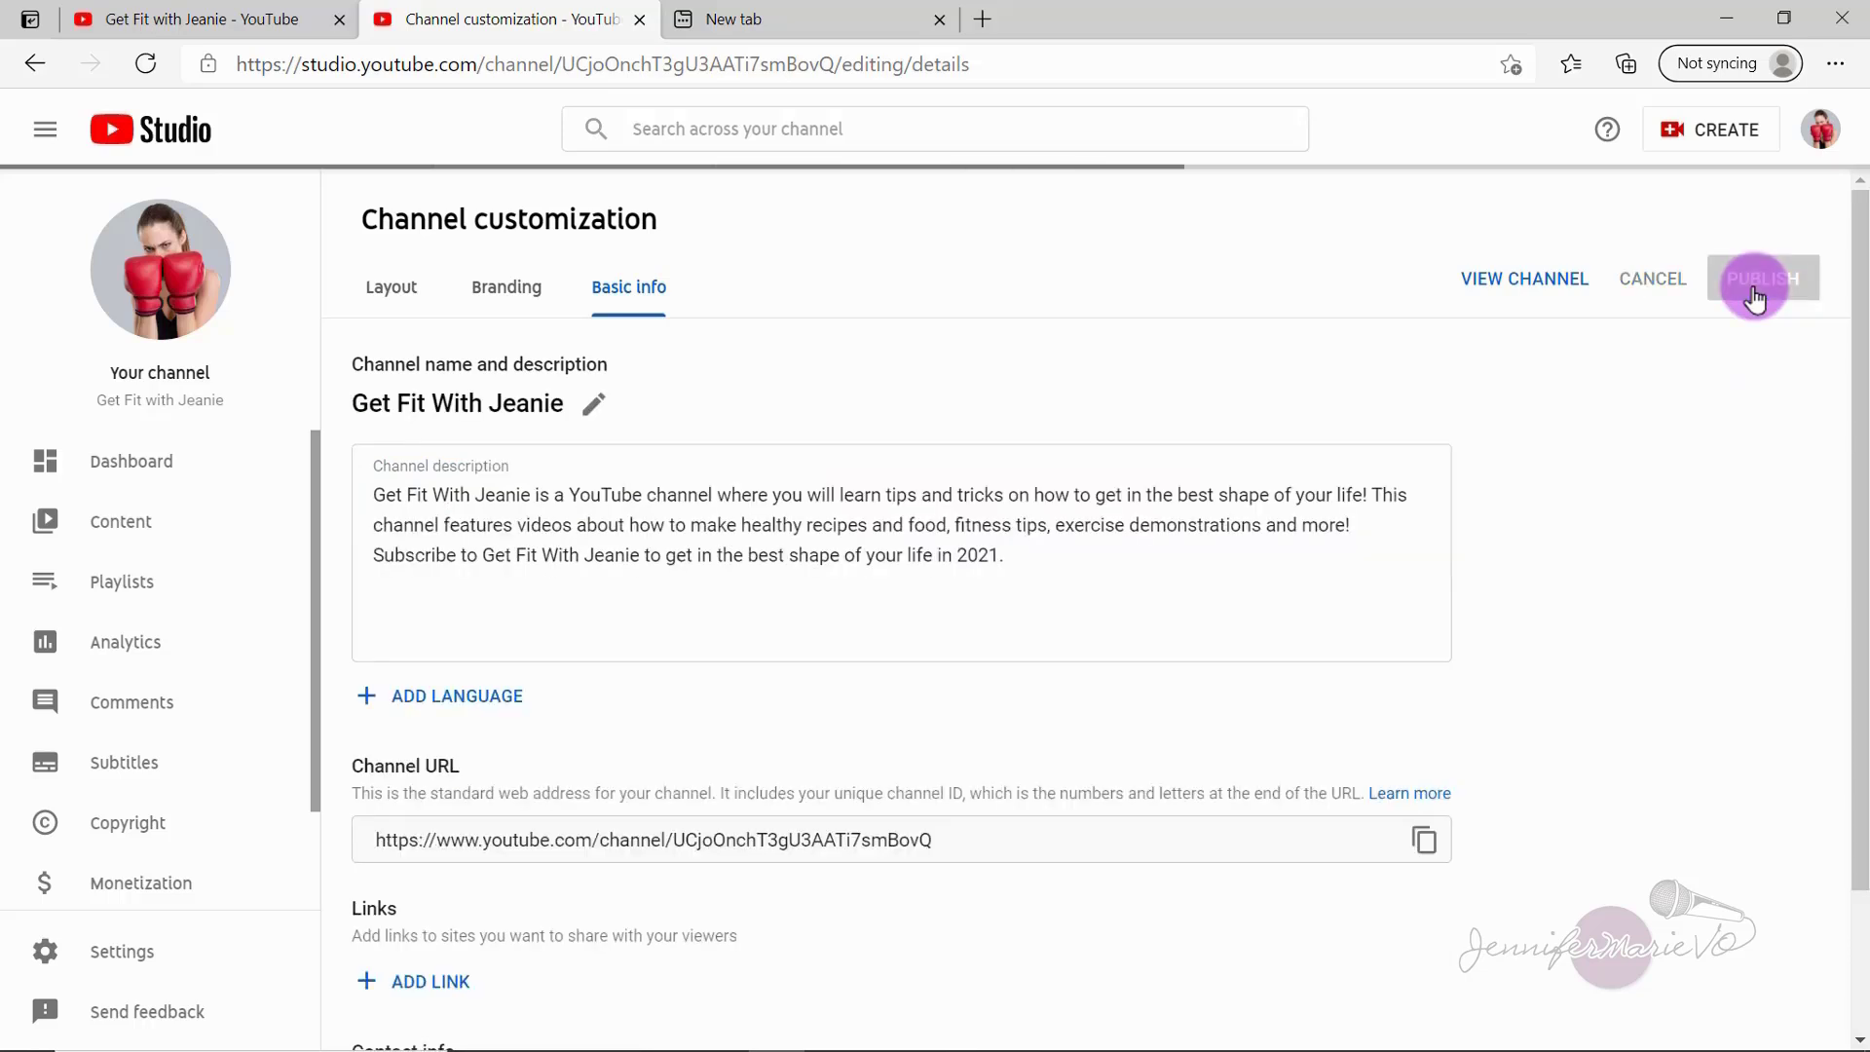
left_click(1760, 278)
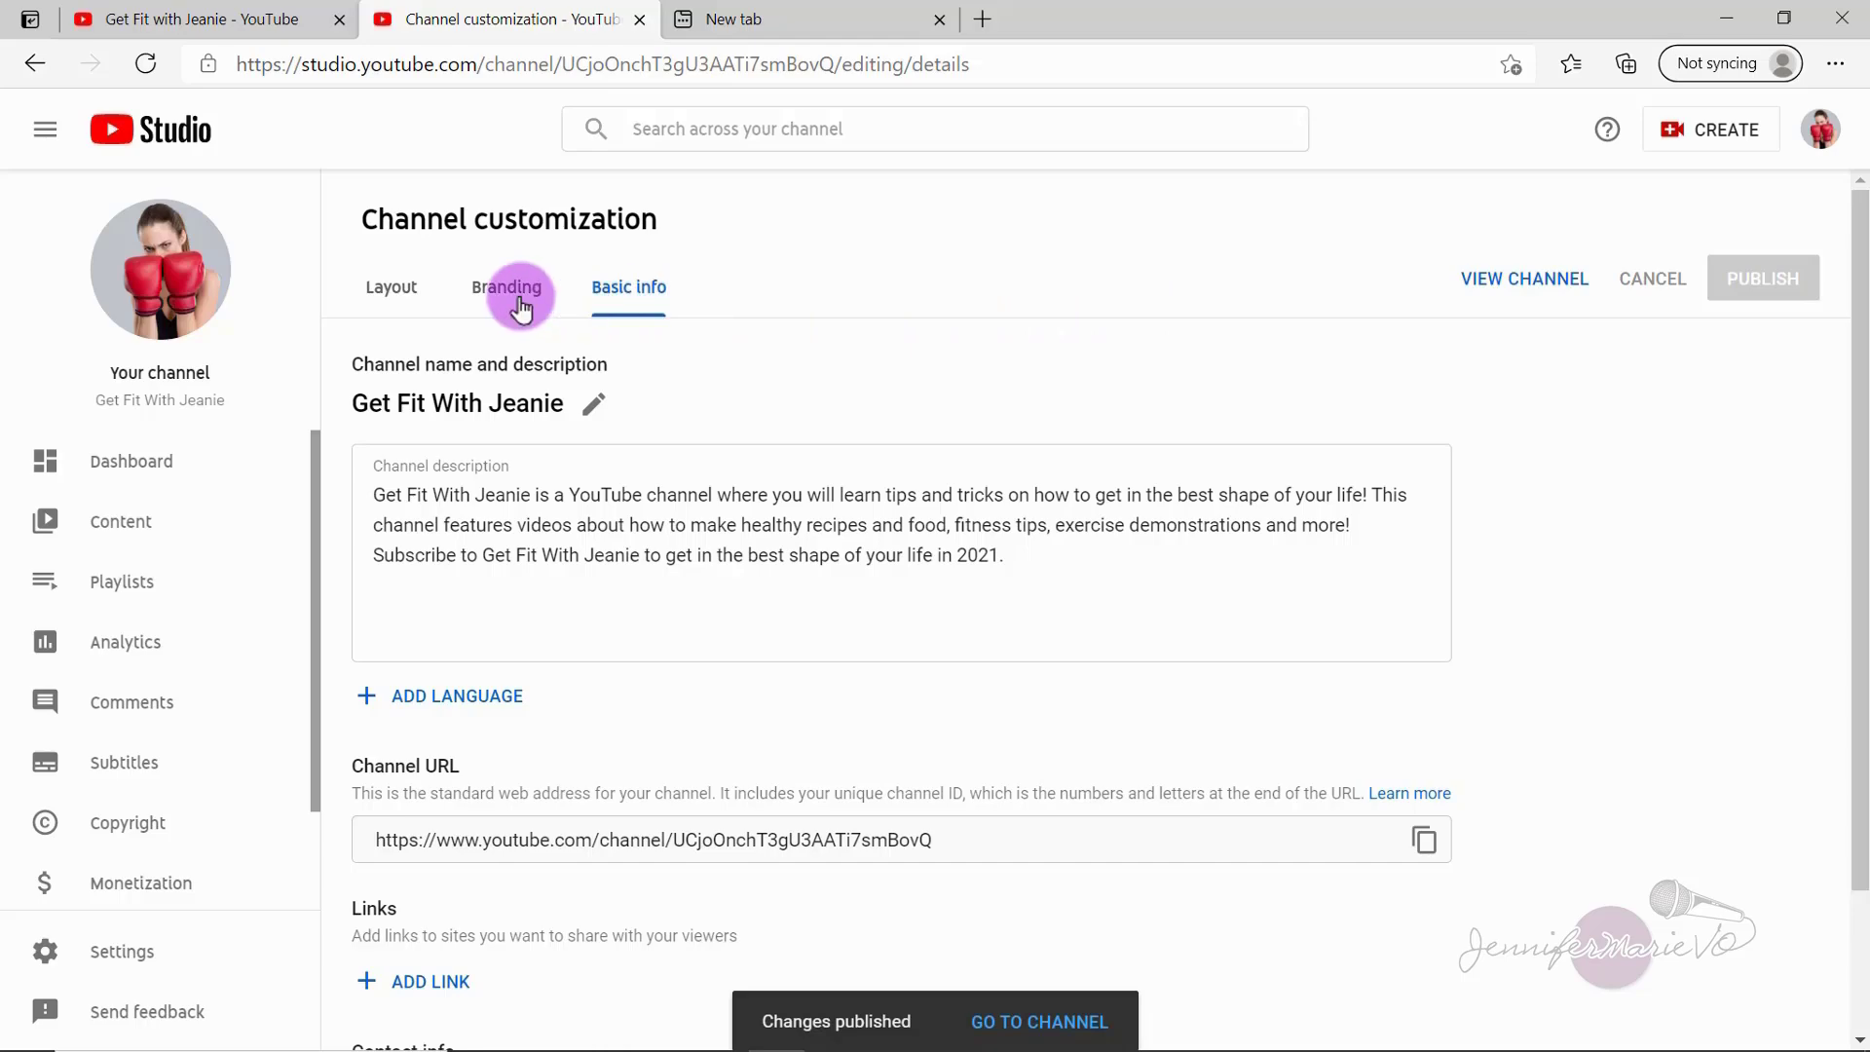
Review the Branding tab's banner and watermark sections, then move to Canva's template search.
left_click(507, 288)
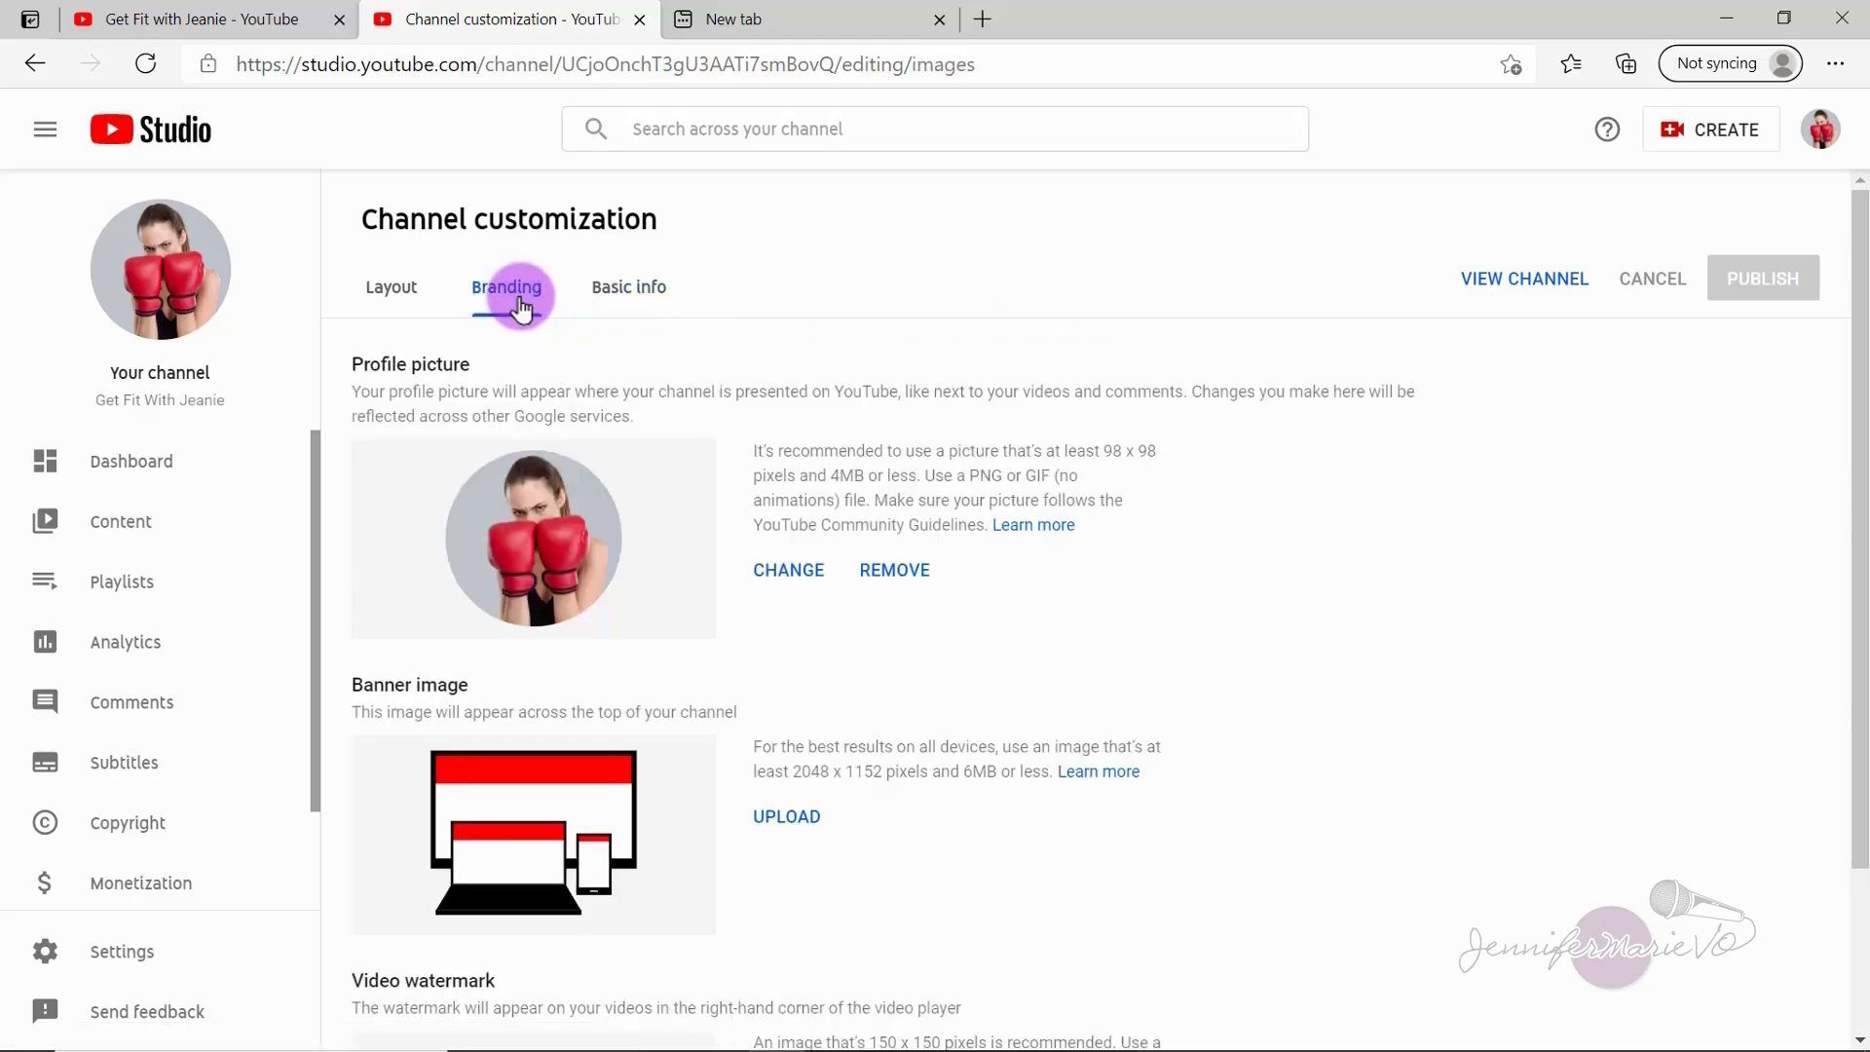
scroll("down", 3)
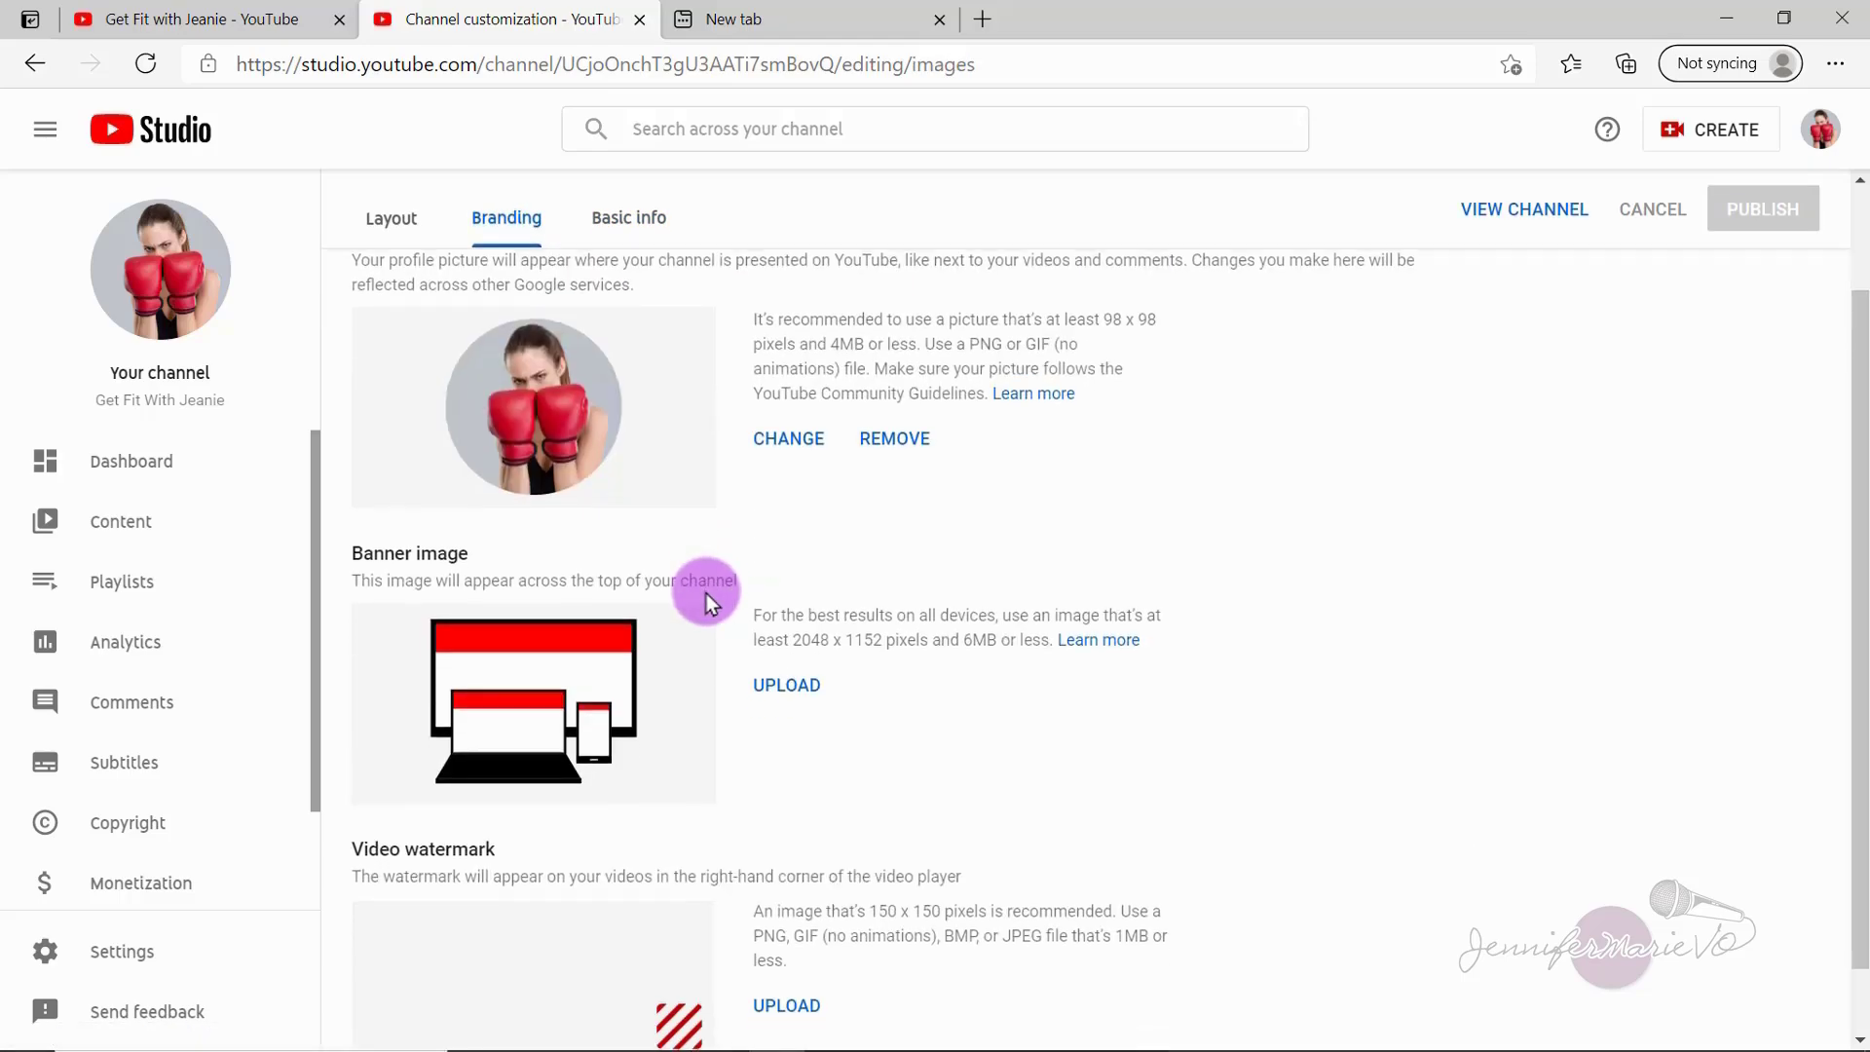
scroll("down", 3)
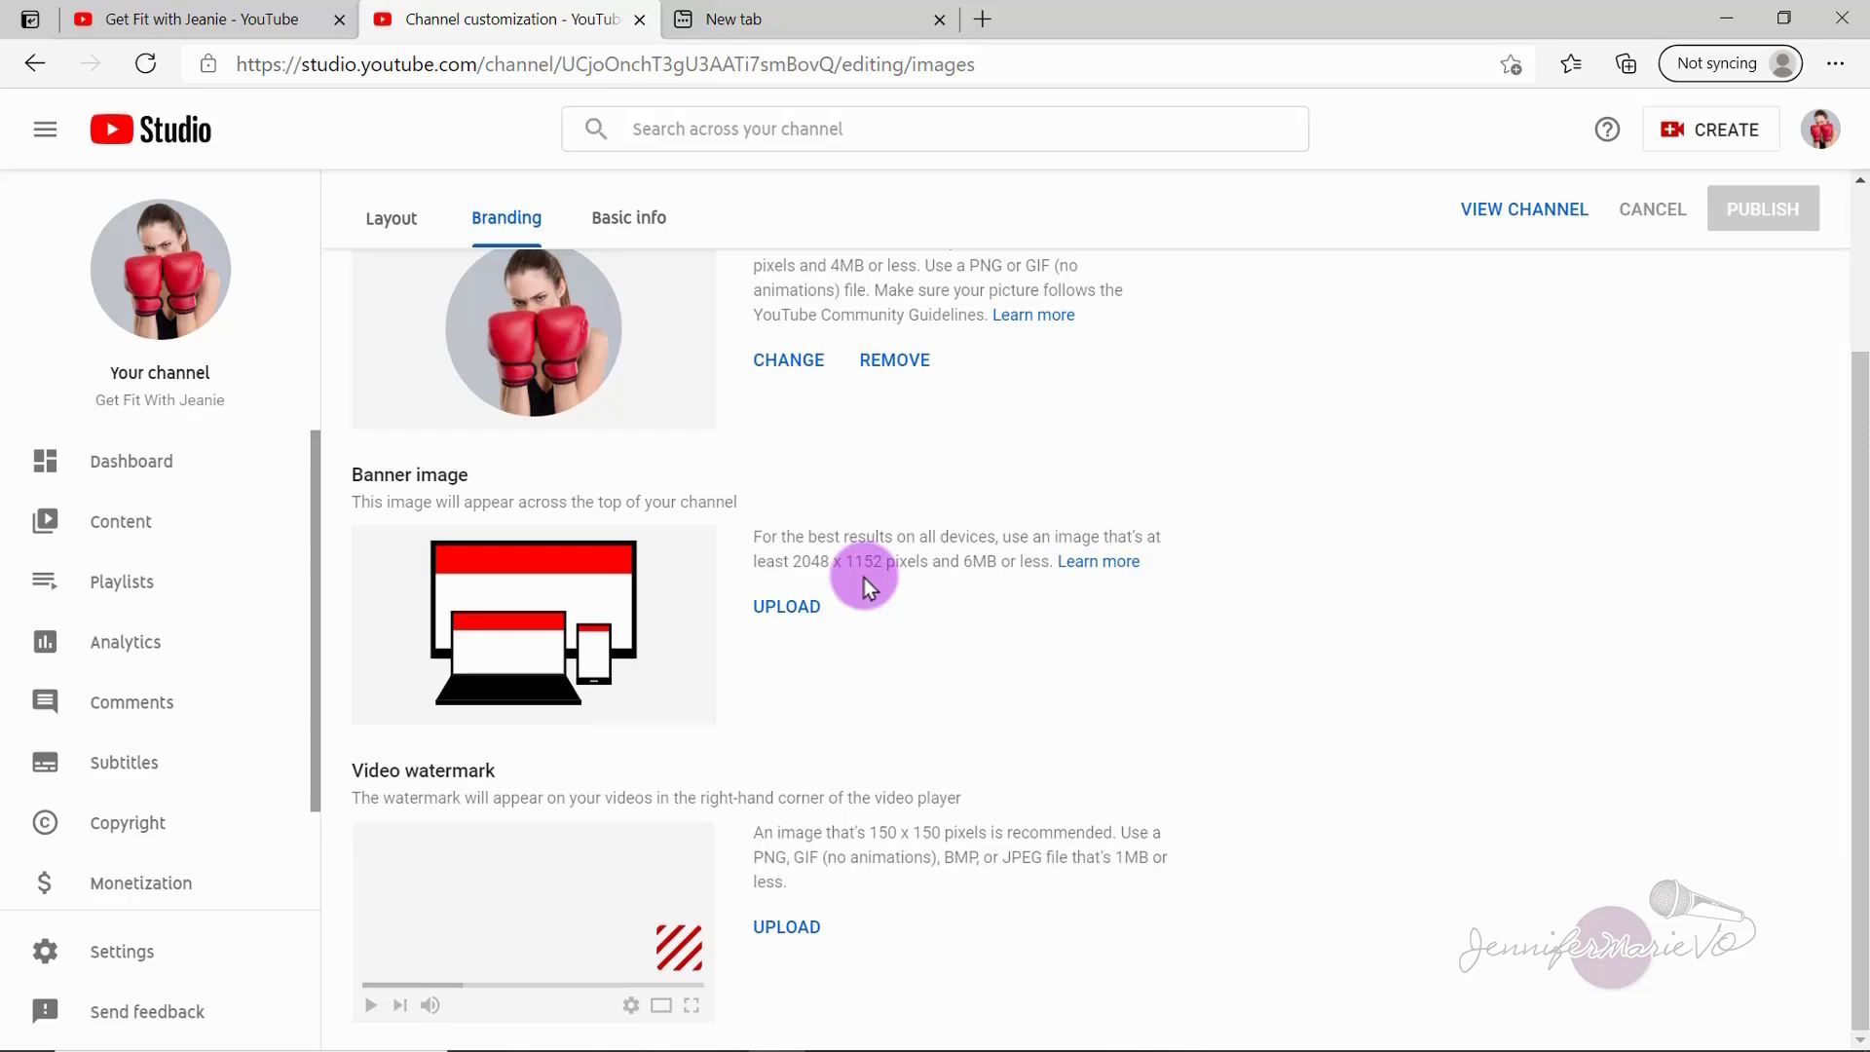
left_click(459, 20)
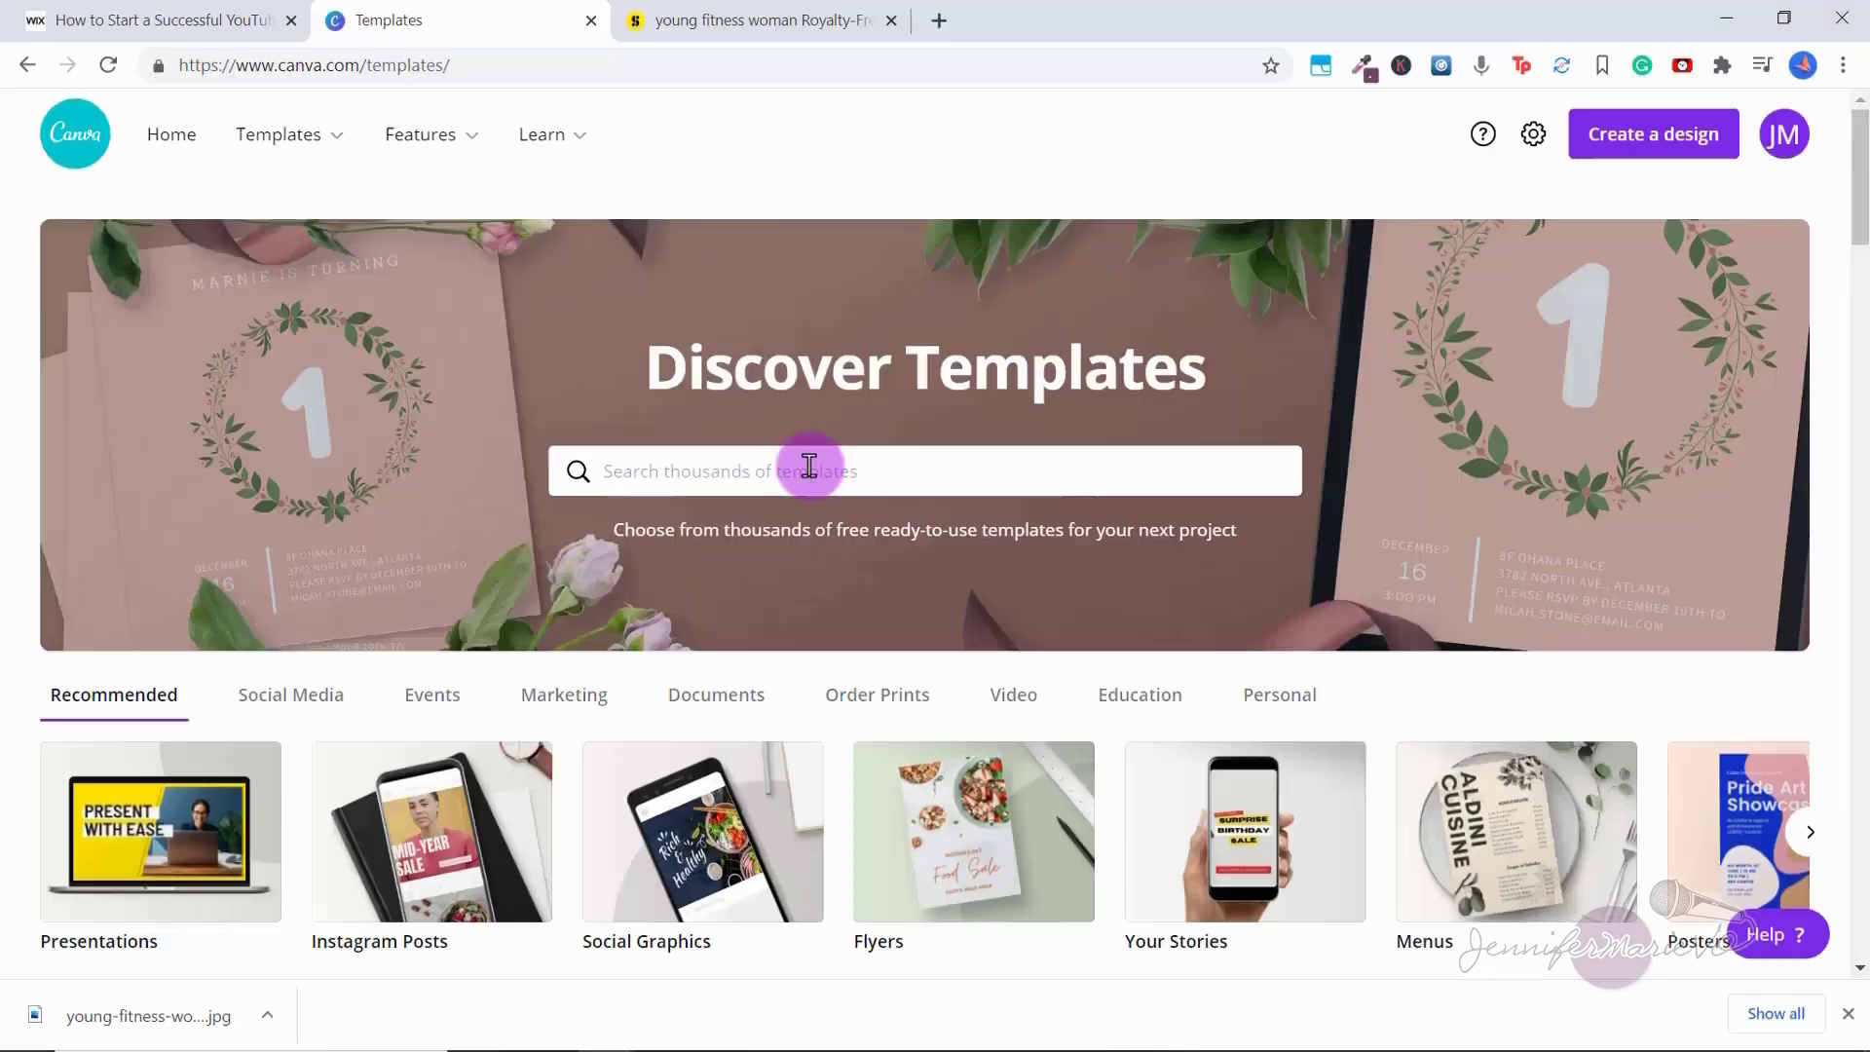
Search Canva for 'YouTube' and browse the YouTube Channel Art templates.
type("YouTube")
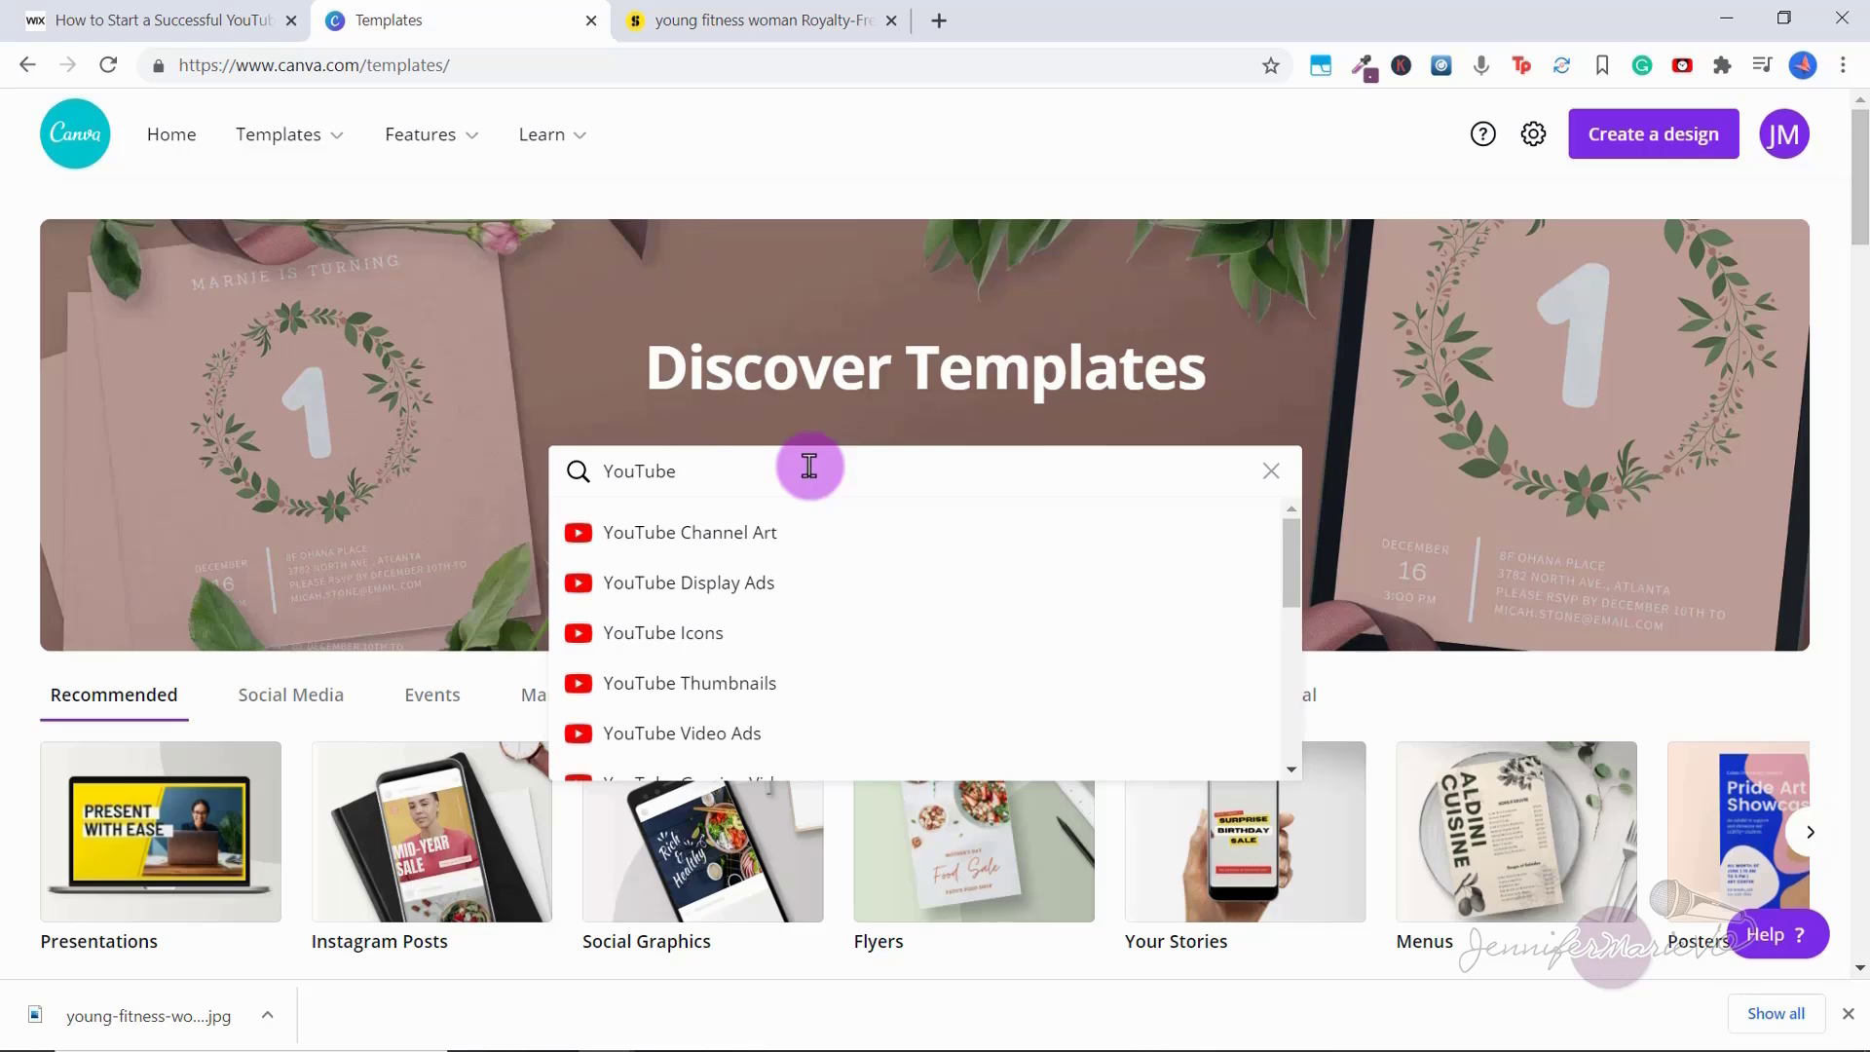
mouse_move(793, 533)
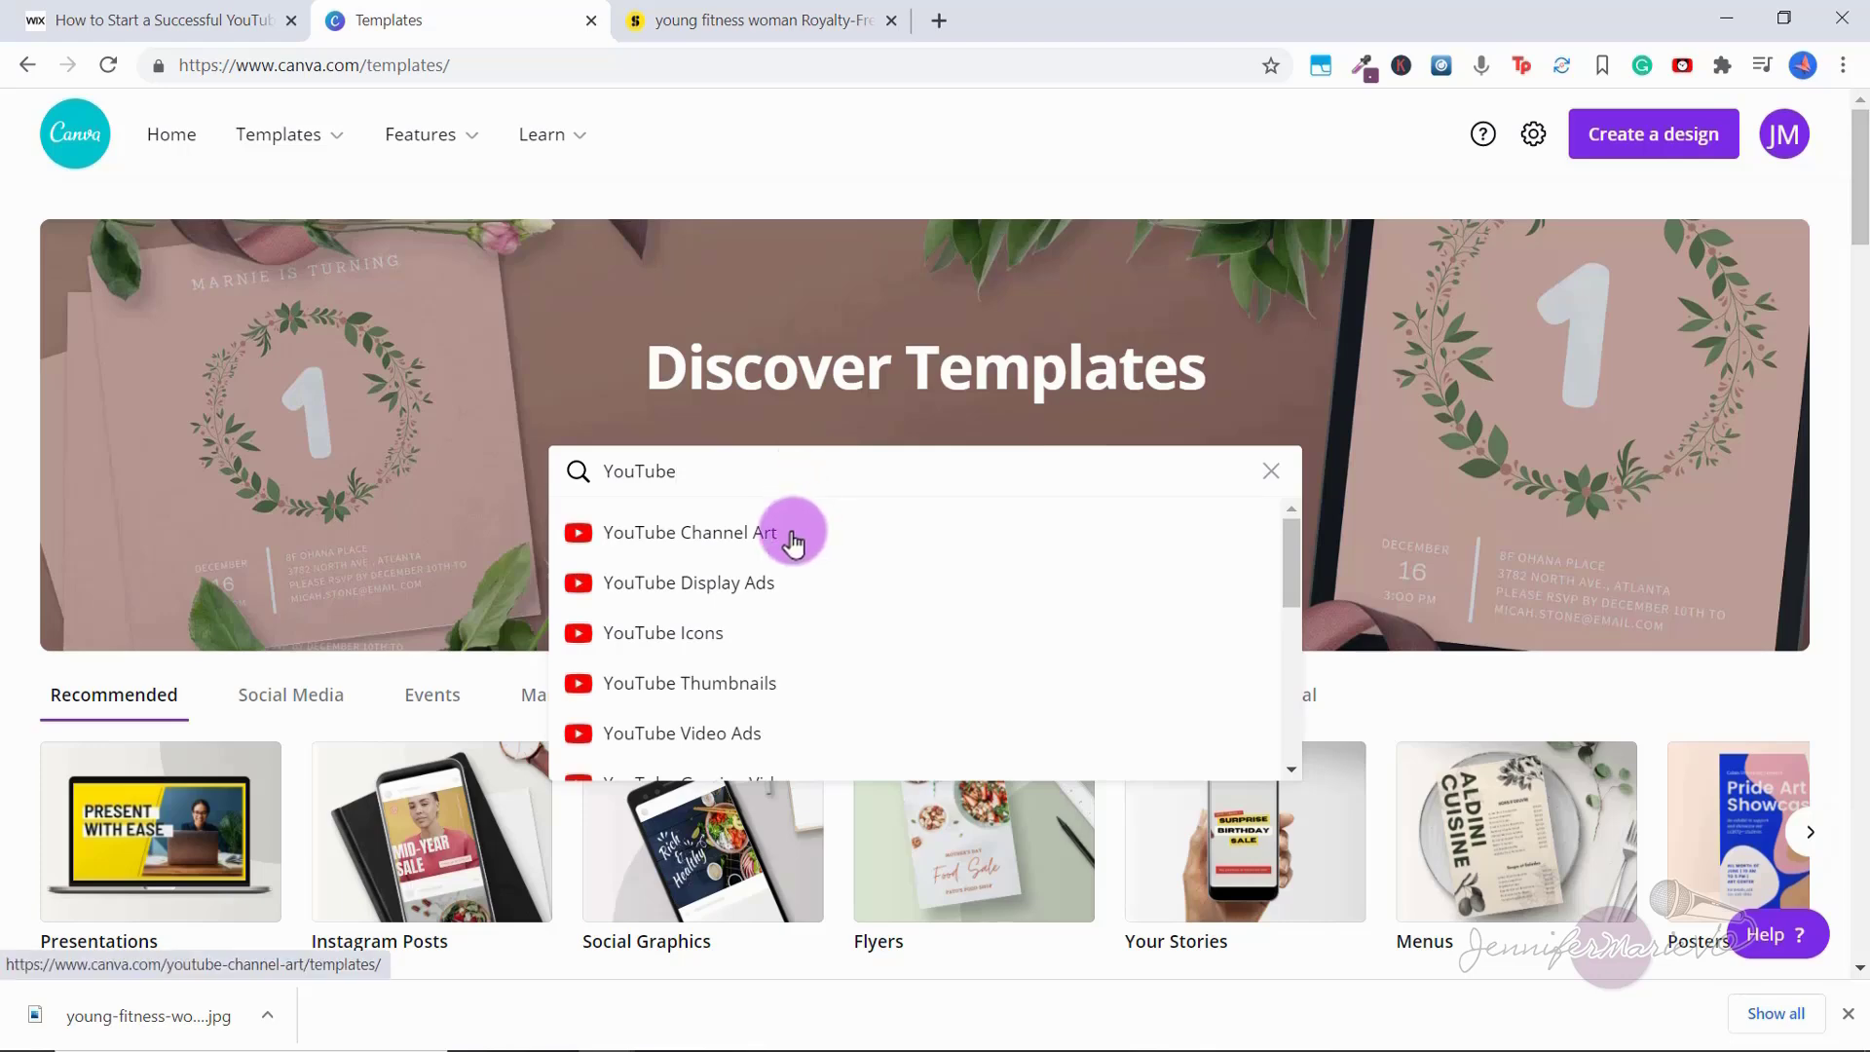
left_click(685, 534)
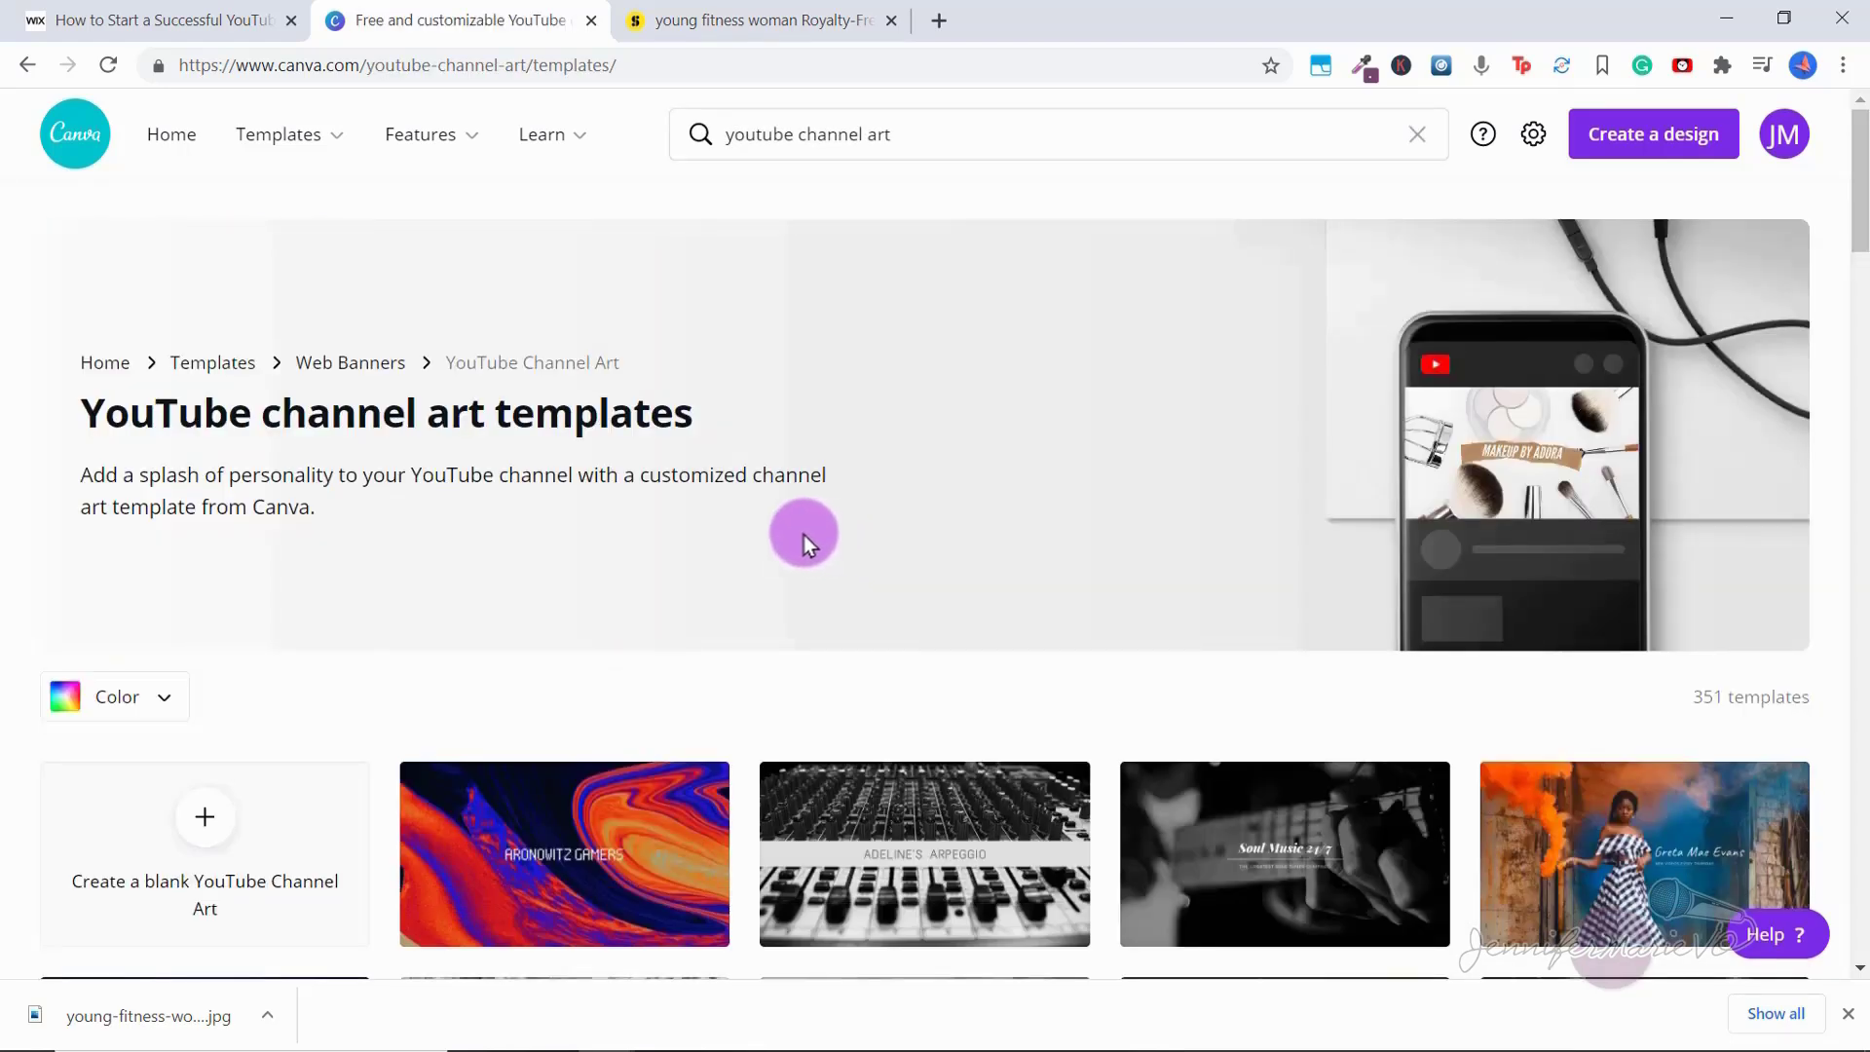
scroll("down", 3)
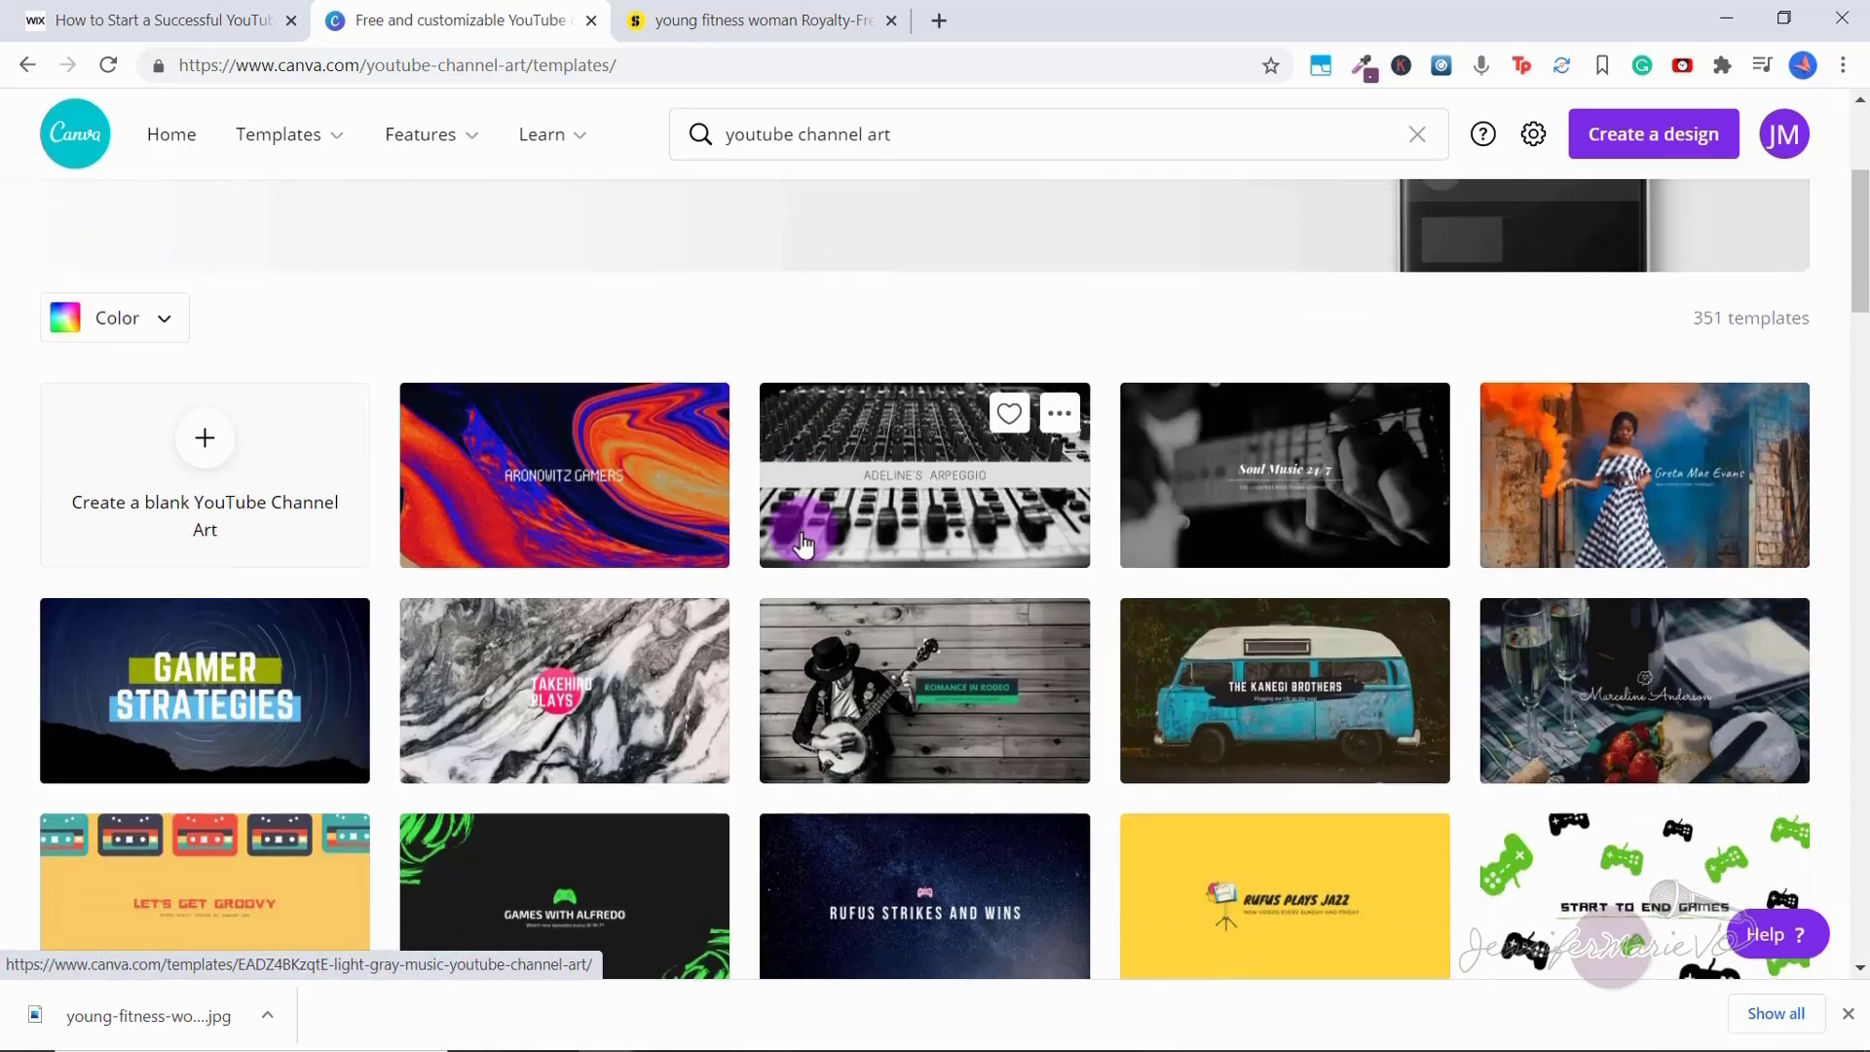
scroll("down", 3)
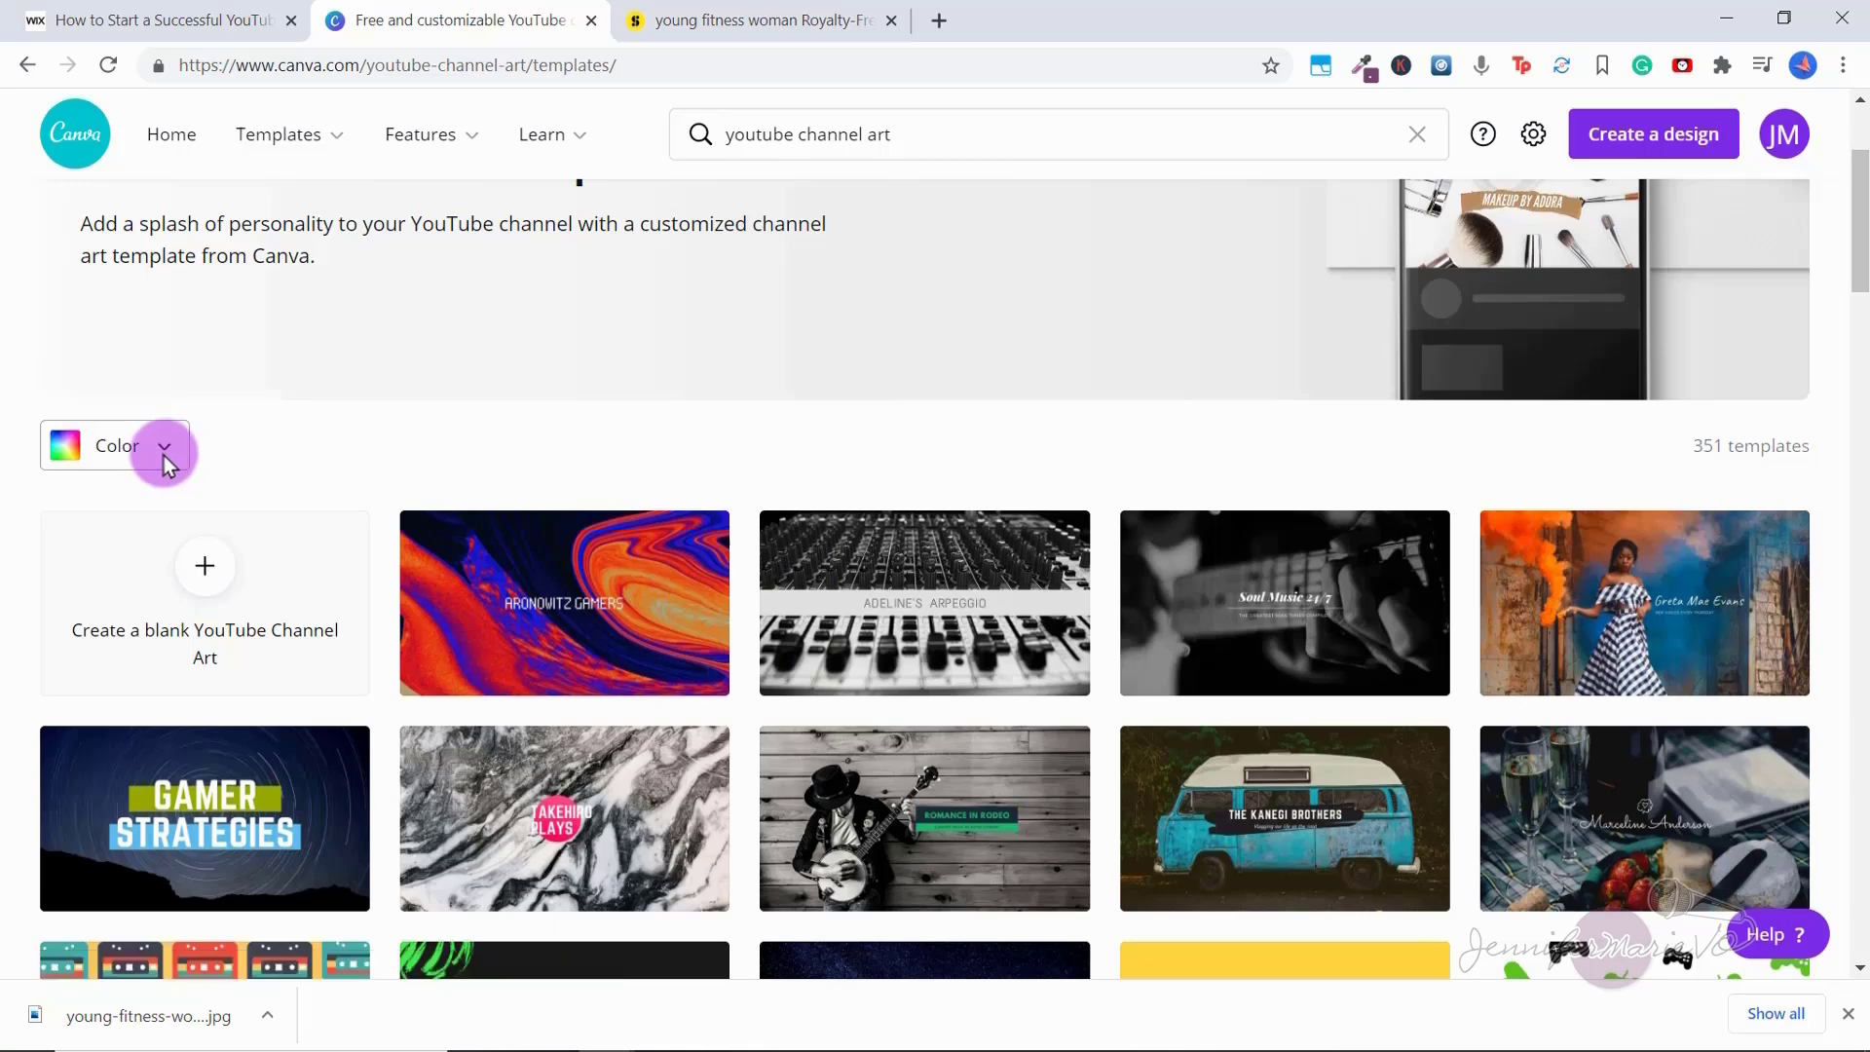
Filter the channel art templates to red using the colour filter.
left_click(116, 444)
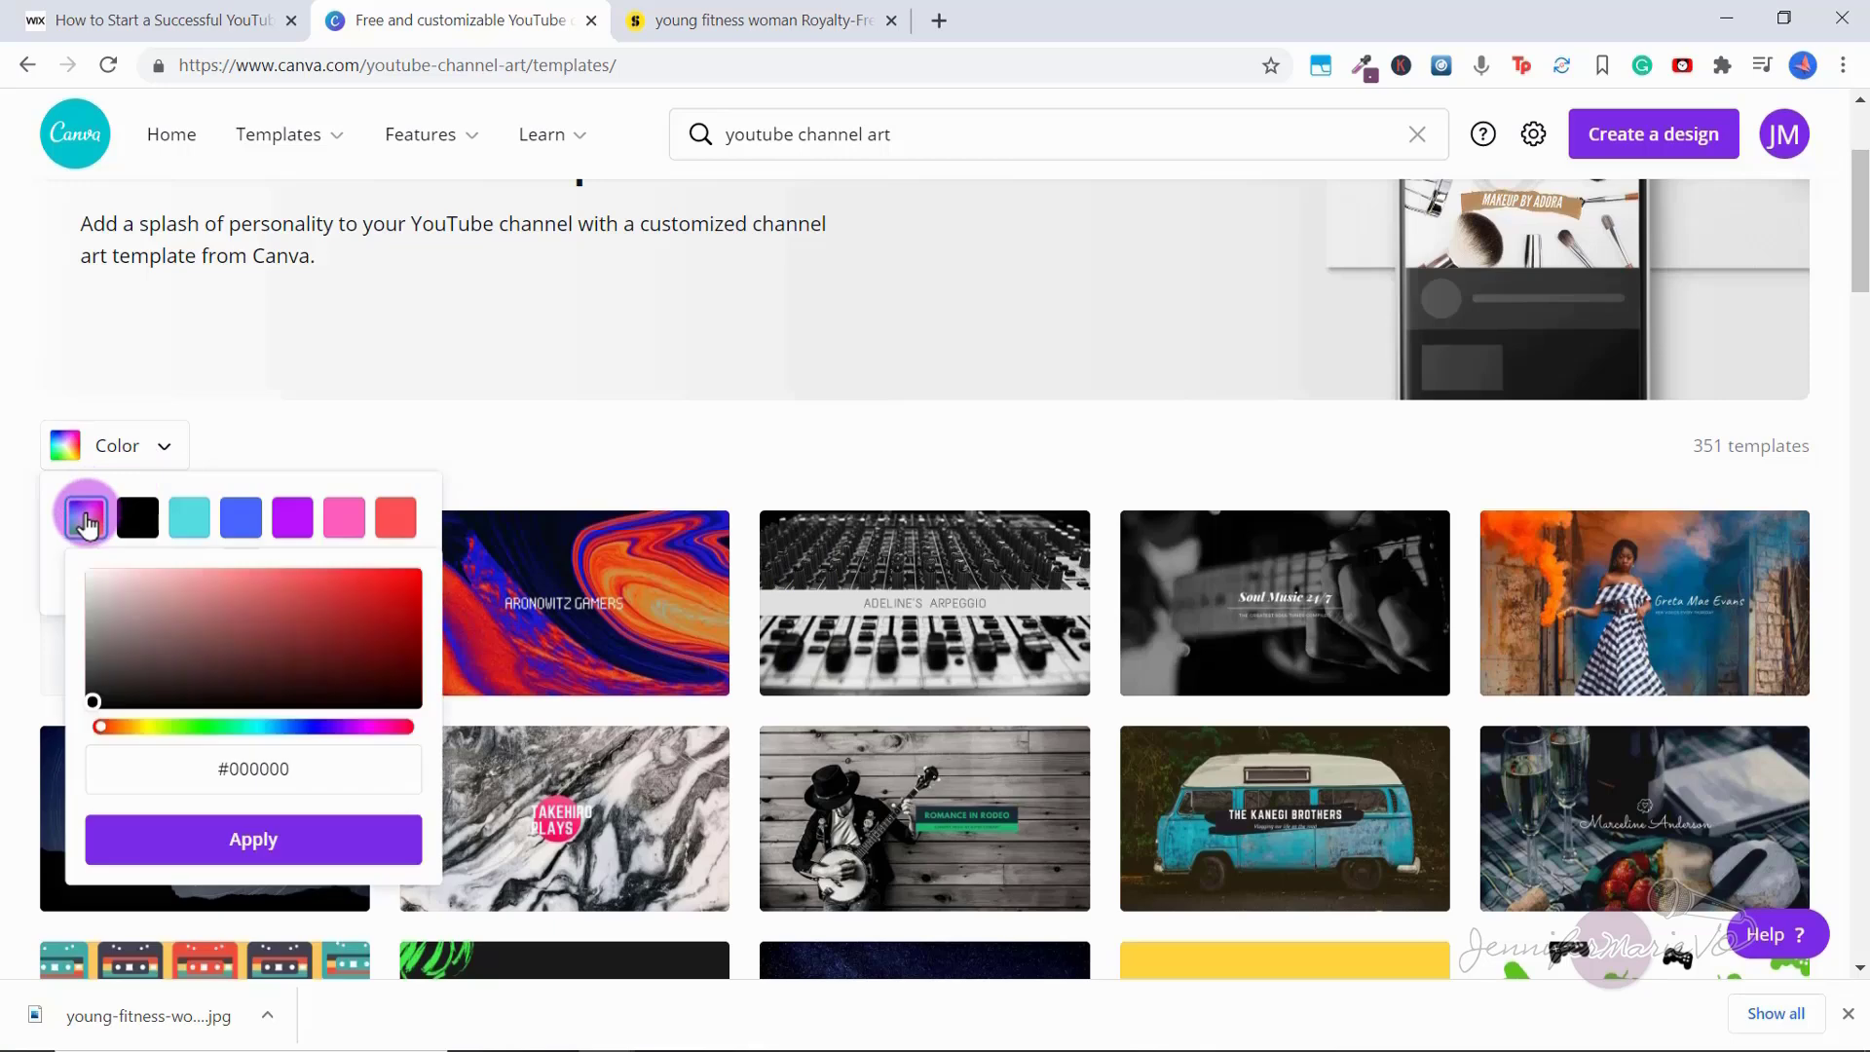
mouse_move(362, 605)
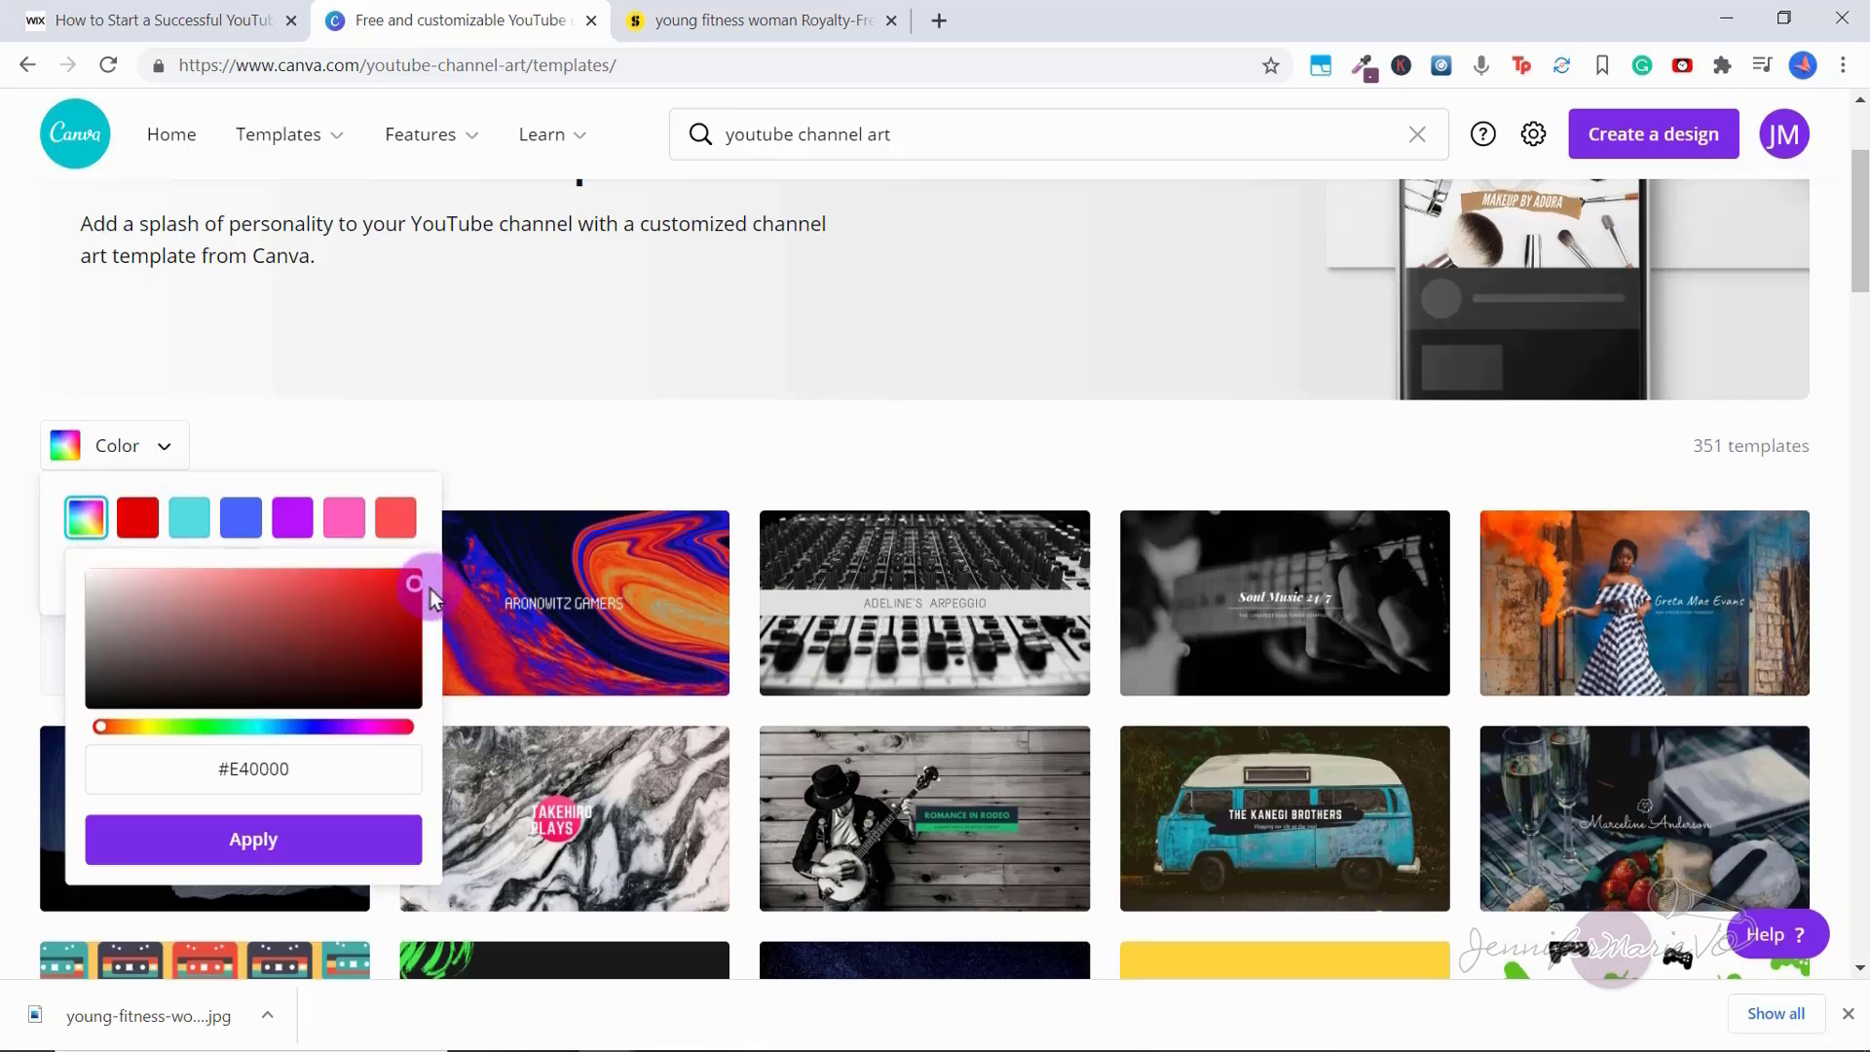
left_click(253, 837)
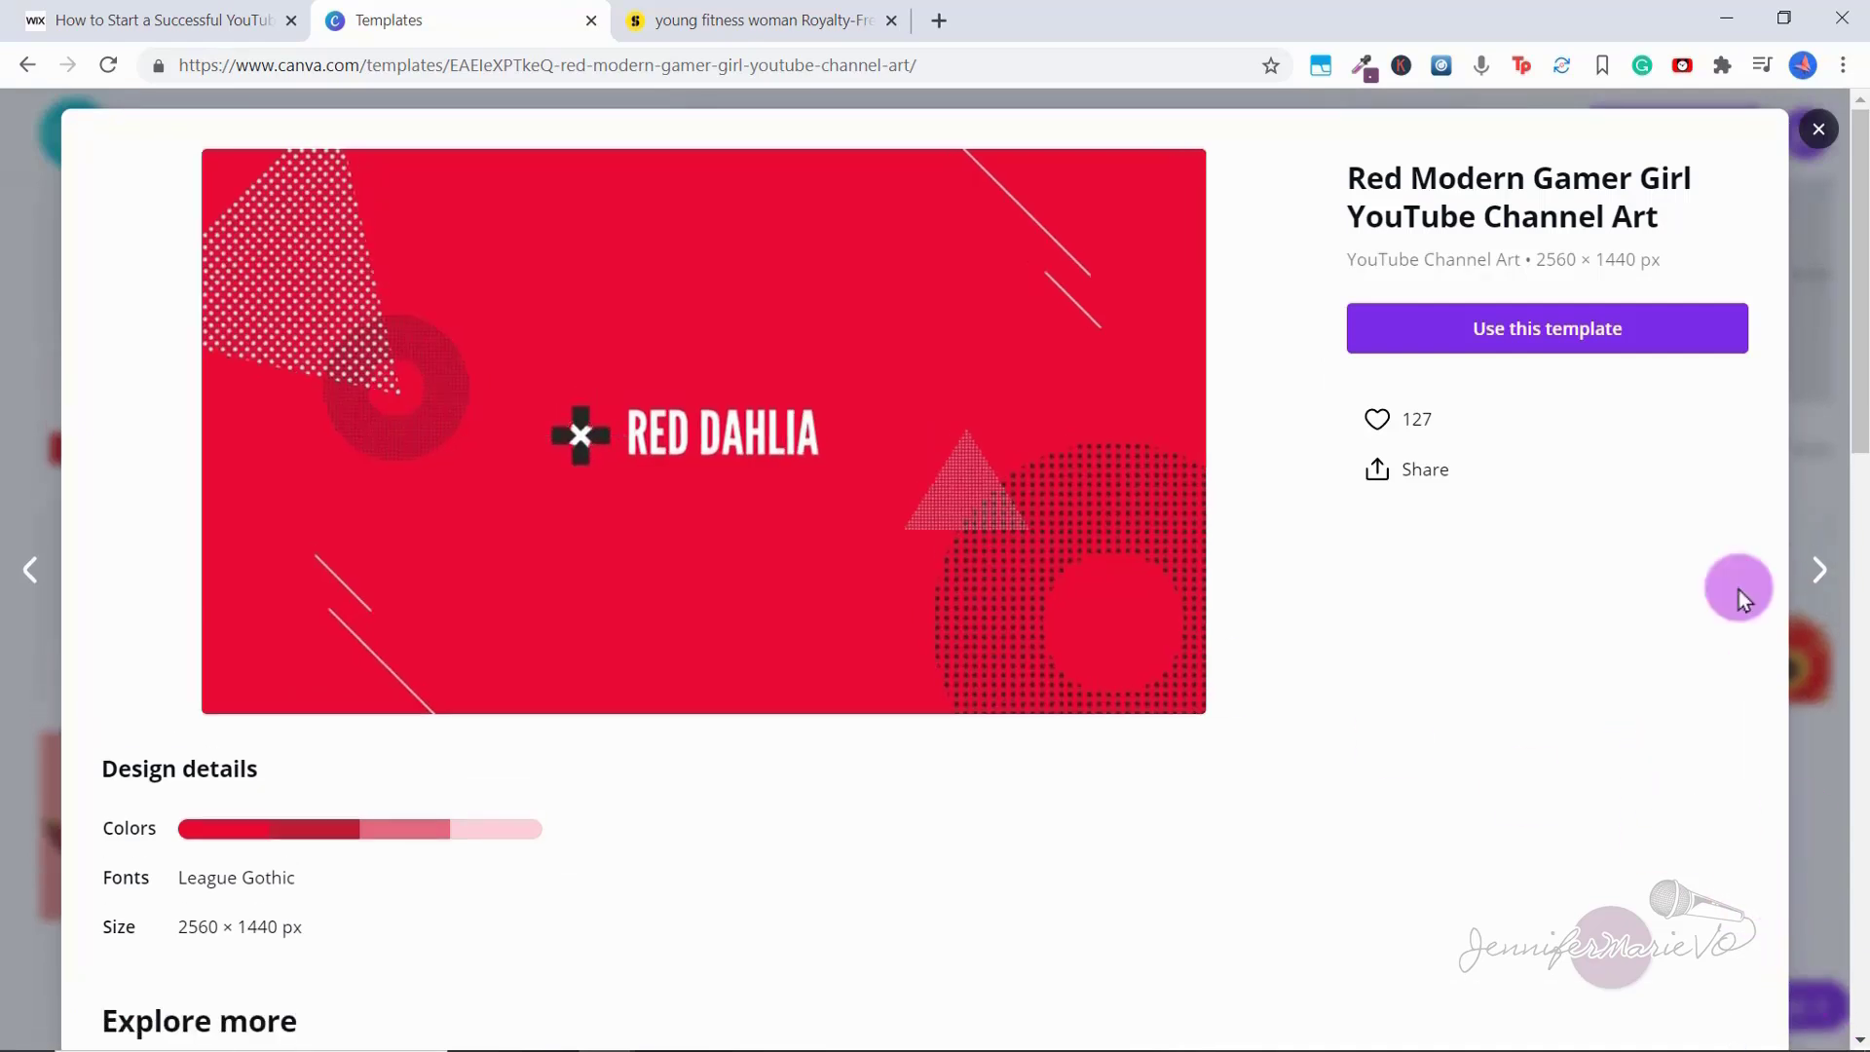
Start from the red gamer template, retitle it 'GET FIT WITH' and stretch a dark bar behind the title.
left_click(1544, 327)
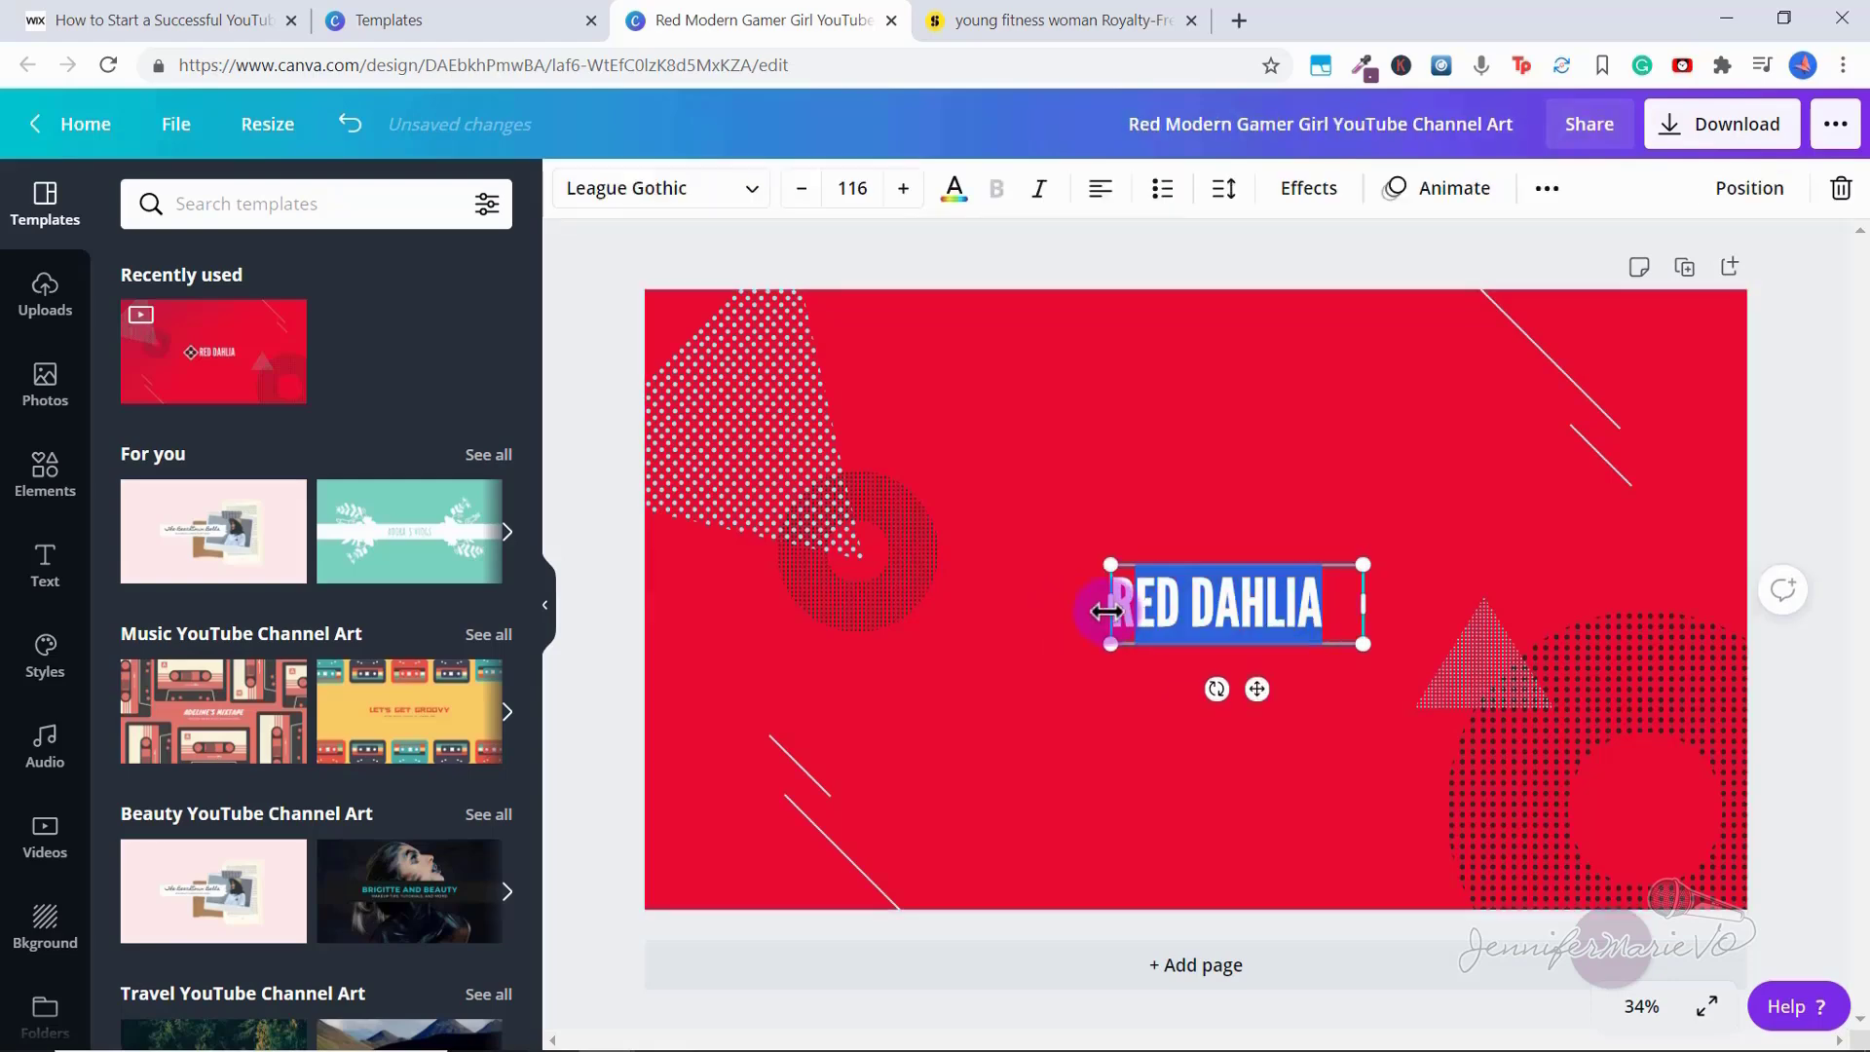
type("GET FIT WITH JEANIE")
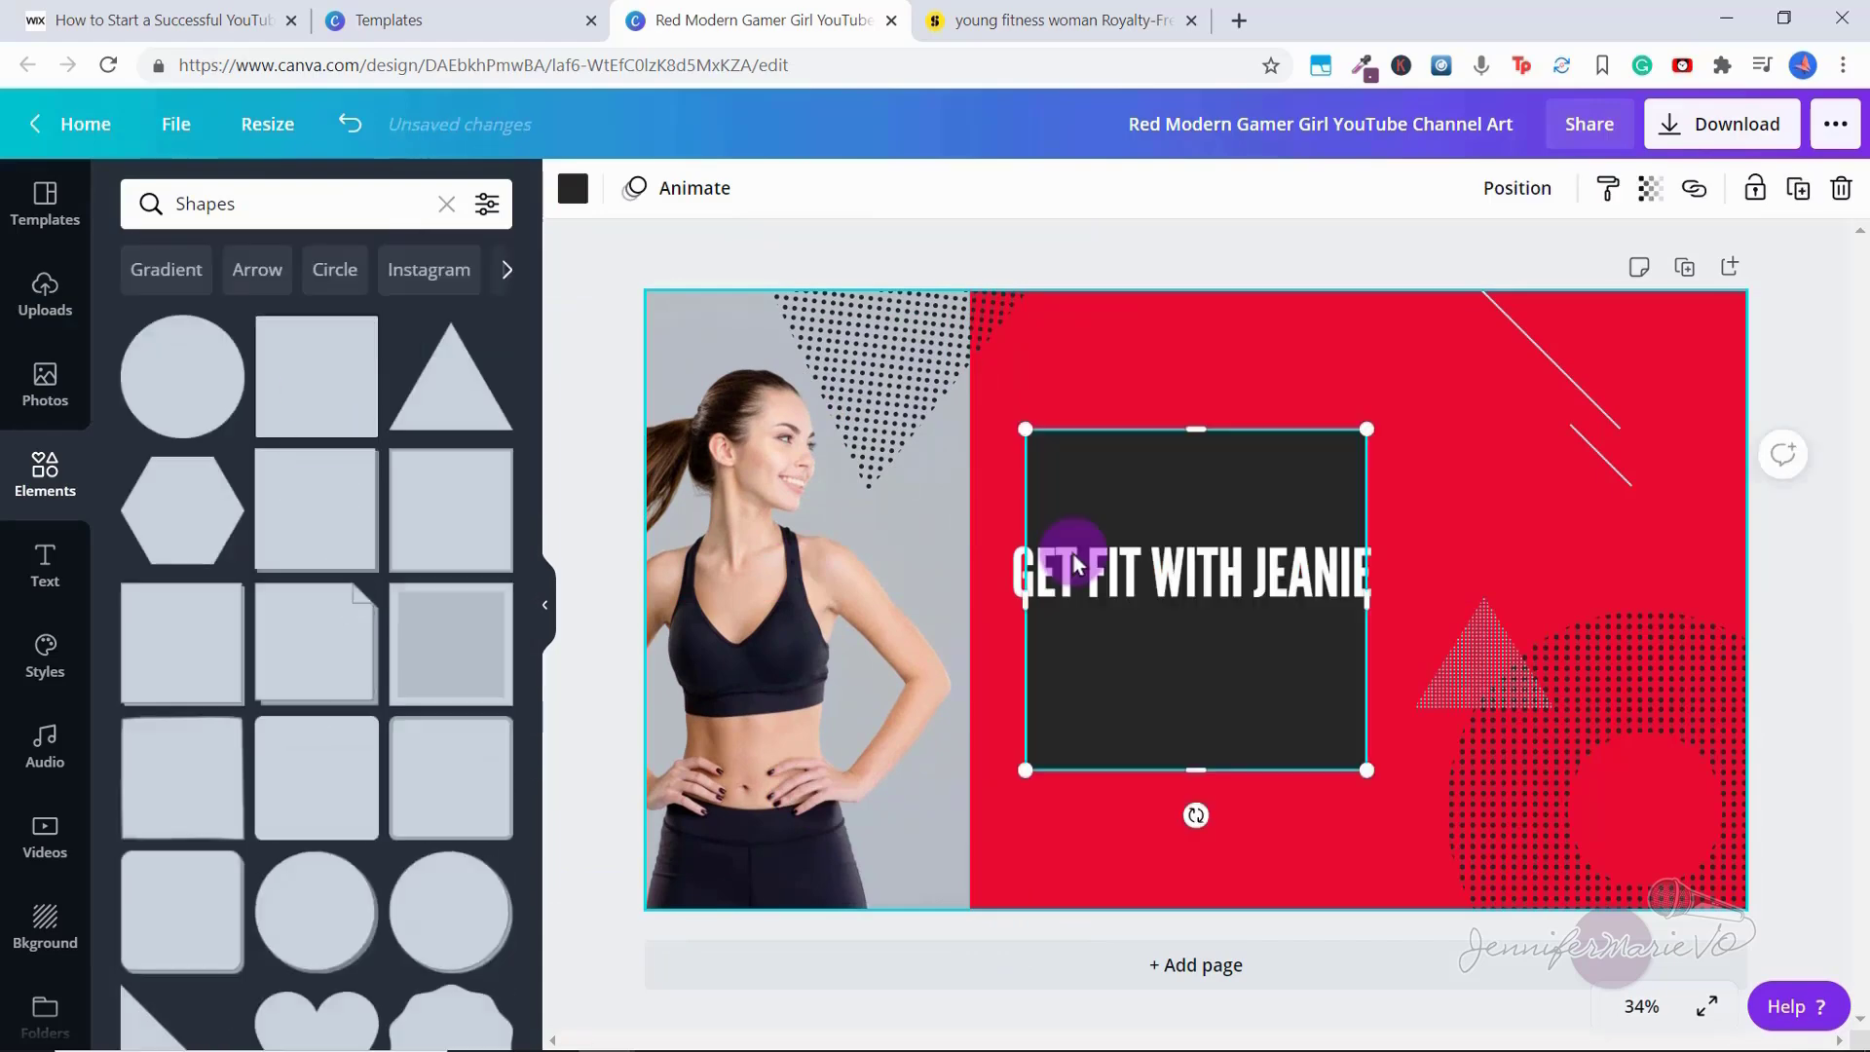
left_click_drag(1022, 598, 916, 569)
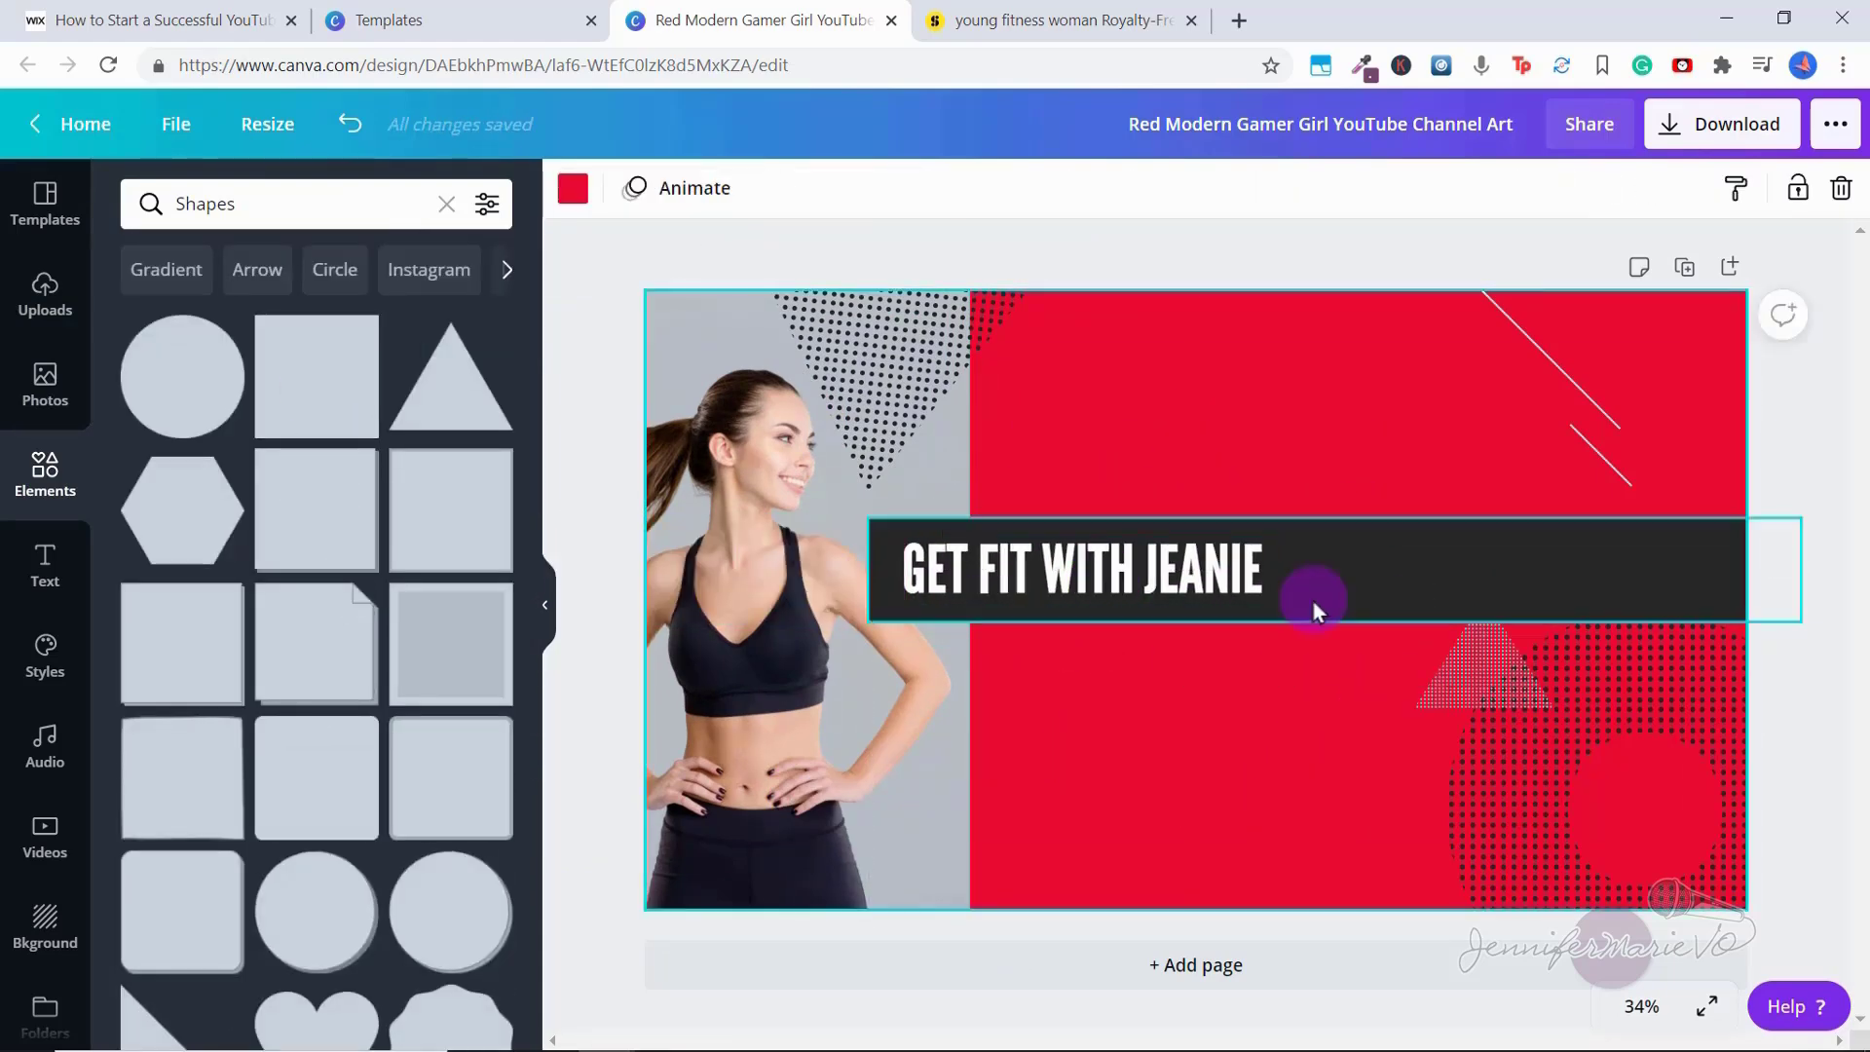
left_click(230, 398)
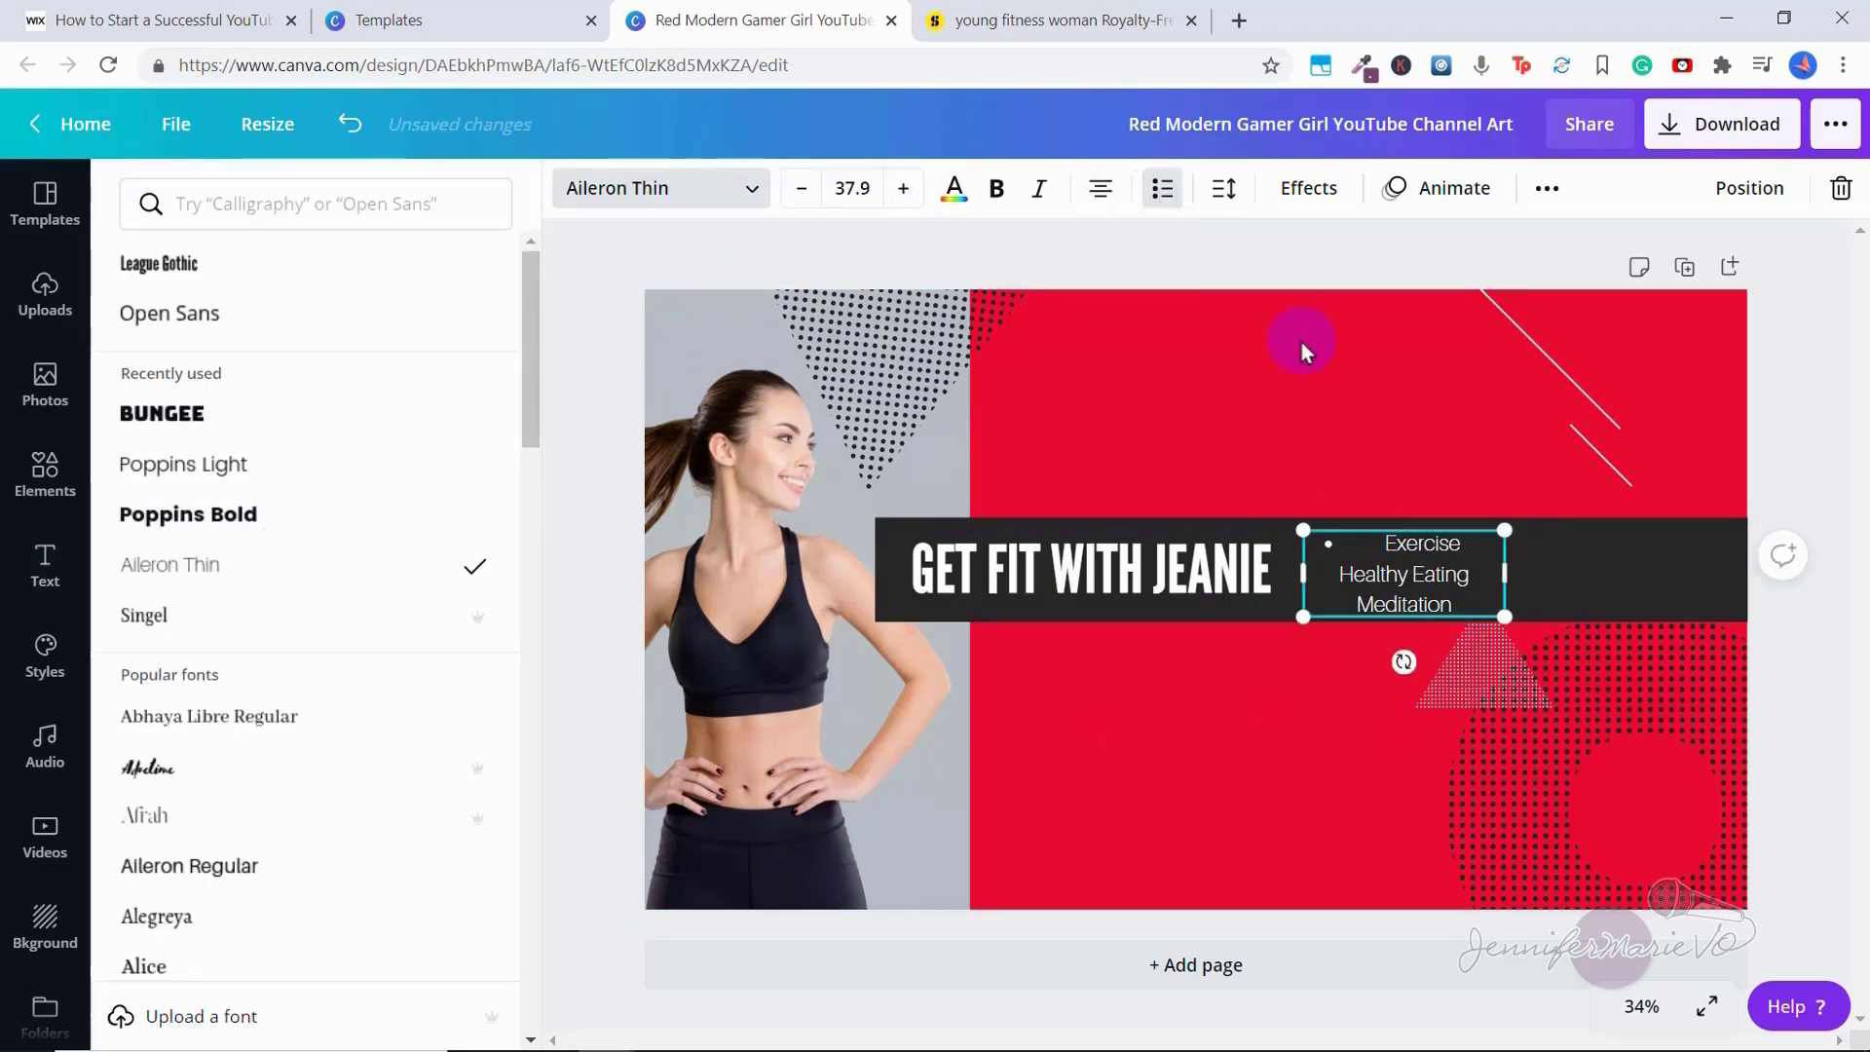
Give the bulleted topic list the title's condensed font and rename the design before downloading.
left_click(142, 614)
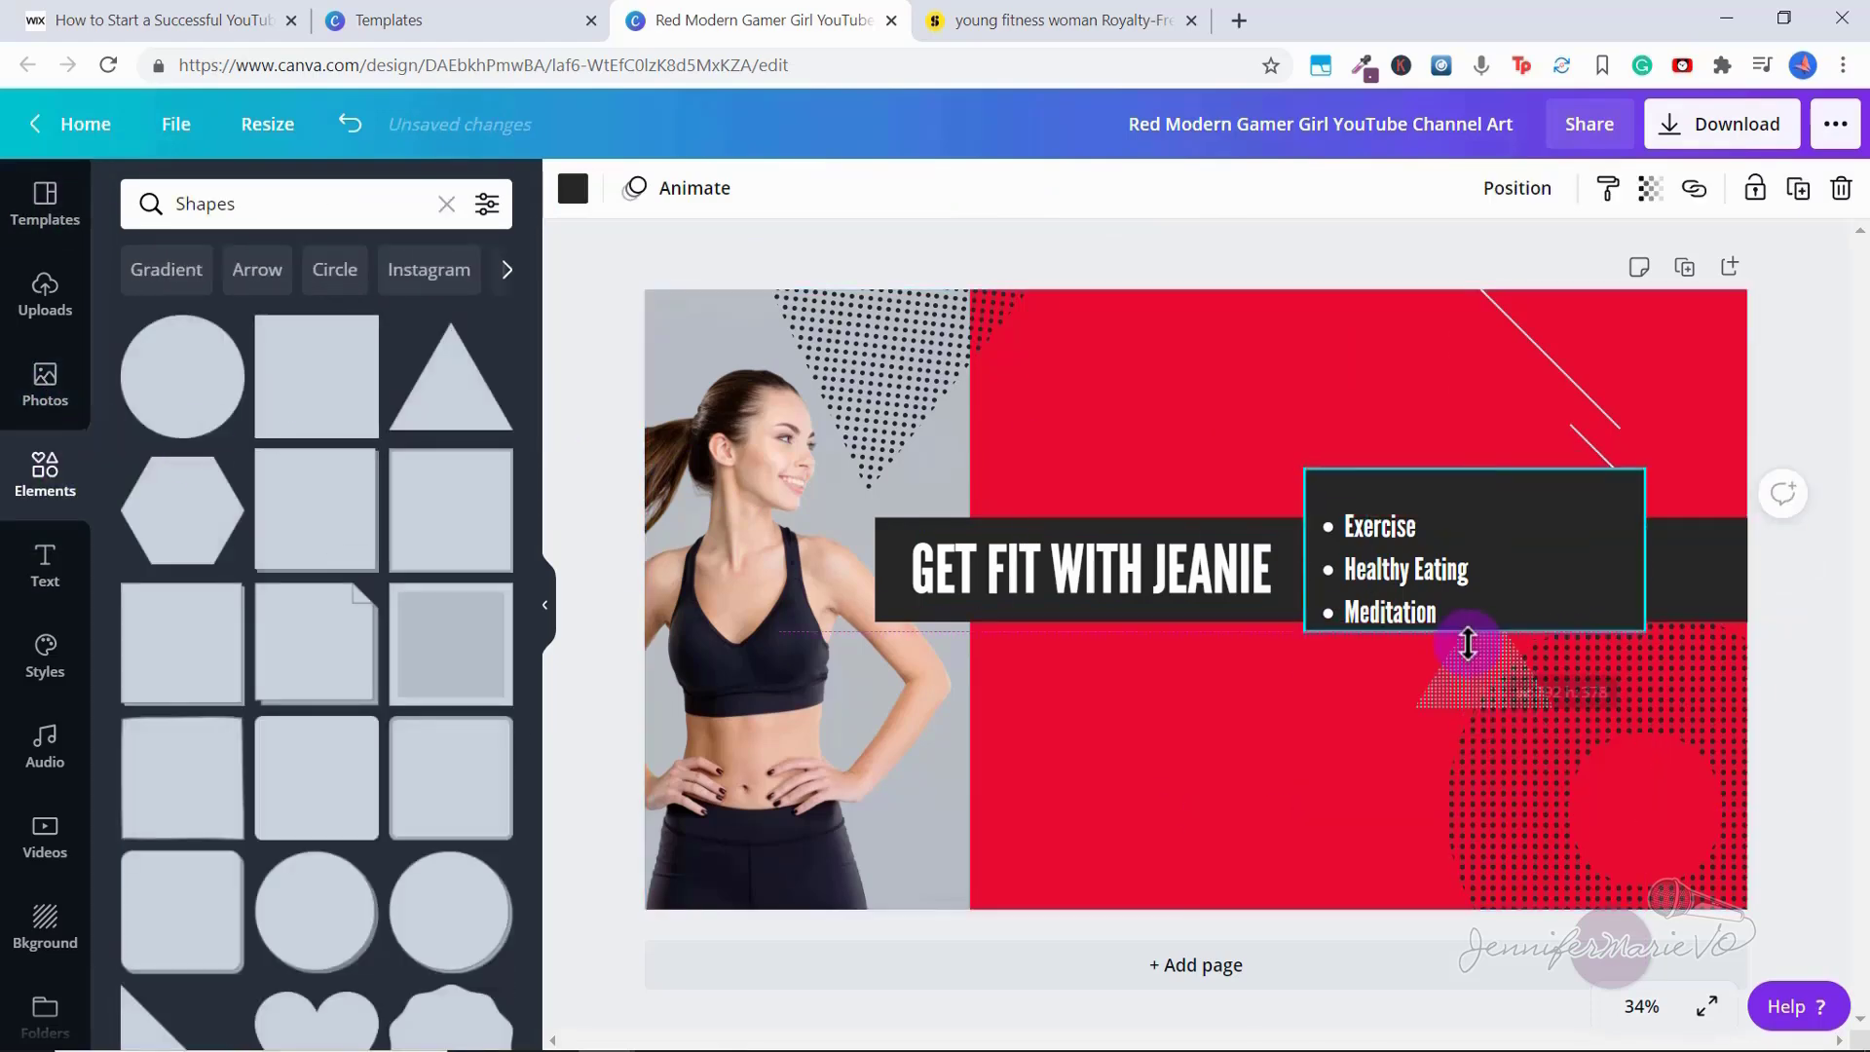
left_click(572, 187)
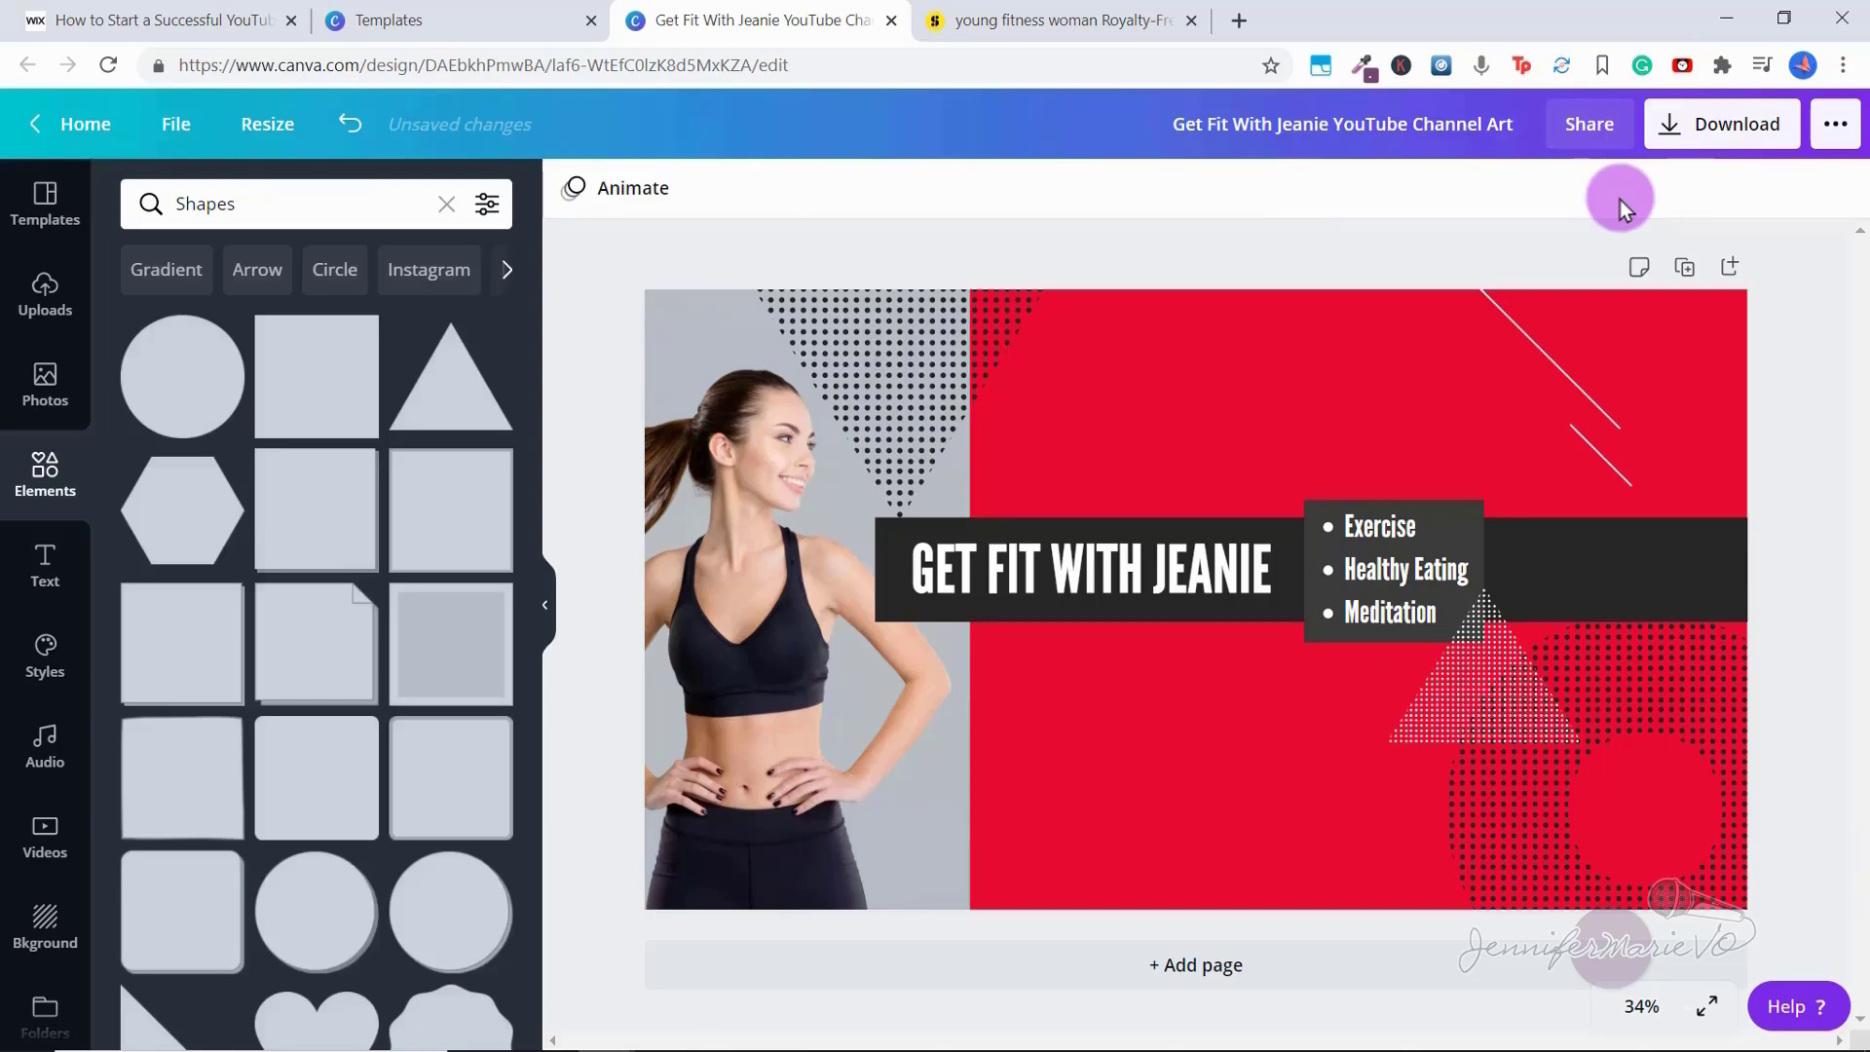
left_click(1720, 123)
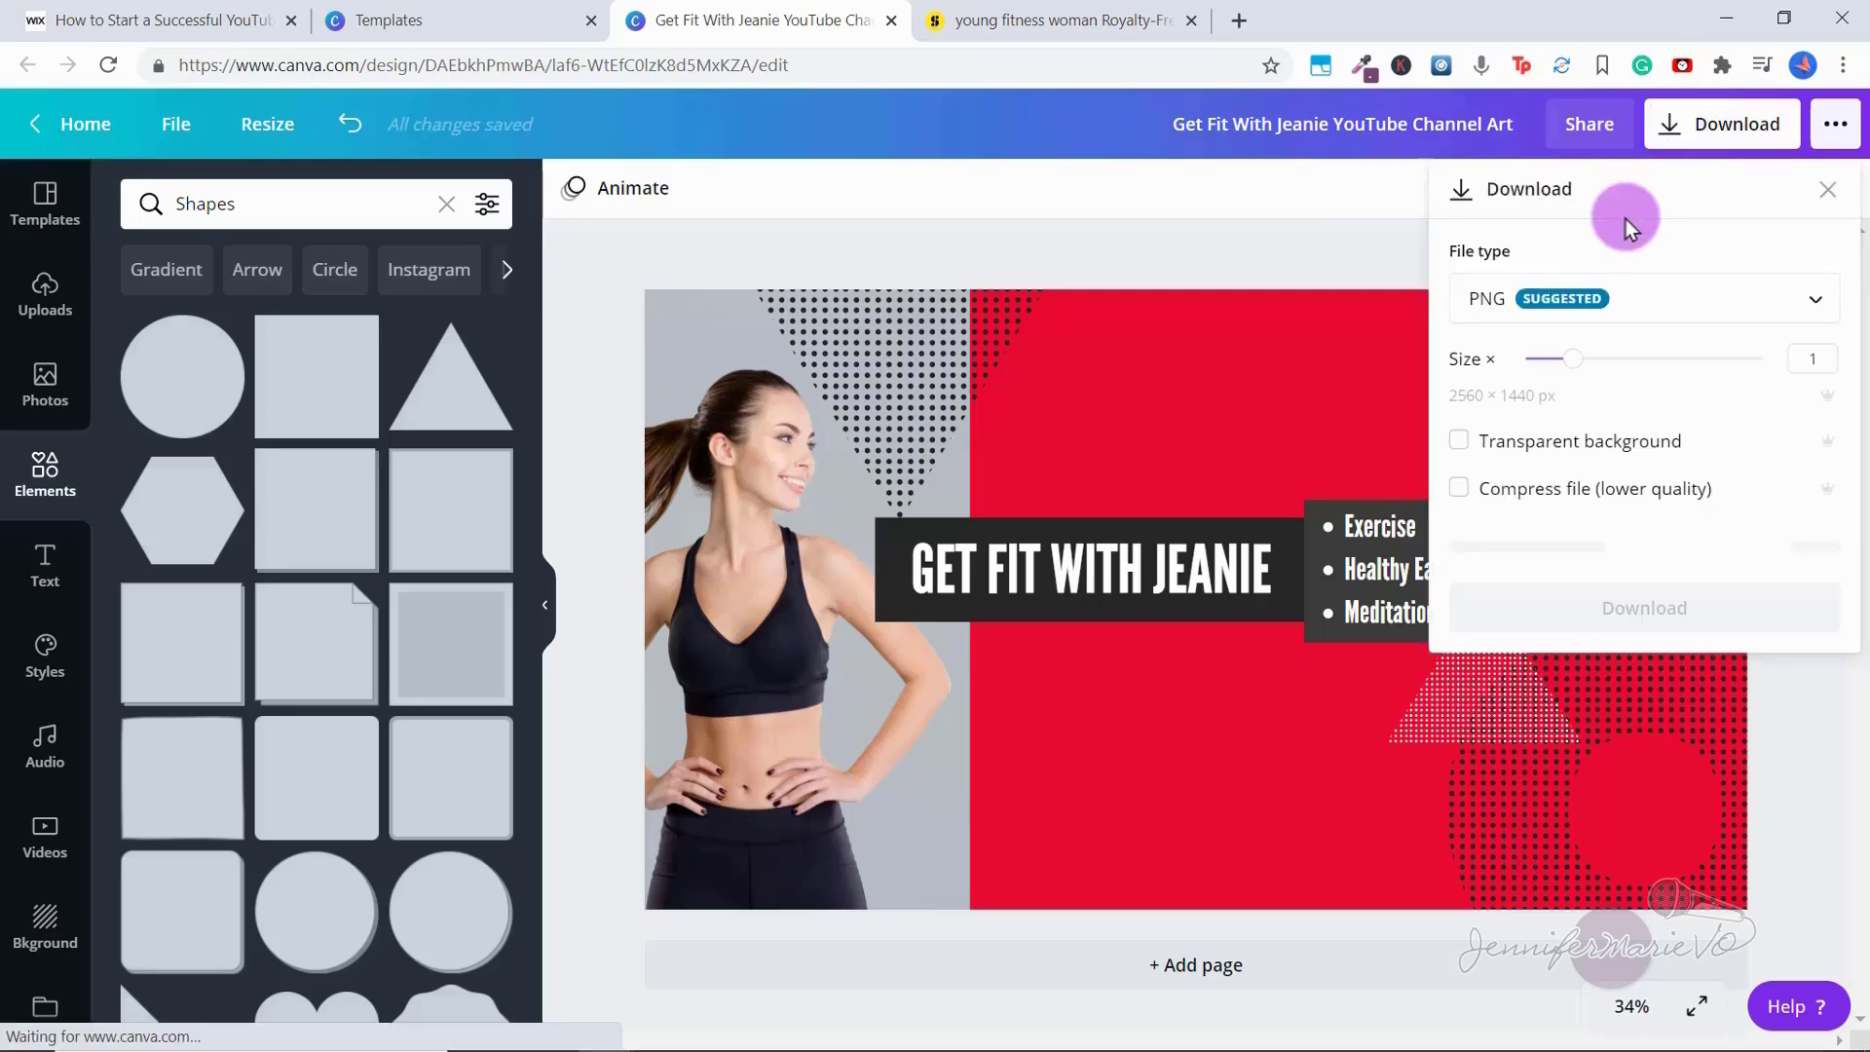
Download the finished banner as a PNG image.
left_click(1644, 608)
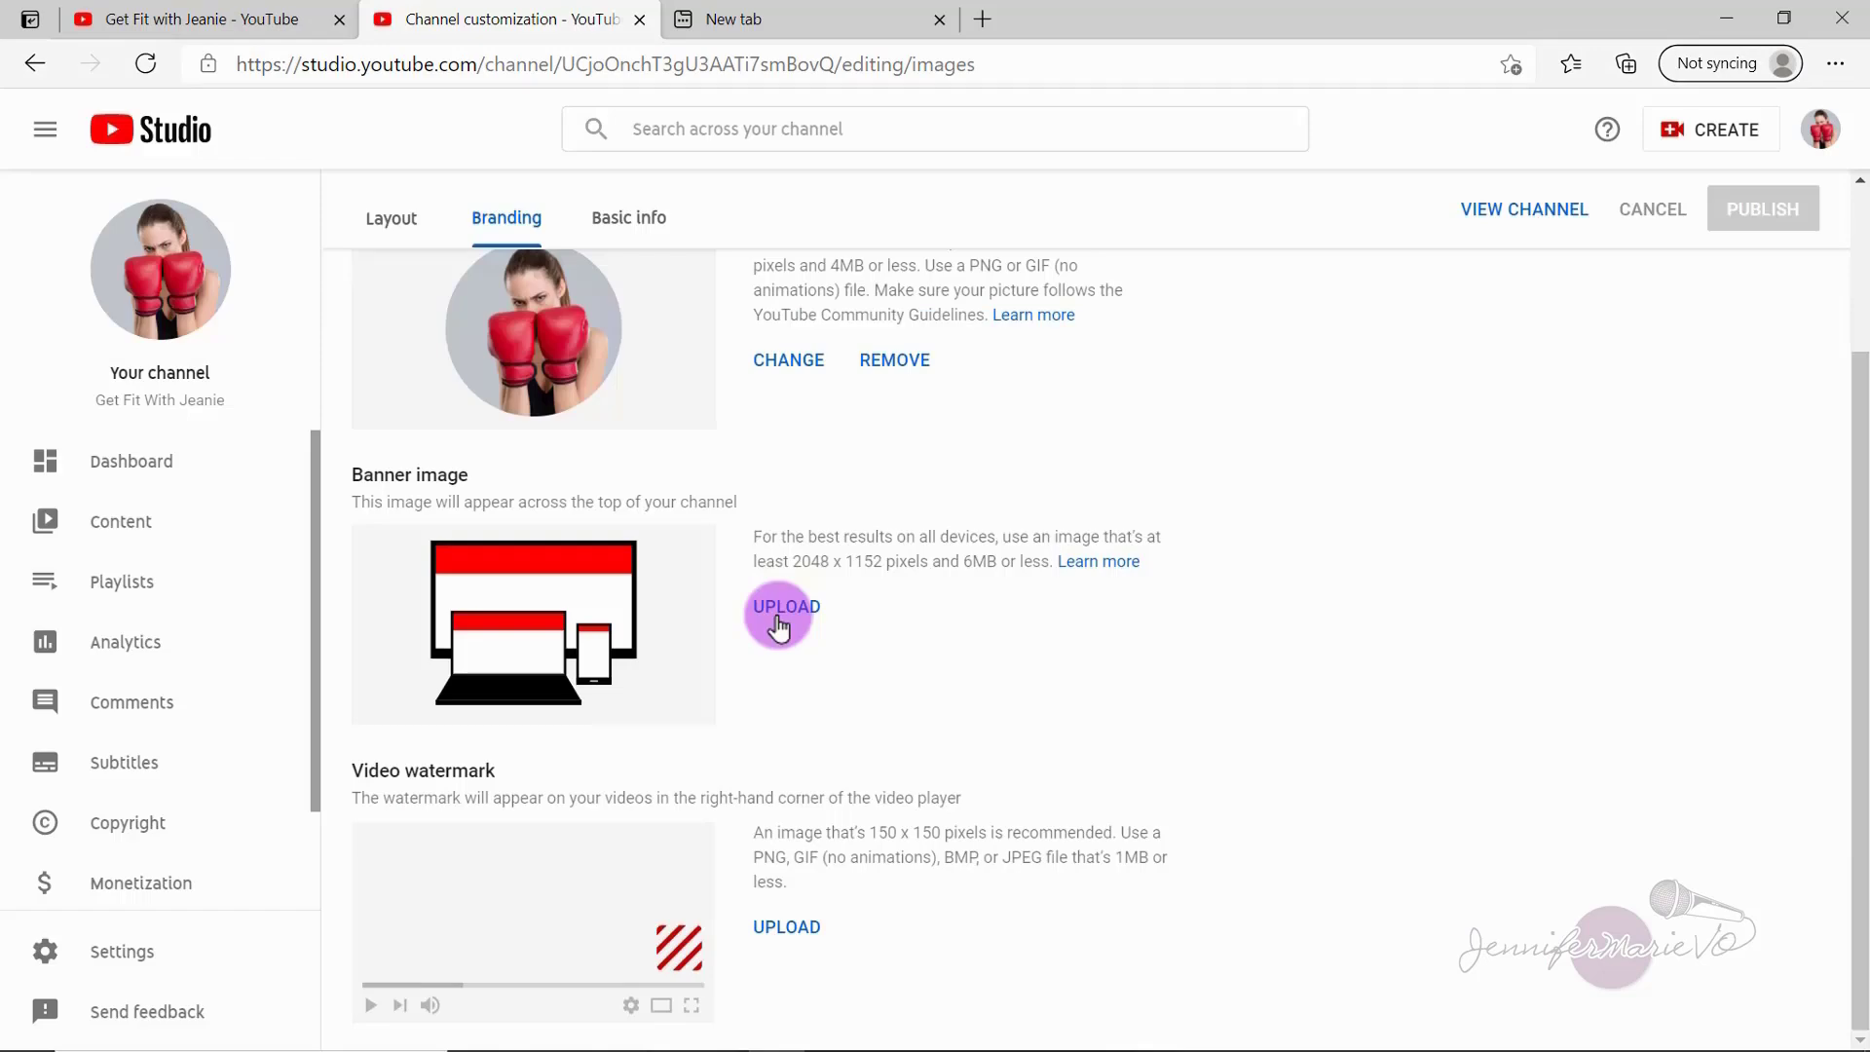
Upload the Get Fit With Jeanie banner as channel art and publish it.
left_click(785, 613)
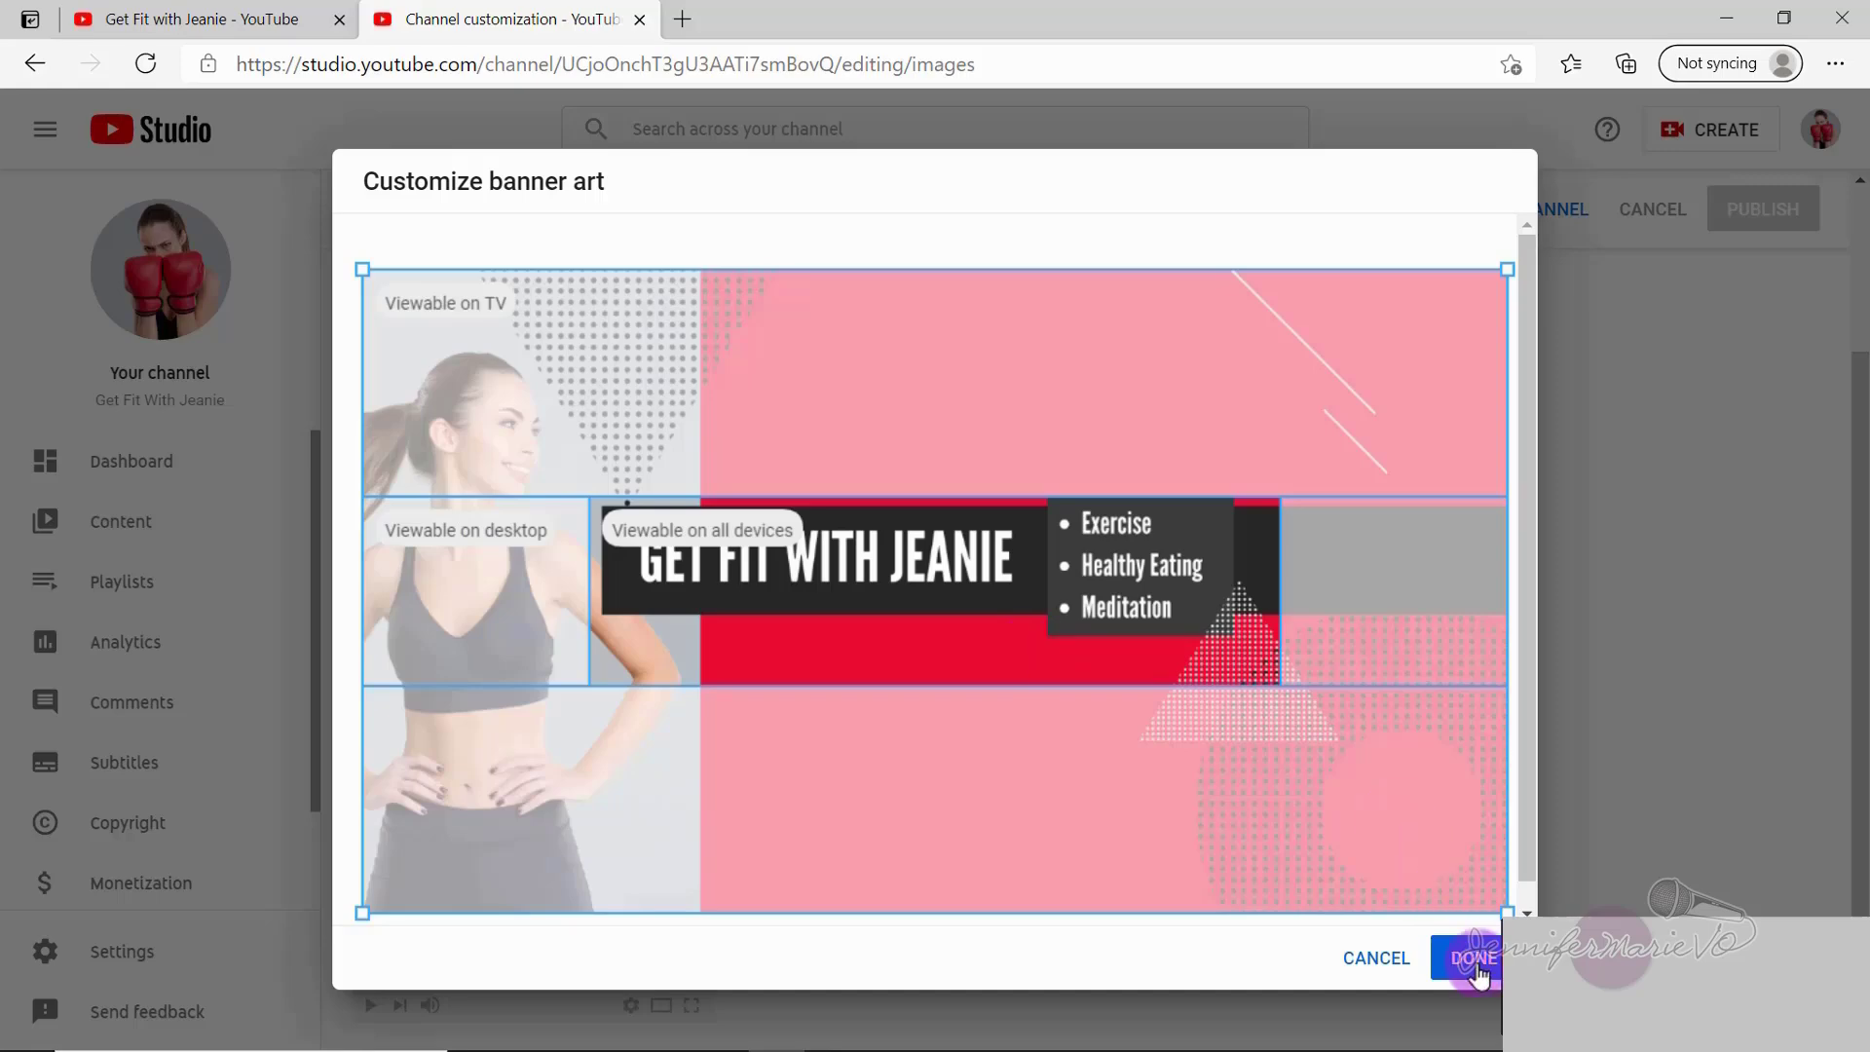
left_click(1472, 958)
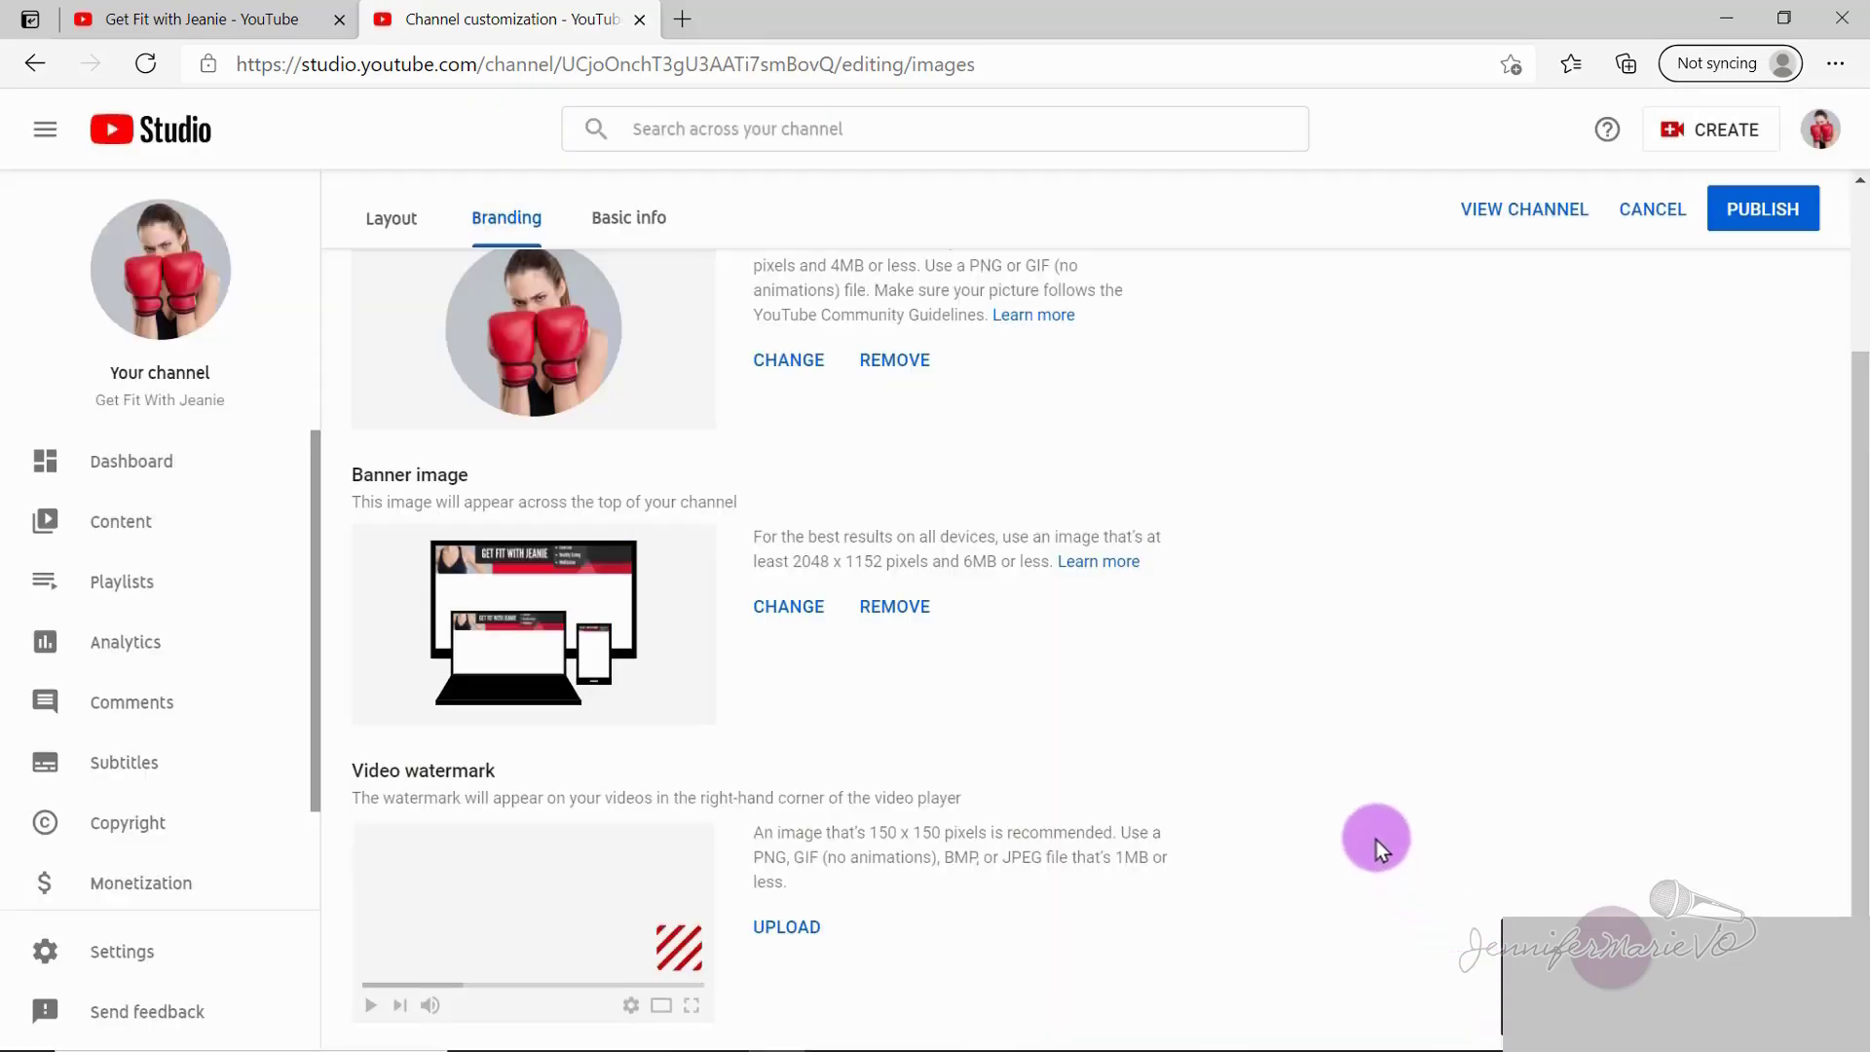
left_click(1818, 128)
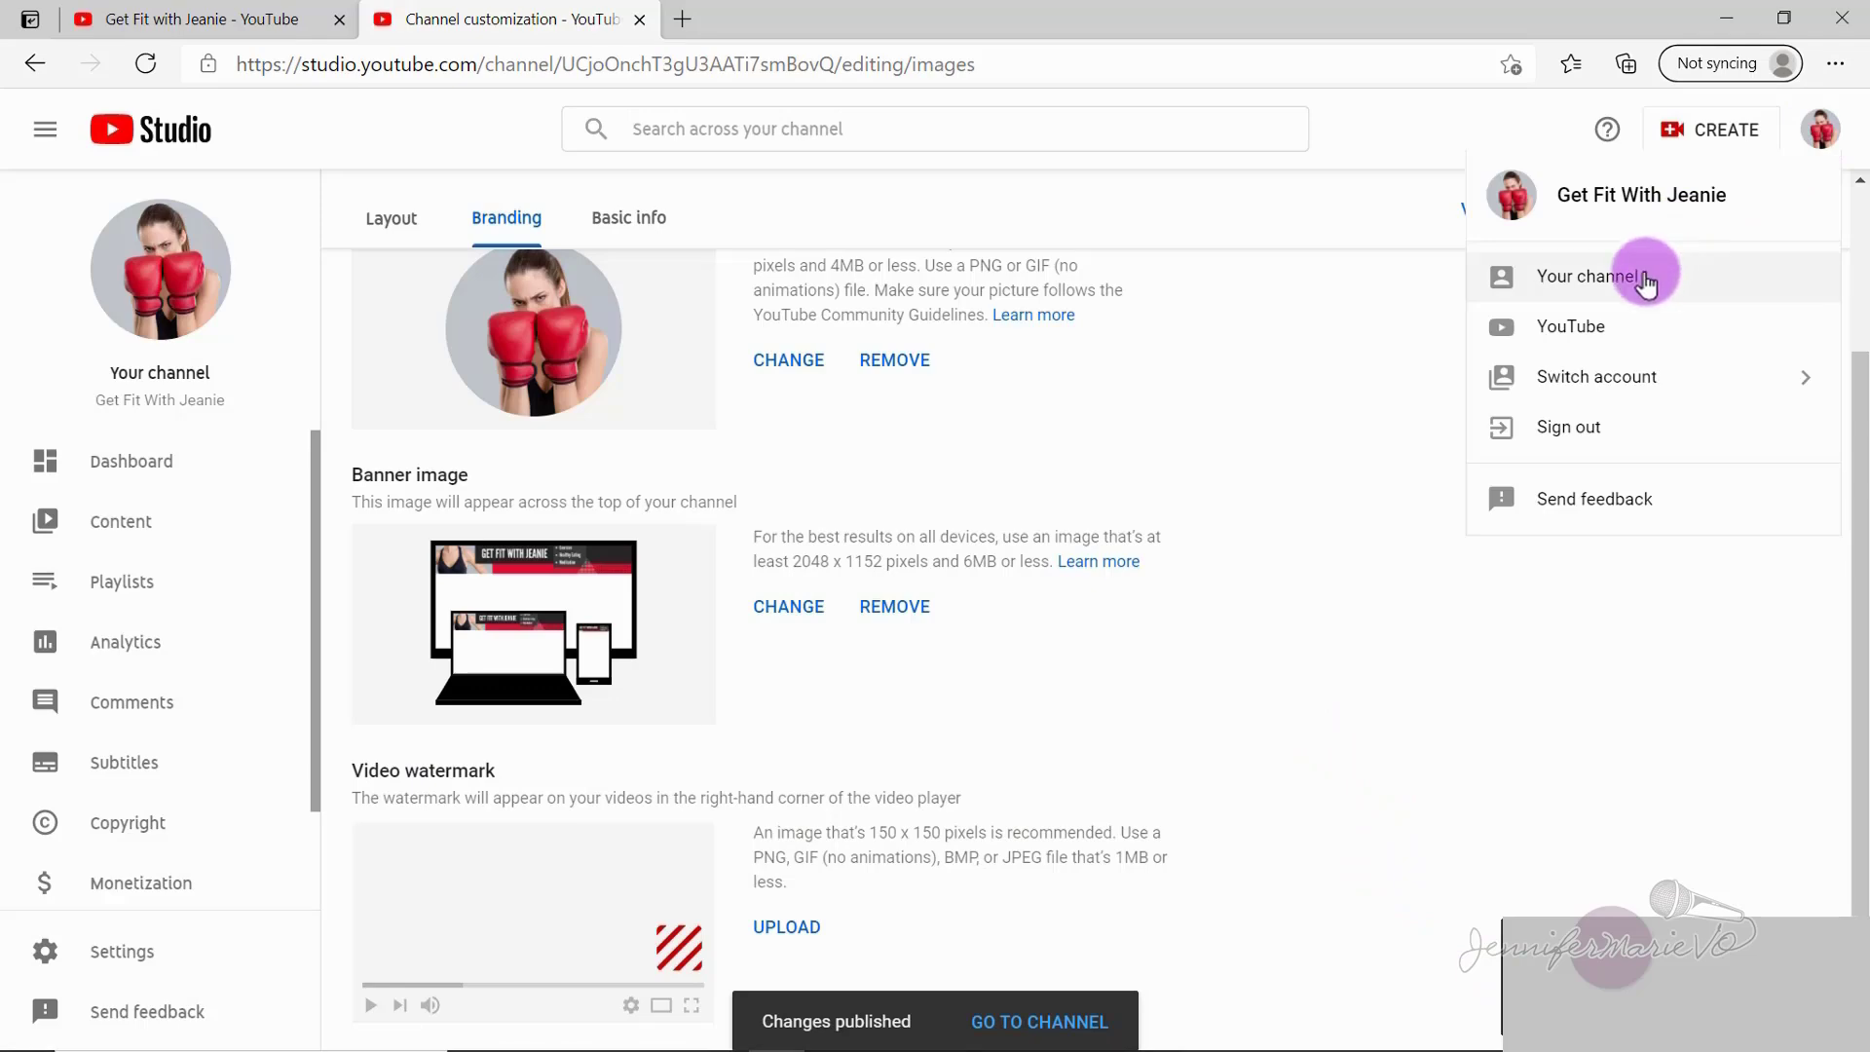
View the channel page with its new banner, then return via Customize Channel.
left_click(1587, 277)
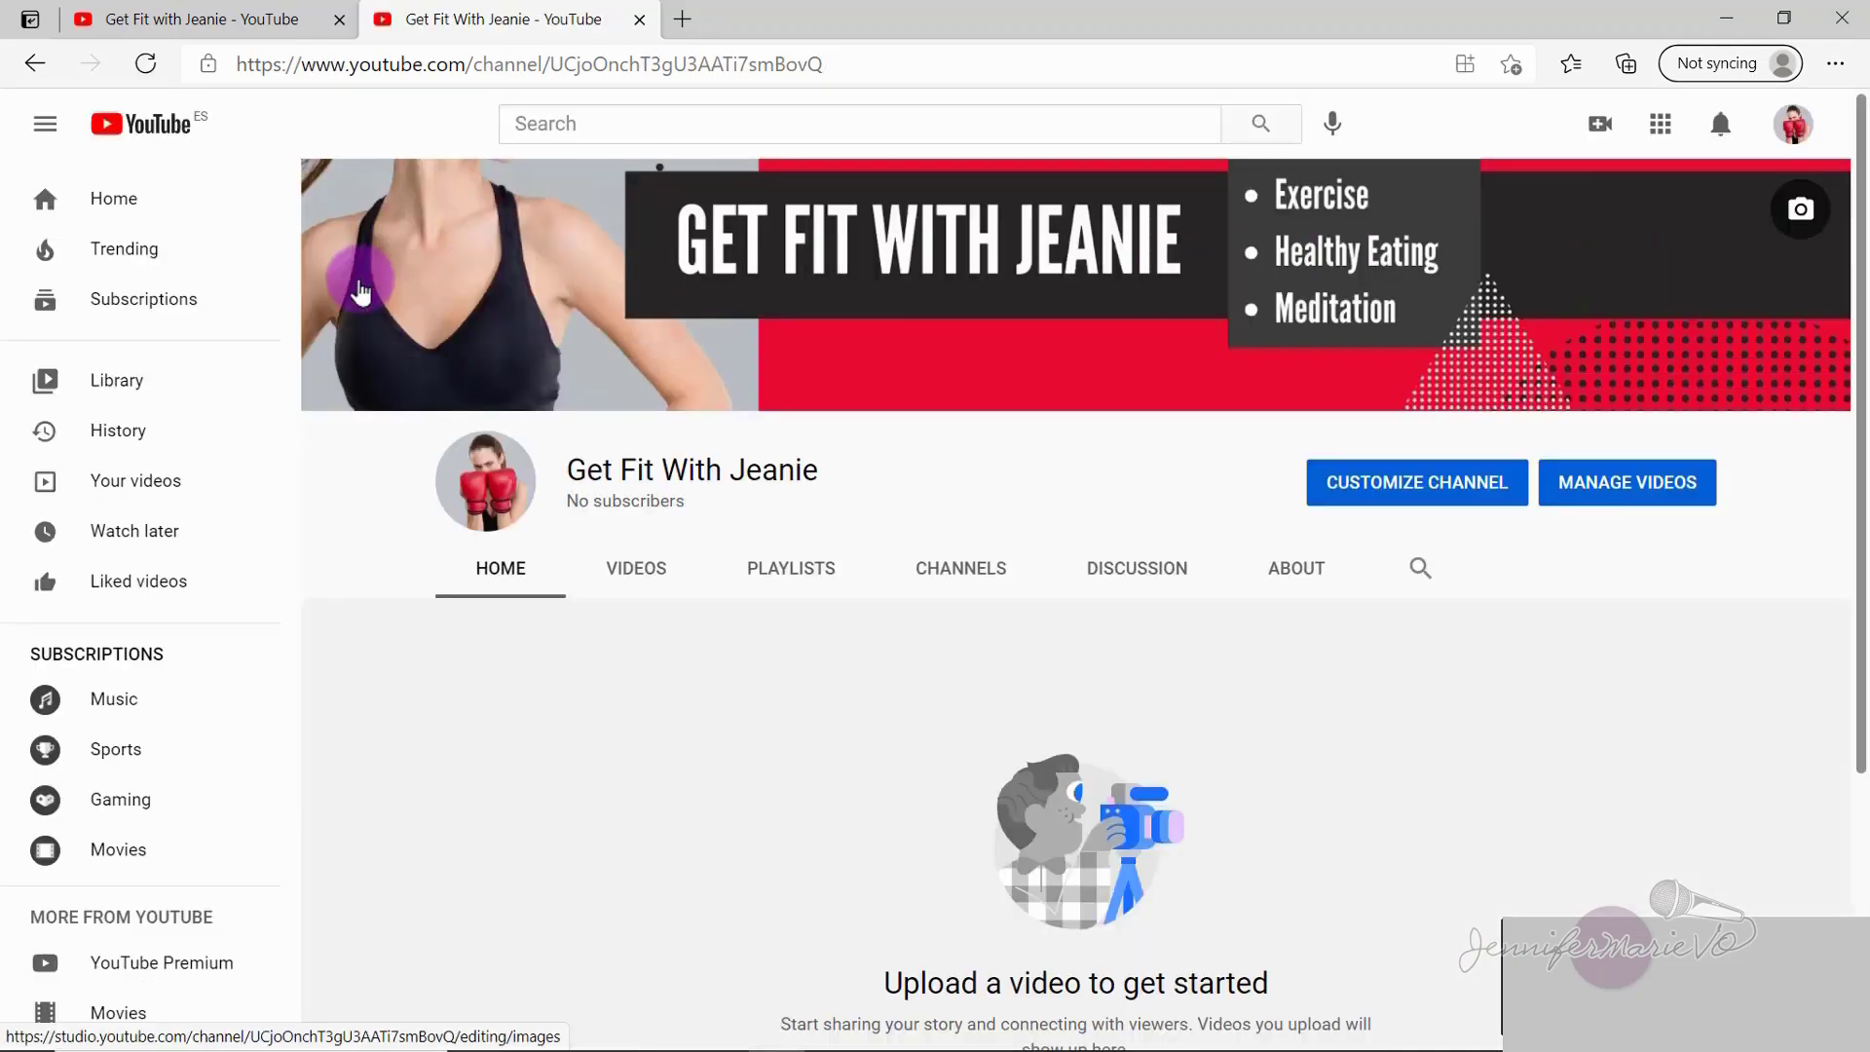
mouse_move(755, 392)
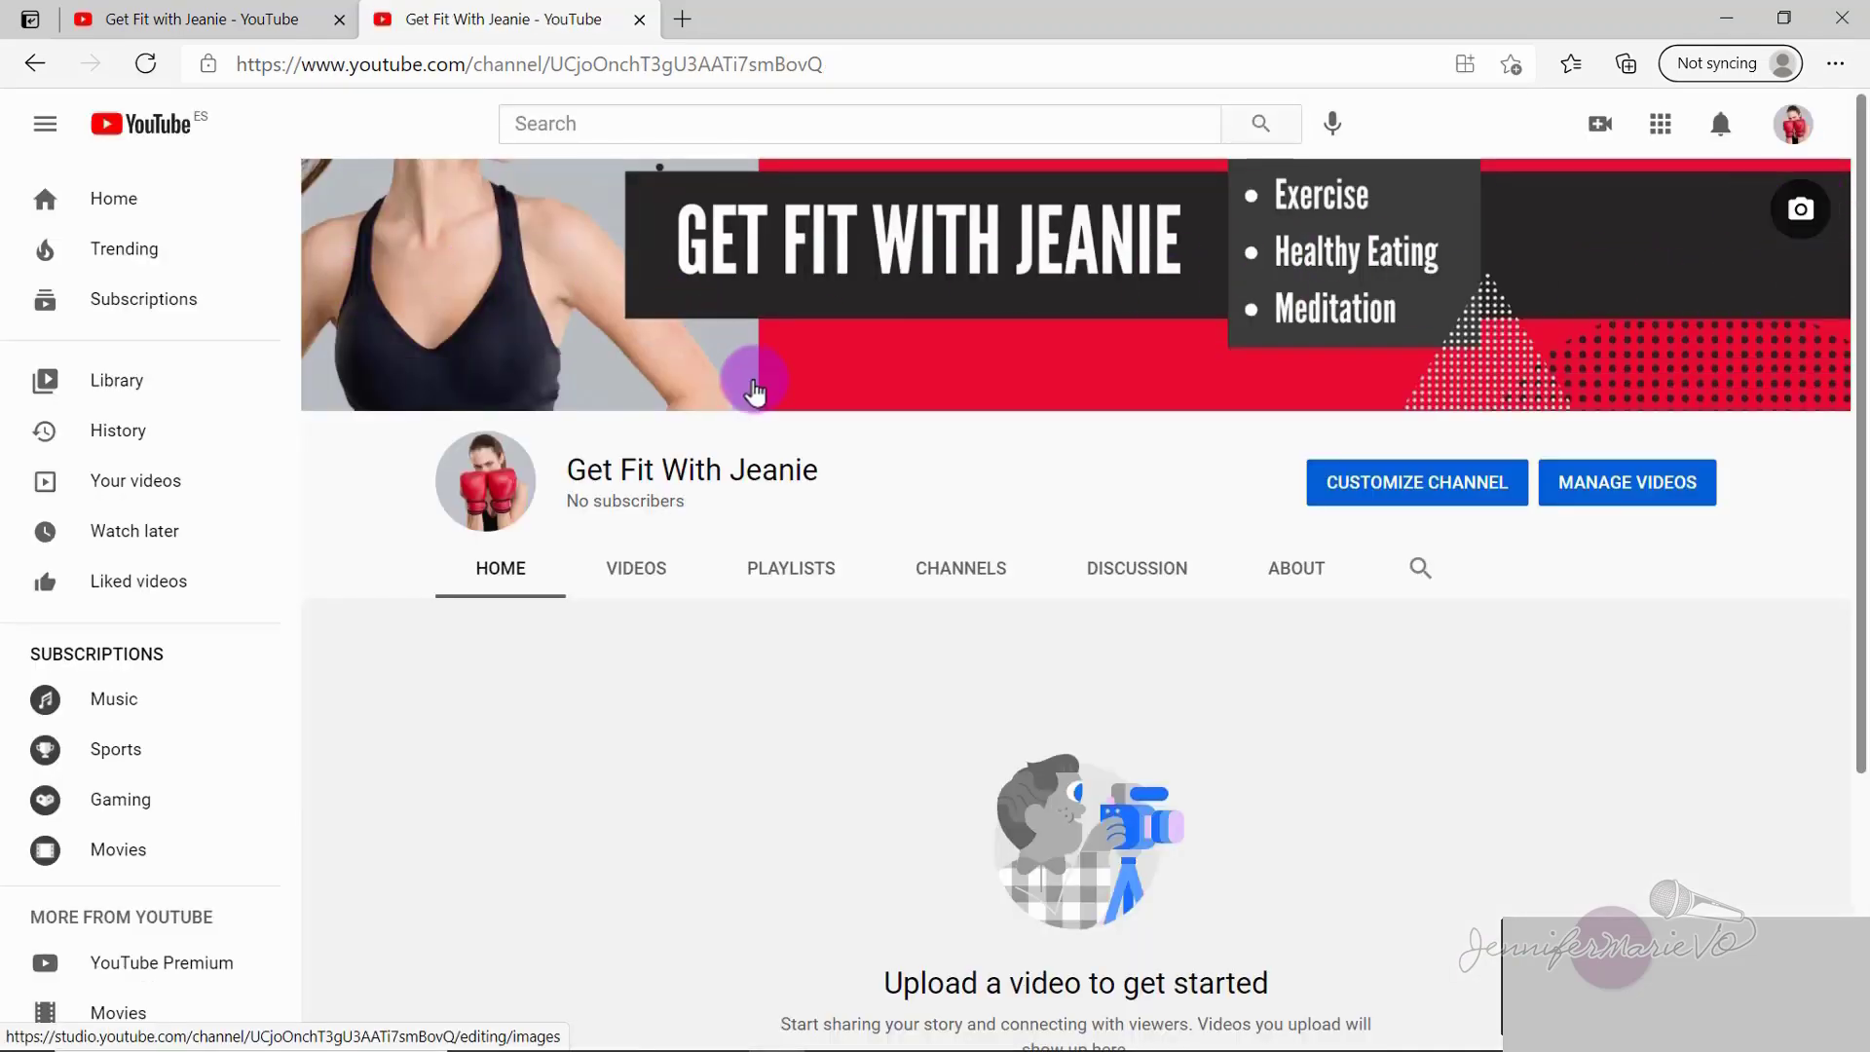
mouse_move(438, 347)
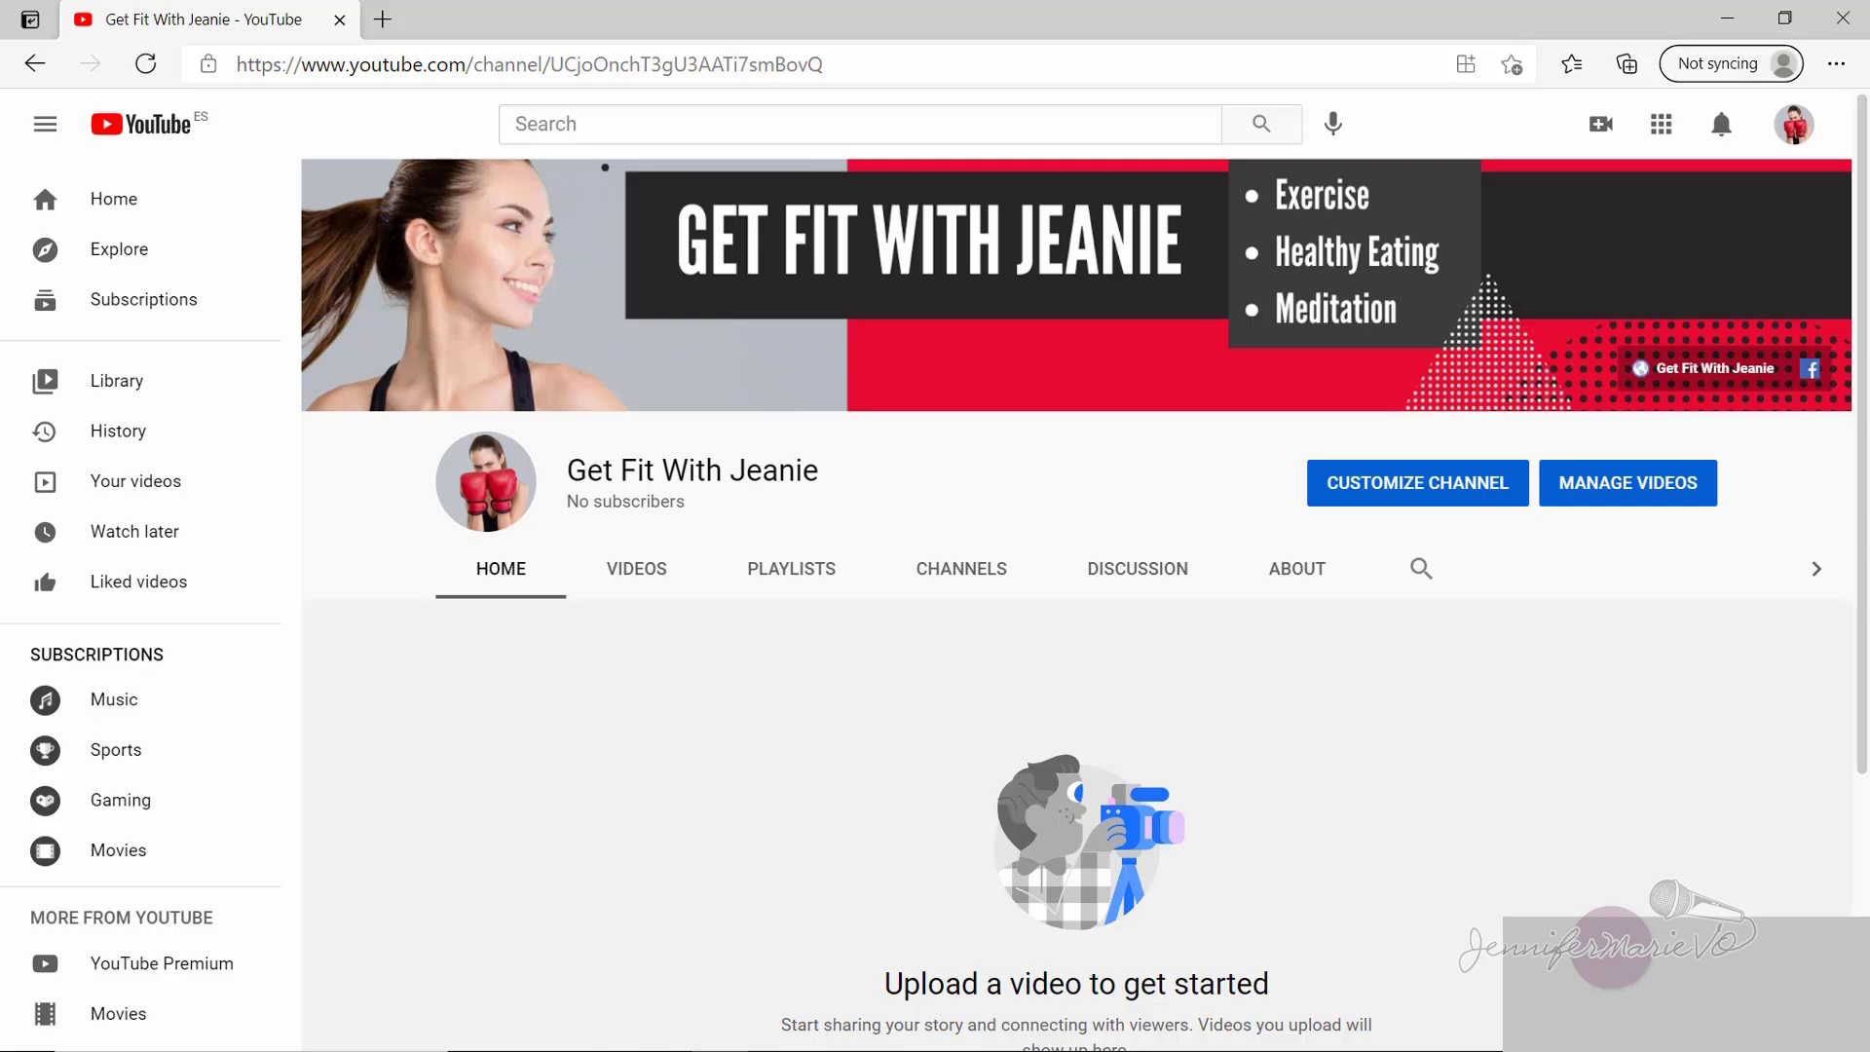
left_click(1415, 483)
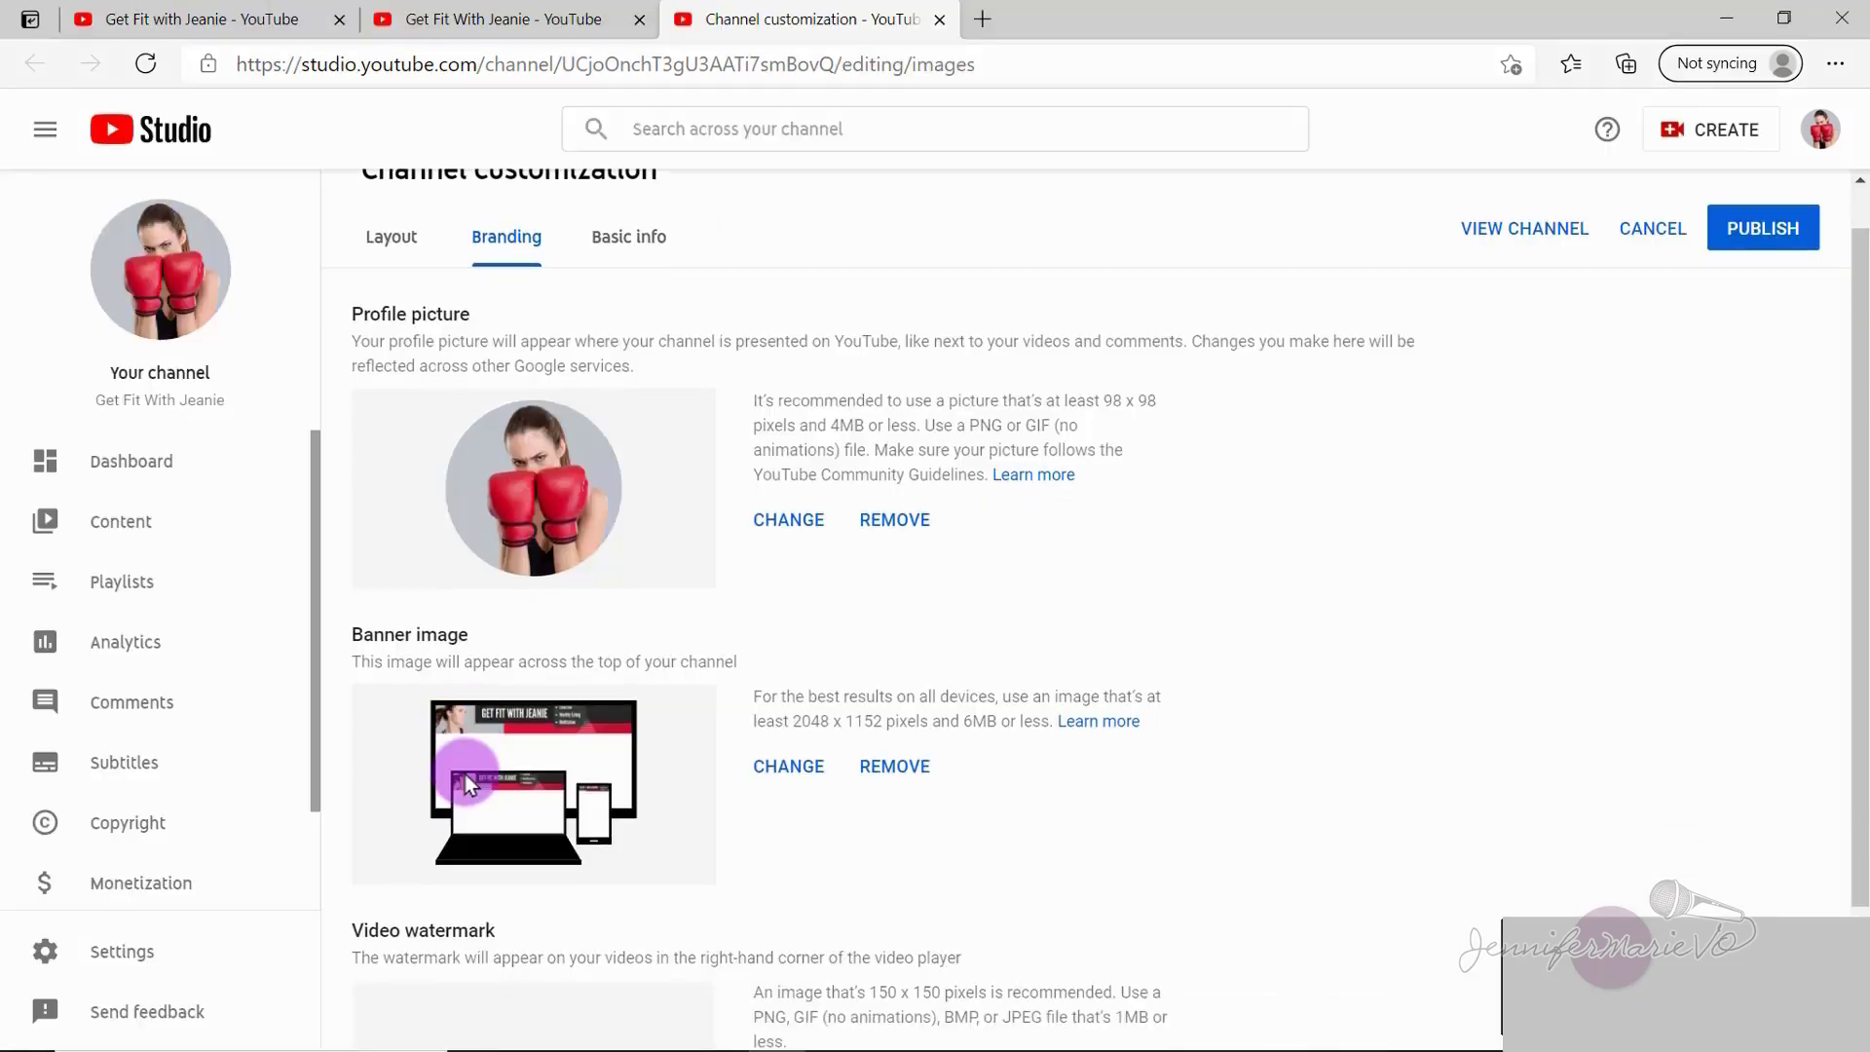
Scroll the Branding tab down to the Video watermark requirements.
scroll("down", 3)
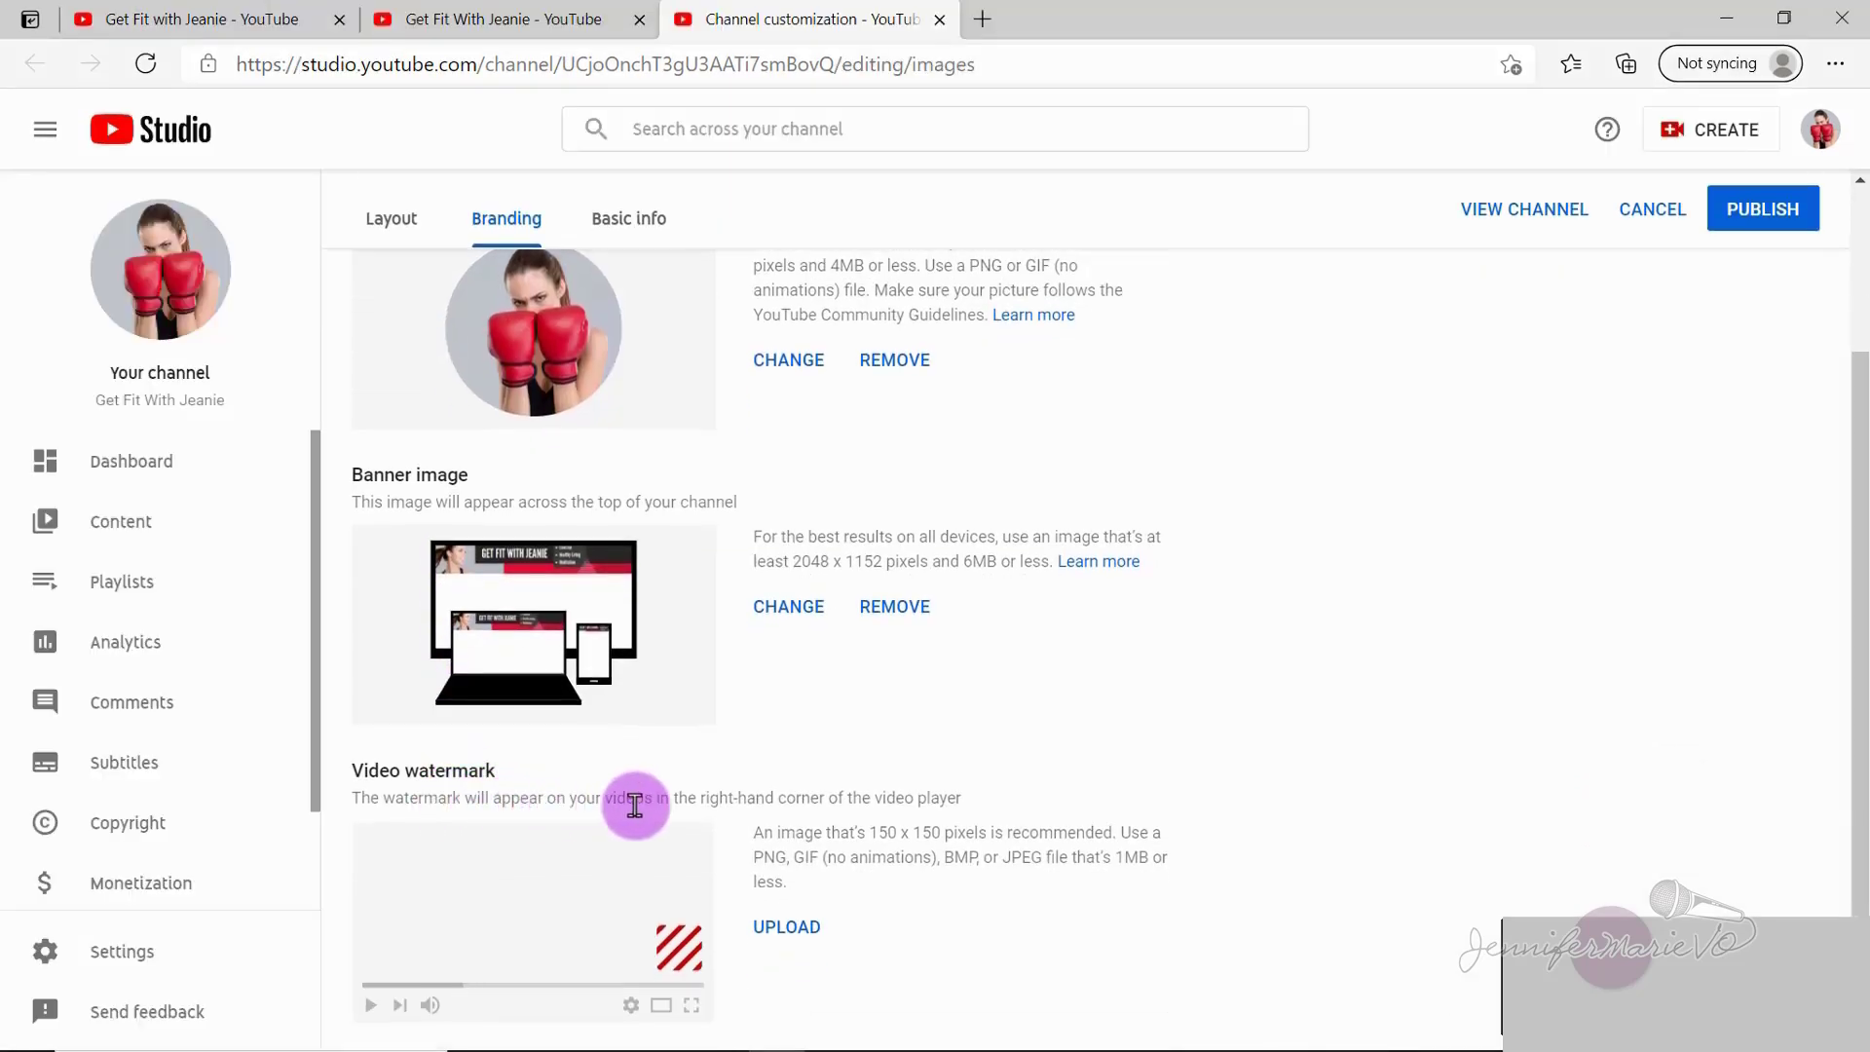
mouse_move(685, 960)
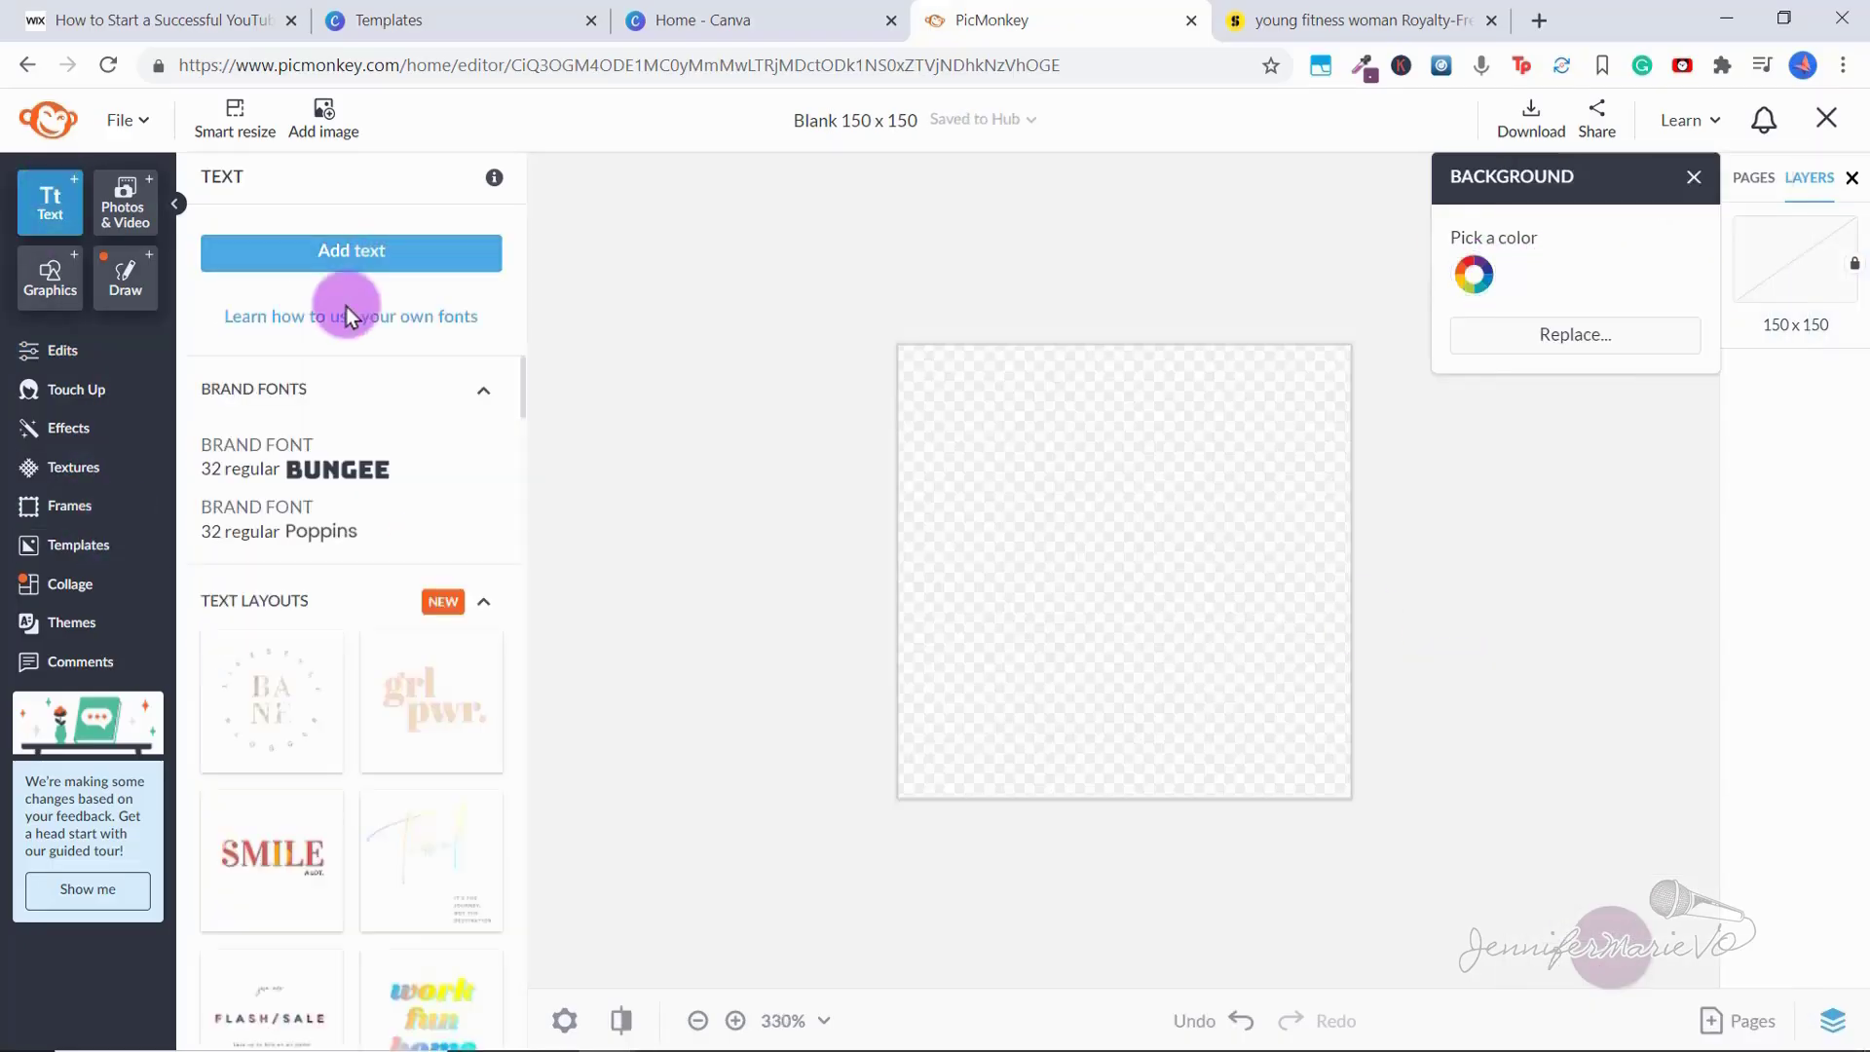
Add 'Get Fit With Jeanie' text to the canvas and give it an outline effect with adjusted thickness.
left_click(351, 251)
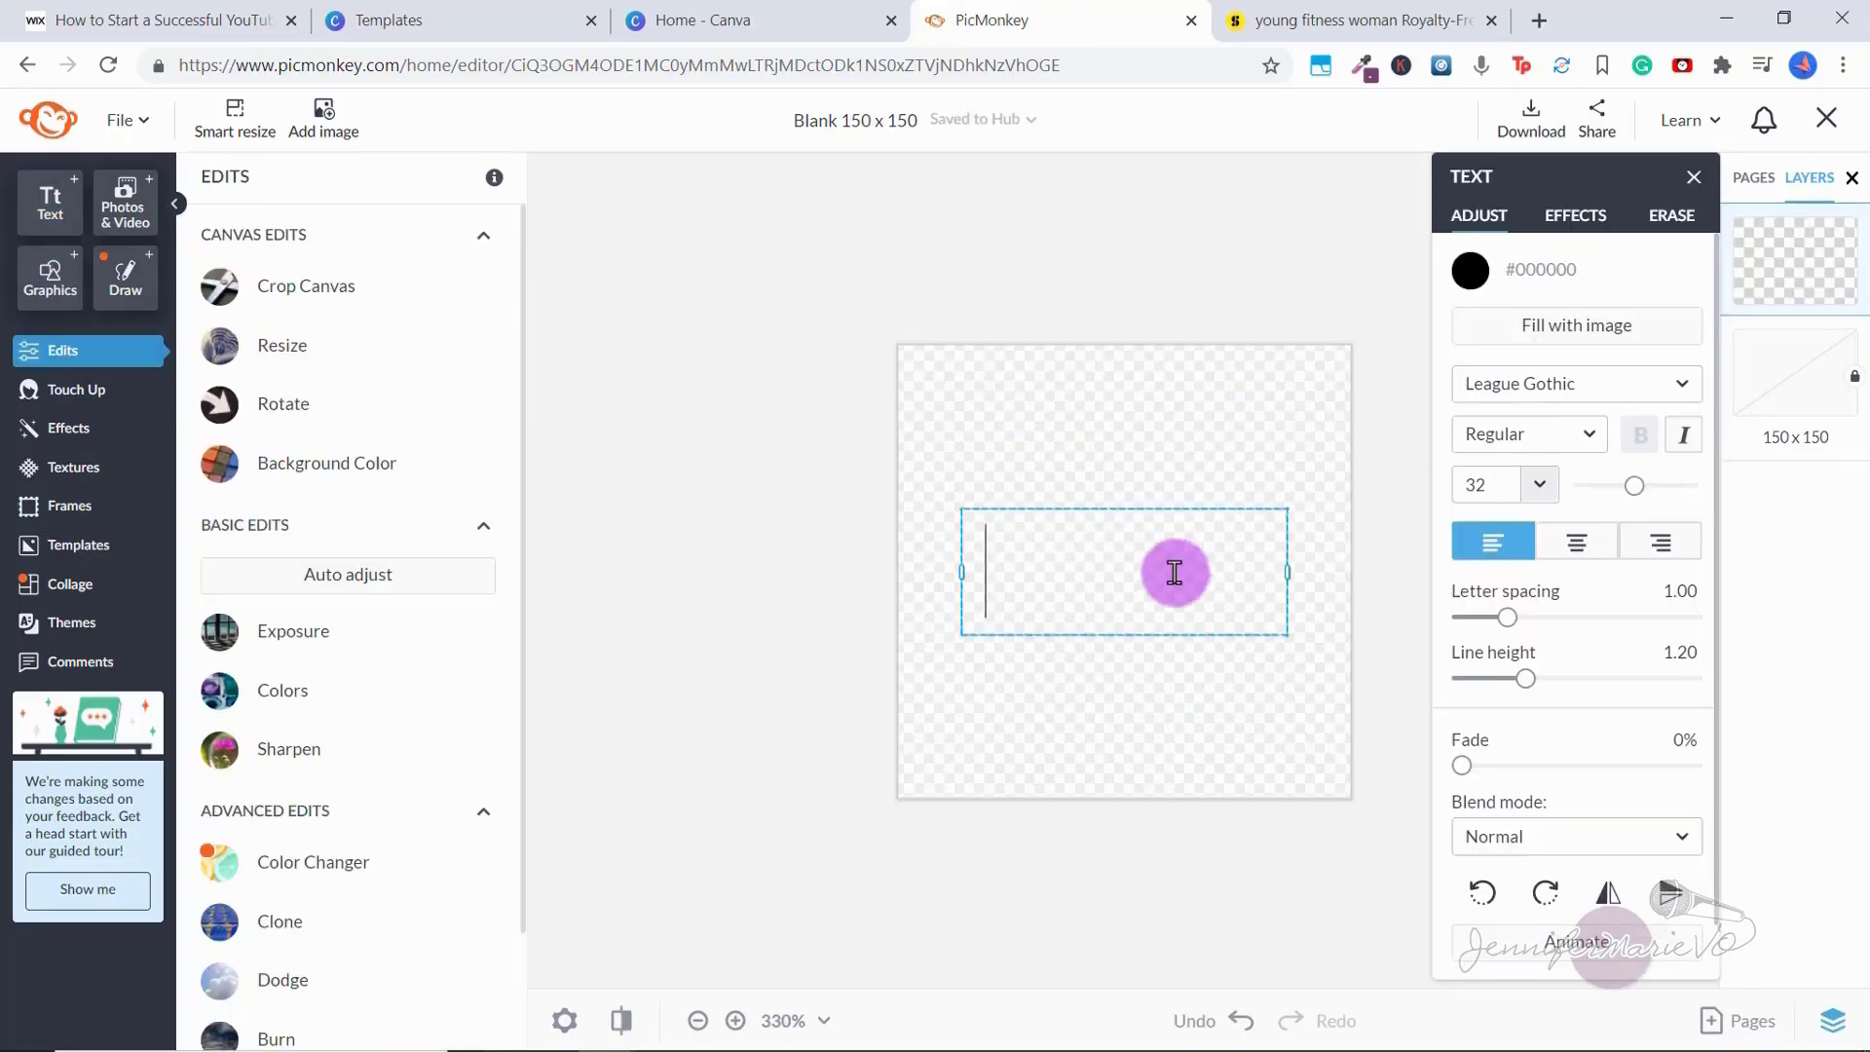
type("Get Fit With Jeanie")
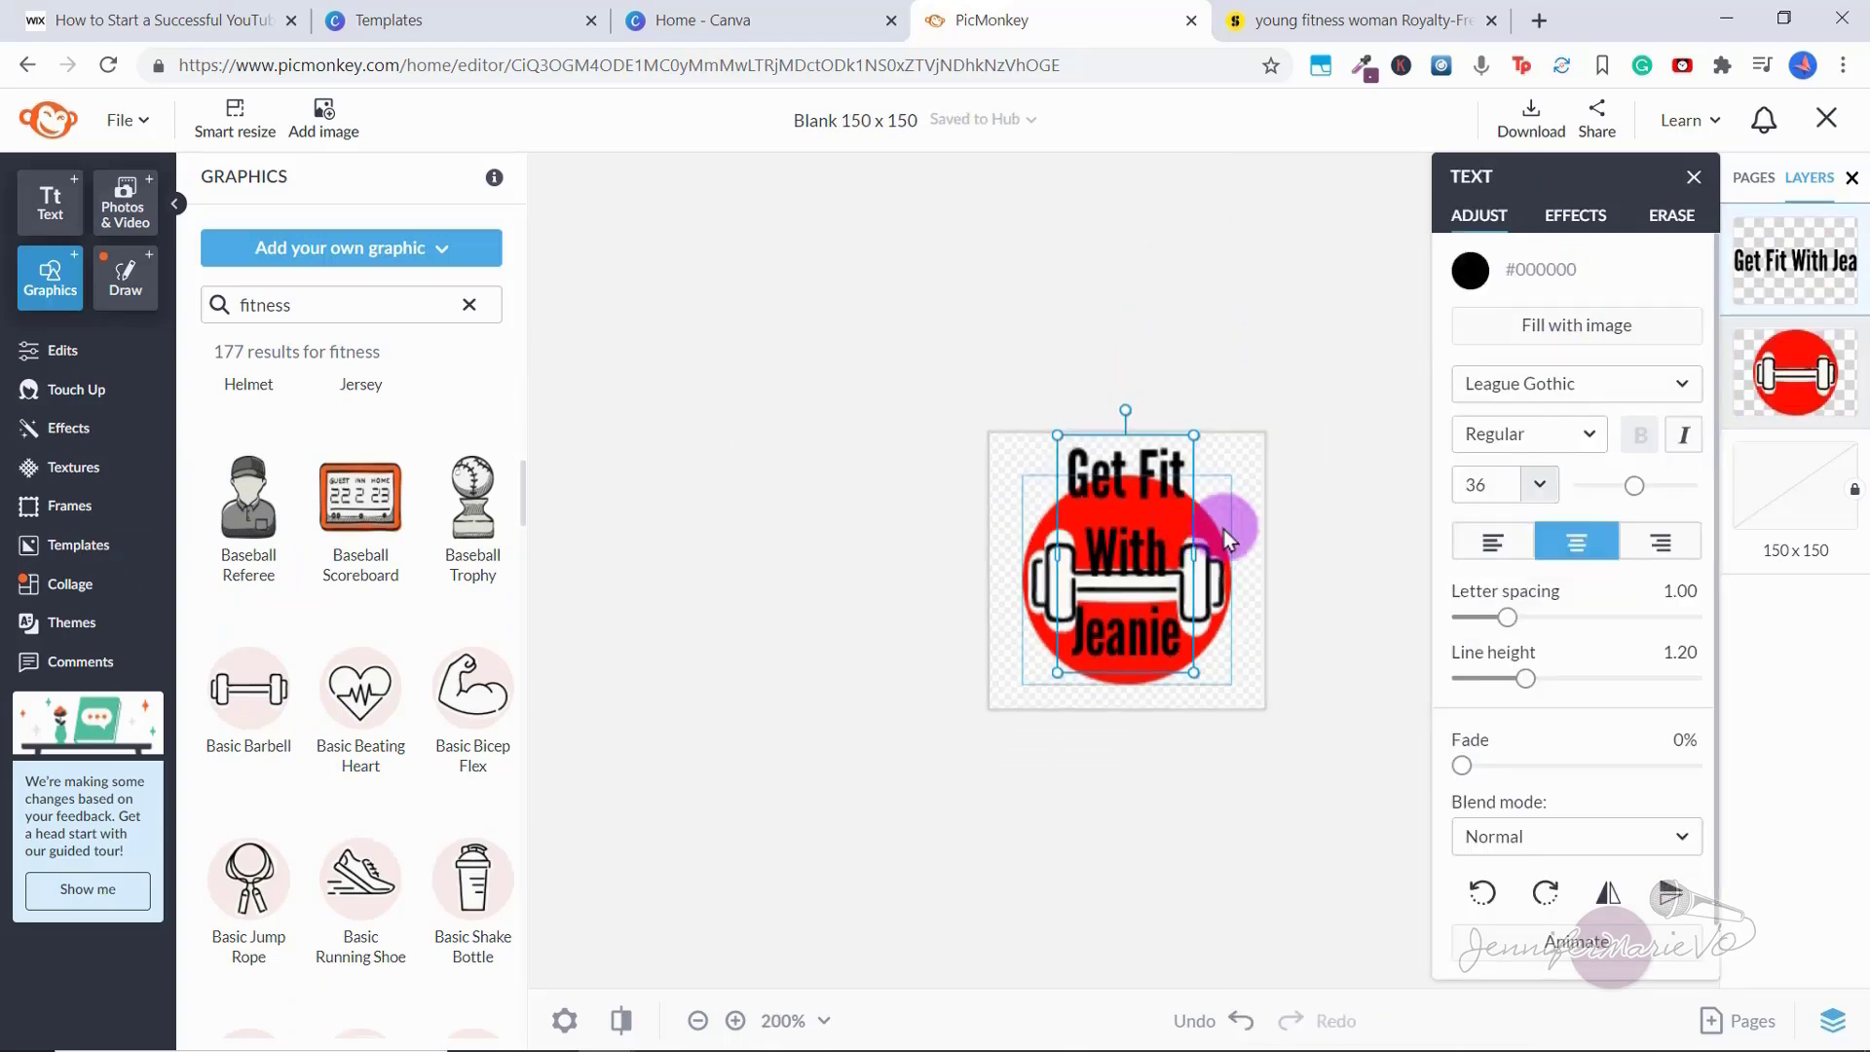
left_click(1574, 216)
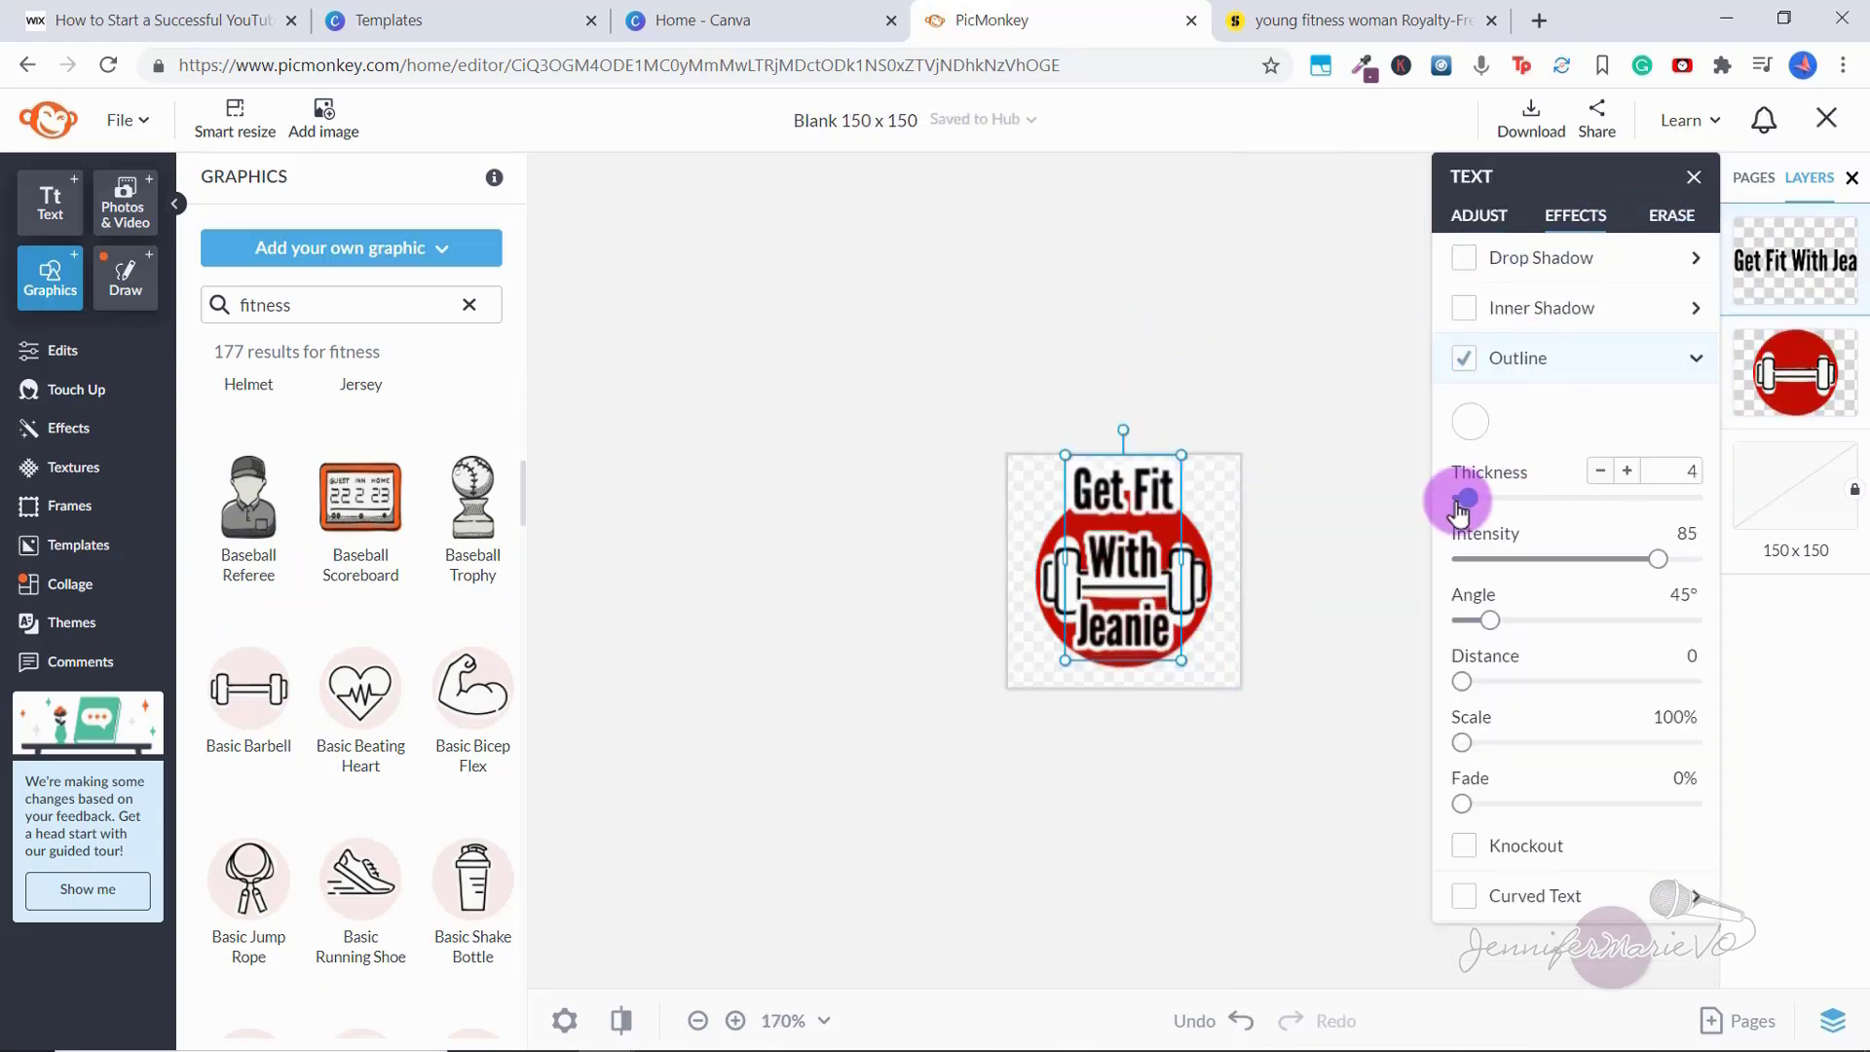
left_click(1531, 113)
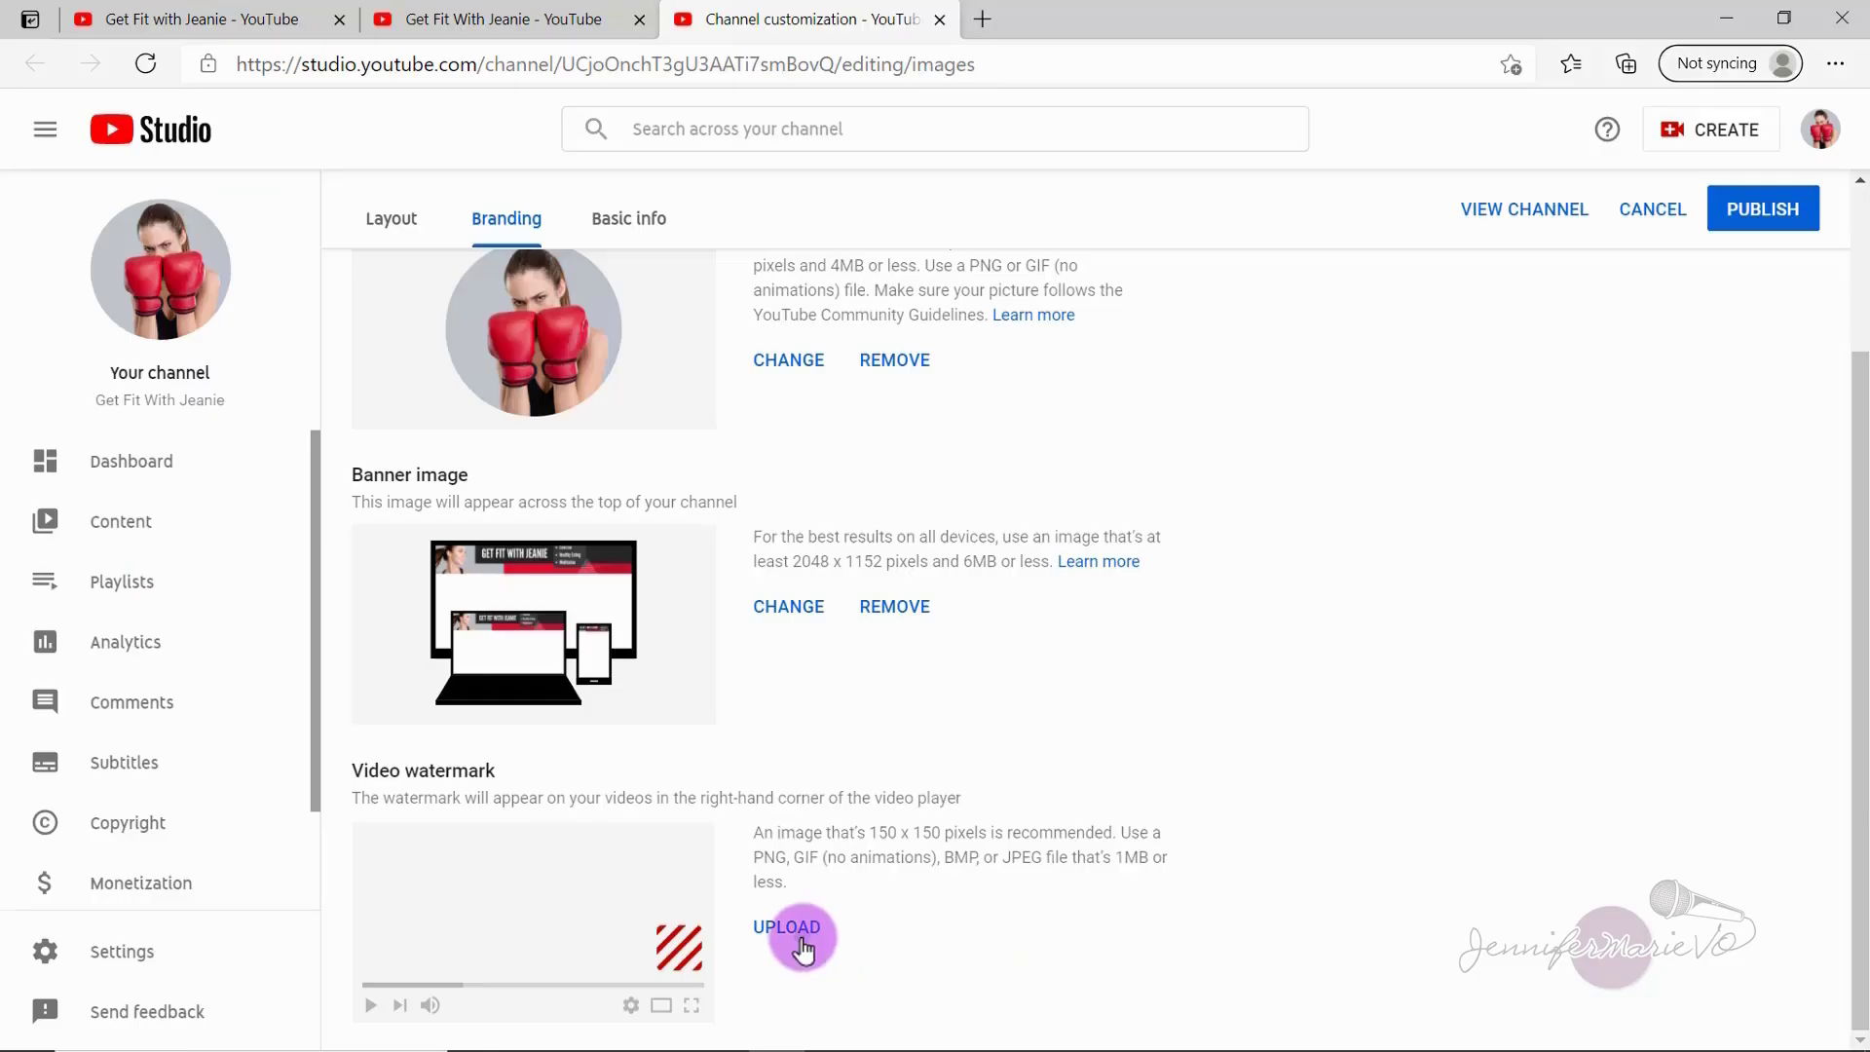
Upload the watermark image, set its display time to Entire video, and publish.
left_click(785, 927)
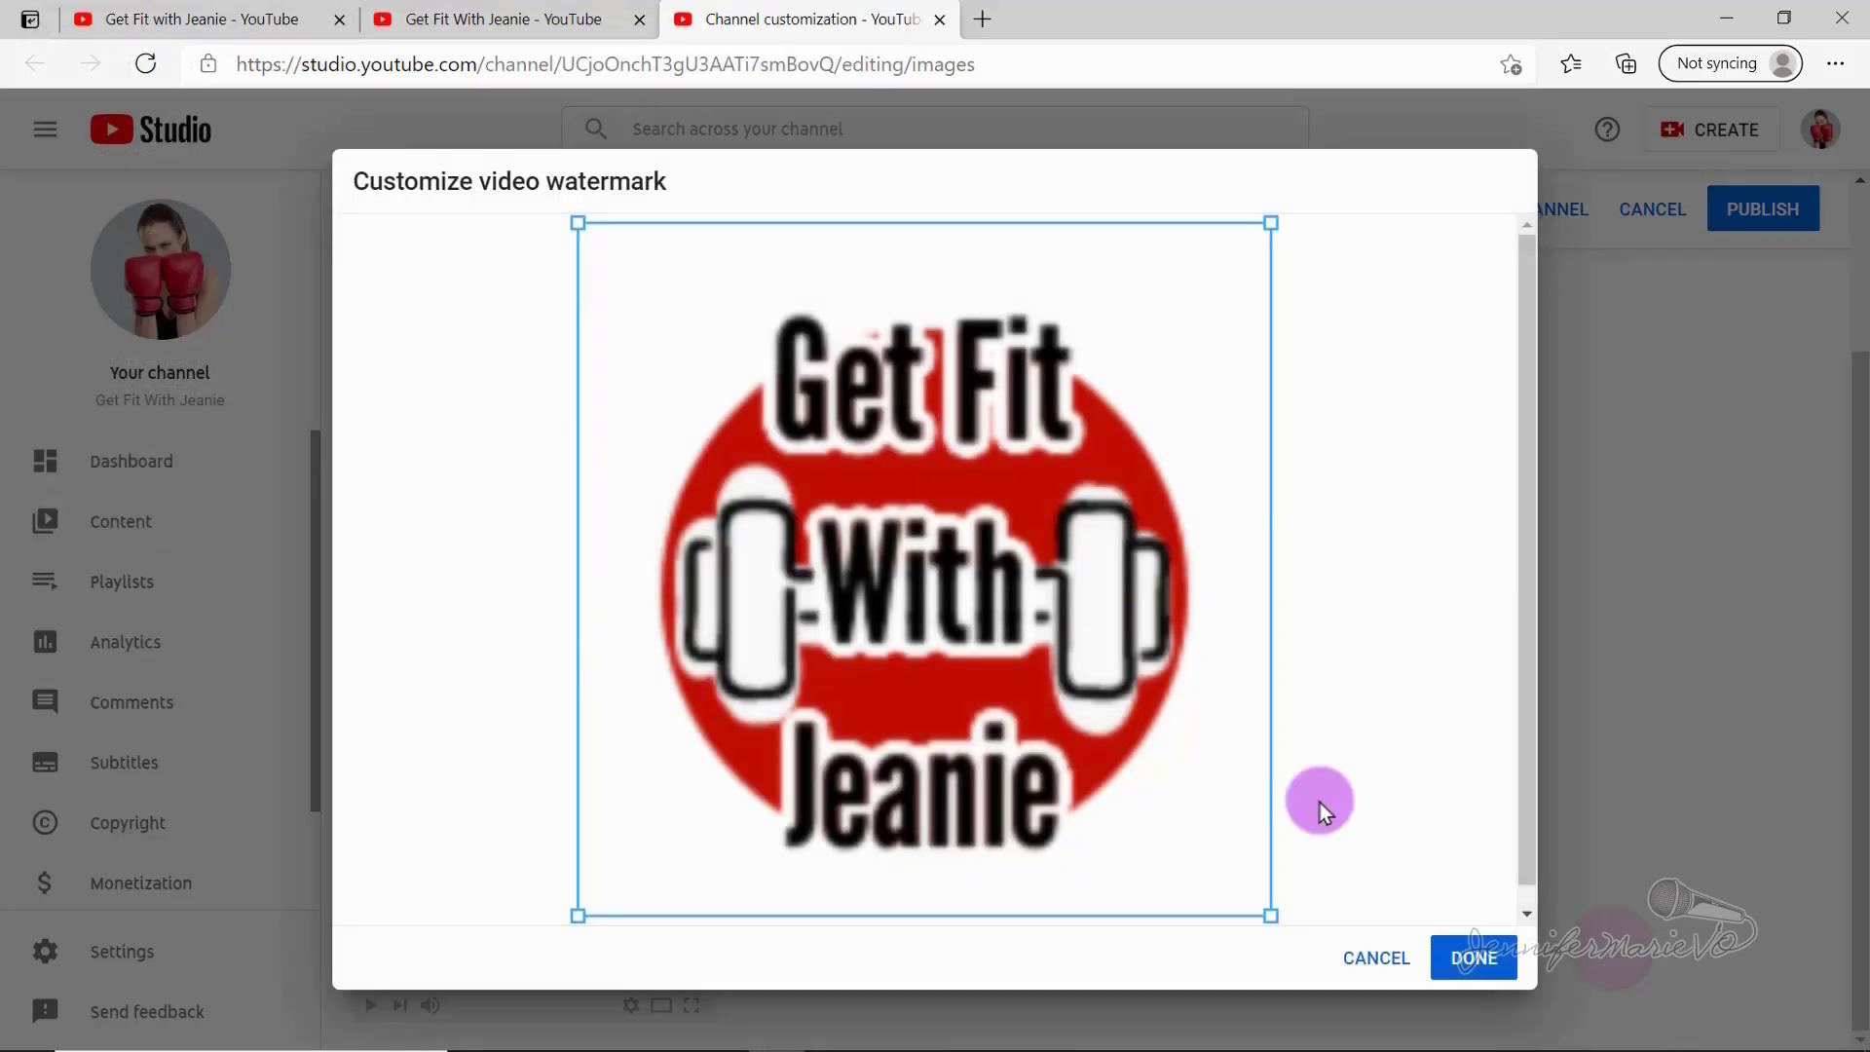
left_click(1472, 958)
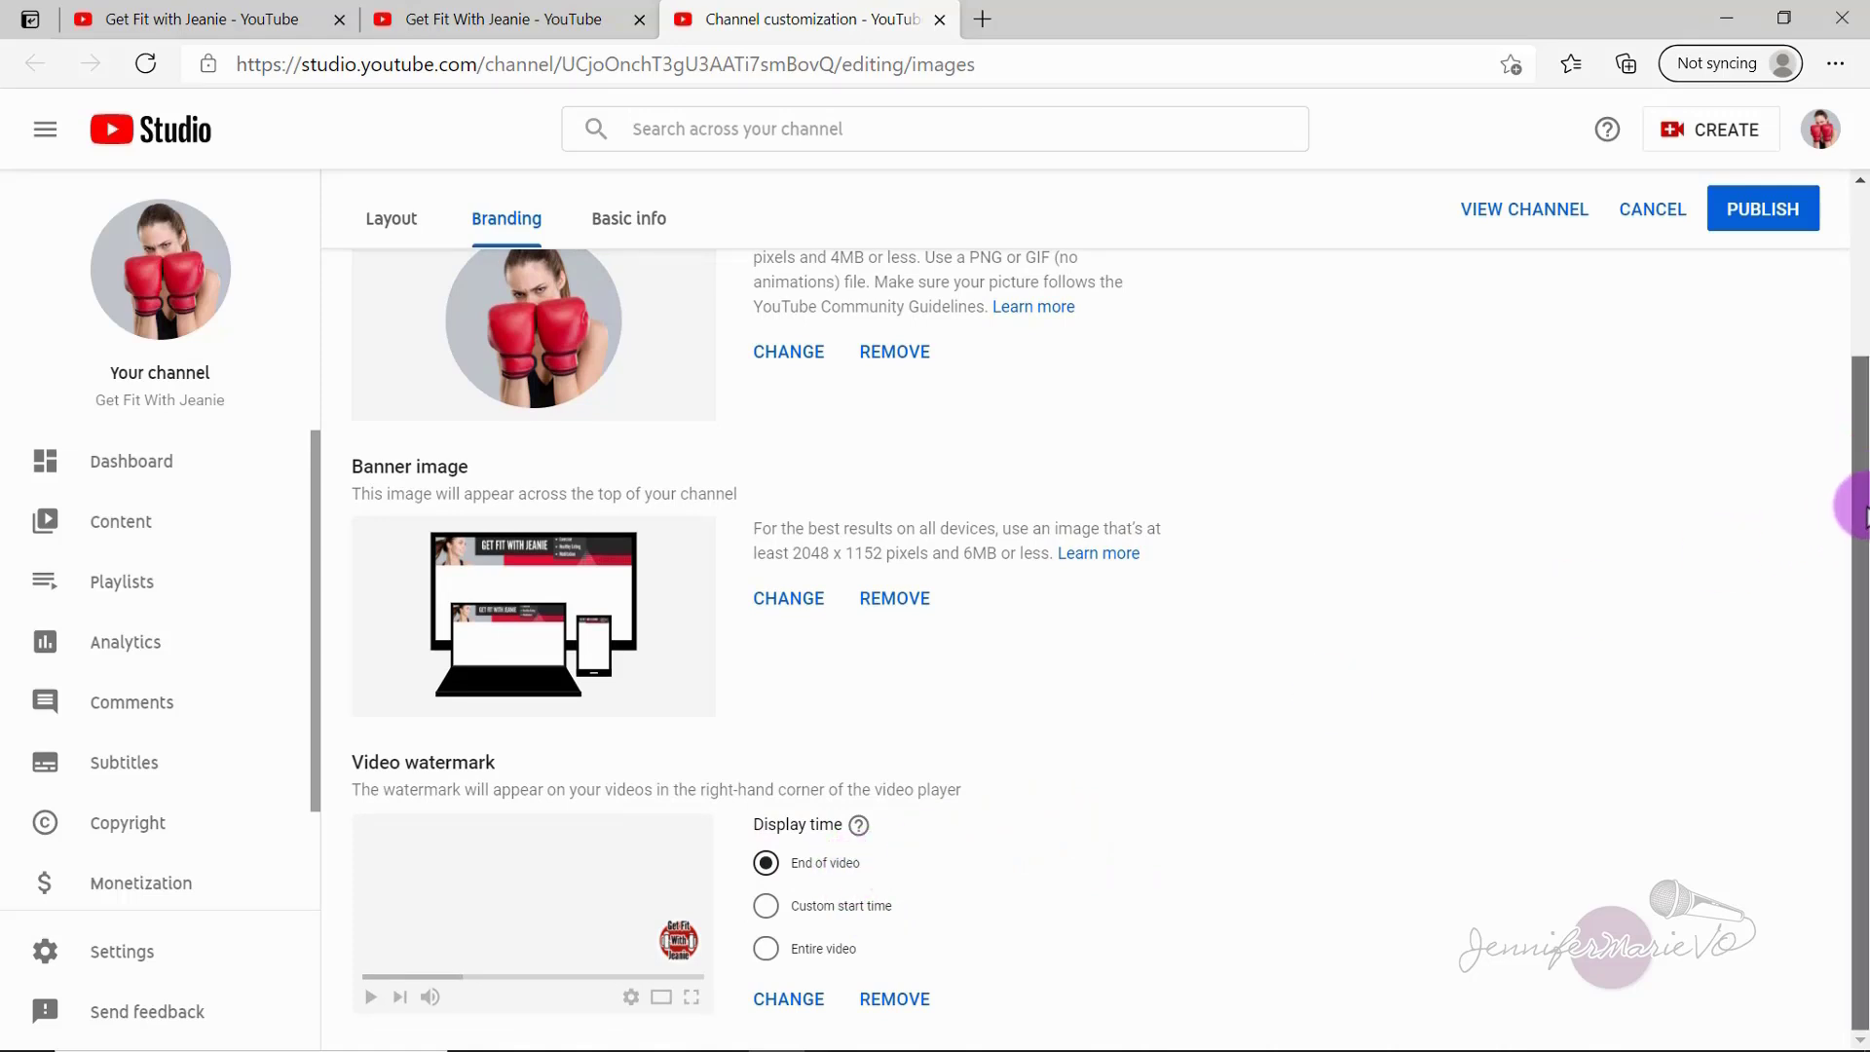
left_click(766, 906)
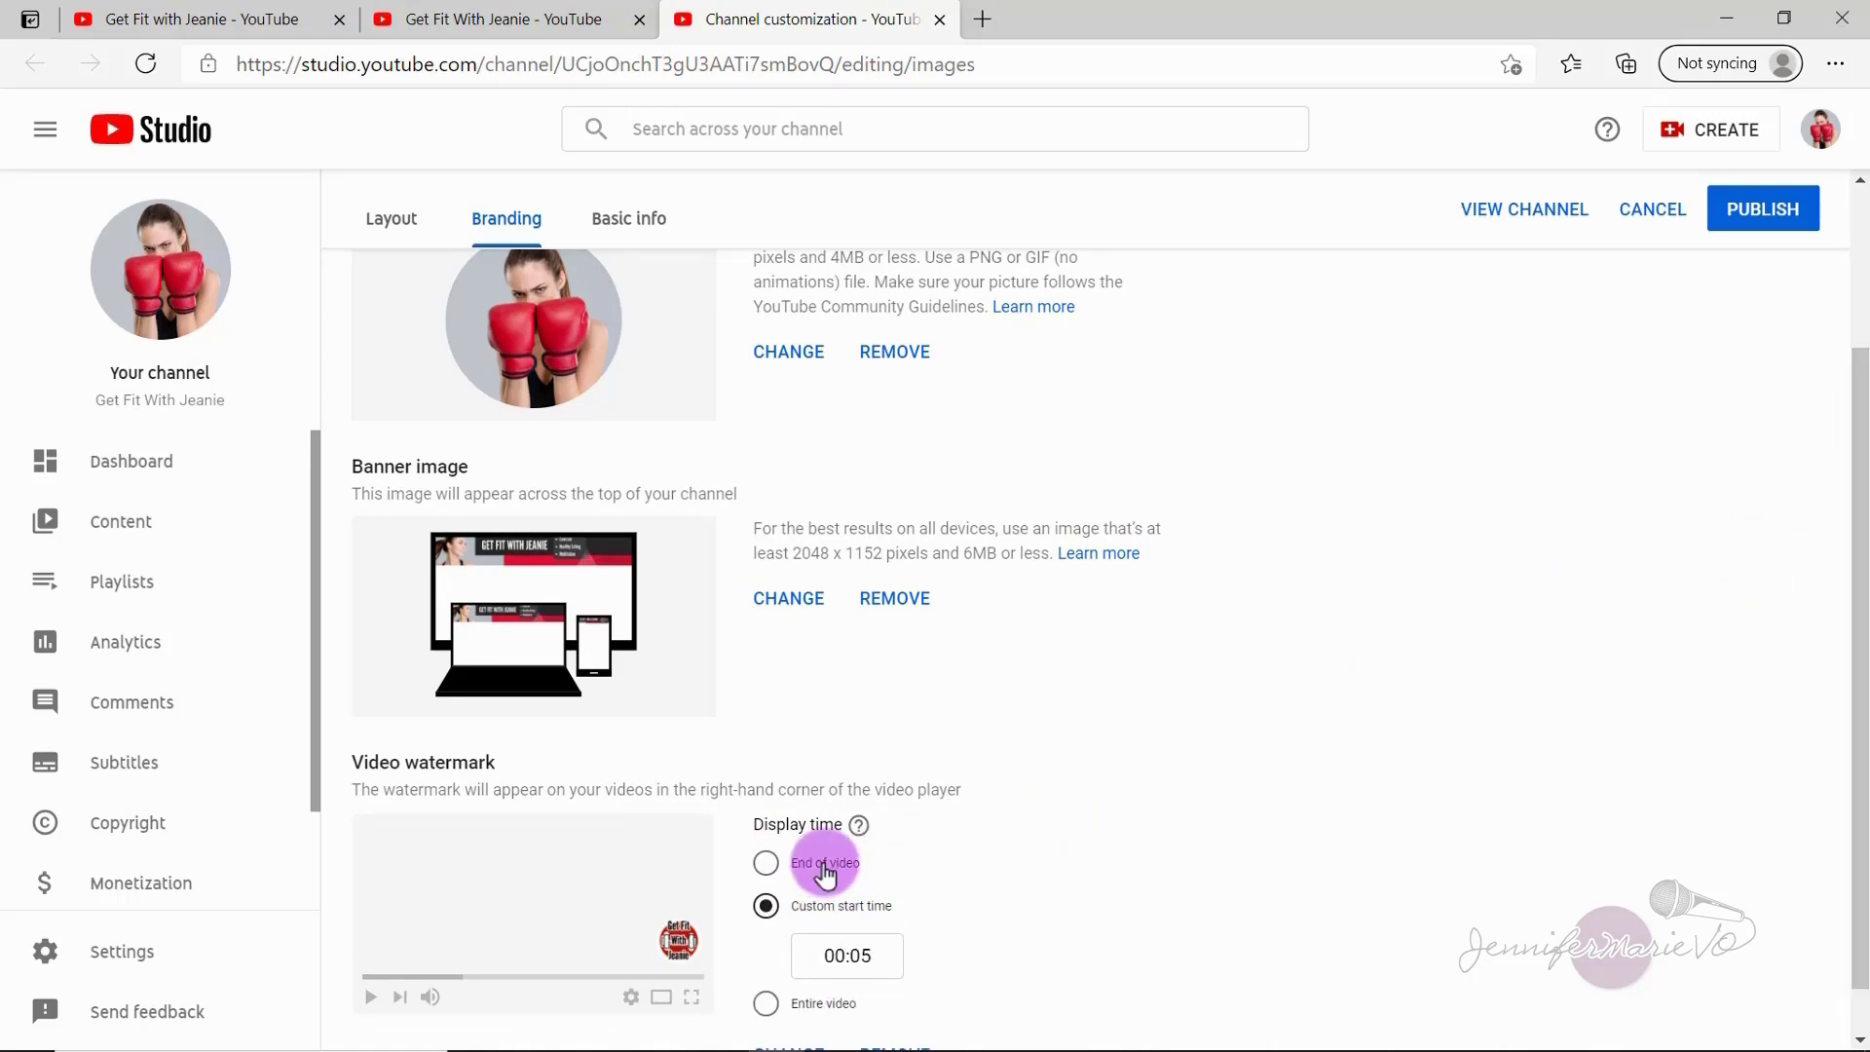
left_click(765, 948)
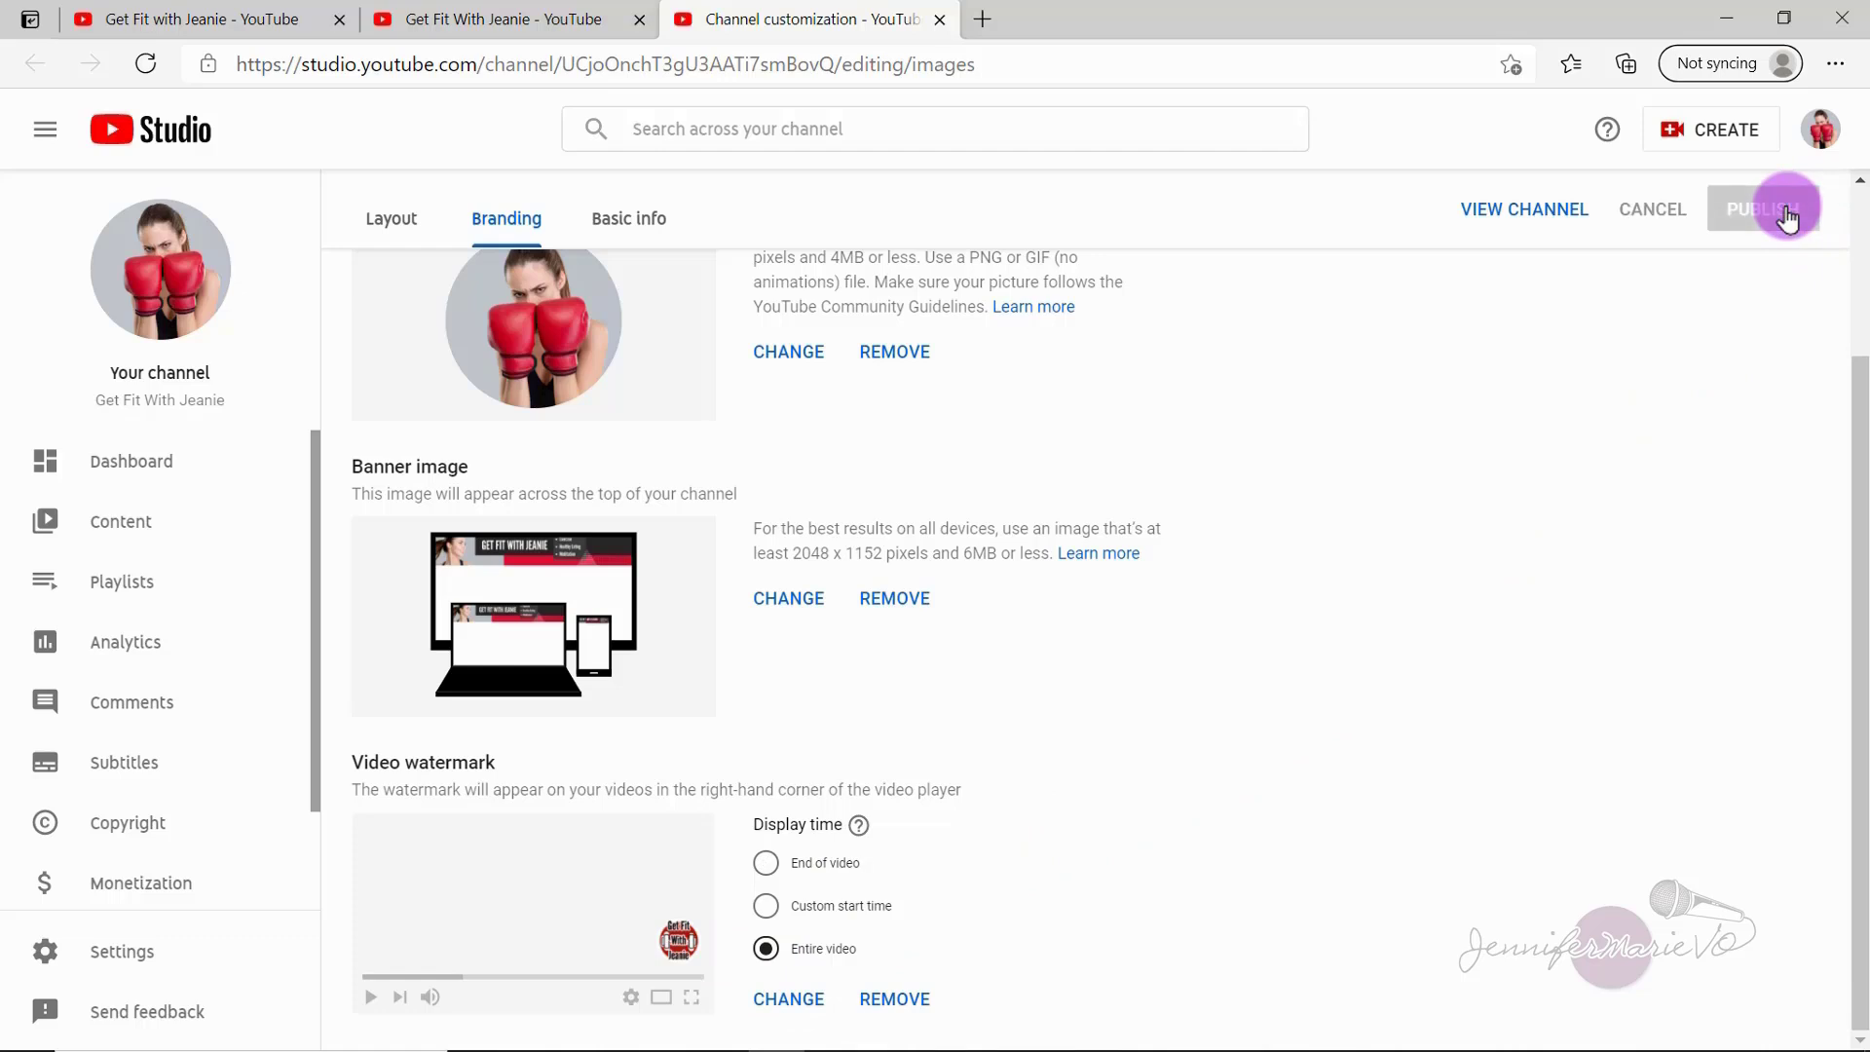
left_click(1763, 208)
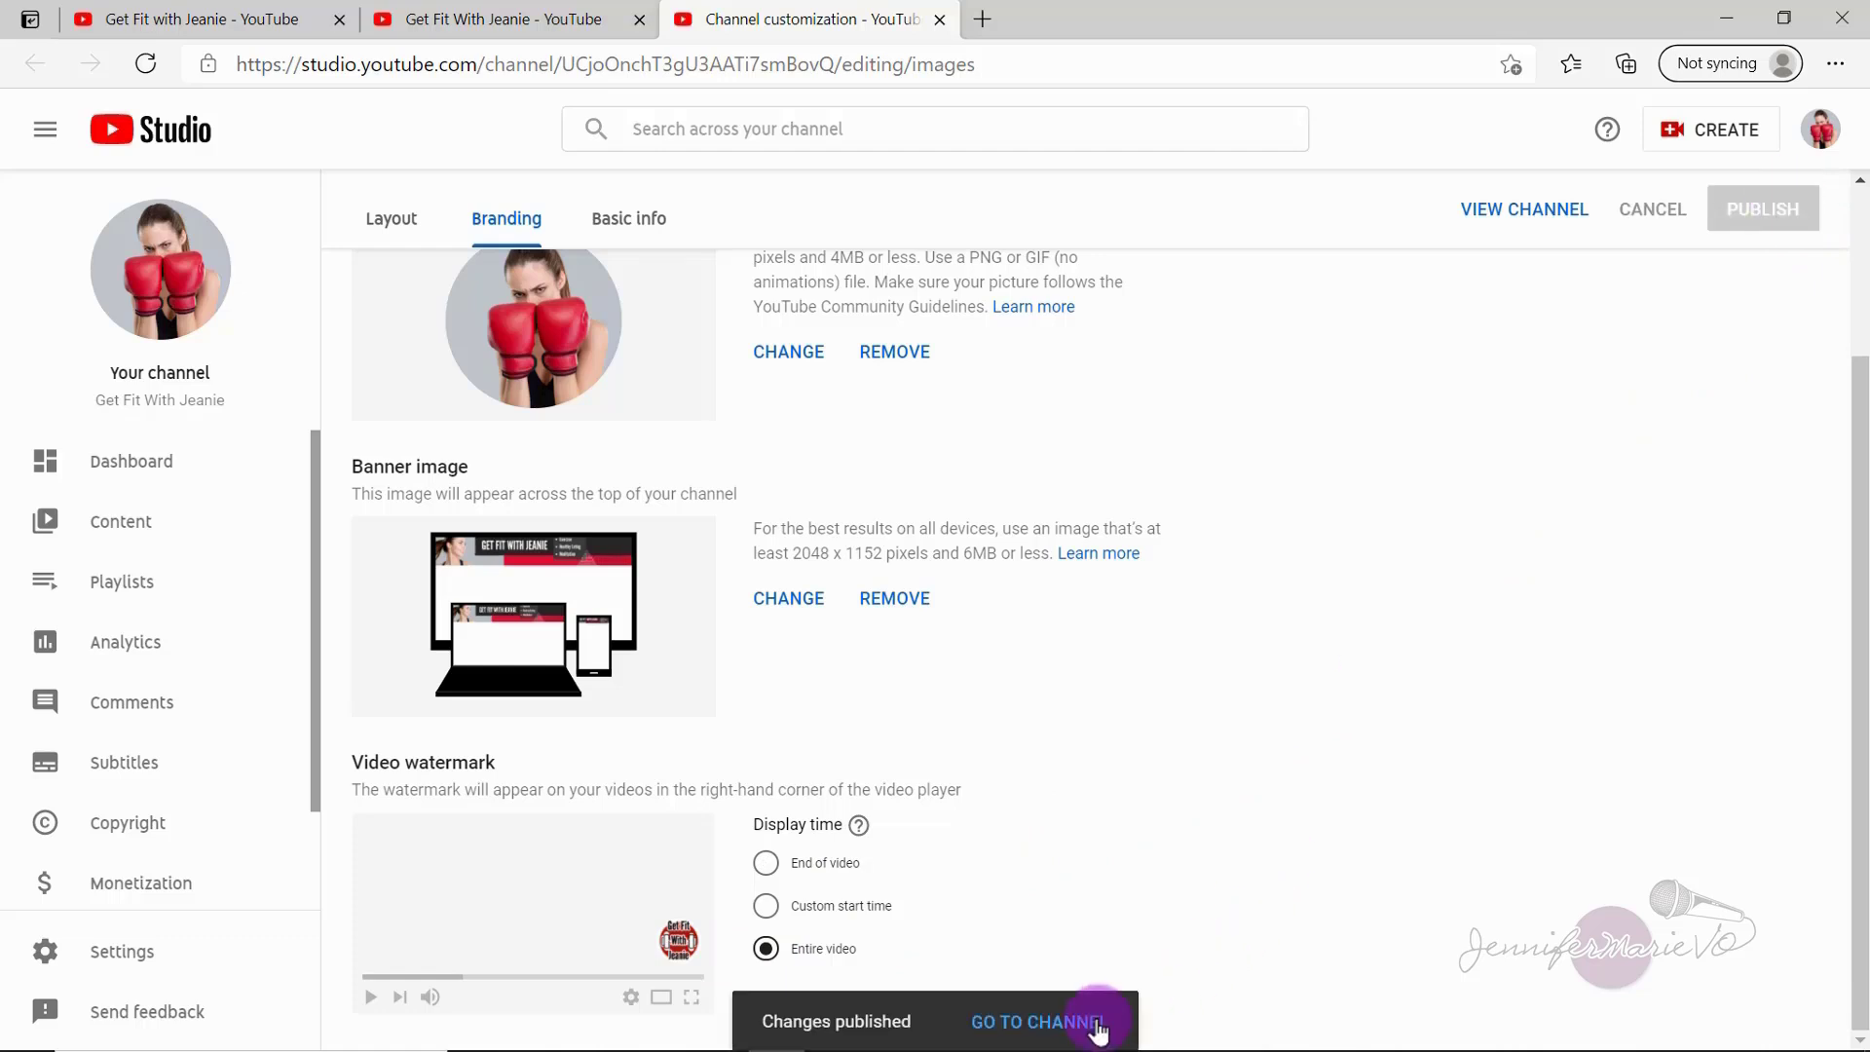
Go to the Get Fit With Jeanie channel page from the Changes published notice.
left_click(1034, 1021)
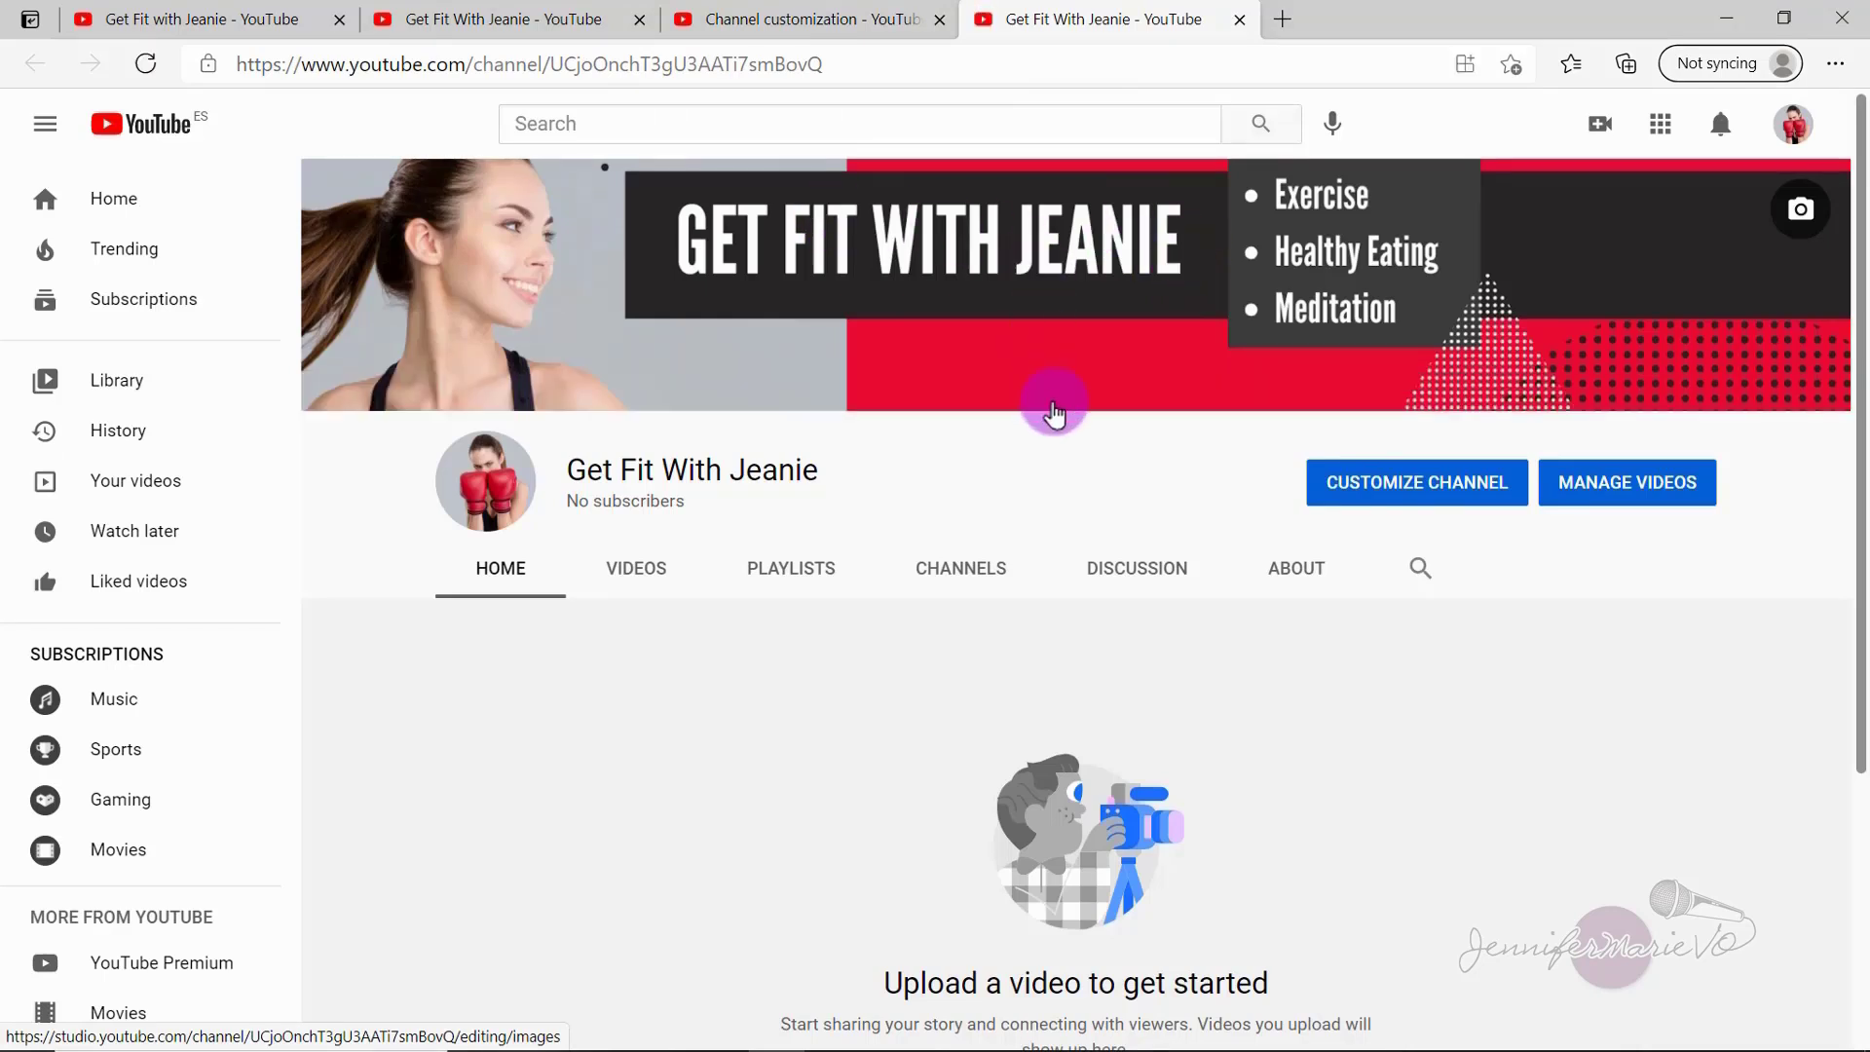
mouse_move(1712, 325)
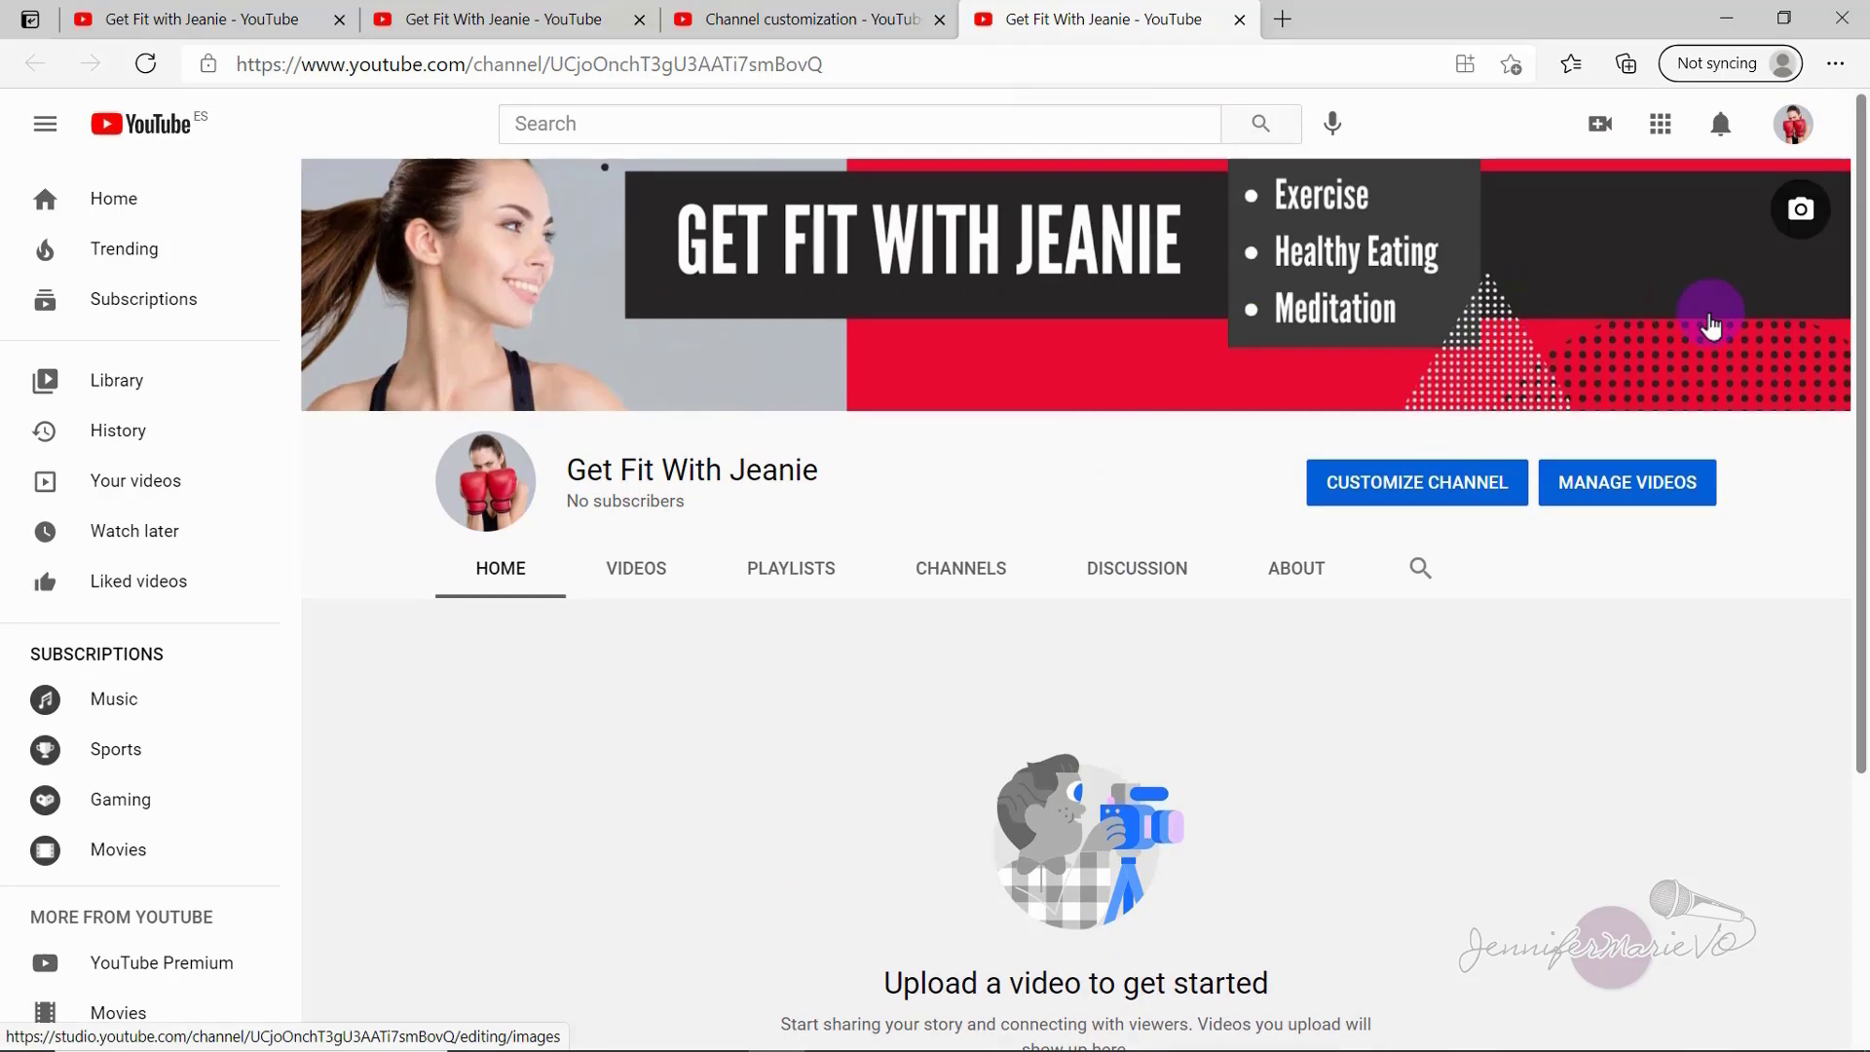
mouse_move(1669, 368)
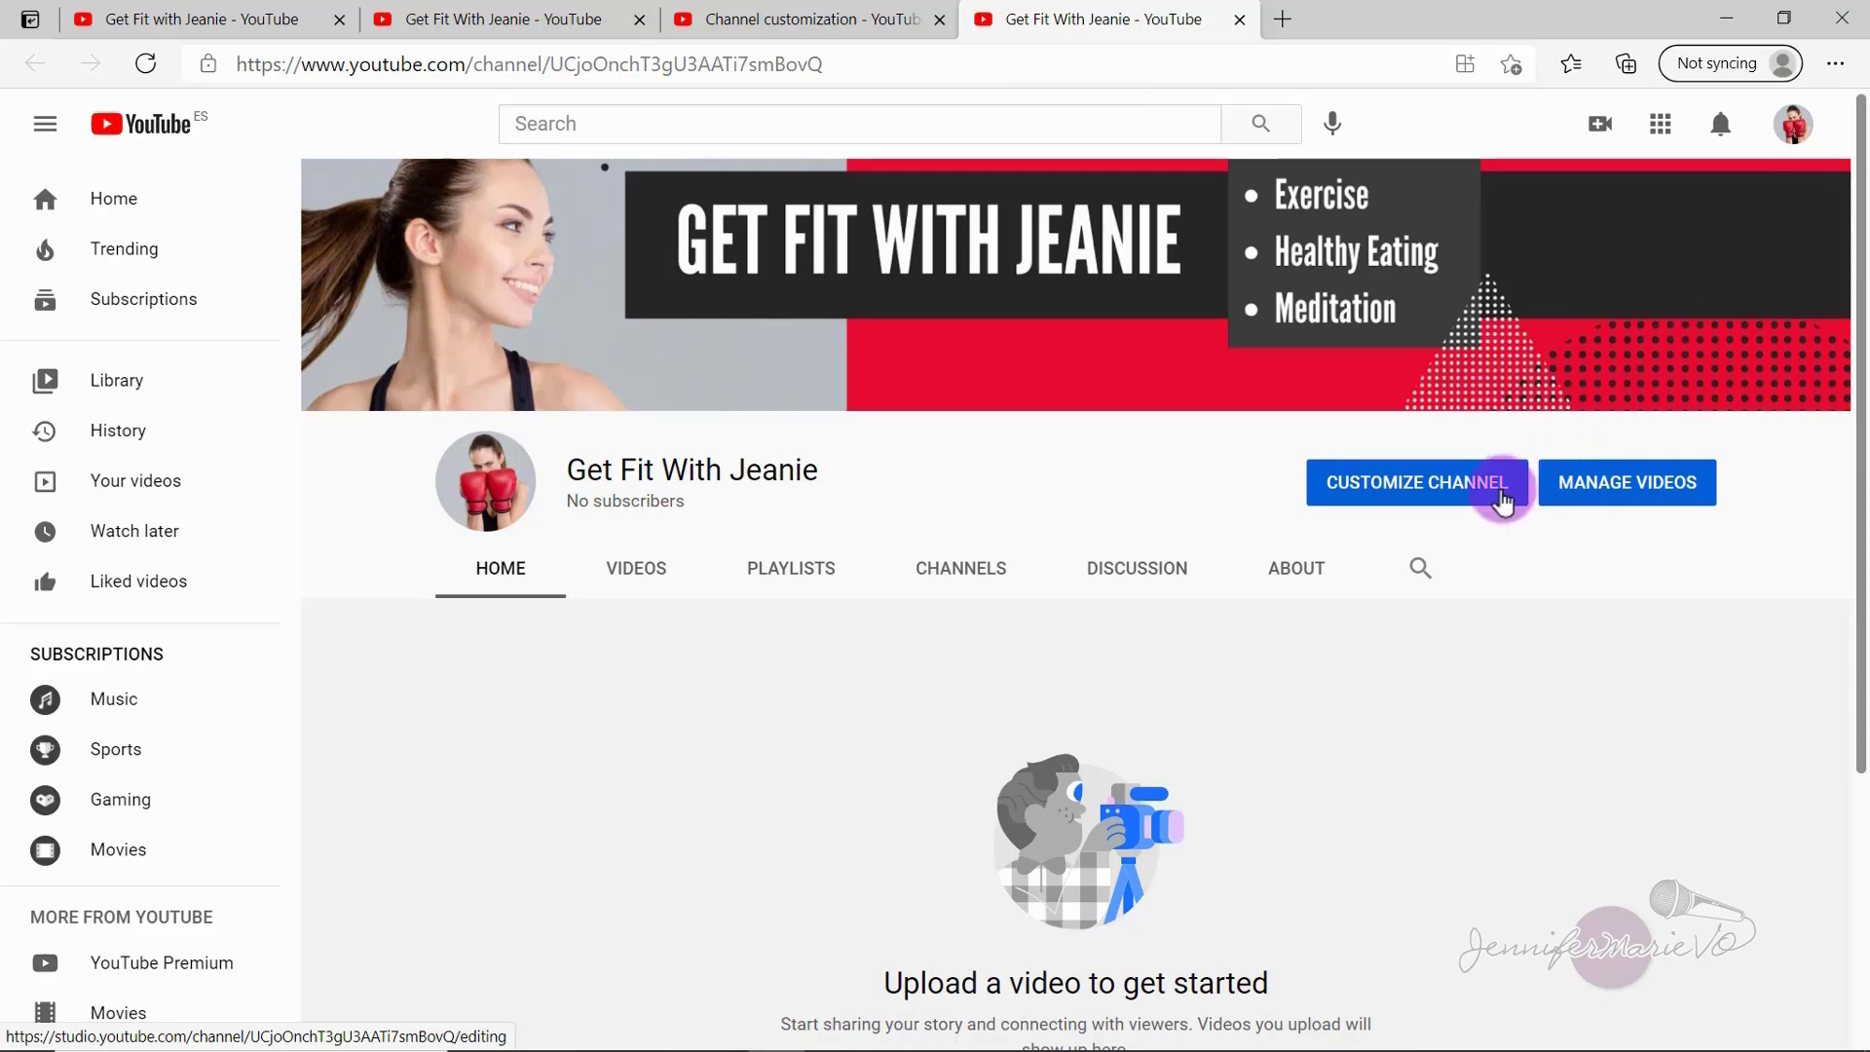
Add website and Facebook links titled 'Get Fit With J...' in the channel's Basic info.
left_click(1412, 481)
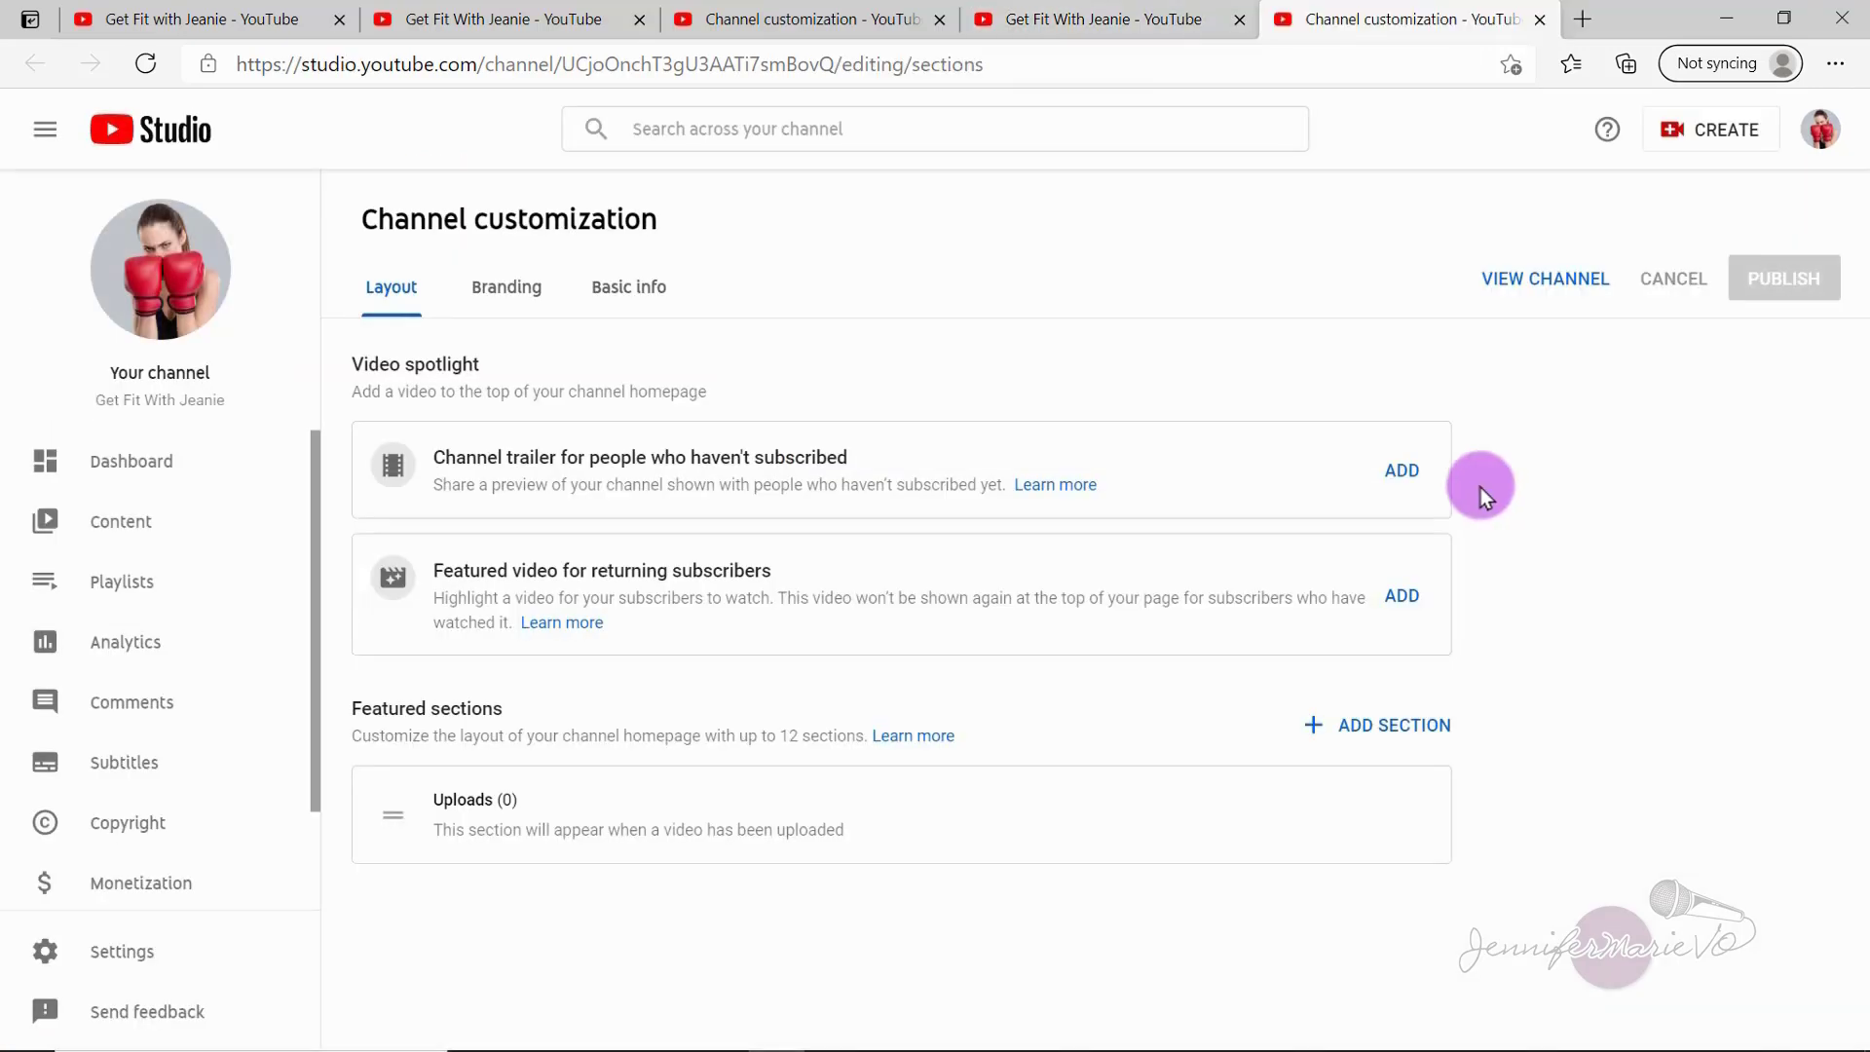
left_click(629, 286)
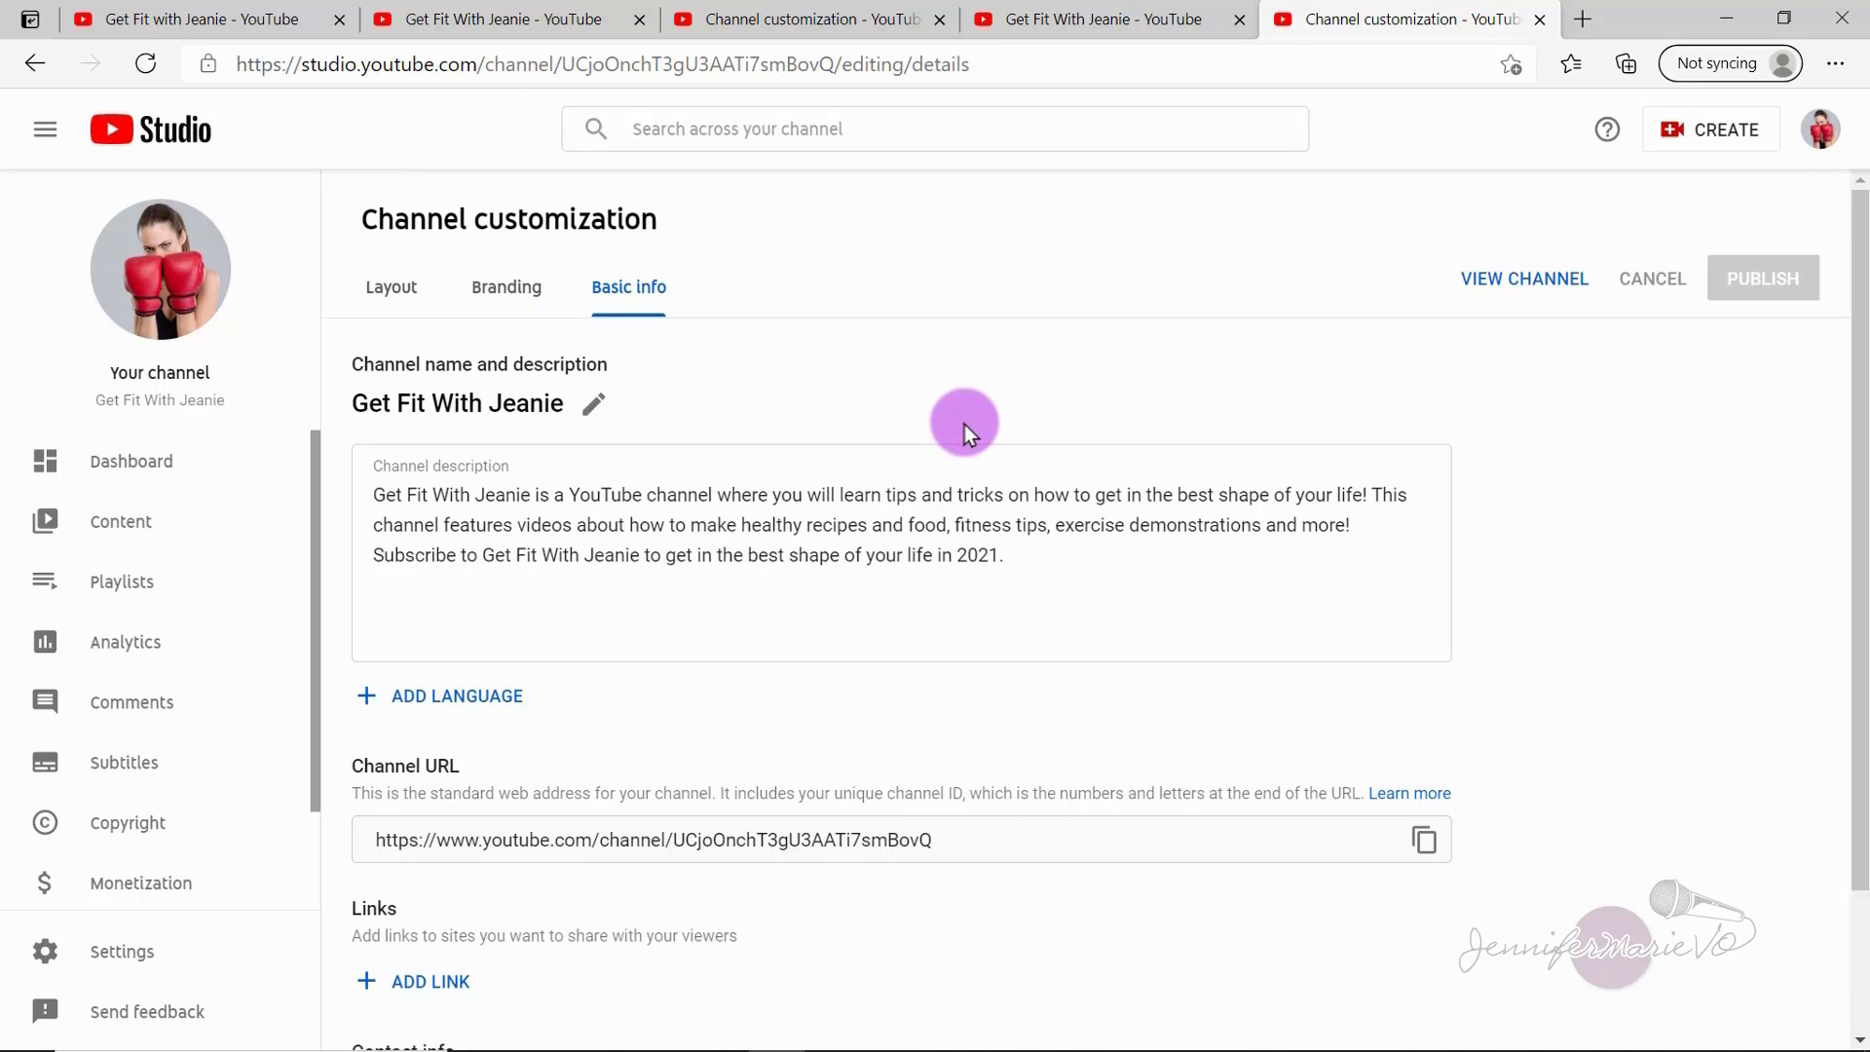
scroll("down", 3)
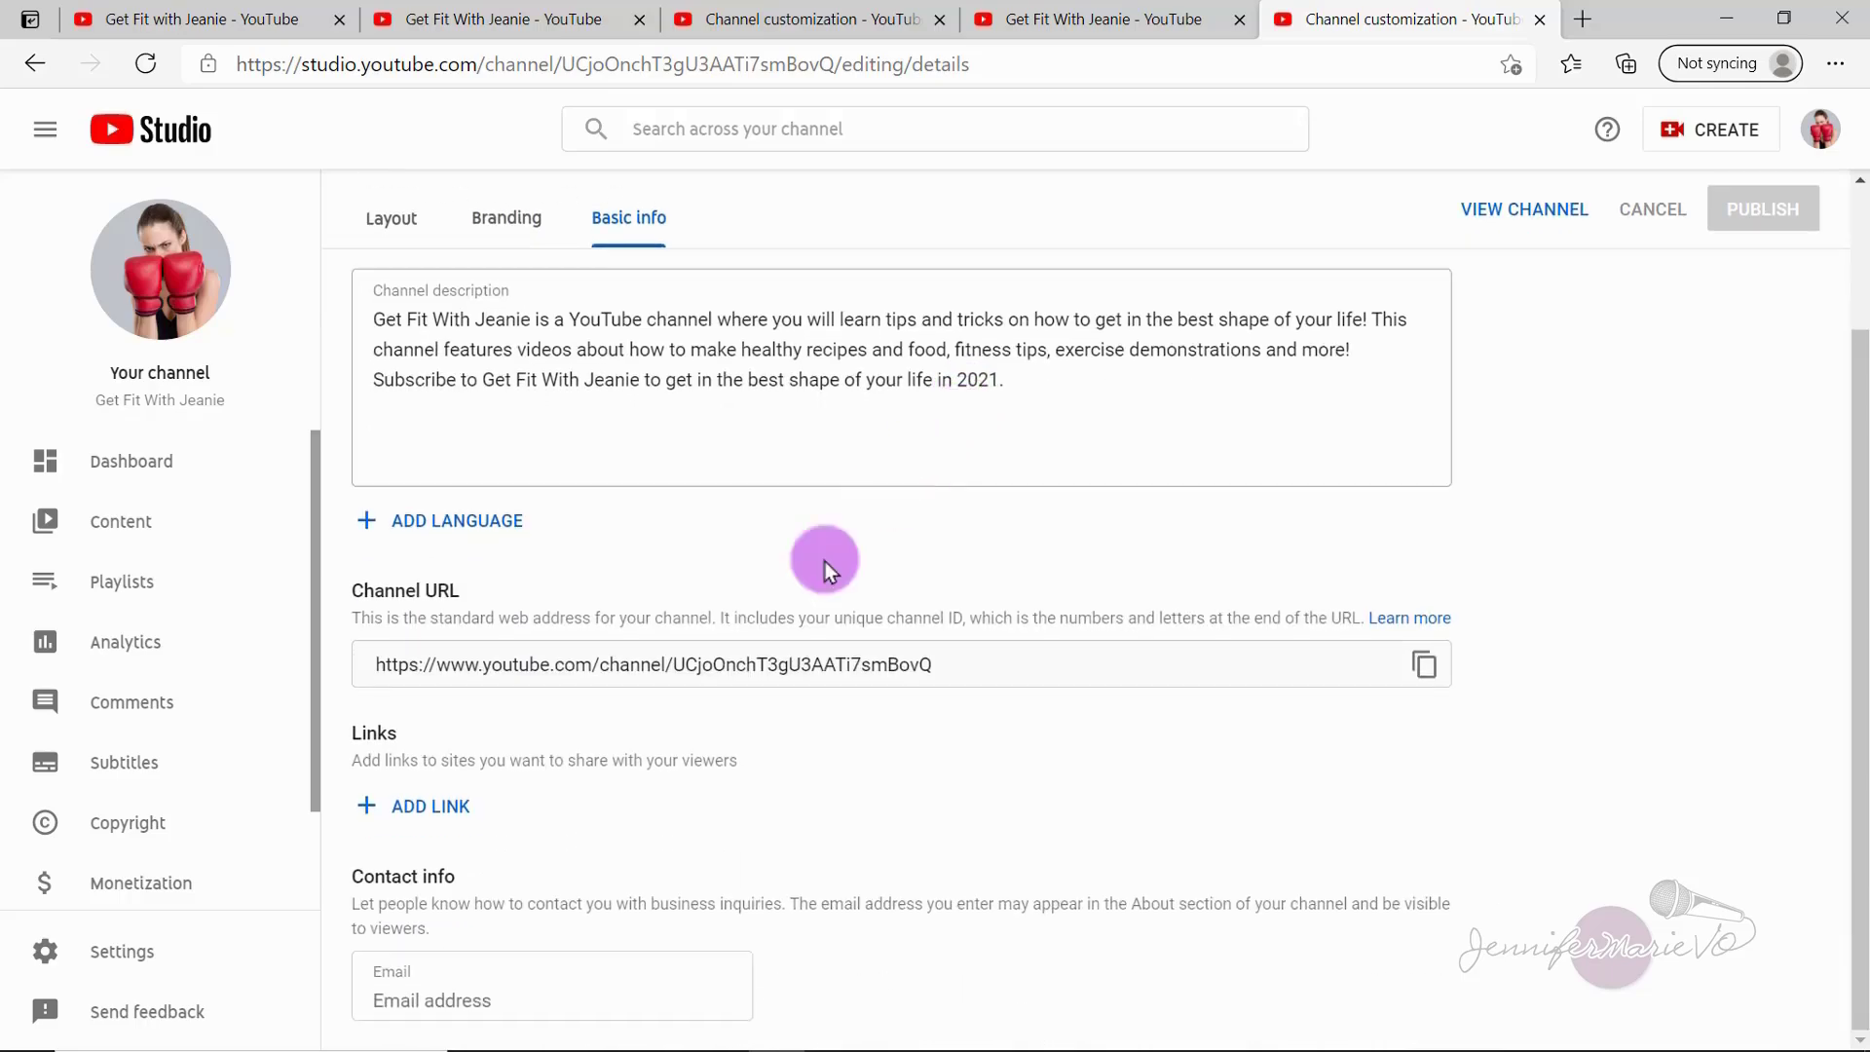
type("Get Fit With Jeanie")
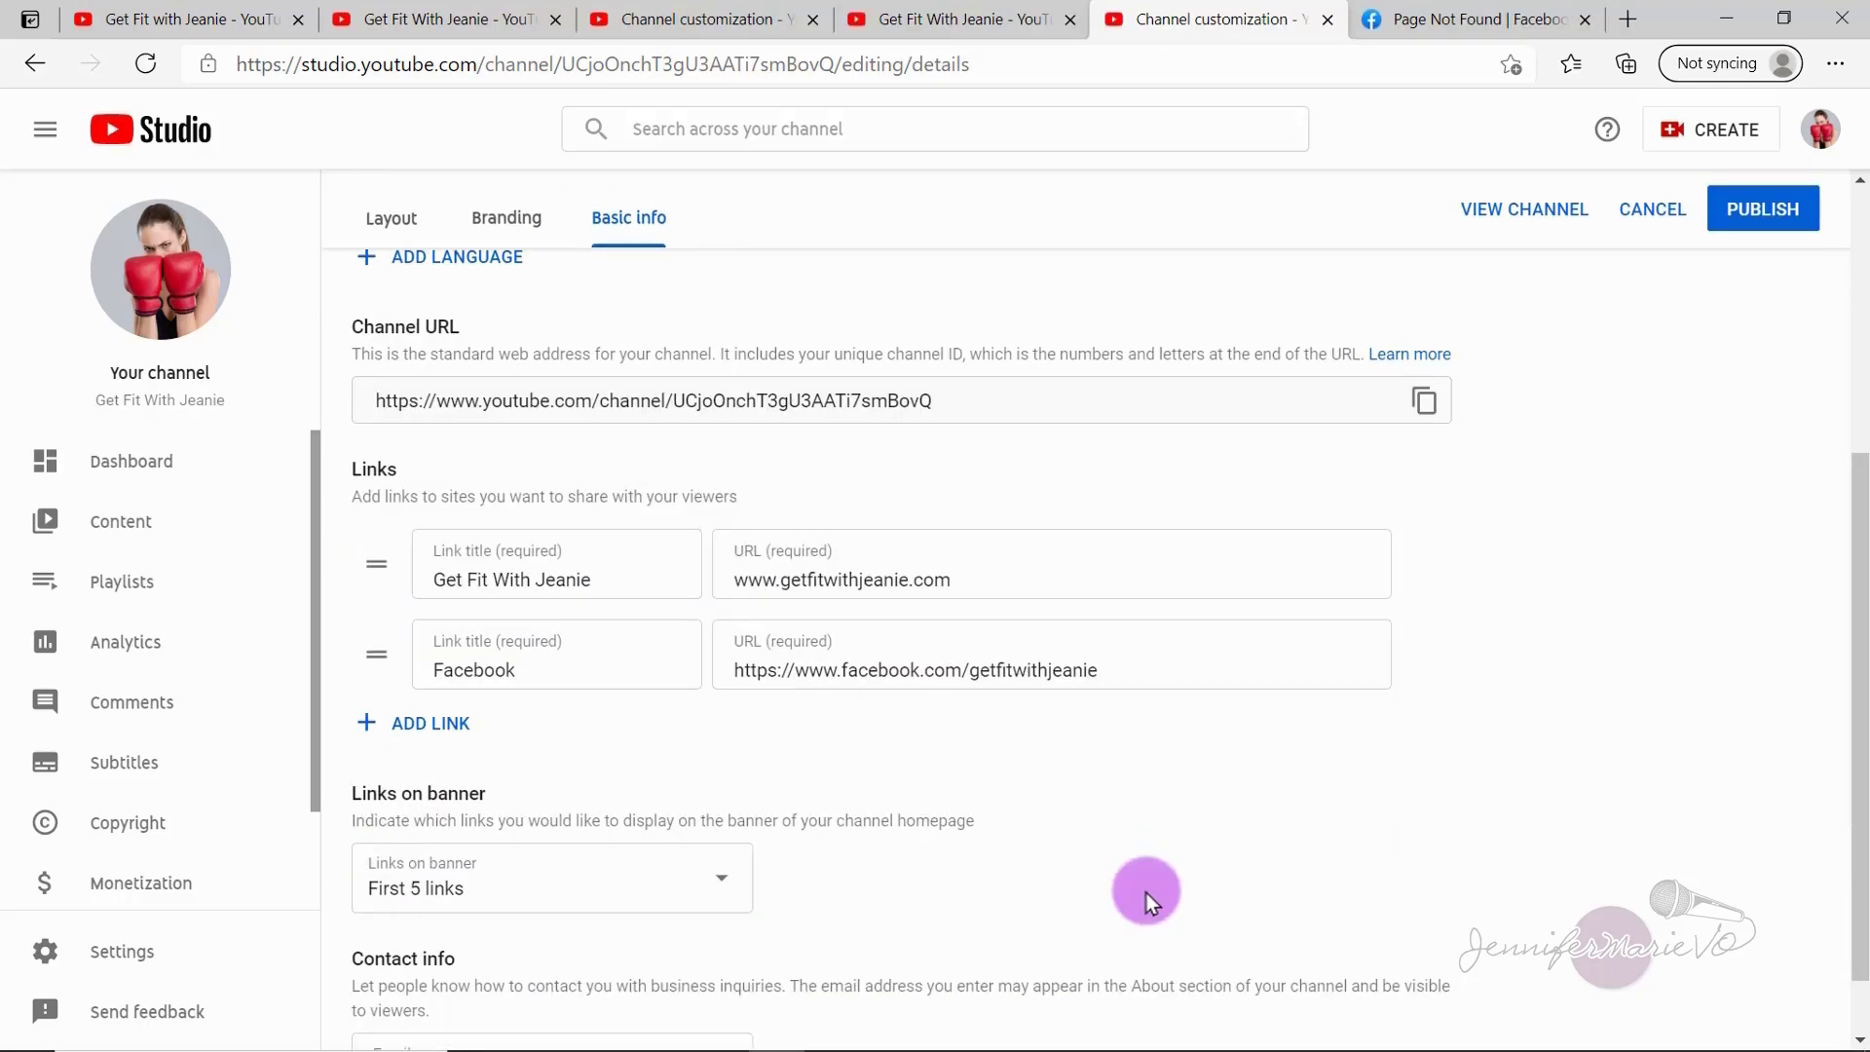
scroll("down", 3)
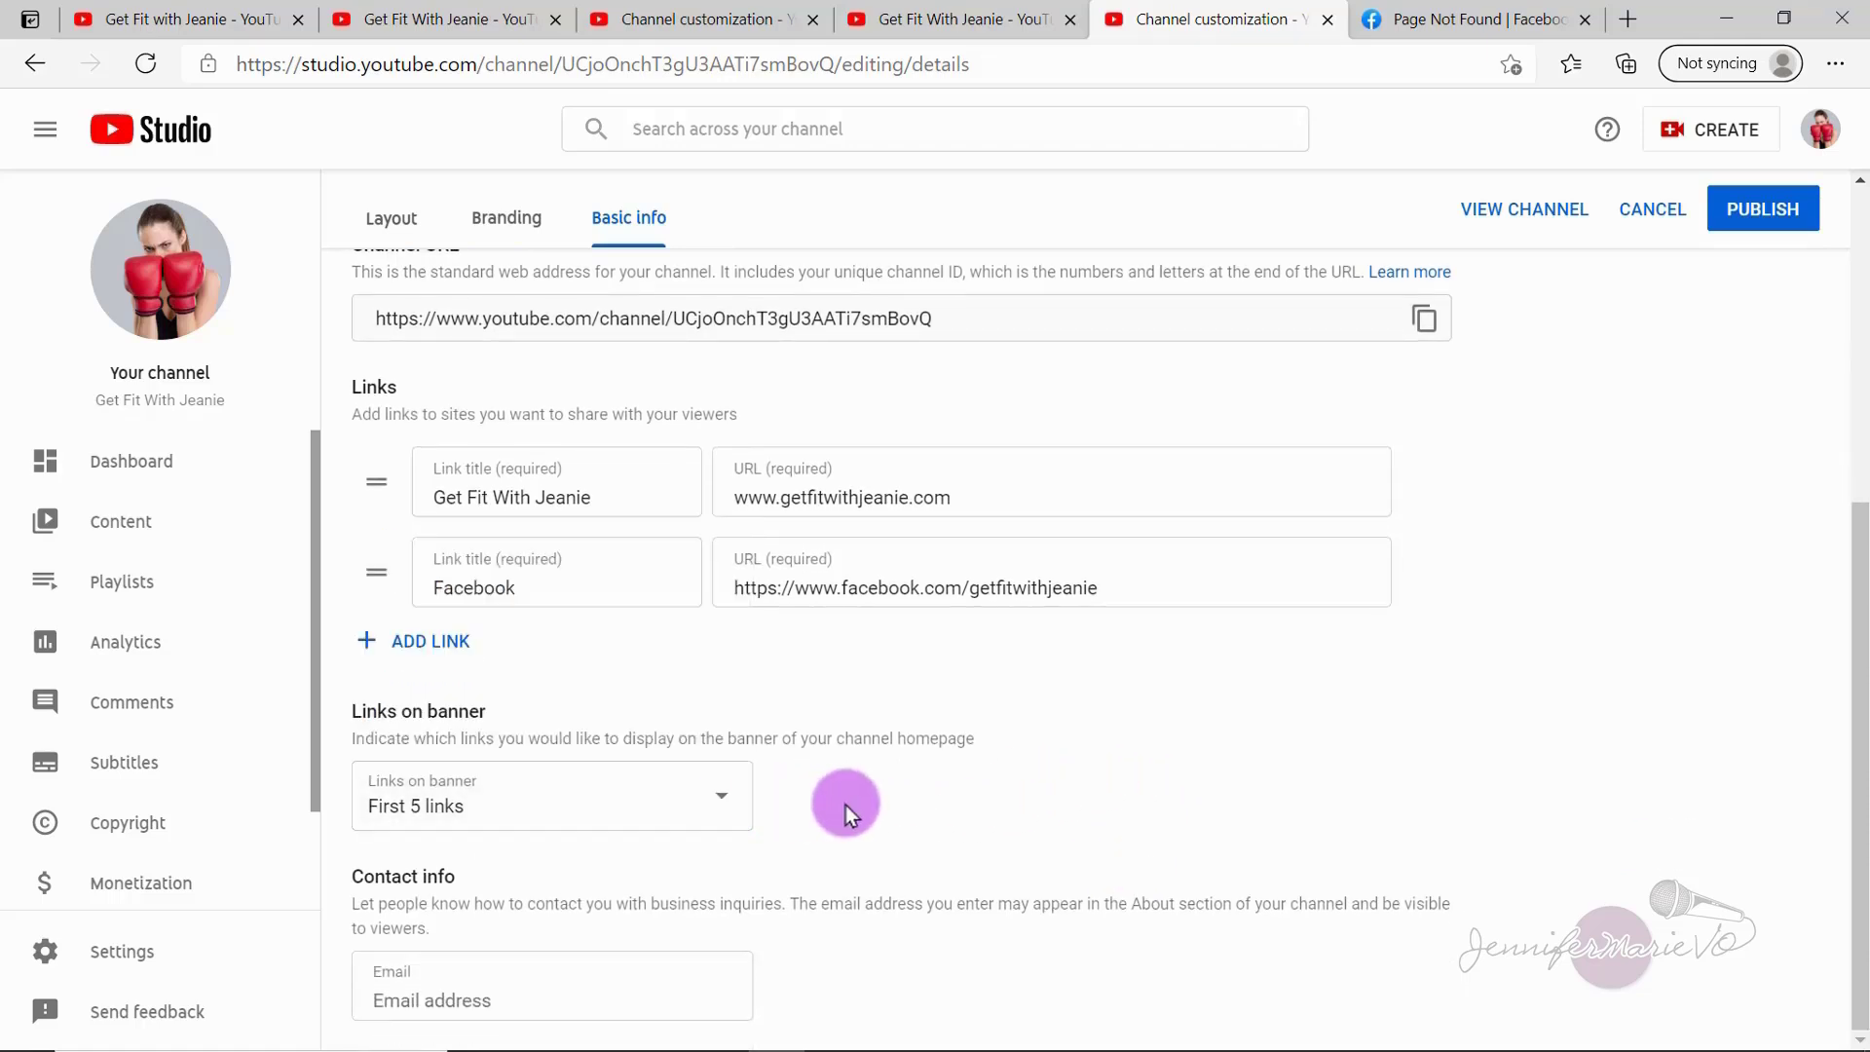
left_click(551, 999)
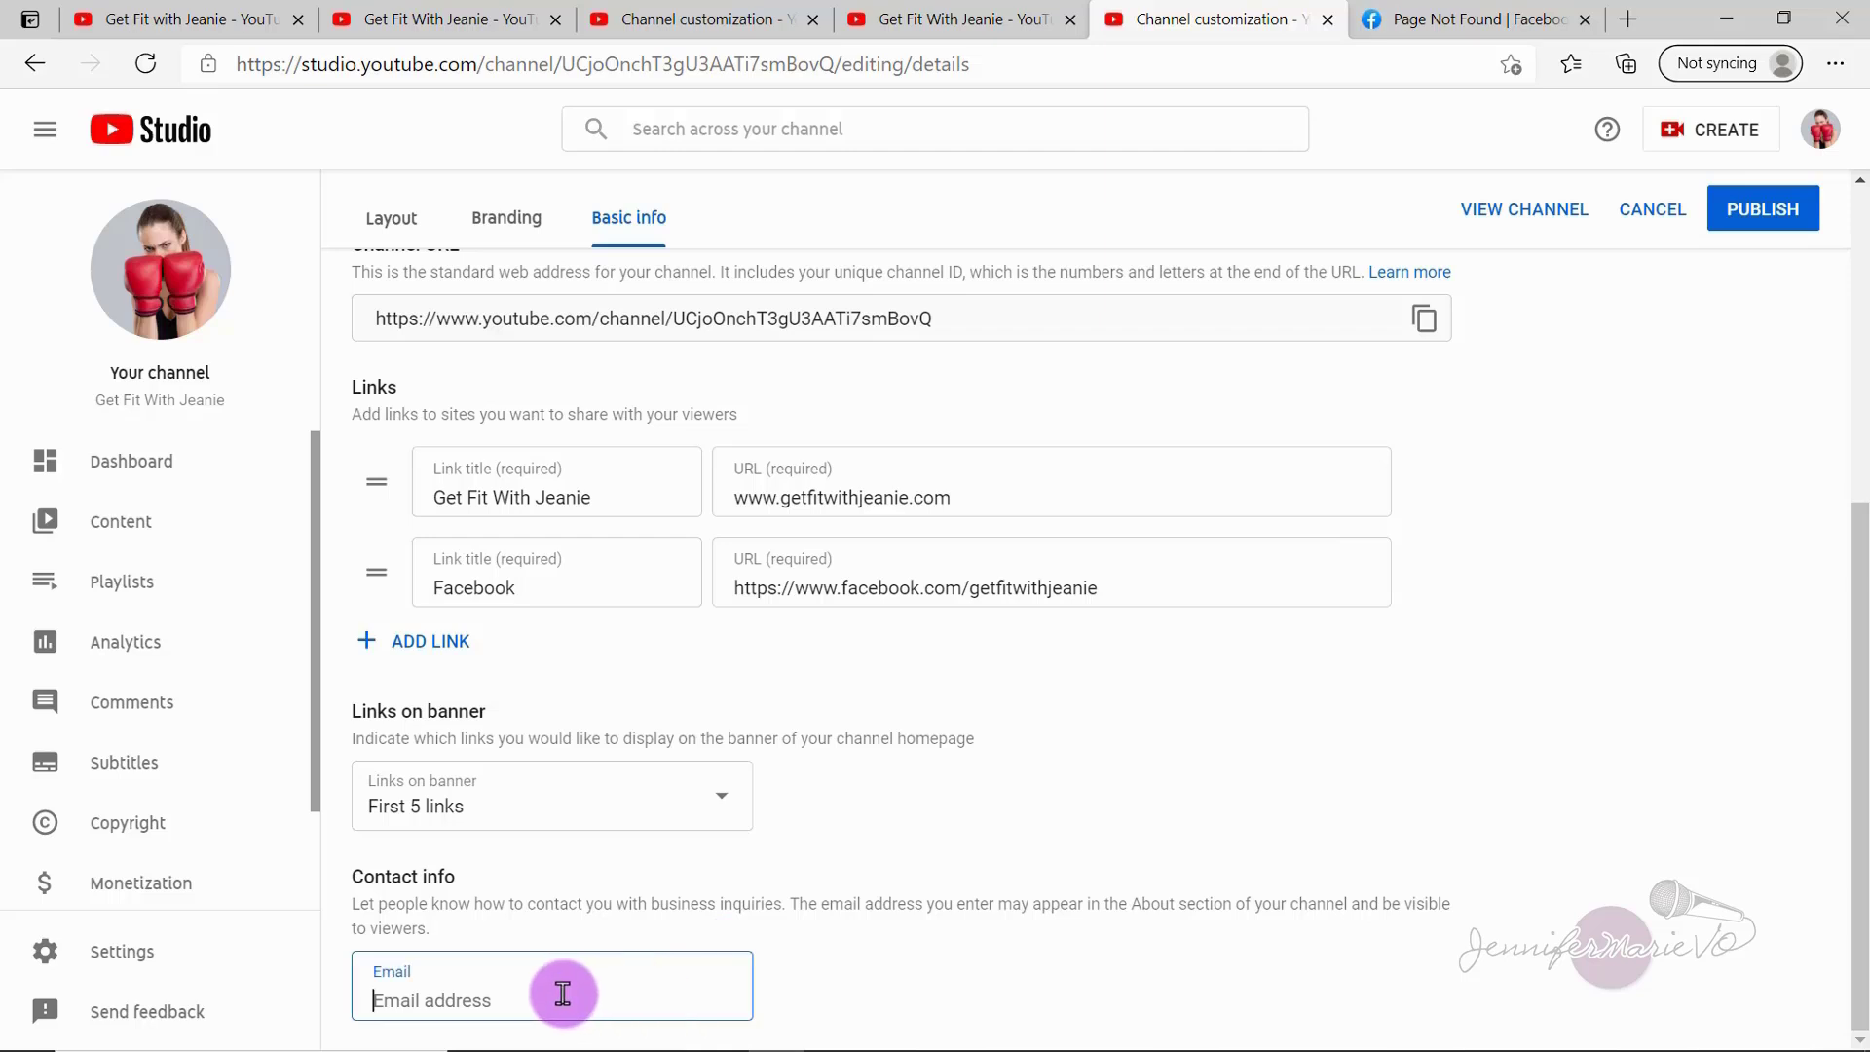
mouse_move(662, 989)
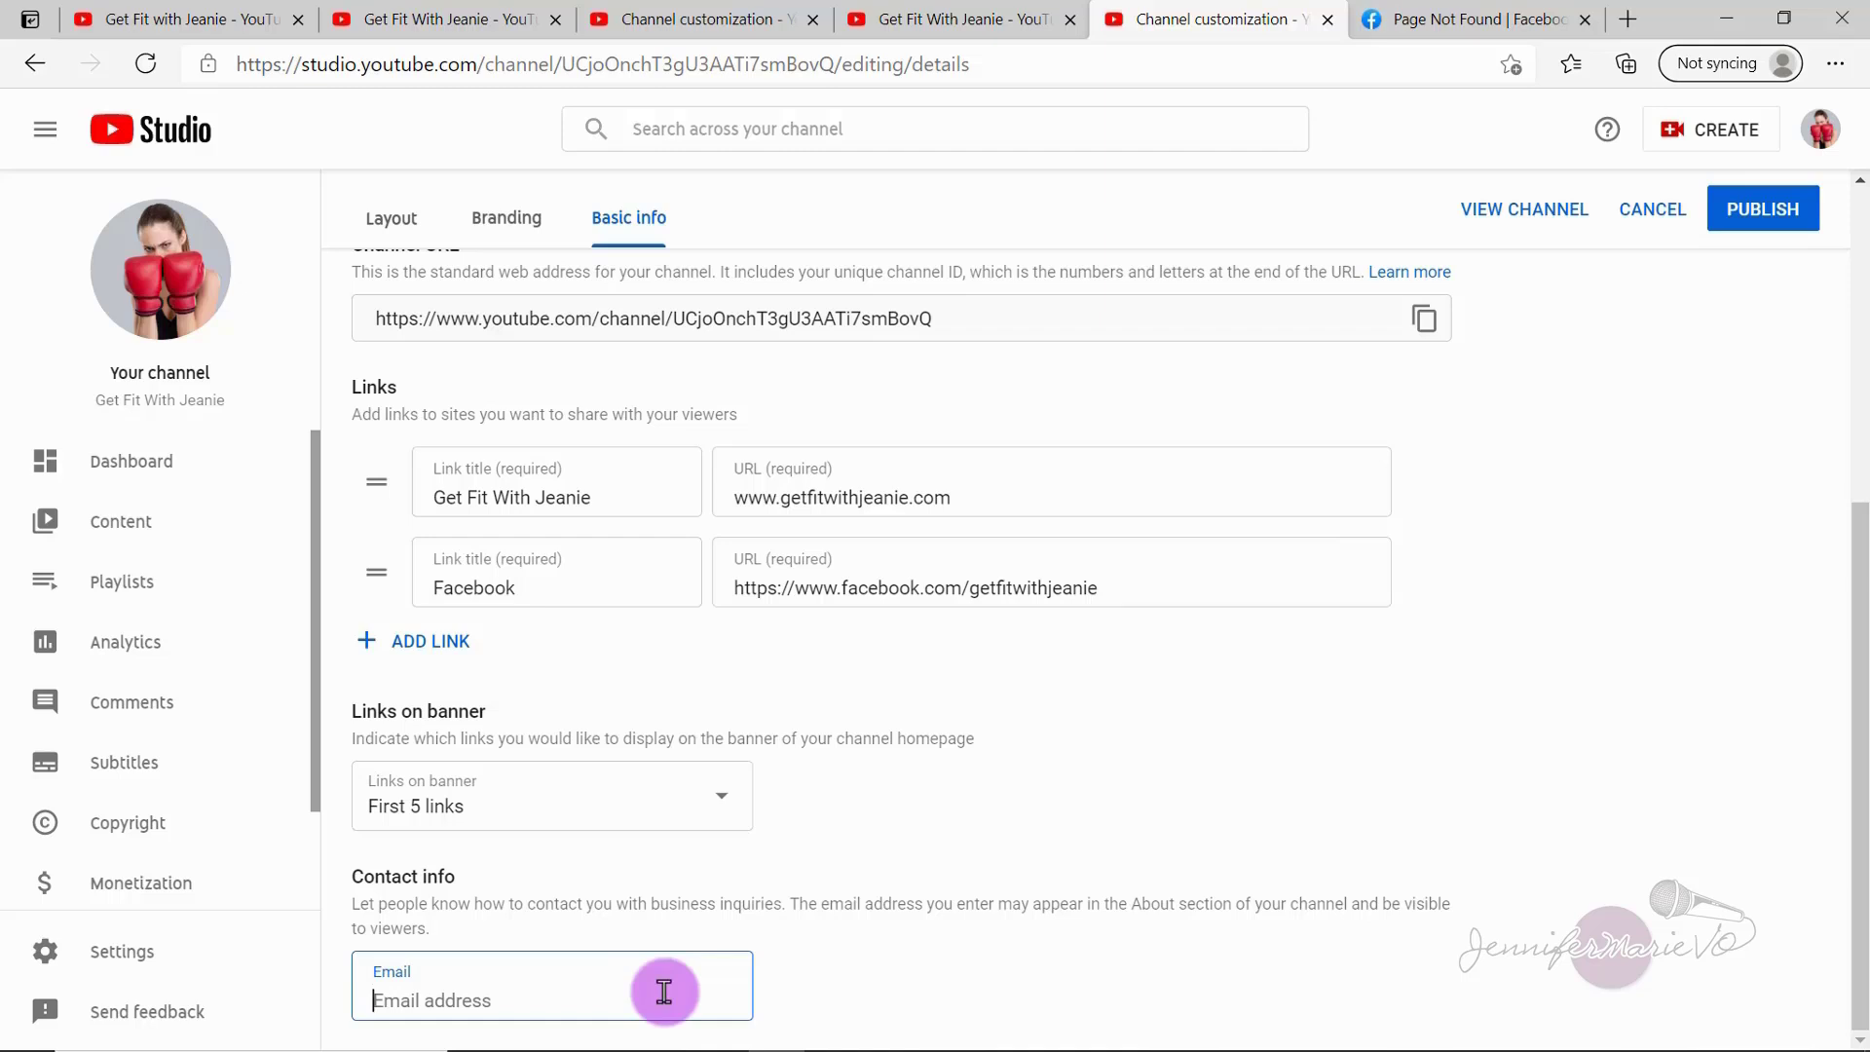
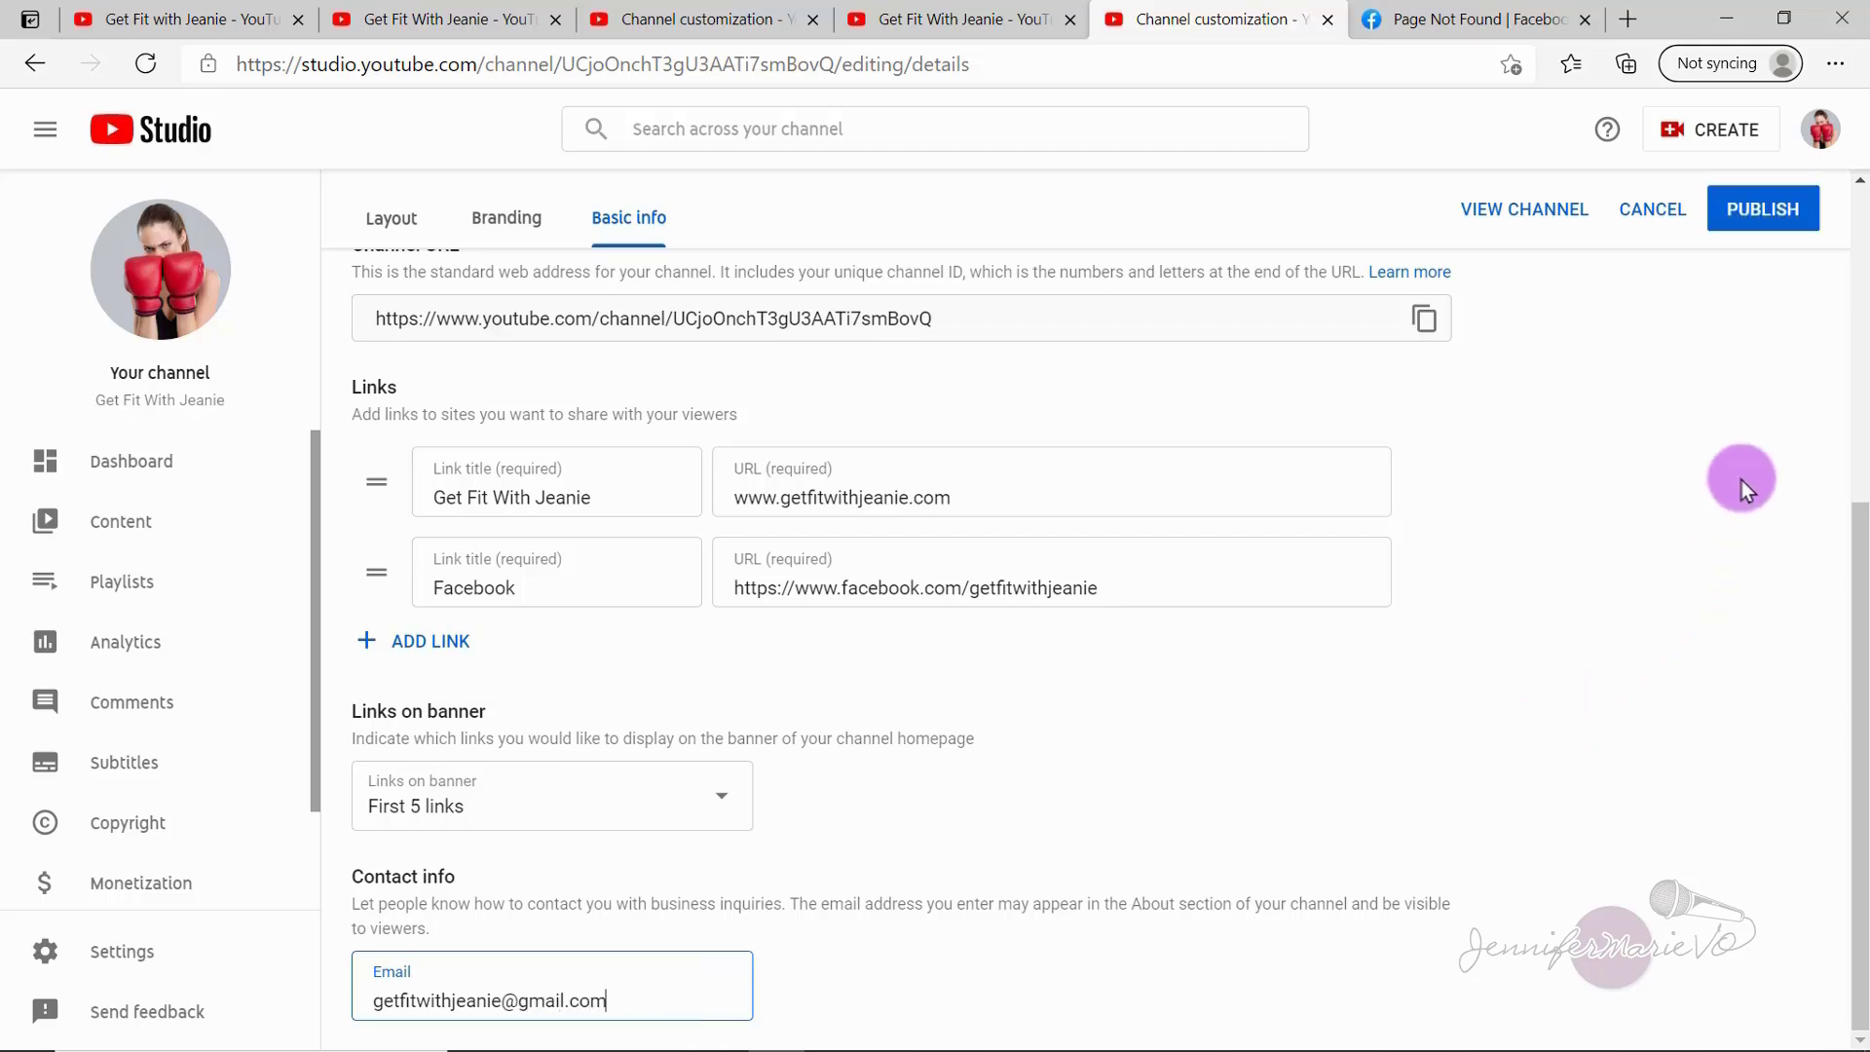
left_click(1763, 208)
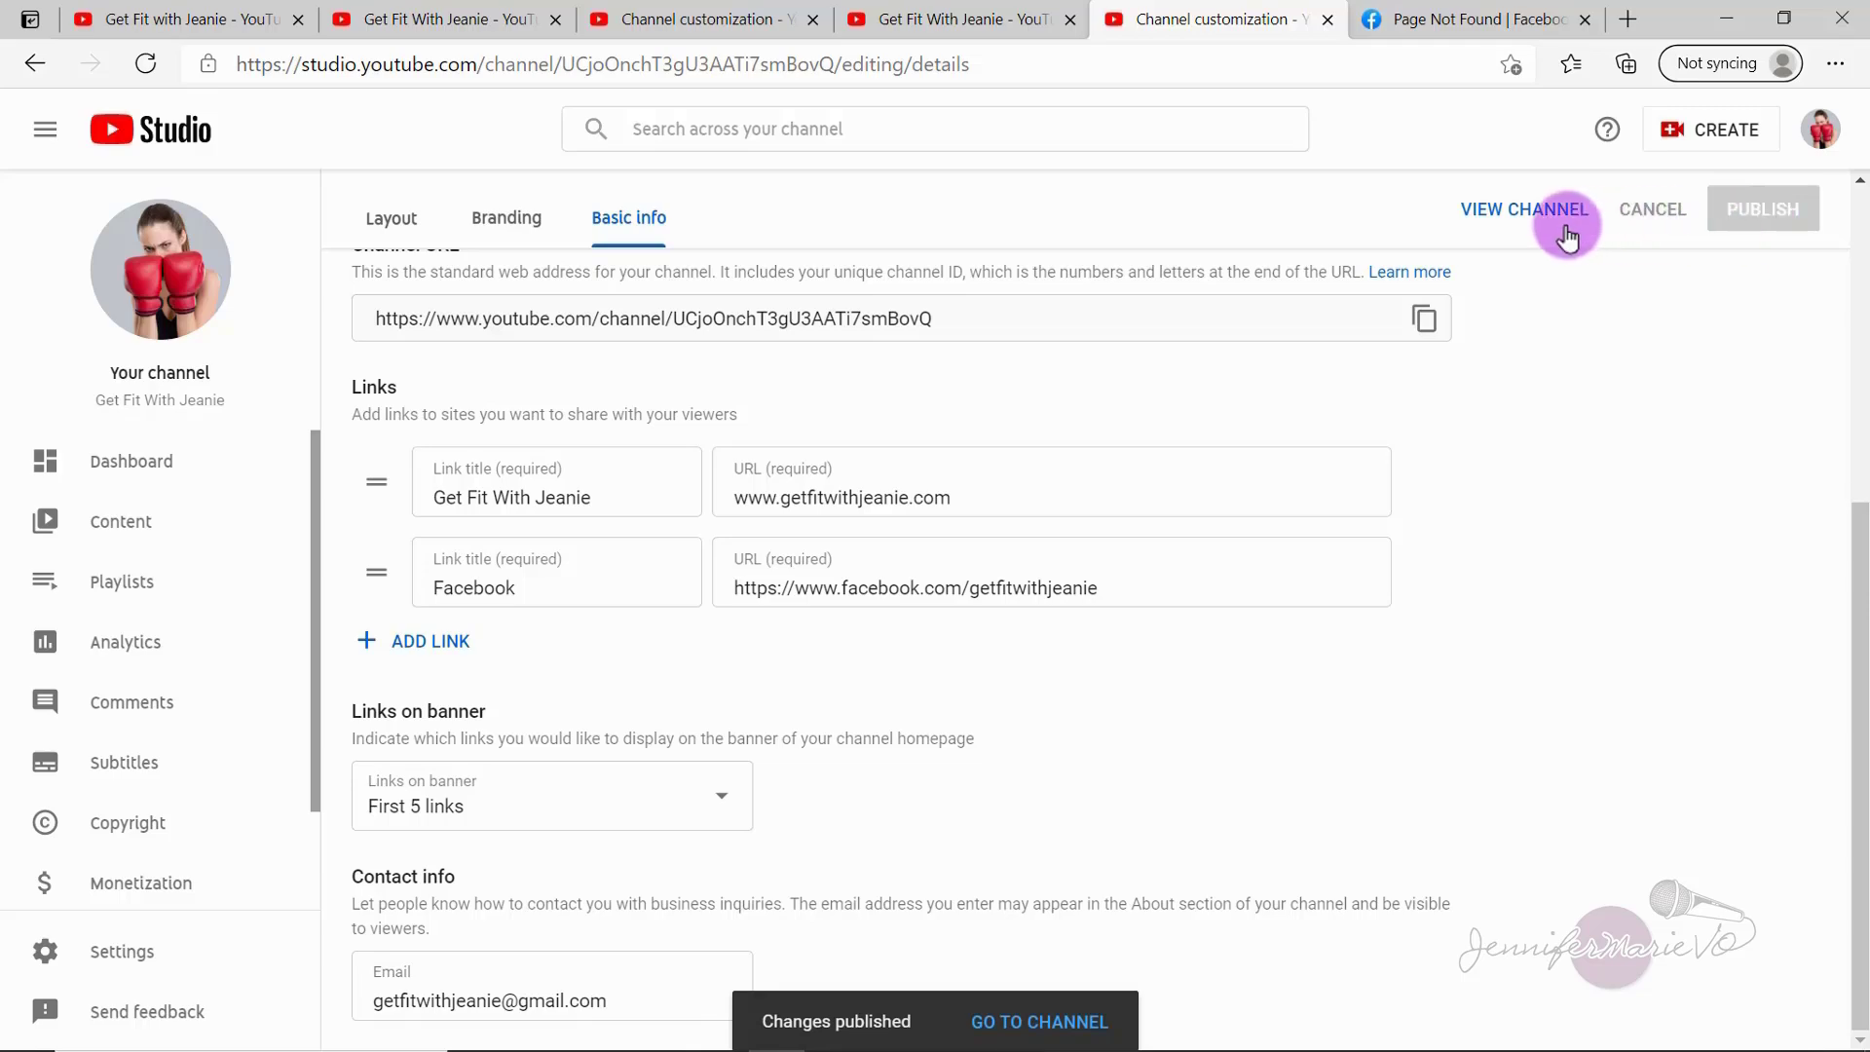
View the public channel page with its banner, profile picture and new link icons.
left_click(1525, 208)
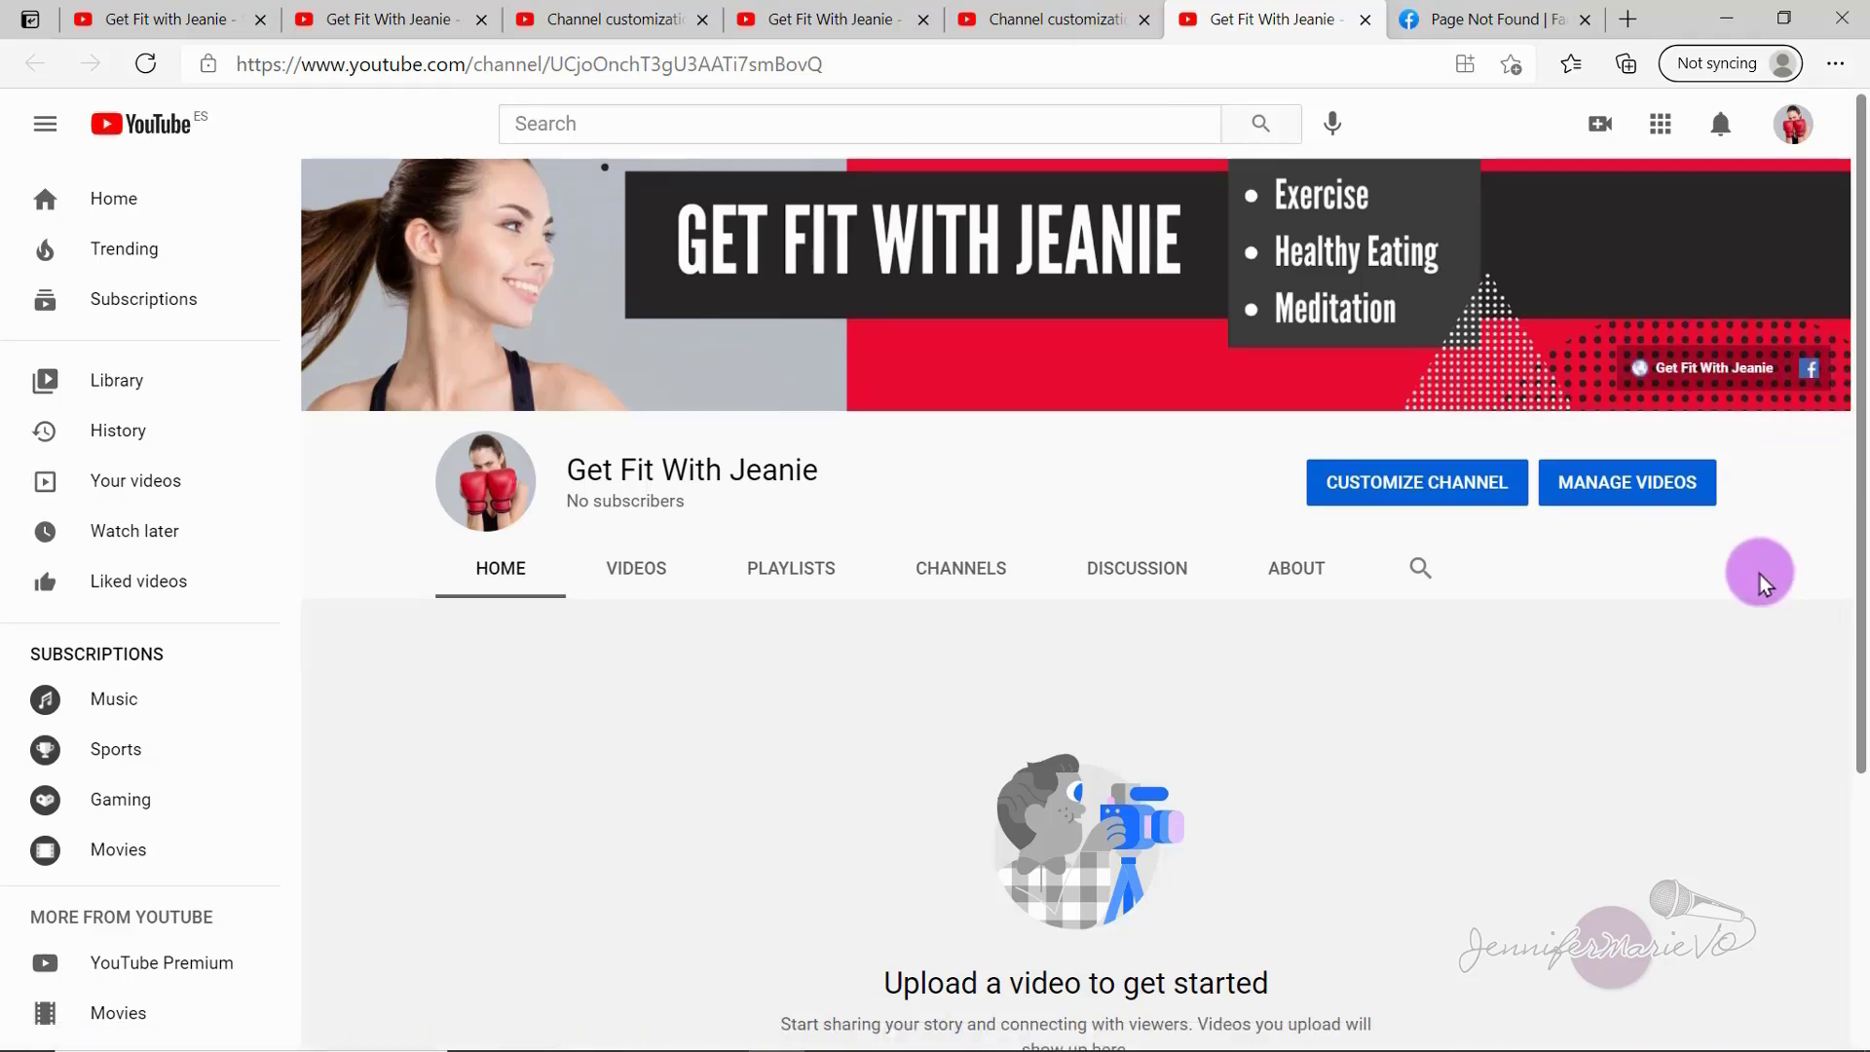
mouse_move(1747, 577)
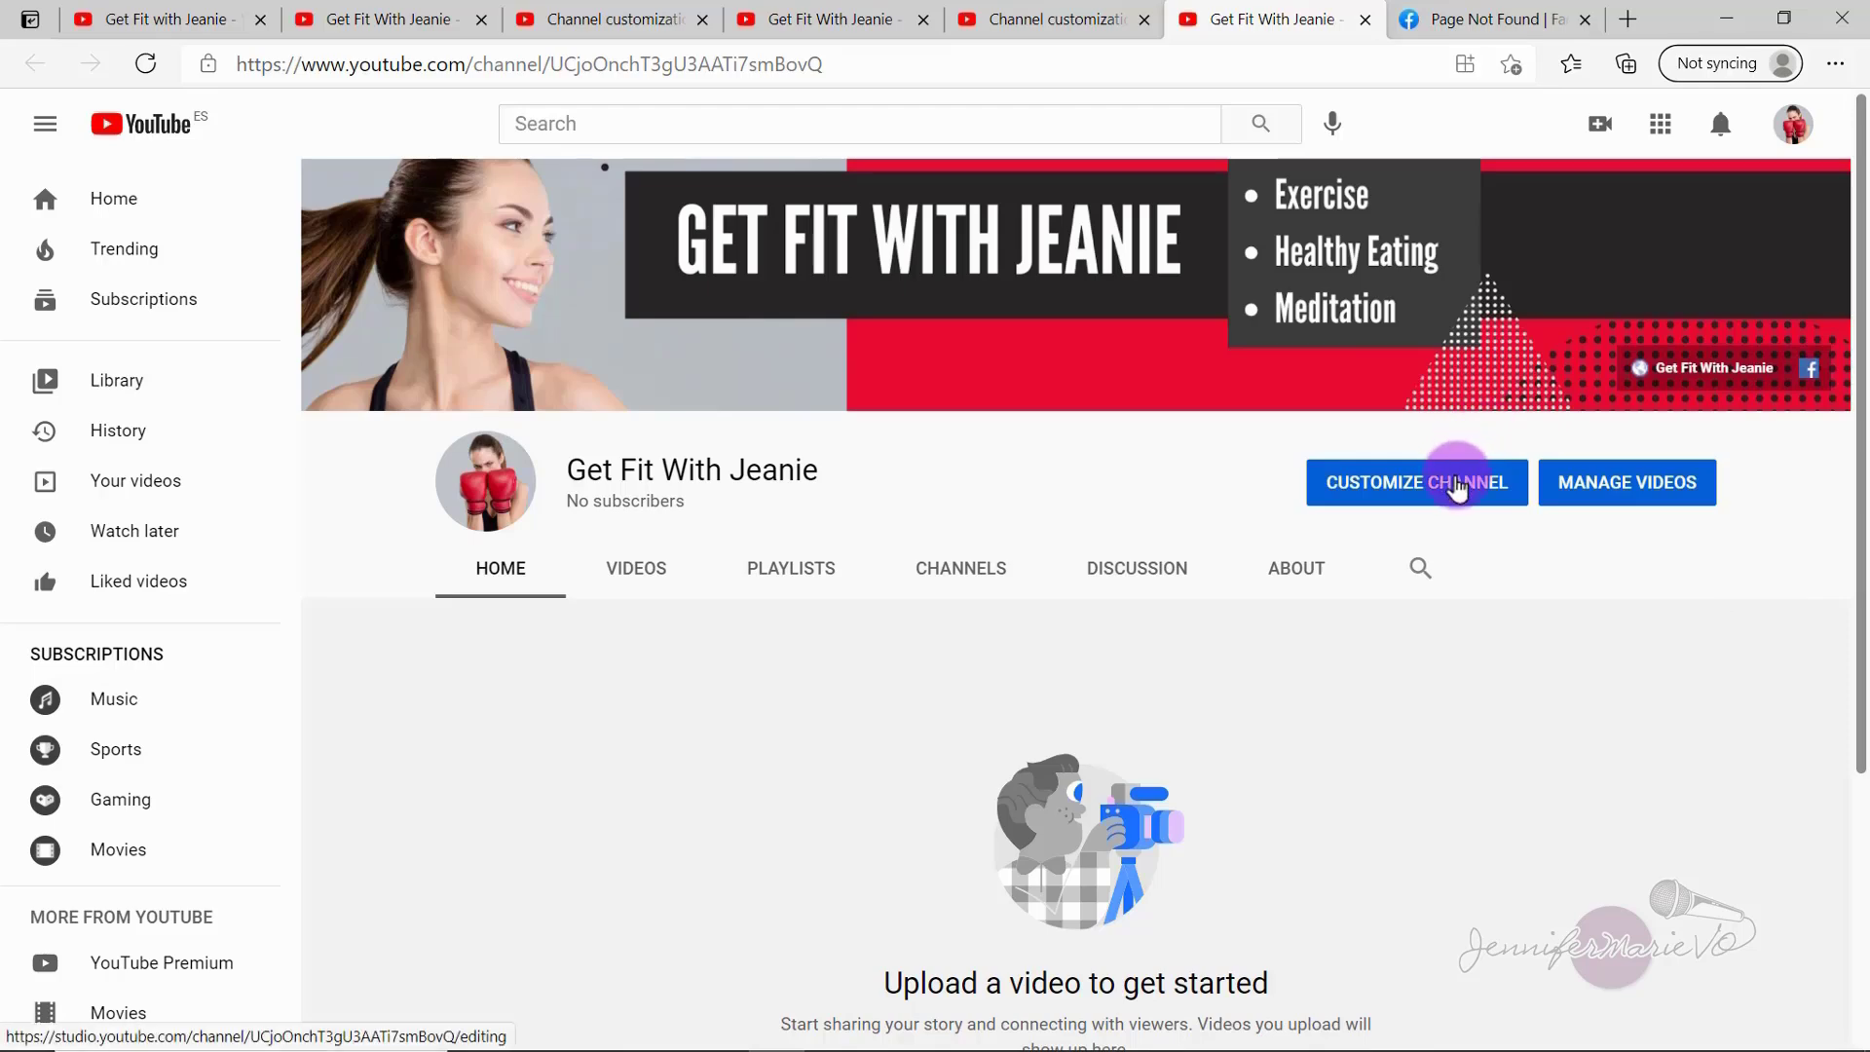
Set the channel's country of residence to United States in Settings > Channel > Basic info.
left_click(1415, 481)
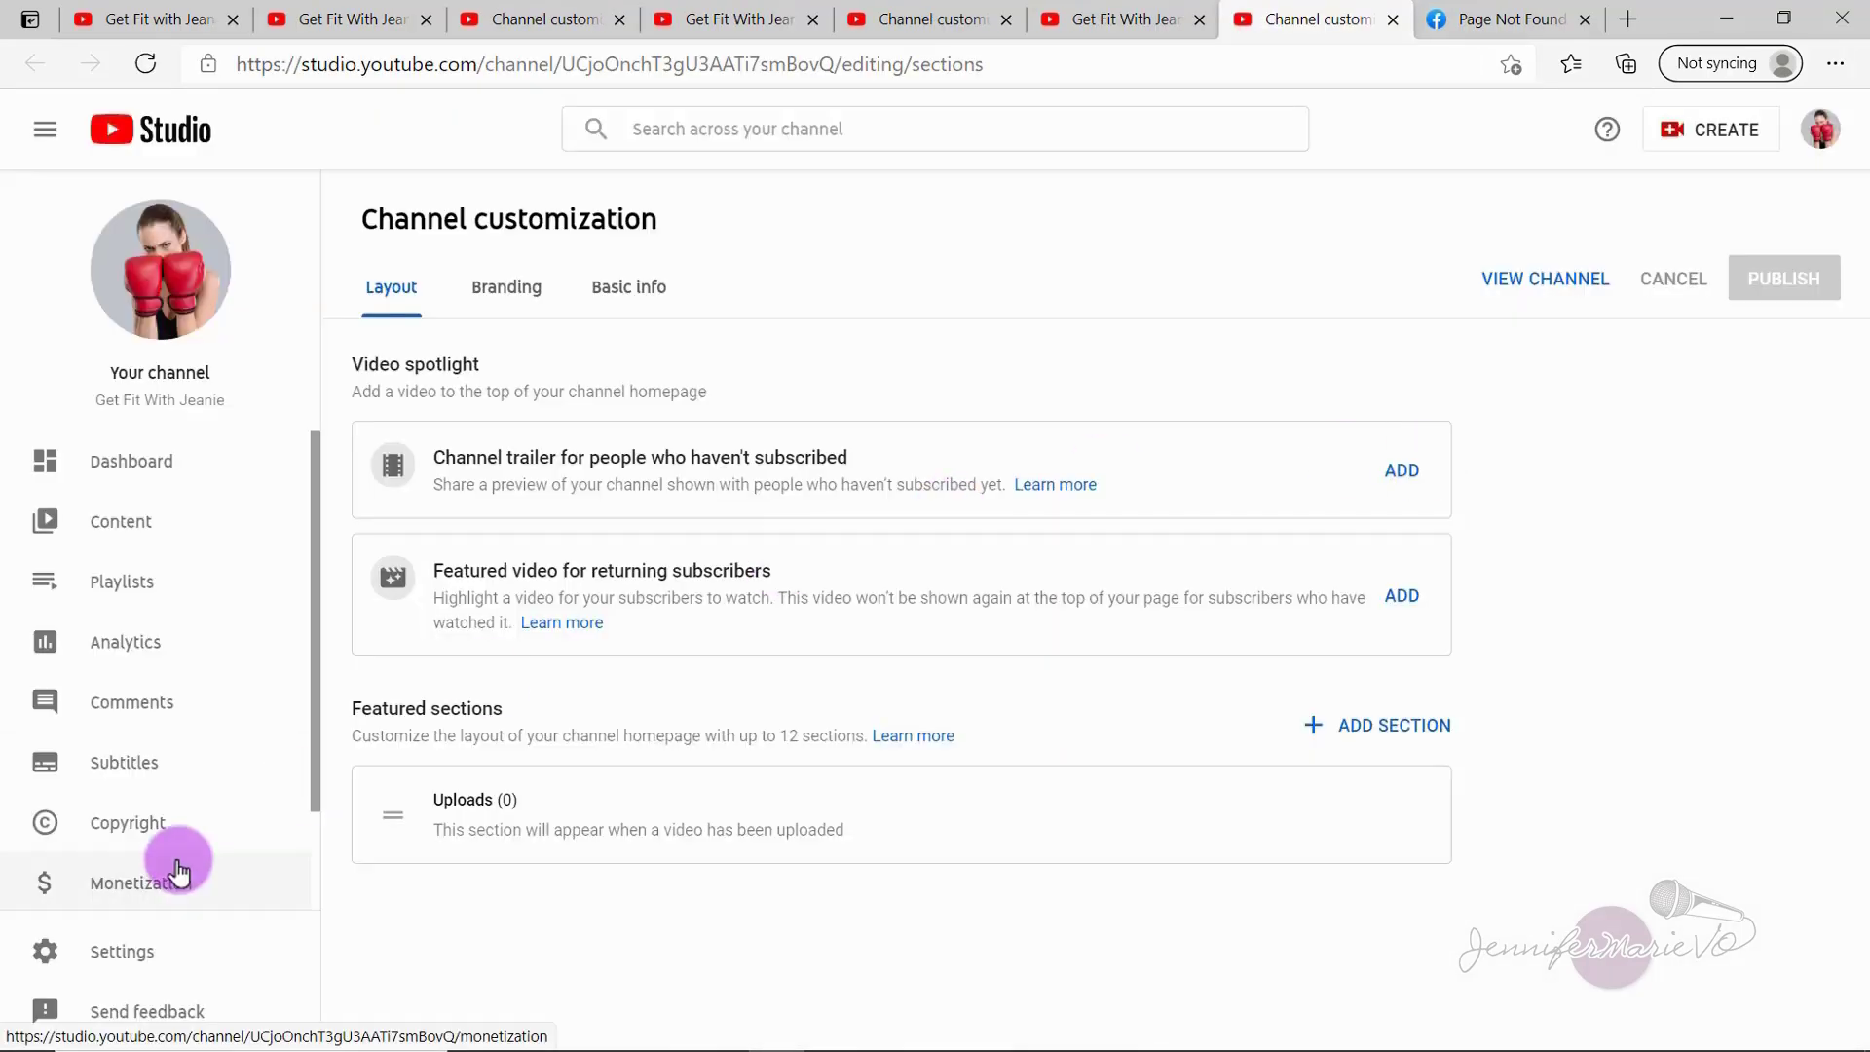
left_click(121, 950)
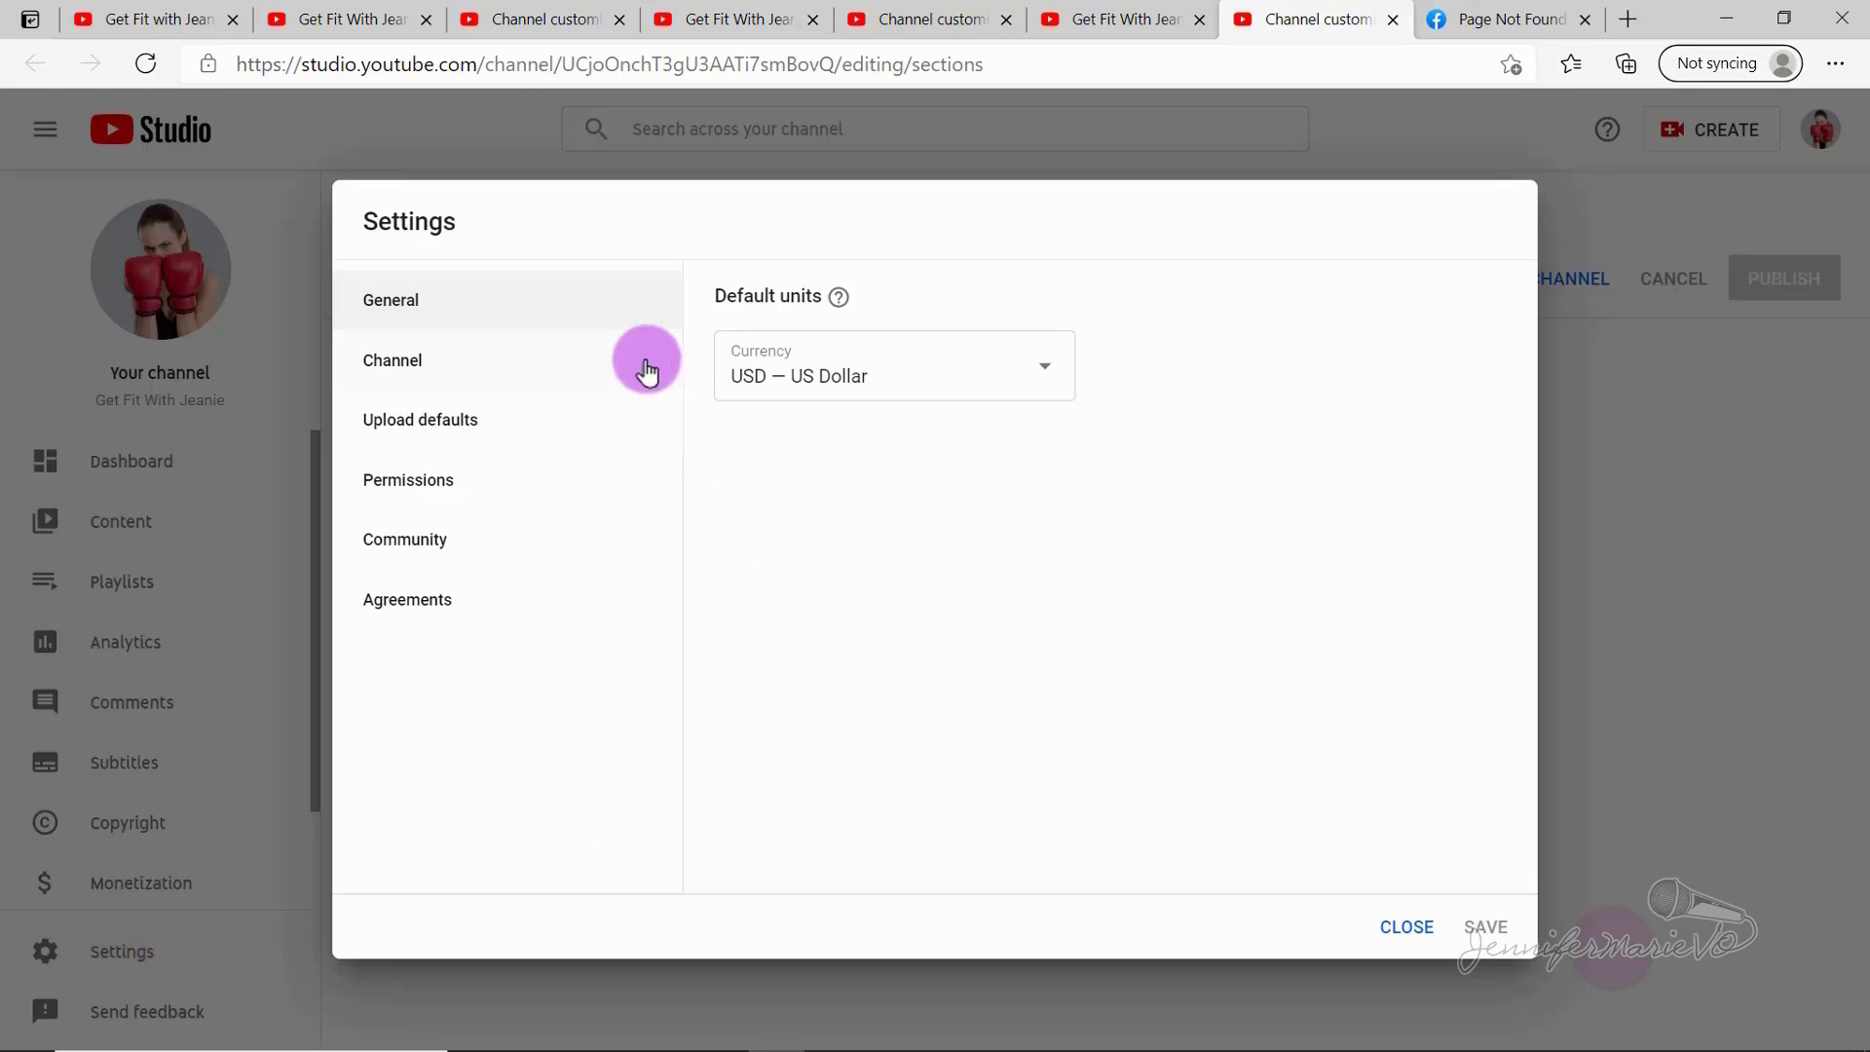
left_click(392, 358)
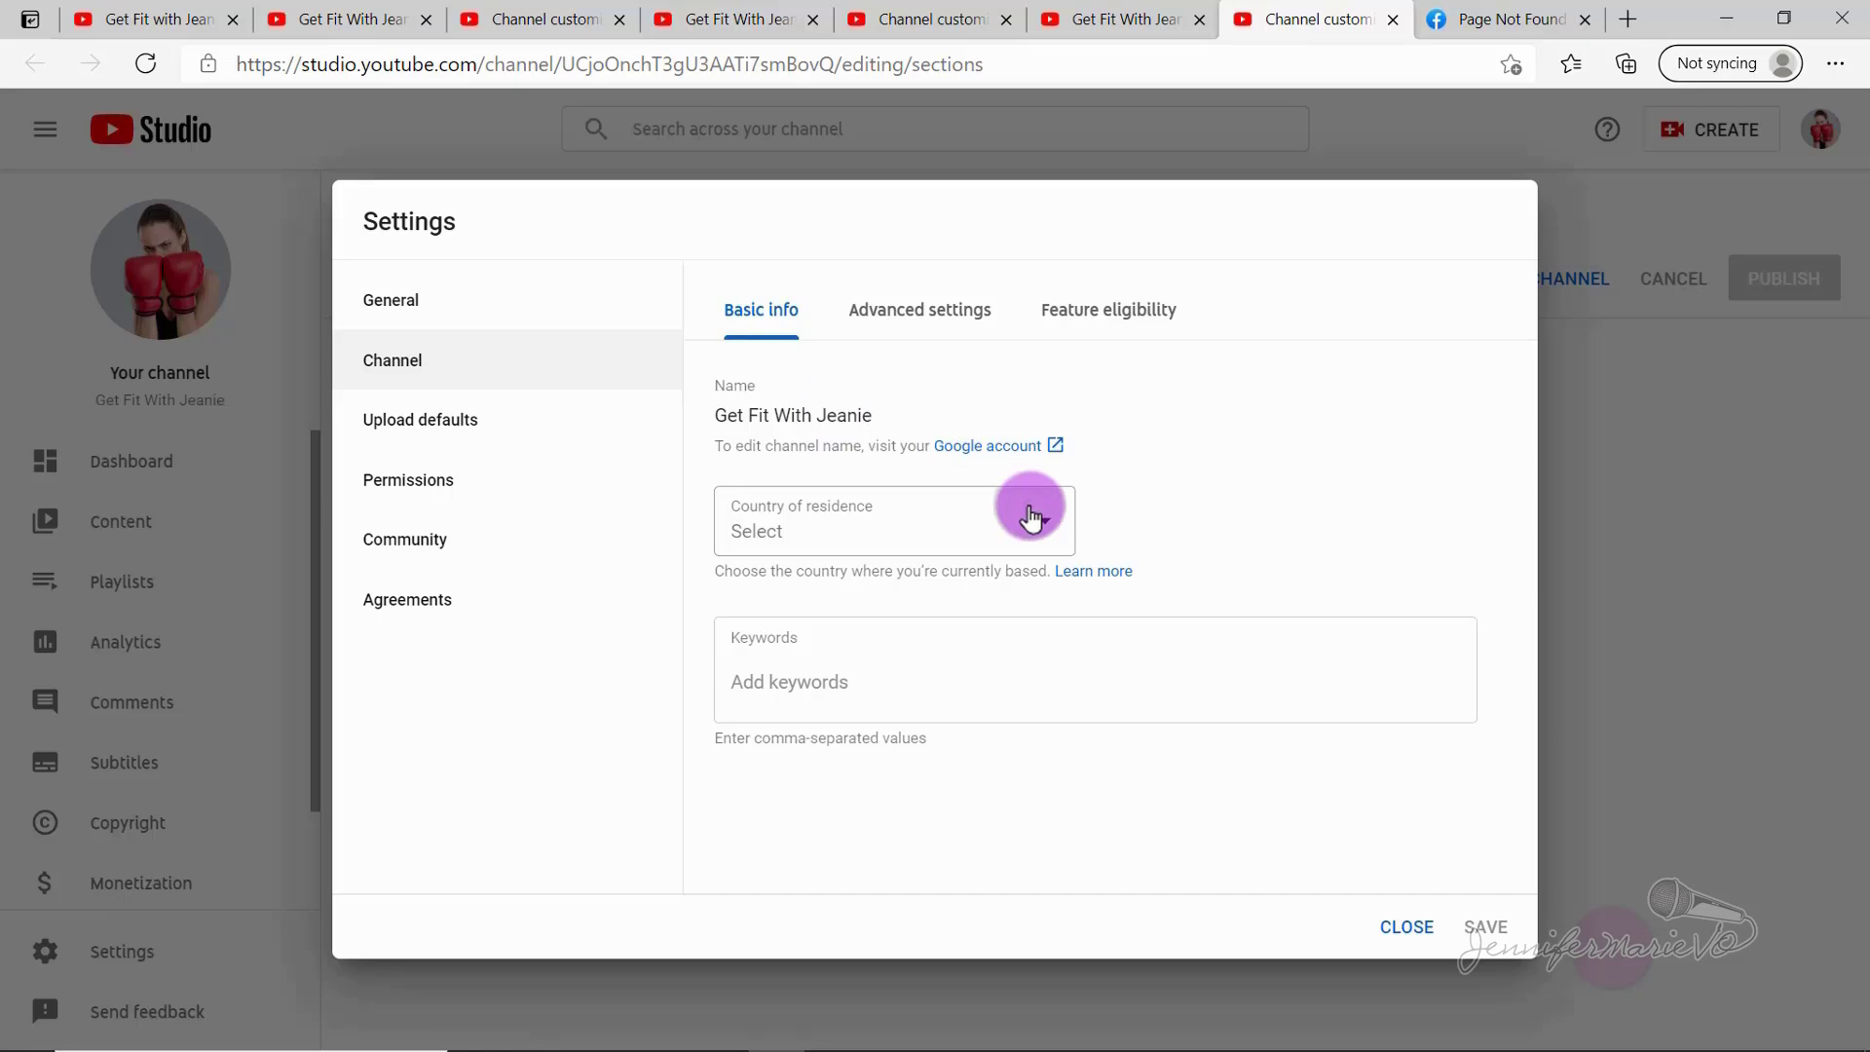
left_click(1029, 512)
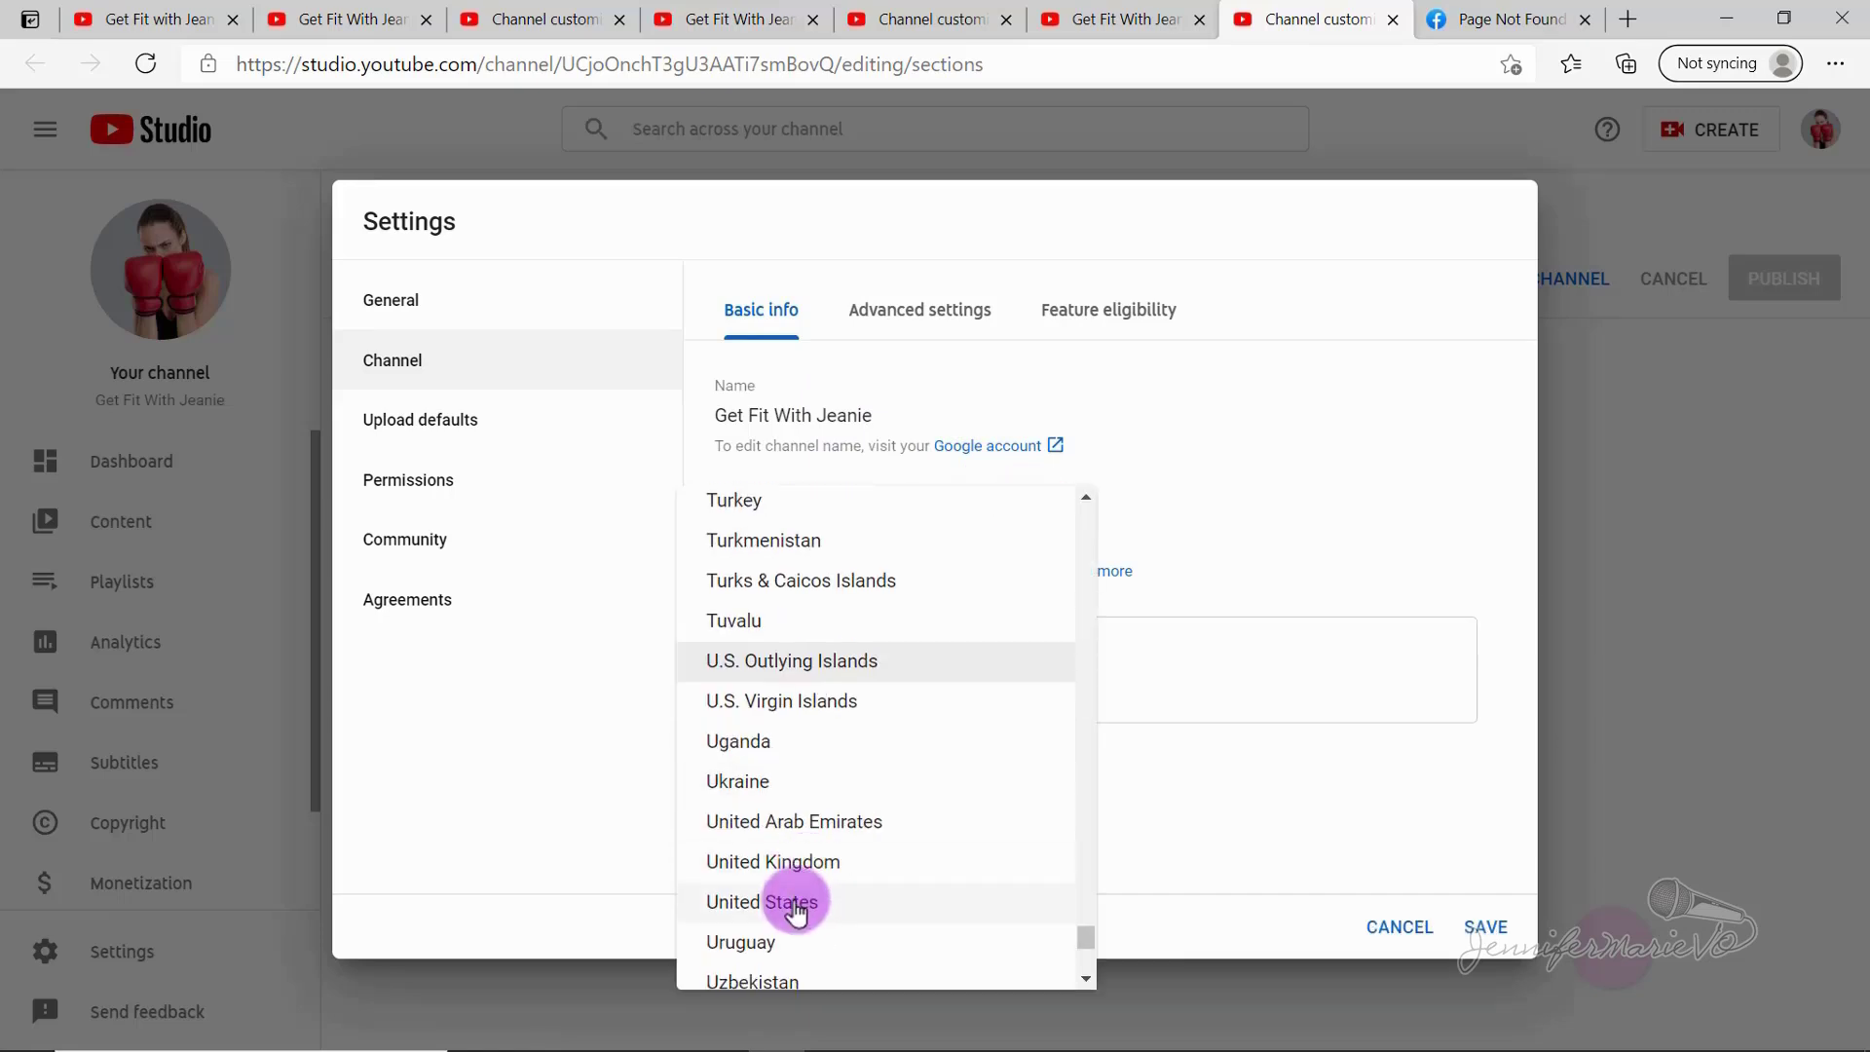
left_click(764, 900)
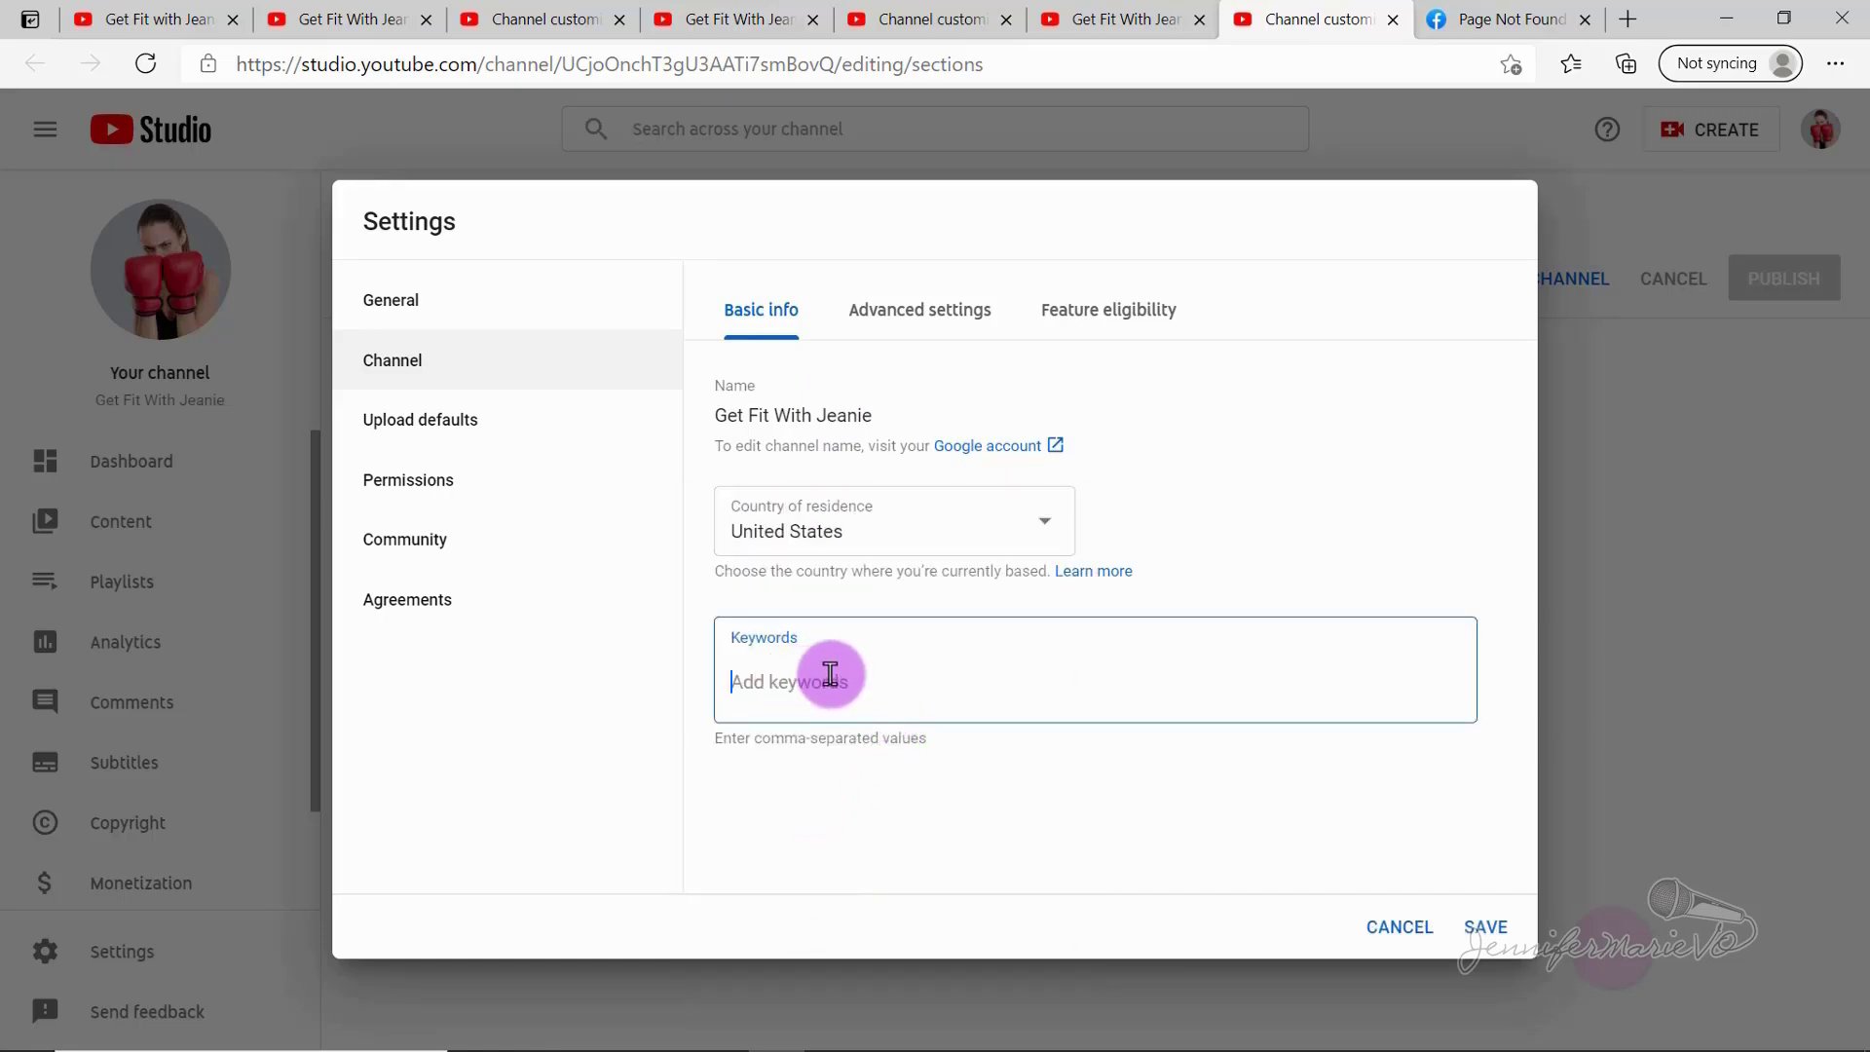
Add keywords such as fitness, health and fitness, lose weight and weight loss.
type("fitness health h")
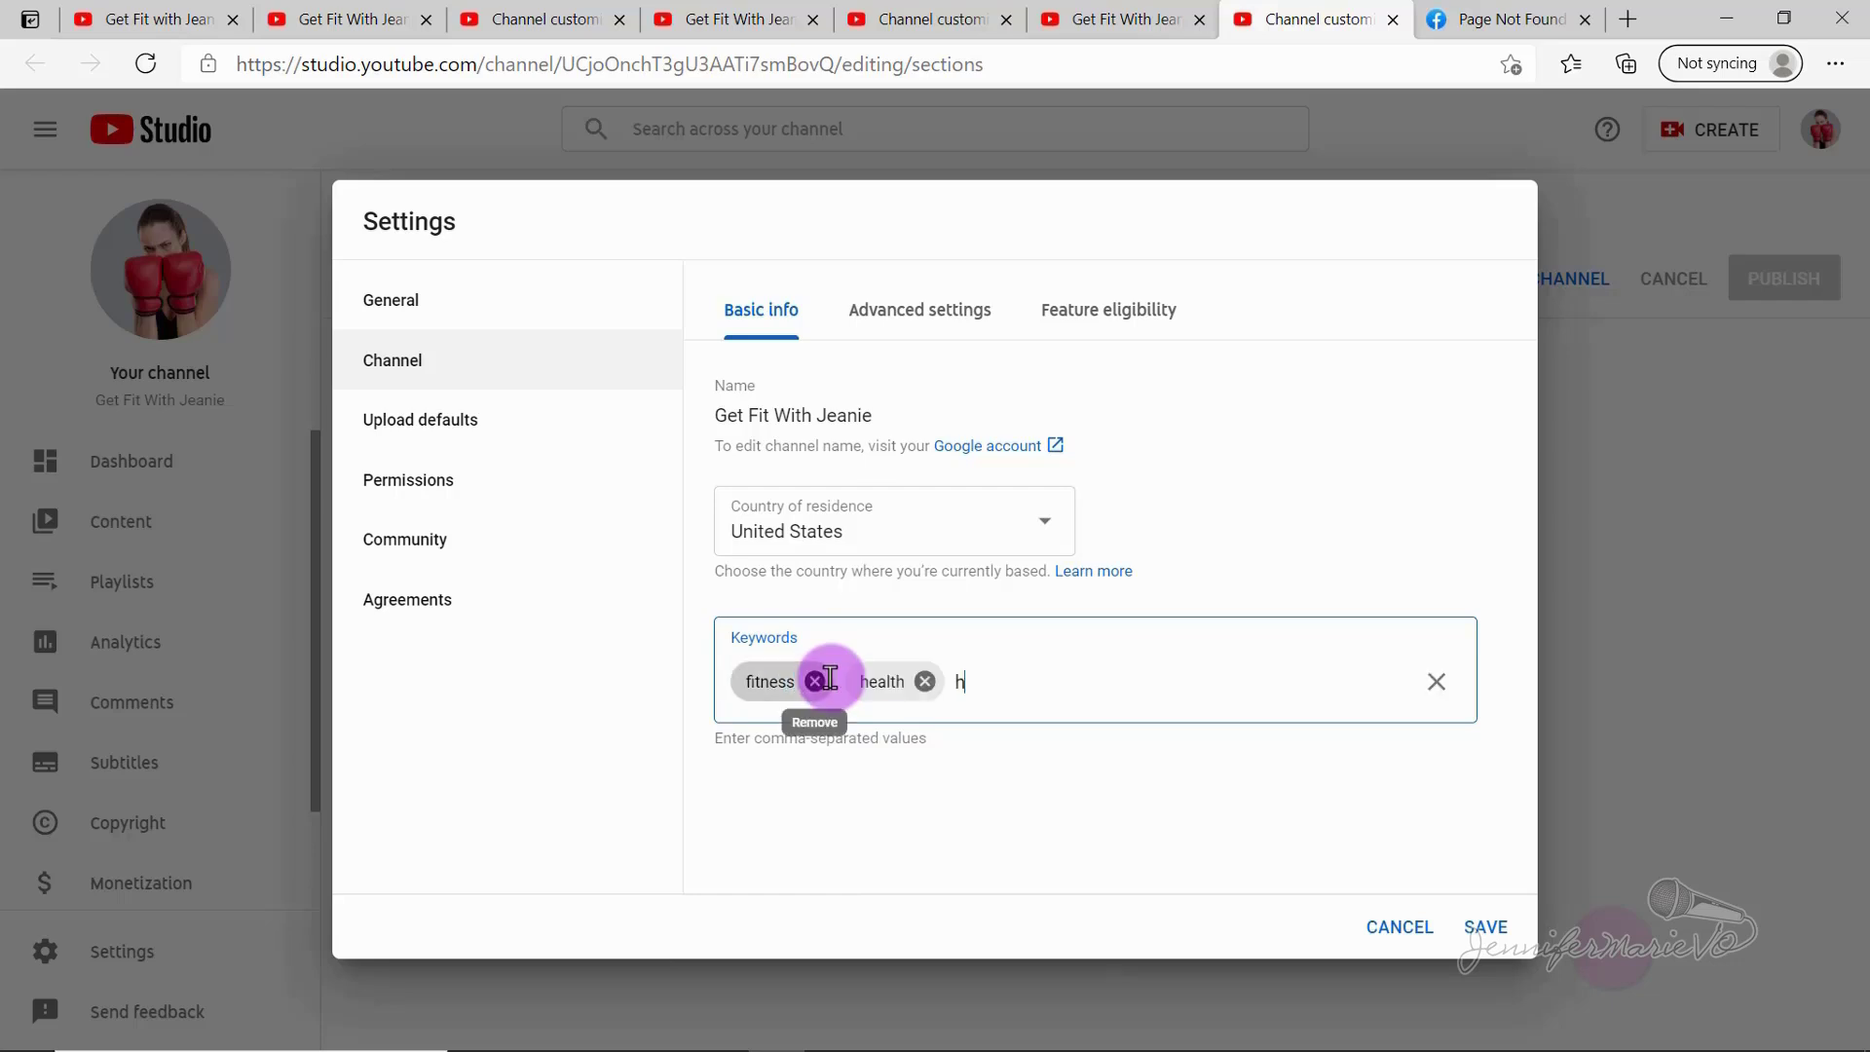
type("ealth and fitness")
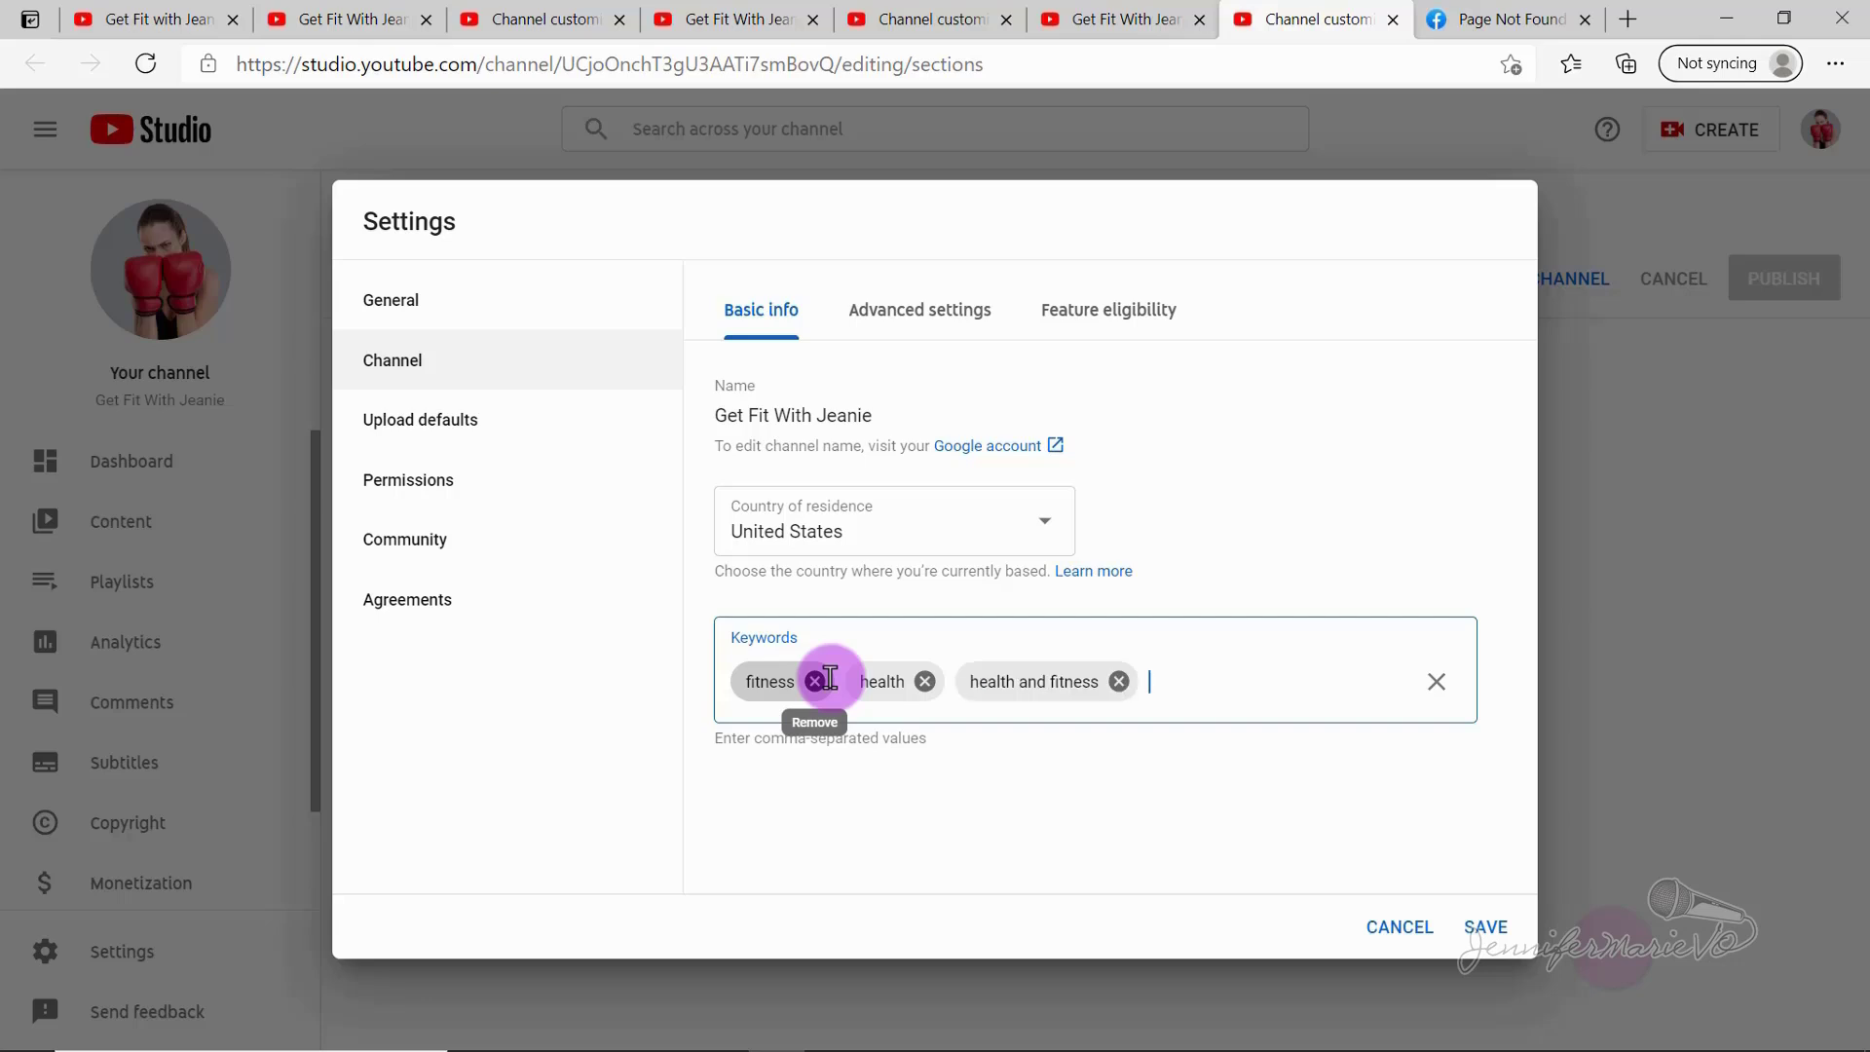
type("lose weight")
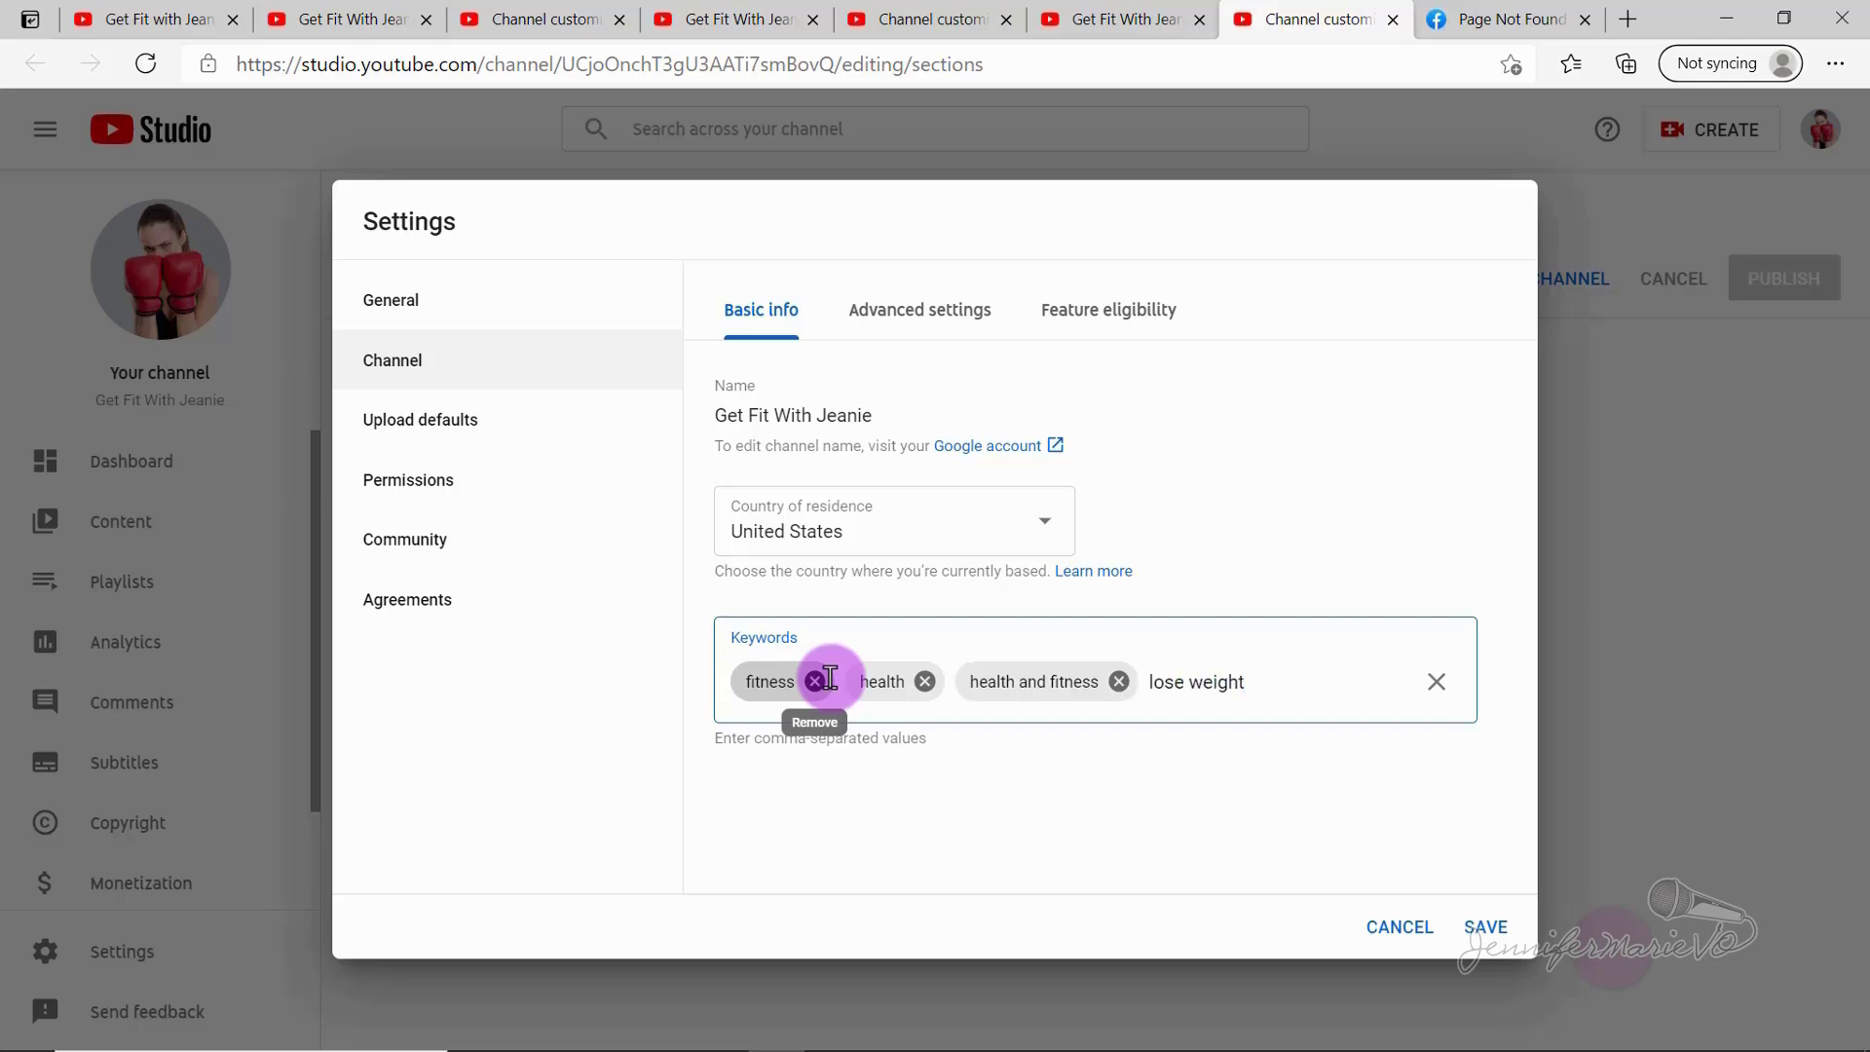
type("weight loss, exercise, exercise tips, fitness and health")
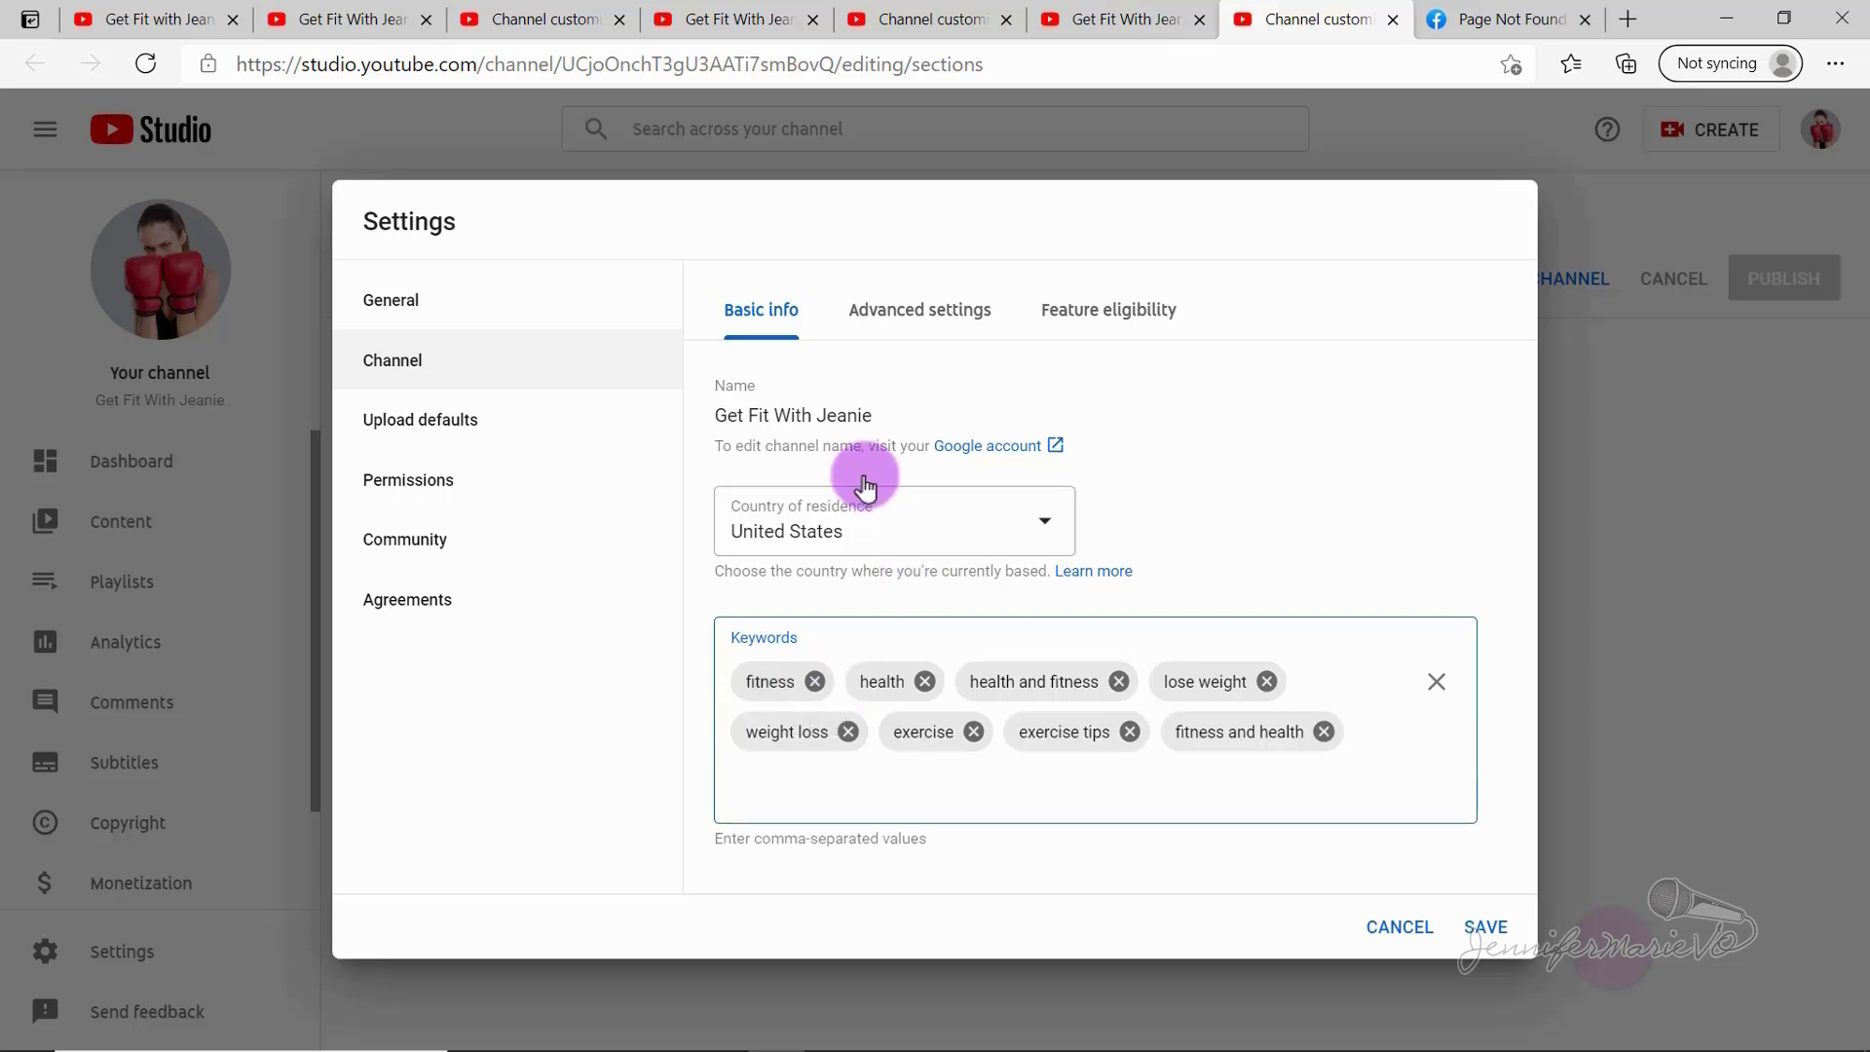
Mark the channel as not made for kids in Advanced settings and review the remaining options.
left_click(917, 310)
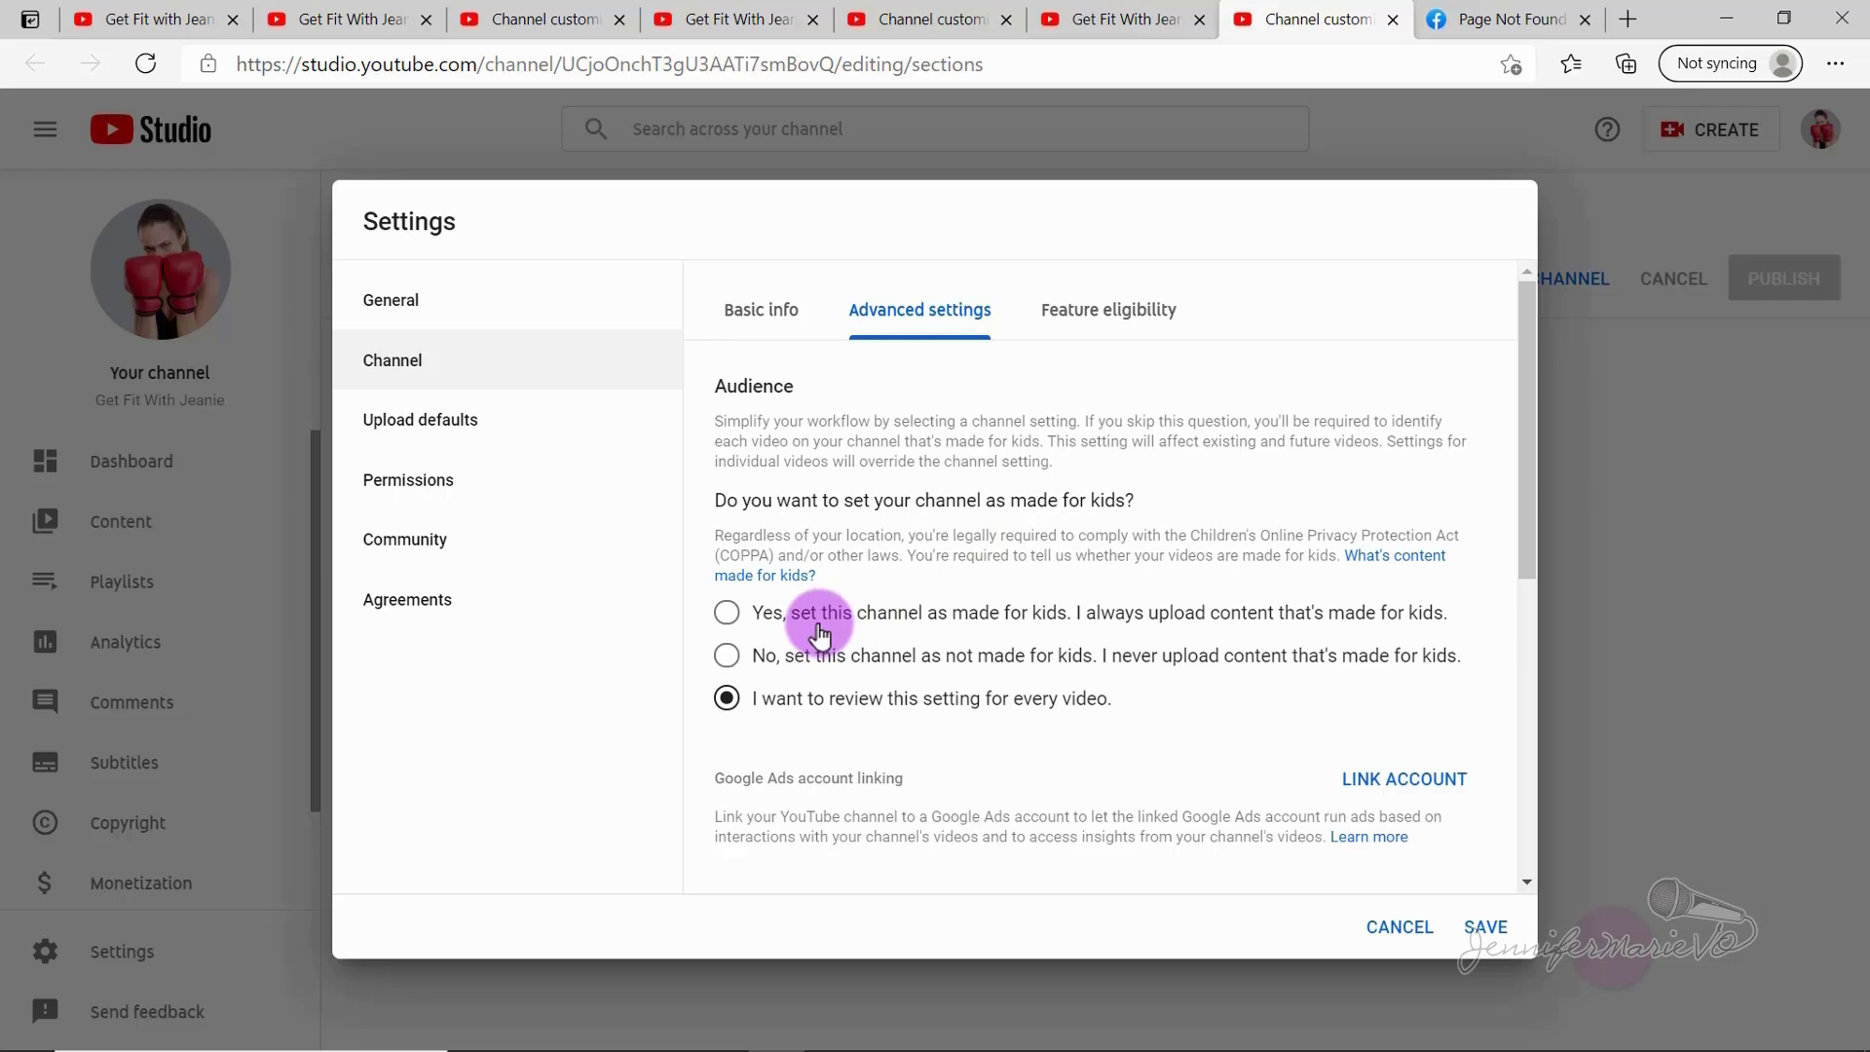
mouse_move(1129, 670)
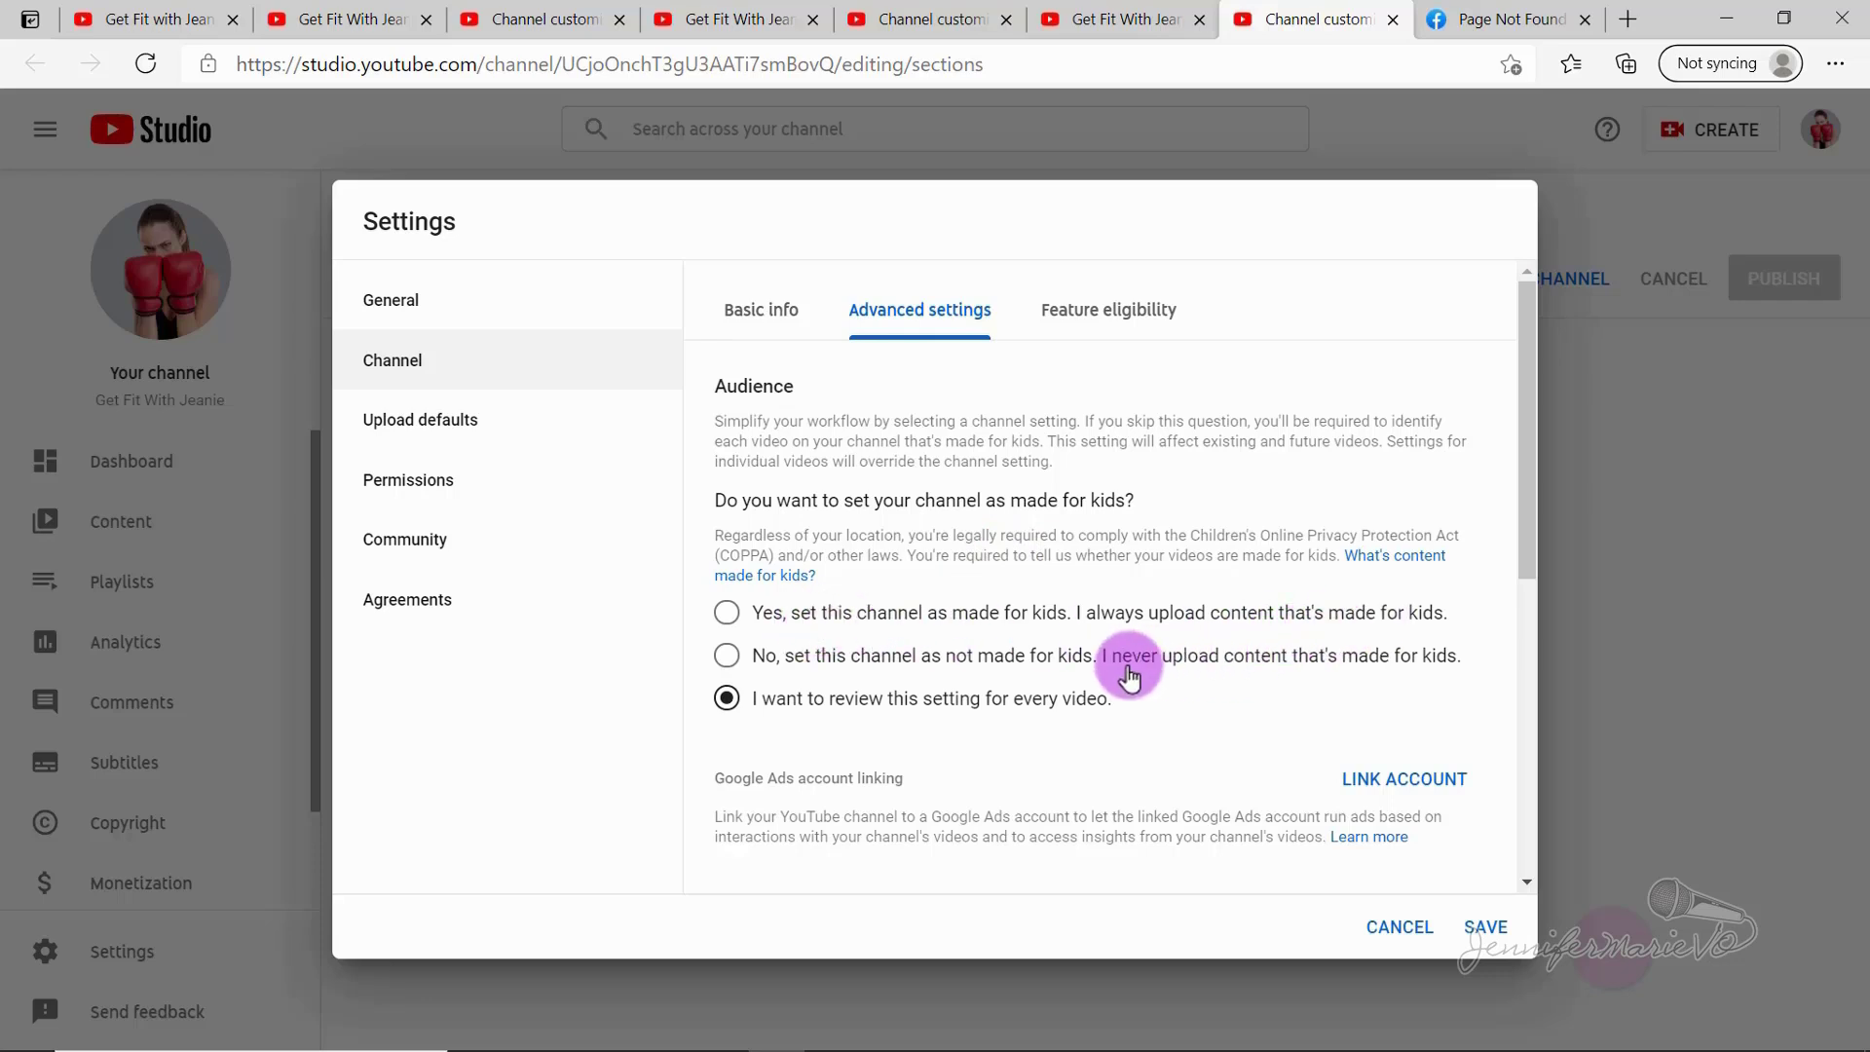
left_click(726, 654)
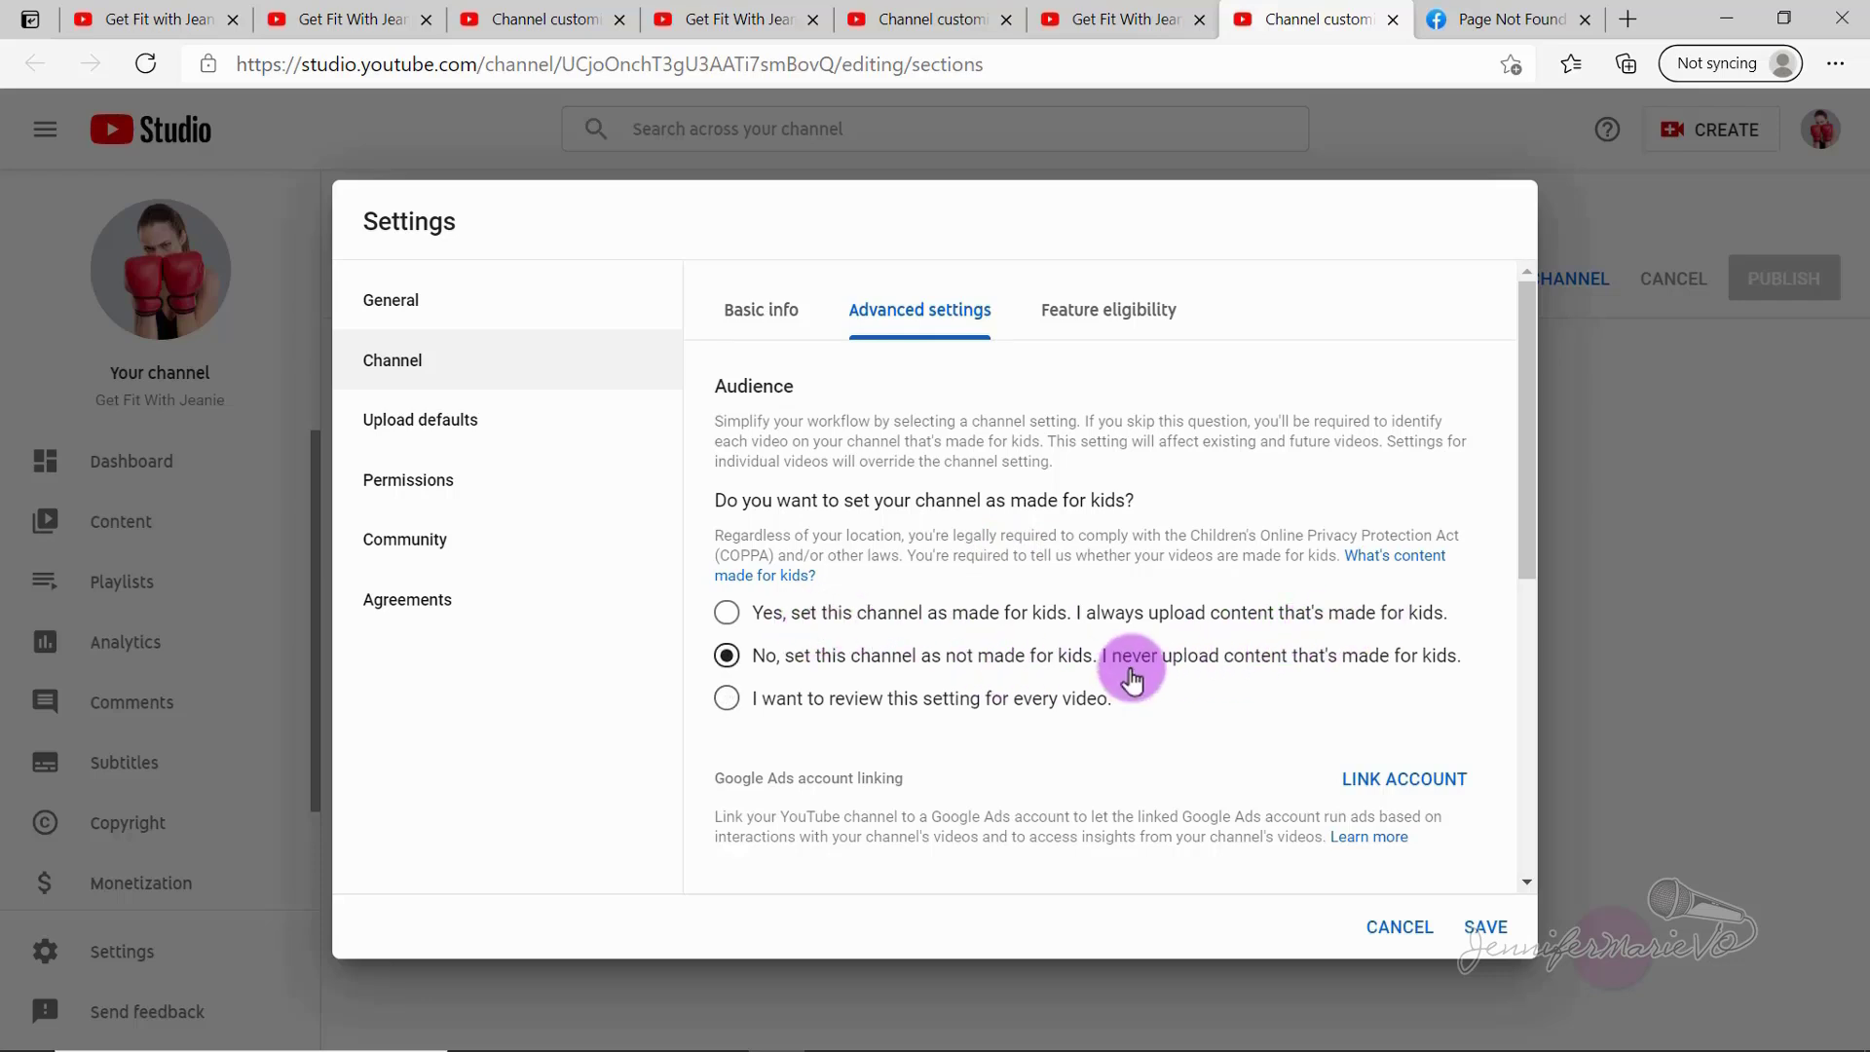
scroll("down", 3)
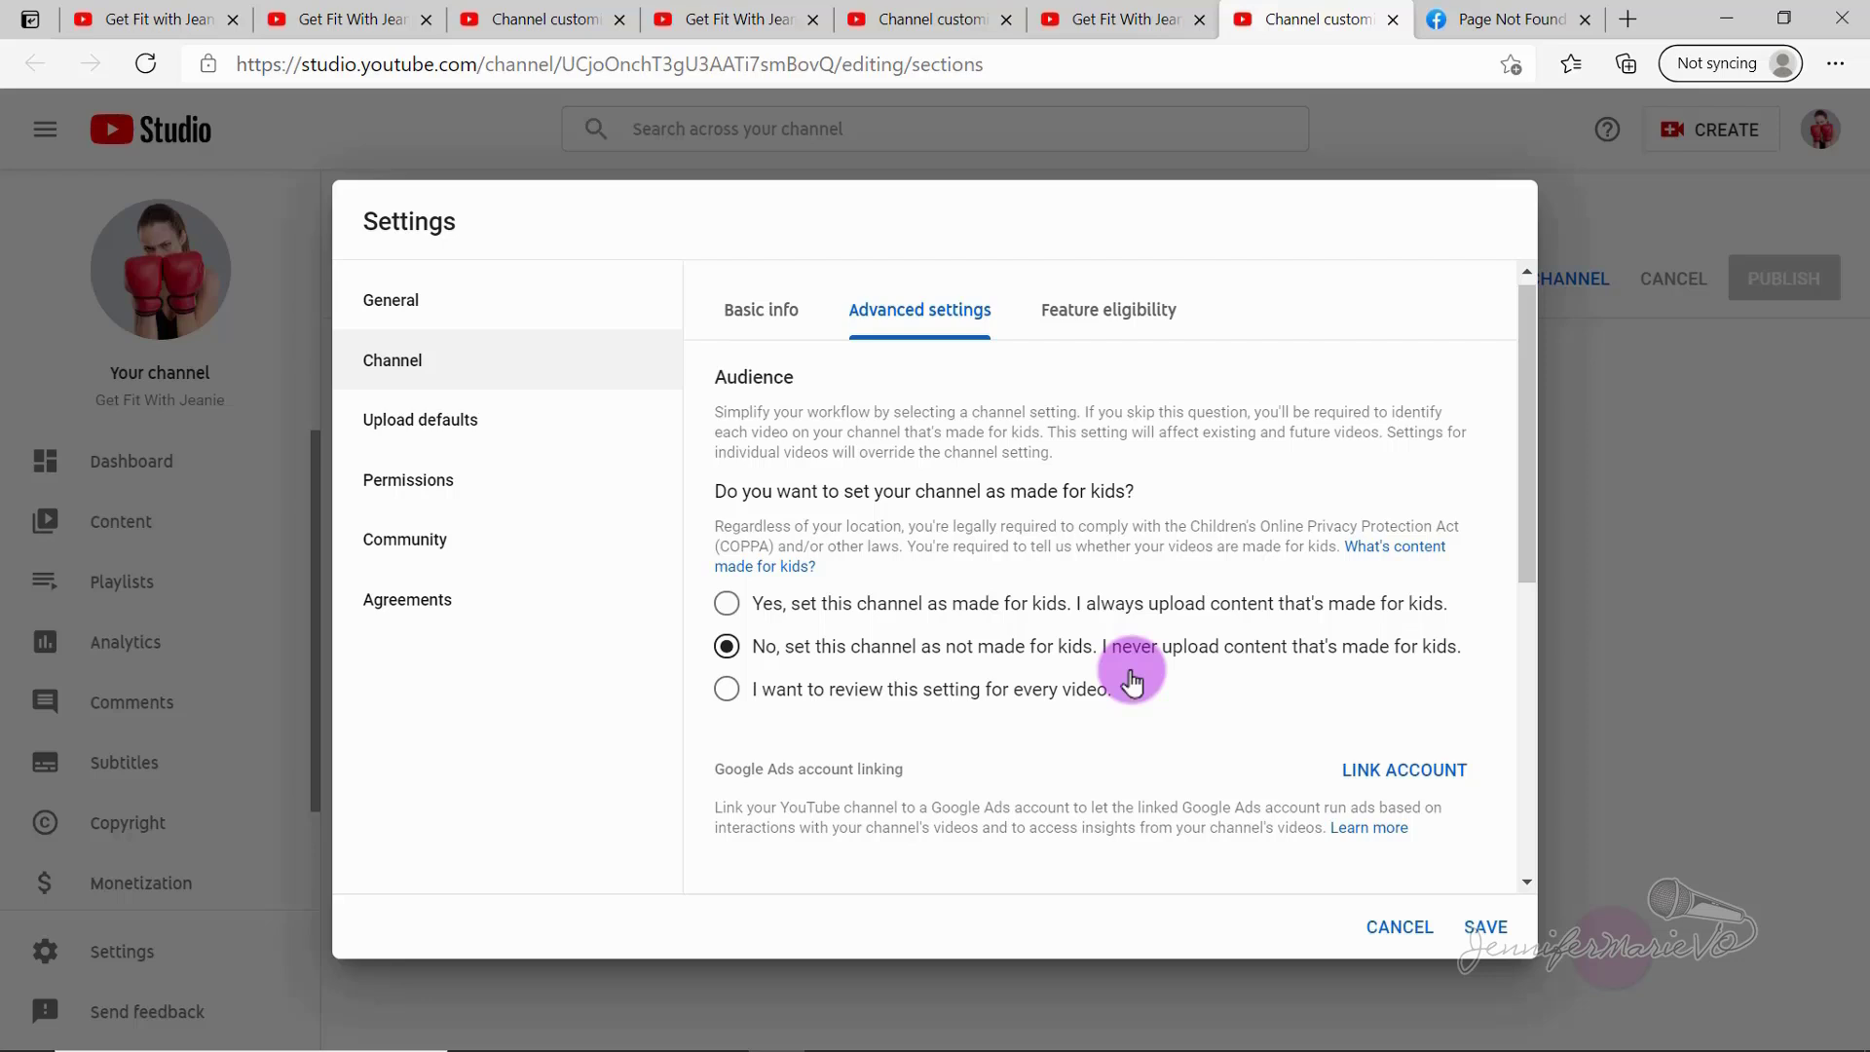
scroll("down", 3)
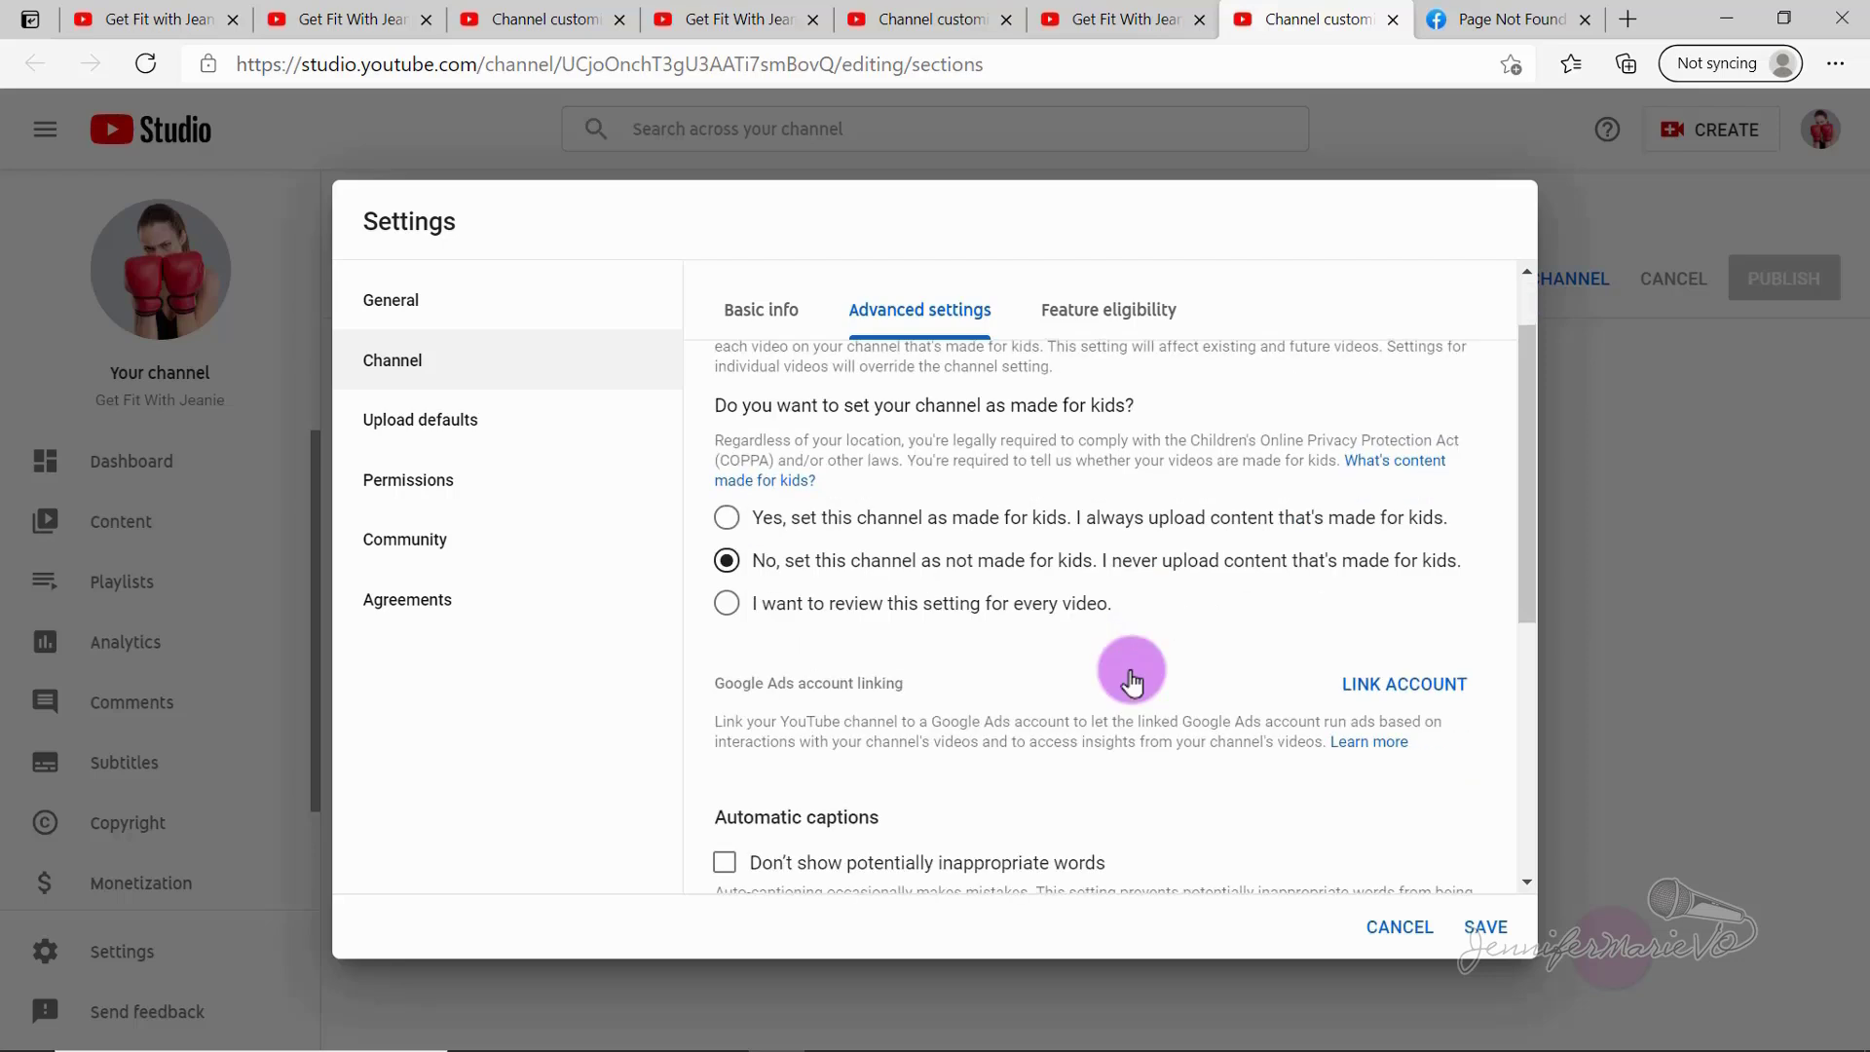
scroll("down", 3)
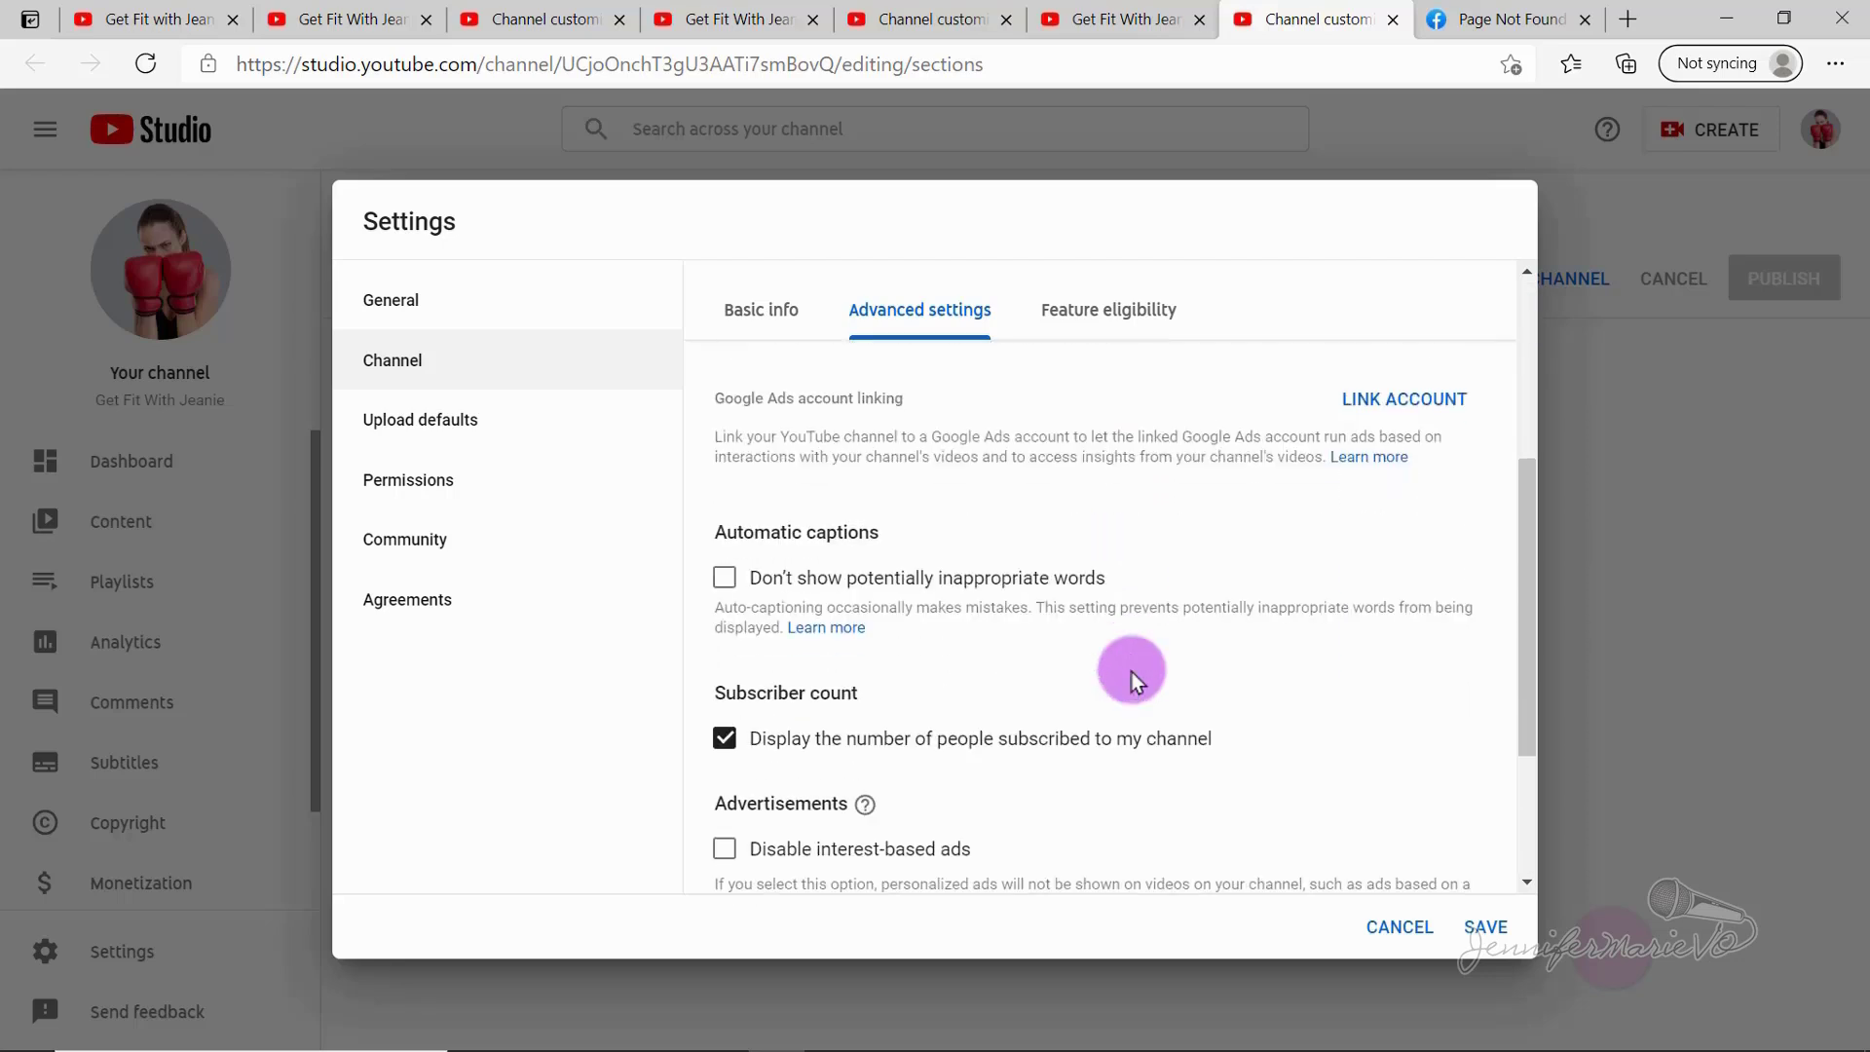
scroll("down", 3)
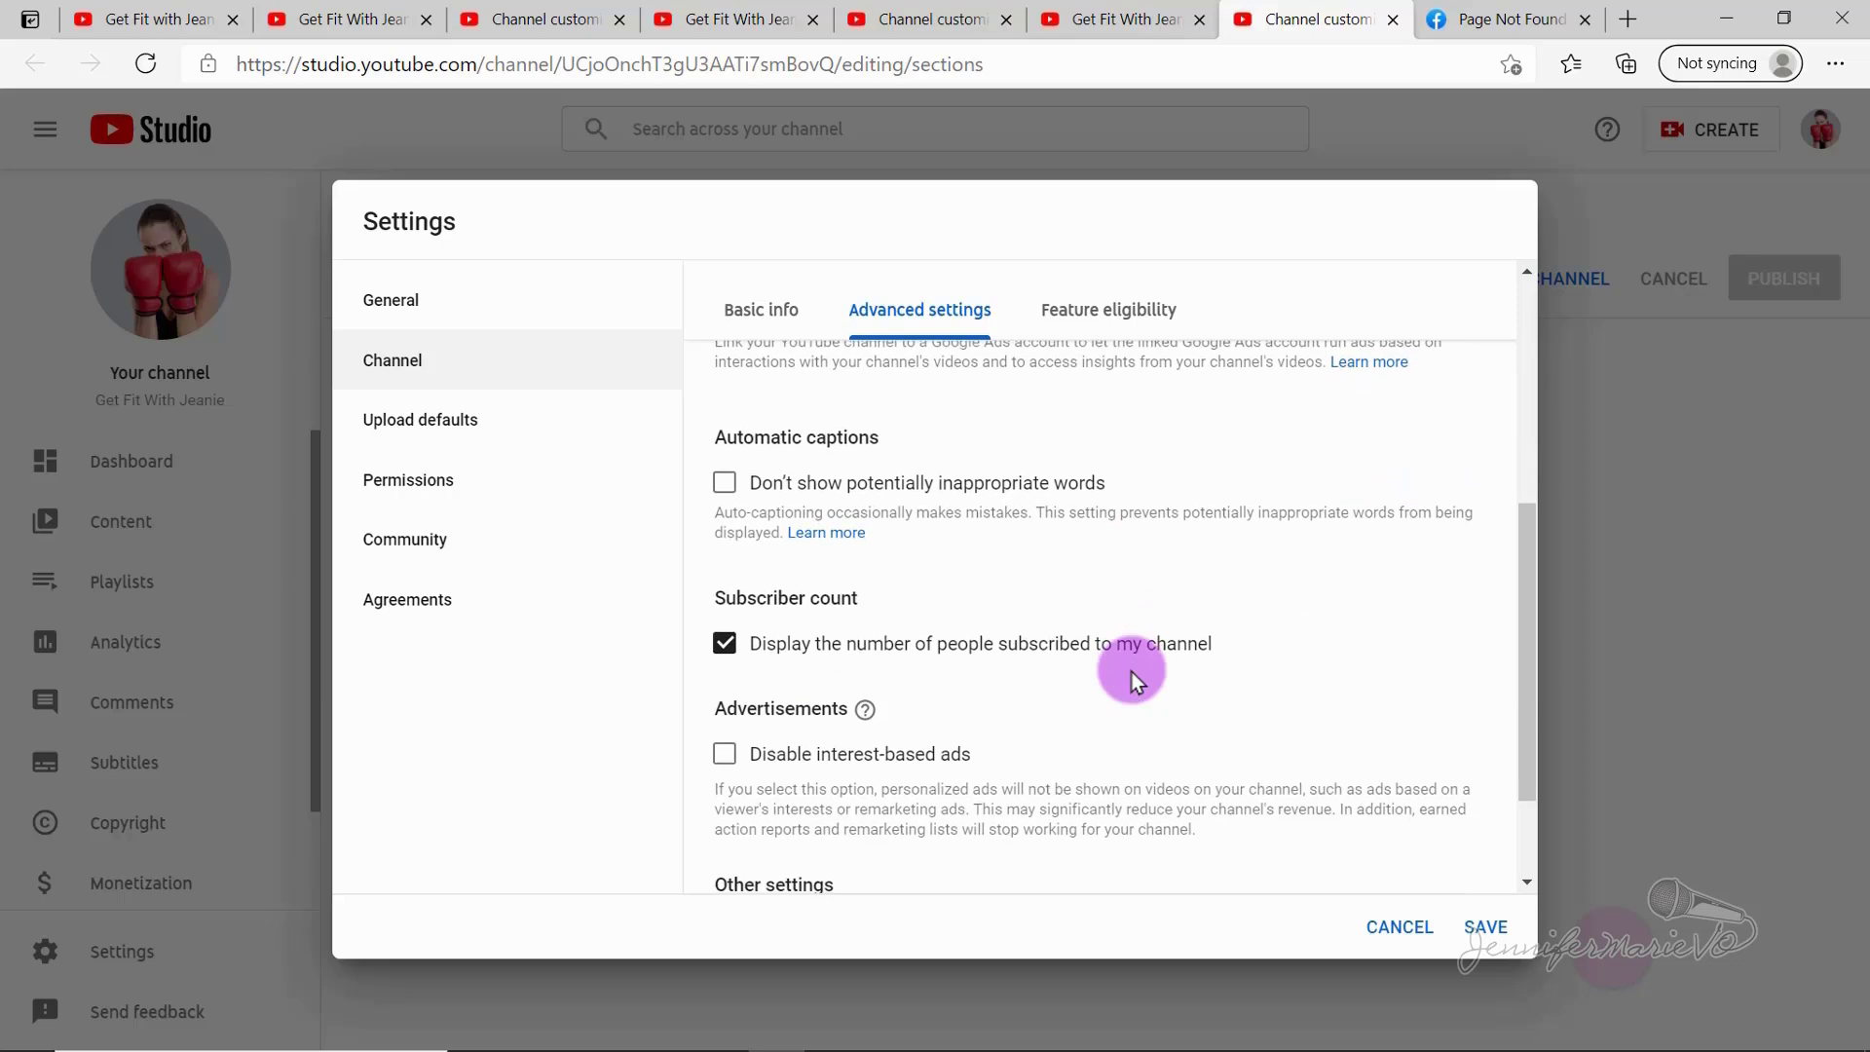
scroll("down", 3)
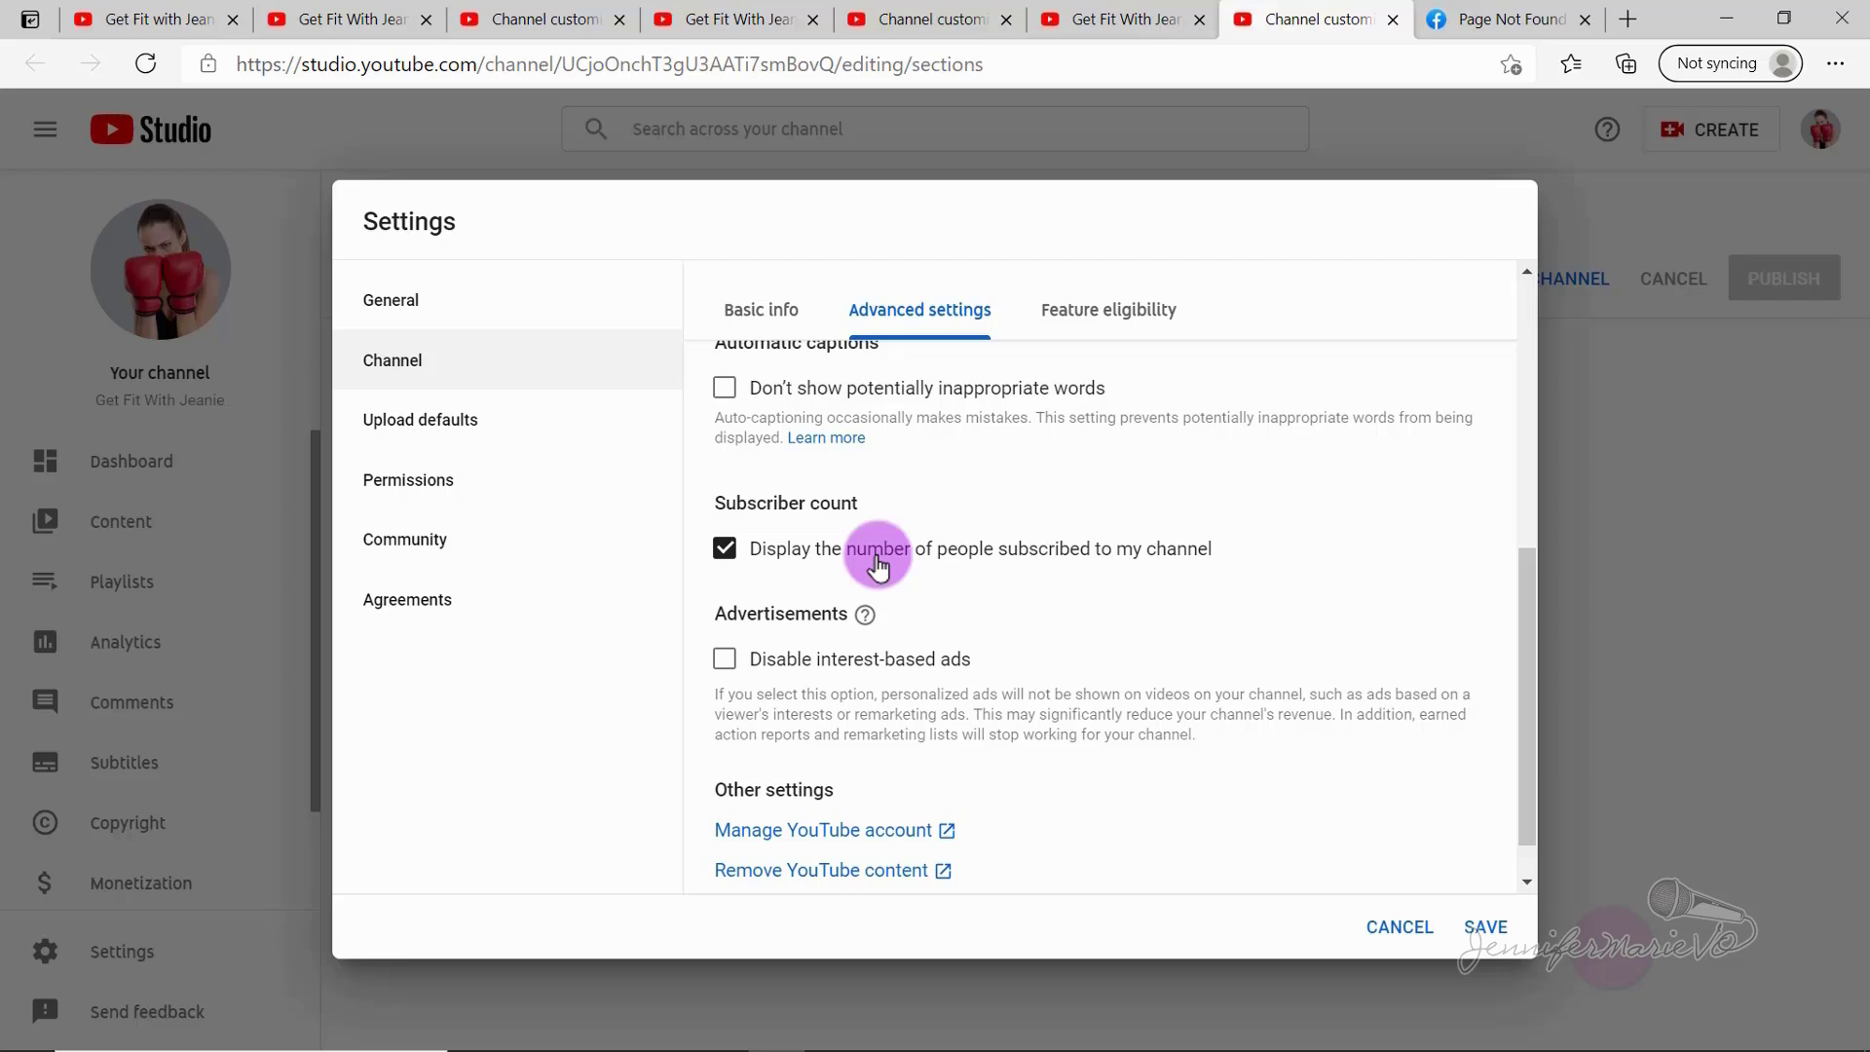
scroll("down", 3)
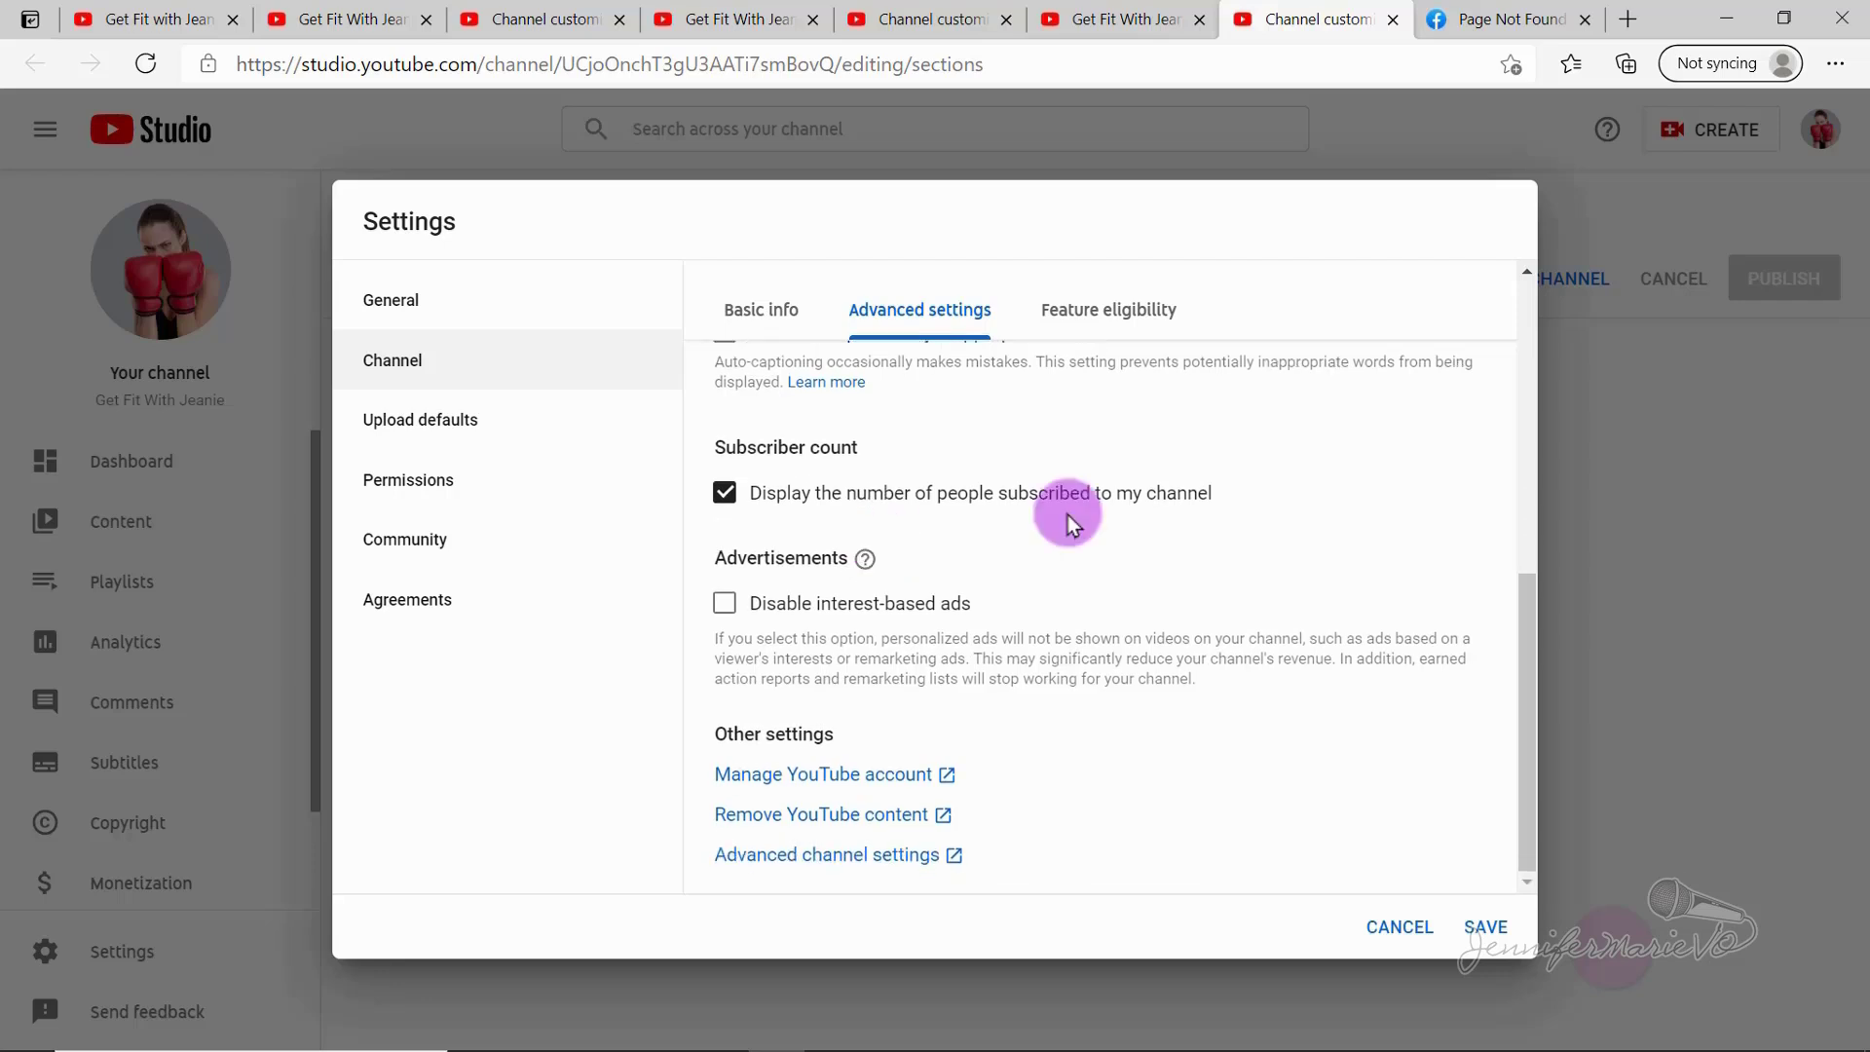
left_click(1106, 310)
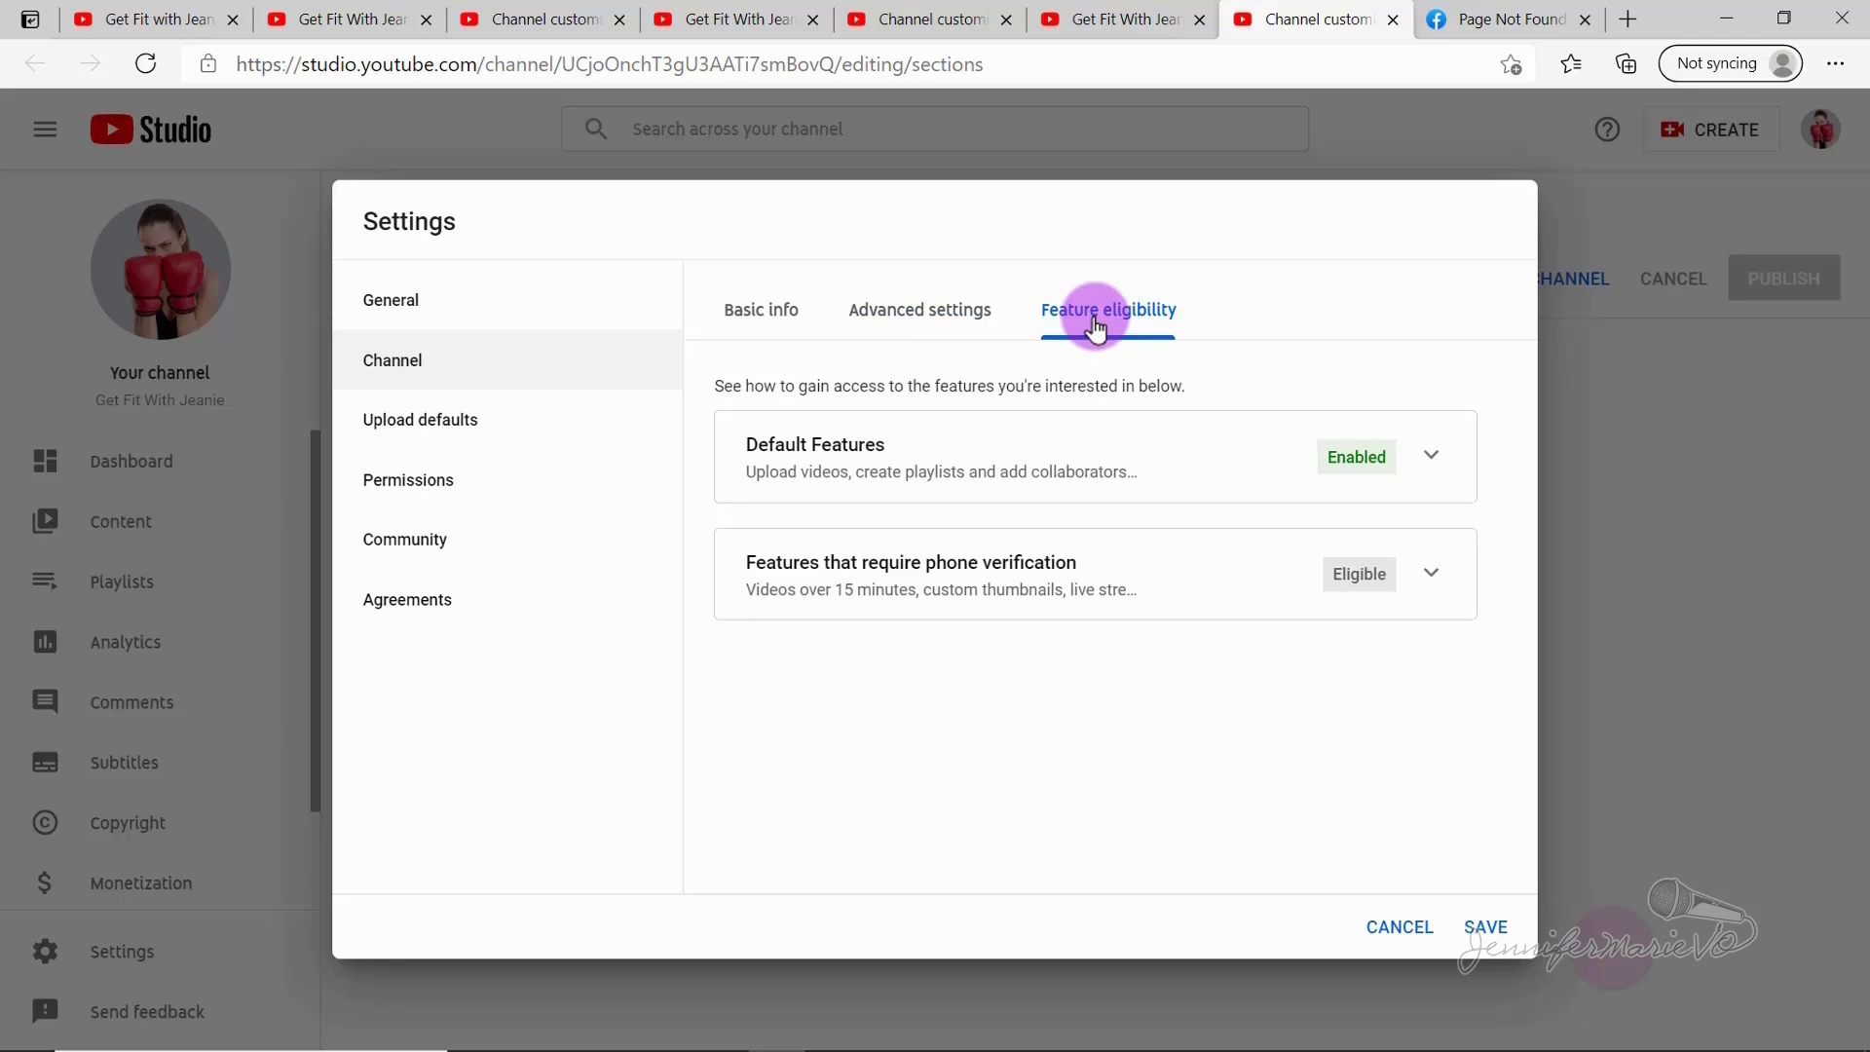
mouse_move(1052, 588)
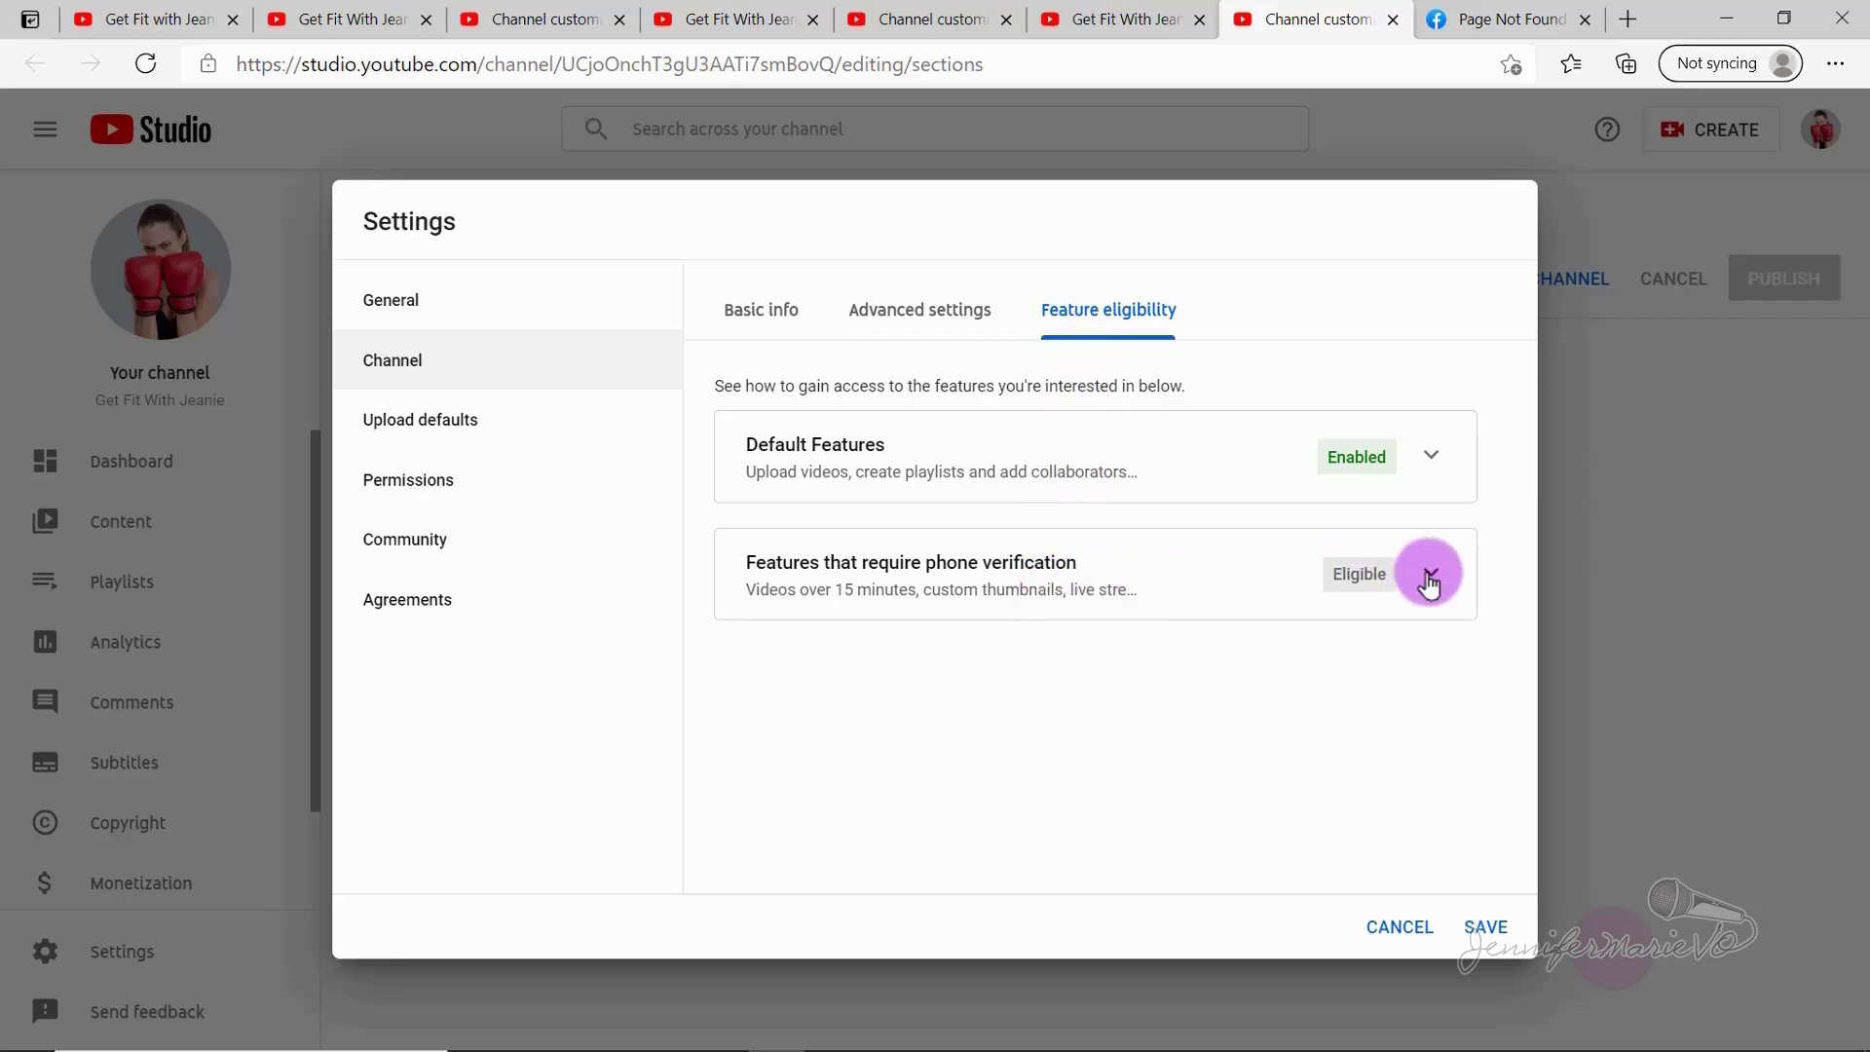
Expand the phone-verification features and start verifying the channel's phone number.
left_click(1429, 583)
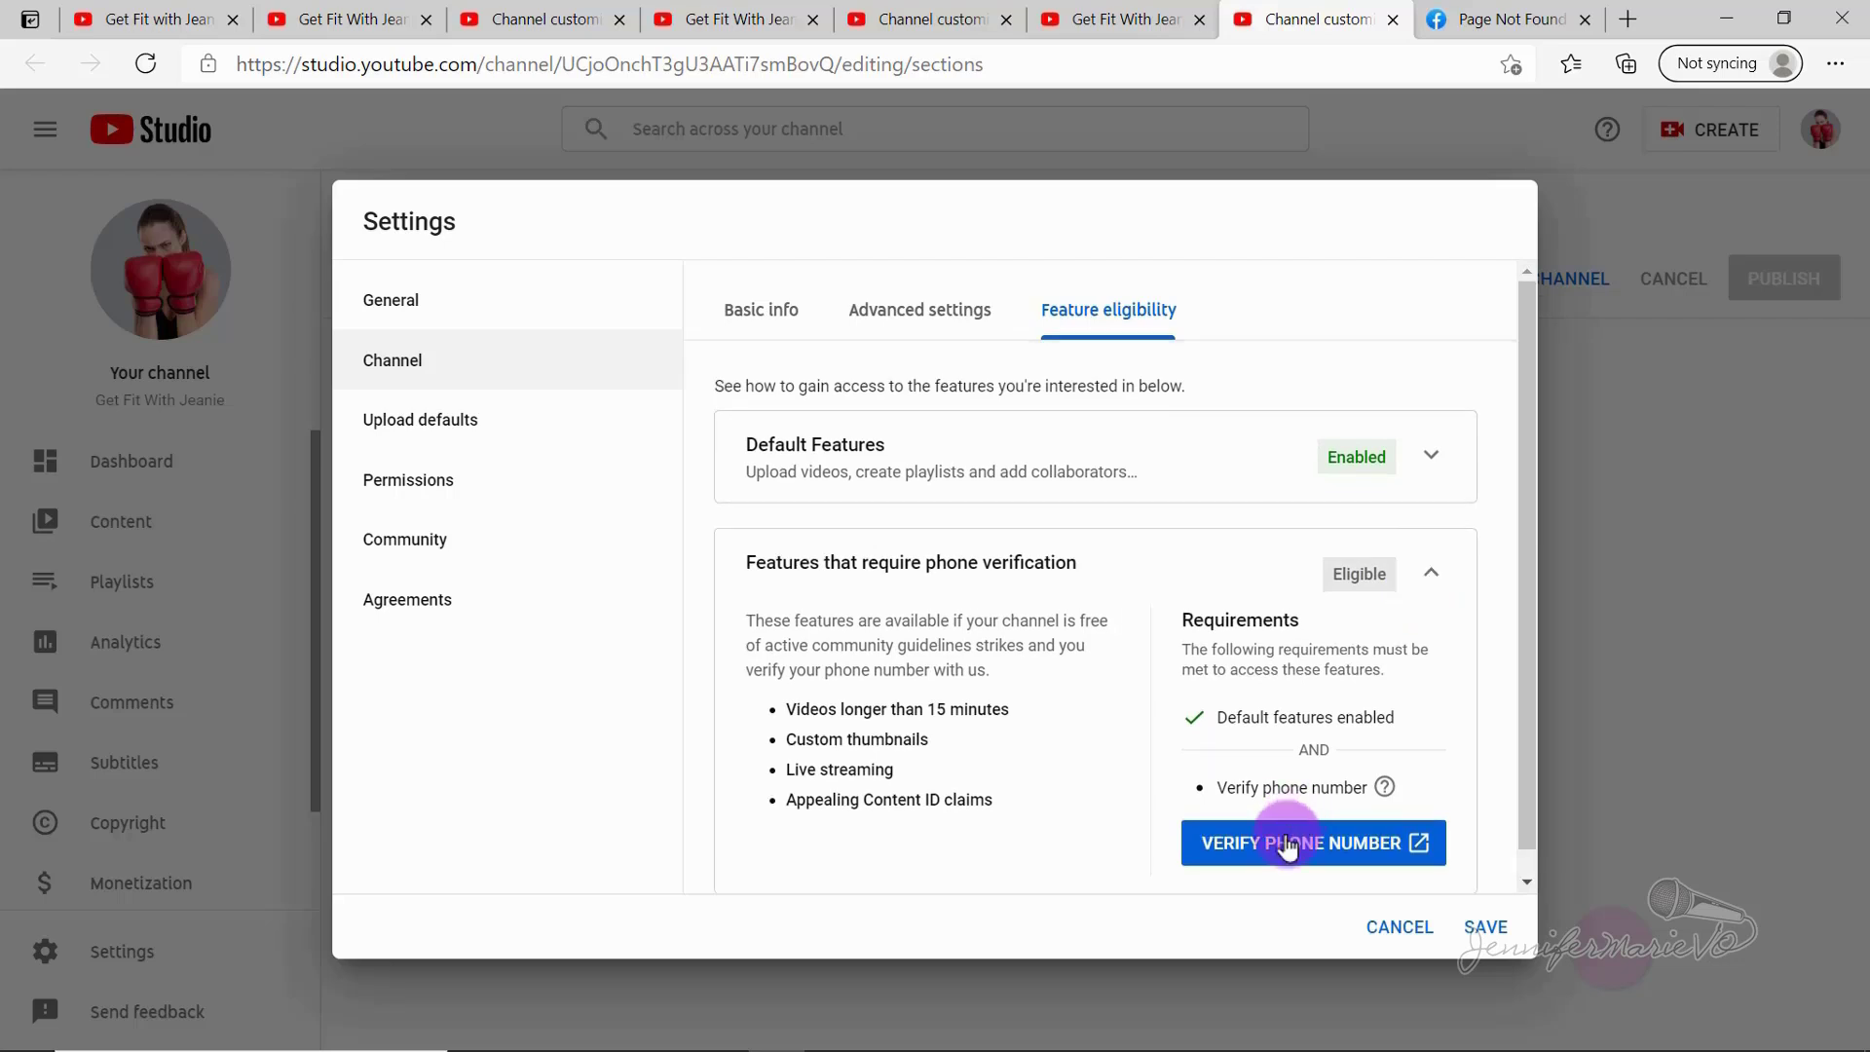
left_click(1311, 841)
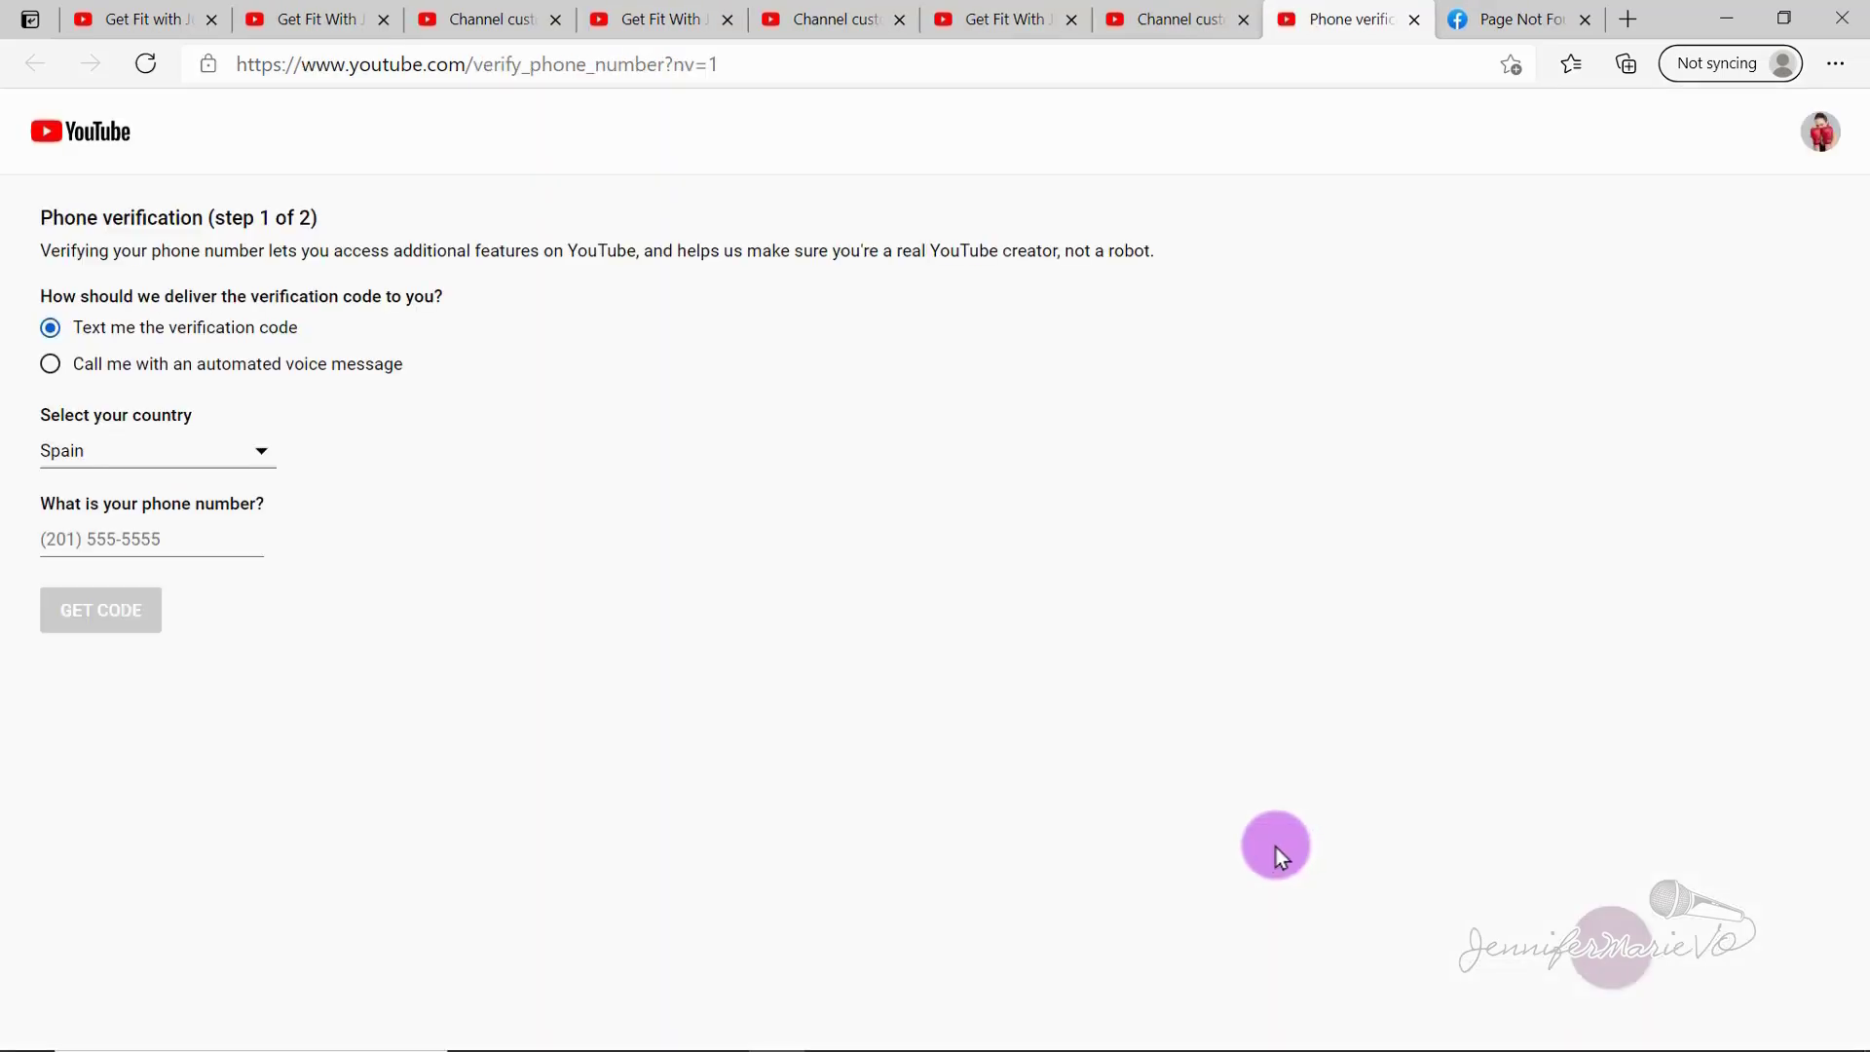
Abandon phone verification and return to the channel settings General section.
left_click(152, 538)
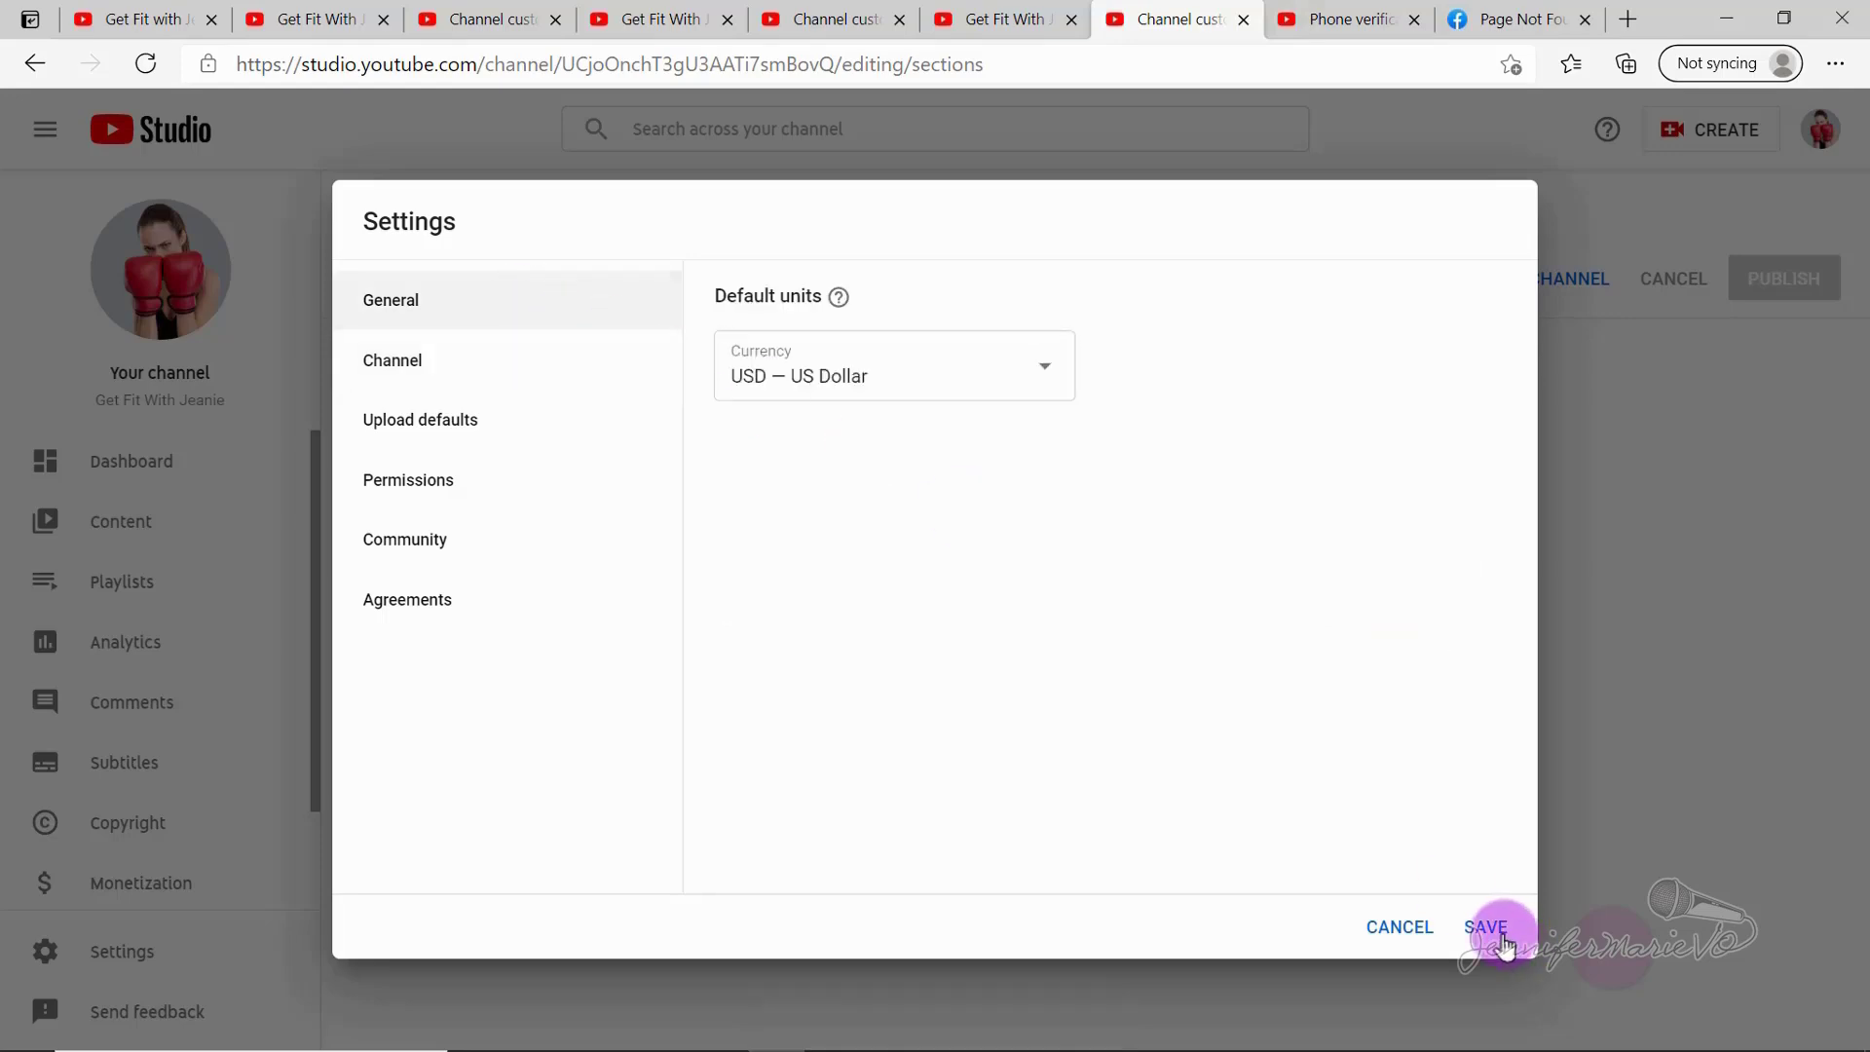
Save the channel settings, returning to the customization Layout tab.
left_click(1484, 926)
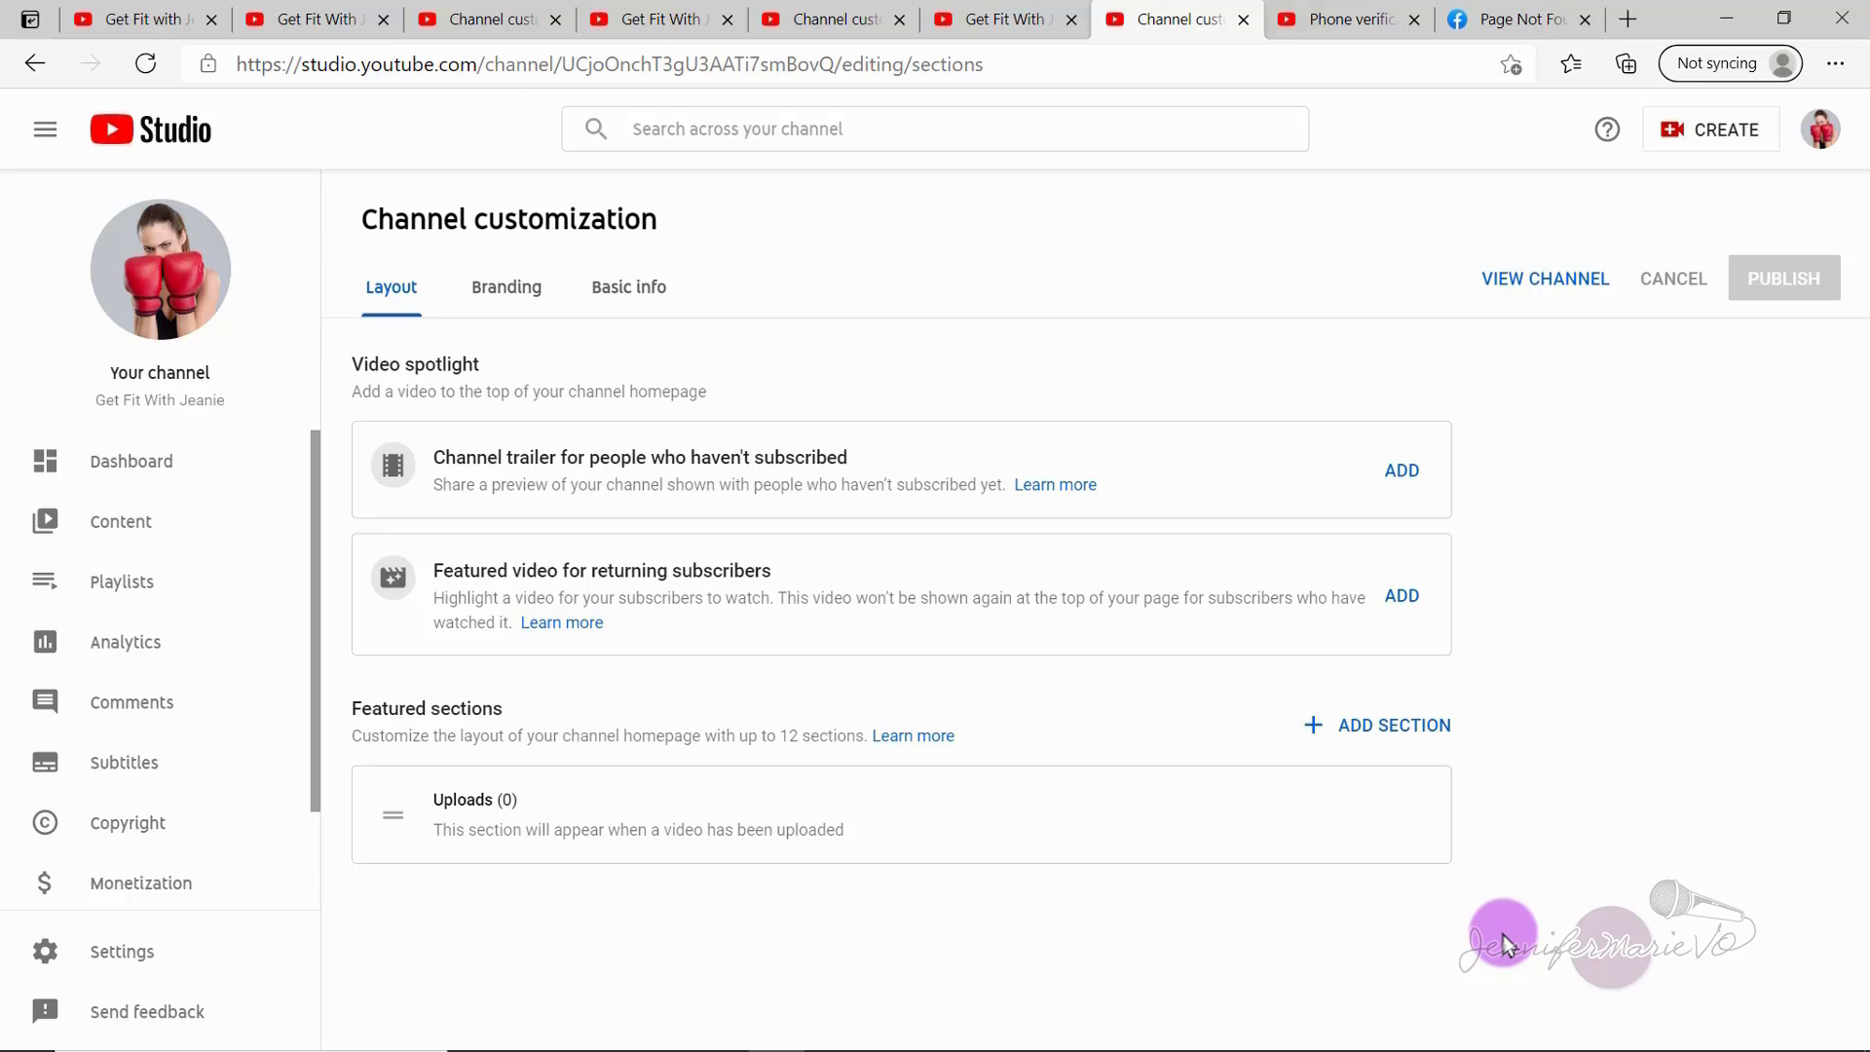
mouse_move(1639, 586)
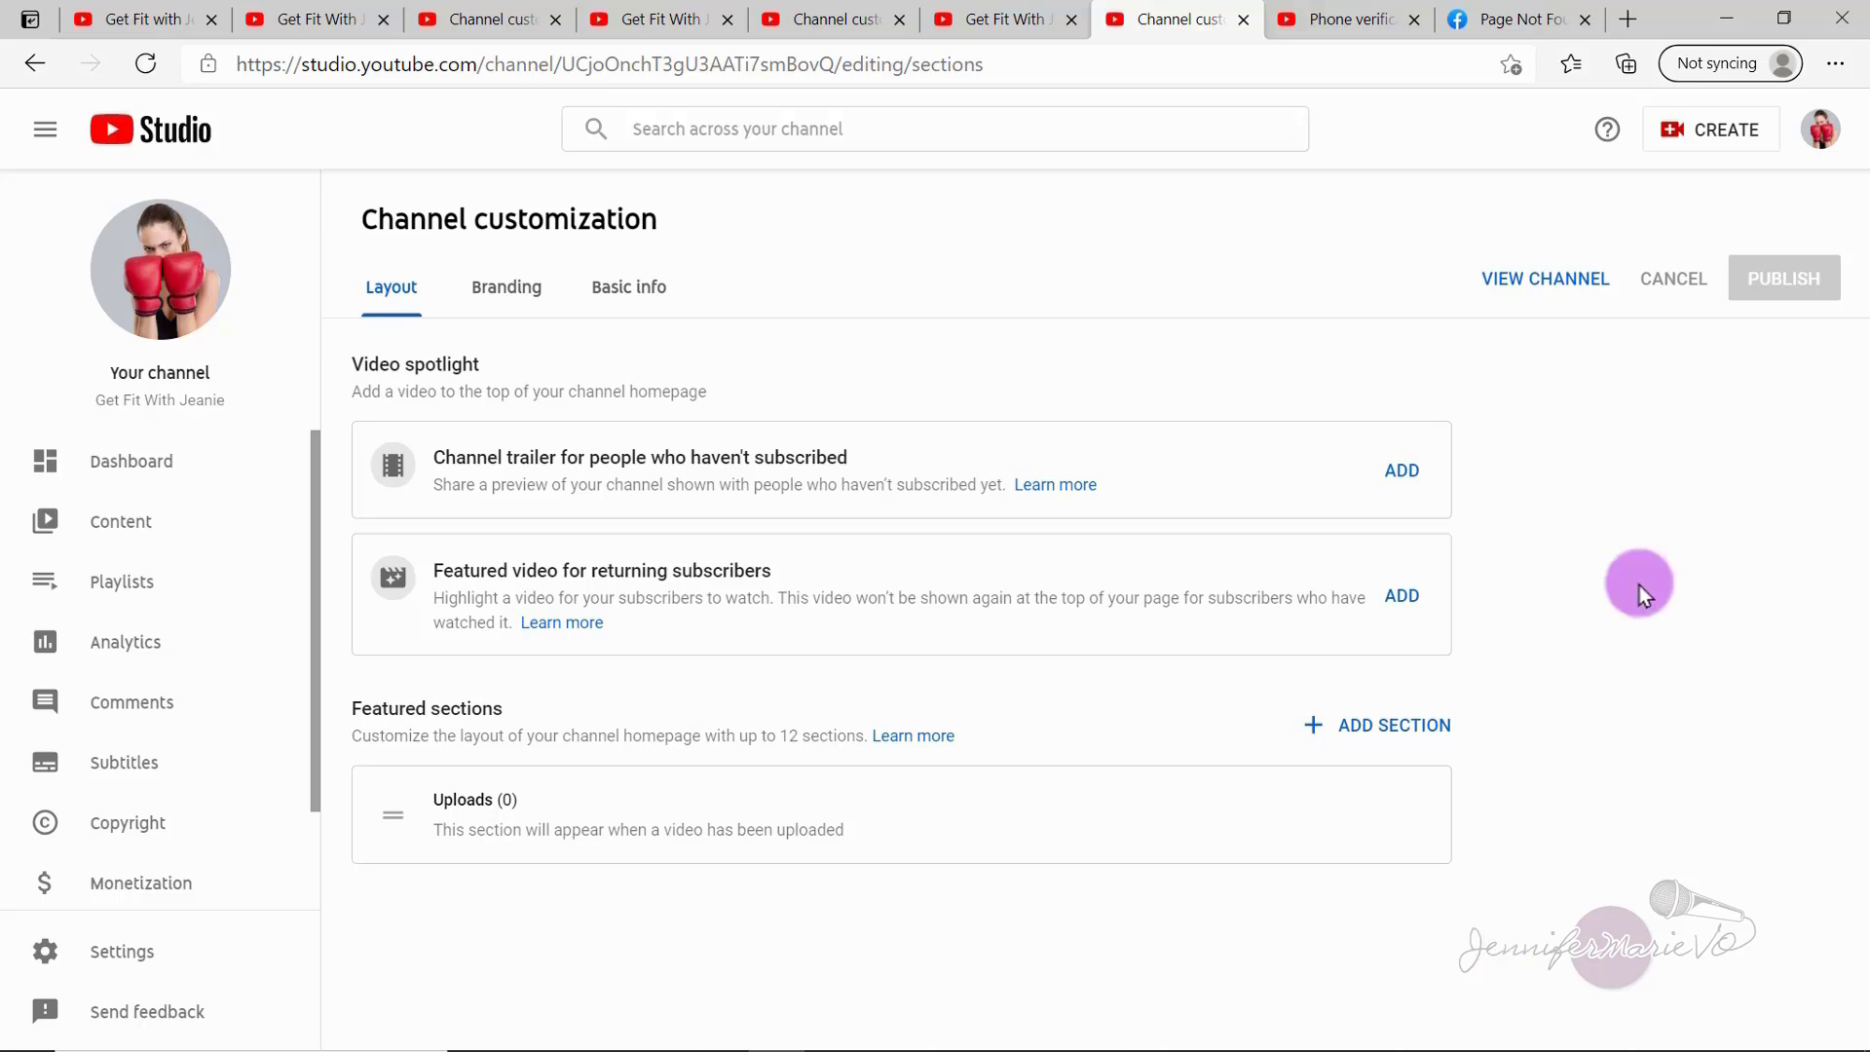
mouse_move(201, 465)
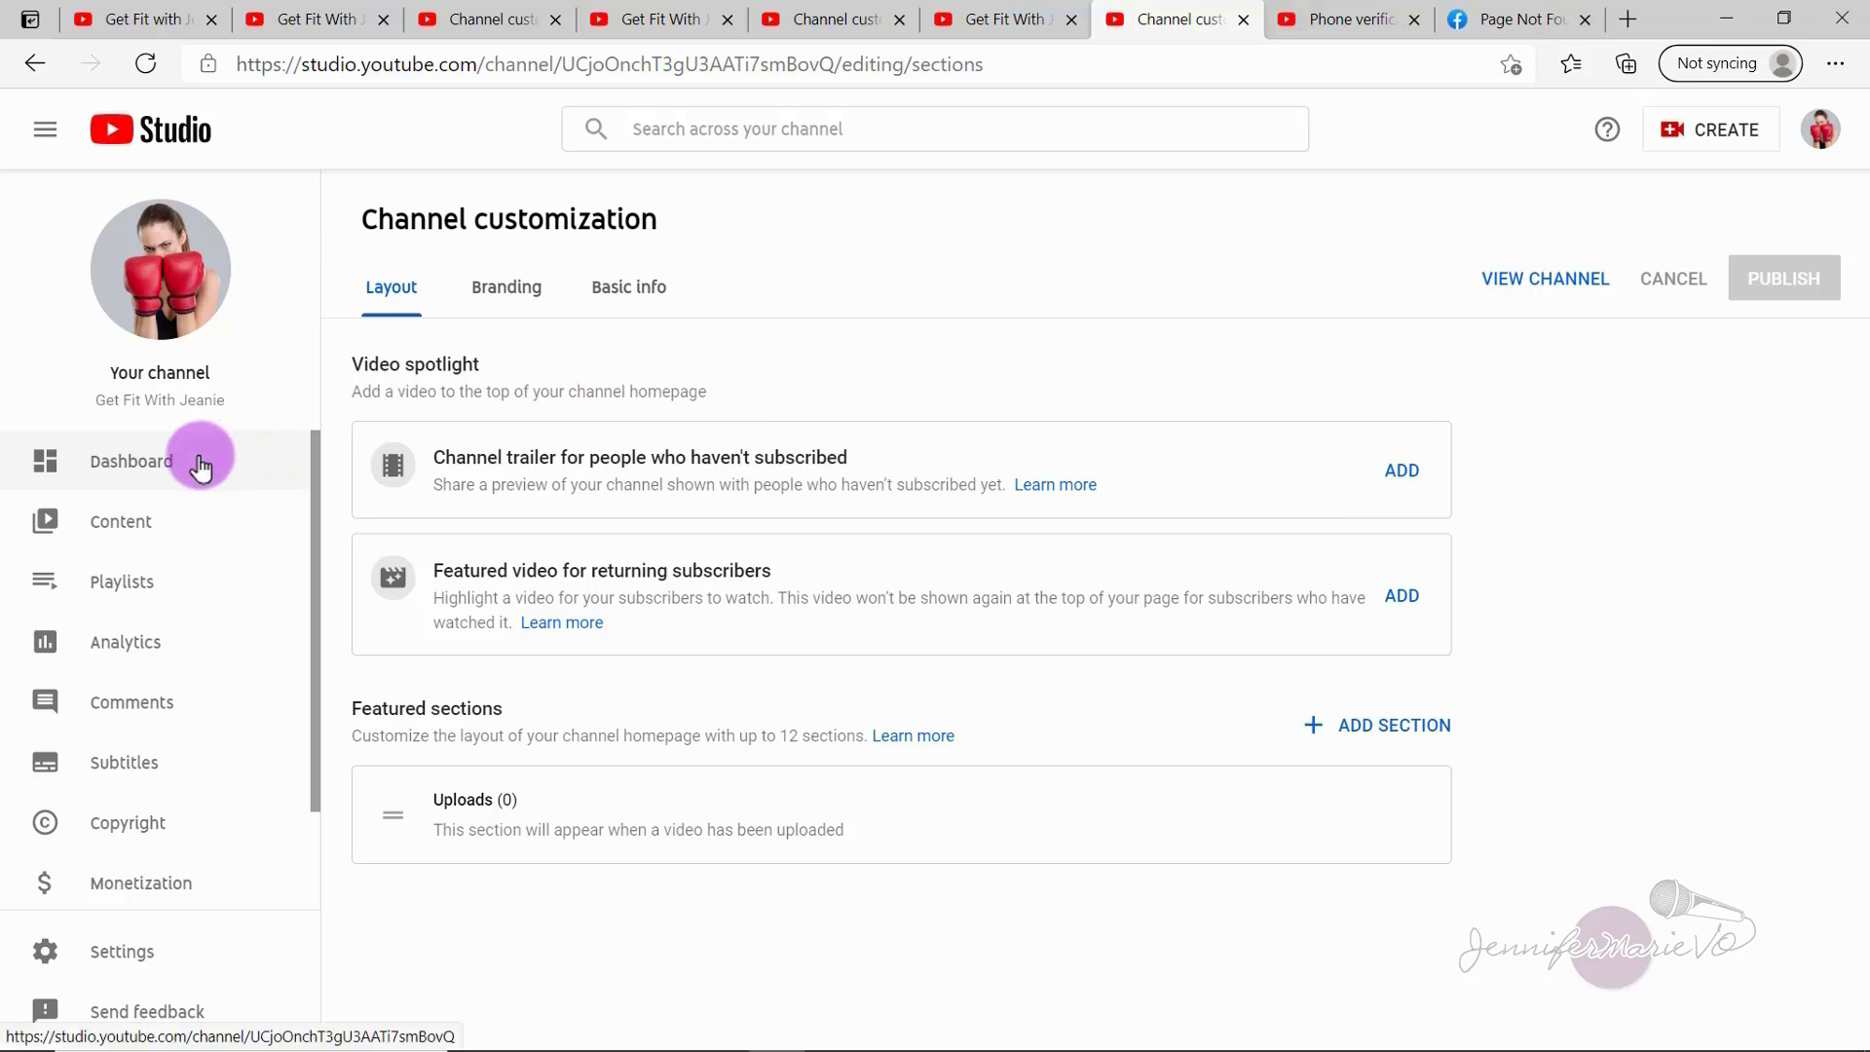